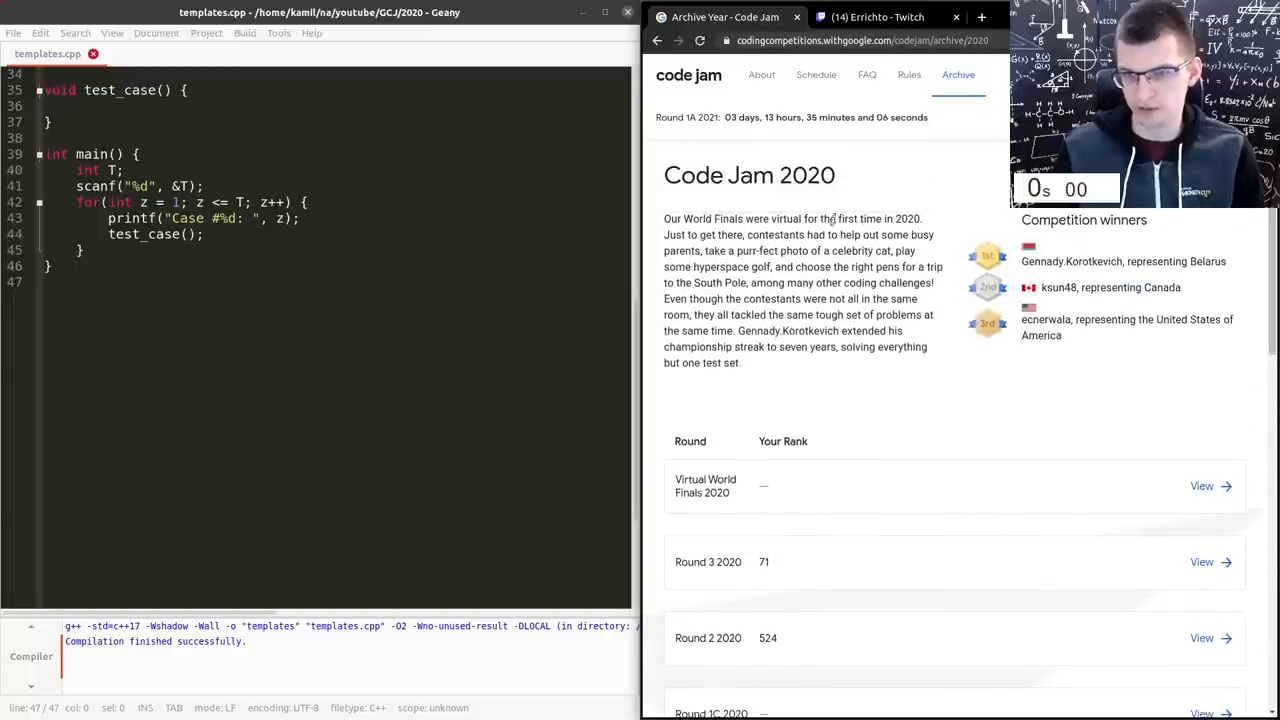
- Scroll the Code Jam 2020 archive to Round 1C 2020 and open its leaderboard via View
{"action": "scroll", "scroll_direction": "down", "scroll_amount": 3}
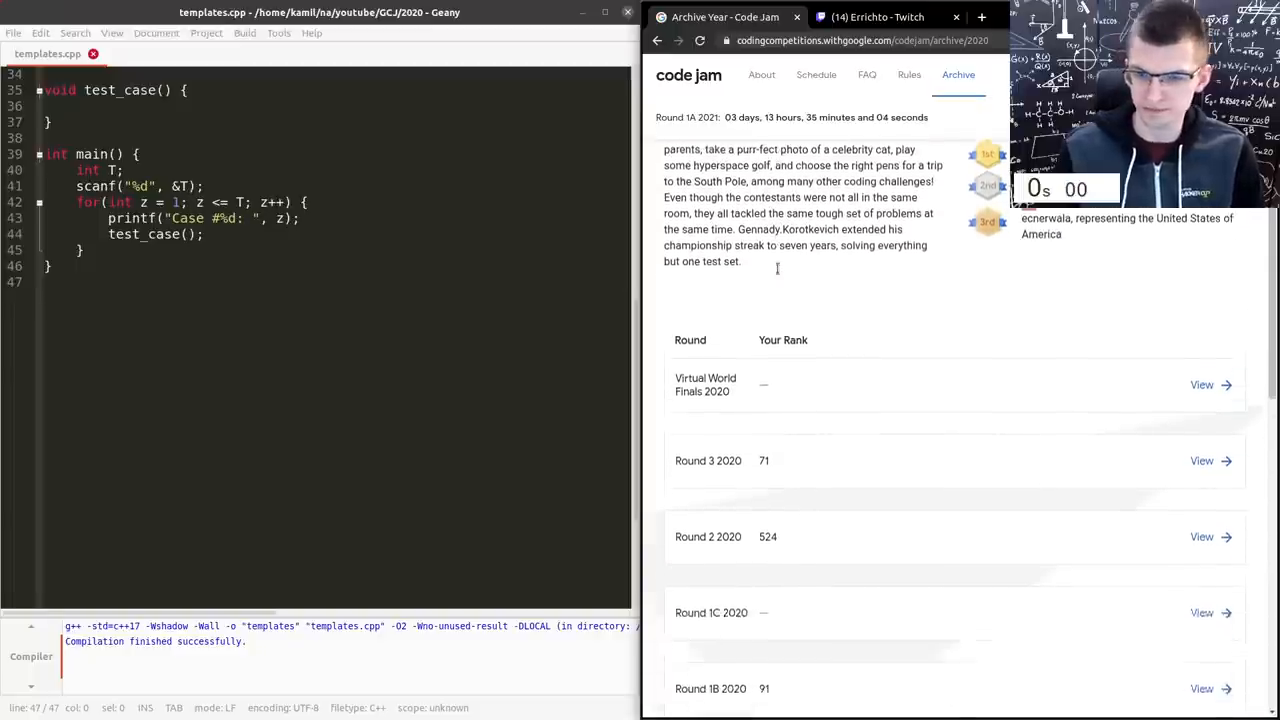
{"action": "scroll", "scroll_direction": "down", "scroll_amount": 3}
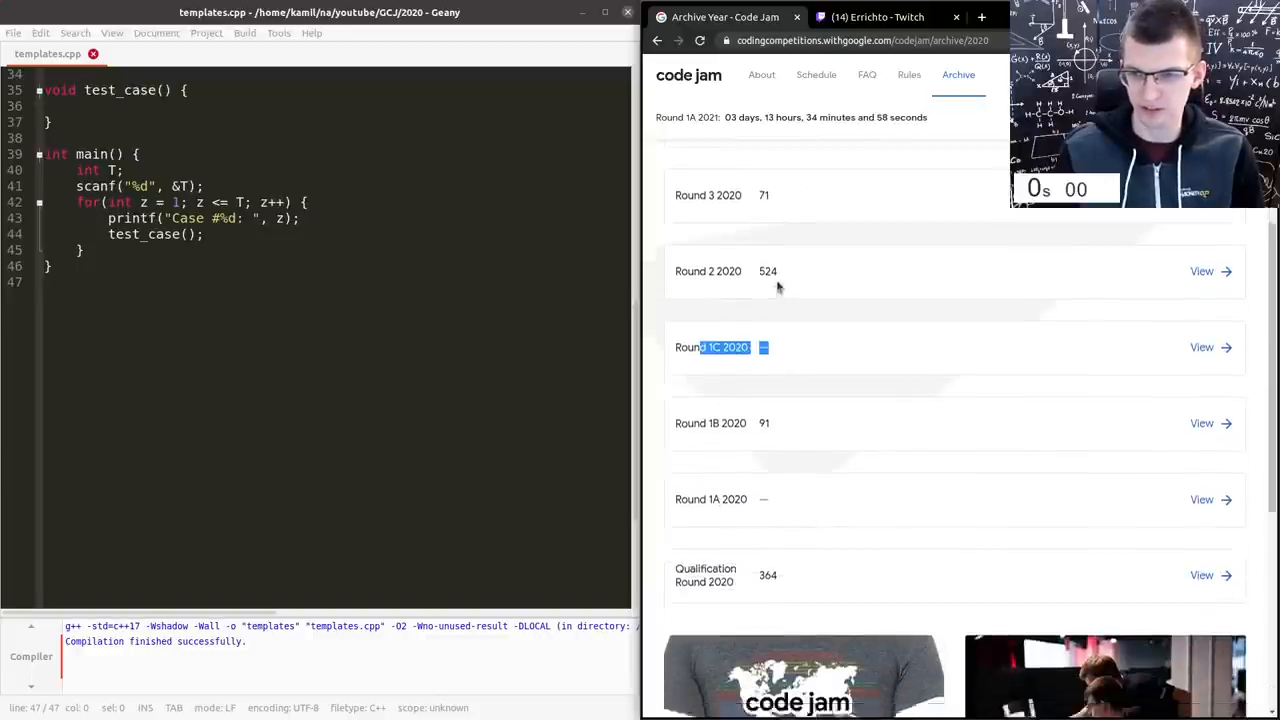
{"action": "scroll", "scroll_direction": "down", "scroll_amount": 3}
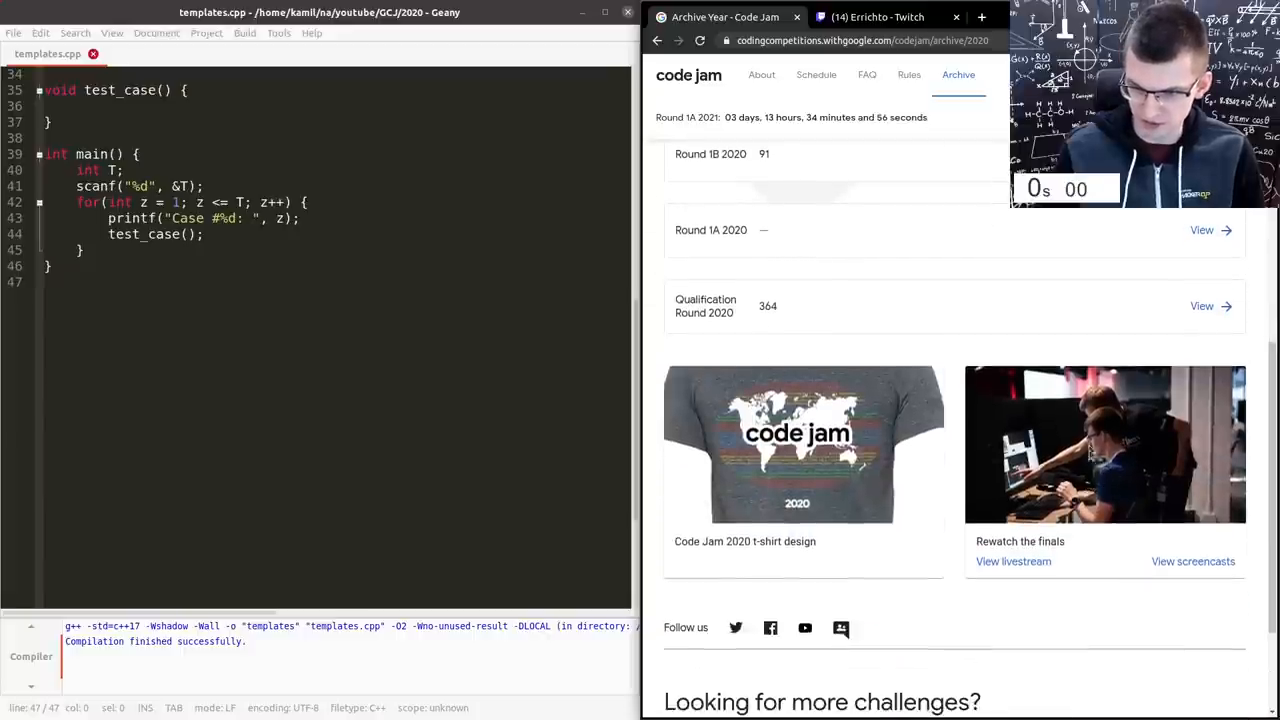
{"action": "scroll", "scroll_direction": "up", "scroll_amount": 3}
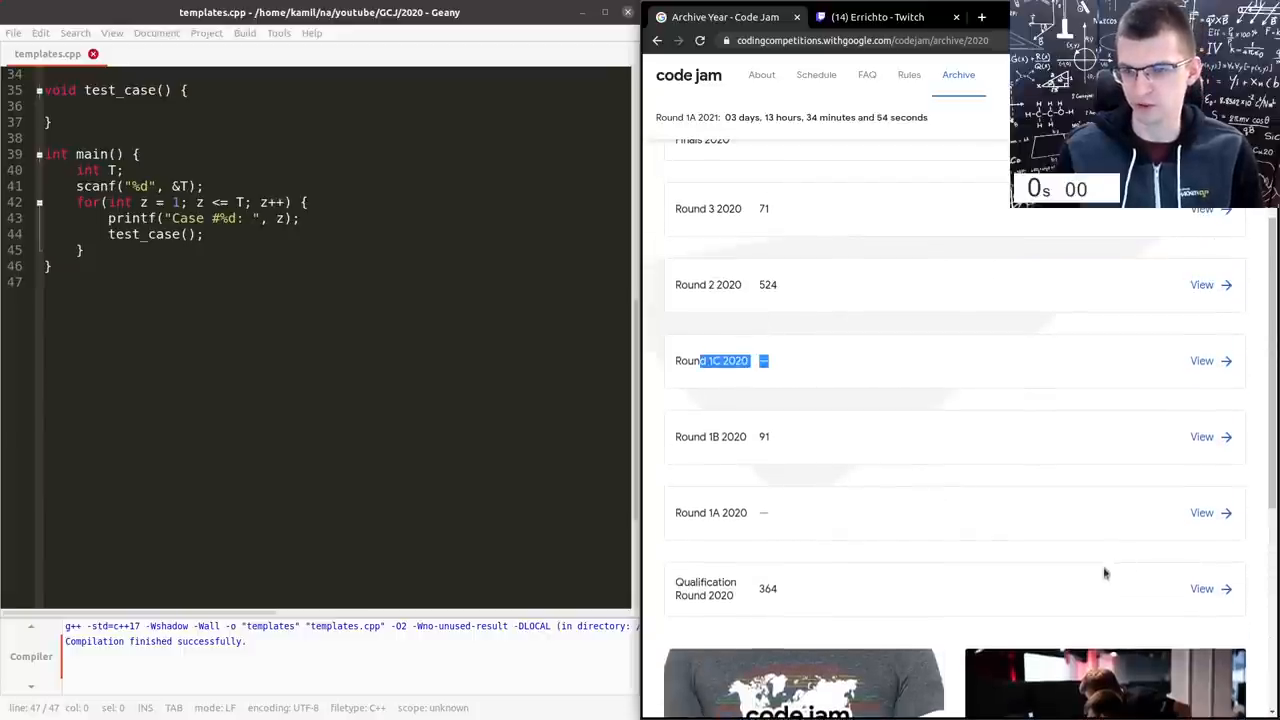
{"action": "mouse_move", "coordinate": [1200, 372]}
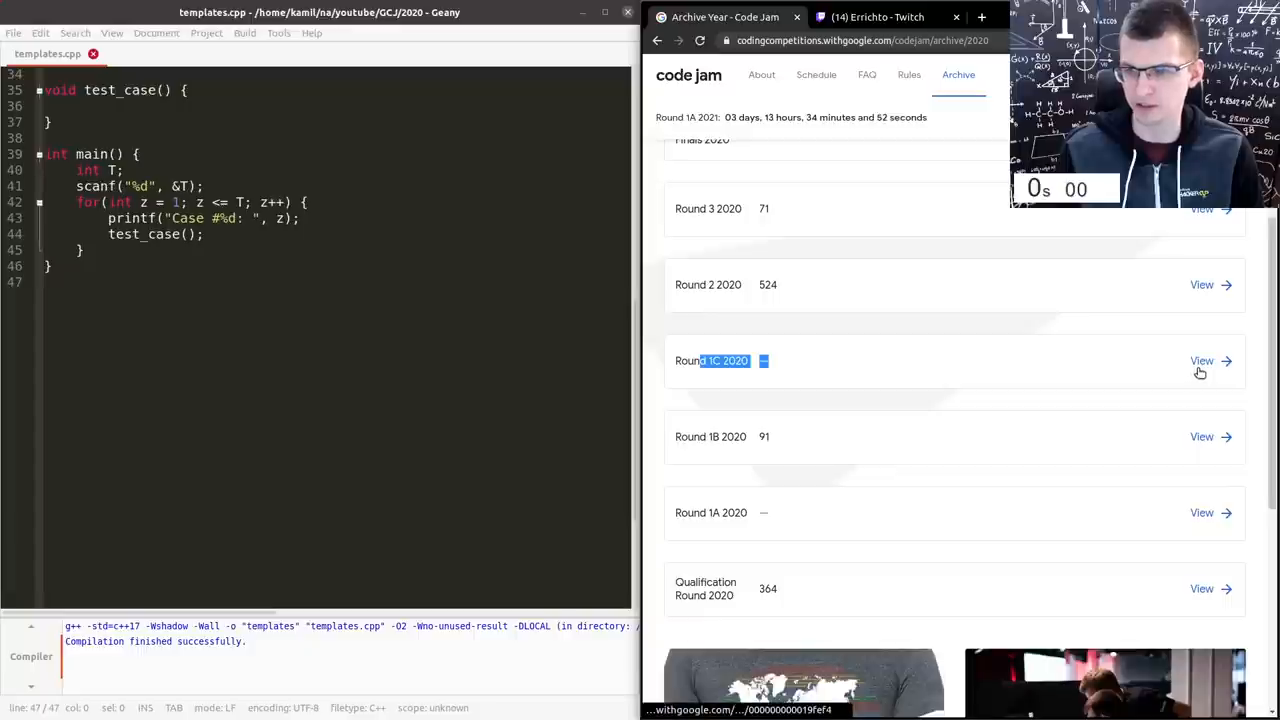
{"action": "left_click", "coordinate": [1202, 360]}
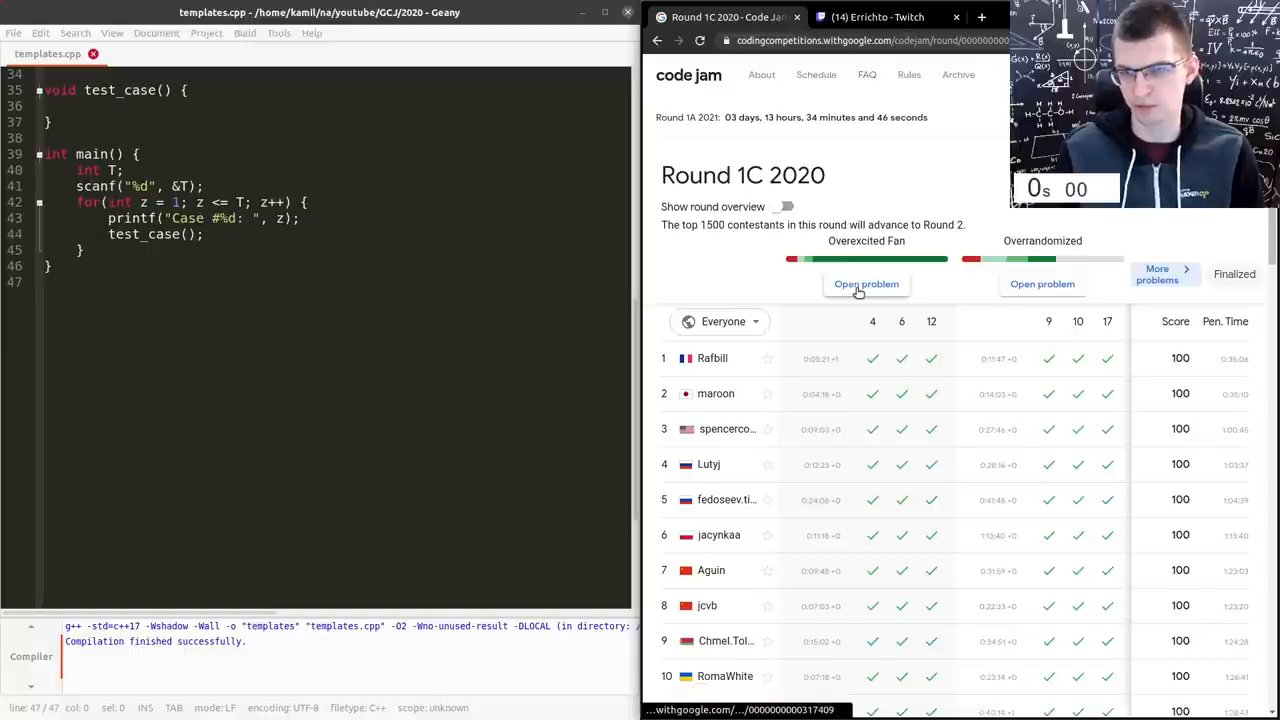
- Open the Overexcited Fan problem and collapse the code-submission editor
{"action": "left_click", "coordinate": [866, 284]}
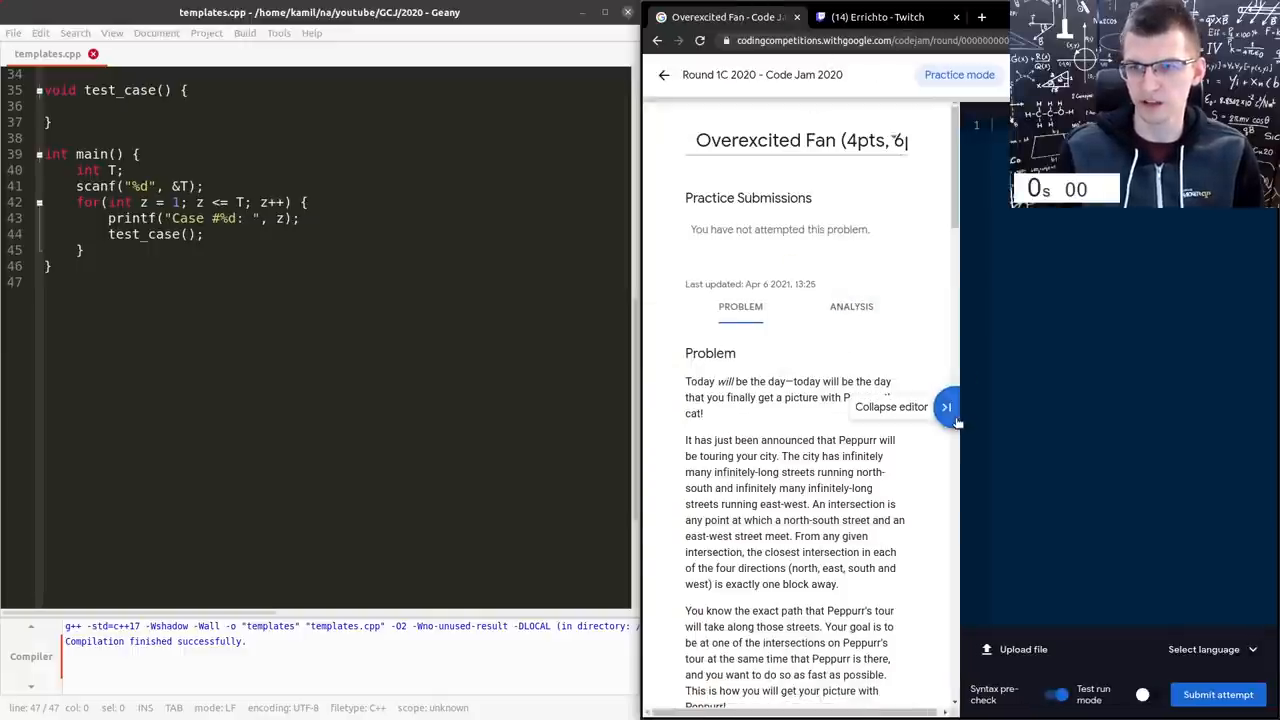
{"action": "left_click", "coordinate": [948, 406]}
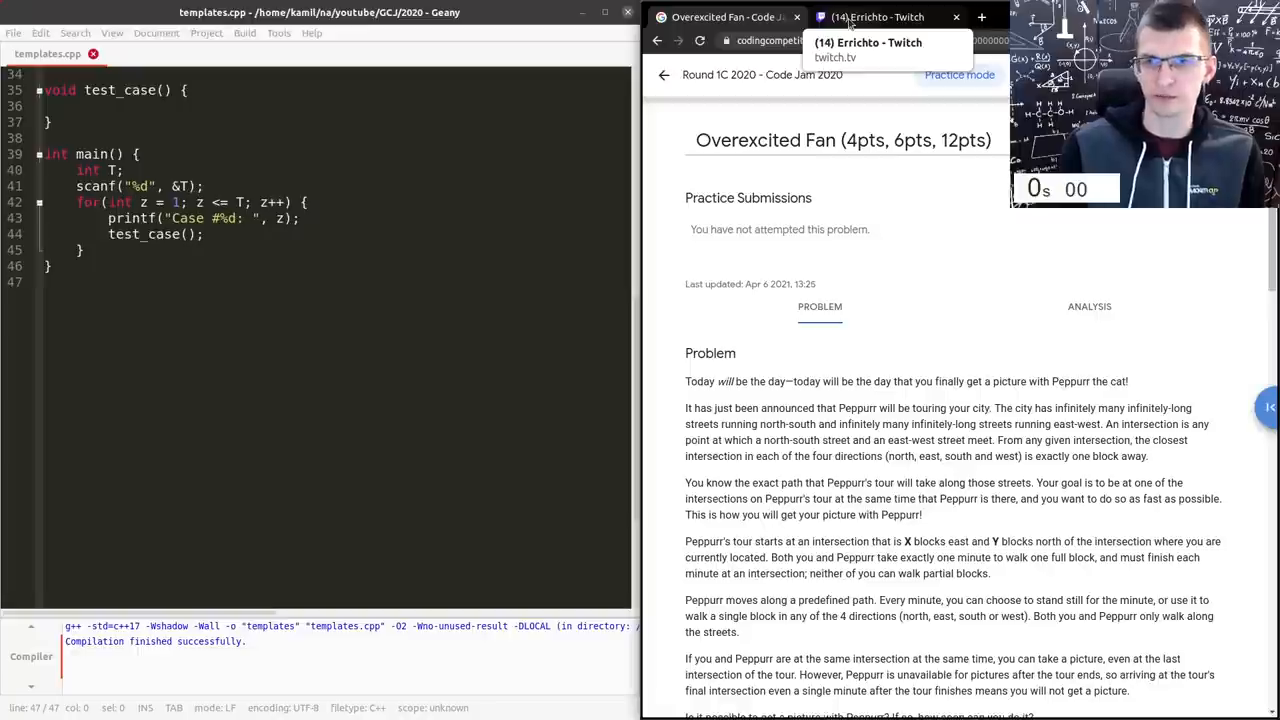
{"action": "left_click", "coordinate": [878, 16]}
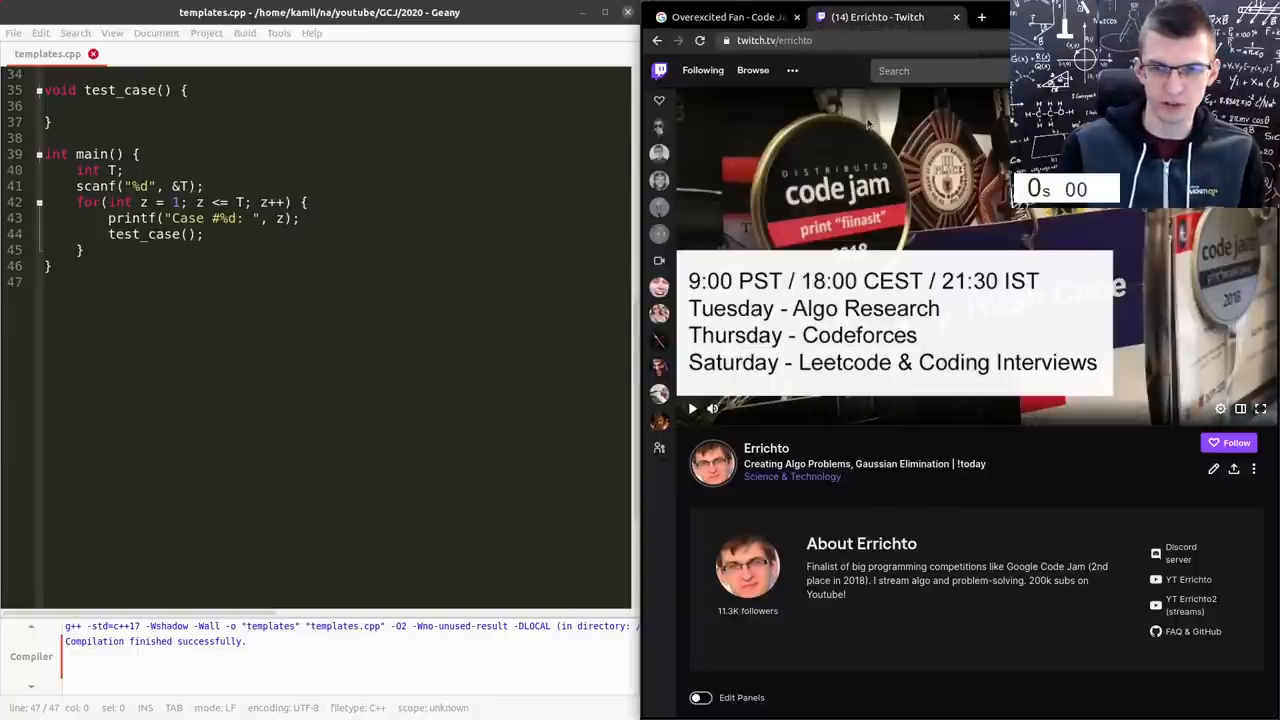
{"action": "mouse_move", "coordinate": [856, 162]}
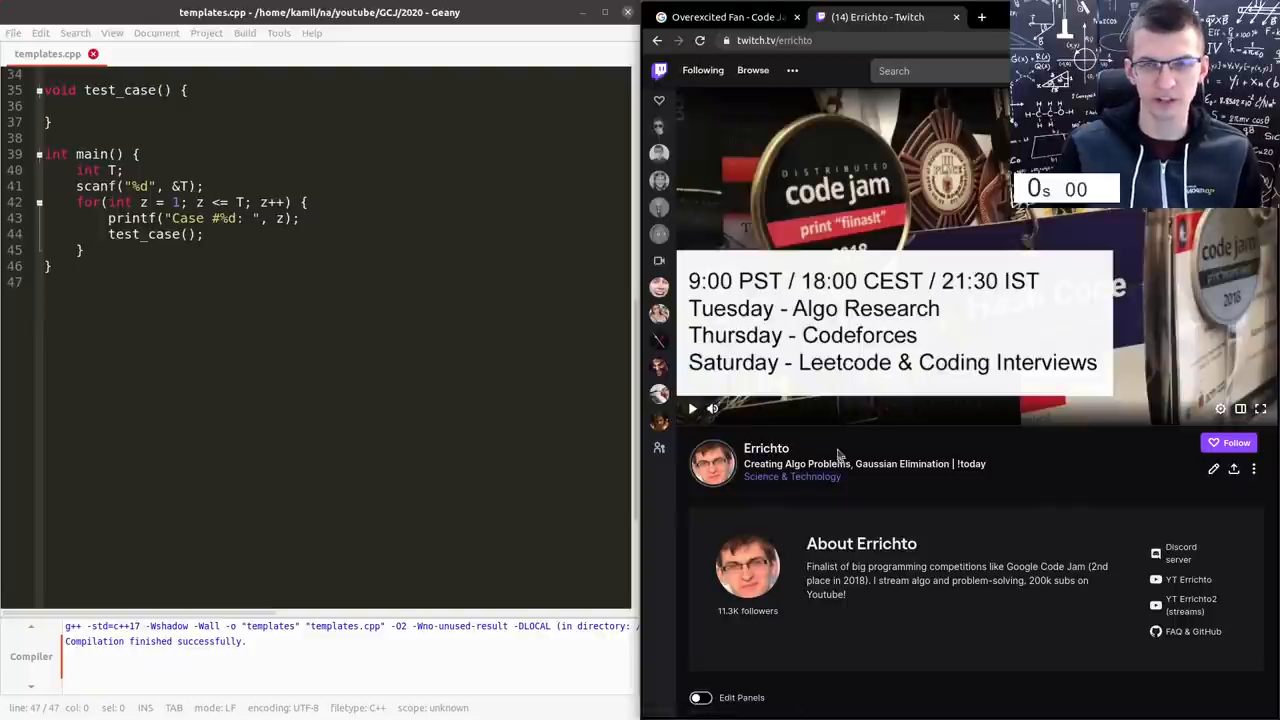
{"action": "mouse_move", "coordinate": [884, 444]}
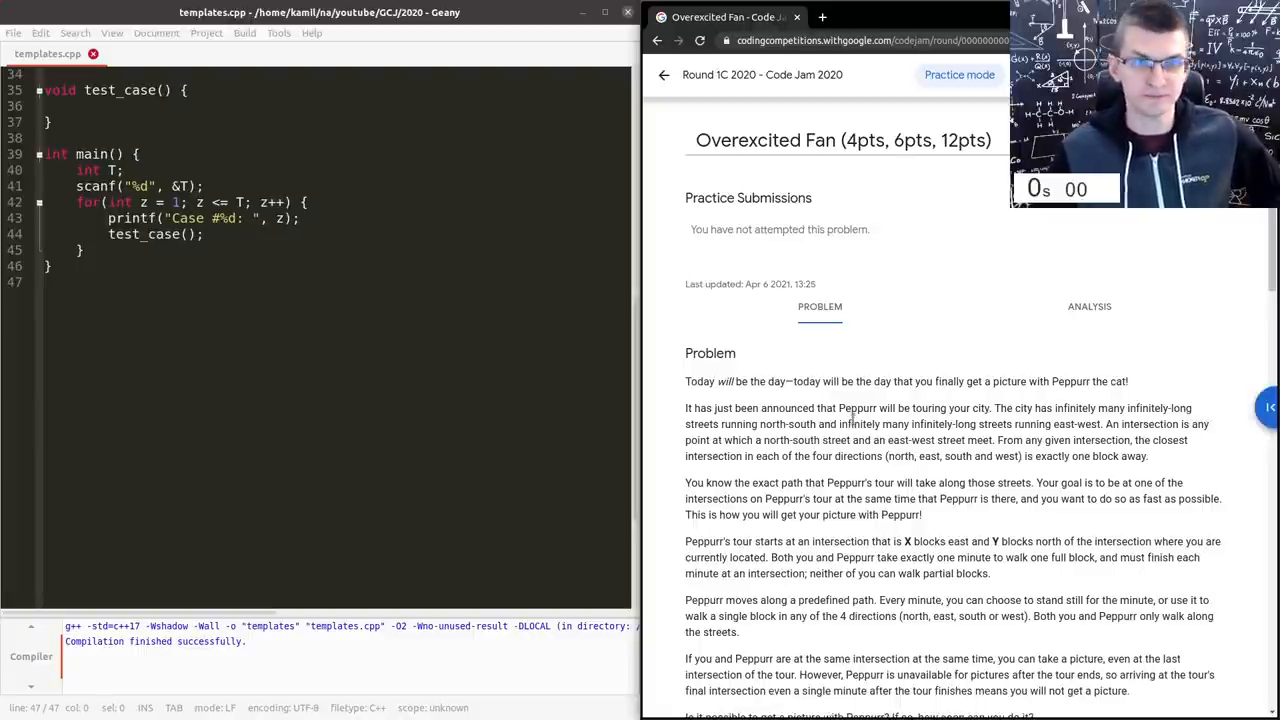
{"action": "mouse_move", "coordinate": [668, 390]}
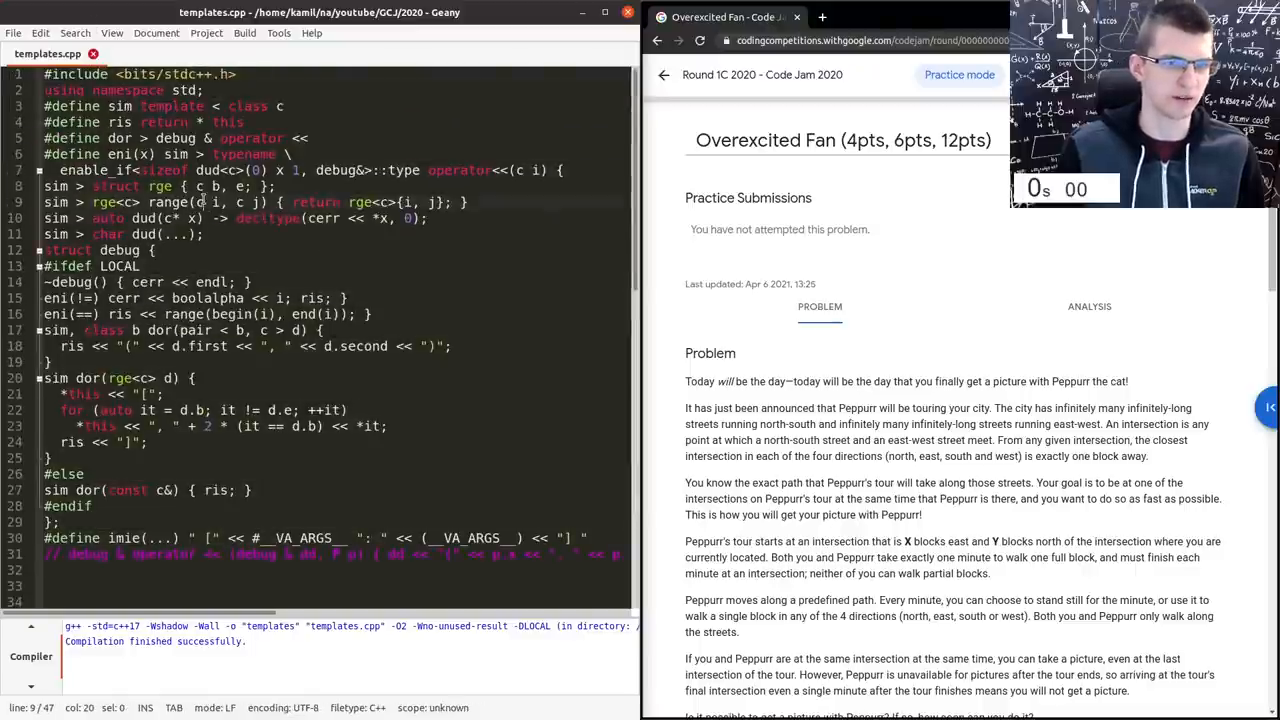
{"action": "scroll", "scroll_direction": "down", "scroll_amount": 3}
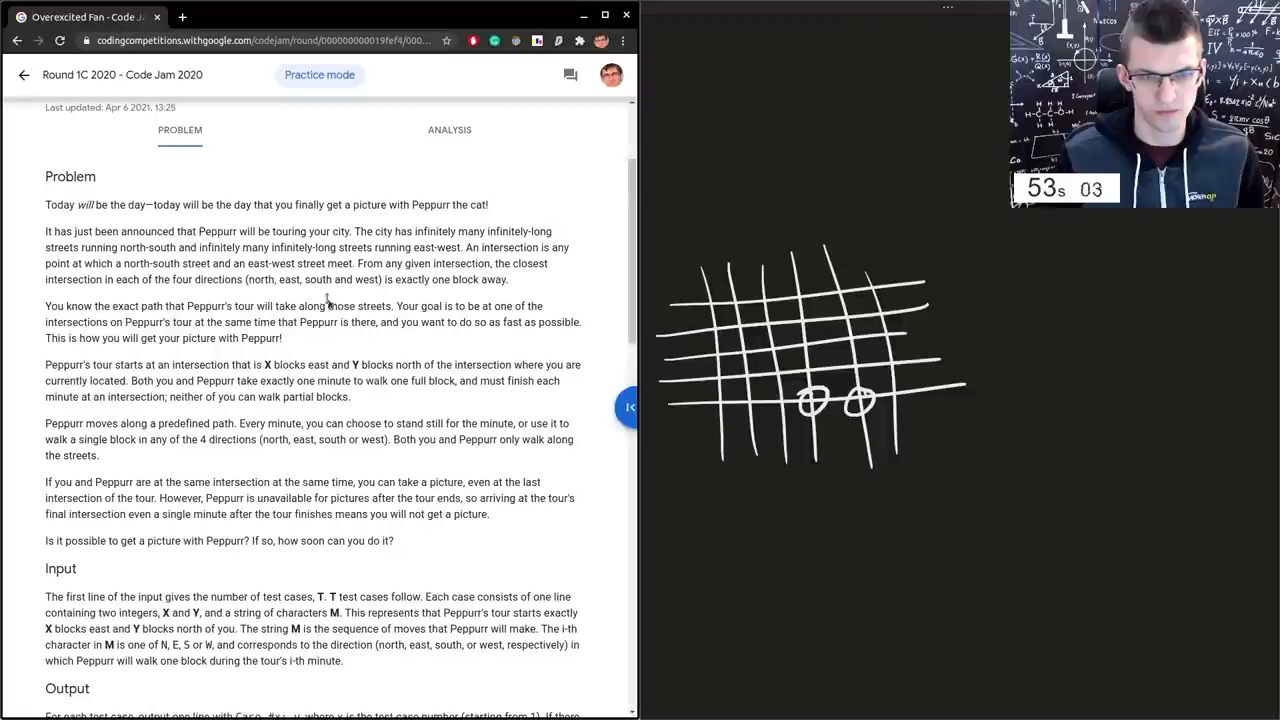
- Scroll the Overexcited Fan statement to its input and output format sections
{"action": "scroll", "scroll_direction": "down", "scroll_amount": 3}
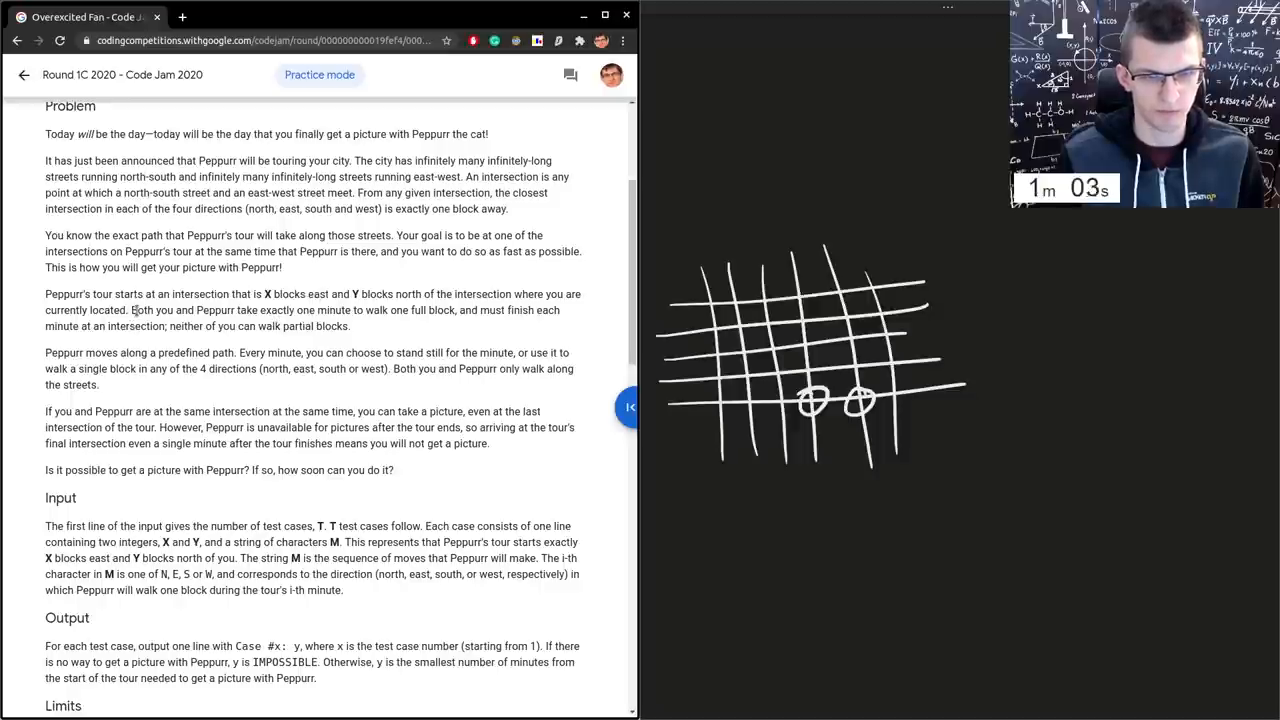
{"action": "mouse_move", "coordinate": [470, 336]}
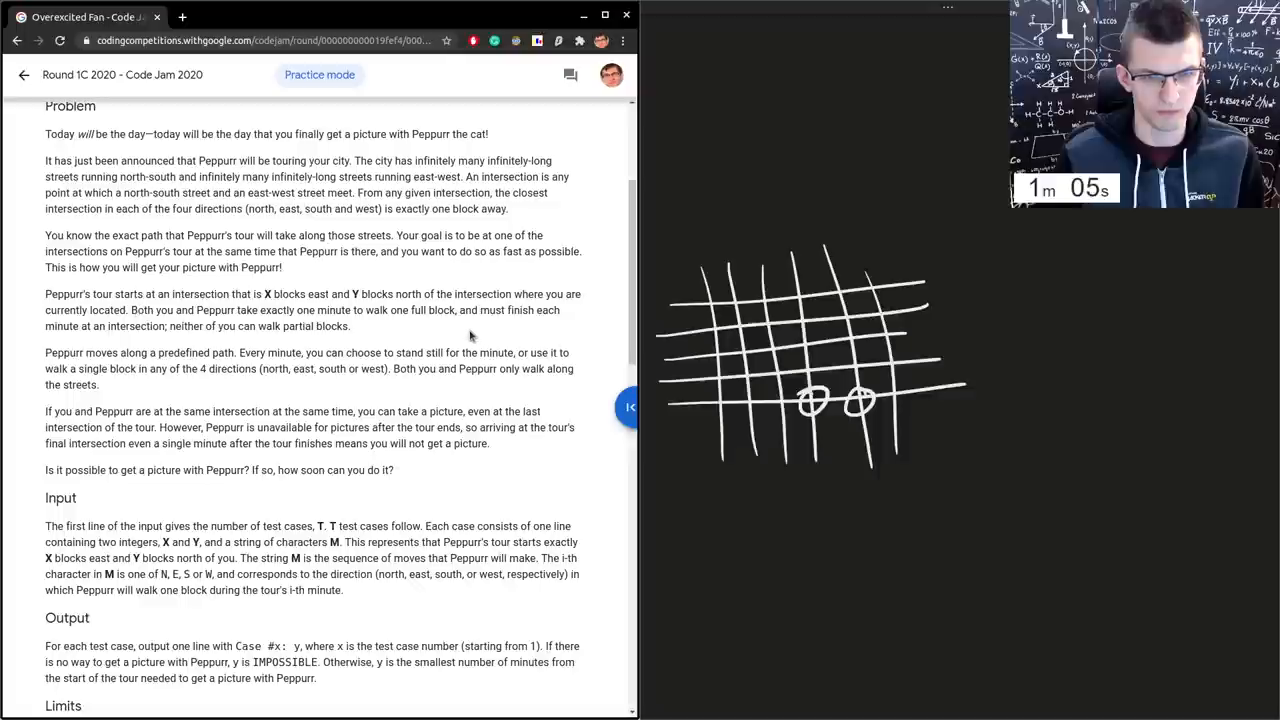
{"action": "left_click_drag", "start_coordinate": [478, 310], "coordinate": [352, 326]}
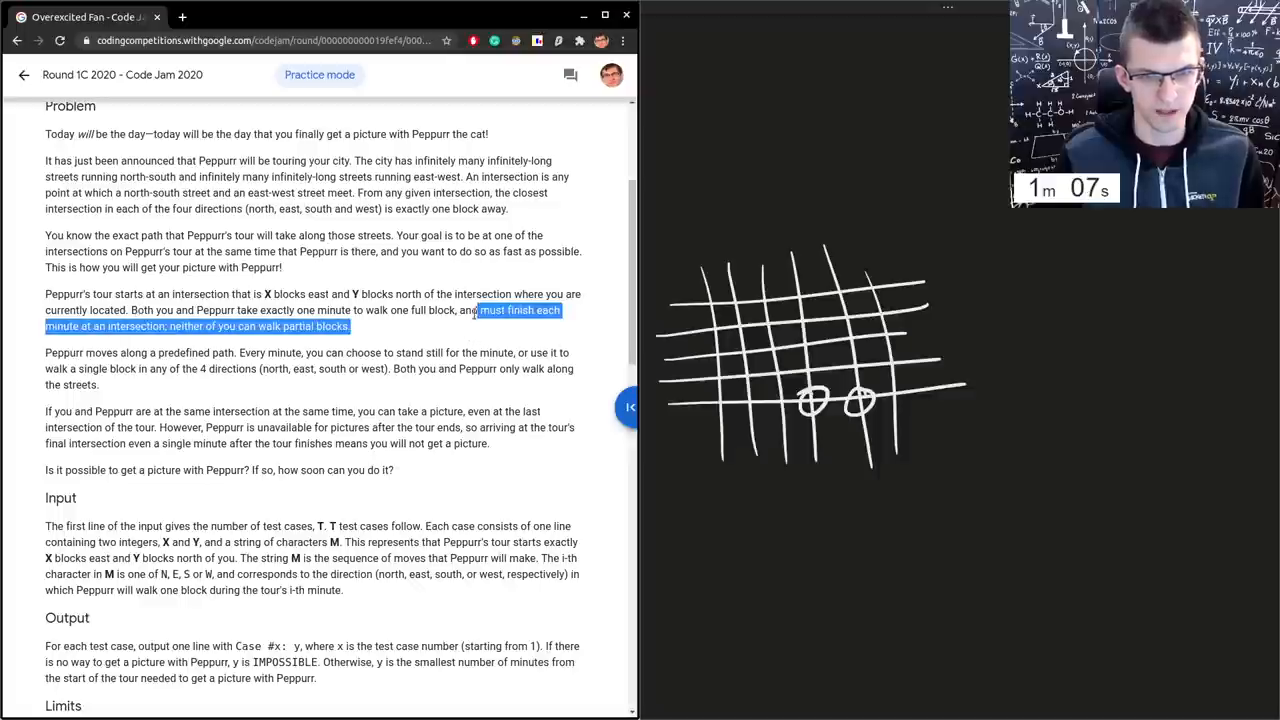
{"action": "left_click_drag", "start_coordinate": [480, 310], "coordinate": [44, 294]}
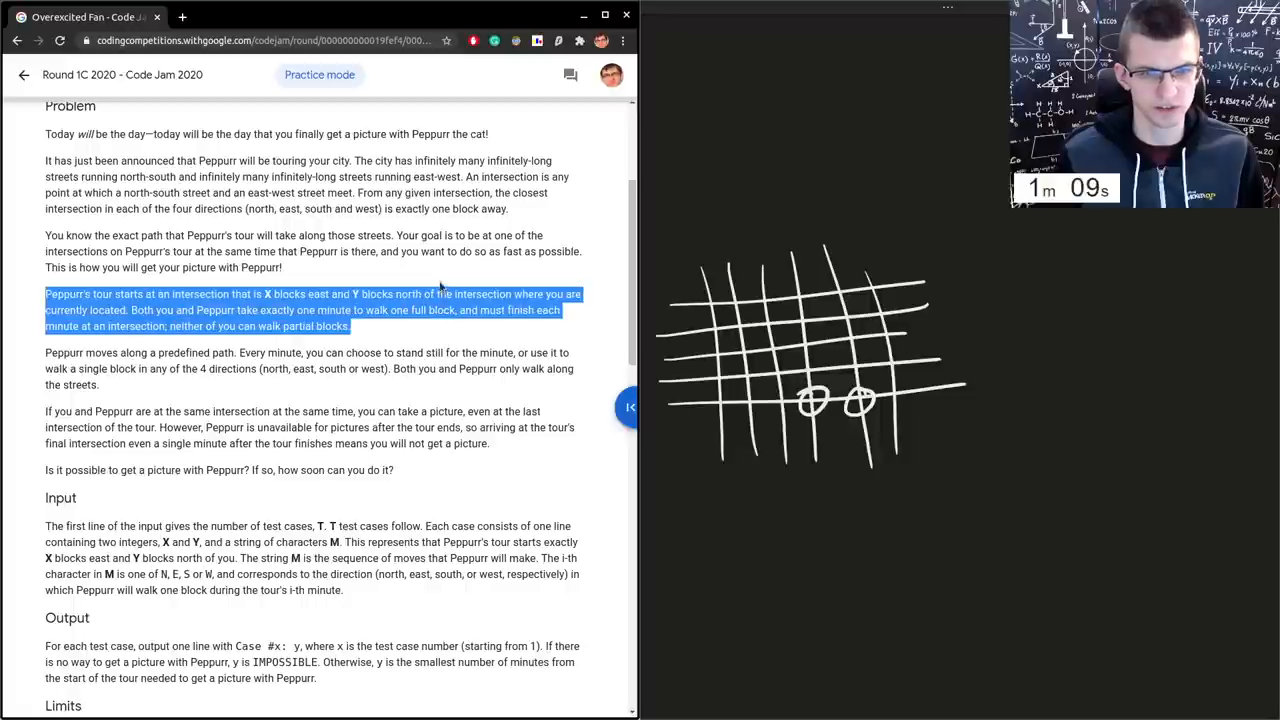
{"action": "left_click", "coordinate": [444, 282]}
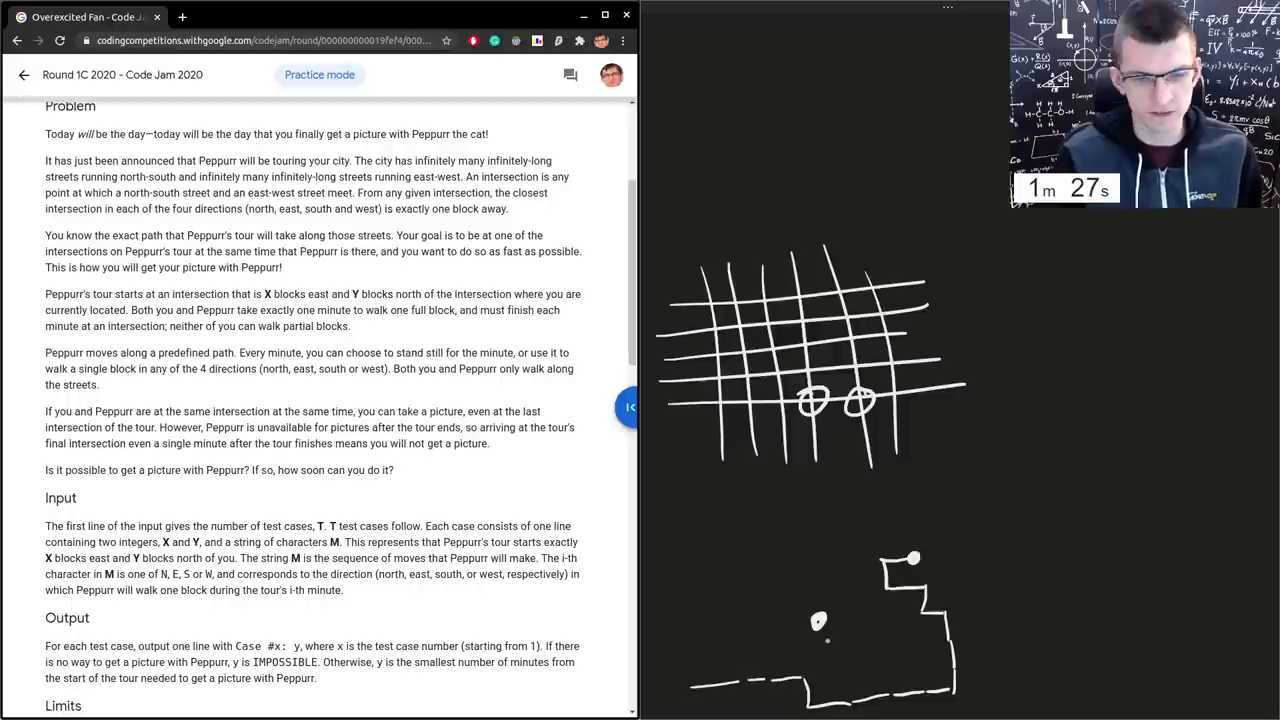
{"action": "mouse_move", "coordinate": [504, 398]}
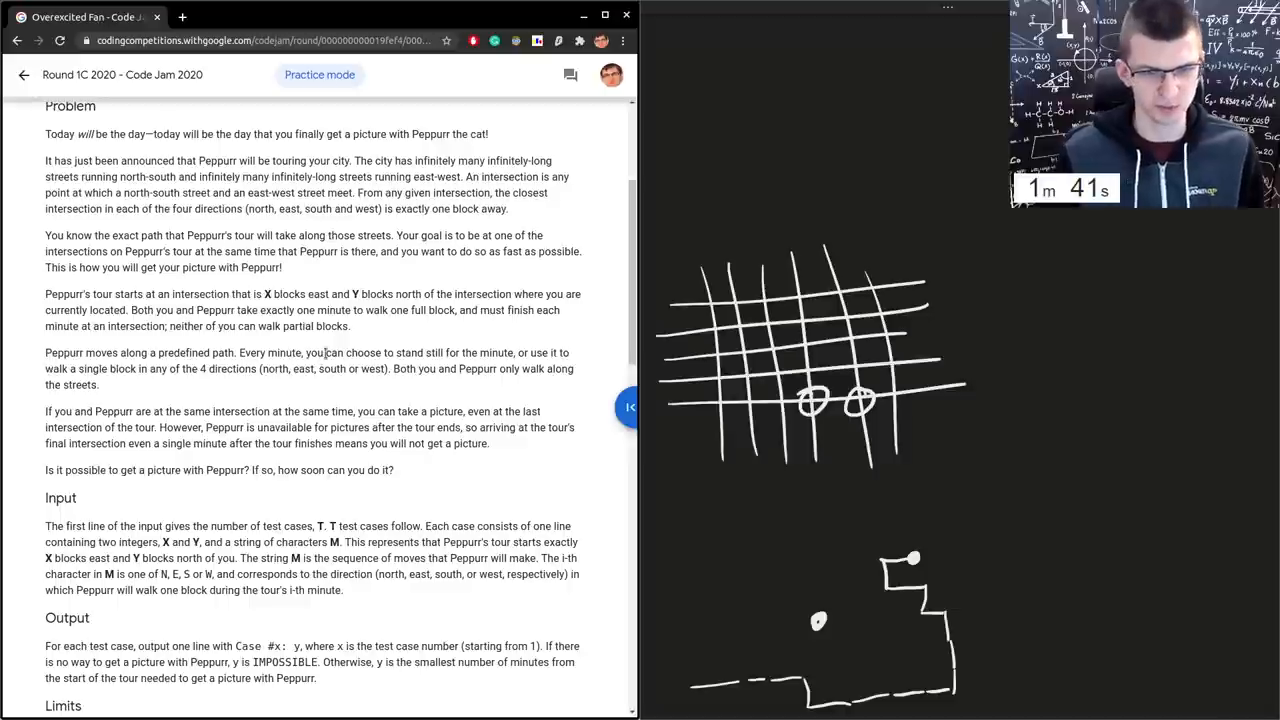
{"action": "mouse_move", "coordinate": [310, 390]}
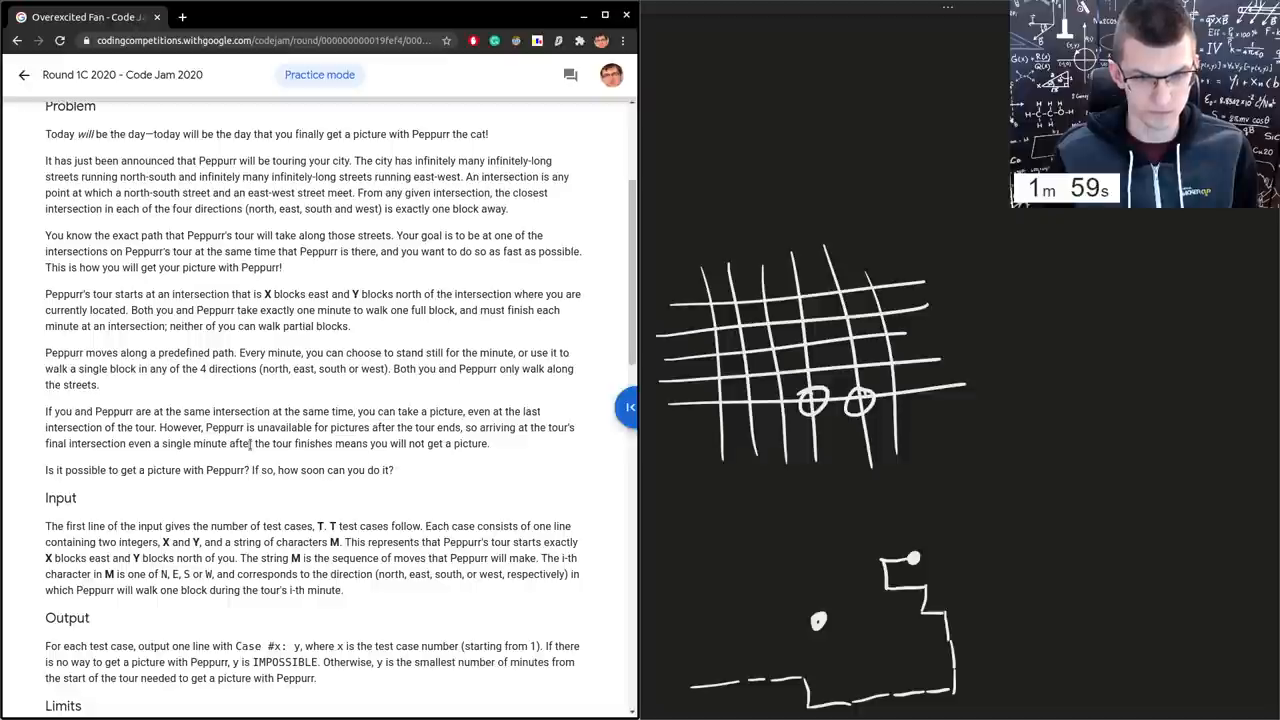
{"action": "scroll", "scroll_direction": "down", "scroll_amount": 3}
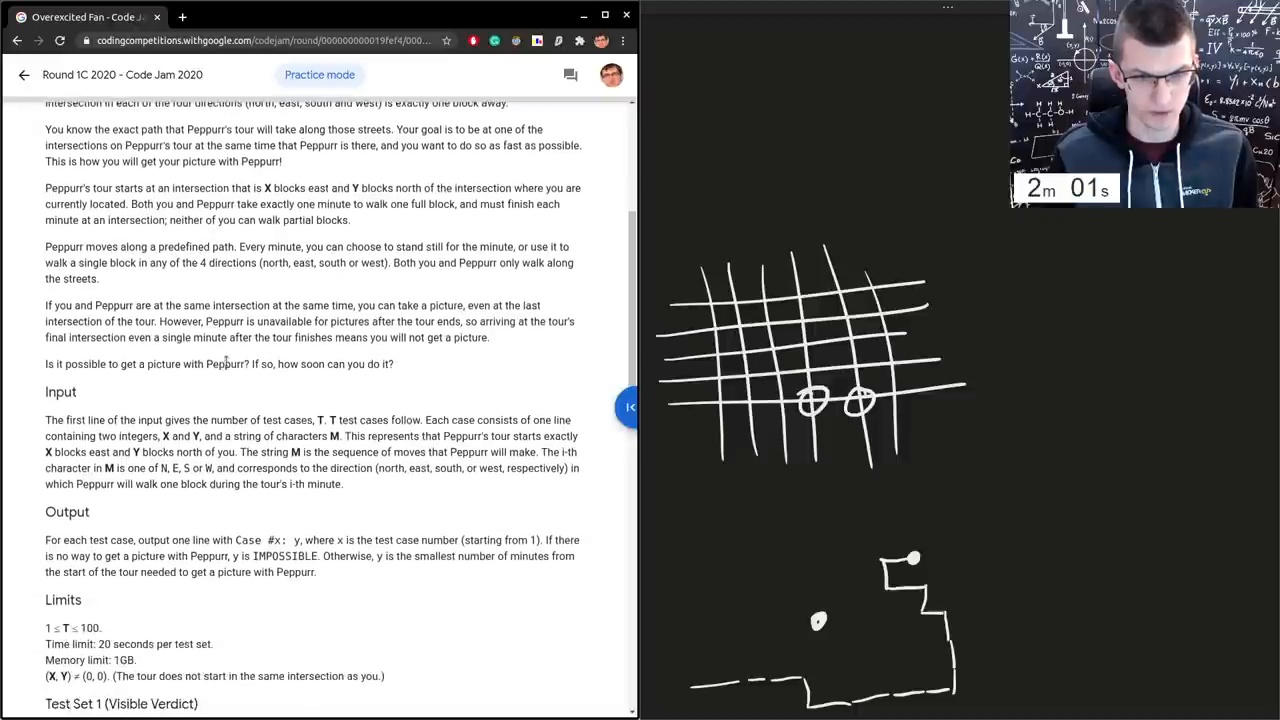
{"action": "scroll", "scroll_direction": "down", "scroll_amount": 3}
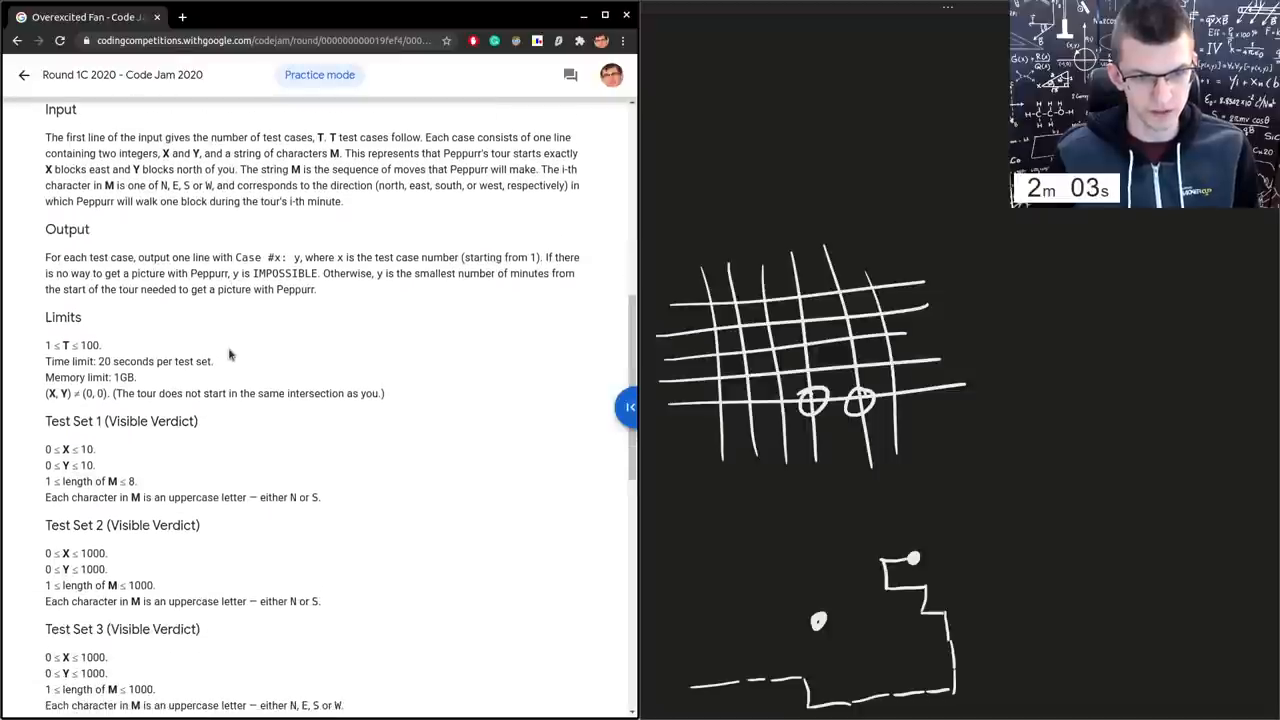
{"action": "scroll", "scroll_direction": "down", "scroll_amount": 3}
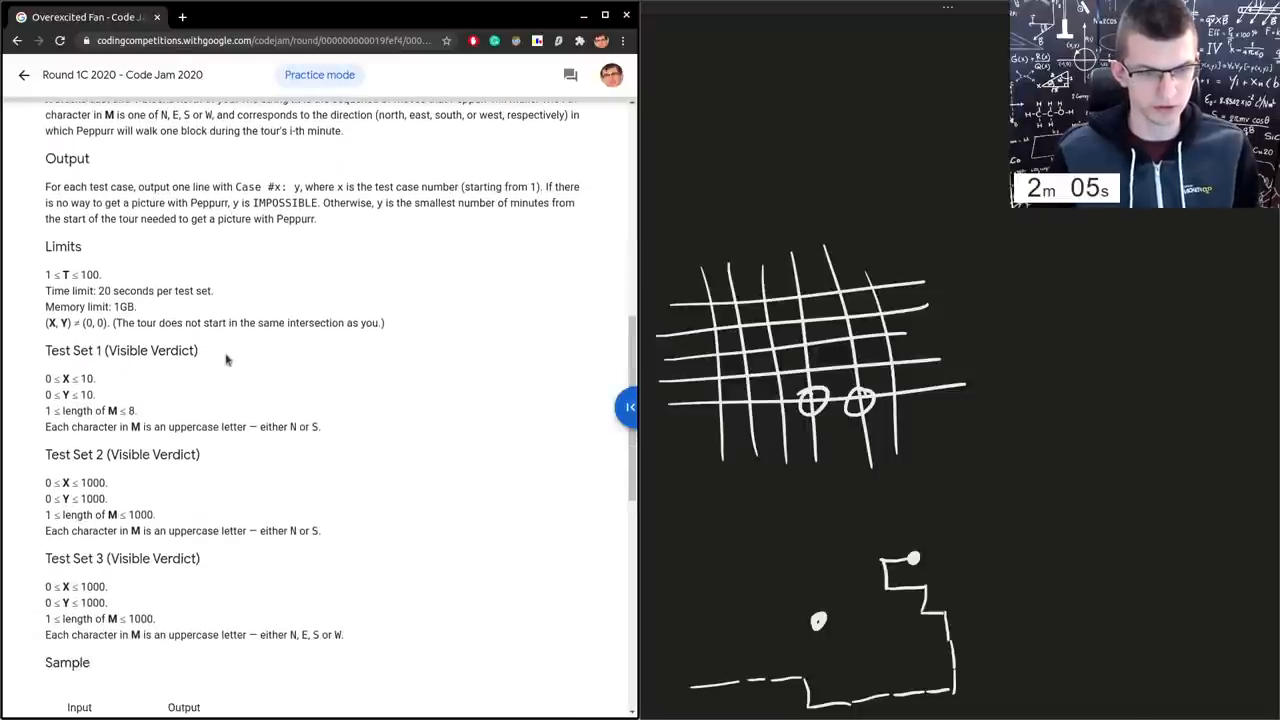
{"action": "scroll", "scroll_direction": "down", "scroll_amount": 3}
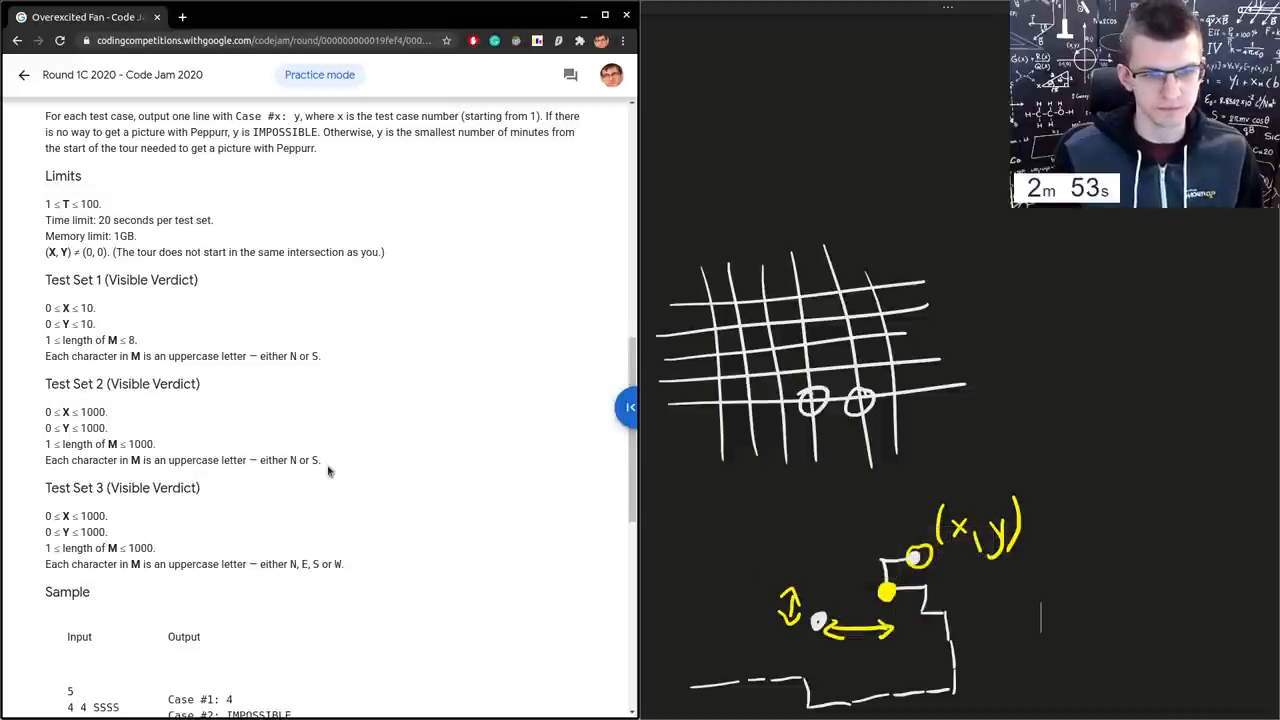
{"action": "scroll", "scroll_direction": "down", "scroll_amount": 3}
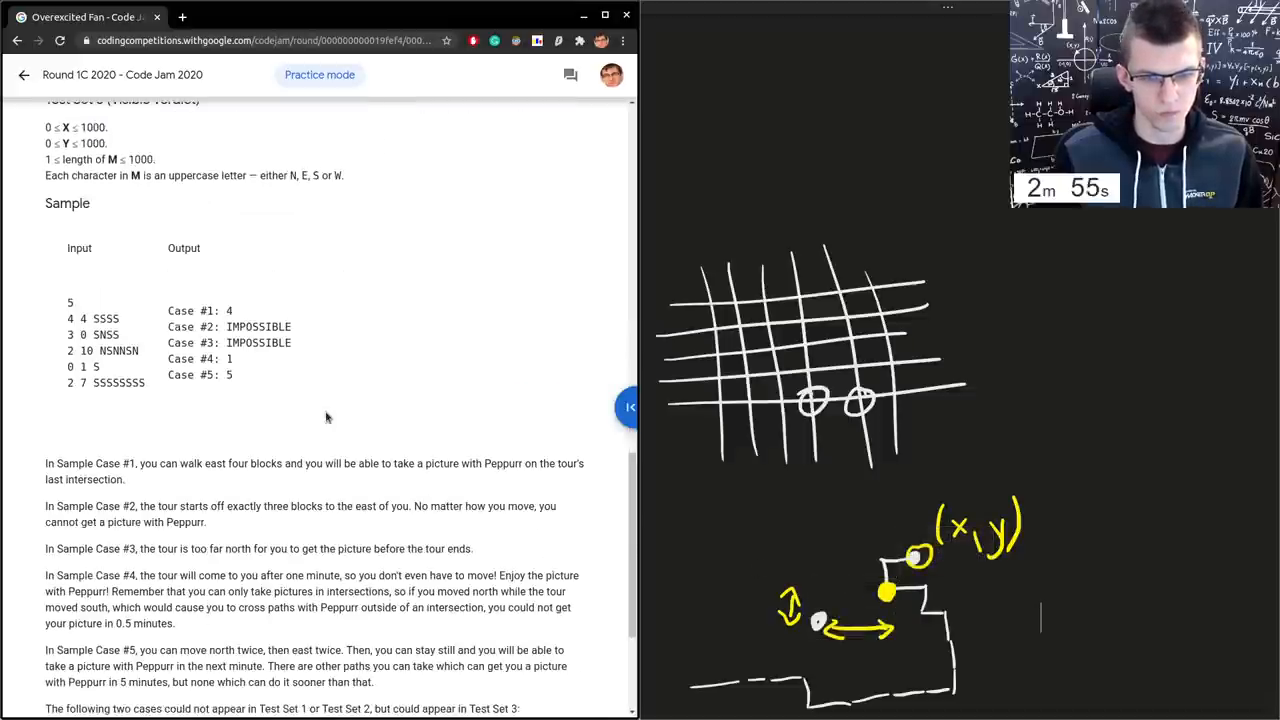
{"action": "scroll", "scroll_direction": "down", "scroll_amount": 3}
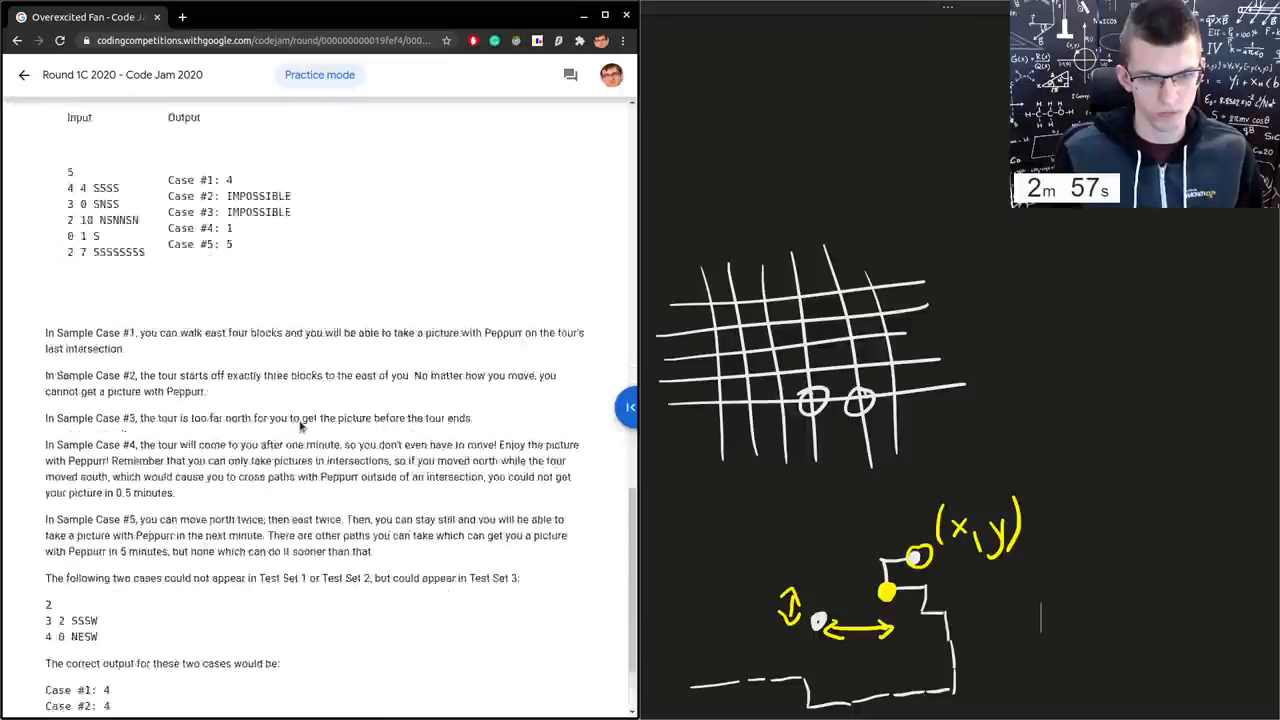
{"action": "scroll", "scroll_direction": "down", "scroll_amount": 3}
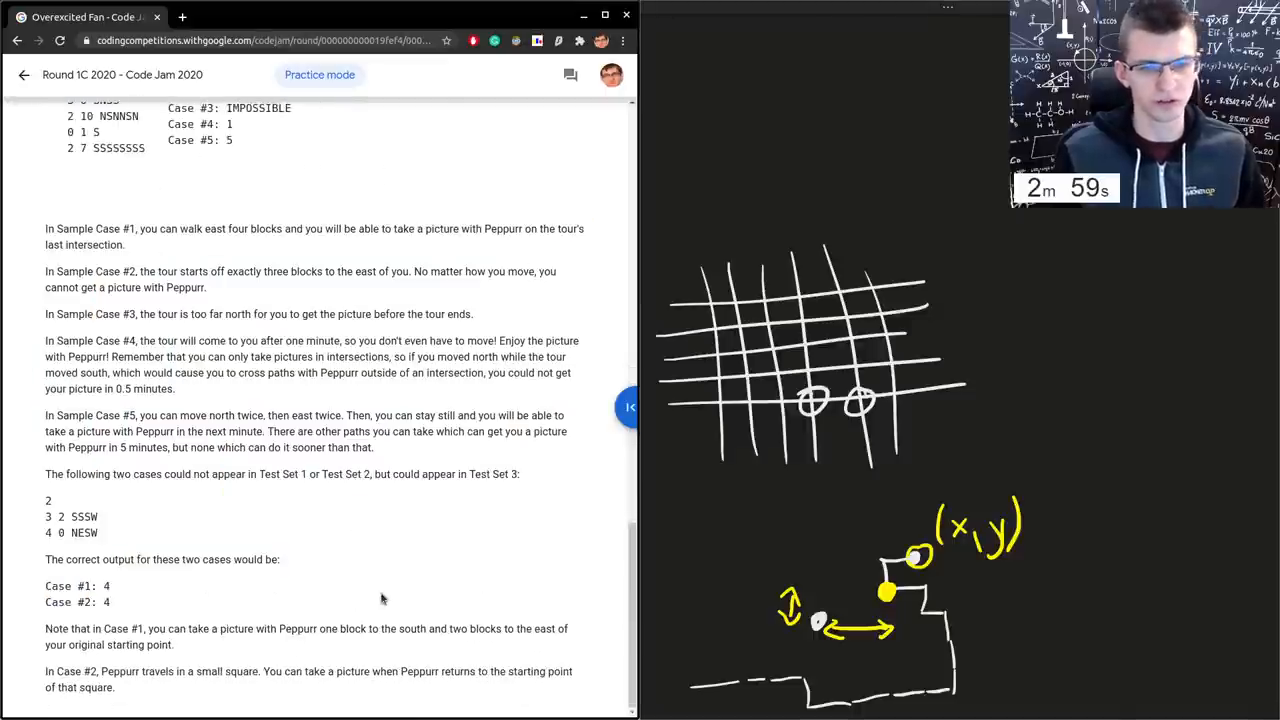
{"action": "scroll", "scroll_direction": "up", "scroll_amount": 3}
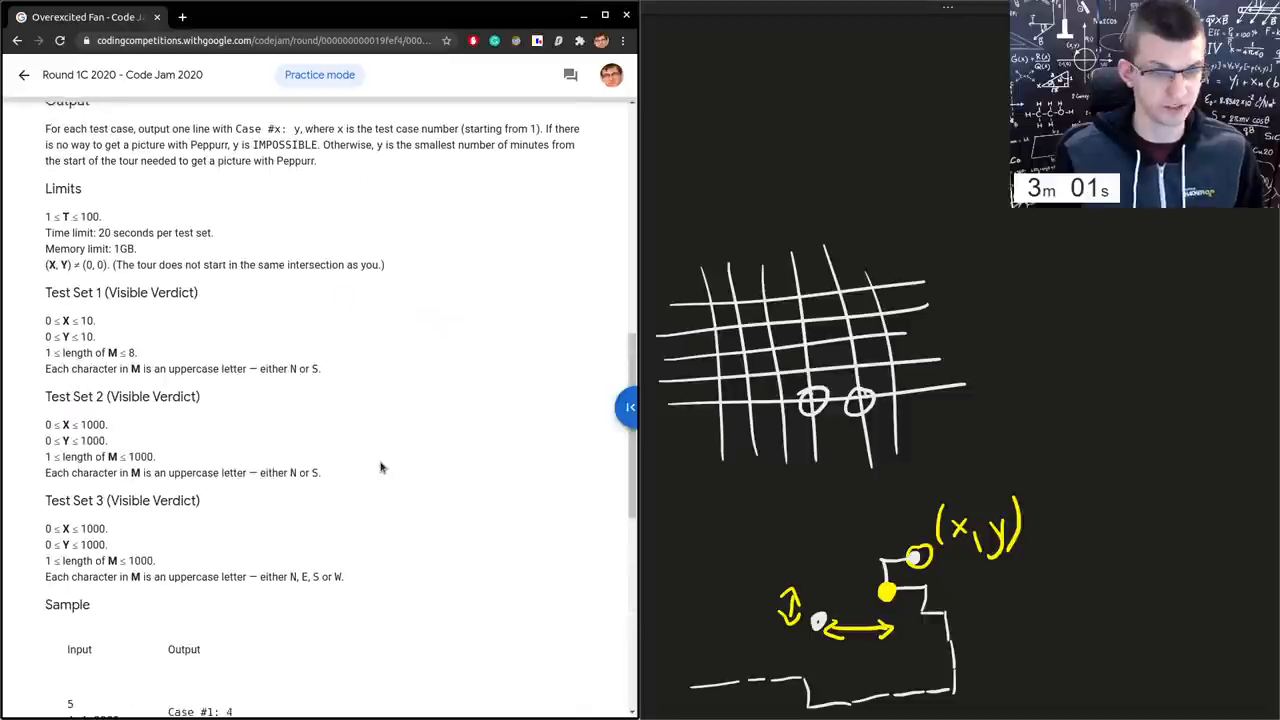
{"action": "scroll", "scroll_direction": "up", "scroll_amount": 3}
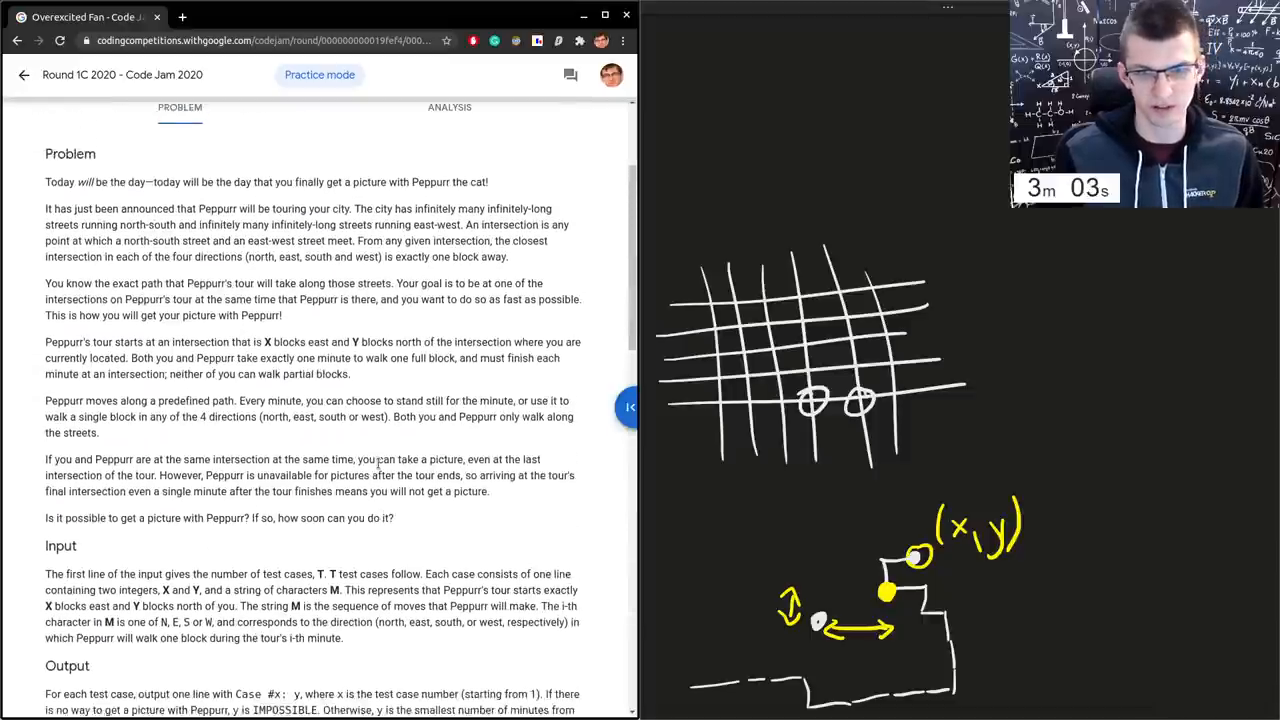
{"action": "scroll", "scroll_direction": "up", "scroll_amount": 3}
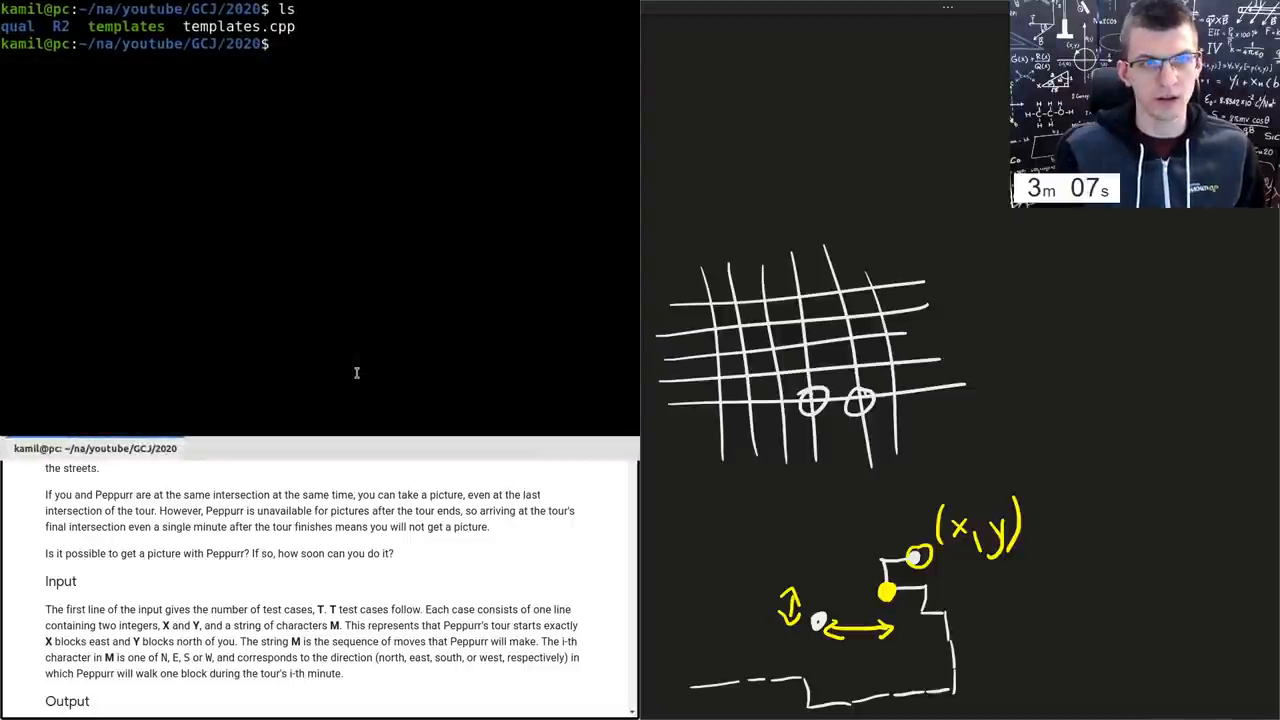
- Make a 1C folder, copy templates.cpp into it as fan.cpp, and launch Geany on fan.cpp
{"action": "type", "text": "mkdir 1C"}
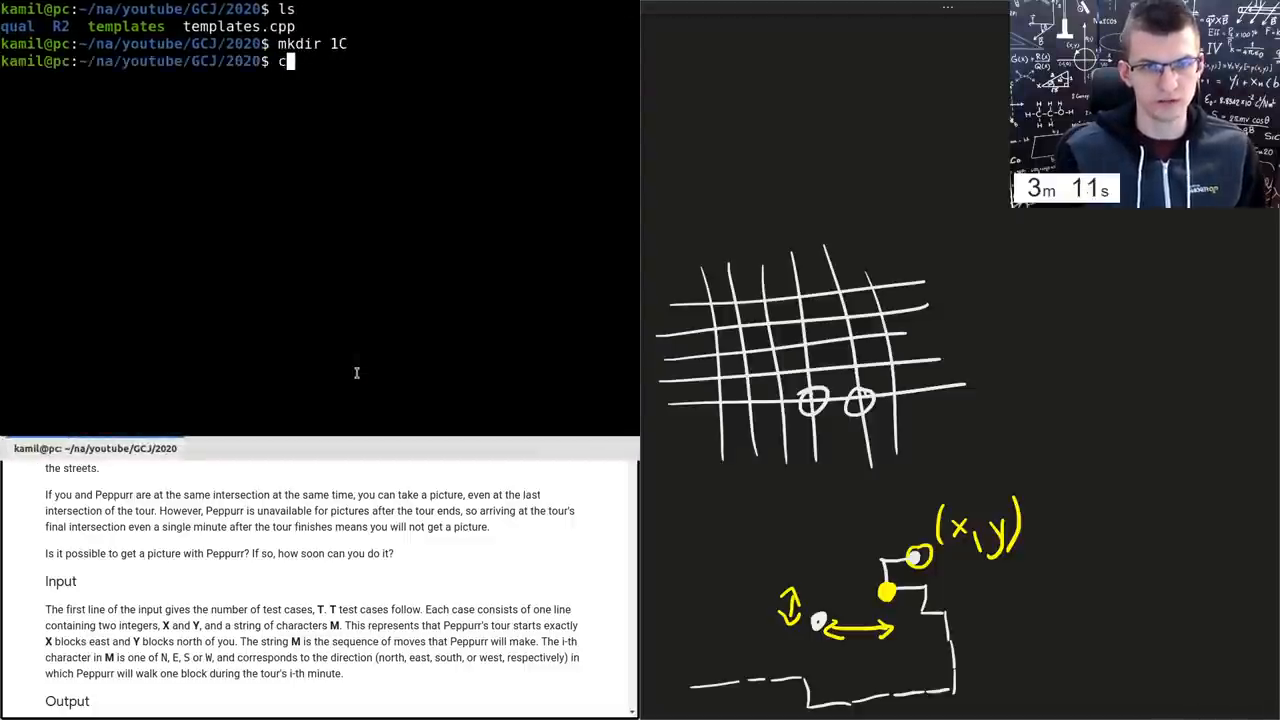
{"action": "type", "text": "d 1C"}
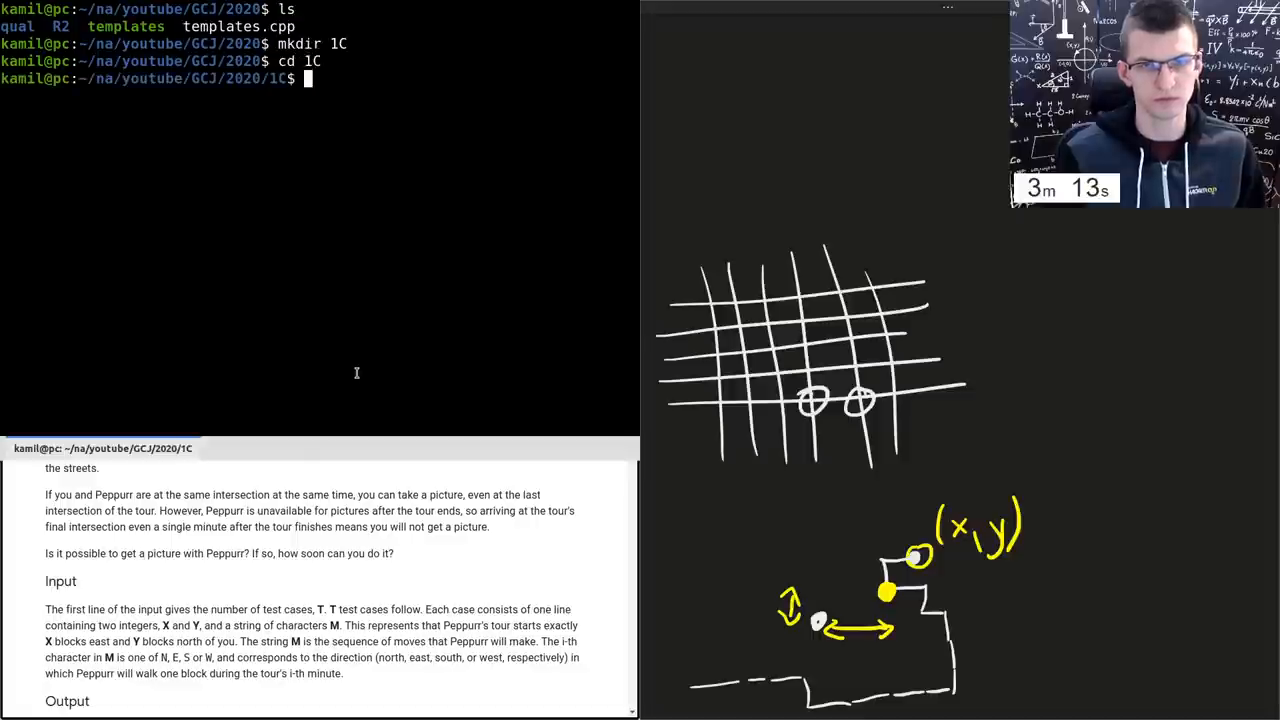
{"action": "type", "text": "cp ../templates"}
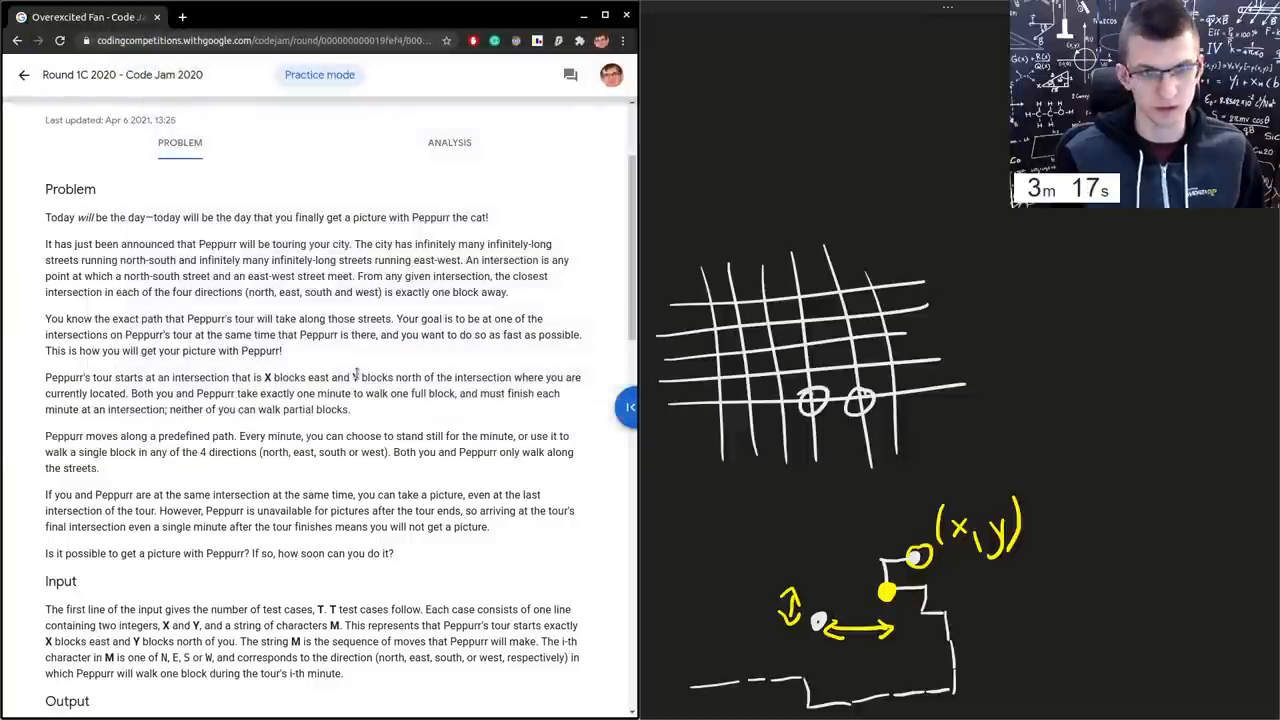
{"action": "scroll", "scroll_direction": "up", "scroll_amount": 3}
{"action": "type", "text": "geany fan.c"}
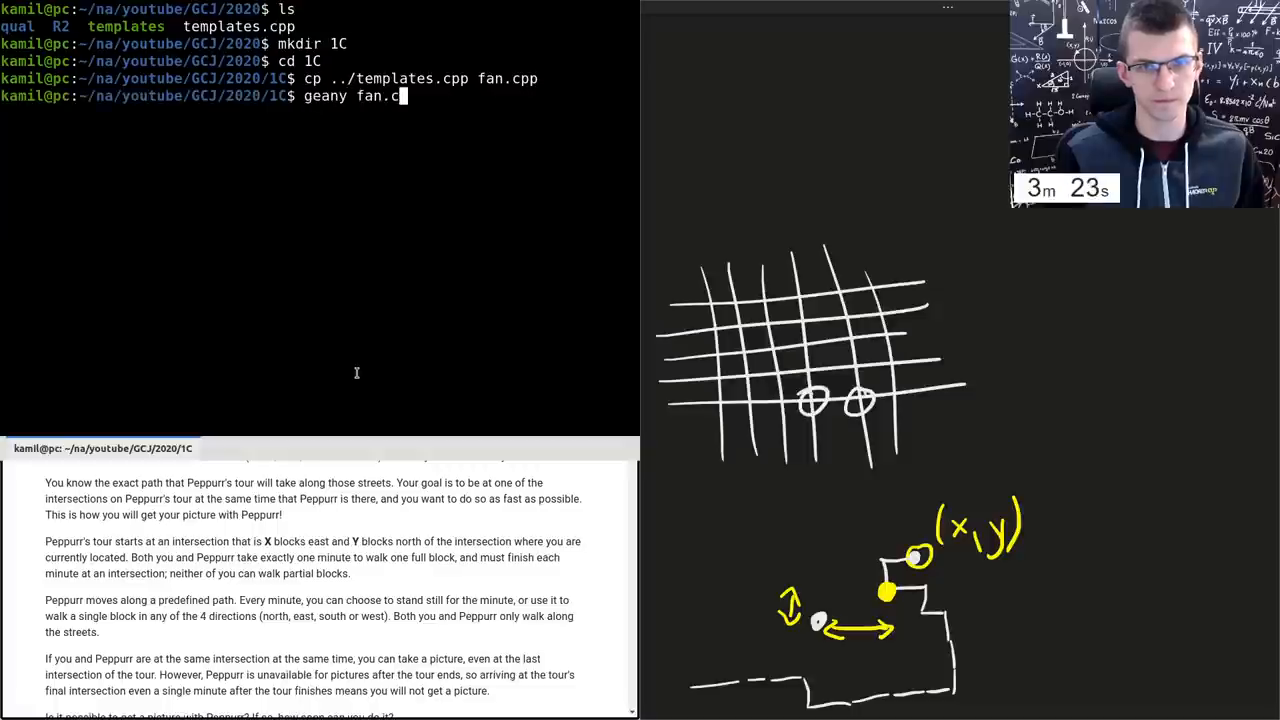
{"action": "key", "text": "Return"}
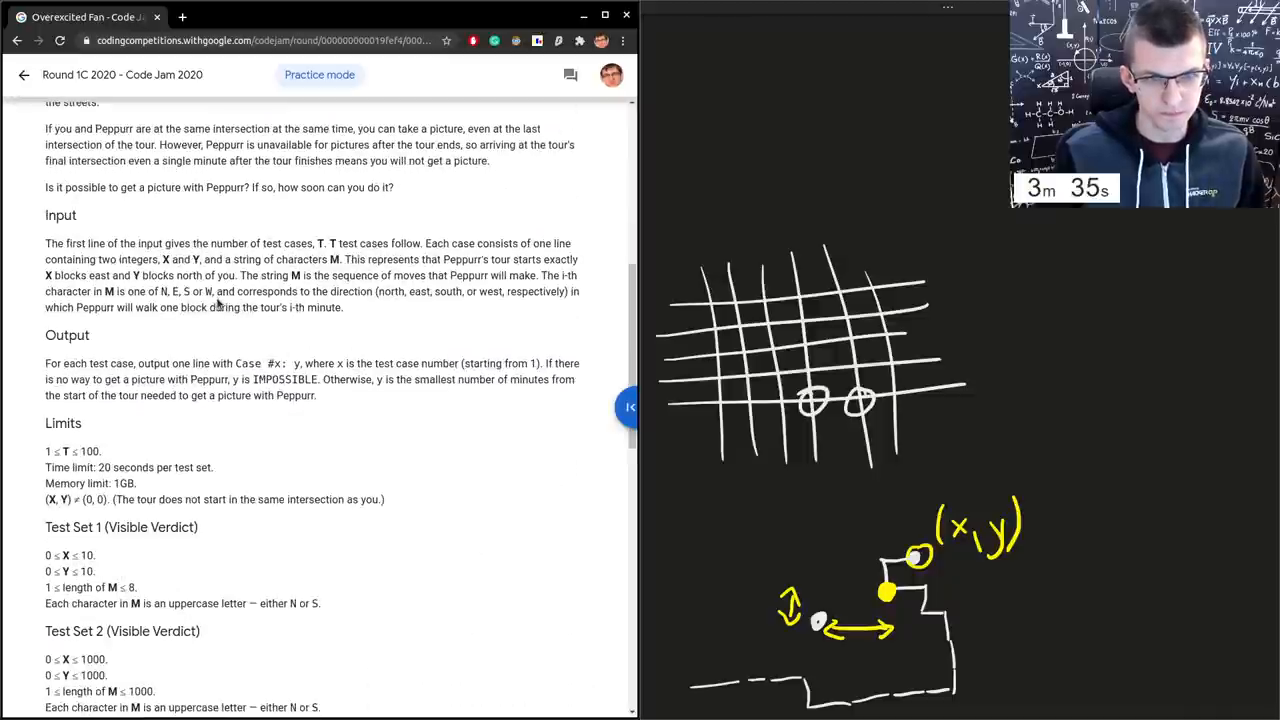
{"action": "scroll", "scroll_direction": "down", "scroll_amount": 3}
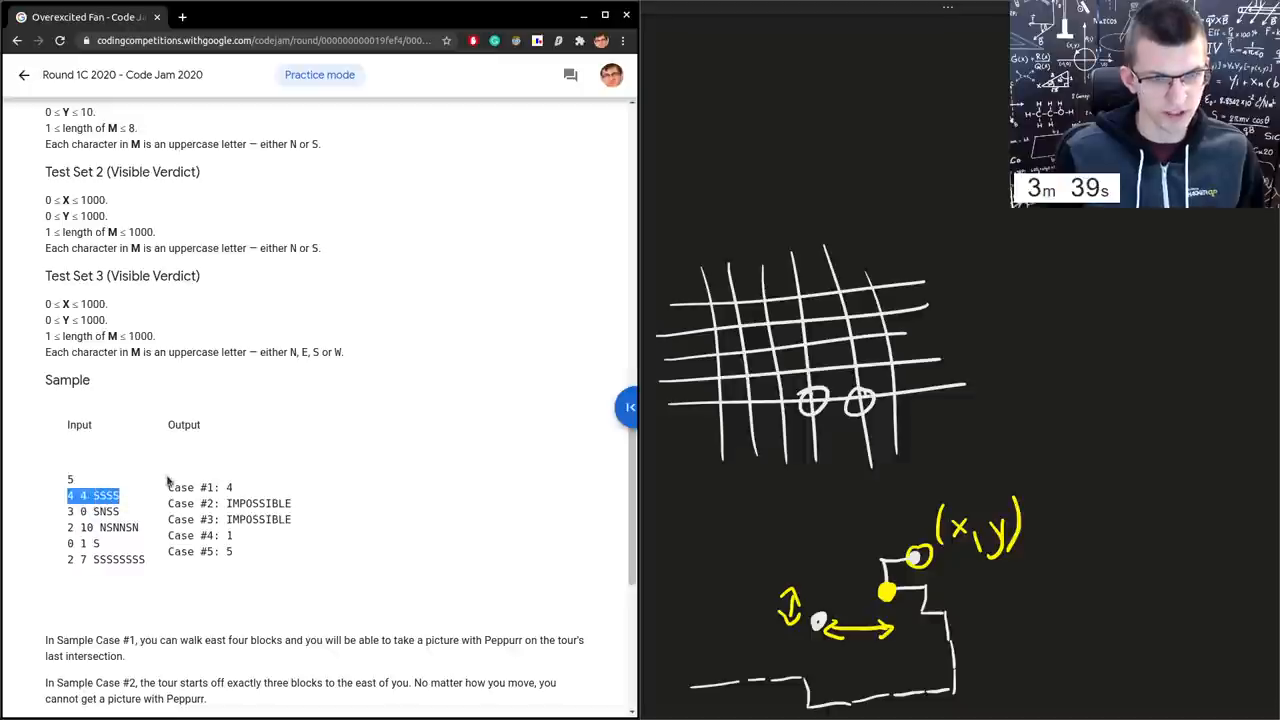
{"action": "scroll", "scroll_direction": "up", "scroll_amount": 3}
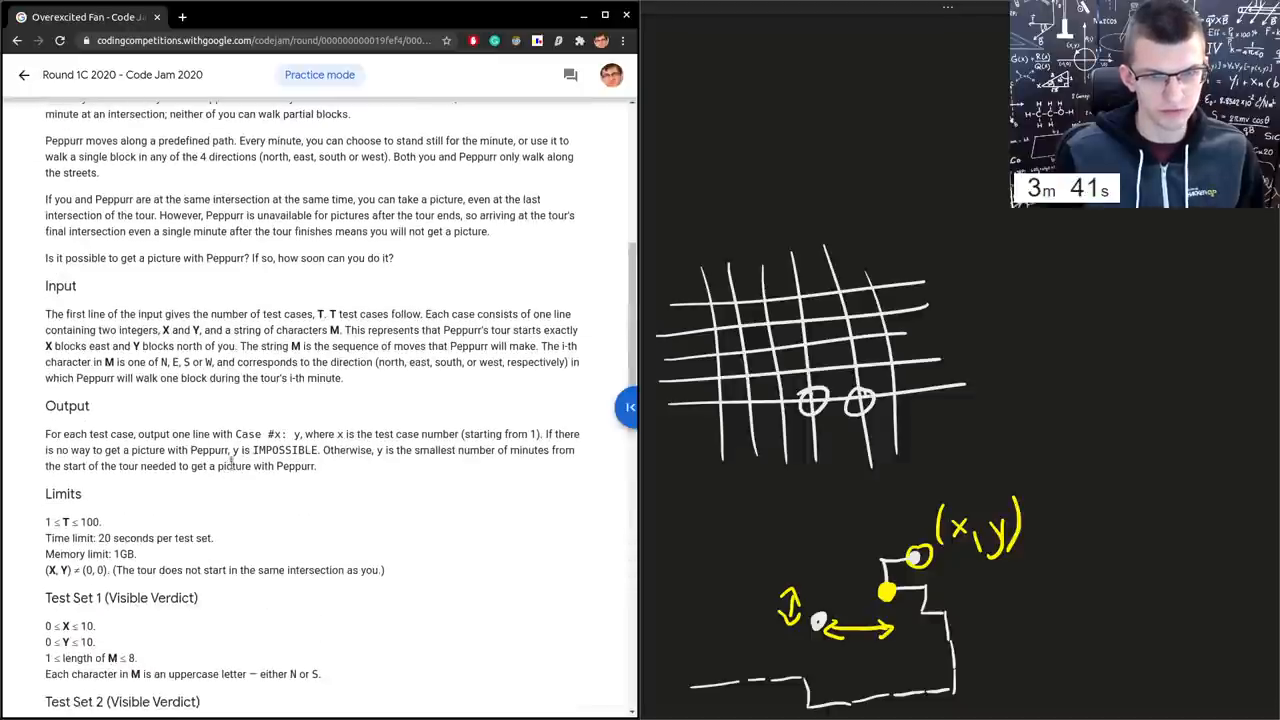
{"action": "left_click_drag", "start_coordinate": [156, 330], "coordinate": [336, 330]}
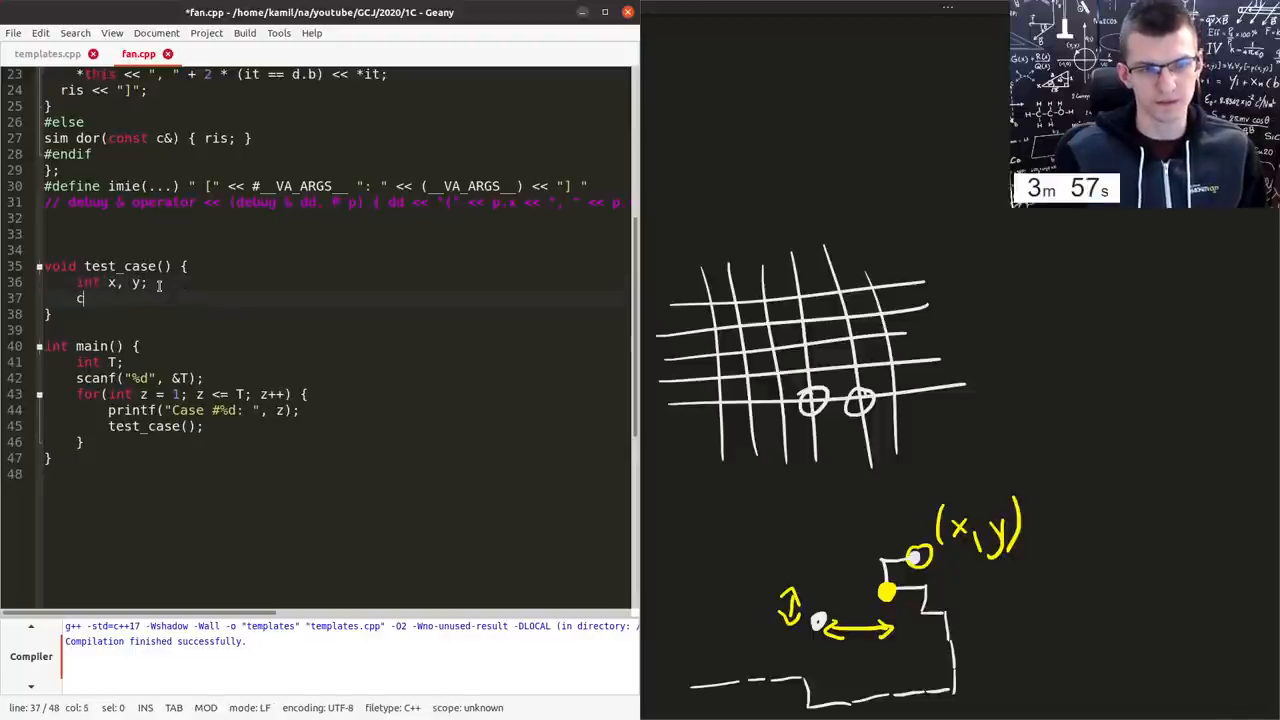
- Declare x, y and char s[1005], scanf them, set n = strlen(s), and write the for loop header
{"action": "type", "text": "har s[1005];"}
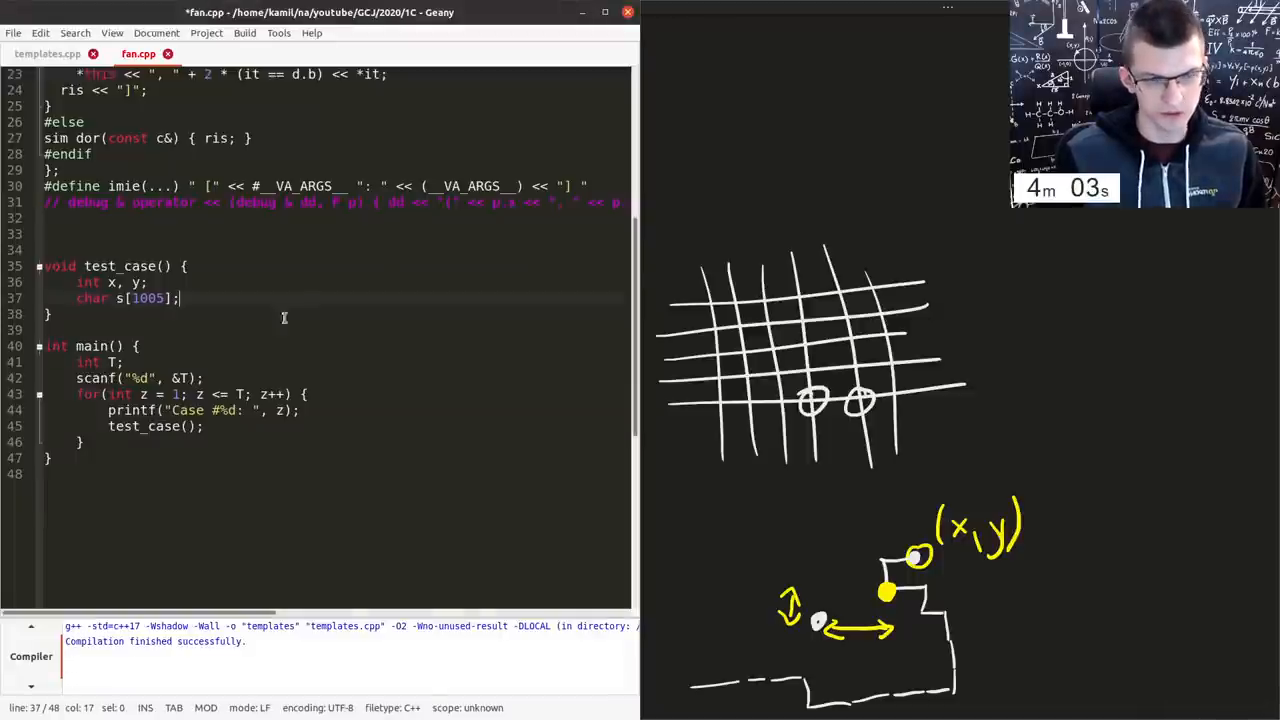
{"action": "type", "text": "scanf(\"%d%d\", &x, &y);"}
{"action": "type", "text": "scanf(\"%s\", s);"}
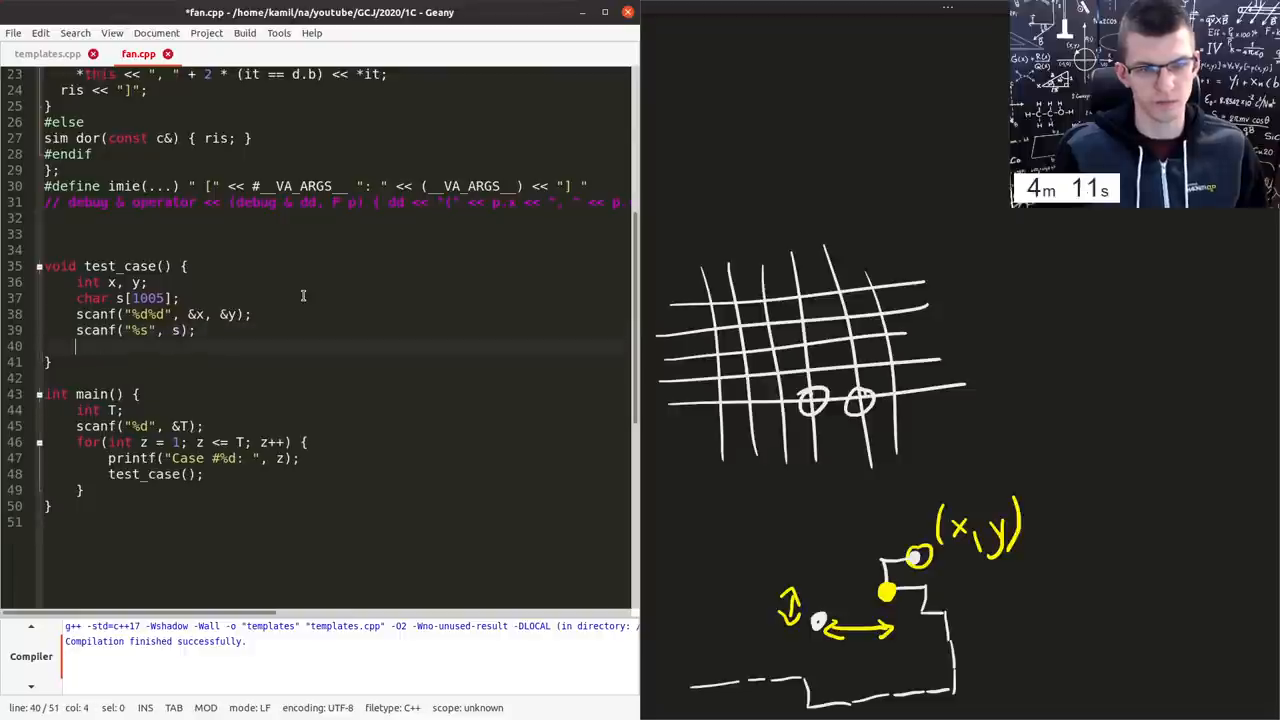
{"action": "type", "text": "for(int i = 0"}
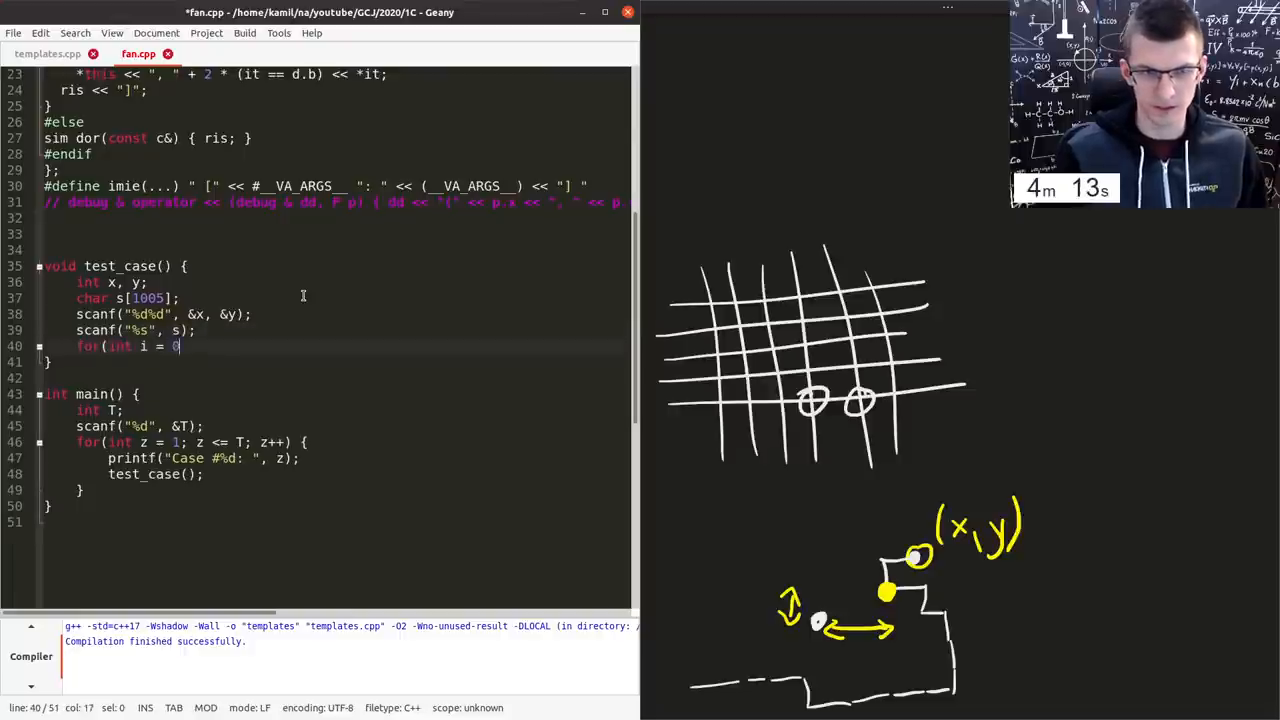
{"action": "type", "text": "; i < n; i++"}
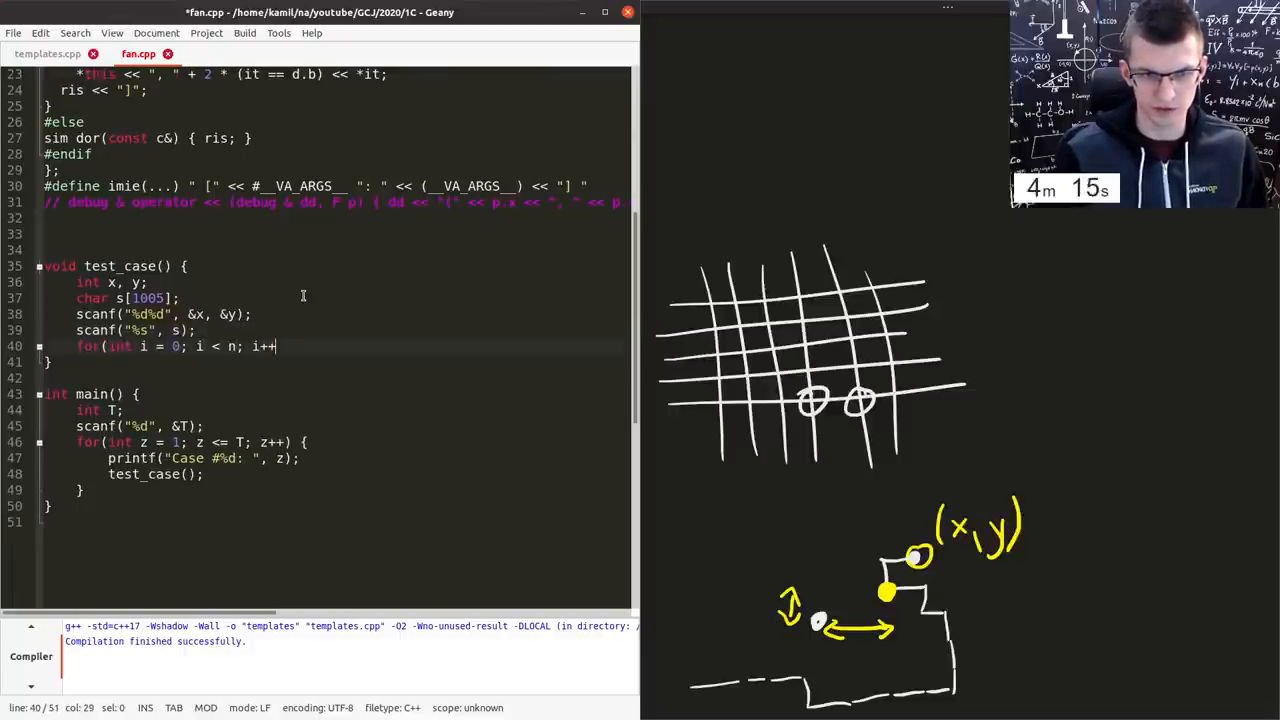
{"action": "type", "text": "int n ="}
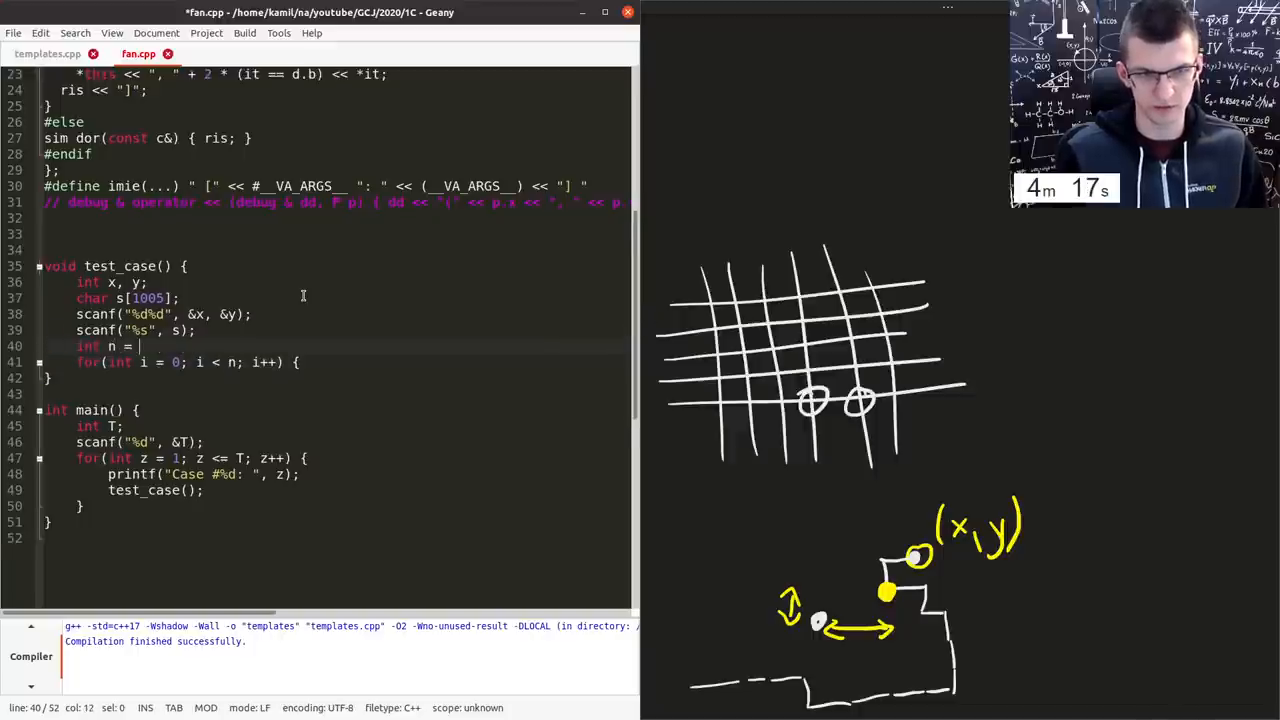
{"action": "type", "text": "strlen(s);"}
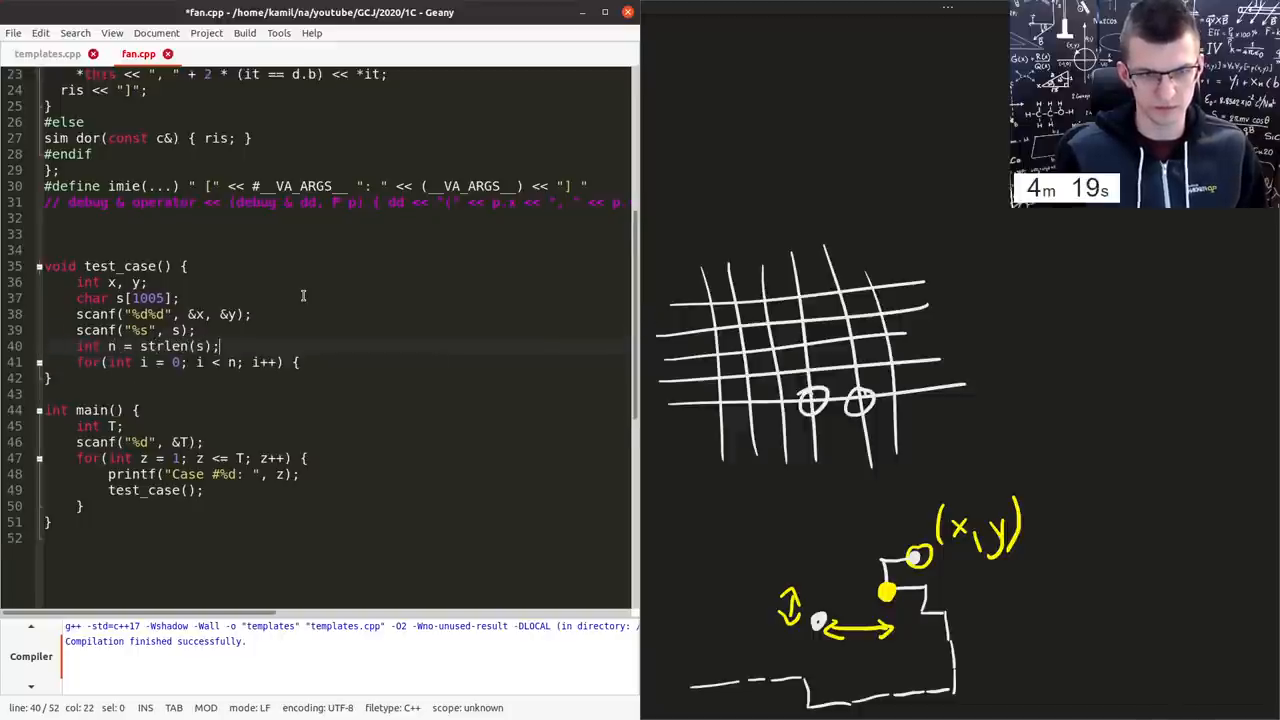
- Start the loop body with if(s[i] == 'N') {
{"action": "key", "text": "Return"}
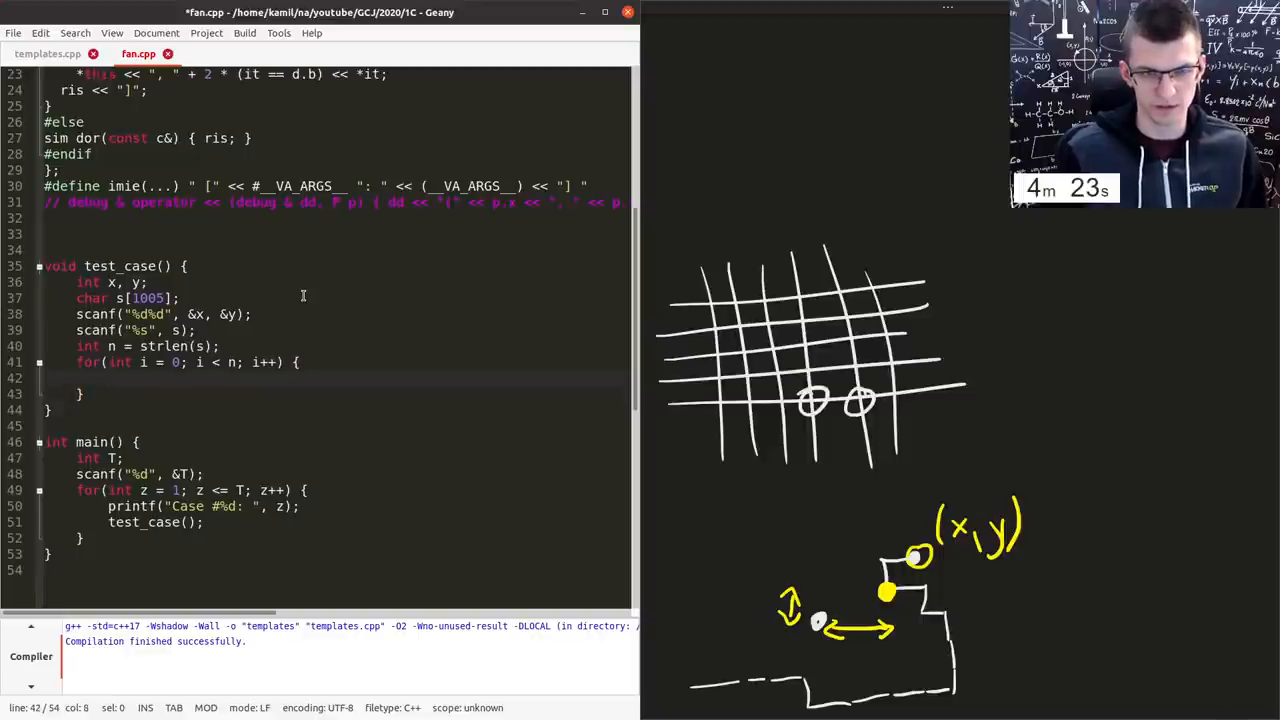
{"action": "type", "text": "if(s[i] == '"}
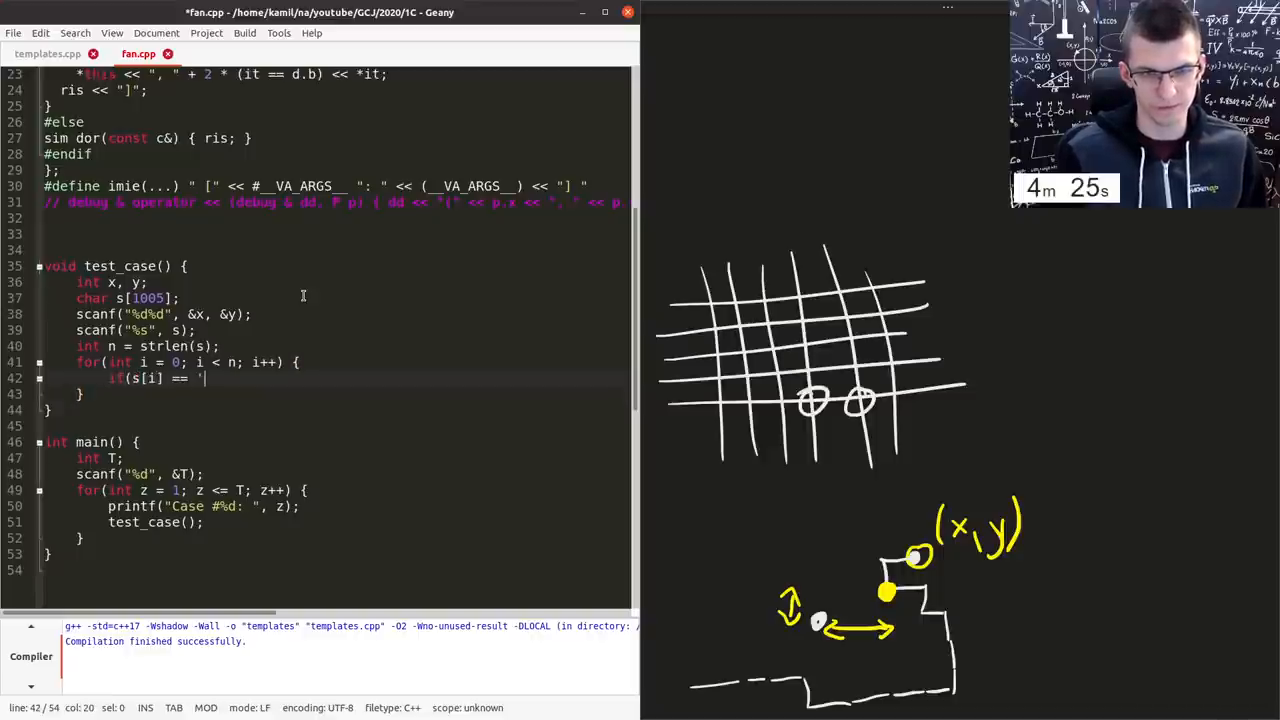
{"action": "type", "text": "N') {"}
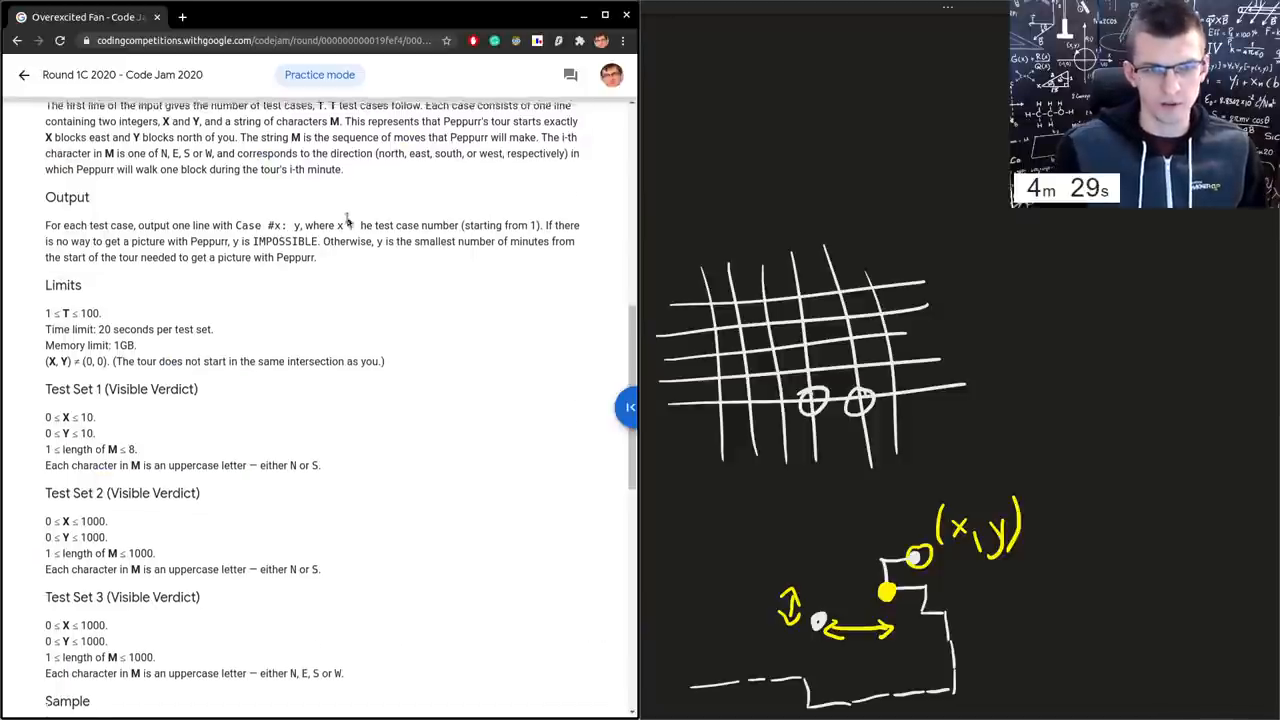
{"action": "scroll", "scroll_direction": "up", "scroll_amount": 3}
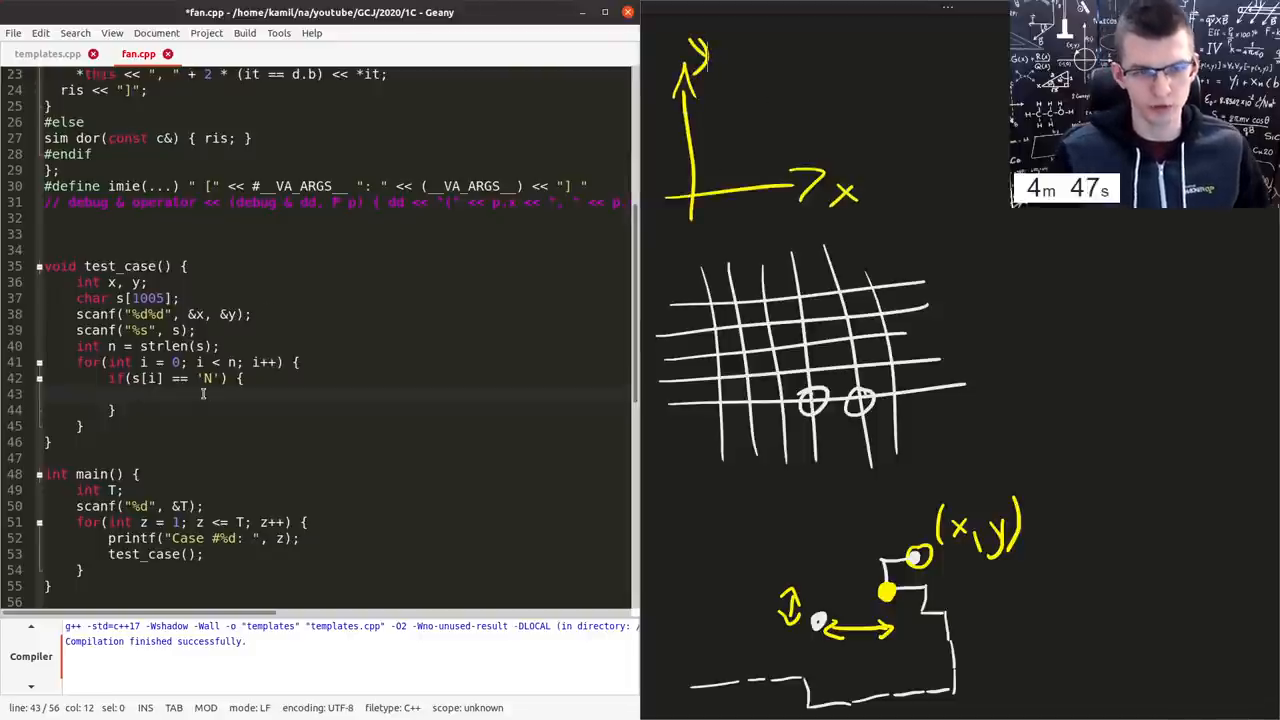
- Add the y++ branch and else-if branches updating y and x for S, E and W moves
{"action": "type", "text": "y++;"}
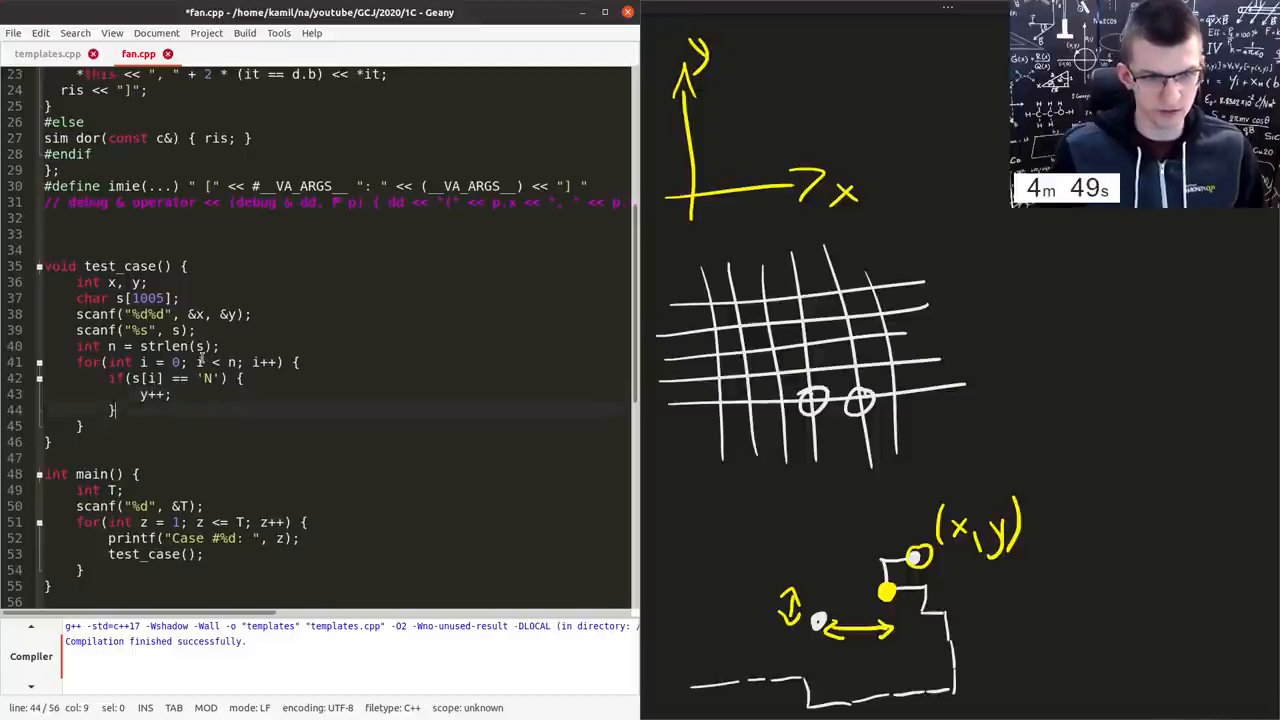
{"action": "type", "text": "else if(s[i] == 'S') {"}
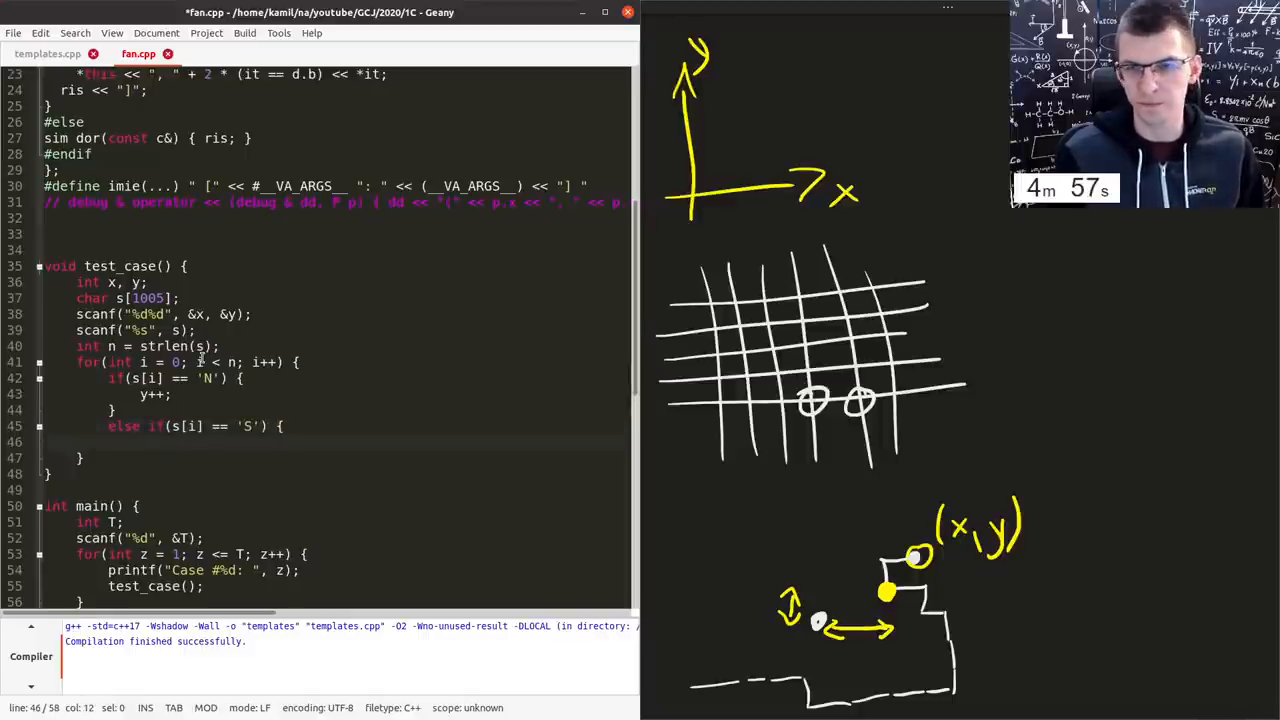
{"action": "type", "text": "y--;"}
{"action": "type", "text": "else if(s[i] == 'E') {"}
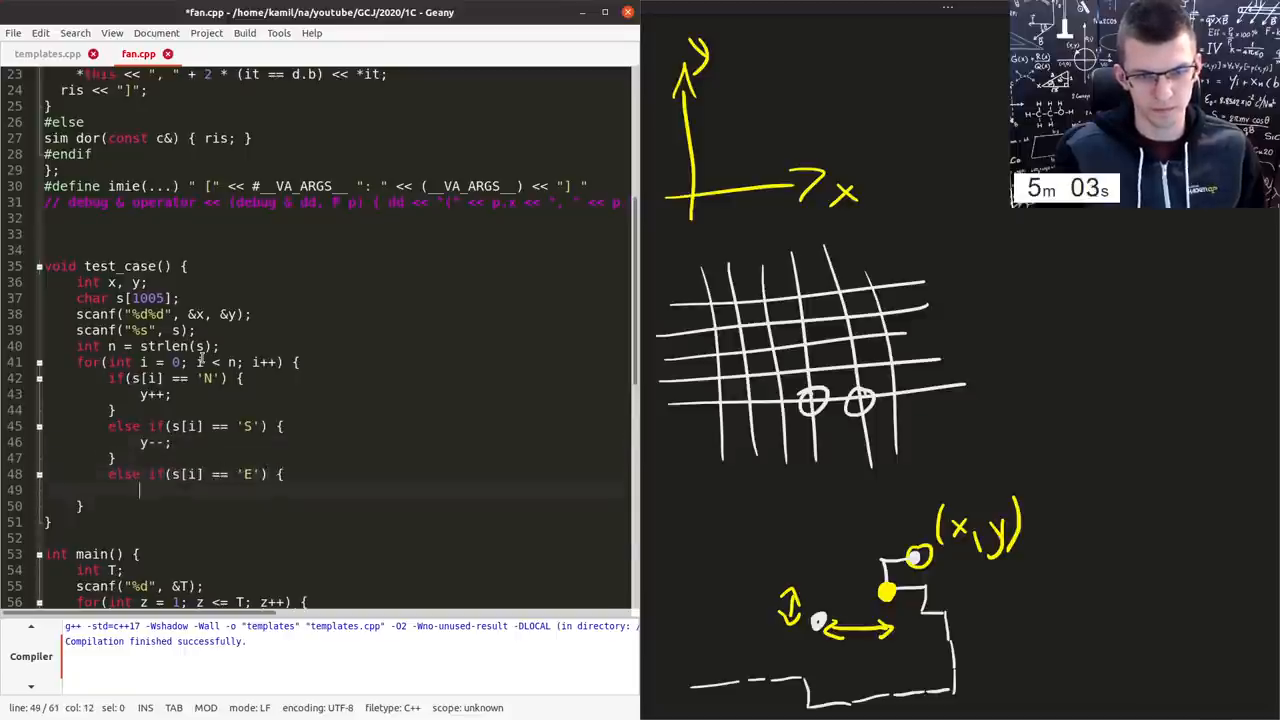
{"action": "type", "text": "x++;"}
{"action": "type", "text": "else if(s[i] == 'W') {"}
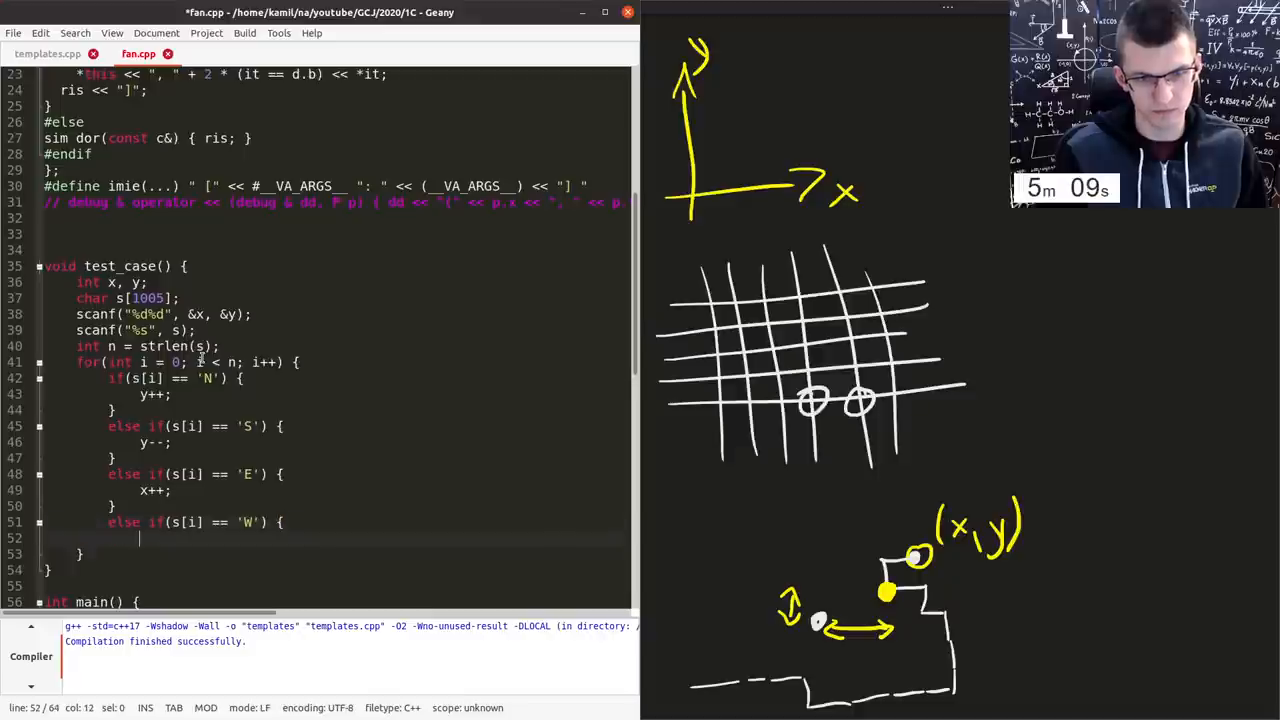
{"action": "type", "text": "x--;"}
{"action": "type", "text": "assert(false"}
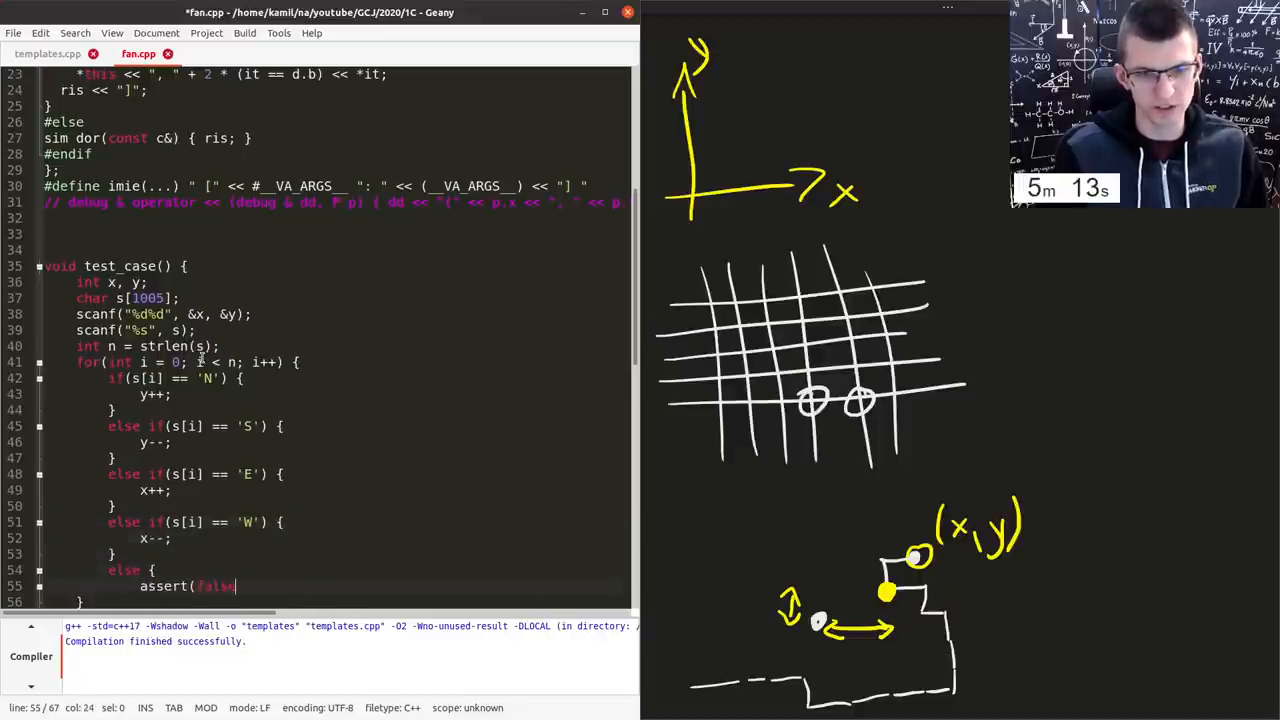
- If abs(x)+abs(y) <= i+1, printf i+1 and return; otherwise puts IMPOSSIBLE after the loop
{"action": "scroll", "scroll_direction": "down", "scroll_amount": 3}
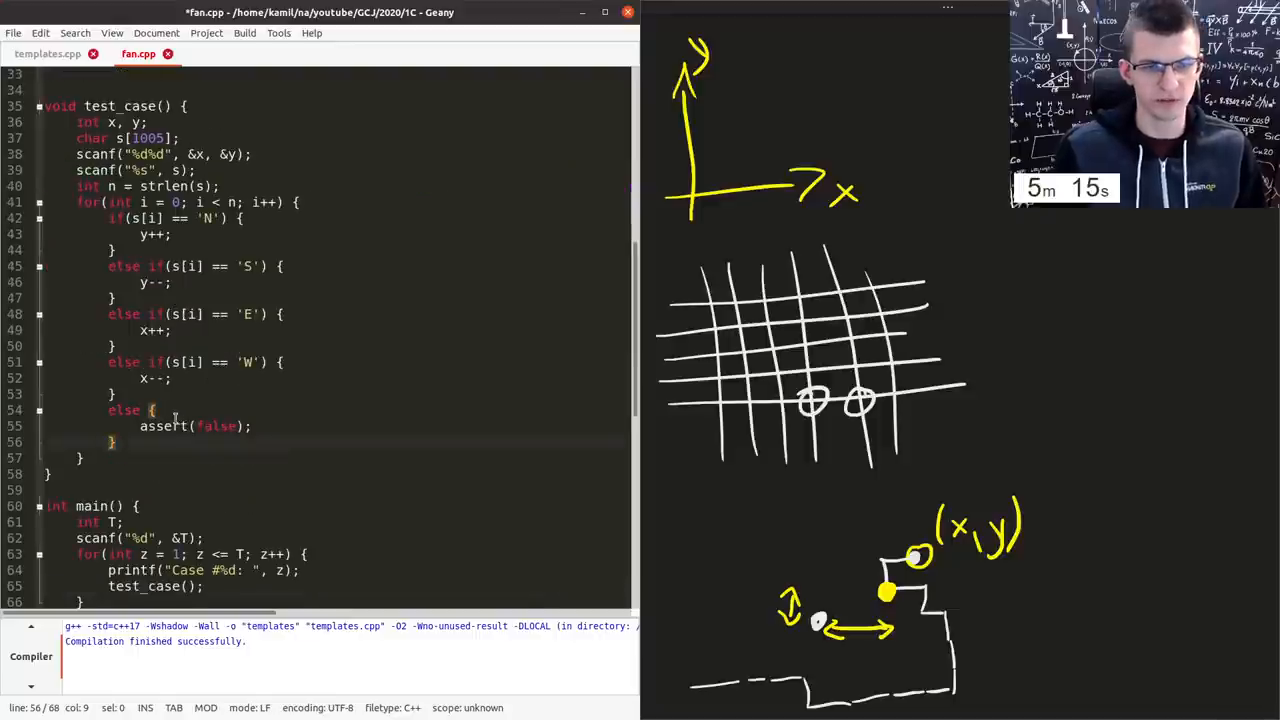
{"action": "type", "text": "if(abs("}
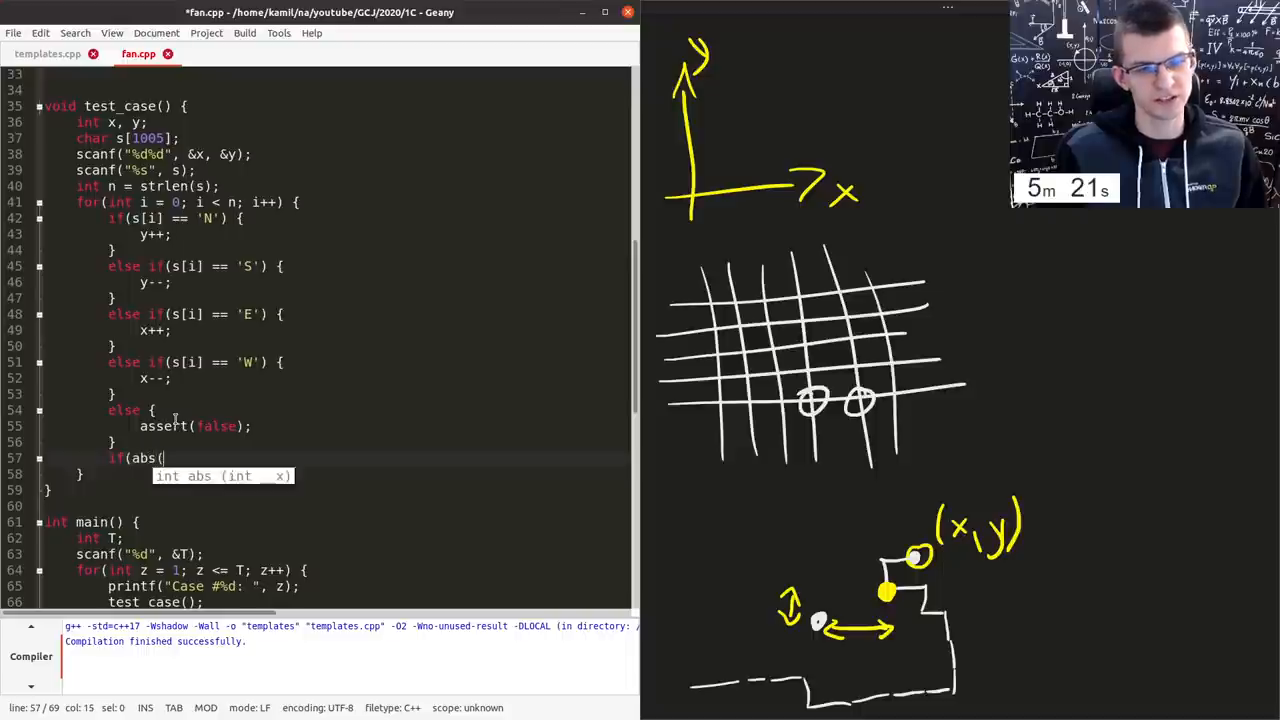
{"action": "type", "text": "x) + abs(y) <="}
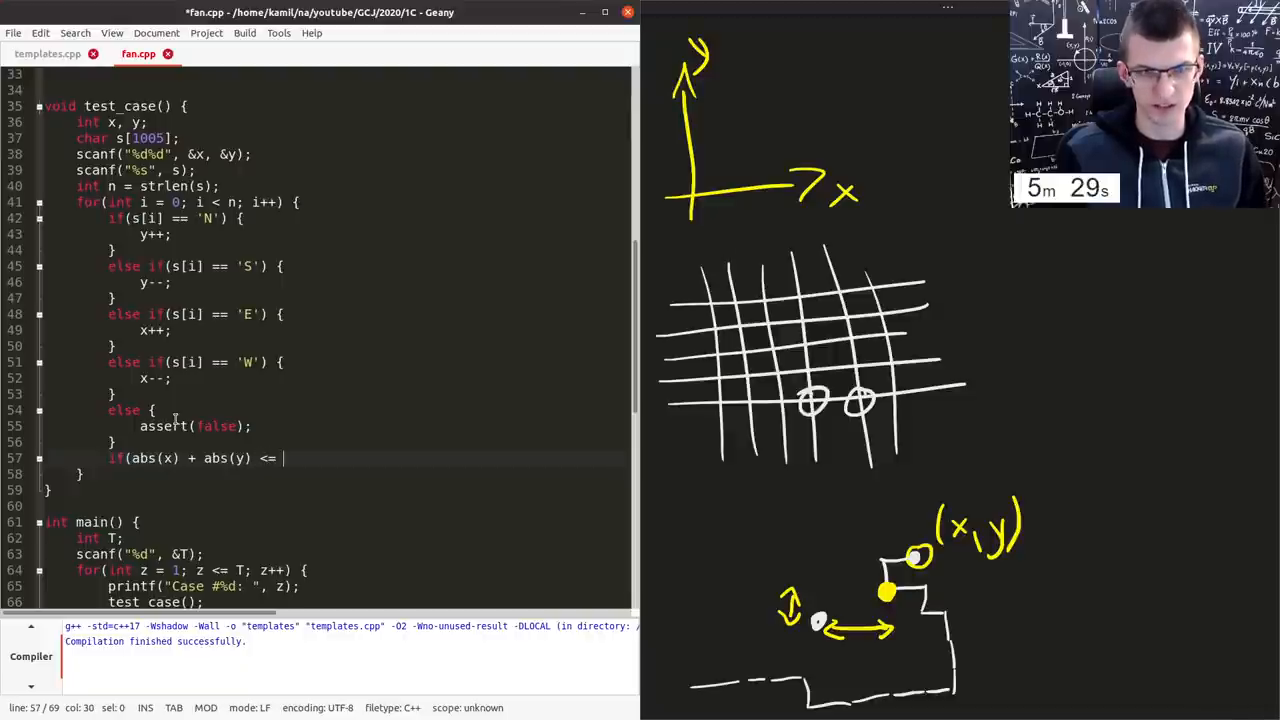
{"action": "type", "text": "i)"}
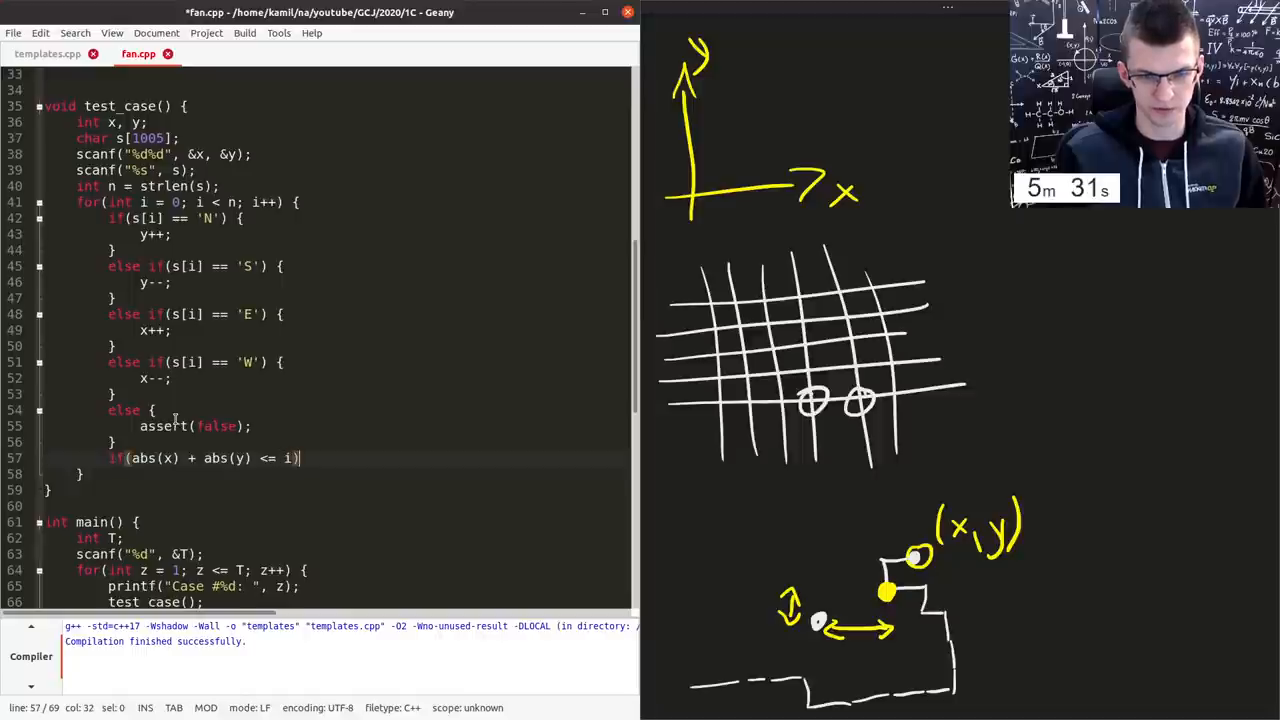
{"action": "type", "text": "+ 1) {"}
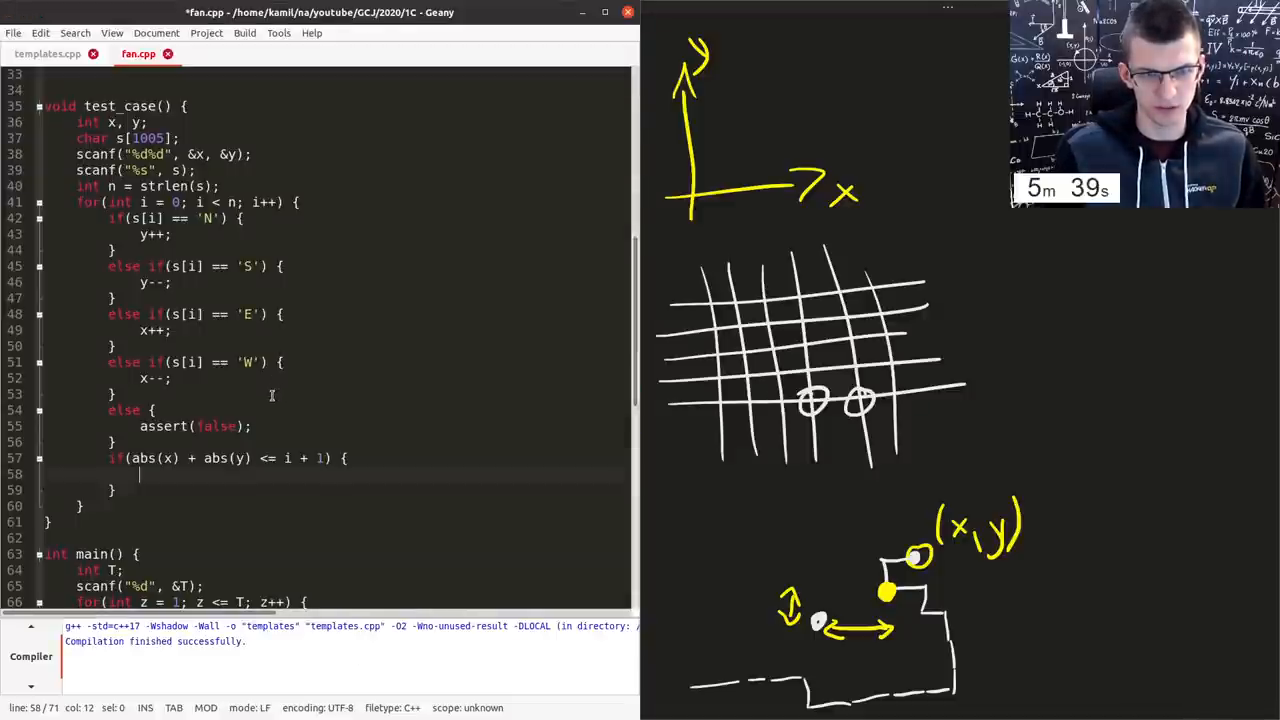
{"action": "type", "text": "printf(\"%d\\n\", i + 1"}
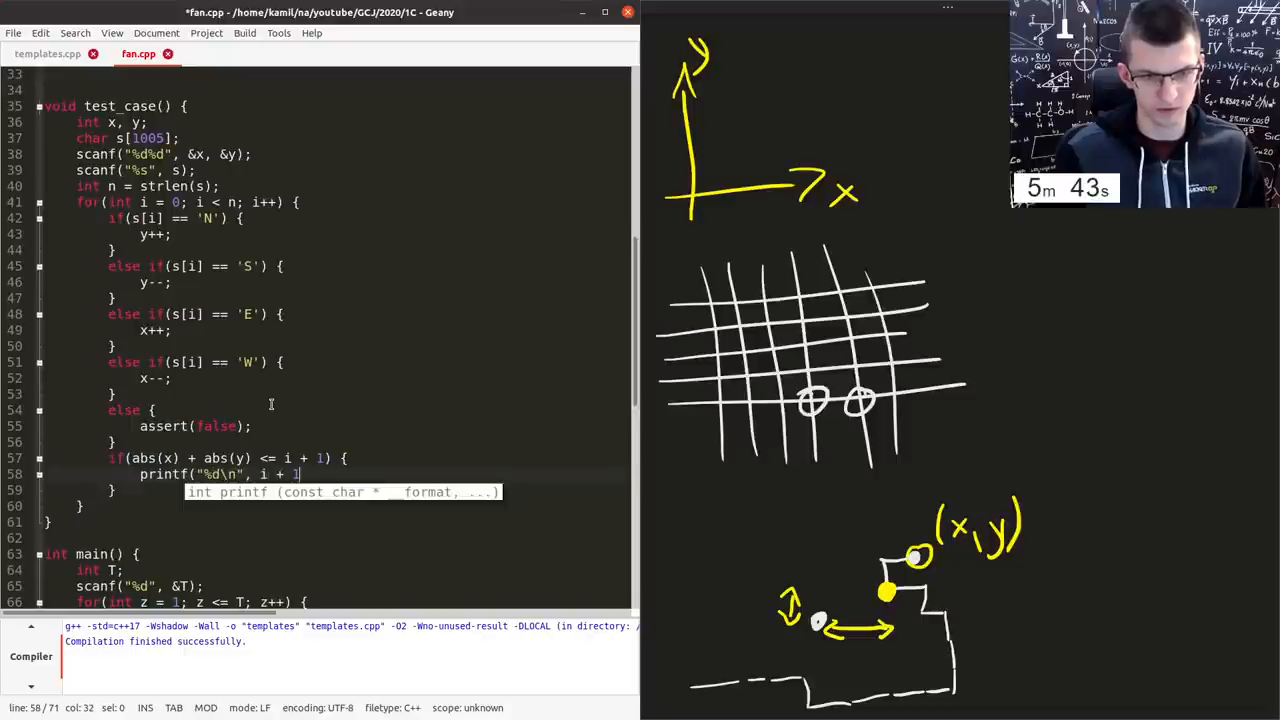
{"action": "type", "text": ");"}
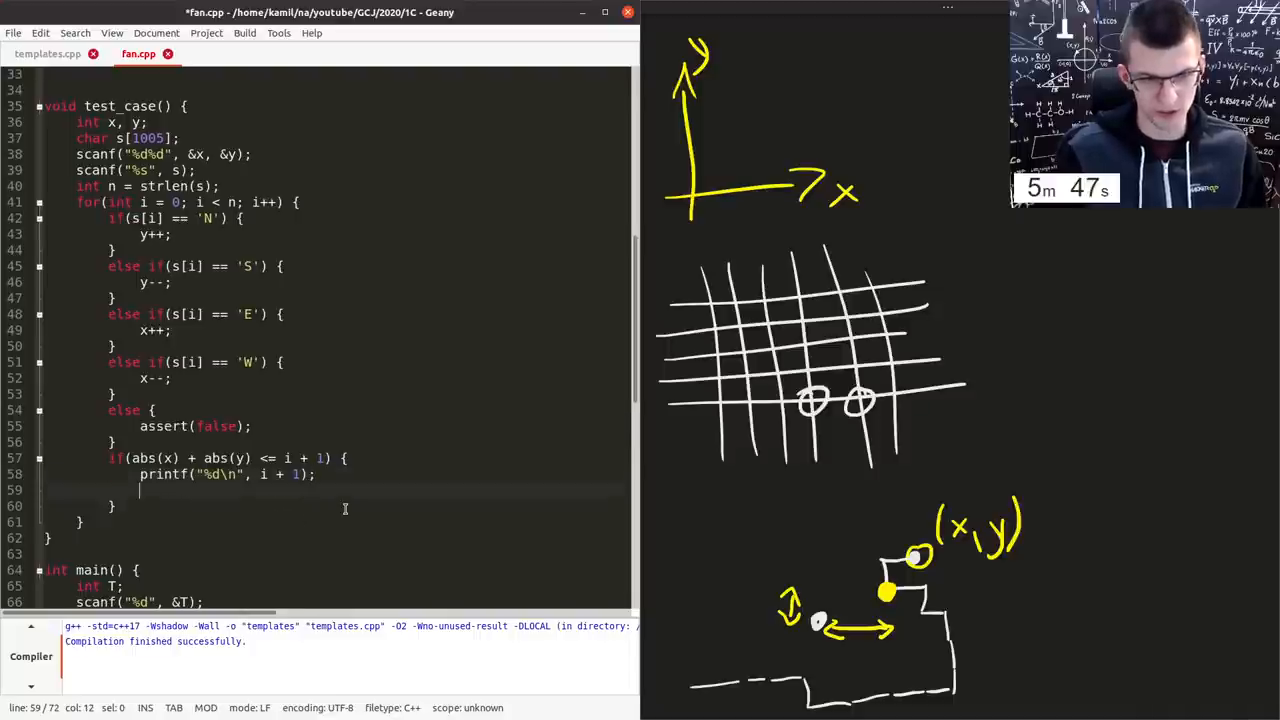
{"action": "type", "text": "return;"}
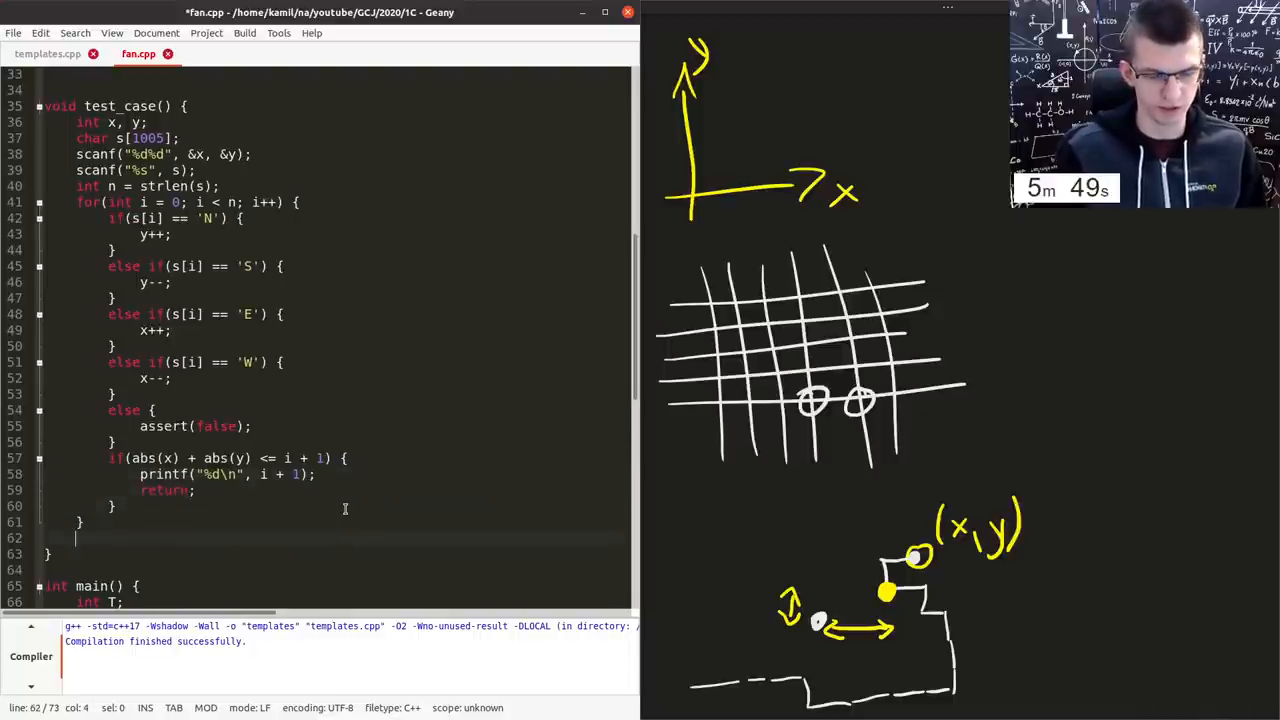
{"action": "type", "text": "puts(\"IMPOSSIBLE"}
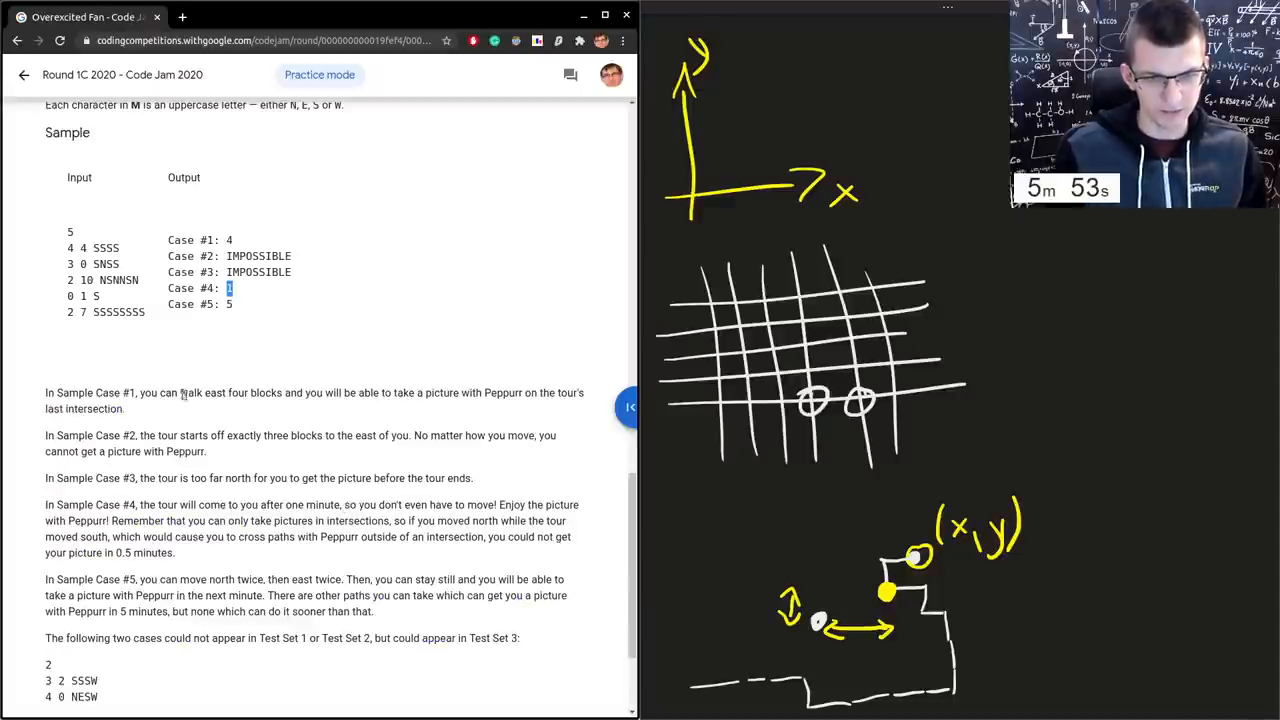
- Scroll up through Overexcited Fan's Sample and Test Set sections
{"action": "scroll", "scroll_direction": "up", "scroll_amount": 3}
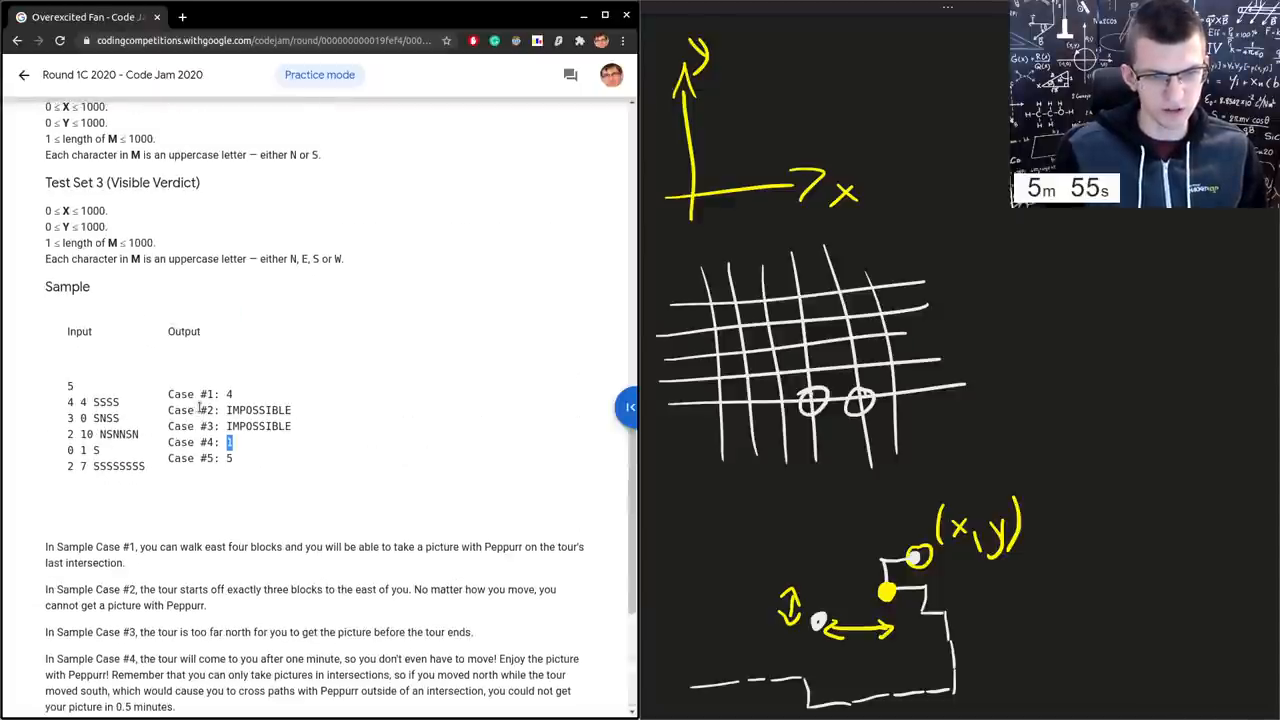
{"action": "scroll", "scroll_direction": "up", "scroll_amount": 3}
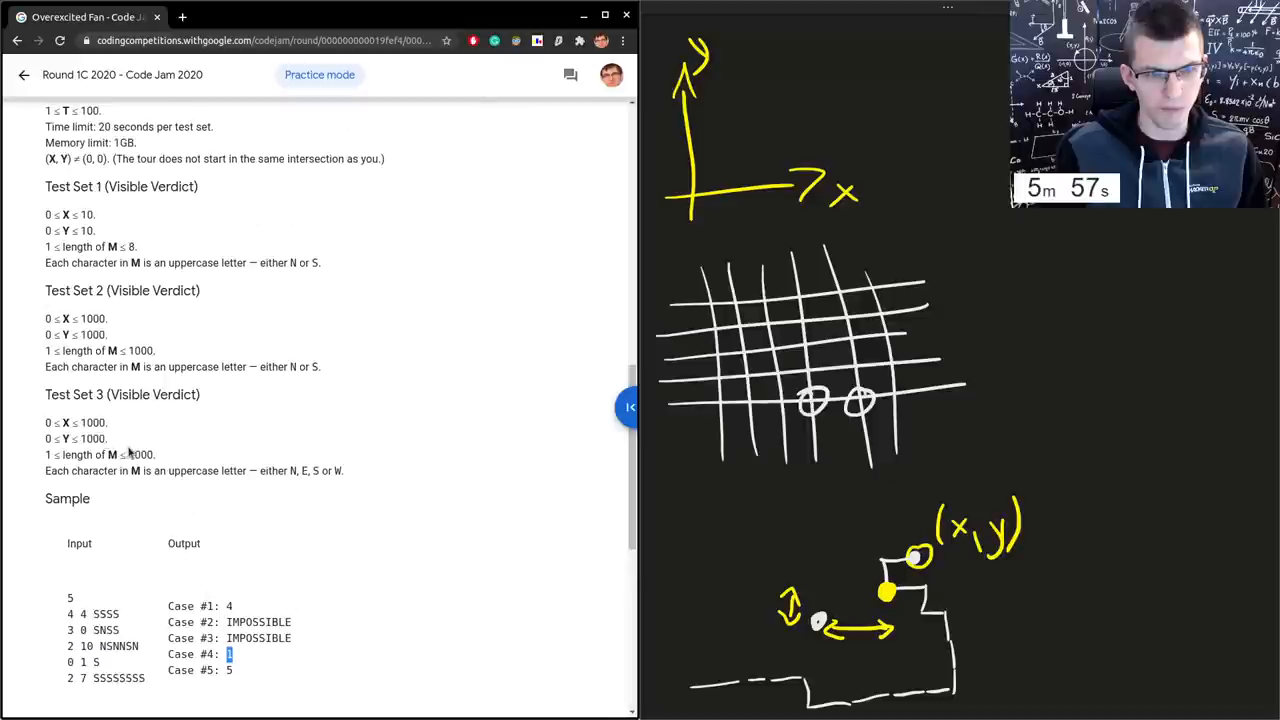
{"action": "scroll", "scroll_direction": "up", "scroll_amount": 3}
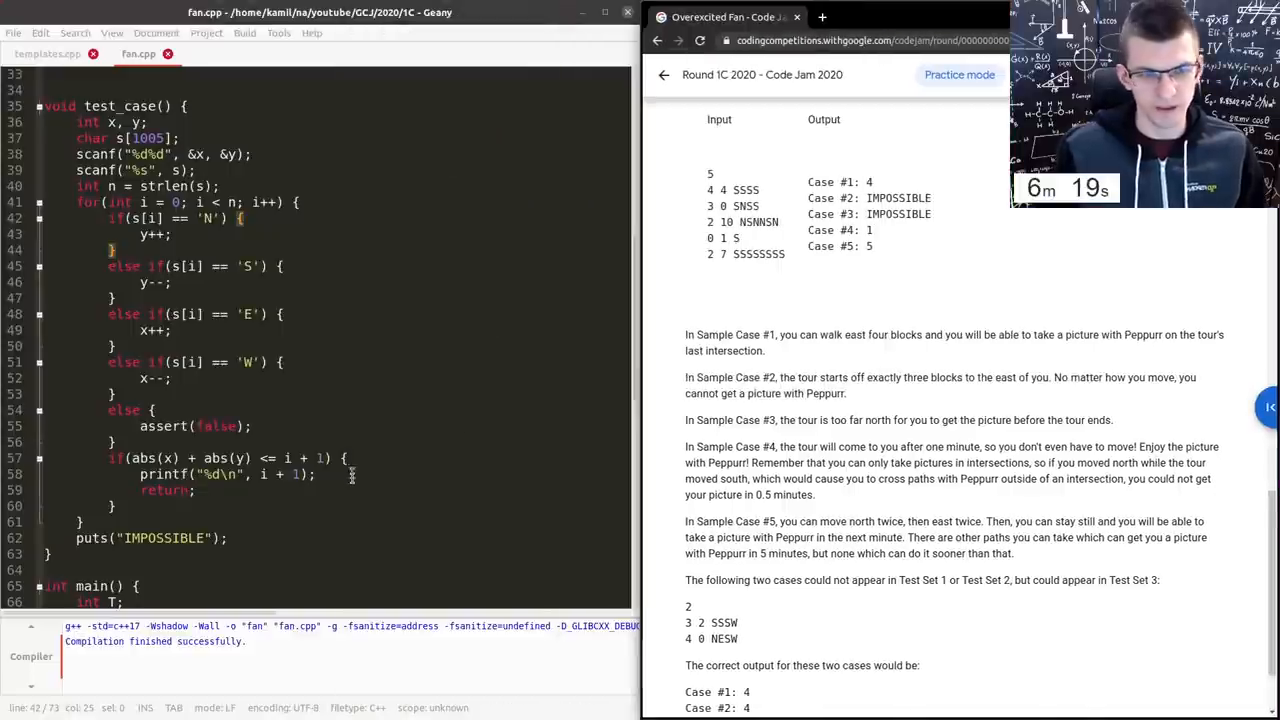
- Scroll up to the sample cases before moving to the terminal with the 'in' file
{"action": "scroll", "scroll_direction": "up", "scroll_amount": 3}
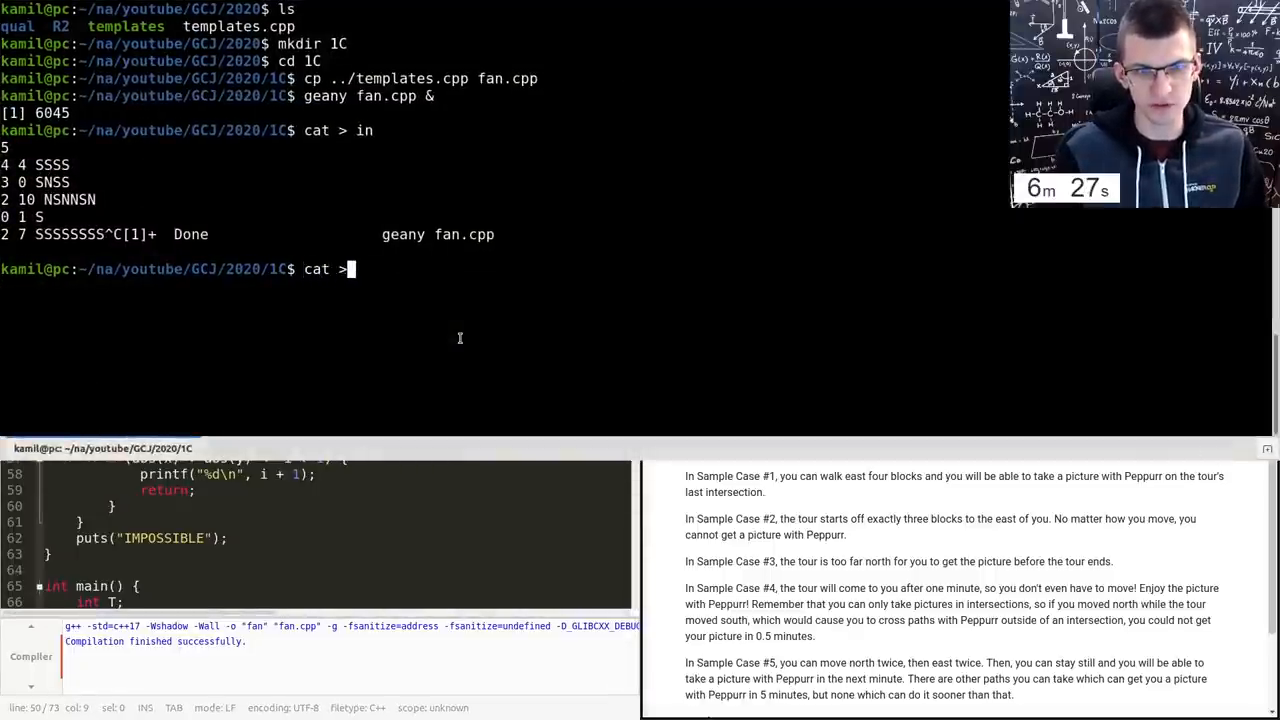
- Run ./fan < in to feed the saved sample input to the compiled solution
{"action": "type", "text": "./fan < in"}
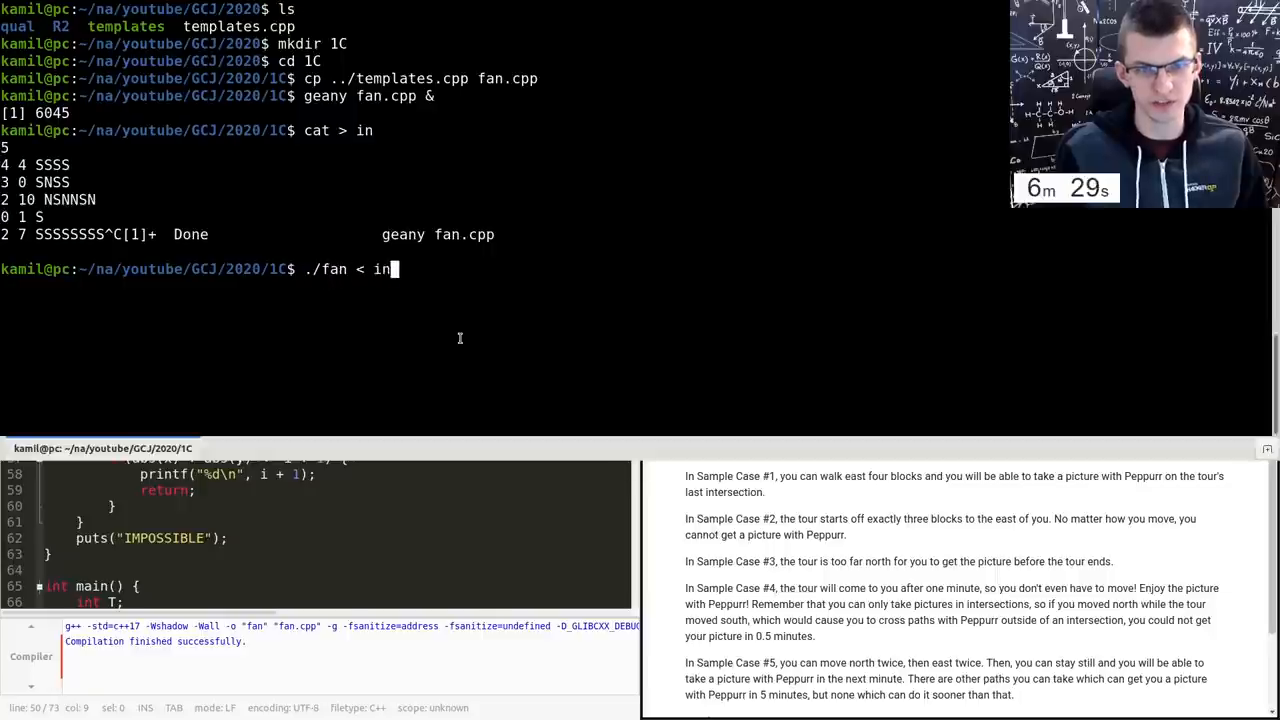
{"action": "key", "text": "Return"}
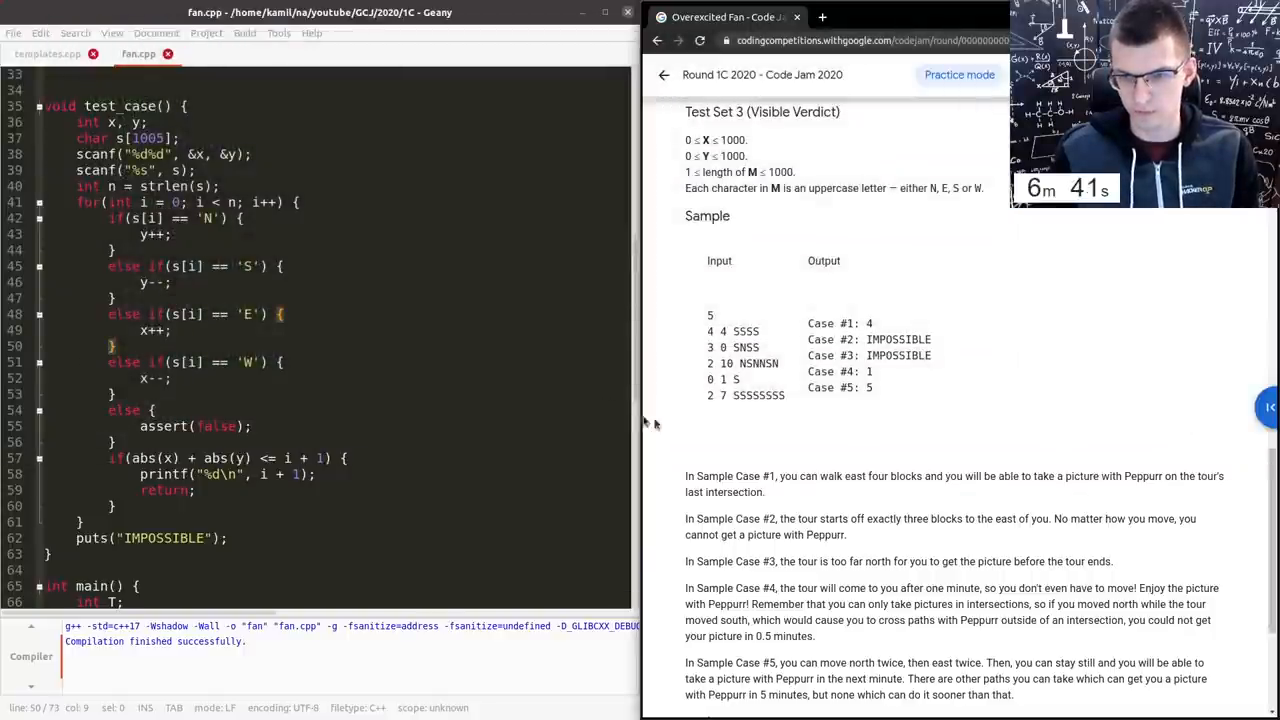
- Highlight the last sample case and scroll through fan.cpp's test_case code to compare against it
{"action": "double_click", "coordinate": [728, 396]}
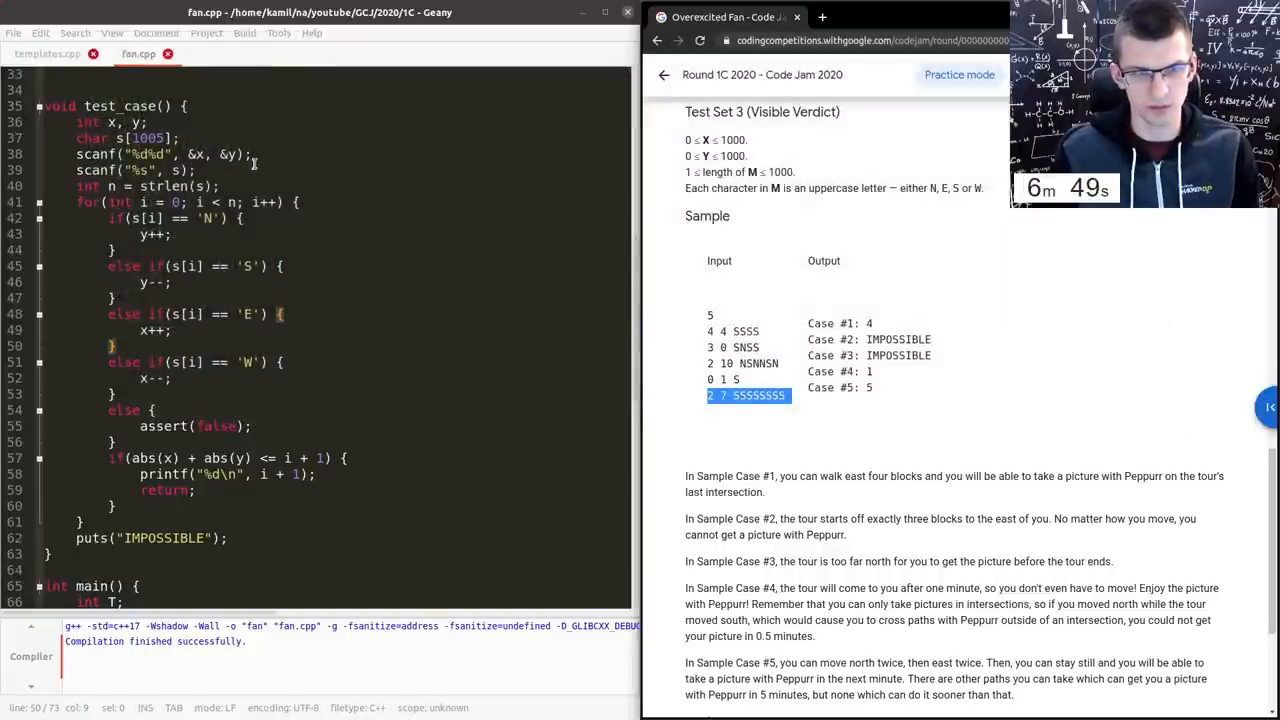
{"action": "left_click", "coordinate": [250, 154]}
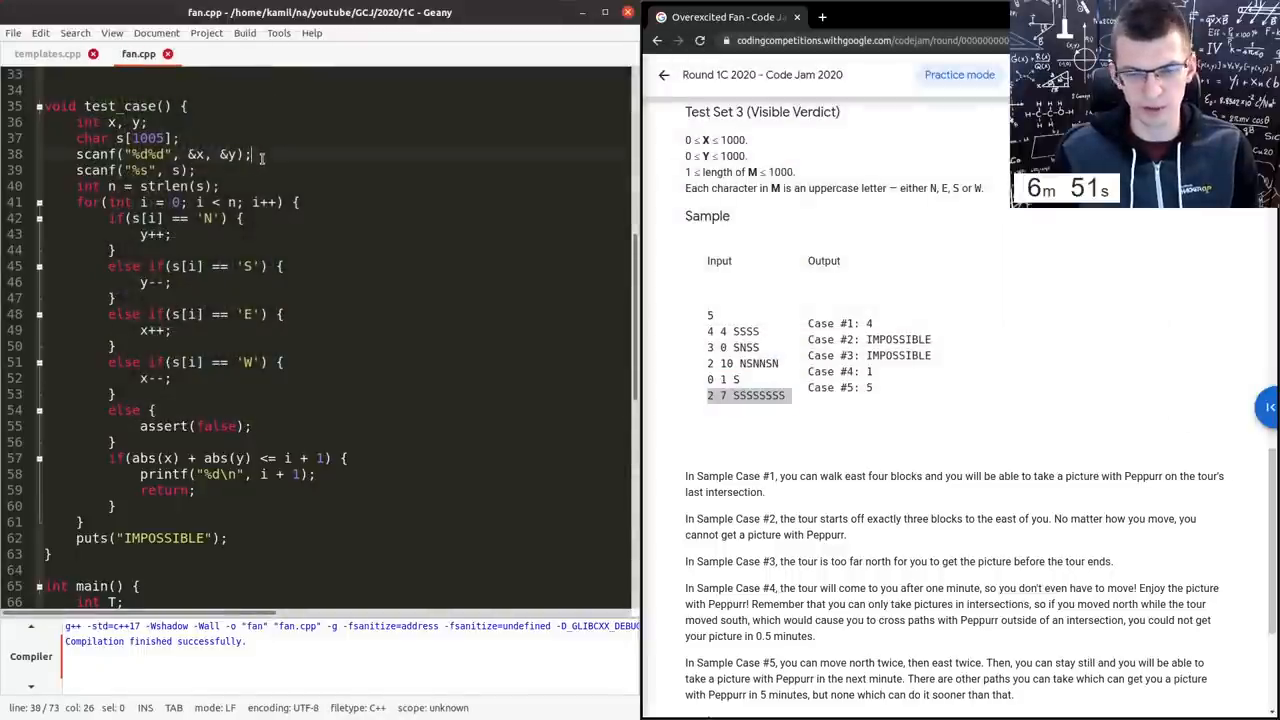
{"action": "scroll", "scroll_direction": "down", "scroll_amount": 3}
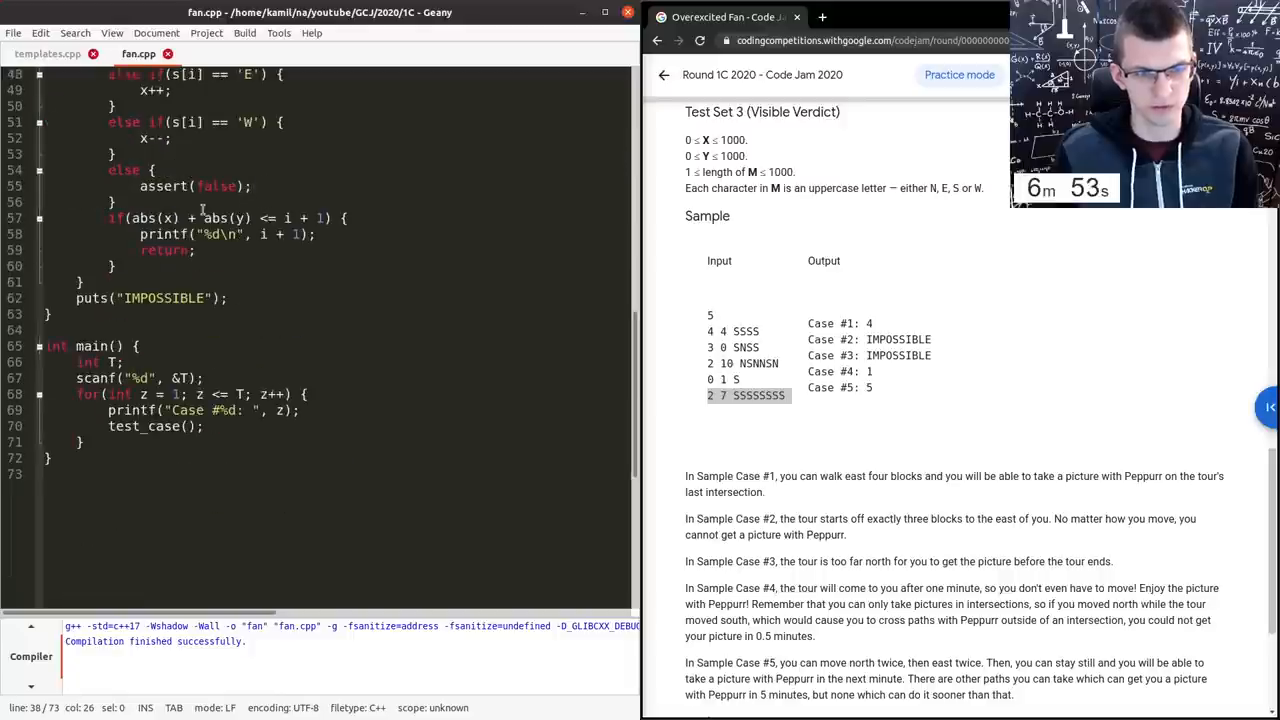
{"action": "scroll", "scroll_direction": "up", "scroll_amount": 3}
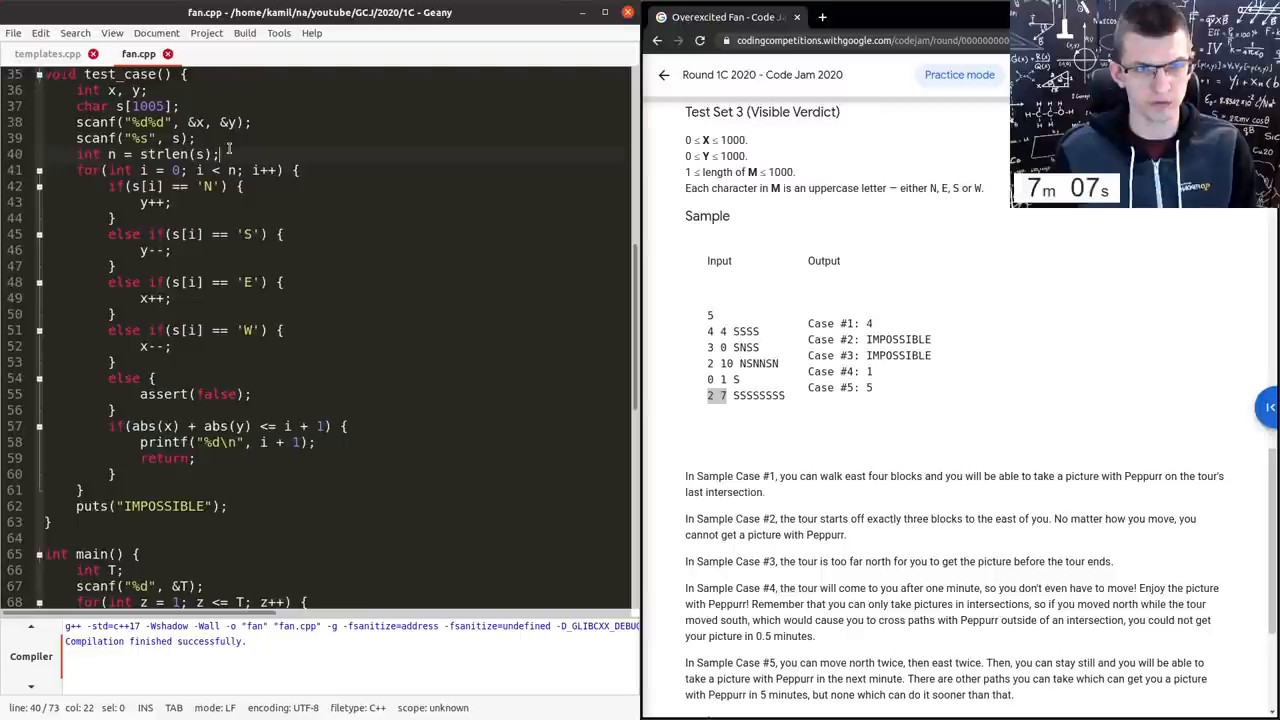
{"action": "type", "text": "deub"}
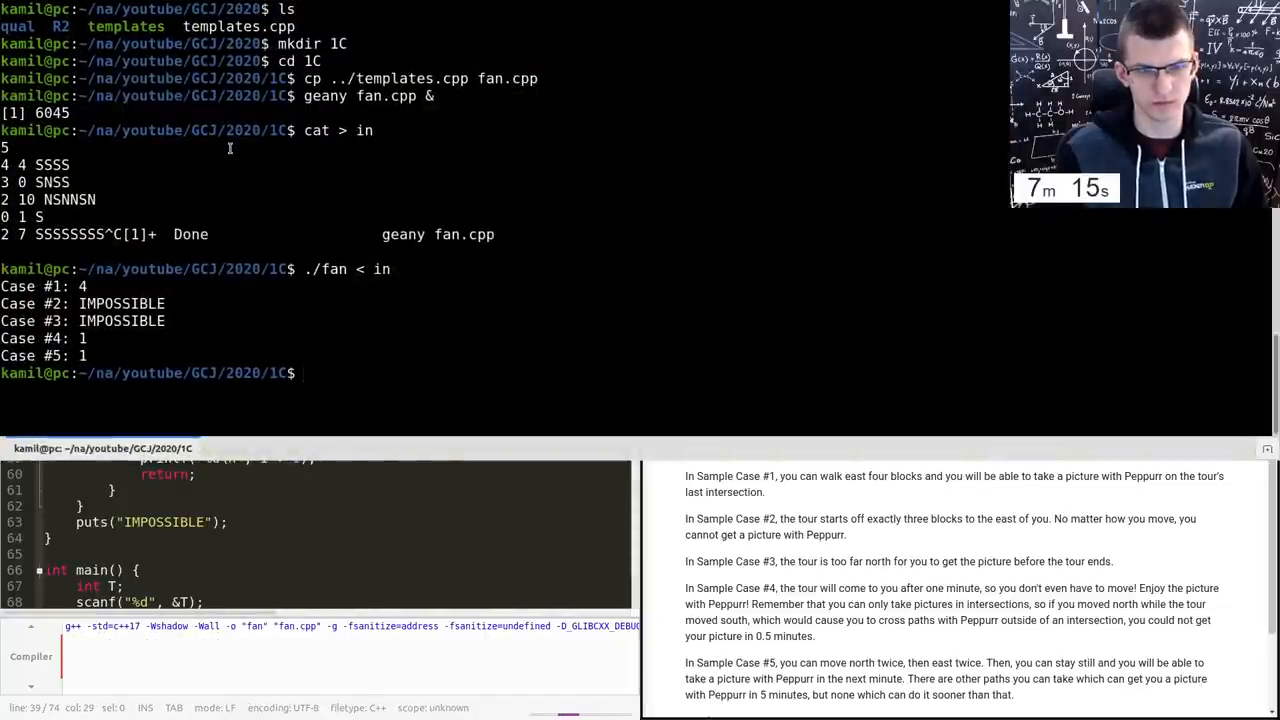
- Re-create the sample input file with the missing fifth case via cat > in, ending with Ctrl+C
{"action": "key", "text": "Return"}
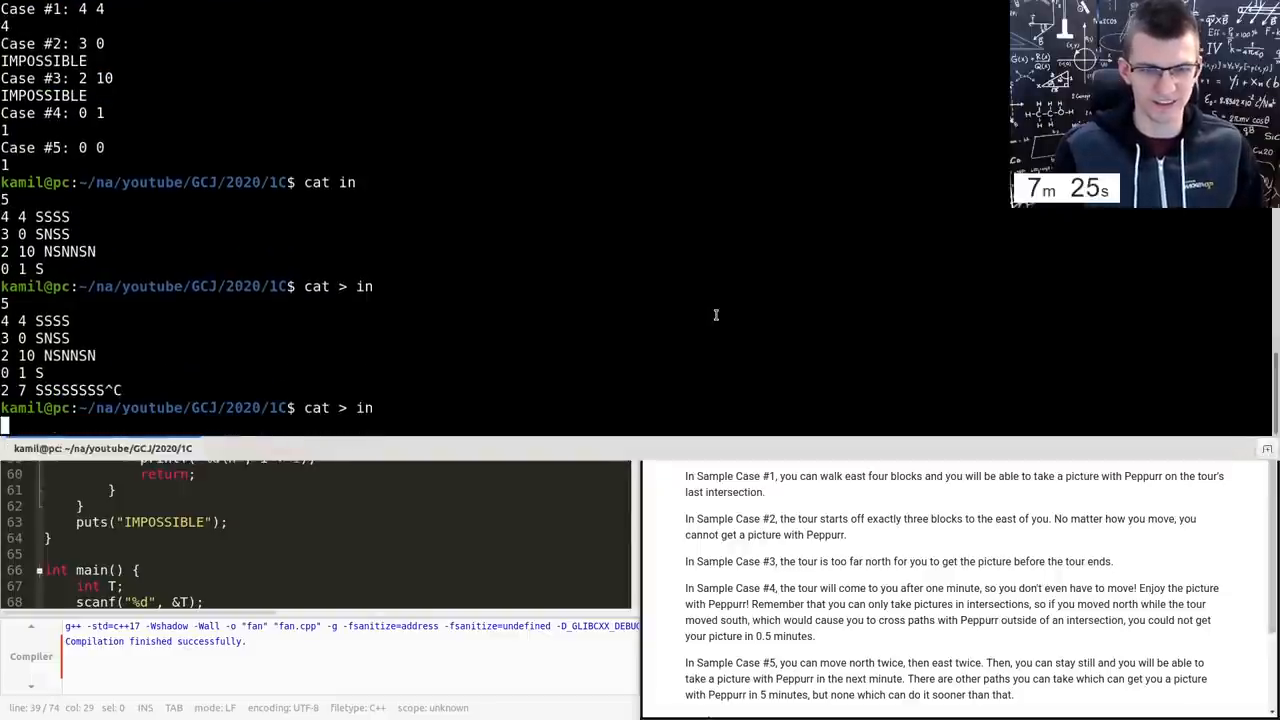
{"action": "key", "text": "ctrl+c"}
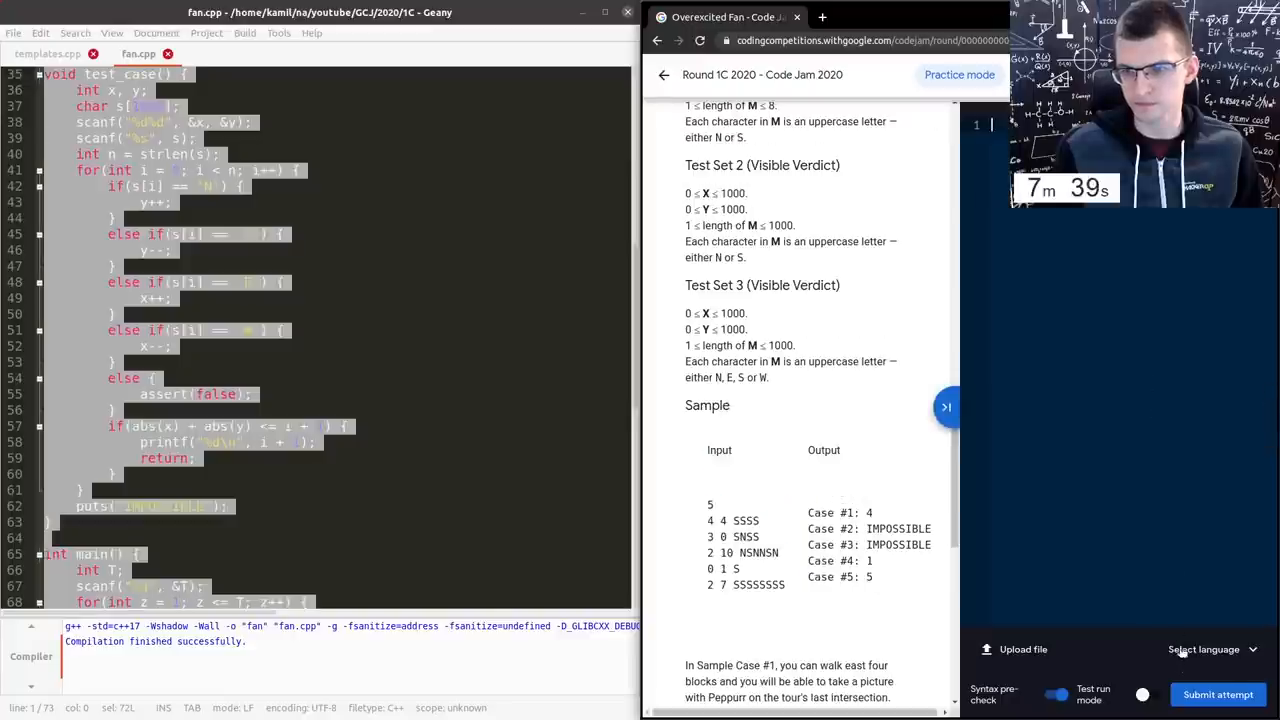
- Submit fan.cpp as a C++17 attempt for Overexcited Fan and see all test sets pass
{"action": "left_click", "coordinate": [1210, 648]}
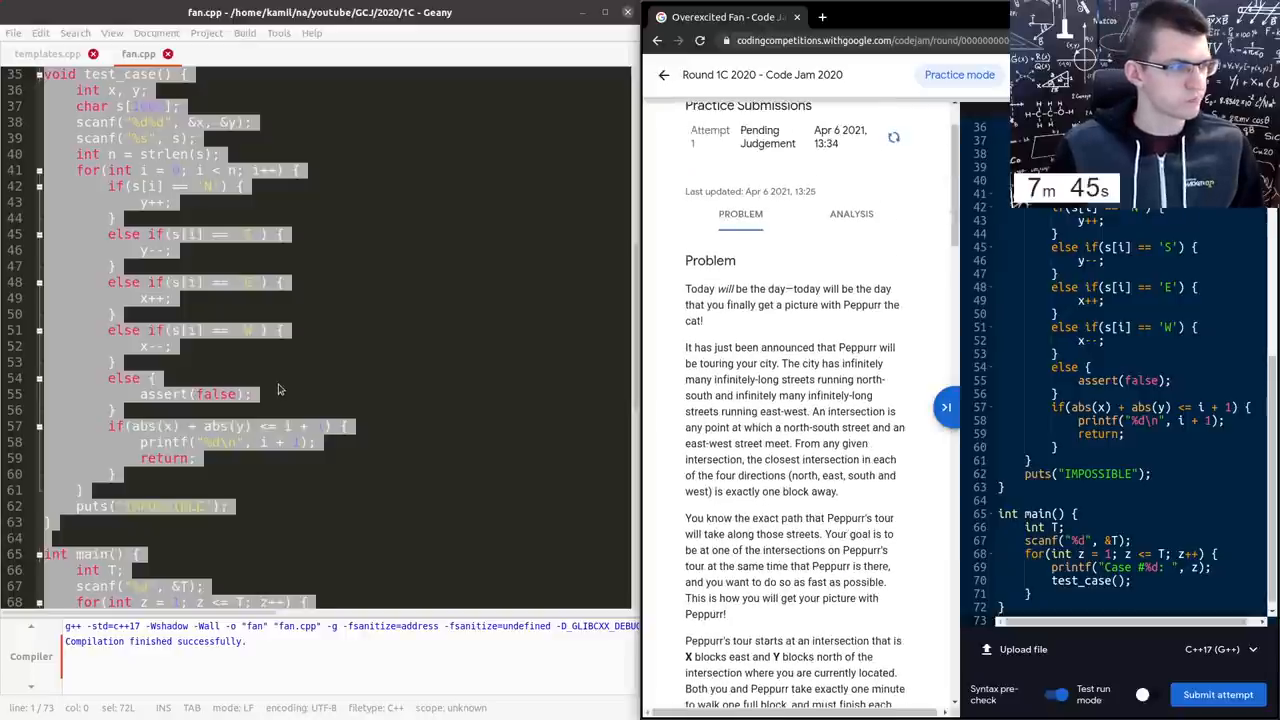
{"action": "mouse_move", "coordinate": [524, 340]}
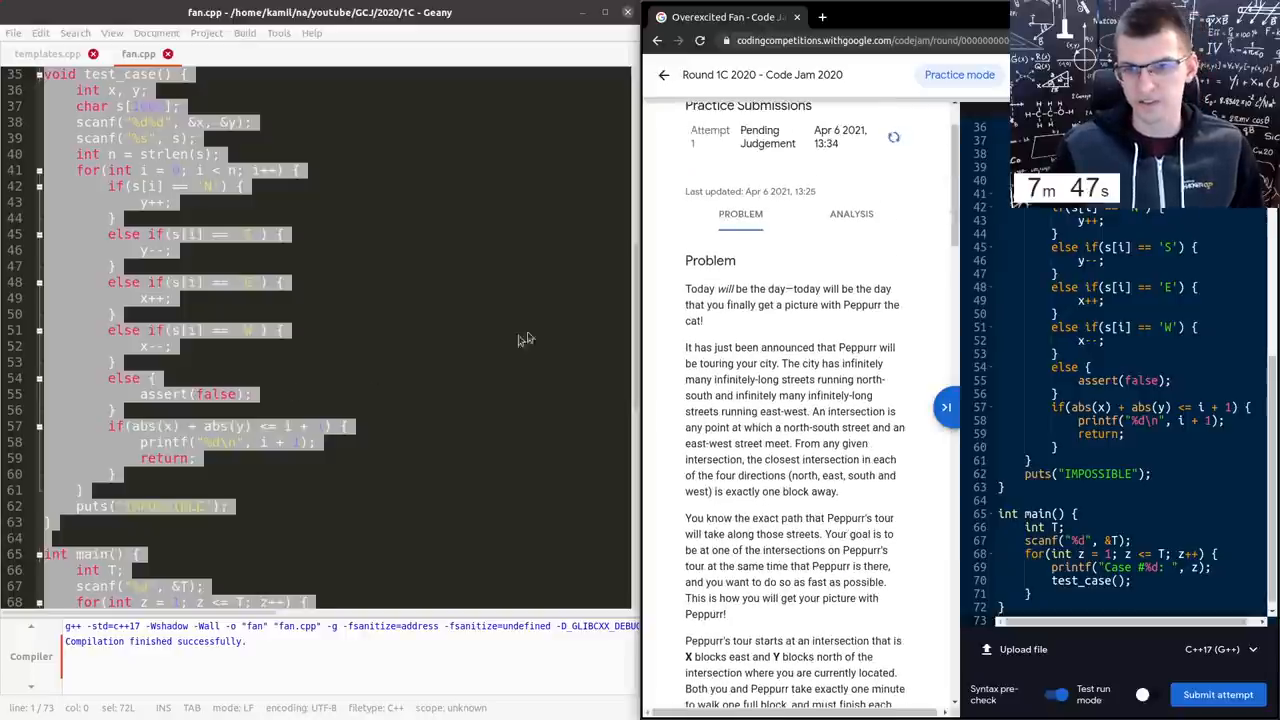
{"action": "scroll", "scroll_direction": "up", "scroll_amount": 3}
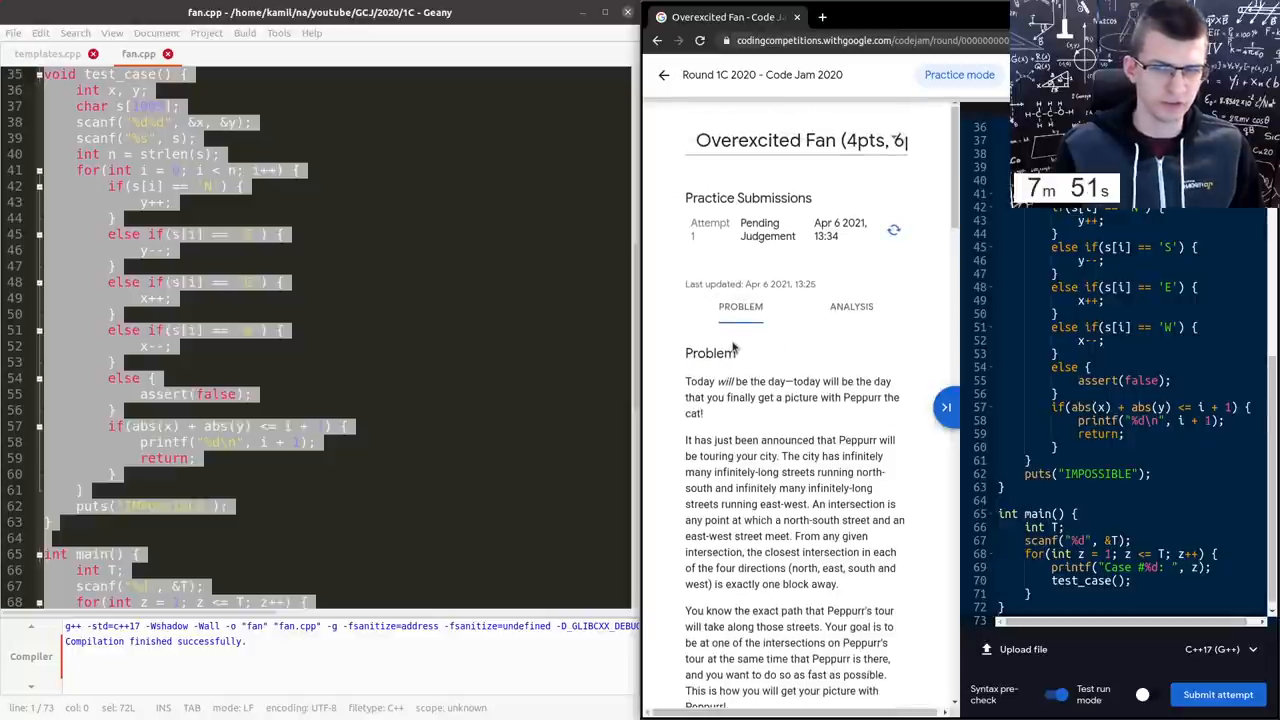
{"action": "mouse_move", "coordinate": [552, 368]}
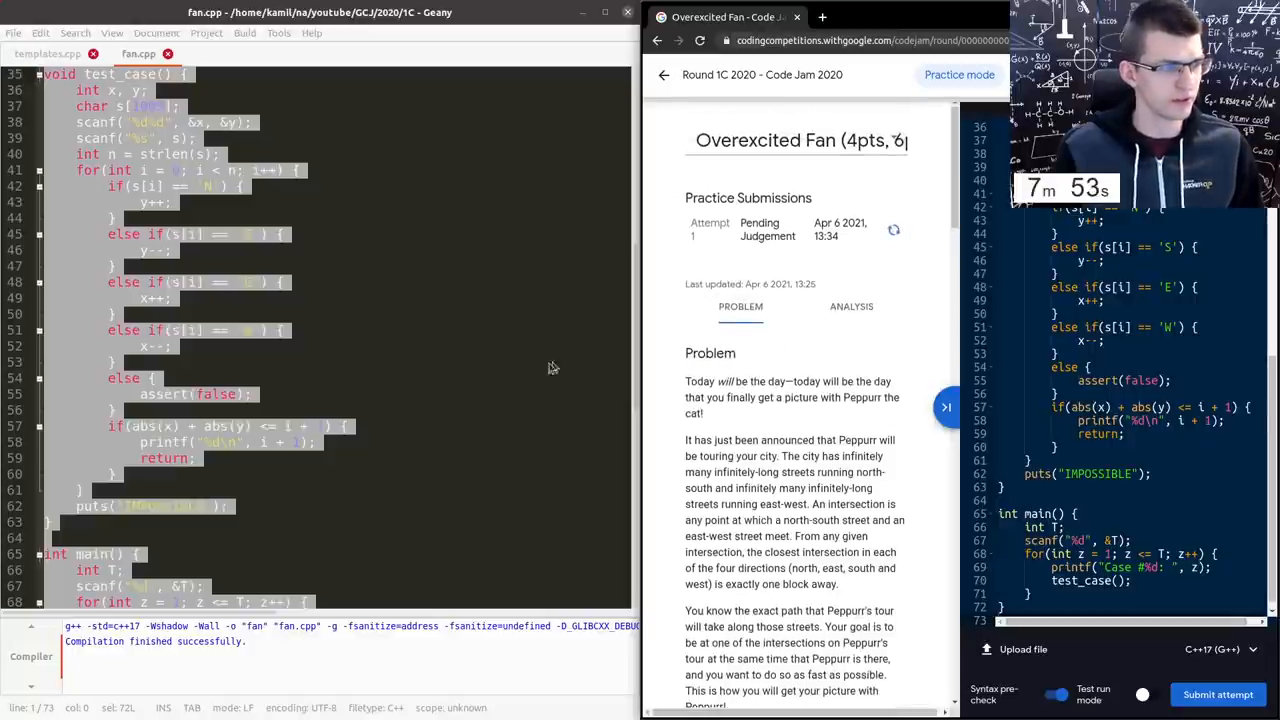
{"action": "left_click", "coordinate": [400, 340]}
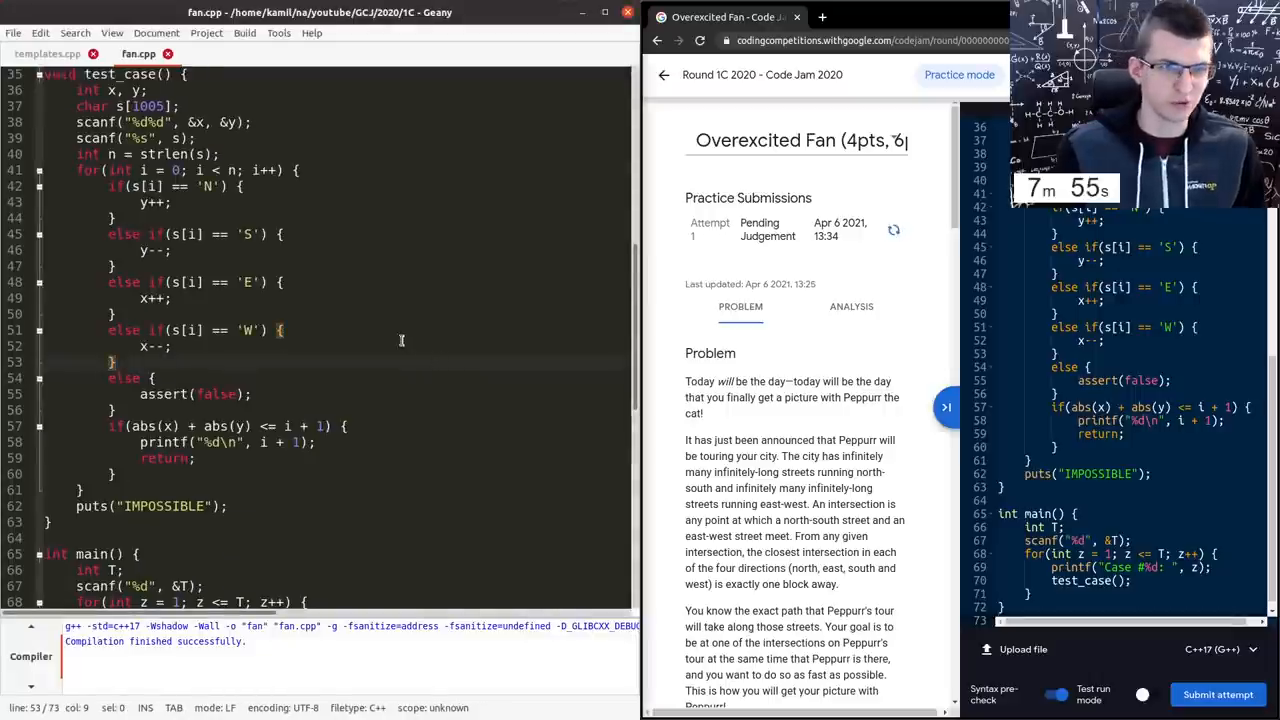
{"action": "scroll", "scroll_direction": "up", "scroll_amount": 3}
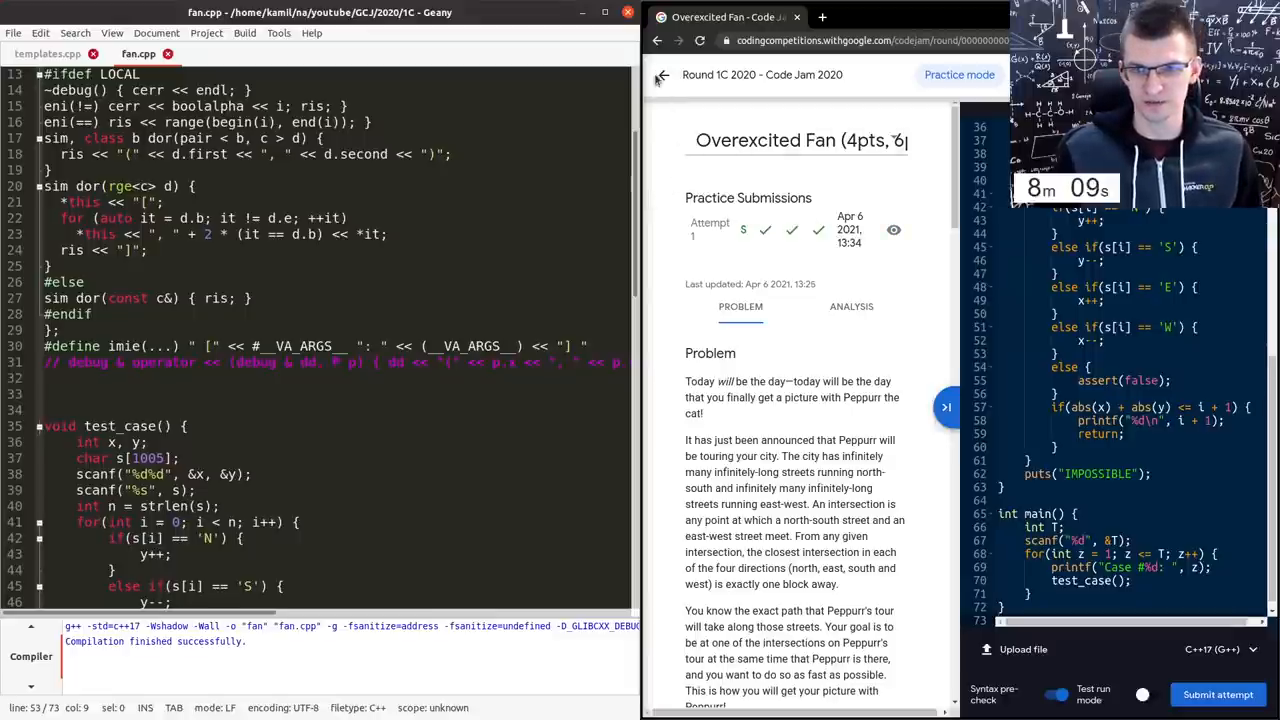
- From the Round 1C 2020 overview, open Overrandomized and collapse the submit panel for full-width reading
{"action": "left_click", "coordinate": [656, 40]}
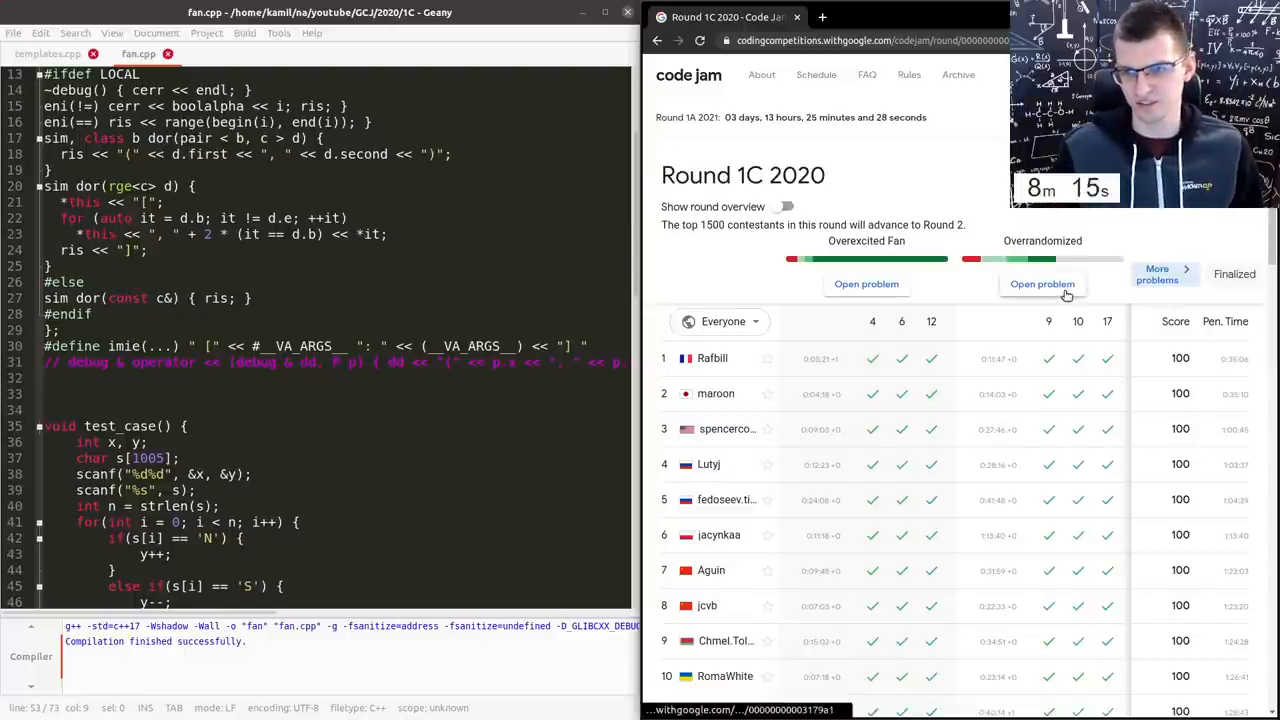
{"action": "left_click", "coordinate": [1042, 284]}
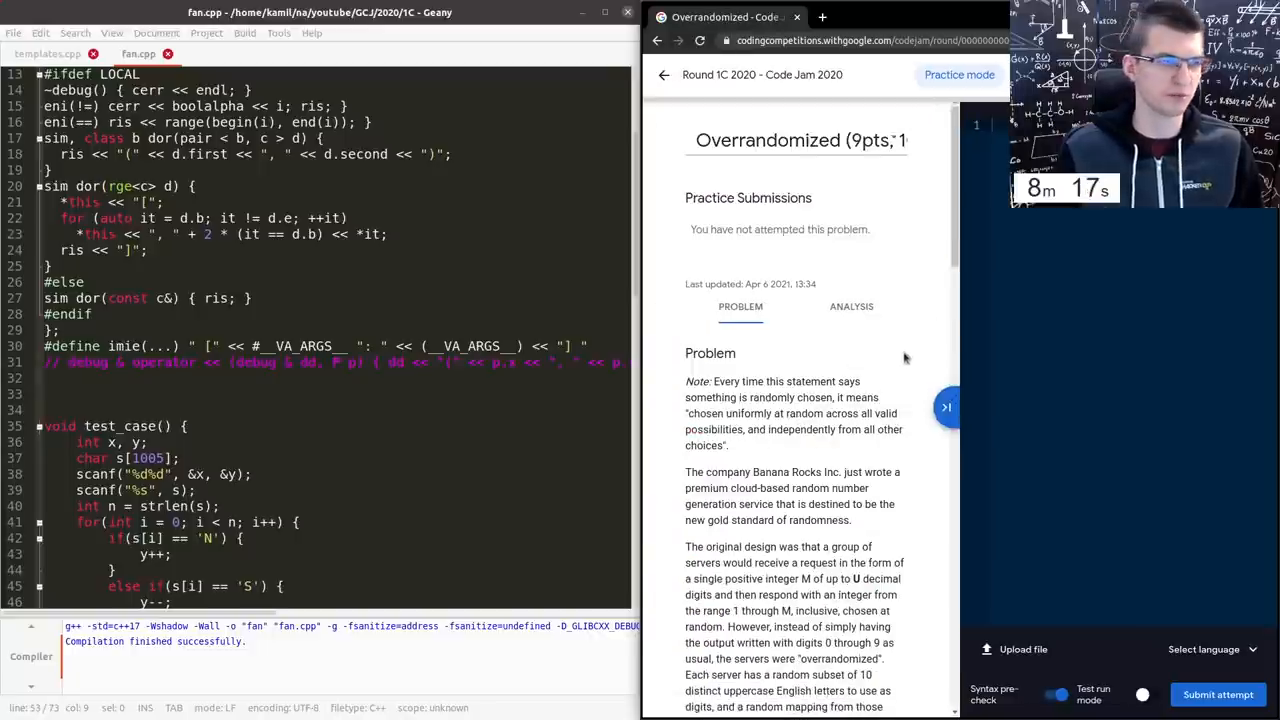
{"action": "left_click", "coordinate": [948, 408]}
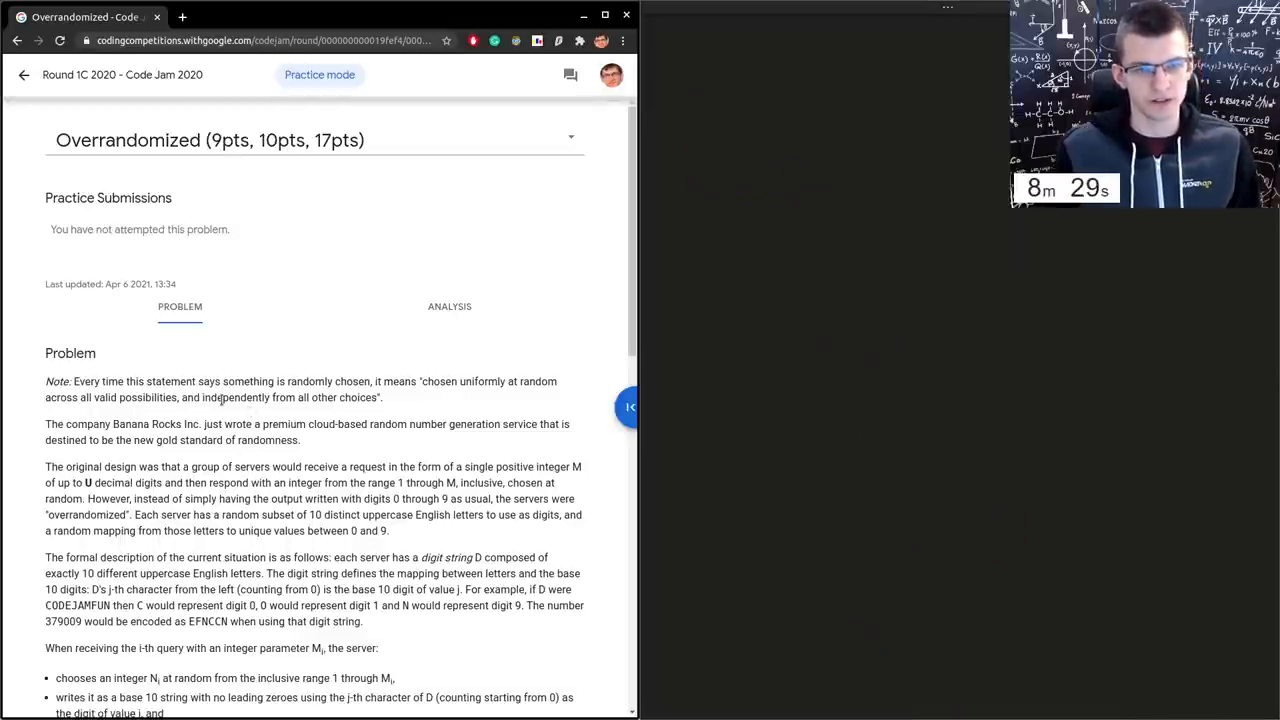
{"action": "scroll", "scroll_direction": "down", "scroll_amount": 3}
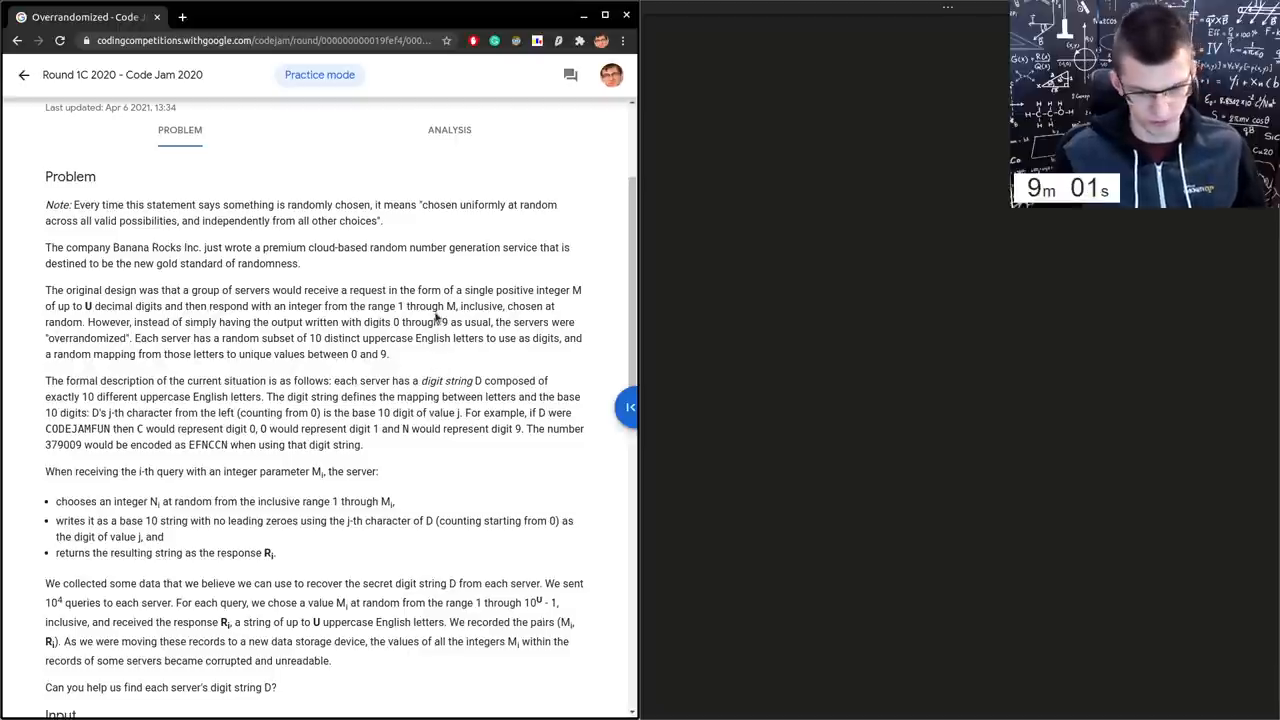
{"action": "mouse_move", "coordinate": [690, 224]}
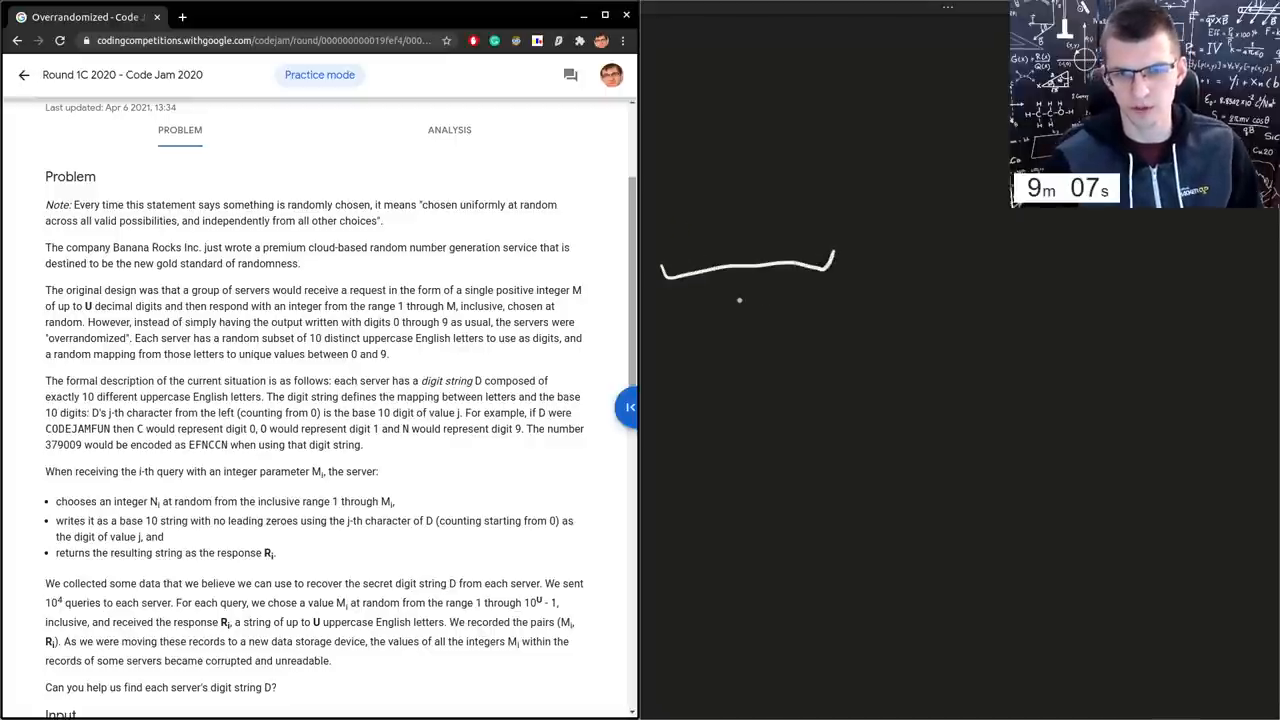
- Sketch a brace labelled U under 522111 with an arrow to 3 while reading the input section
{"action": "left_click_drag", "start_coordinate": [750, 300], "coordinate": [756, 320]}
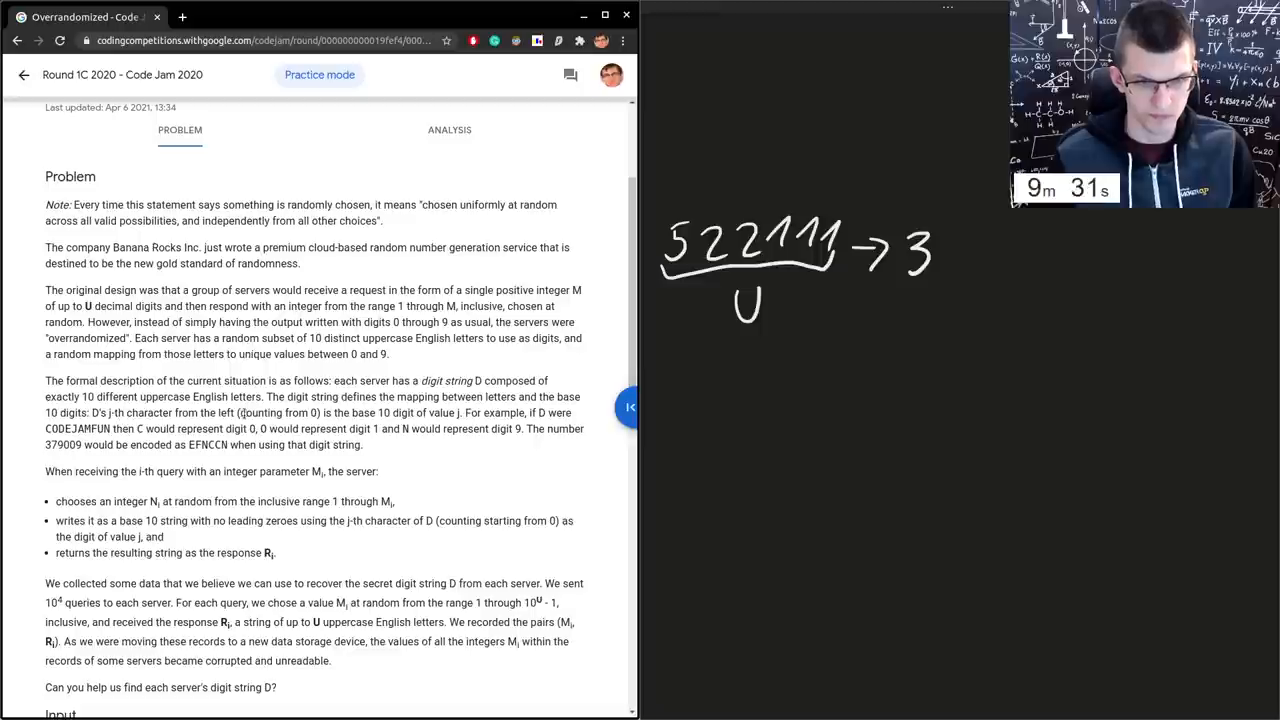
{"action": "double_click", "coordinate": [76, 428]}
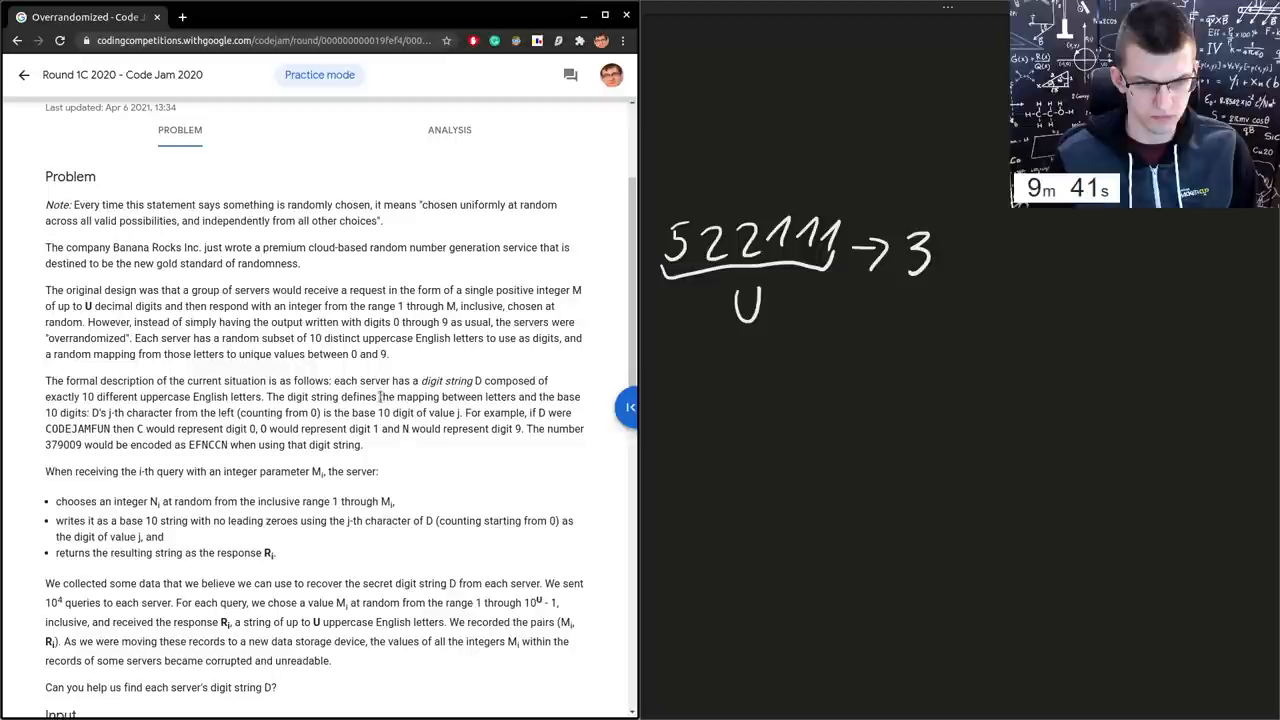
{"action": "scroll", "scroll_direction": "down", "scroll_amount": 3}
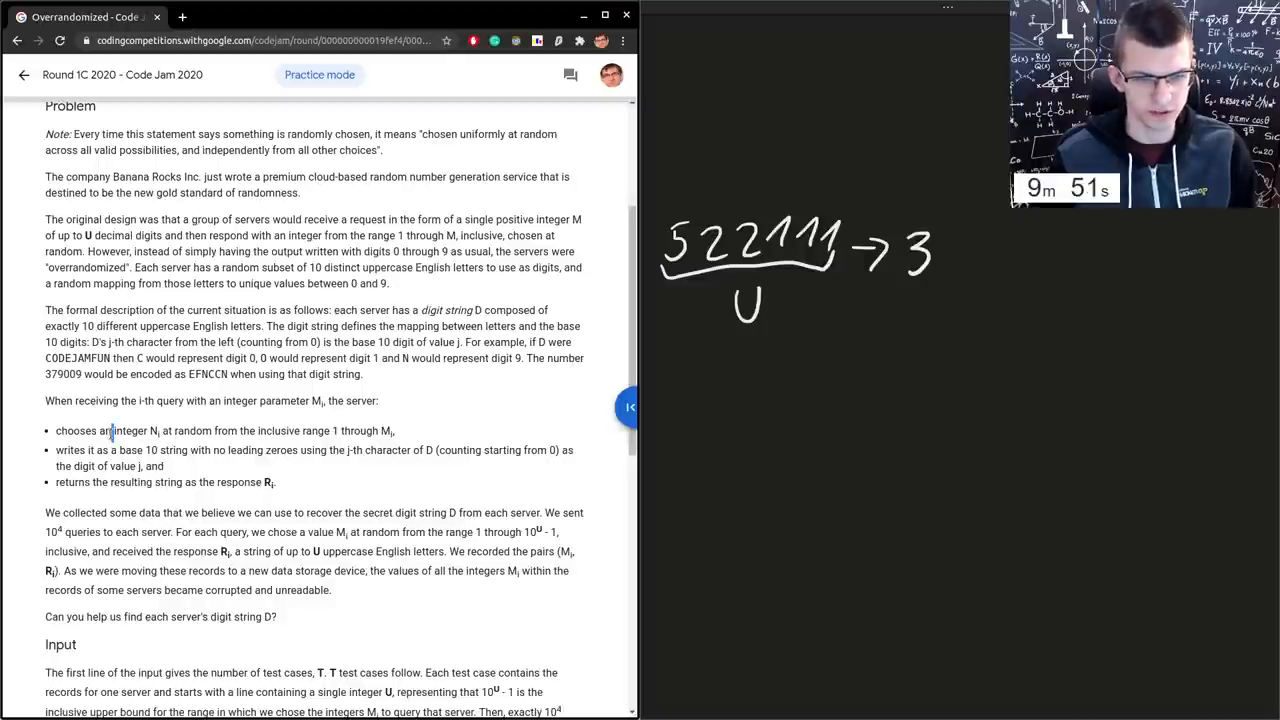
{"action": "double_click", "coordinate": [358, 430]}
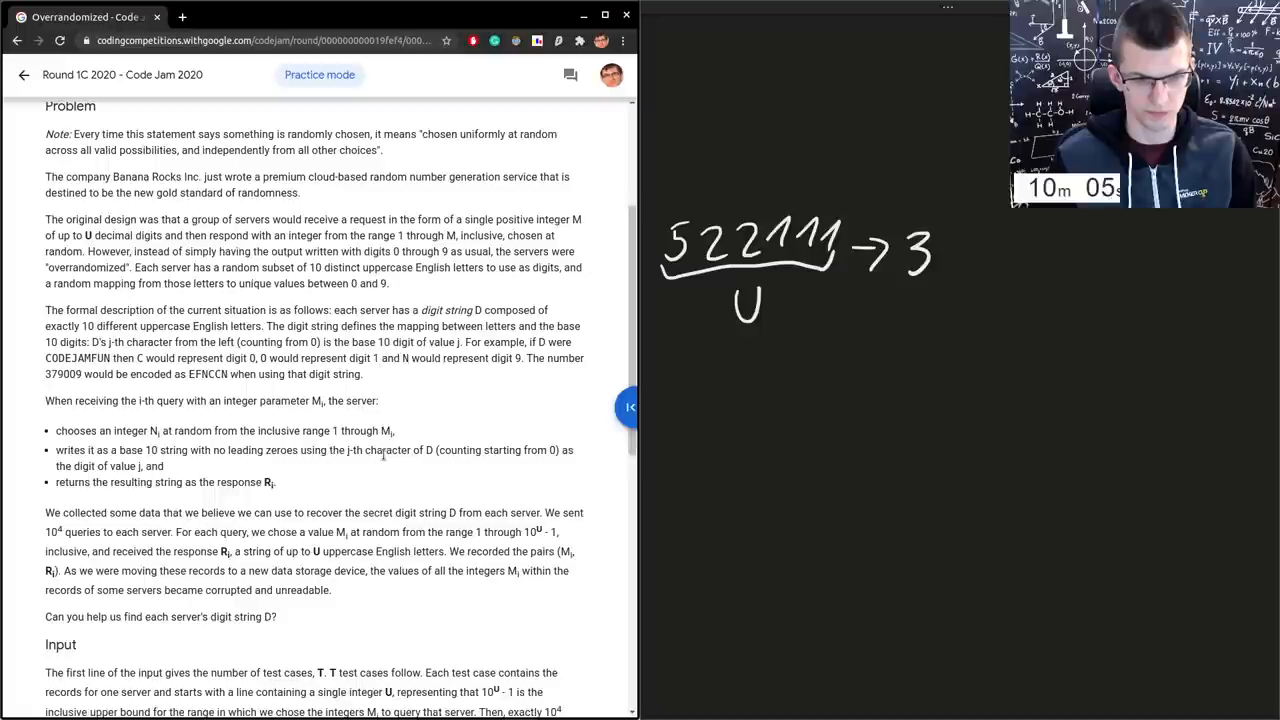
{"action": "scroll", "scroll_direction": "down", "scroll_amount": 3}
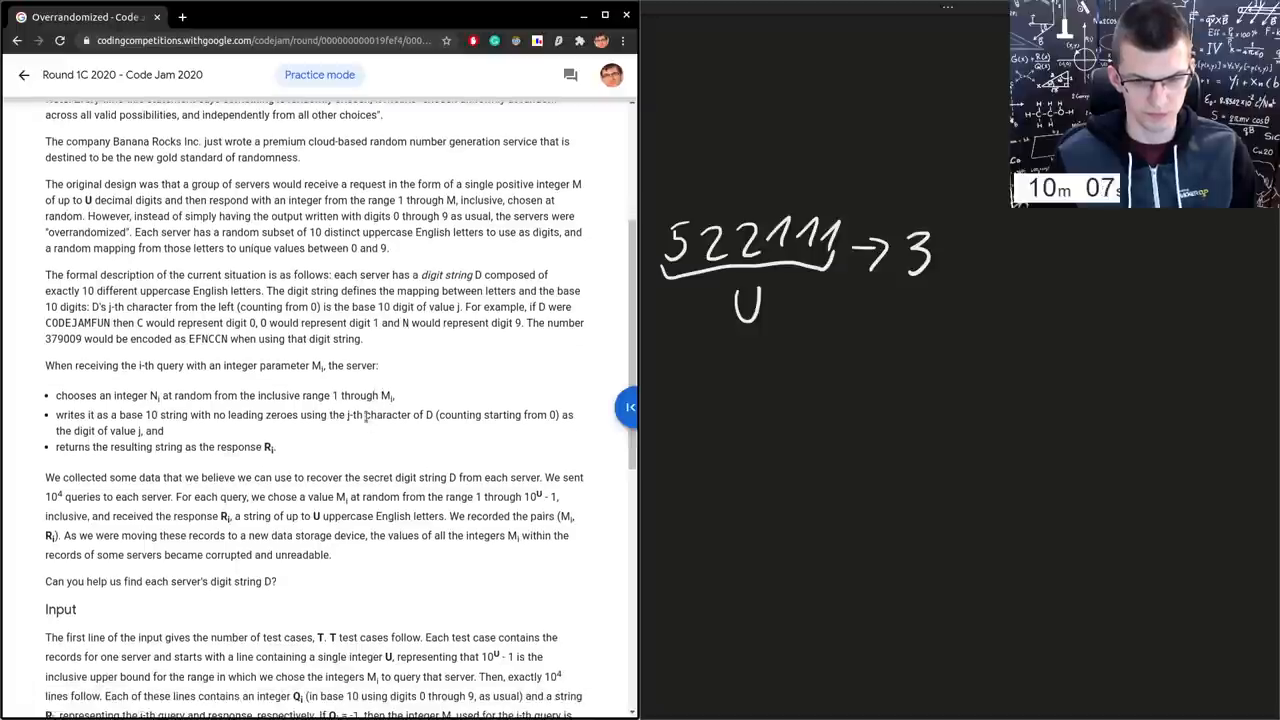
{"action": "scroll", "scroll_direction": "down", "scroll_amount": 3}
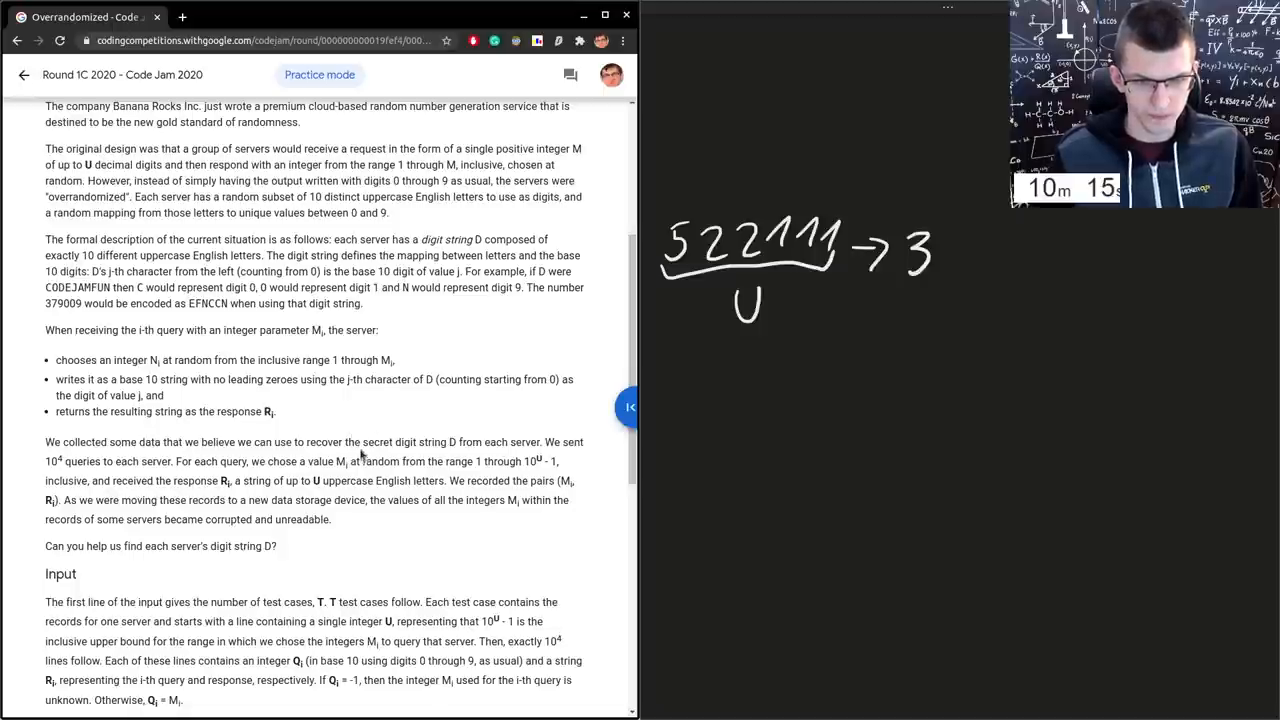
{"action": "scroll", "scroll_direction": "up", "scroll_amount": 3}
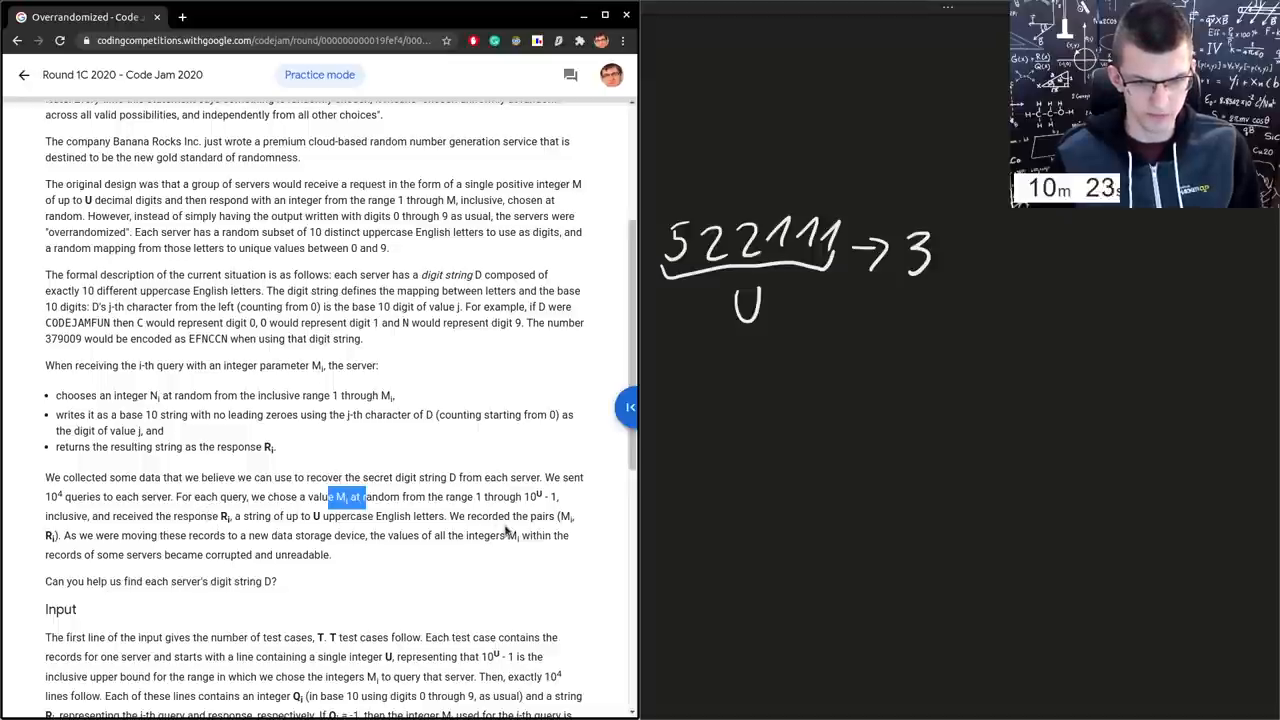
{"action": "mouse_move", "coordinate": [440, 560]}
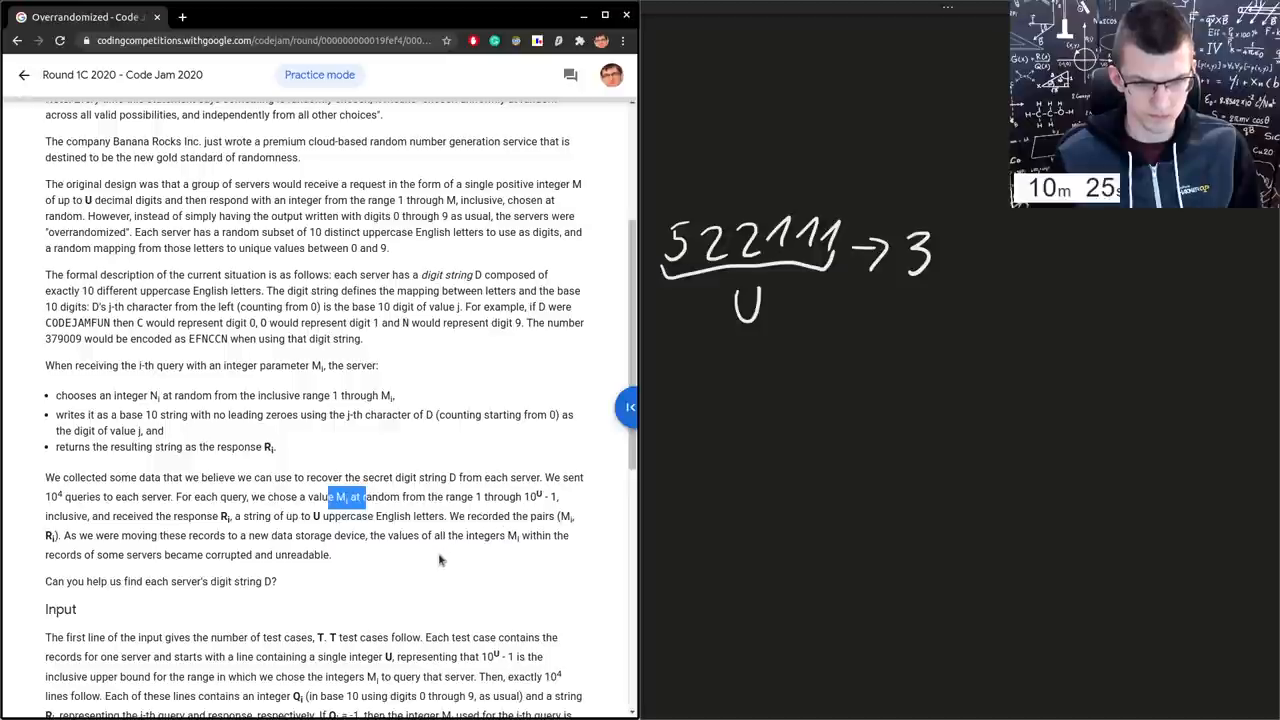
{"action": "mouse_move", "coordinate": [330, 428]}
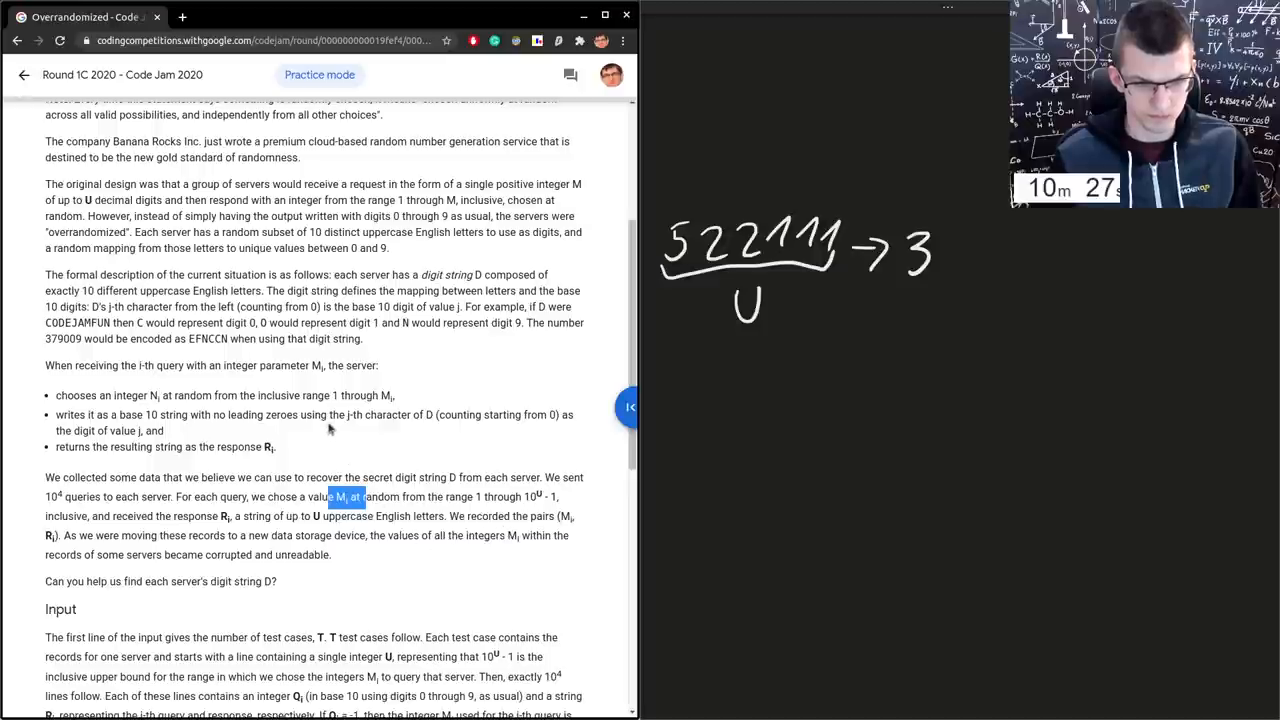
{"action": "scroll", "scroll_direction": "down", "scroll_amount": 3}
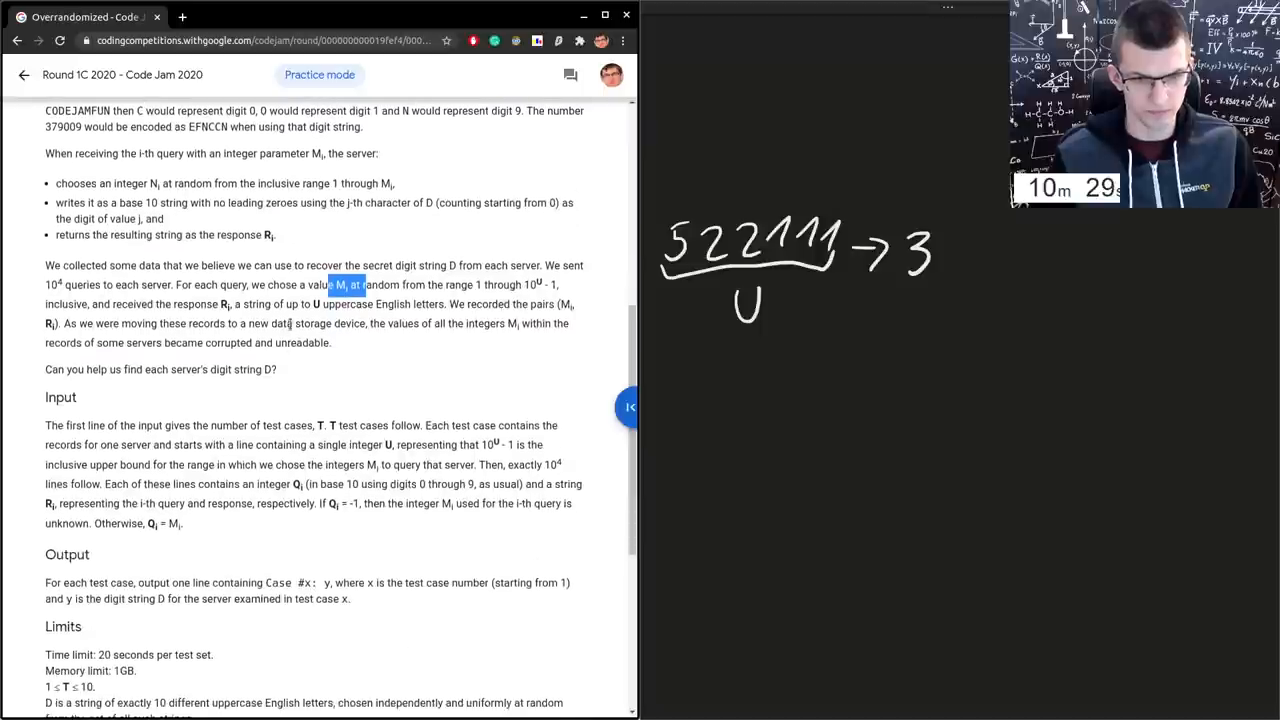
{"action": "scroll", "scroll_direction": "down", "scroll_amount": 3}
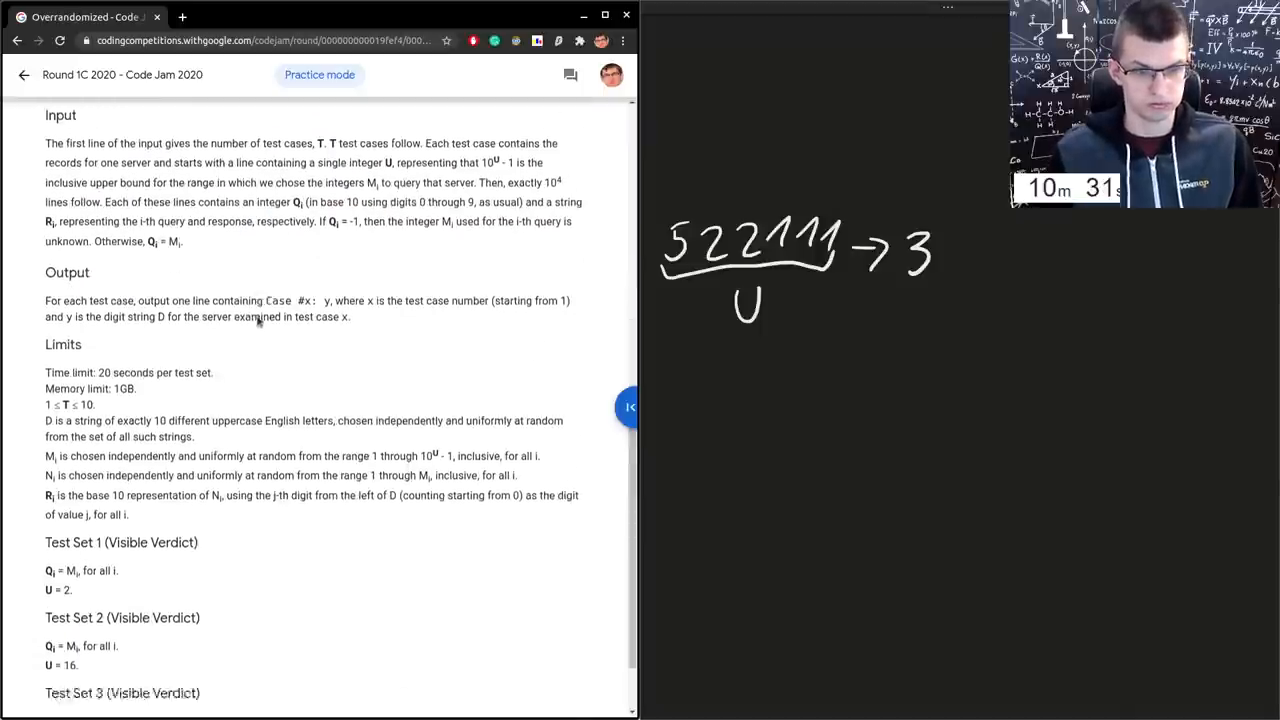
{"action": "scroll", "scroll_direction": "up", "scroll_amount": 3}
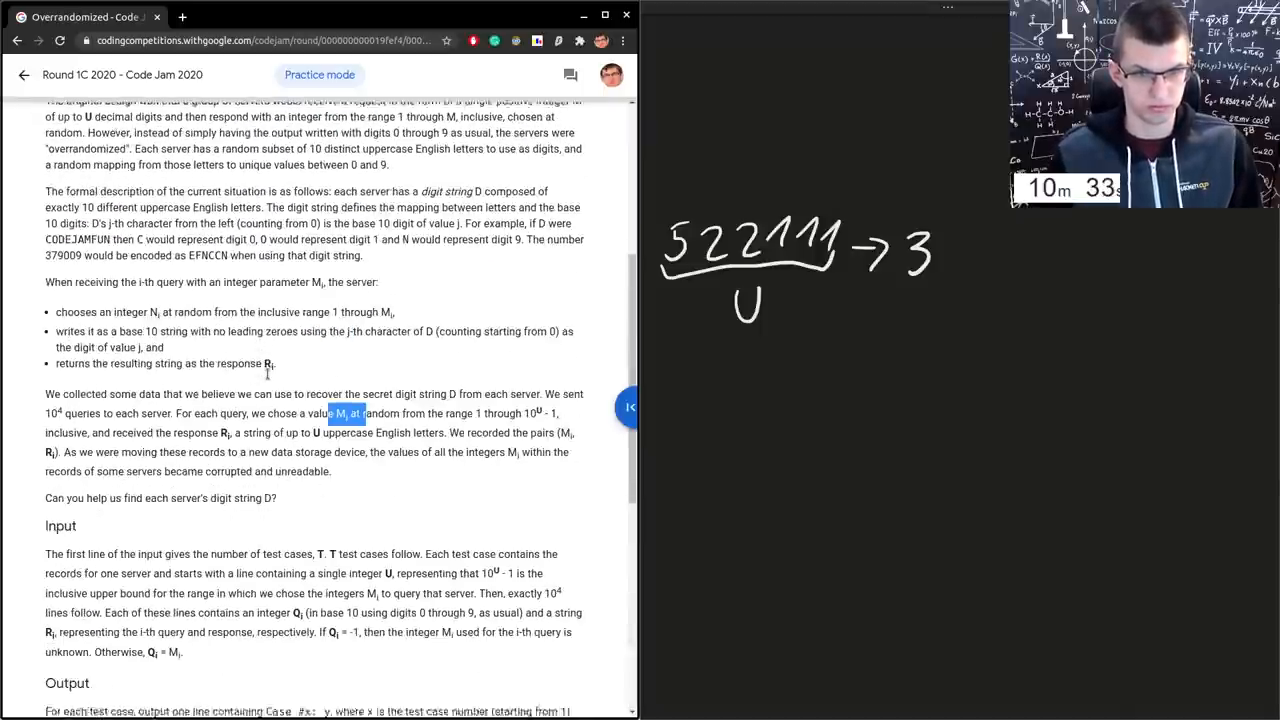
{"action": "scroll", "scroll_direction": "up", "scroll_amount": 3}
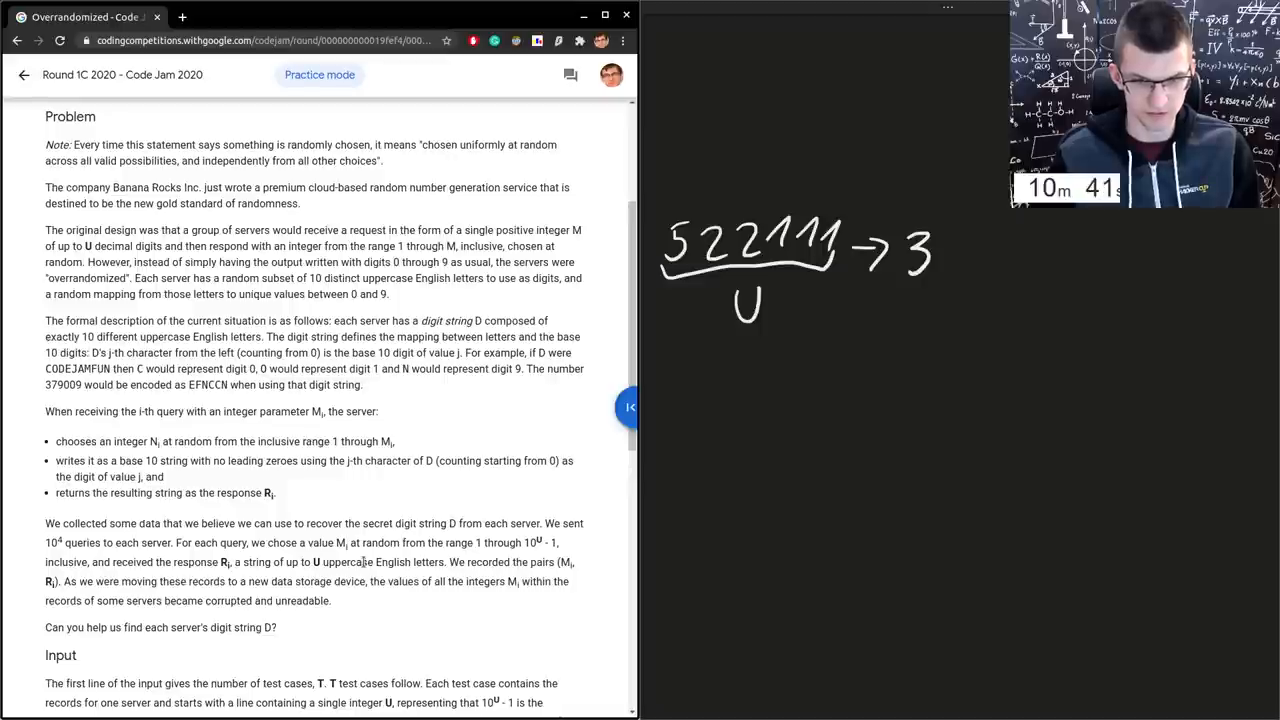
{"action": "scroll", "scroll_direction": "down", "scroll_amount": 3}
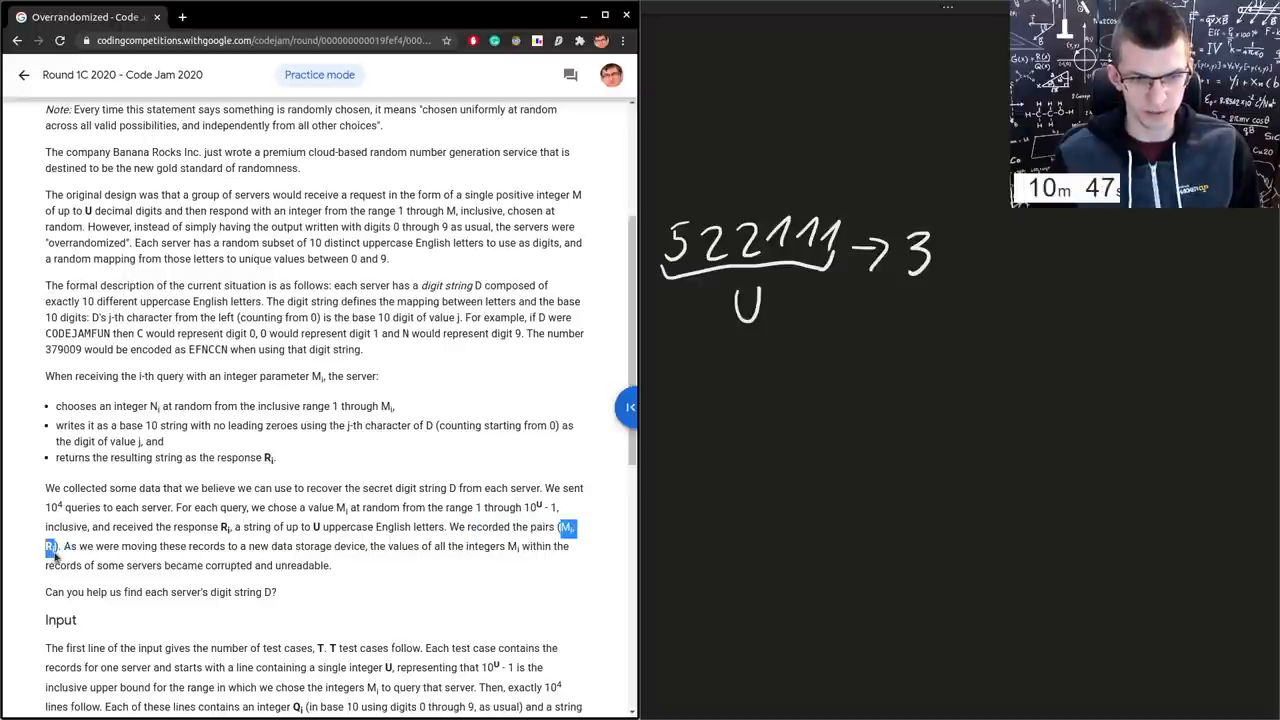
{"action": "mouse_move", "coordinate": [592, 548]}
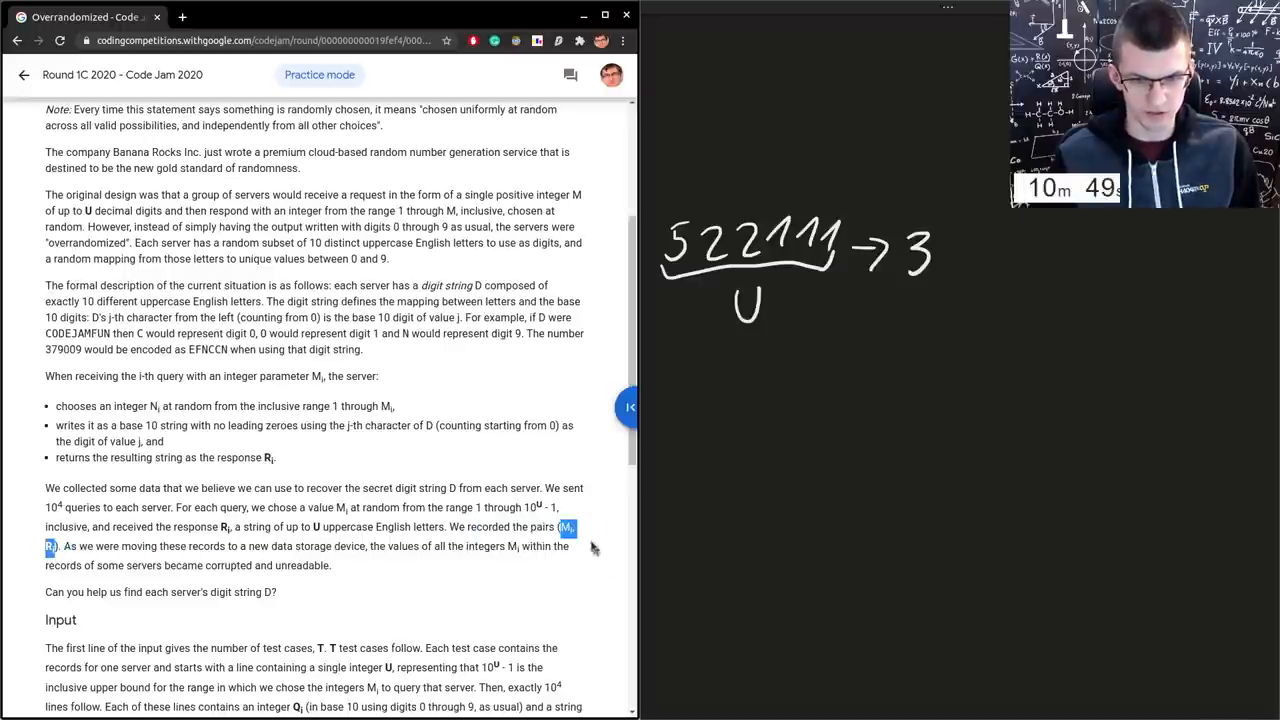
{"action": "scroll", "scroll_direction": "down", "scroll_amount": 3}
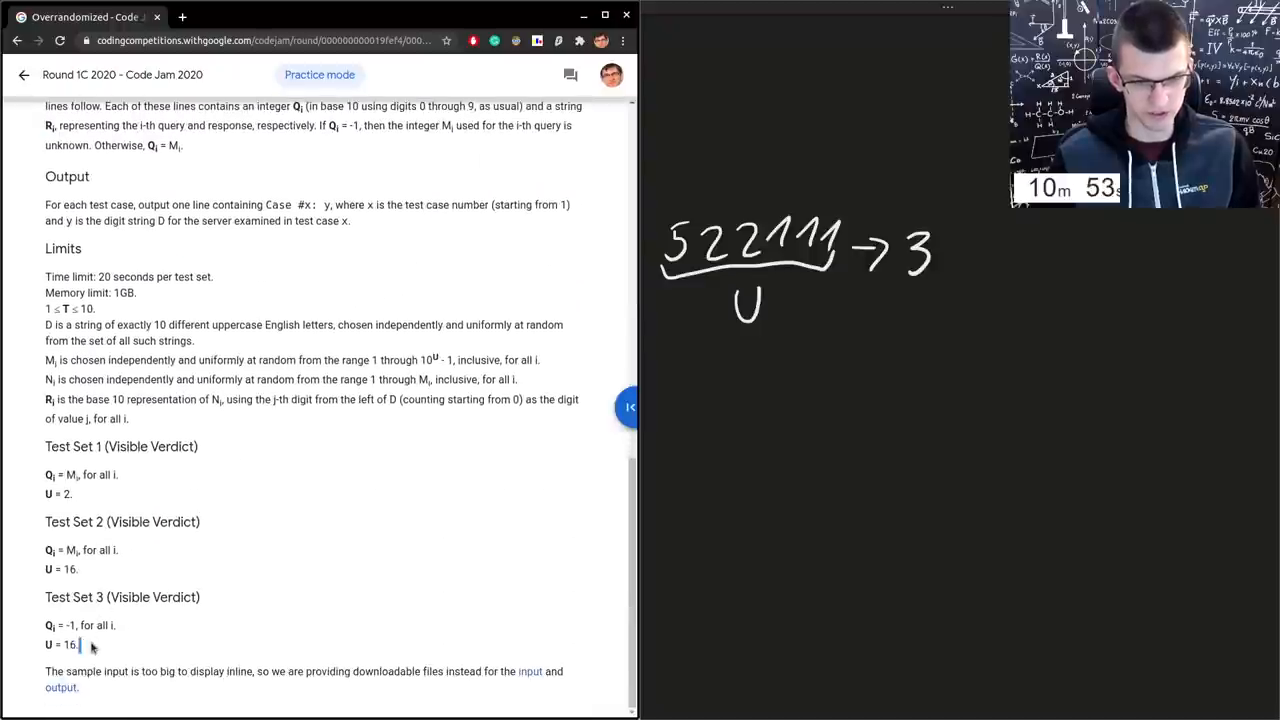
{"action": "double_click", "coordinate": [62, 644]}
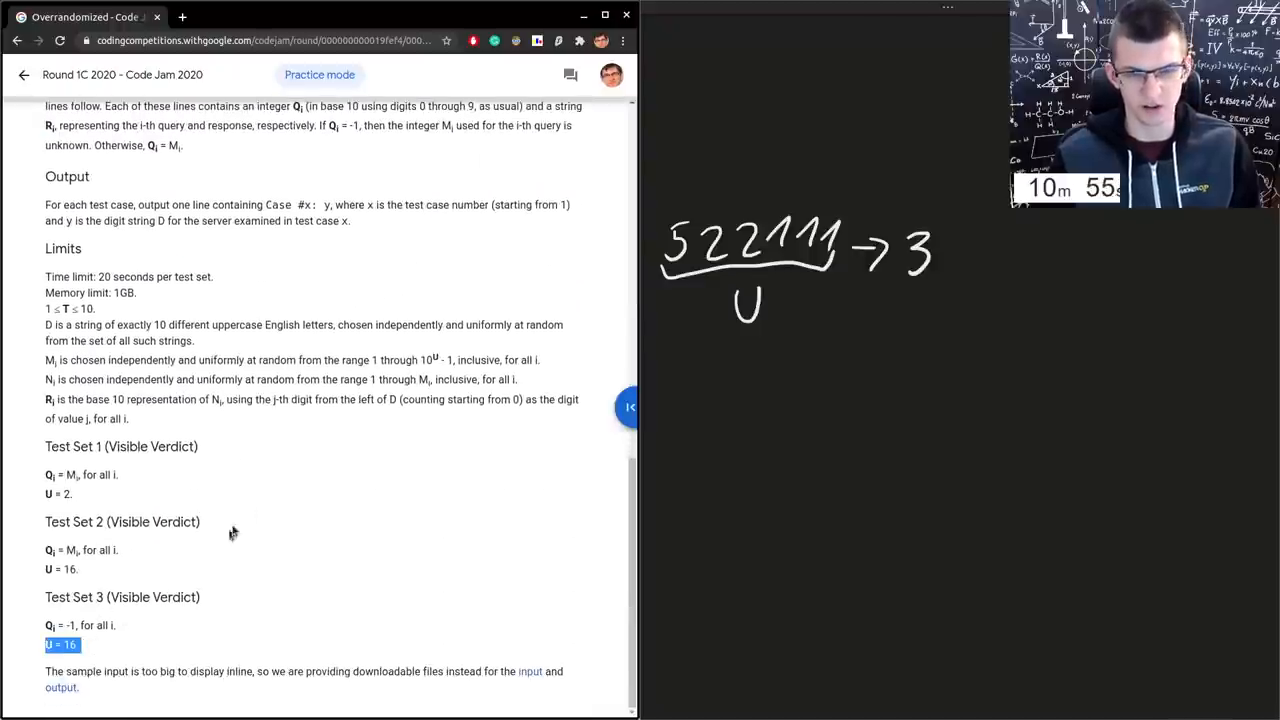
{"action": "scroll", "scroll_direction": "up", "scroll_amount": 3}
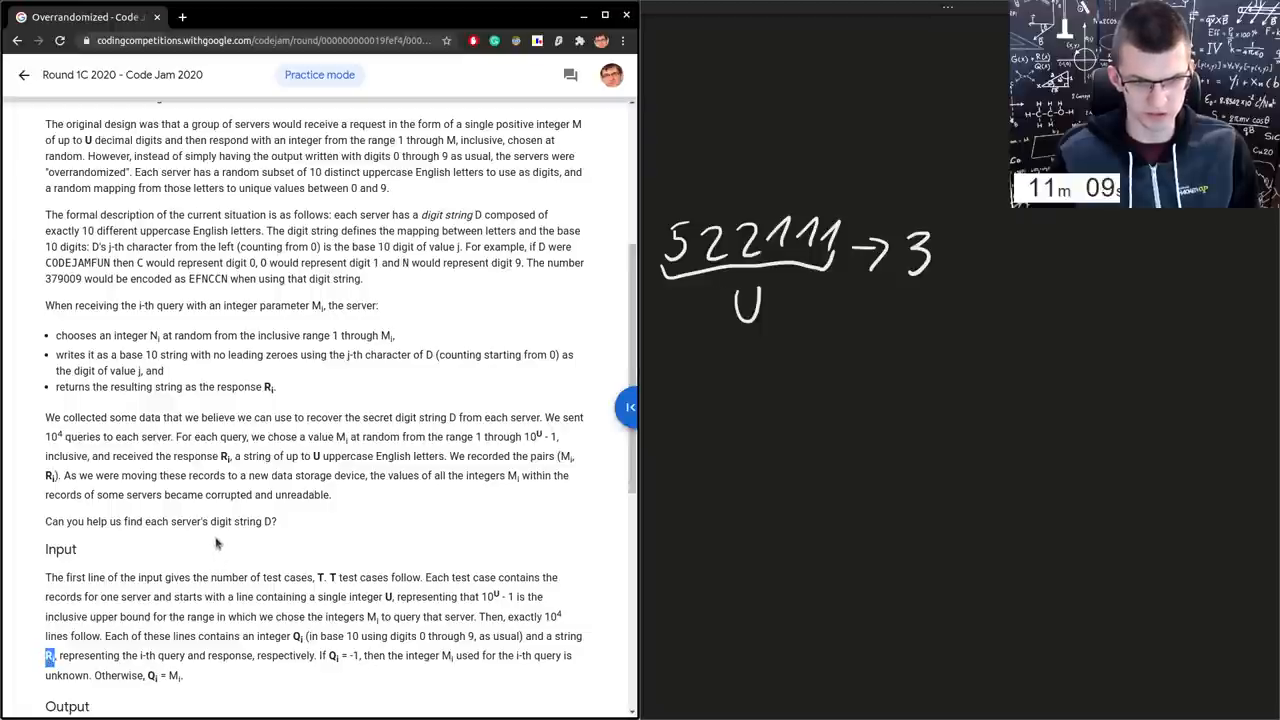
{"action": "scroll", "scroll_direction": "down", "scroll_amount": 3}
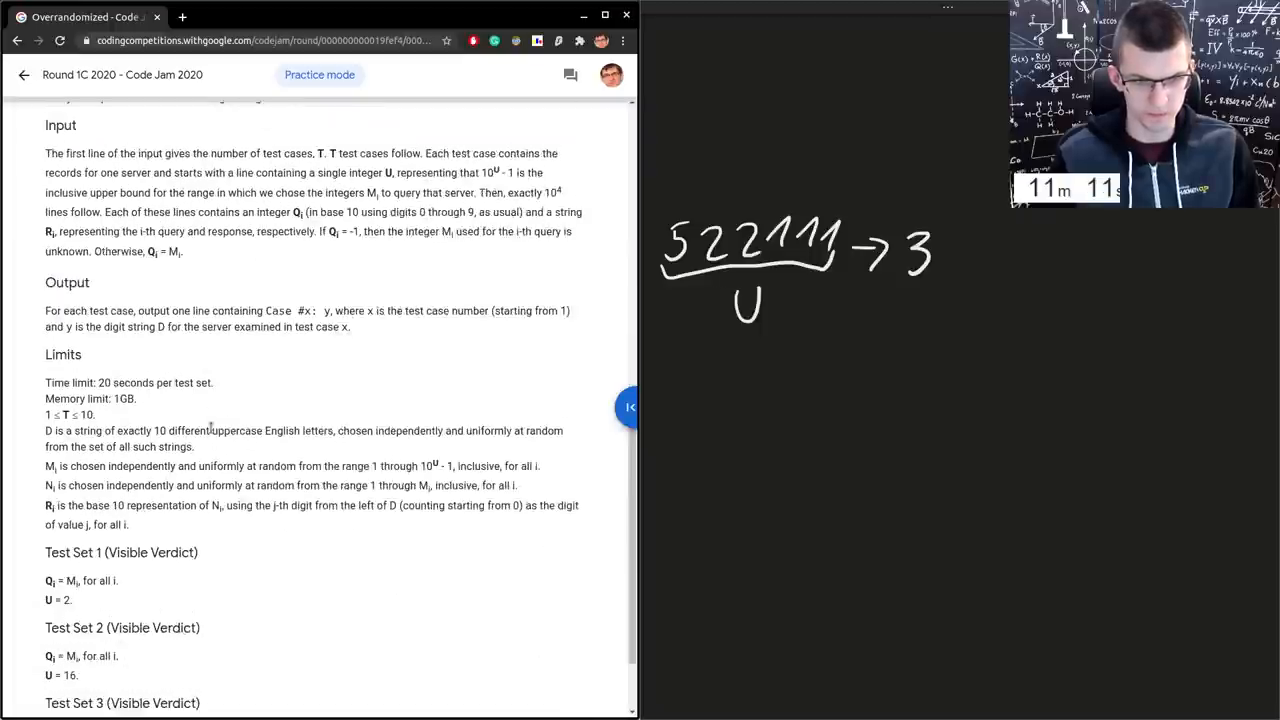
{"action": "scroll", "scroll_direction": "down", "scroll_amount": 3}
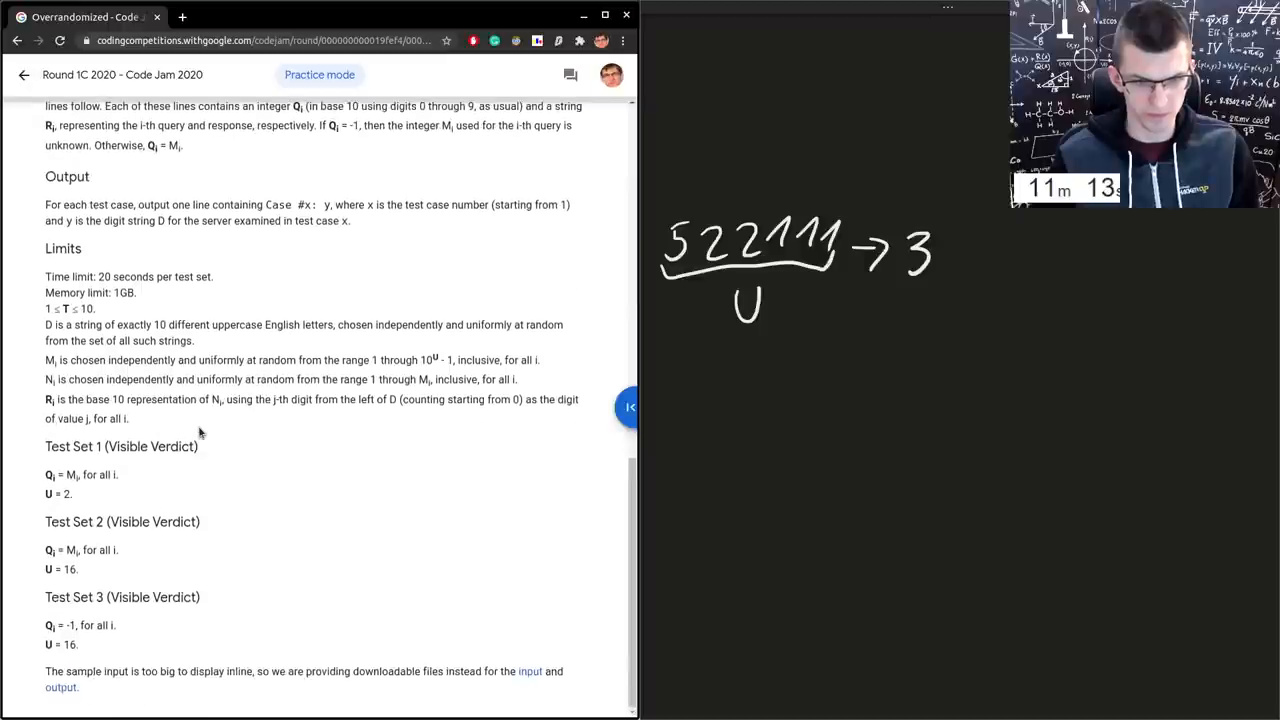
{"action": "scroll", "scroll_direction": "up", "scroll_amount": 3}
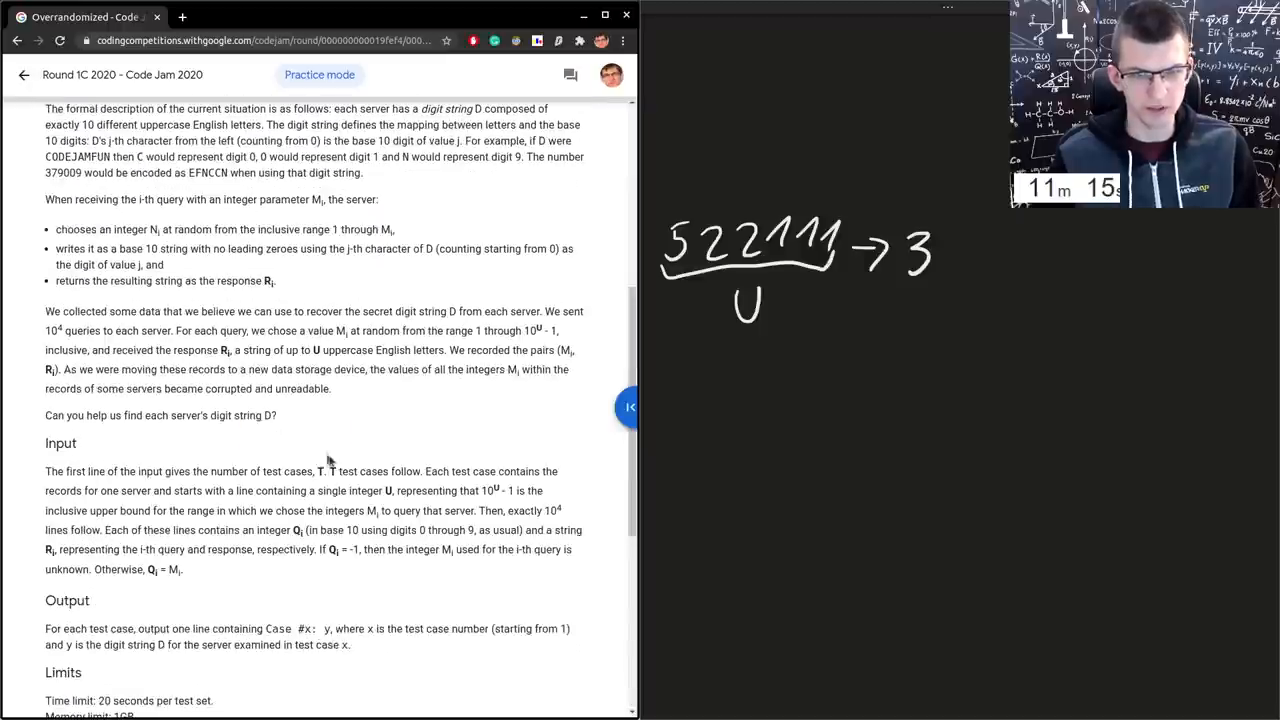
{"action": "left_click_drag", "start_coordinate": [360, 312], "coordinate": [410, 350]}
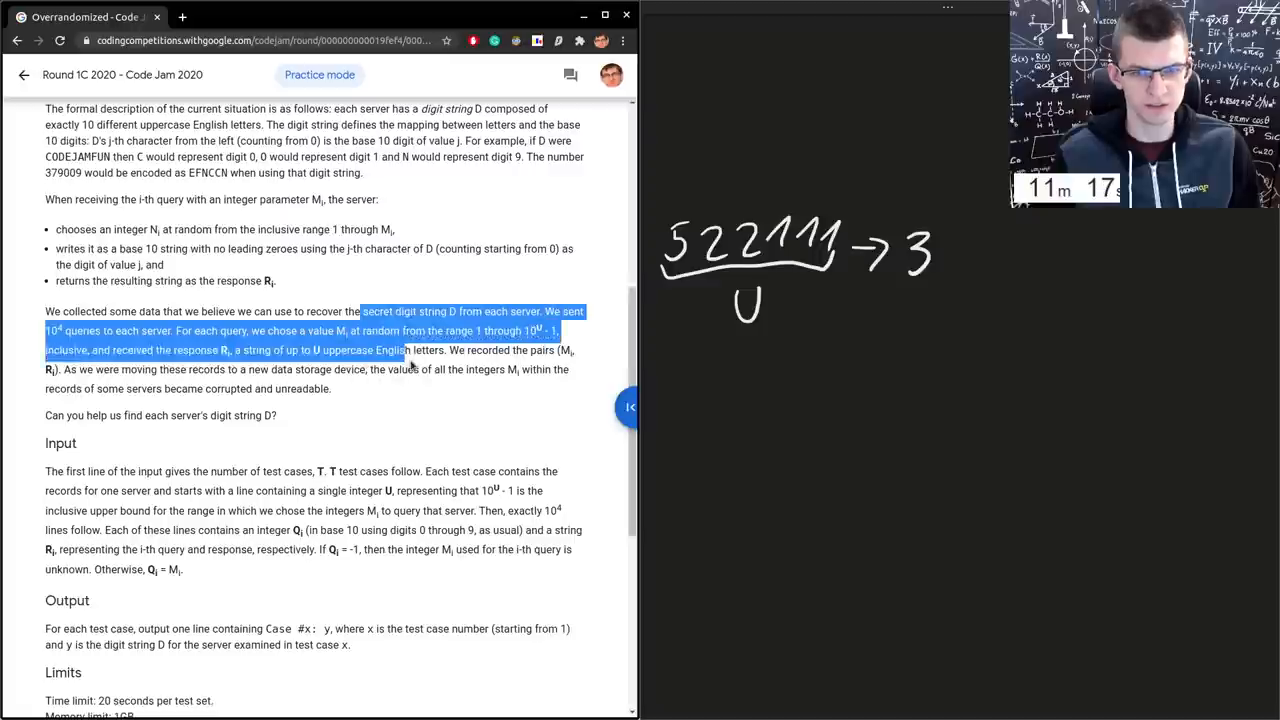
{"action": "scroll", "scroll_direction": "up", "scroll_amount": 3}
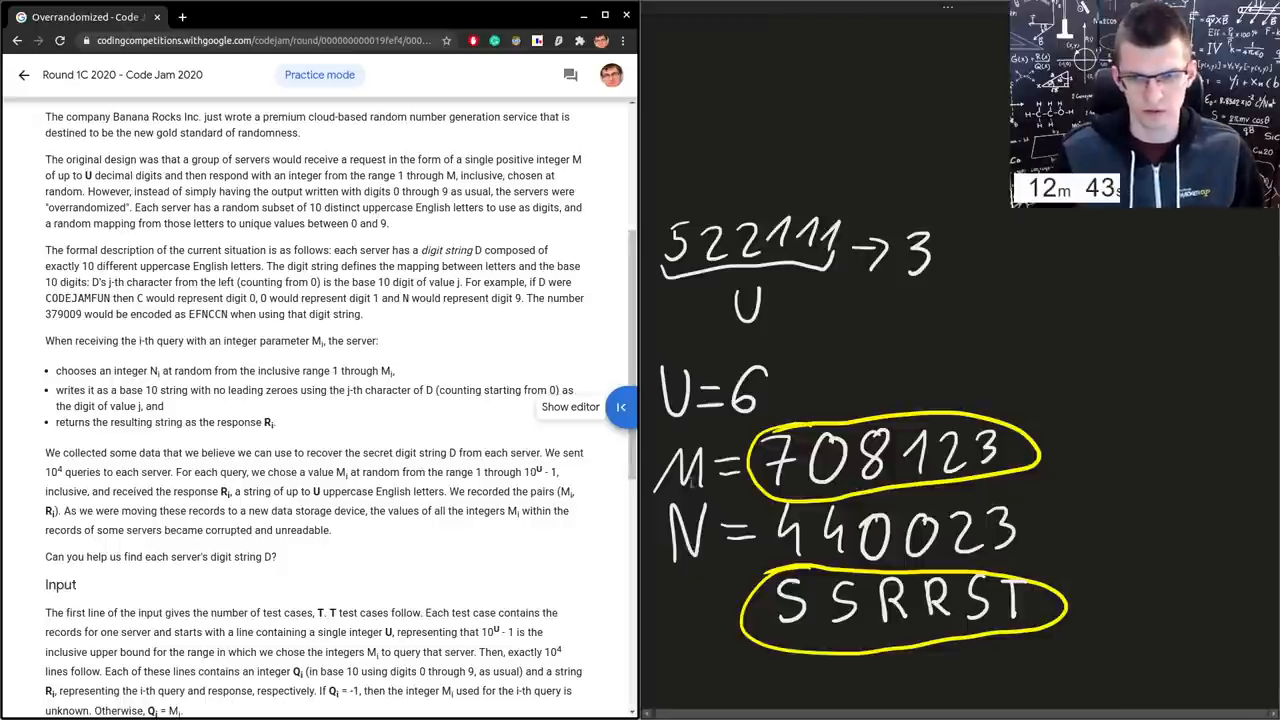
{"action": "scroll", "scroll_direction": "down", "scroll_amount": 3}
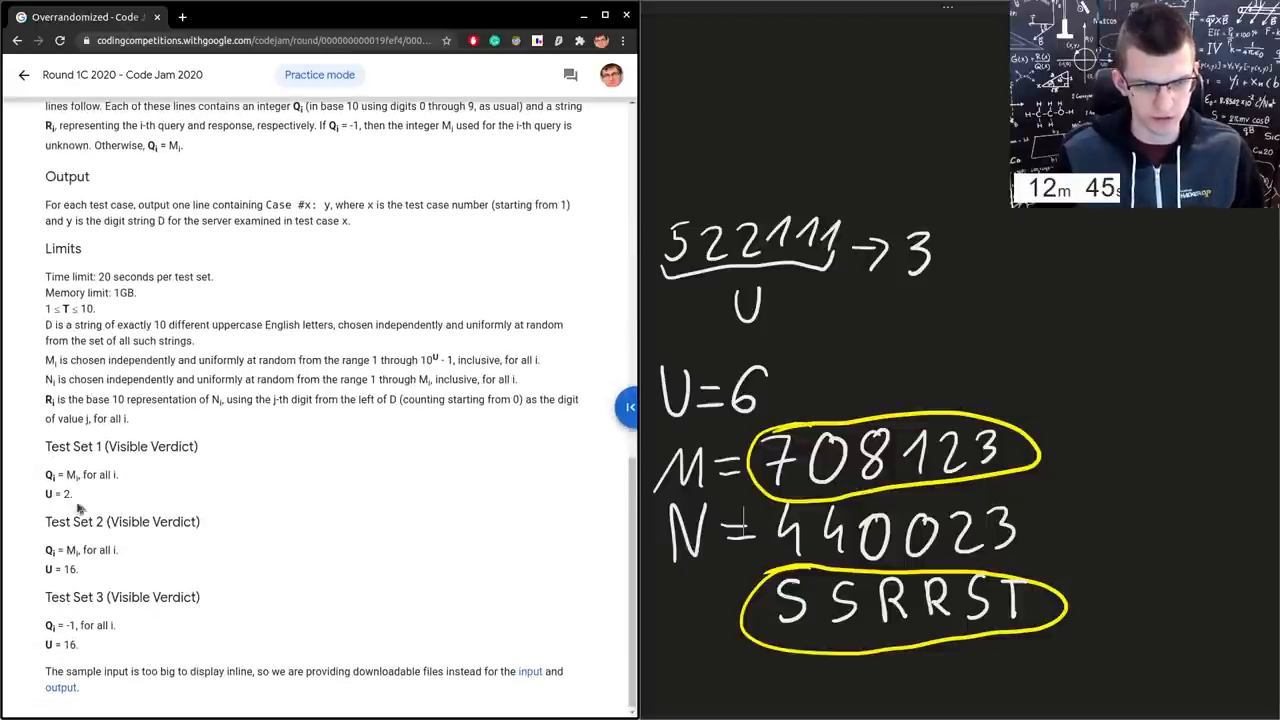
{"action": "double_click", "coordinate": [60, 494]}
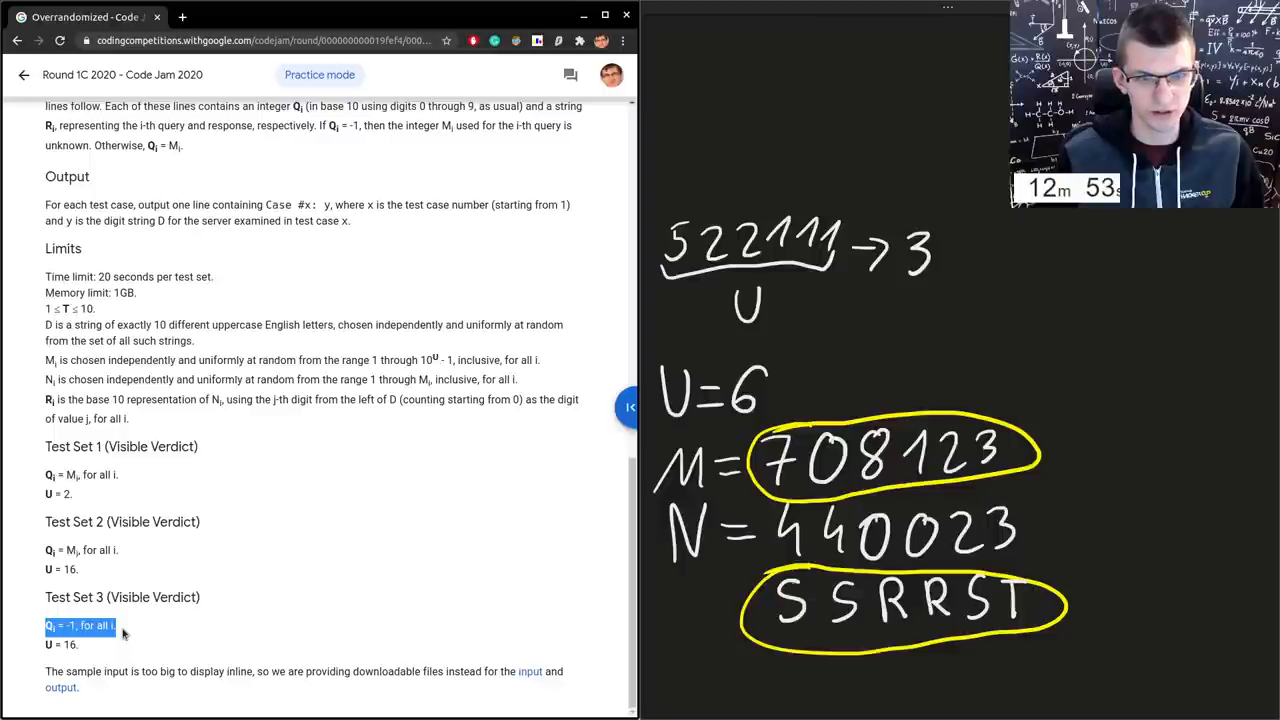
{"action": "scroll", "scroll_direction": "up", "scroll_amount": 3}
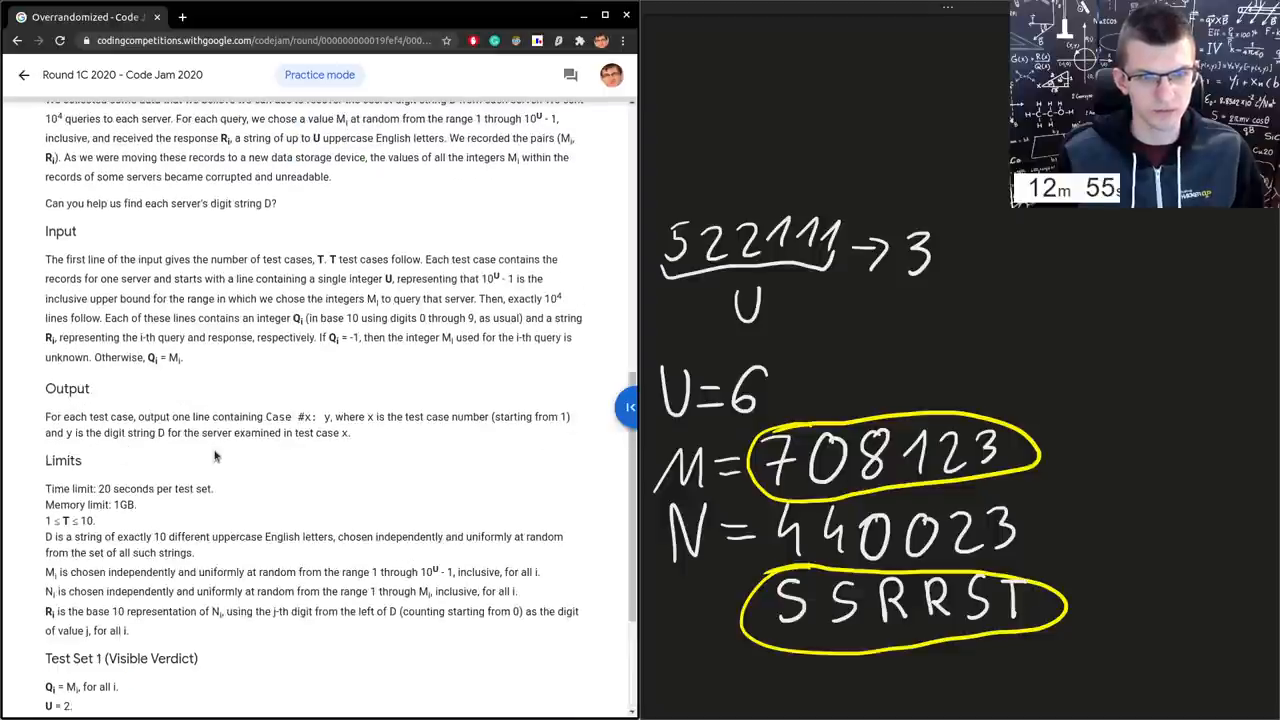
{"action": "mouse_move", "coordinate": [292, 360]}
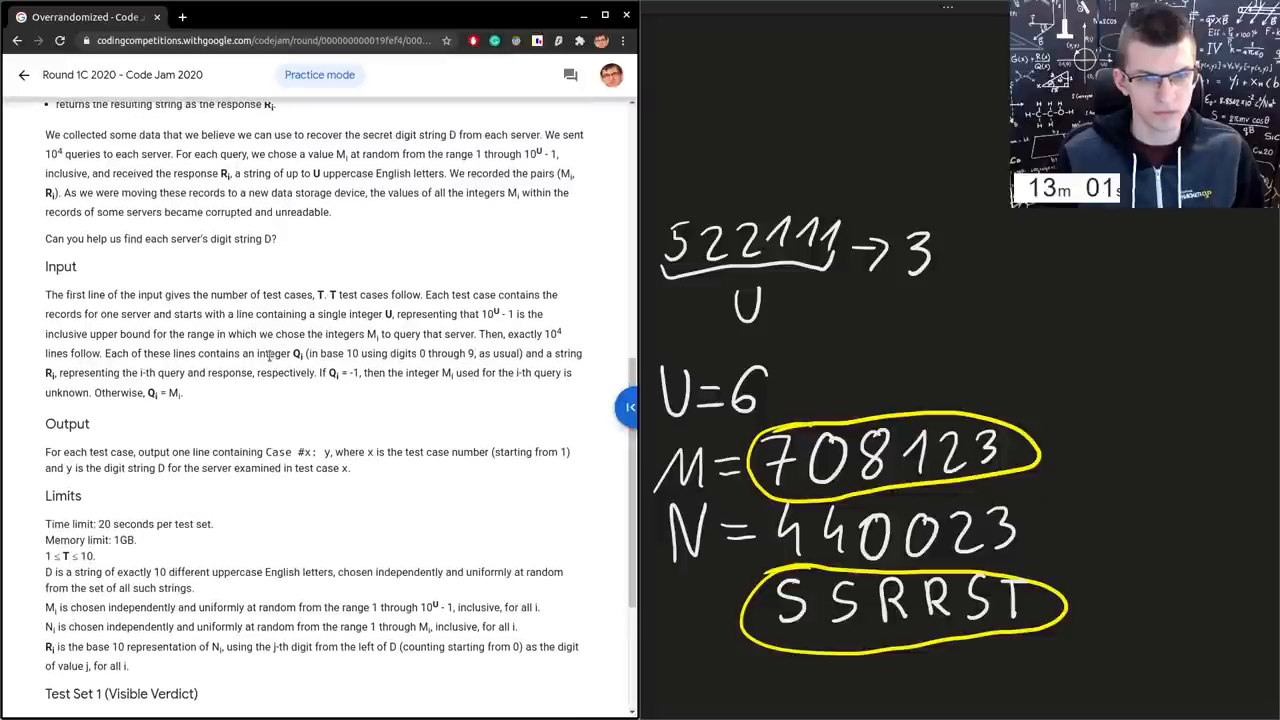
{"action": "scroll", "scroll_direction": "up", "scroll_amount": 3}
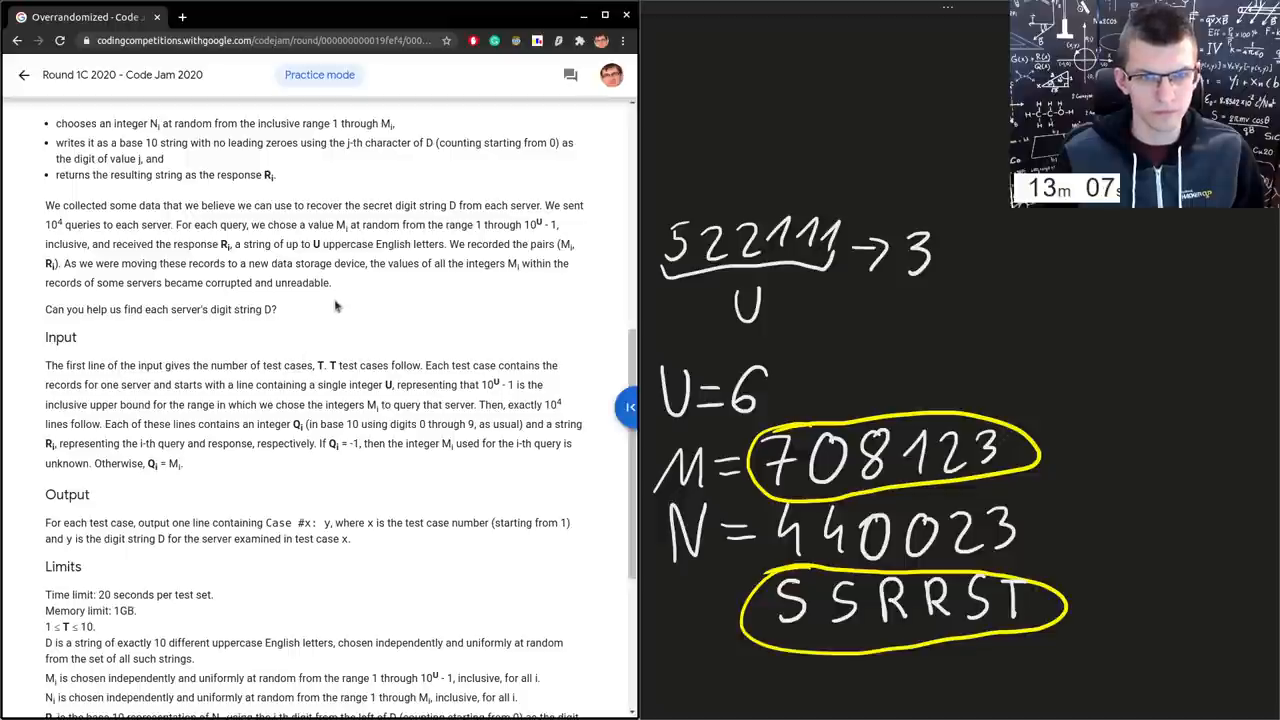
{"action": "left_click_drag", "start_coordinate": [408, 264], "coordinate": [330, 284]}
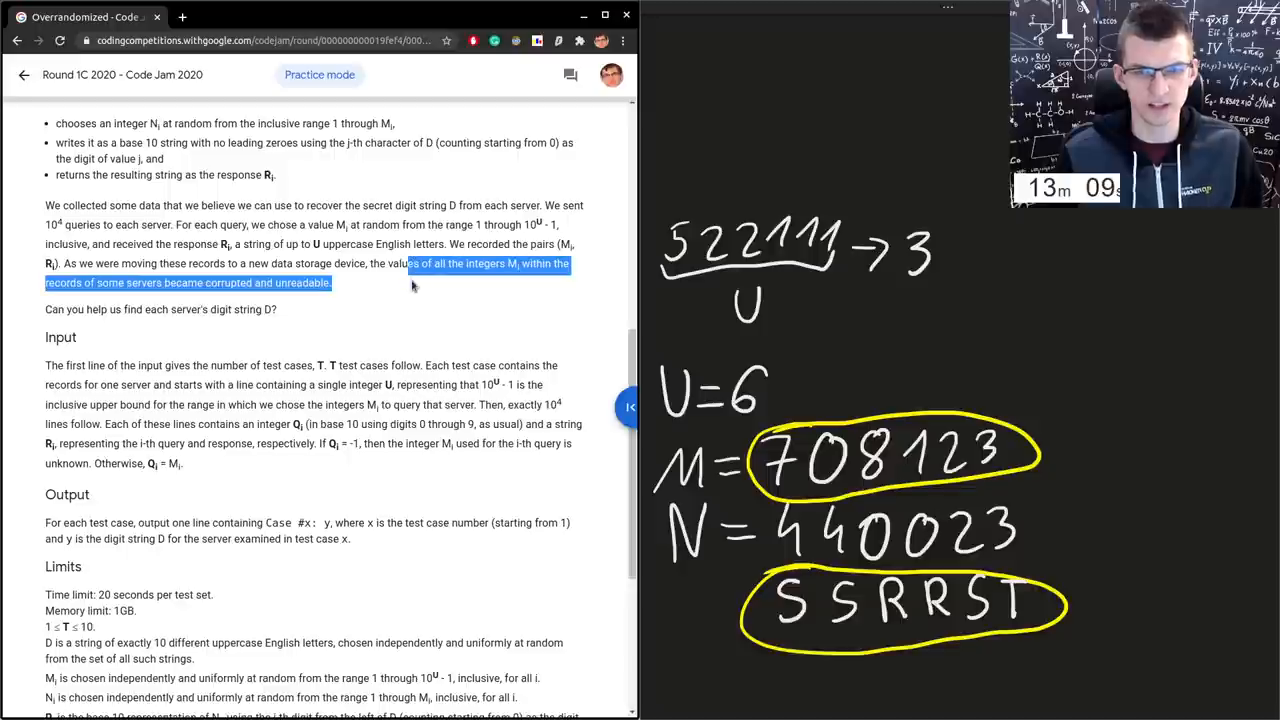
{"action": "scroll", "scroll_direction": "down", "scroll_amount": 3}
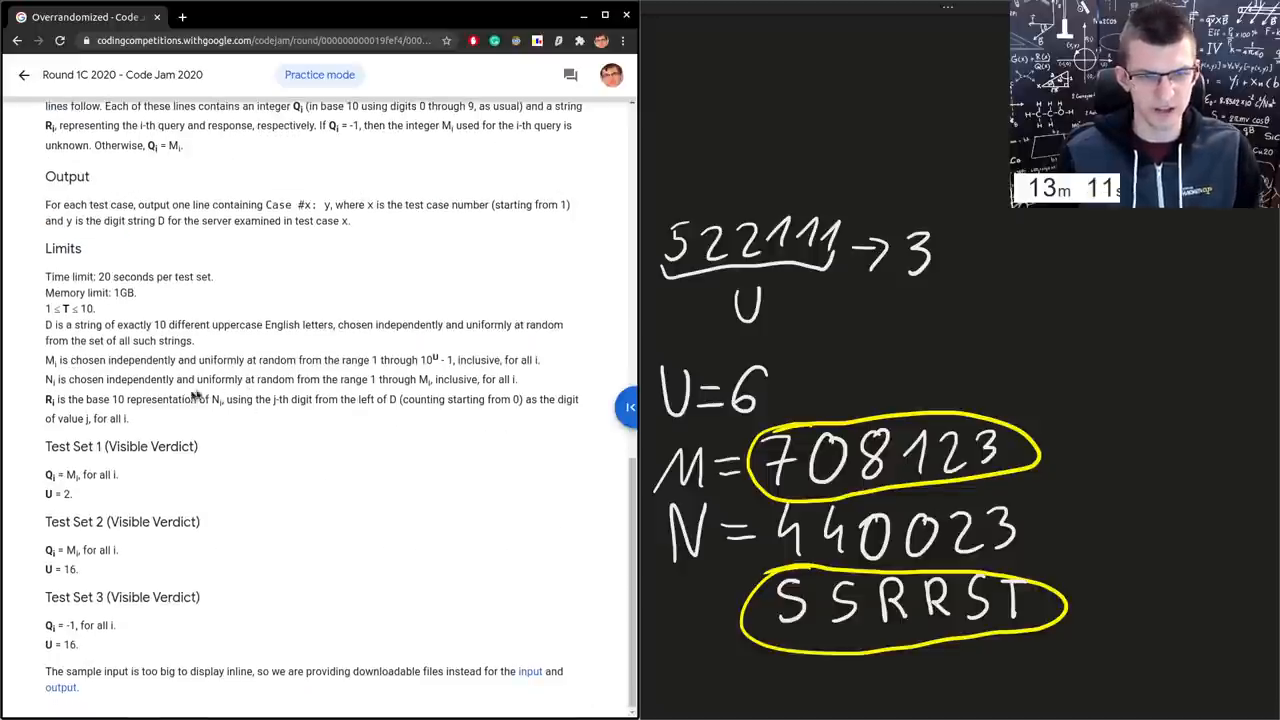
{"action": "left_click_drag", "start_coordinate": [44, 446], "coordinate": [168, 648]}
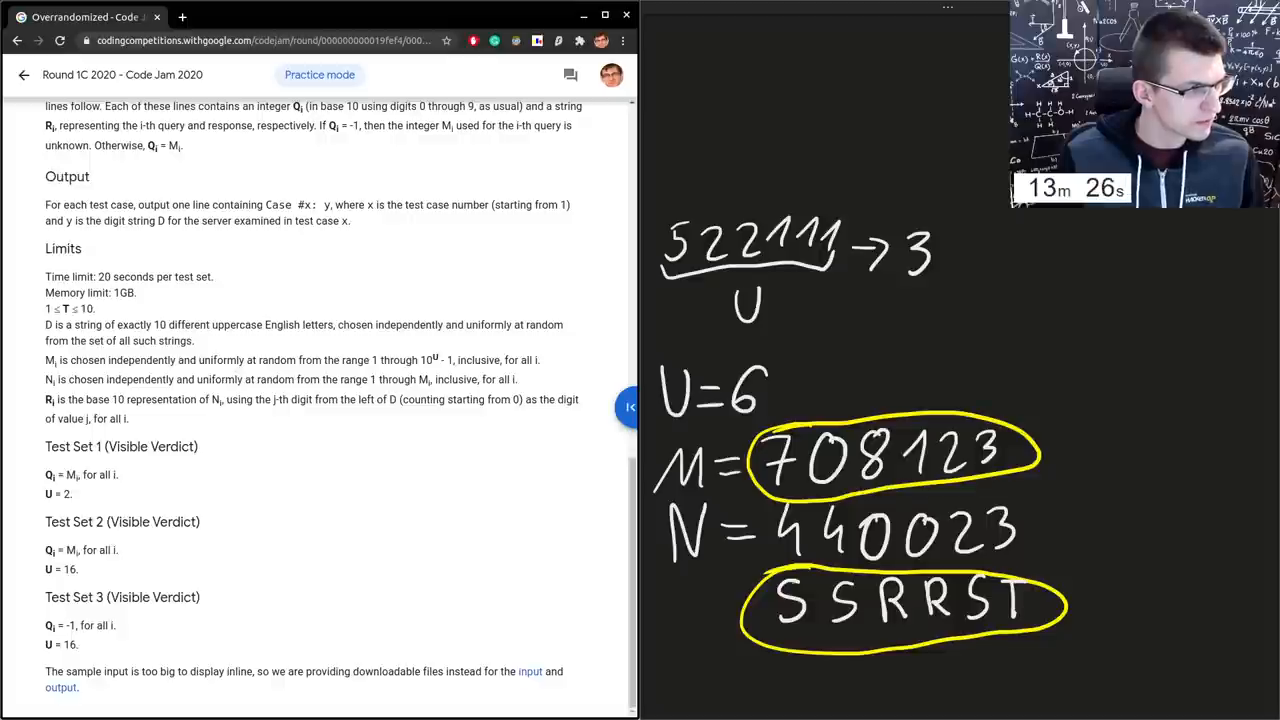
{"action": "mouse_move", "coordinate": [924, 424]}
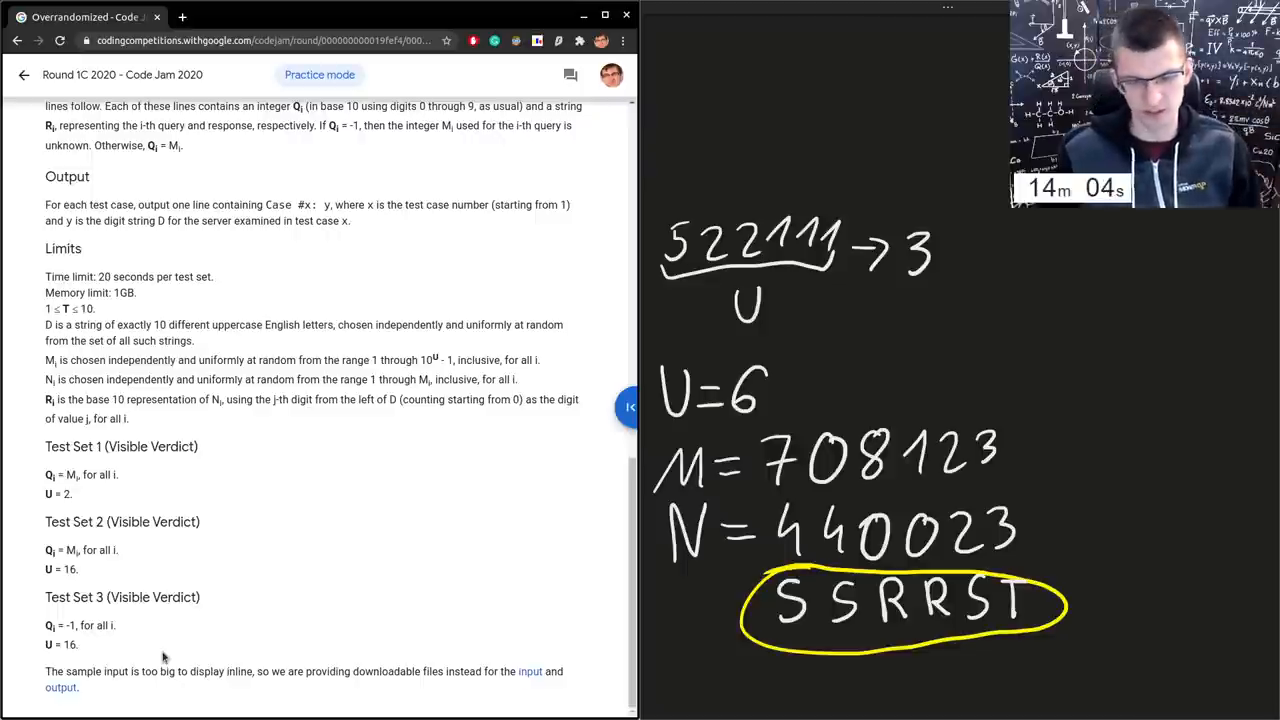
{"action": "mouse_move", "coordinate": [286, 620]}
{"action": "type", "text": "law first"}
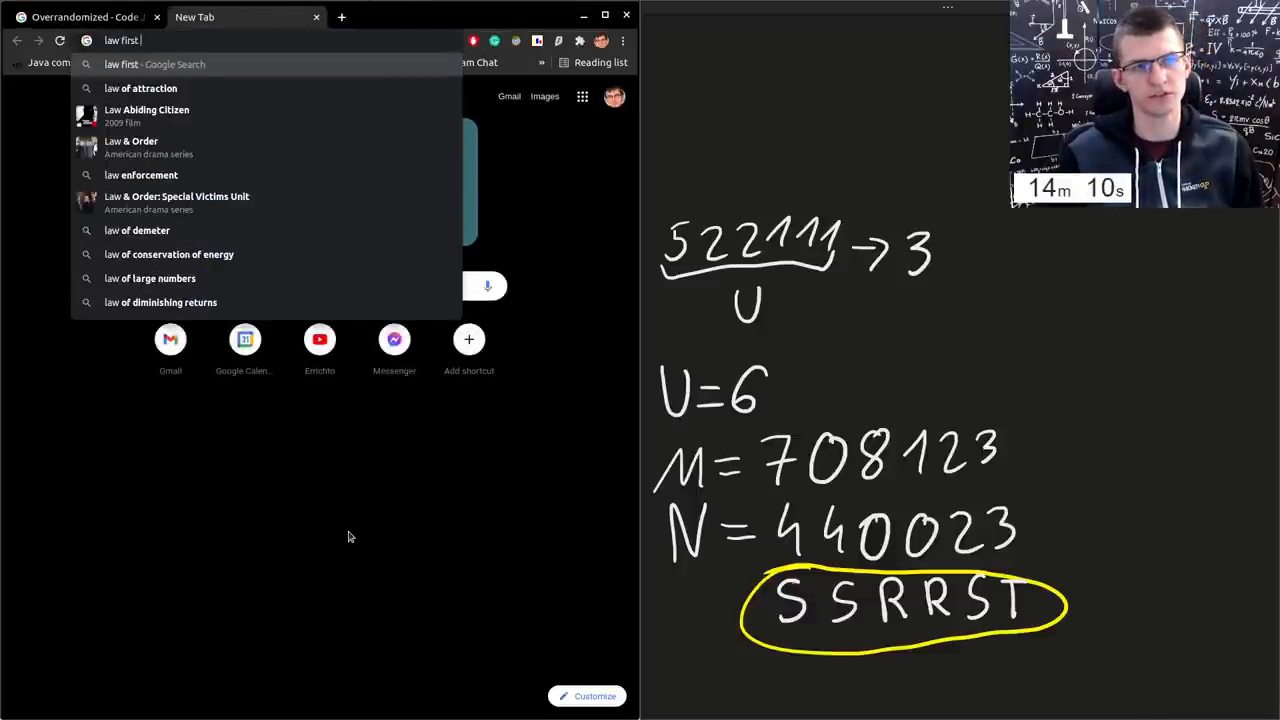
- Run the Google search 'law first digit small' in a new Chrome tab
{"action": "key", "text": "Return"}
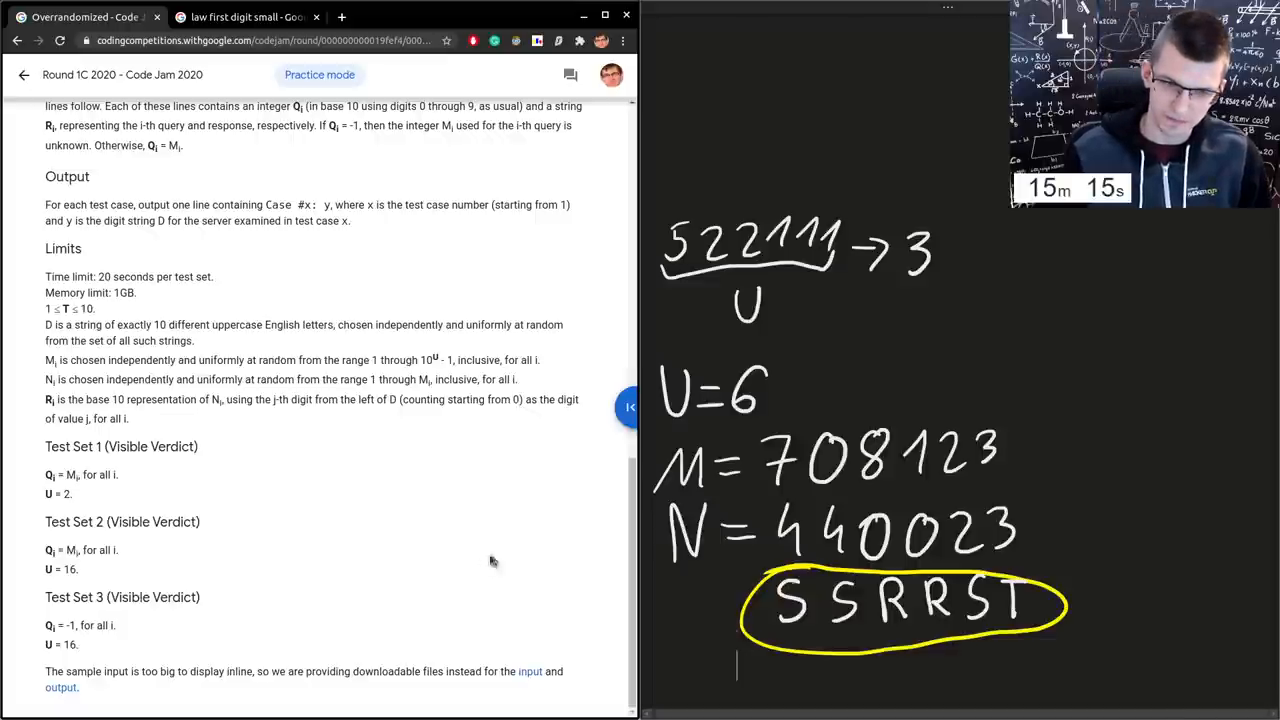
- Highlight the CODEJAMFUN example string and read down through Input, Output and Limits
{"action": "scroll", "scroll_direction": "up", "scroll_amount": 3}
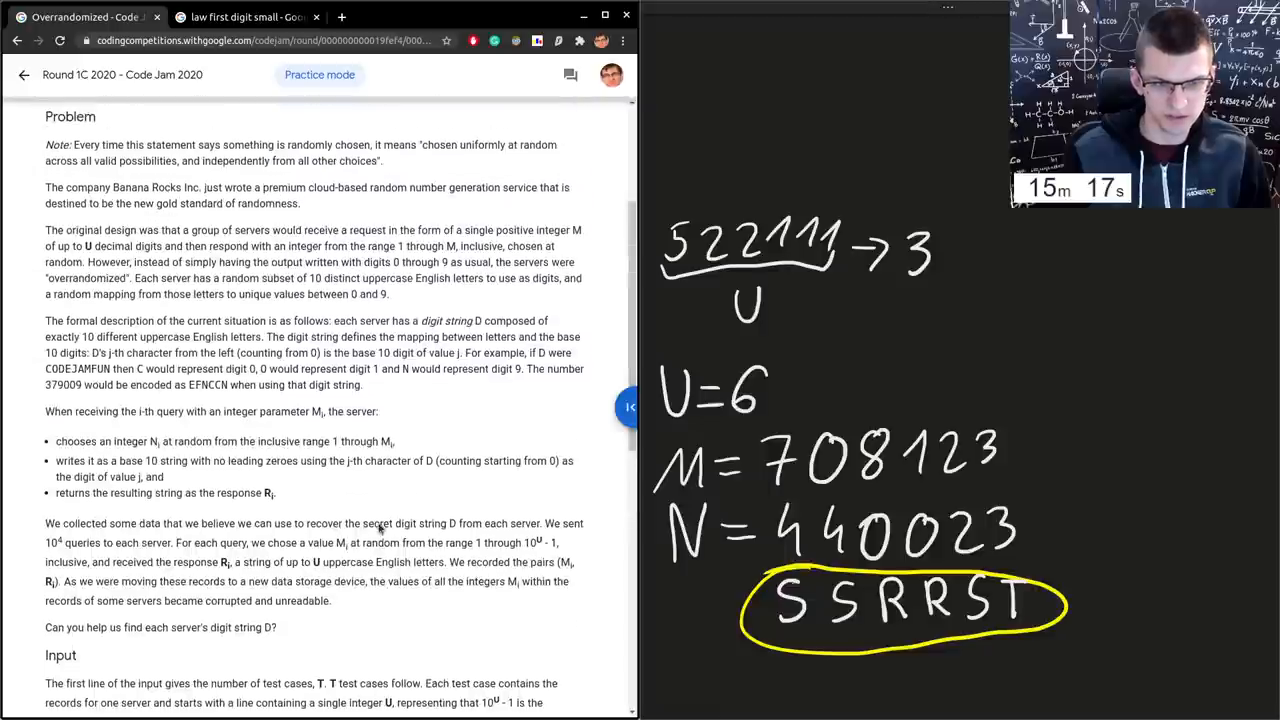
{"action": "double_click", "coordinate": [76, 368]}
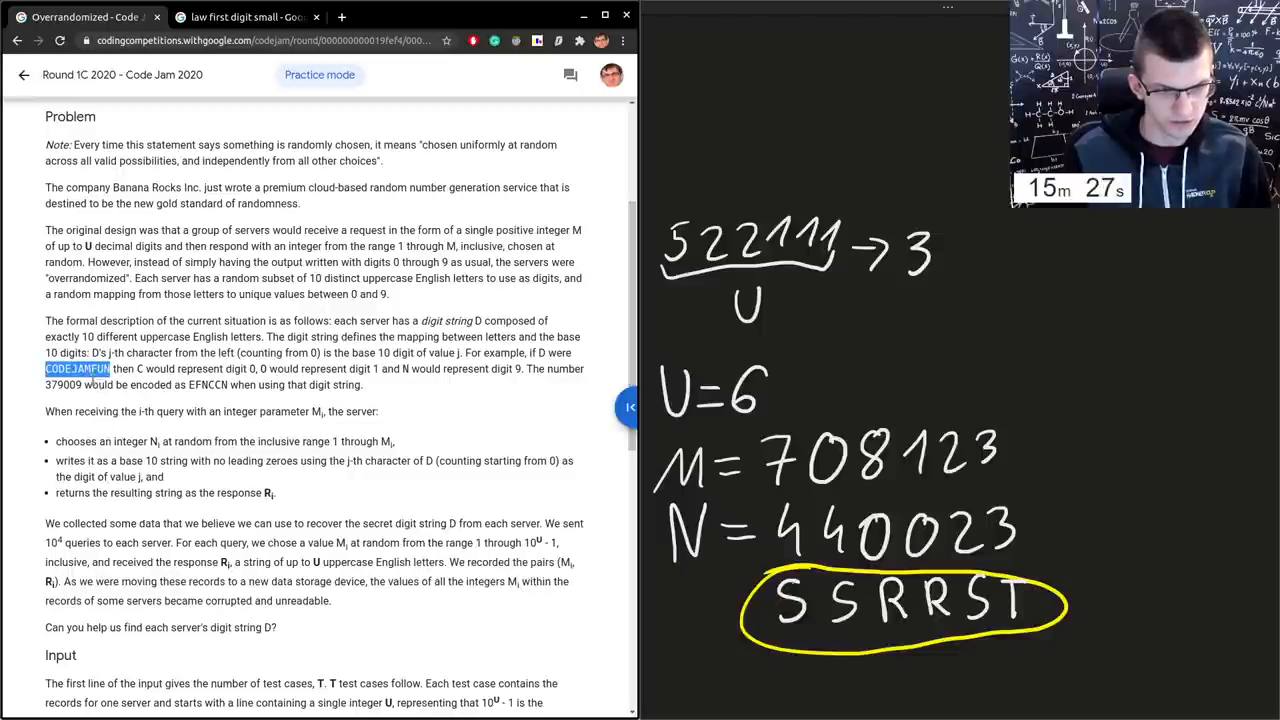
{"action": "scroll", "scroll_direction": "down", "scroll_amount": 3}
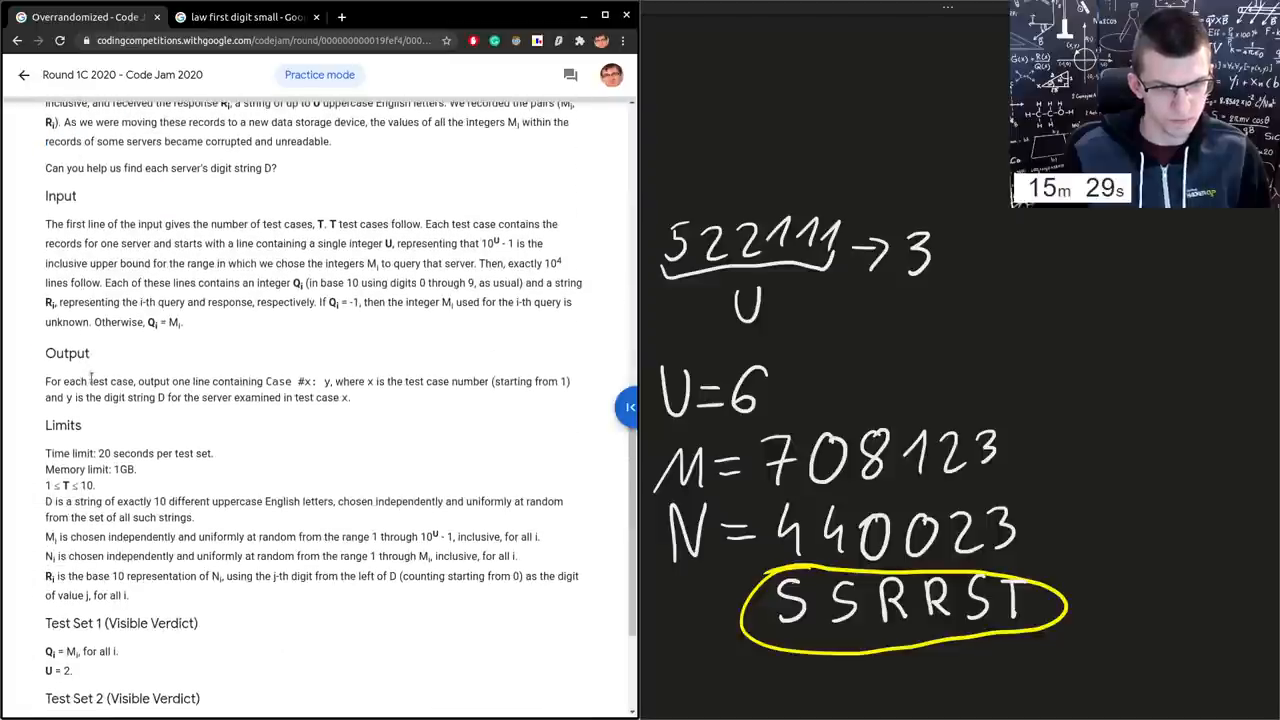
{"action": "scroll", "scroll_direction": "down", "scroll_amount": 3}
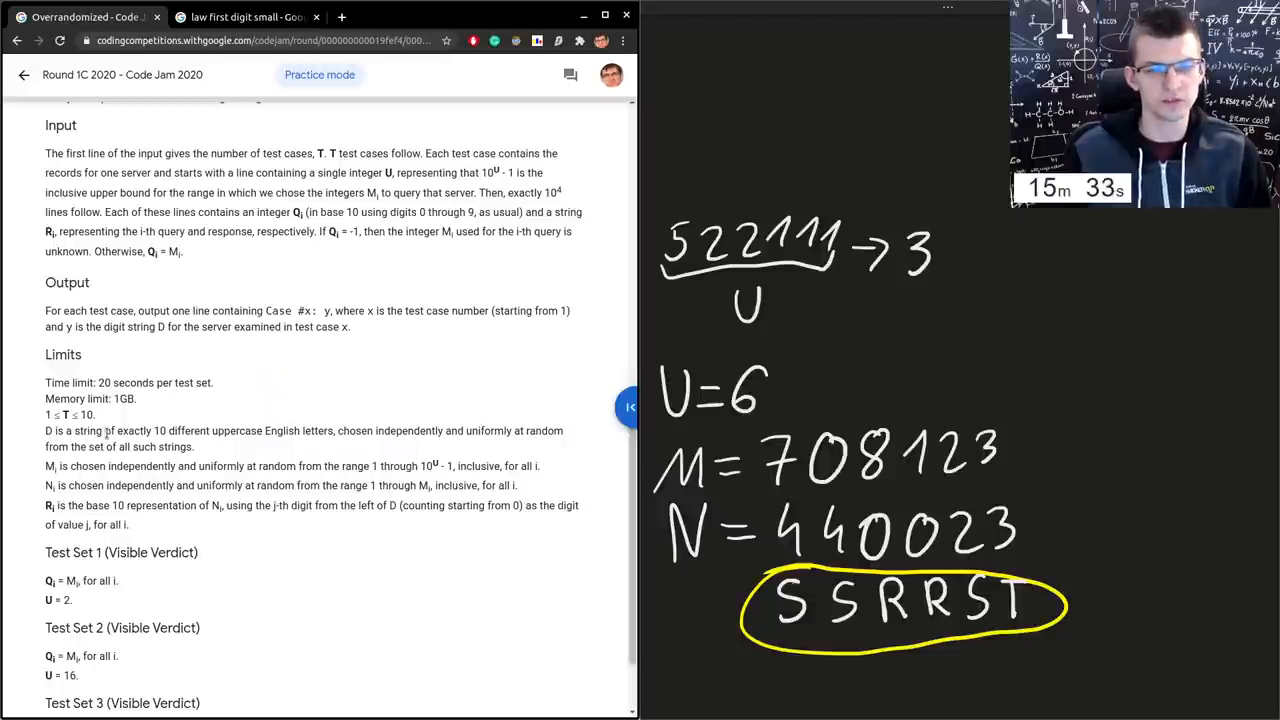
{"action": "left_click_drag", "start_coordinate": [104, 430], "coordinate": [330, 430]}
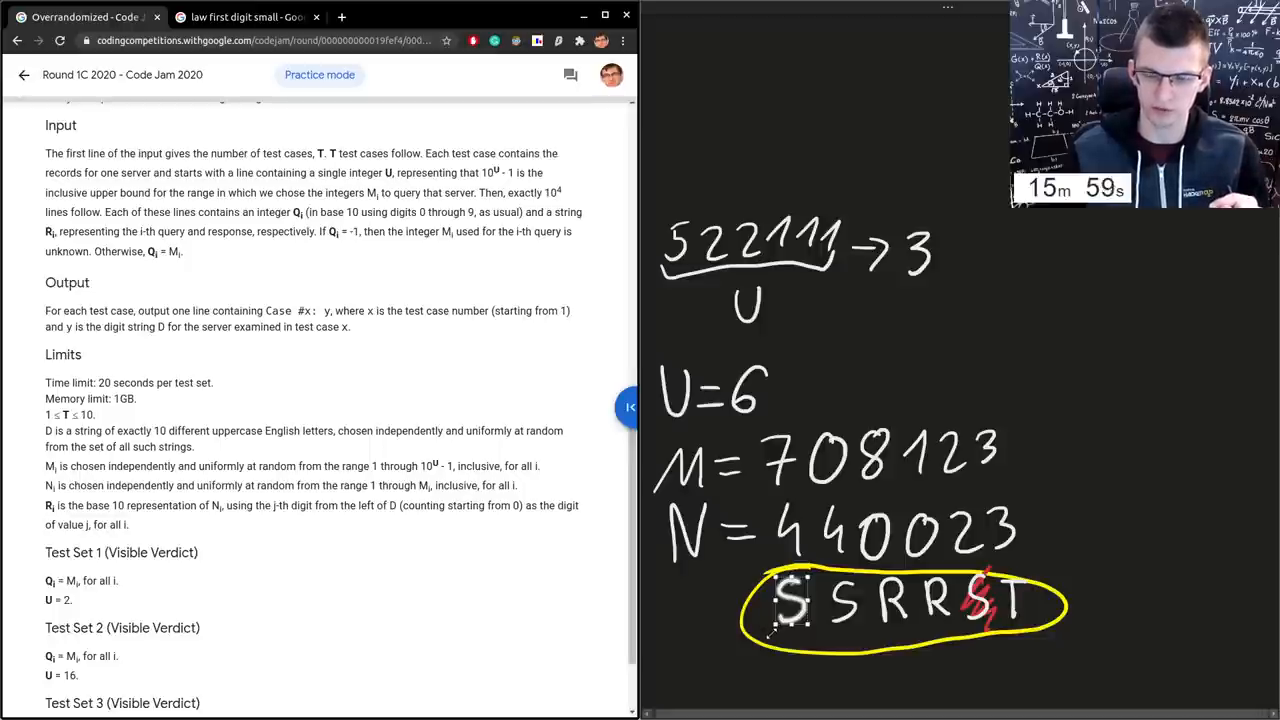
{"action": "scroll", "scroll_direction": "down", "scroll_amount": 3}
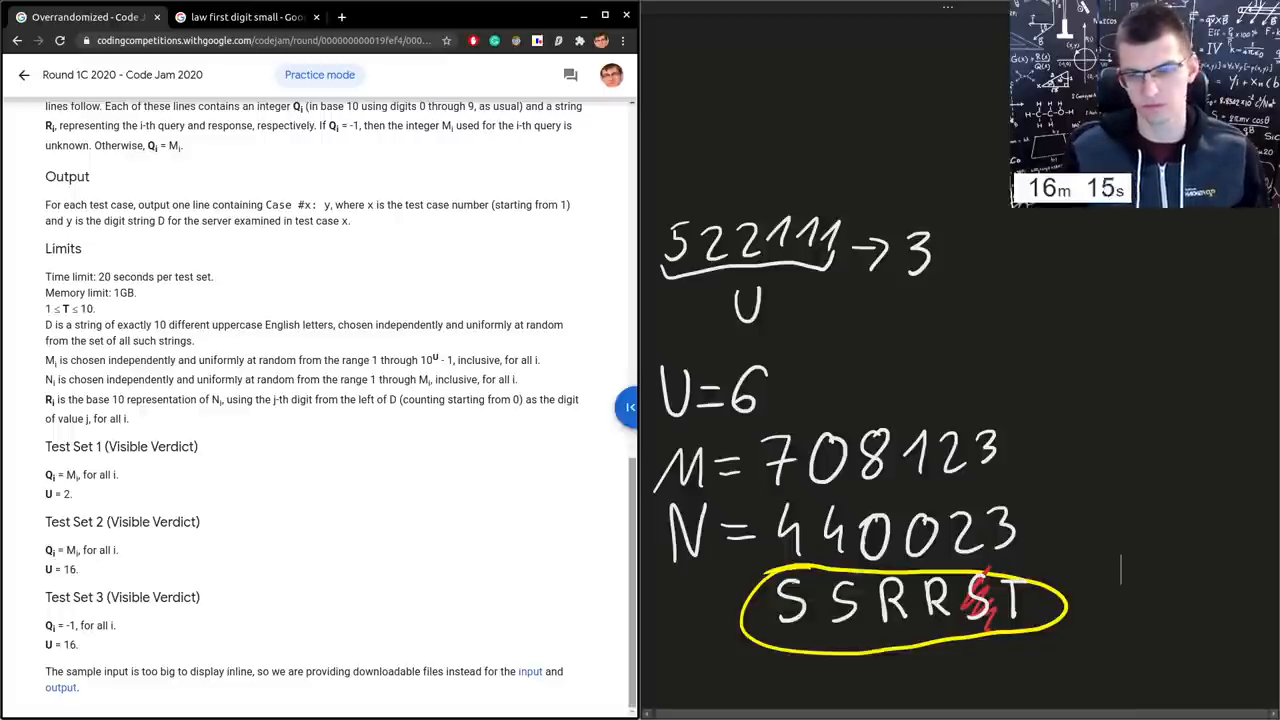
- Scroll back up from the test sets to the story of how server digits are generated
{"action": "scroll", "scroll_direction": "up", "scroll_amount": 3}
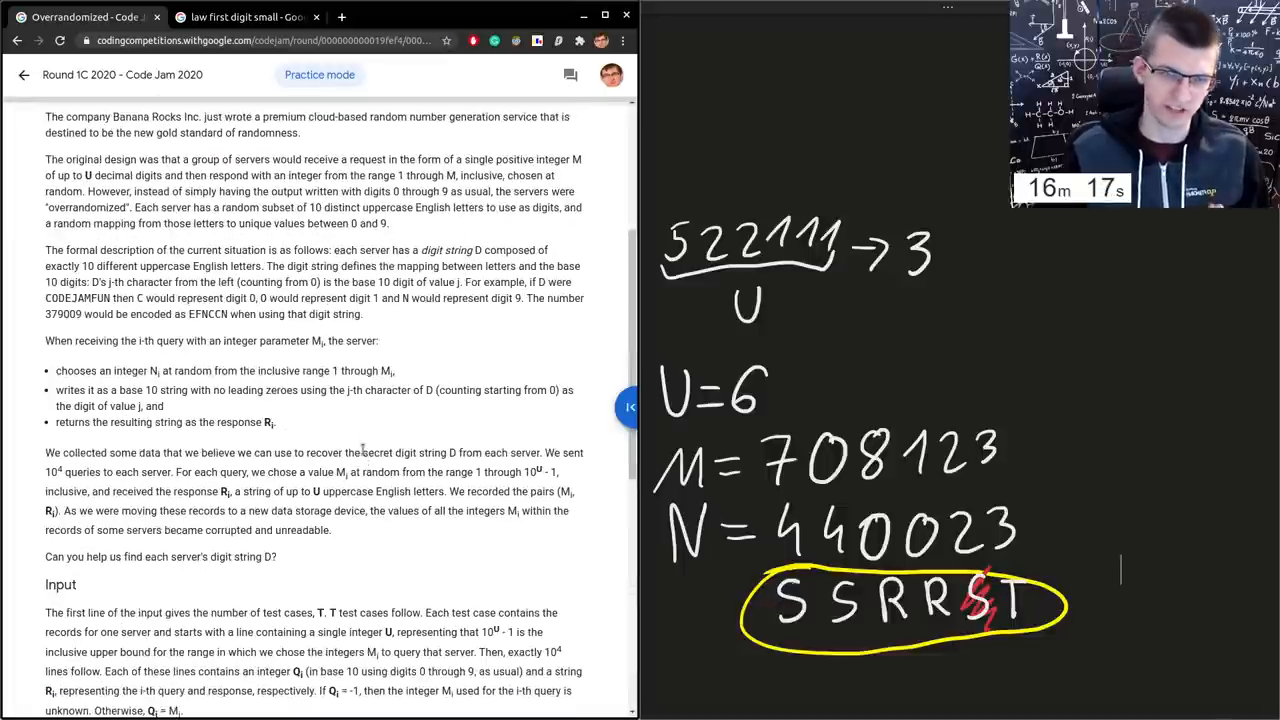
{"action": "scroll", "scroll_direction": "up", "scroll_amount": 3}
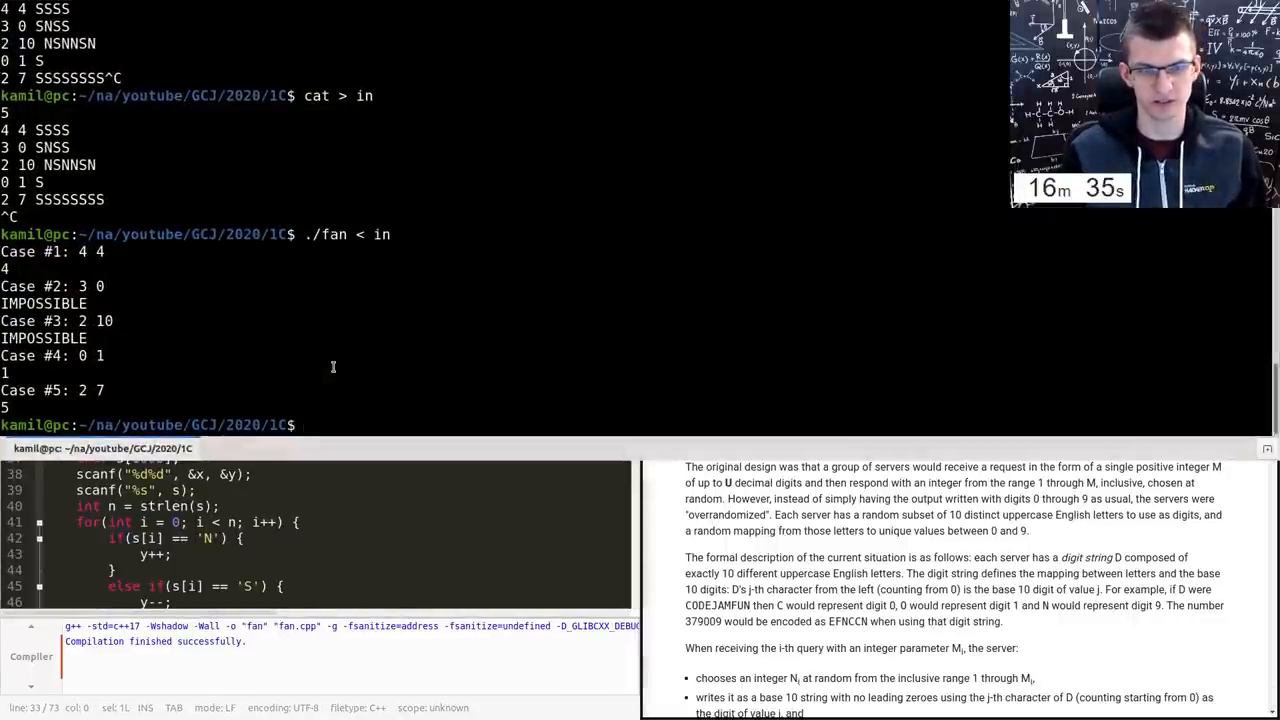
- List the folder, copy ../templates.cpp to rand.cpp and enter geany rand.cpp &
{"action": "type", "text": "ls"}
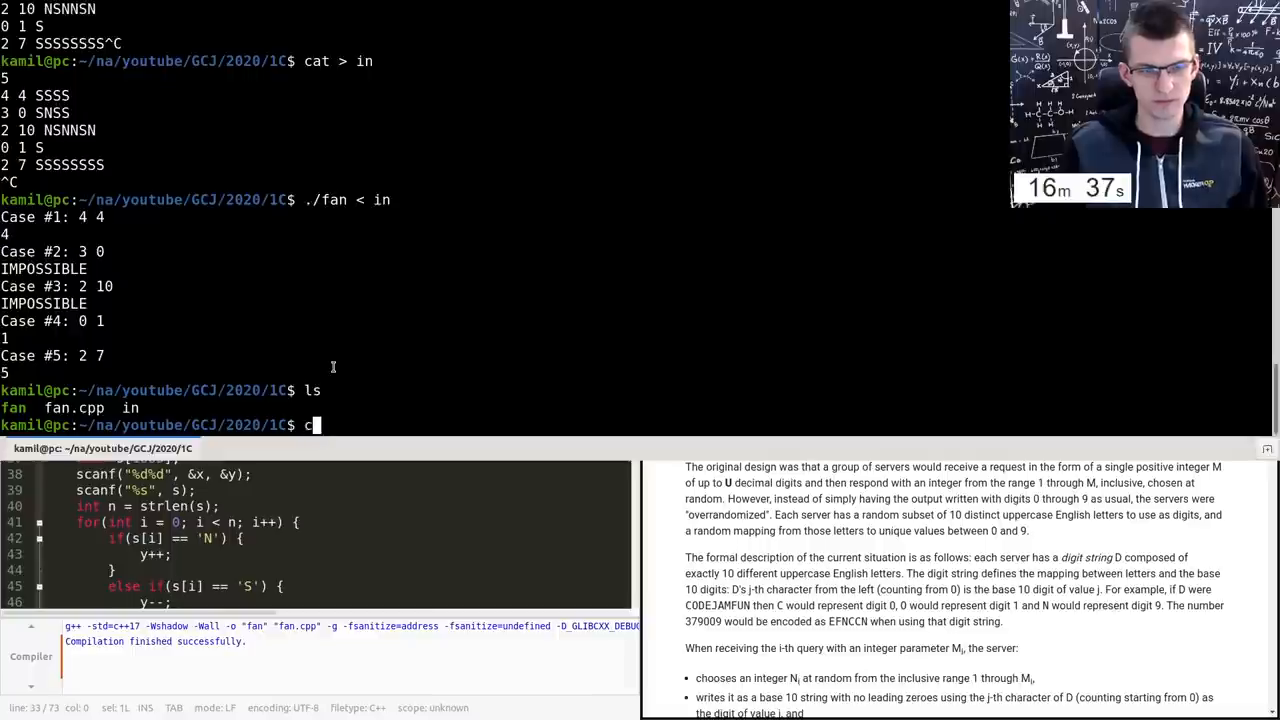
{"action": "type", "text": "p .."}
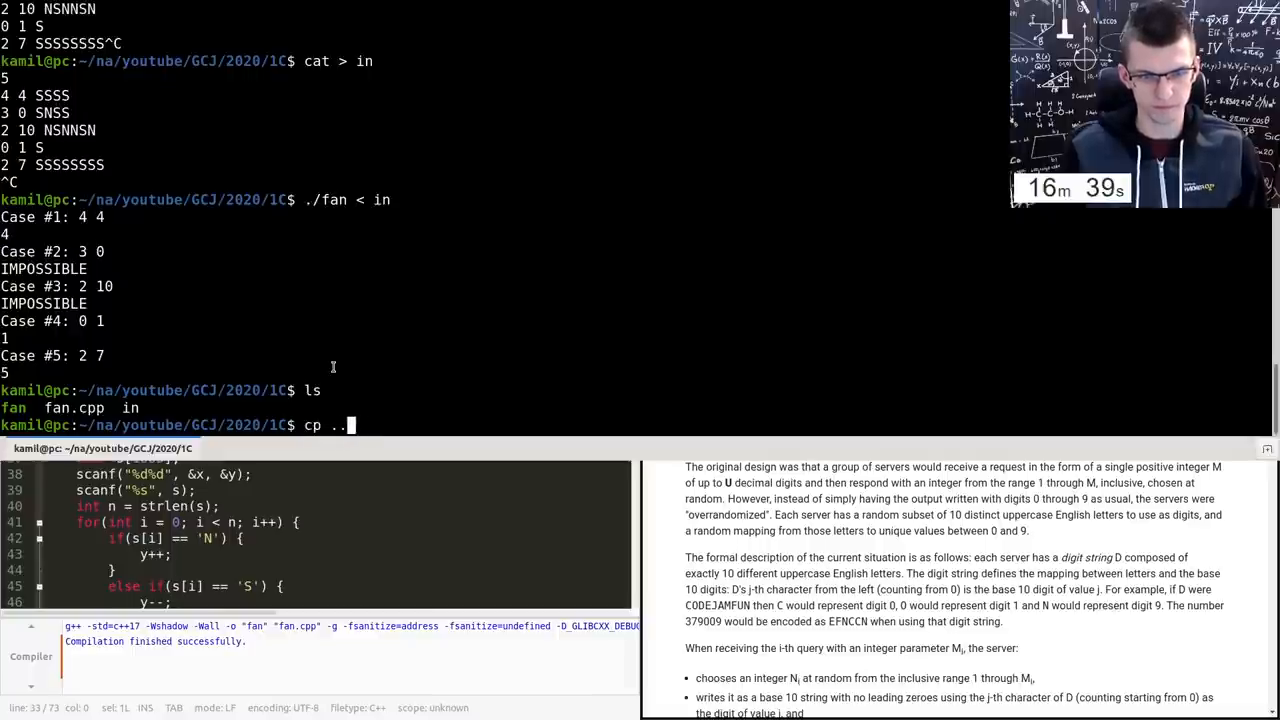
{"action": "type", "text": "/temp"}
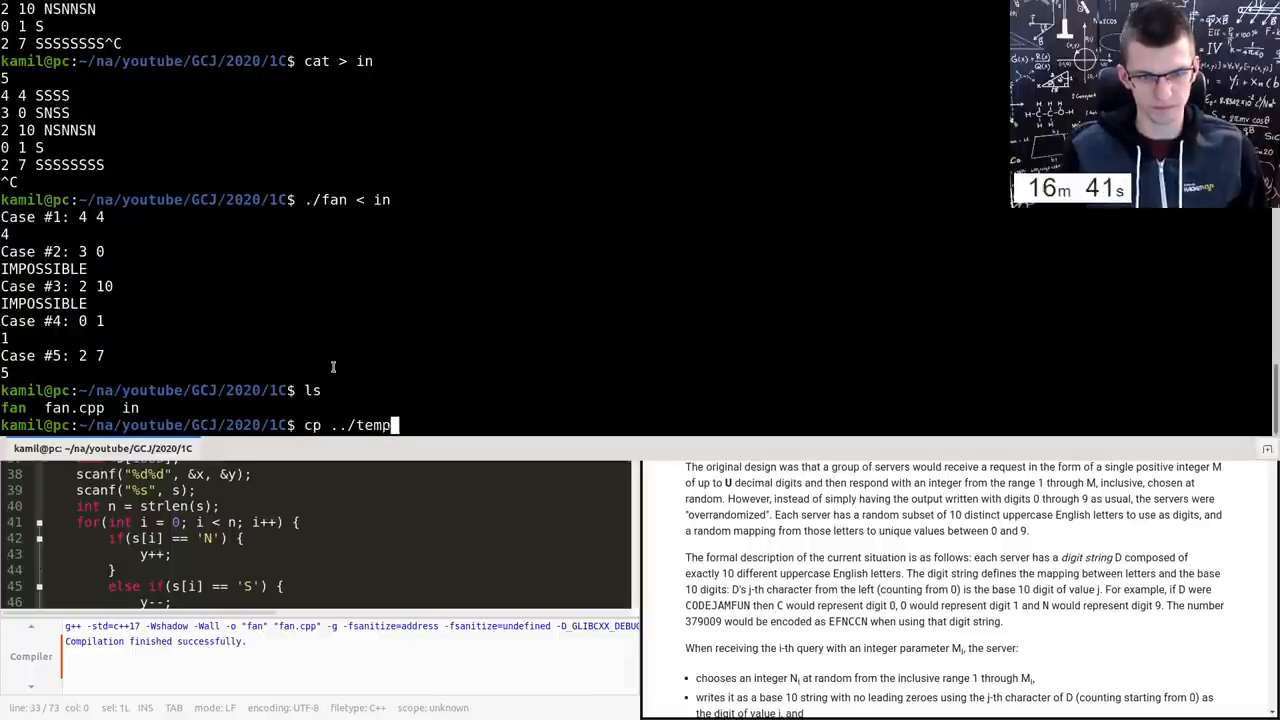
{"action": "type", "text": "lates.cpp"}
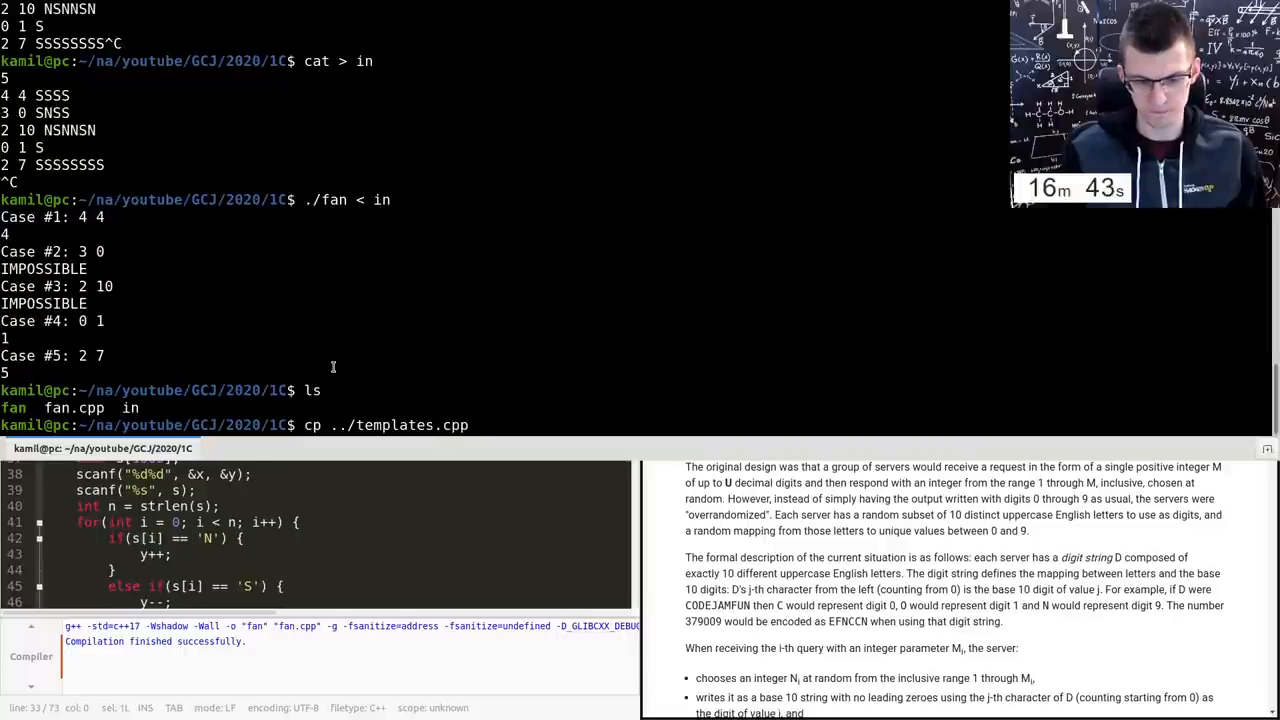
{"action": "type", "text": "rand.cpp"}
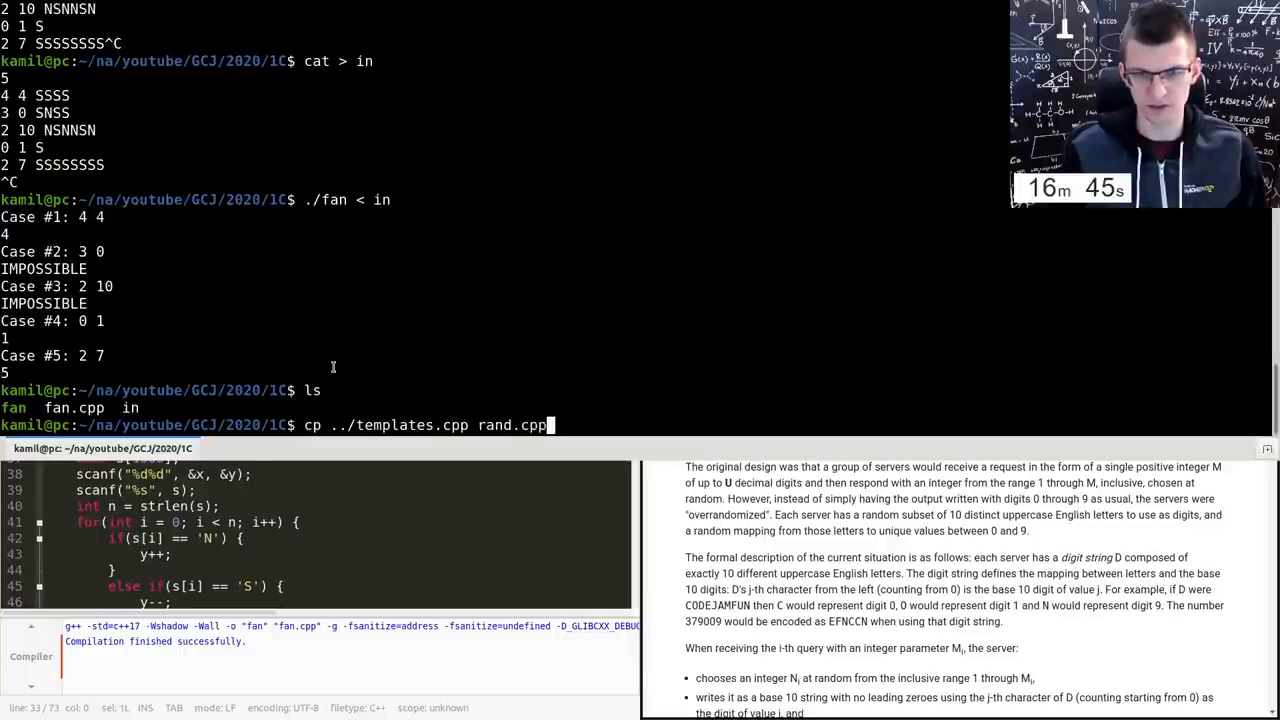
{"action": "type", "text": "geany d.cpp"}
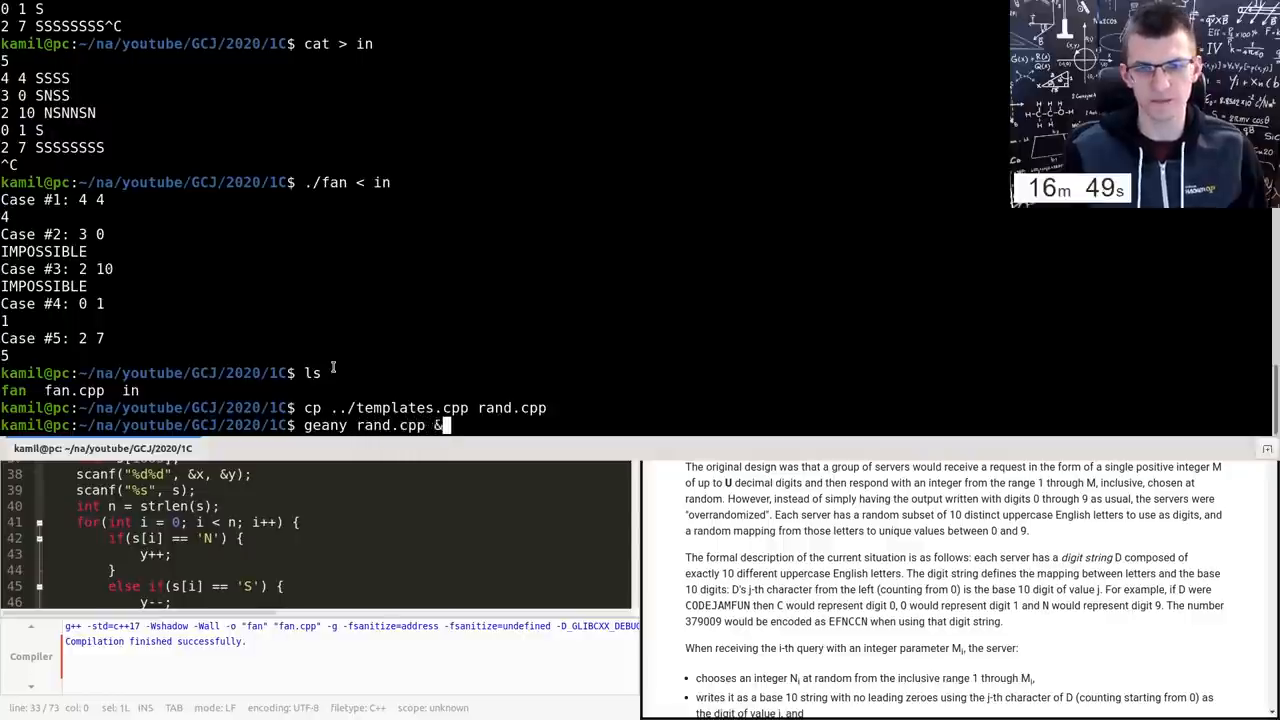
- Launch Geany on rand.cpp and scroll to the test_case function
{"action": "key", "text": "Return"}
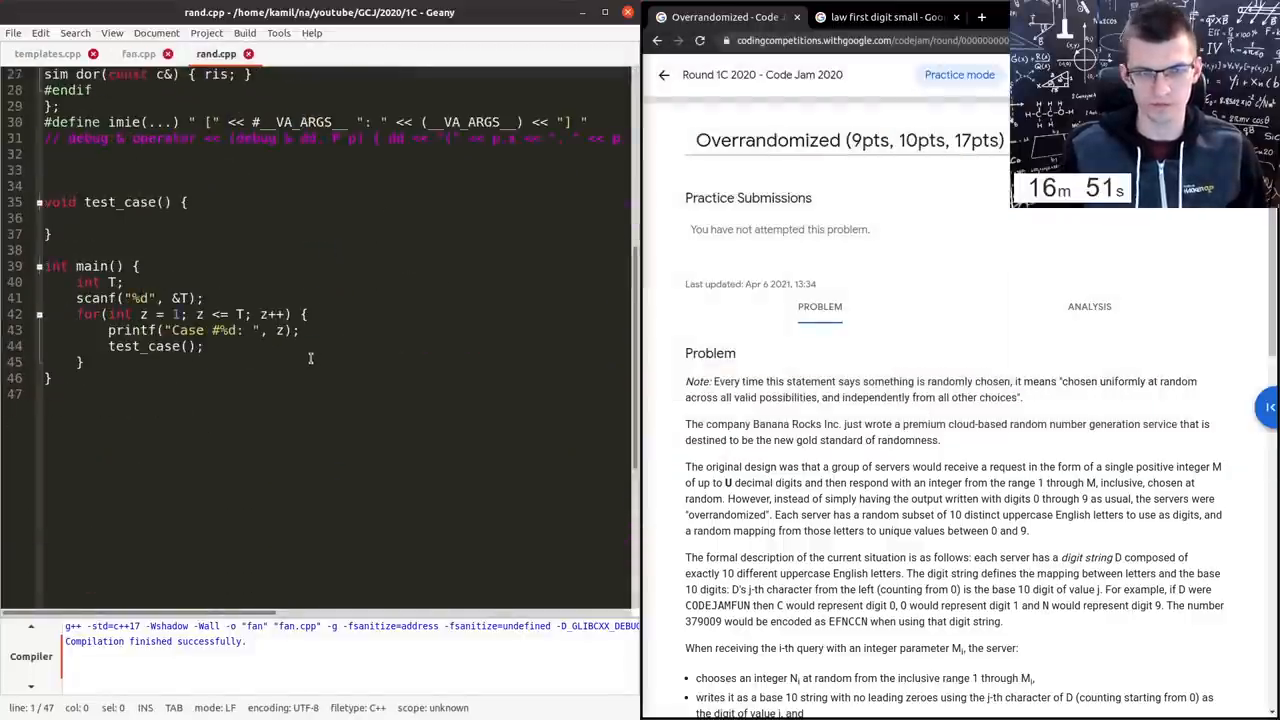
{"action": "scroll", "scroll_direction": "down", "scroll_amount": 3}
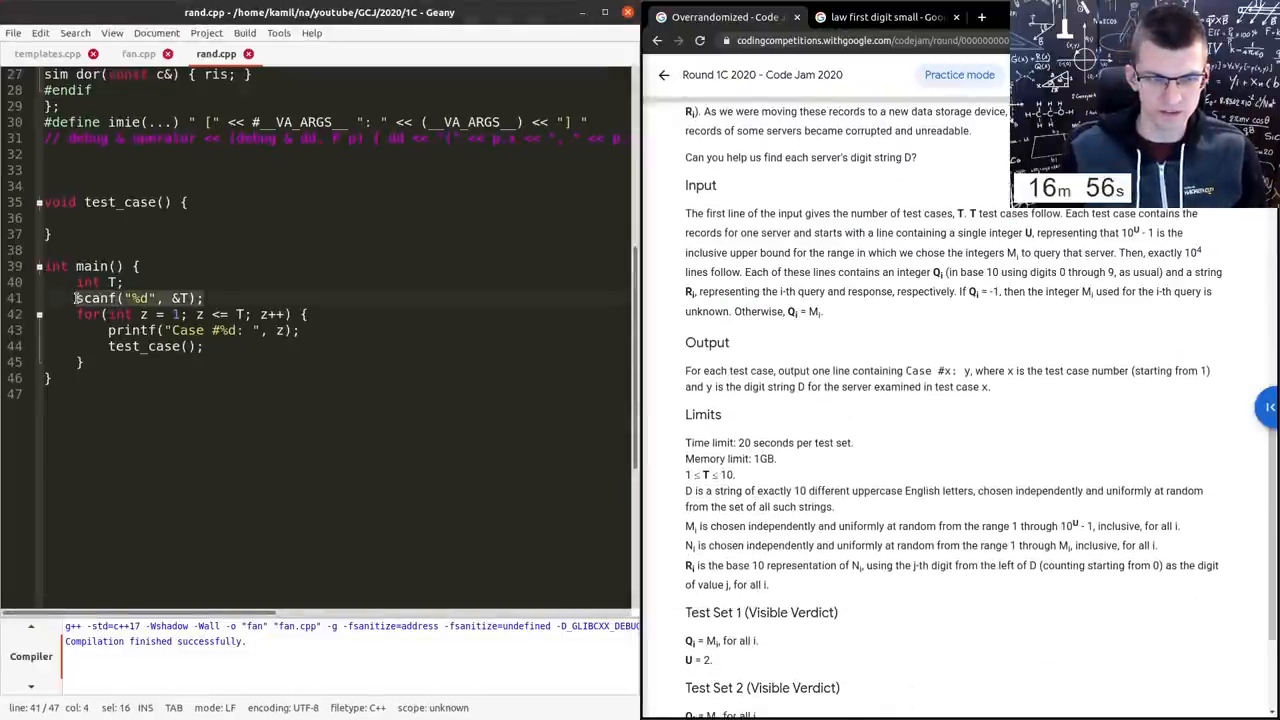
{"action": "scroll", "scroll_direction": "down", "scroll_amount": 3}
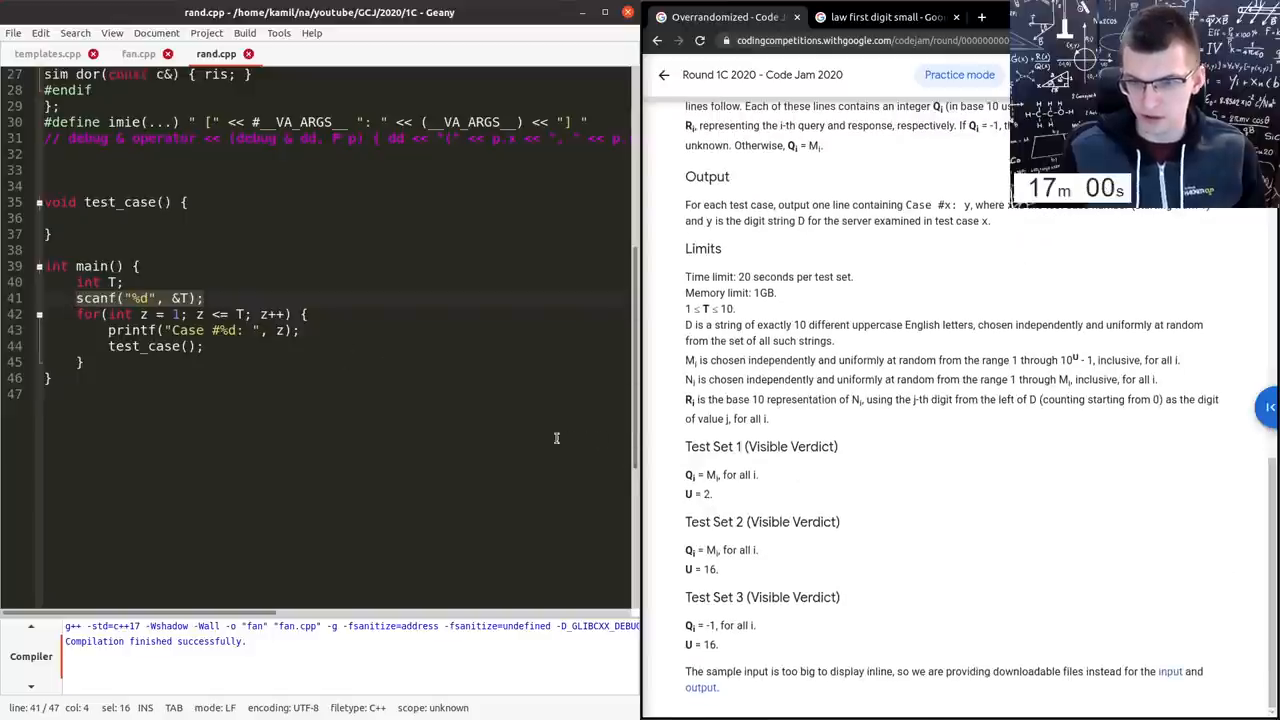
{"action": "scroll", "scroll_direction": "up", "scroll_amount": 3}
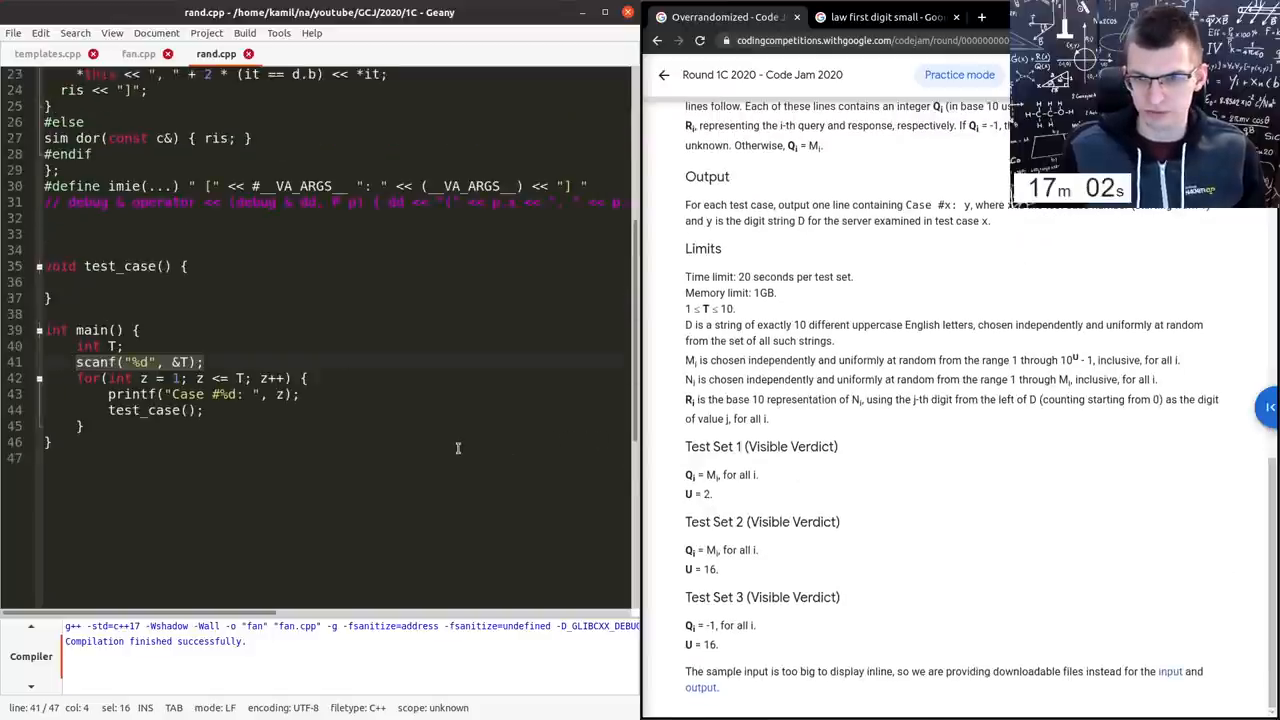
{"action": "scroll", "scroll_direction": "up", "scroll_amount": 3}
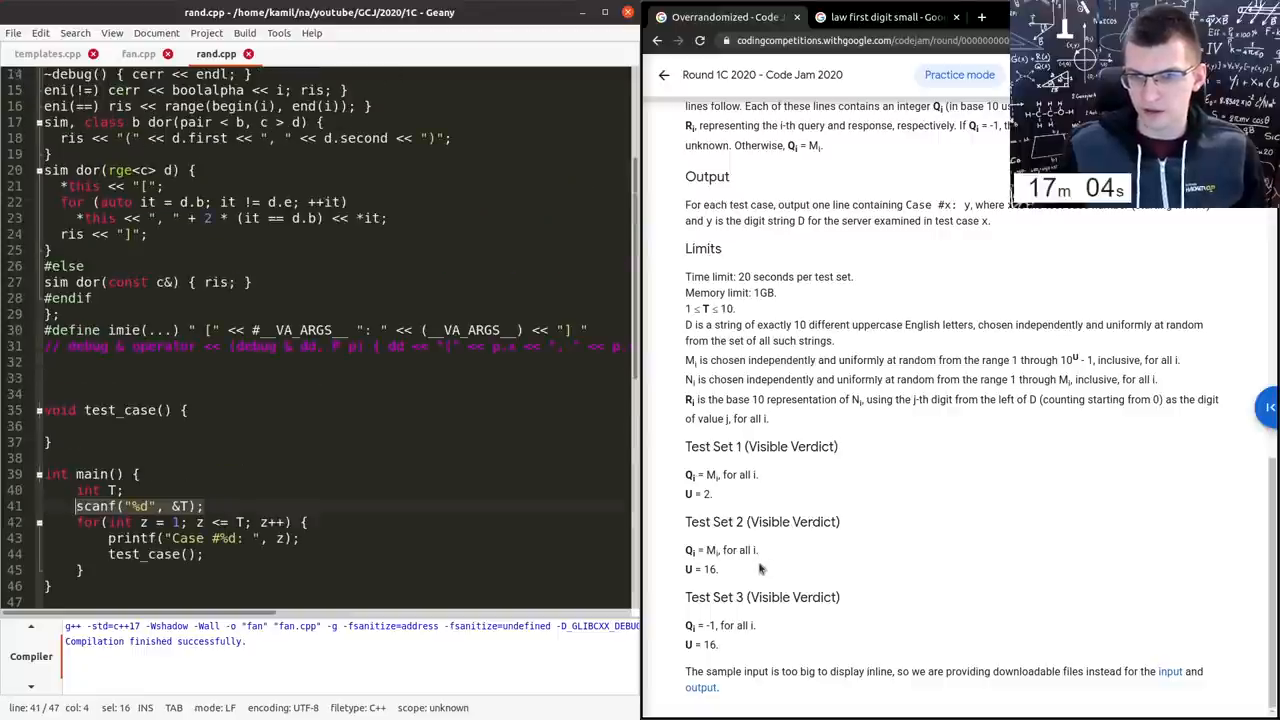
{"action": "scroll", "scroll_direction": "up", "scroll_amount": 3}
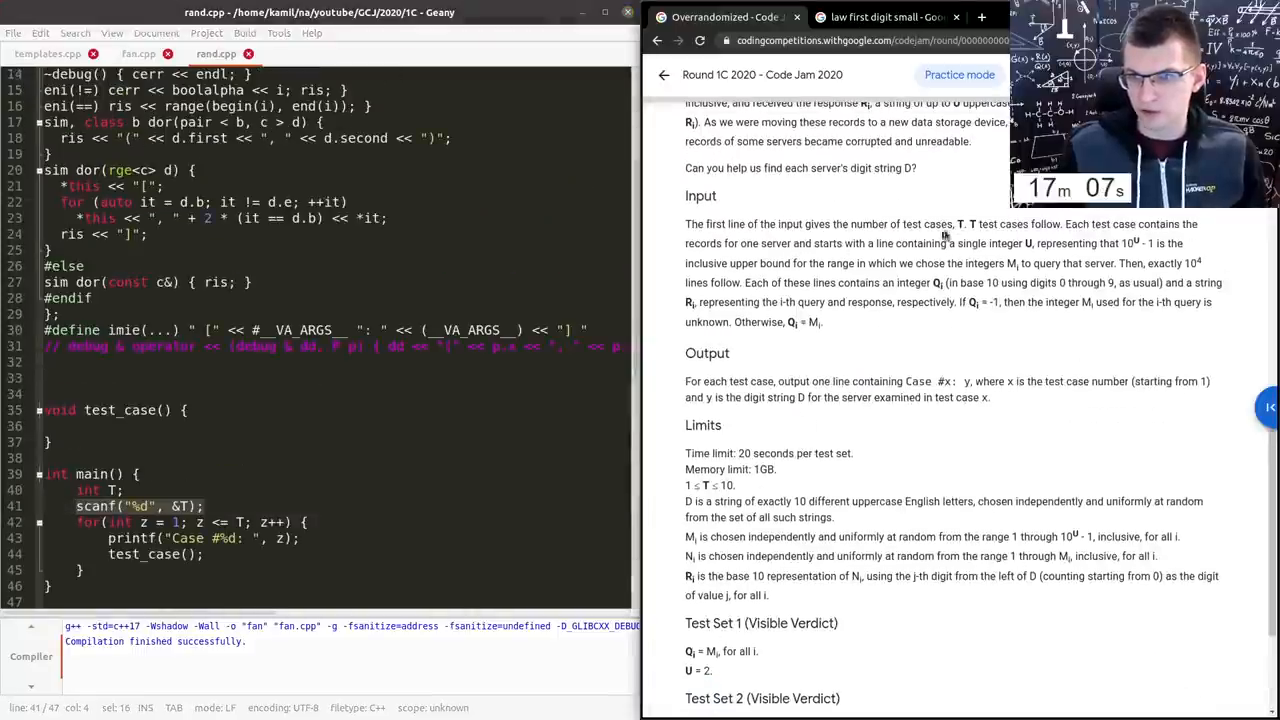
{"action": "scroll", "scroll_direction": "up", "scroll_amount": 3}
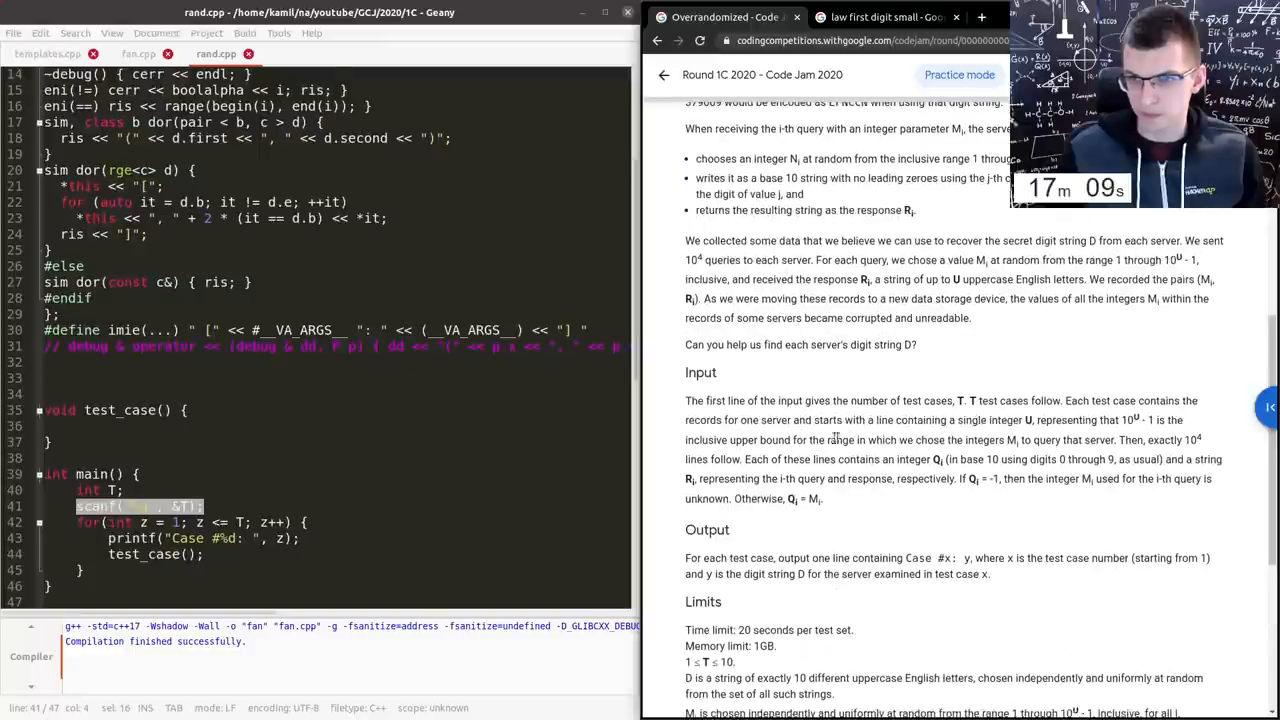
- In test_case read u with scanf("%d", &u) and start a for loop to 10'000
{"action": "left_click_drag", "start_coordinate": [836, 420], "coordinate": [1044, 420]}
{"action": "type", "text": "int u;"}
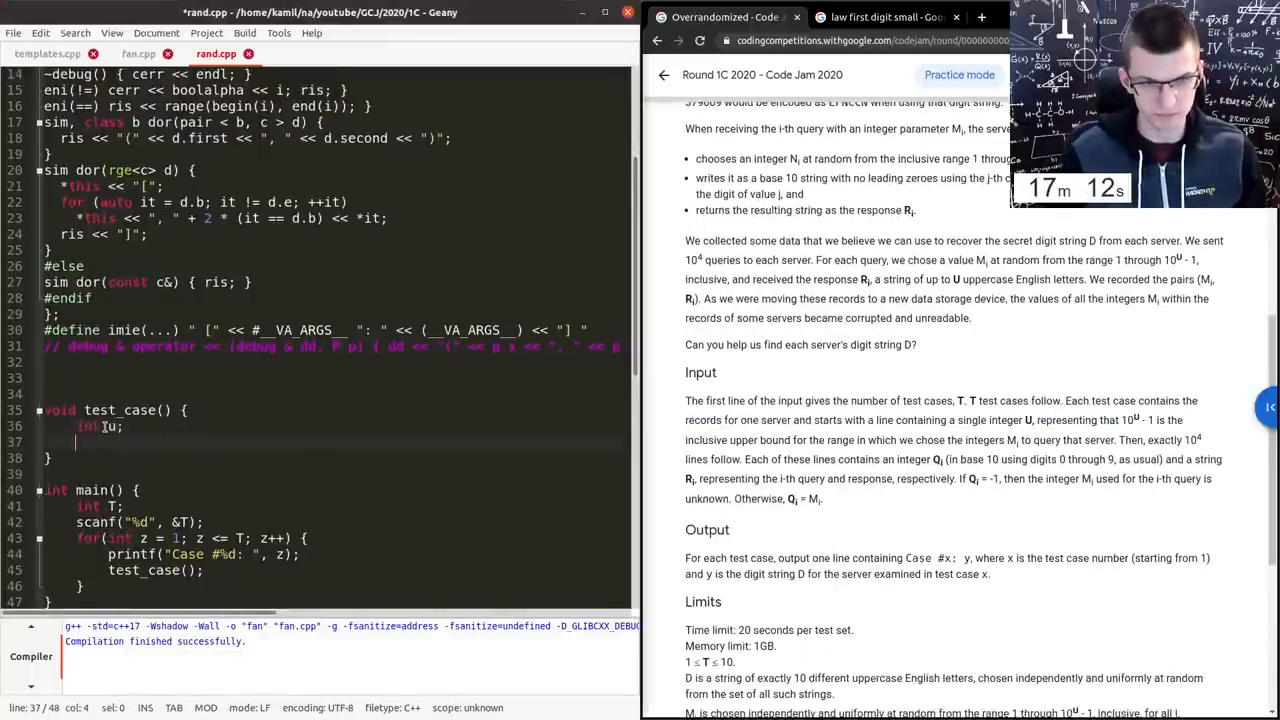
{"action": "type", "text": "scanf(\"%d\", &y"}
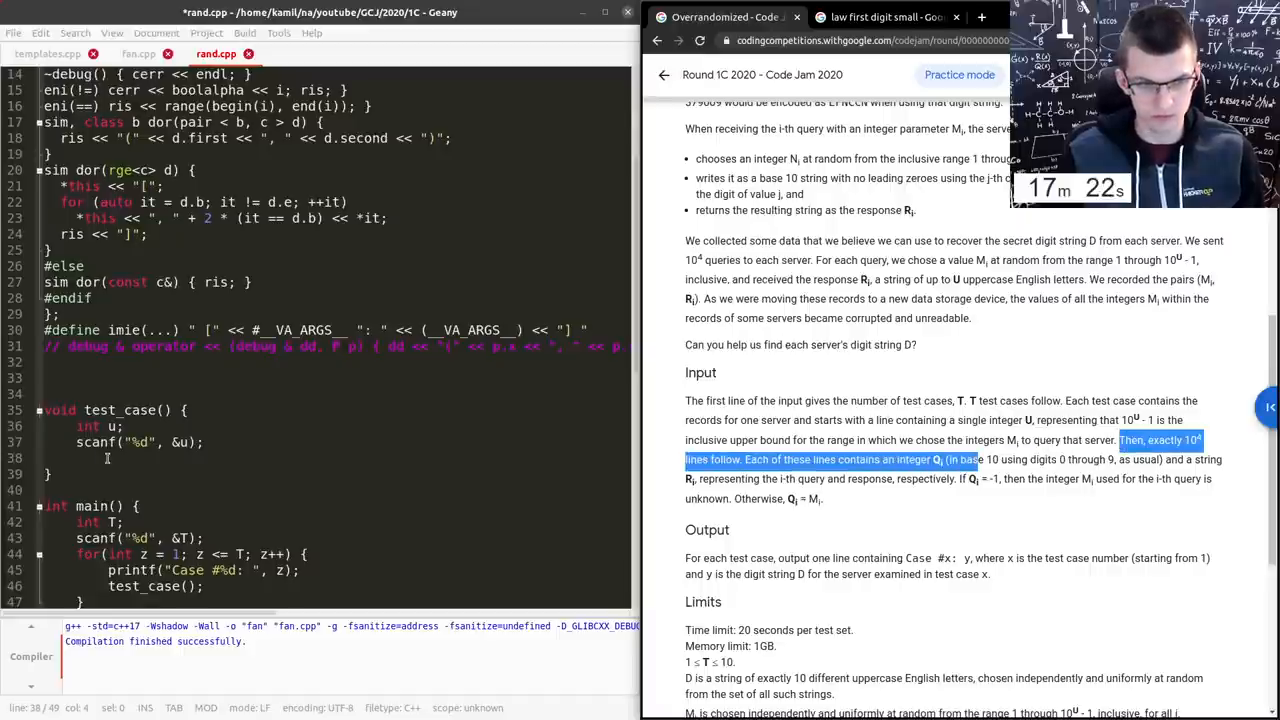
{"action": "type", "text": "for (int i = 0;"}
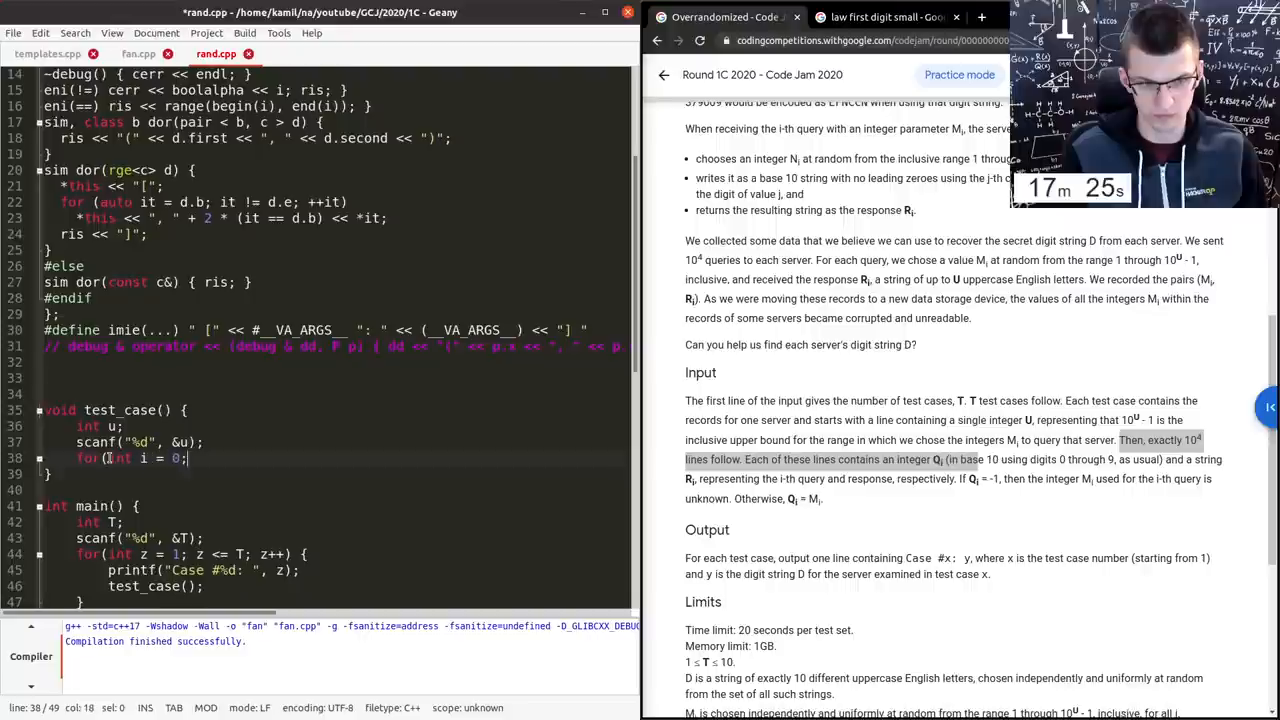
{"action": "type", "text": "i < 10'000; i++) {"}
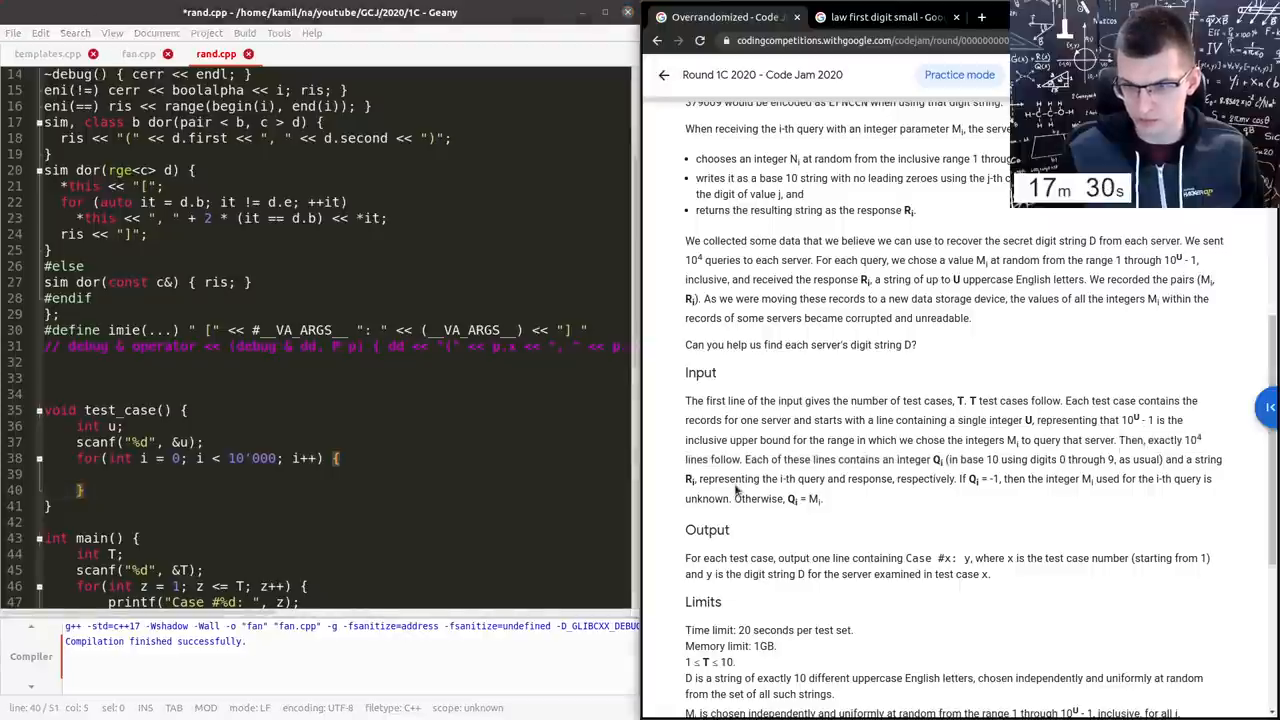
- Declare int q inside the query loop after checking the query line format in the statement
{"action": "double_click", "coordinate": [692, 480]}
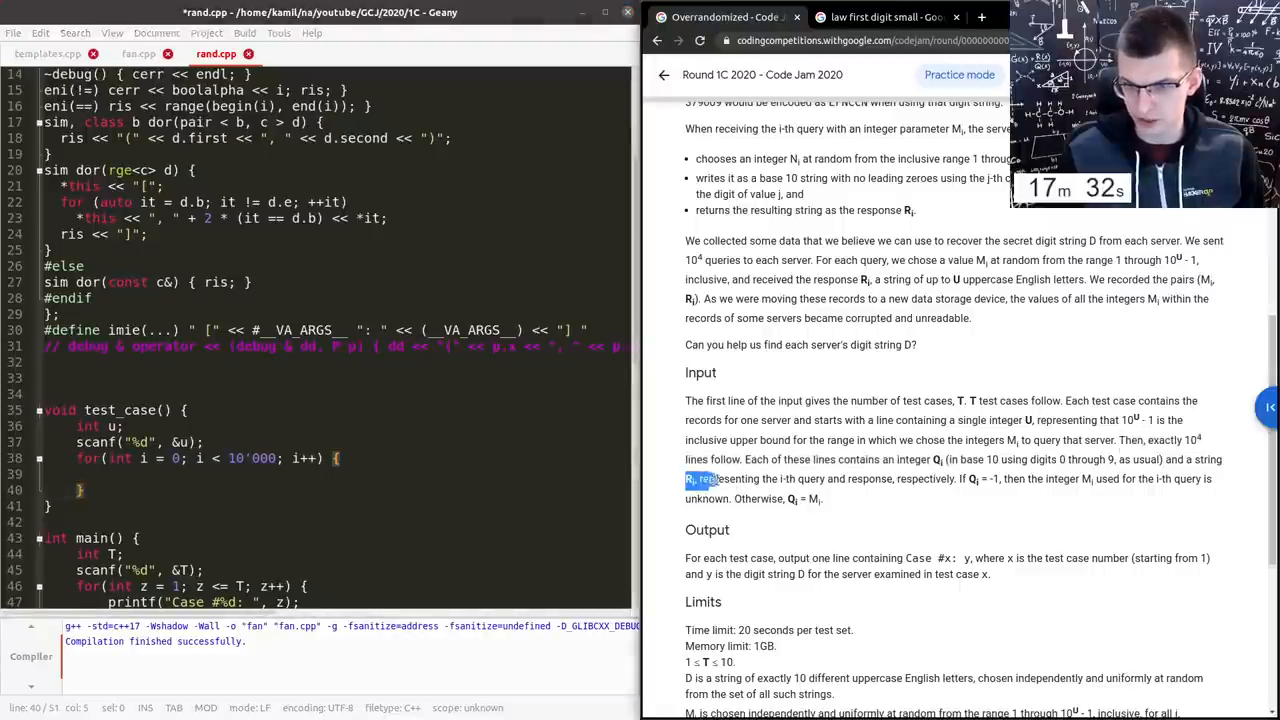
{"action": "left_click_drag", "start_coordinate": [700, 478], "coordinate": [830, 478]}
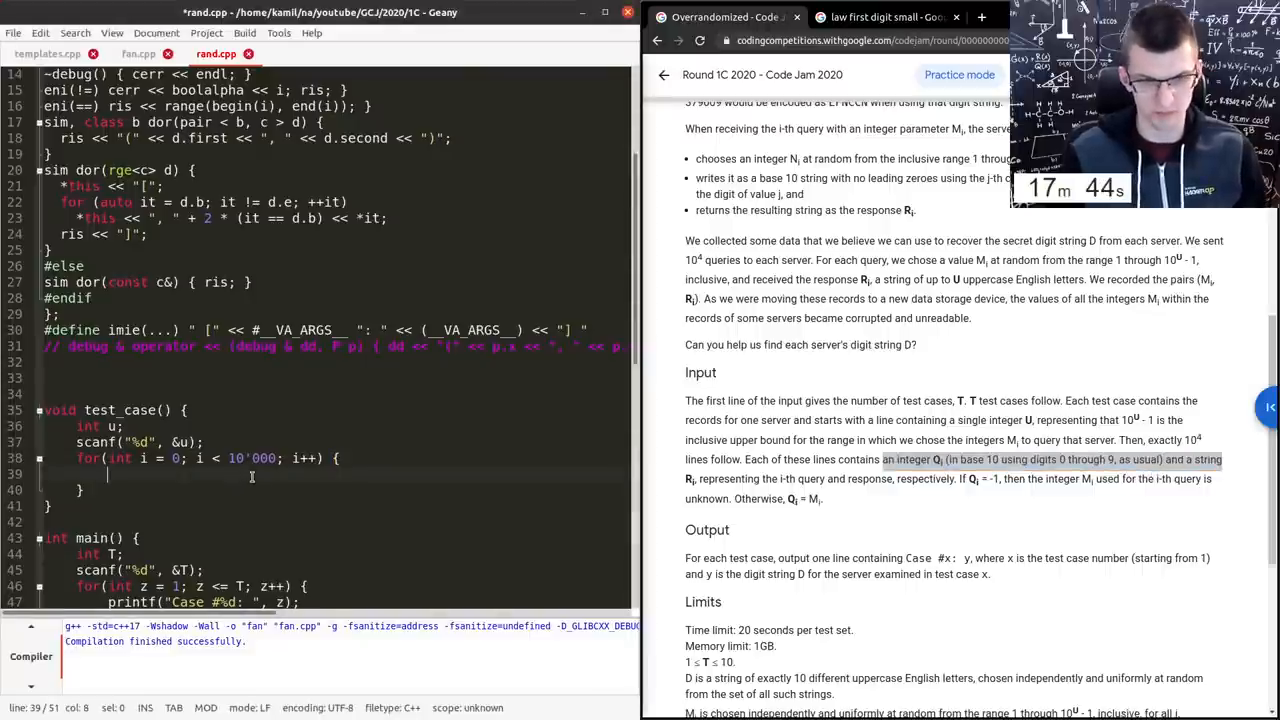
{"action": "type", "text": "int q,"}
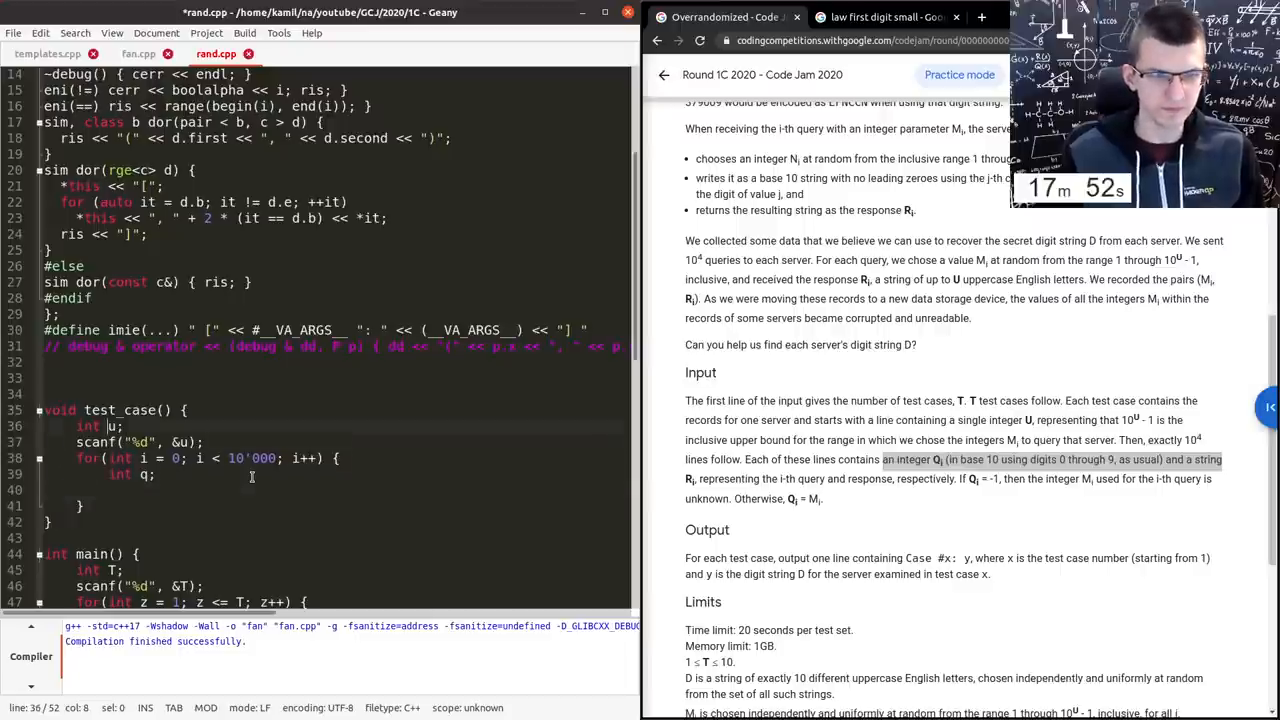
{"action": "left_click", "coordinate": [46, 376]}
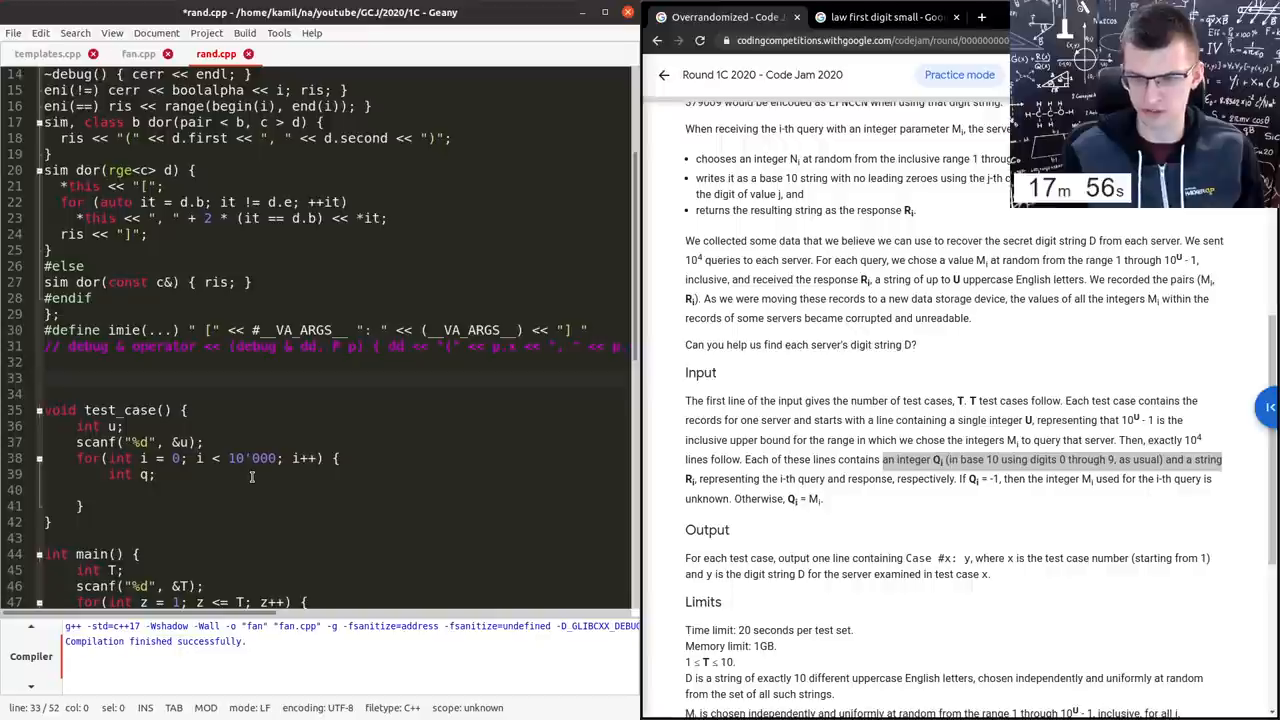
- Write a string read() helper that scanfs into char s[25] and returns string(s)
{"action": "type", "text": "stri"}
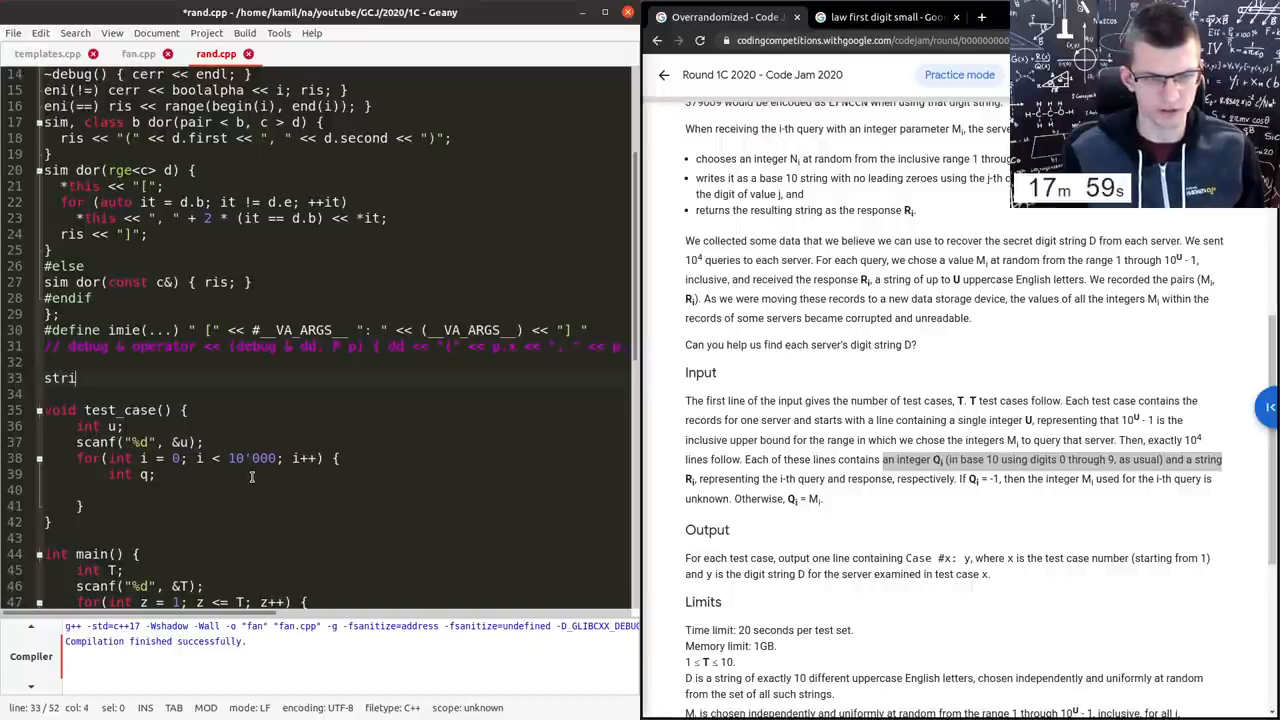
{"action": "type", "text": "ng read() {"}
{"action": "type", "text": "static "}
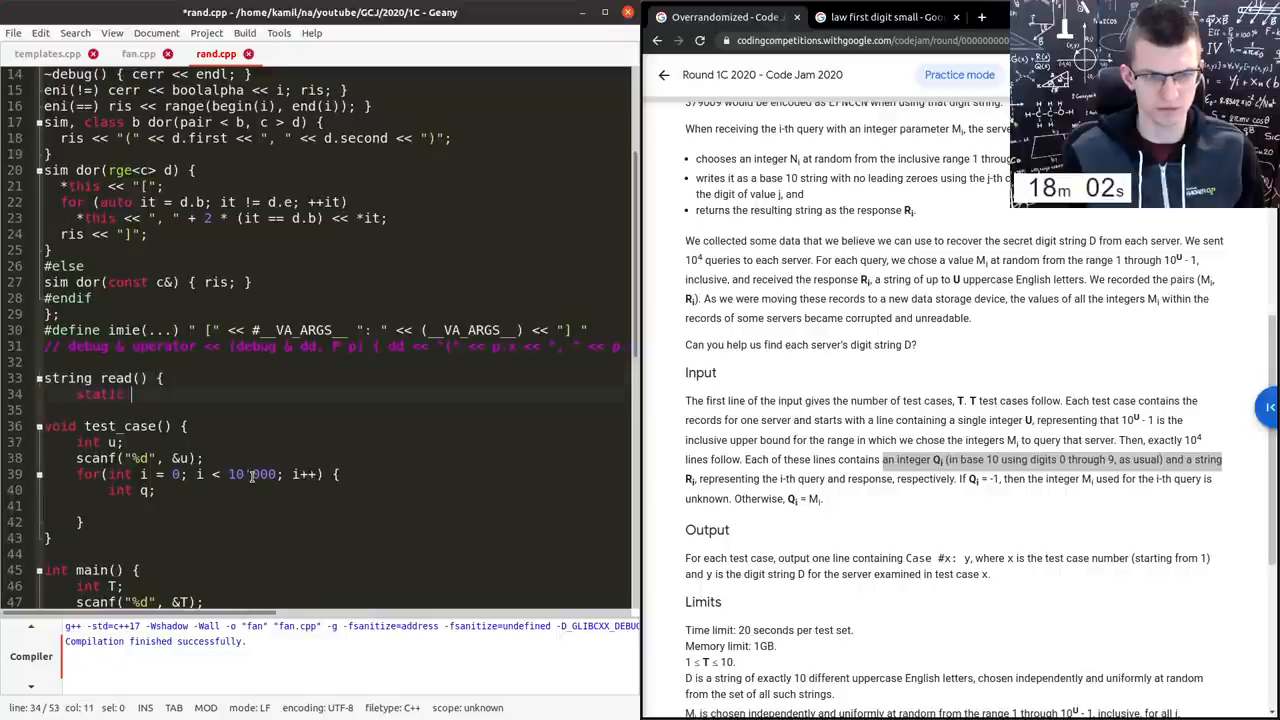
{"action": "type", "text": "char s[25"}
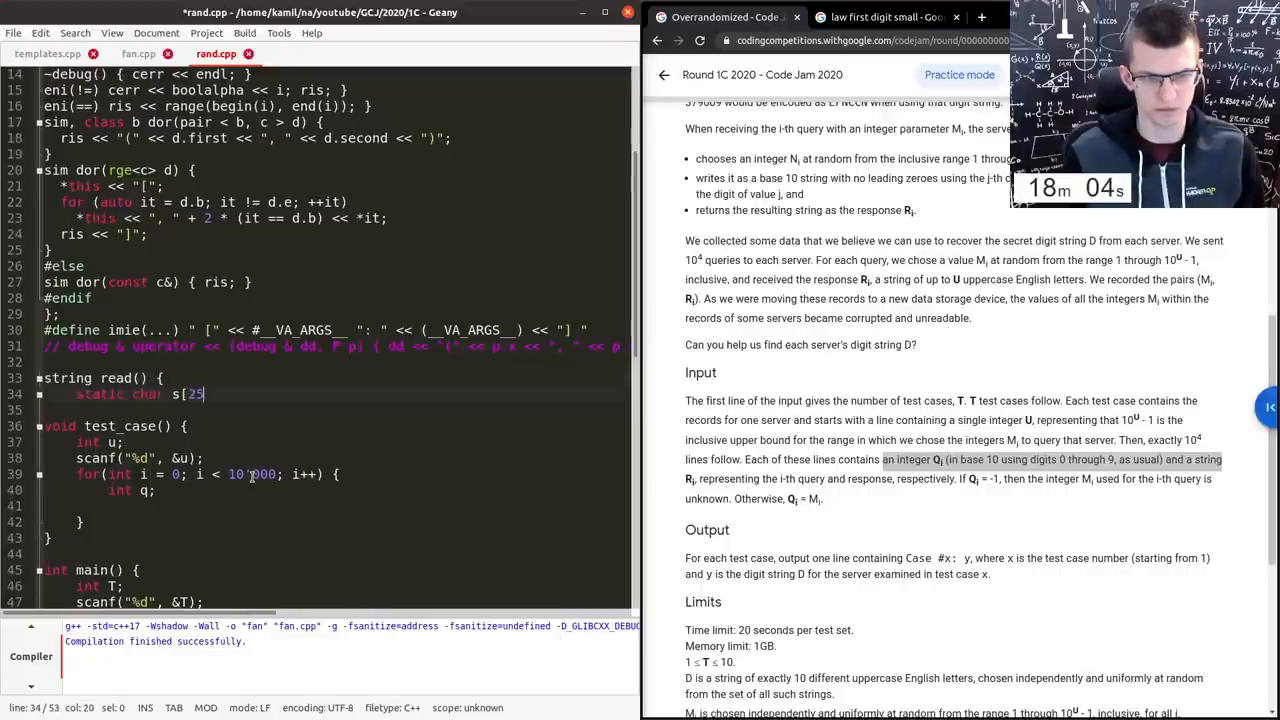
{"action": "type", "text": "scanf(\"%s\", s"}
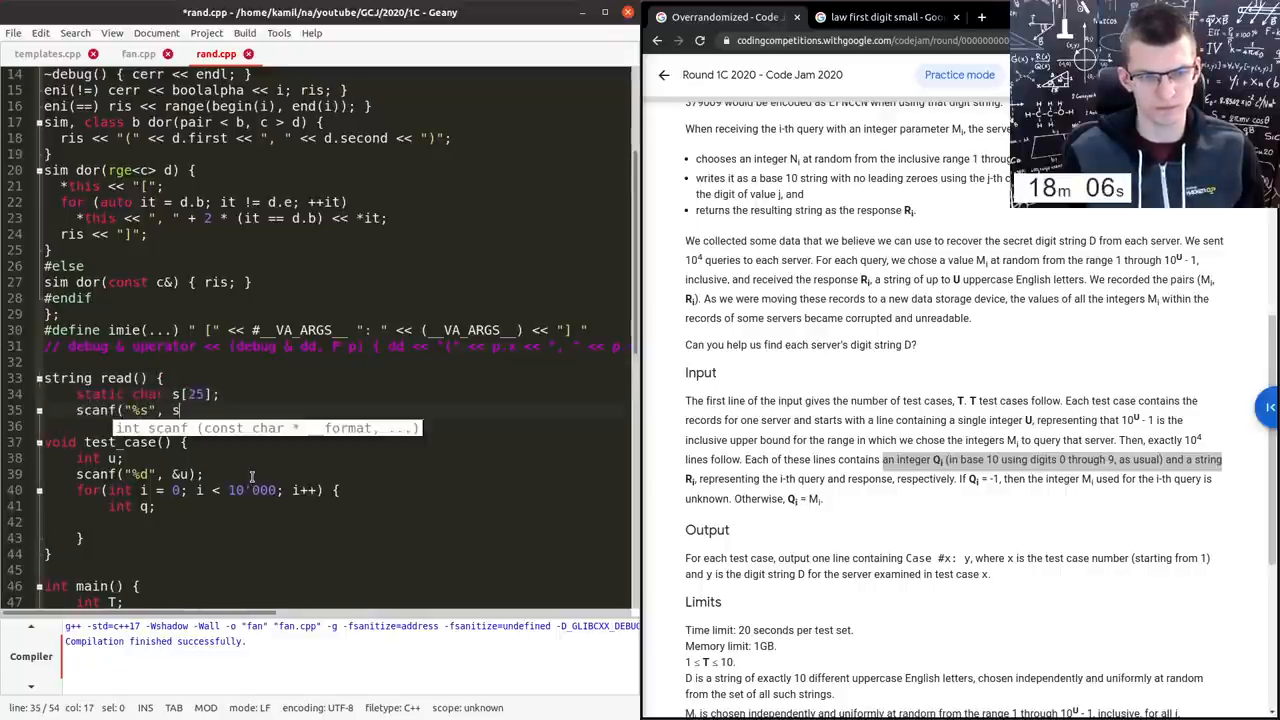
{"action": "type", "text": "return string(s);"}
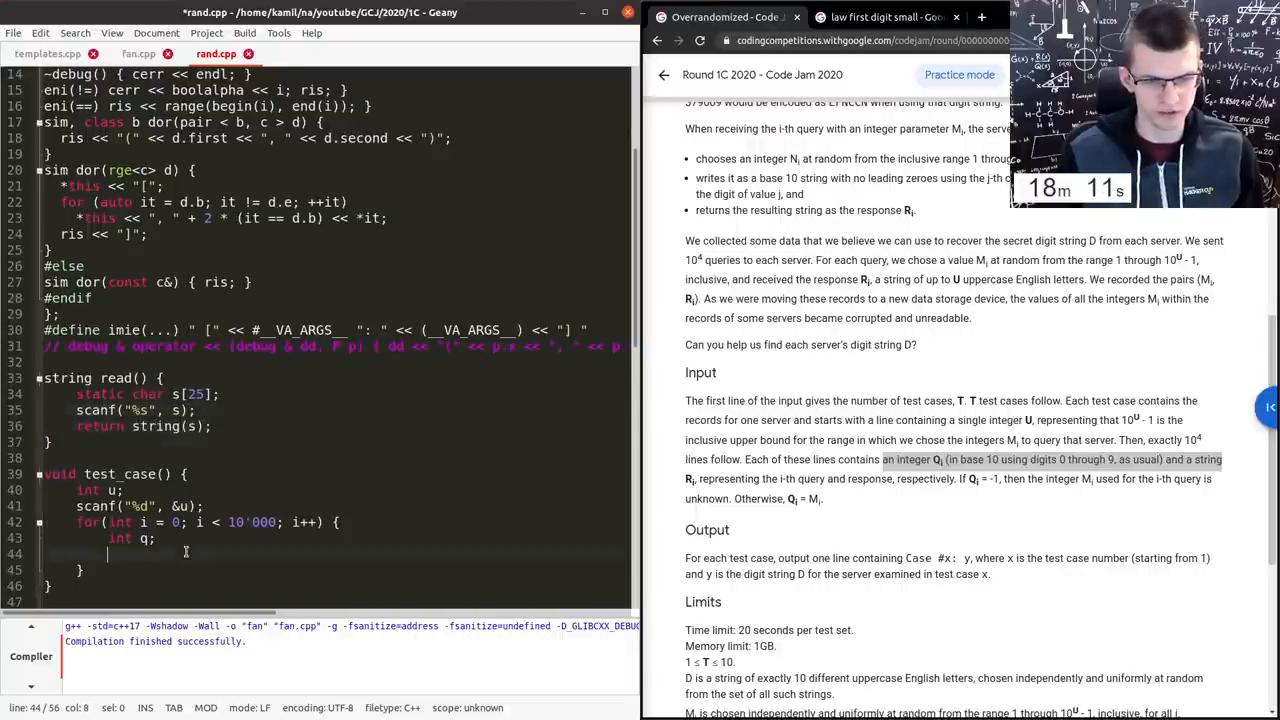
- Per query read q, set string s = read() and increment freq[s[0]] in a map
{"action": "type", "text": "scanf(\"%d\", &q);"}
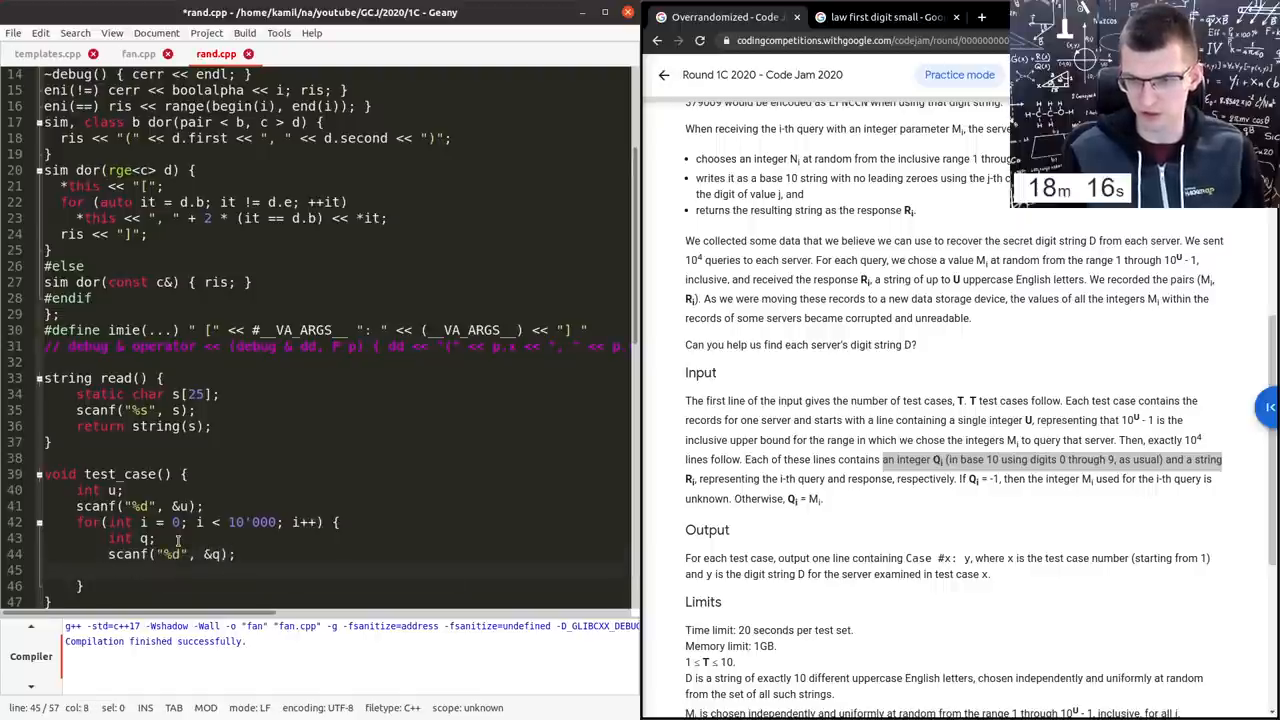
{"action": "type", "text": "string s ="}
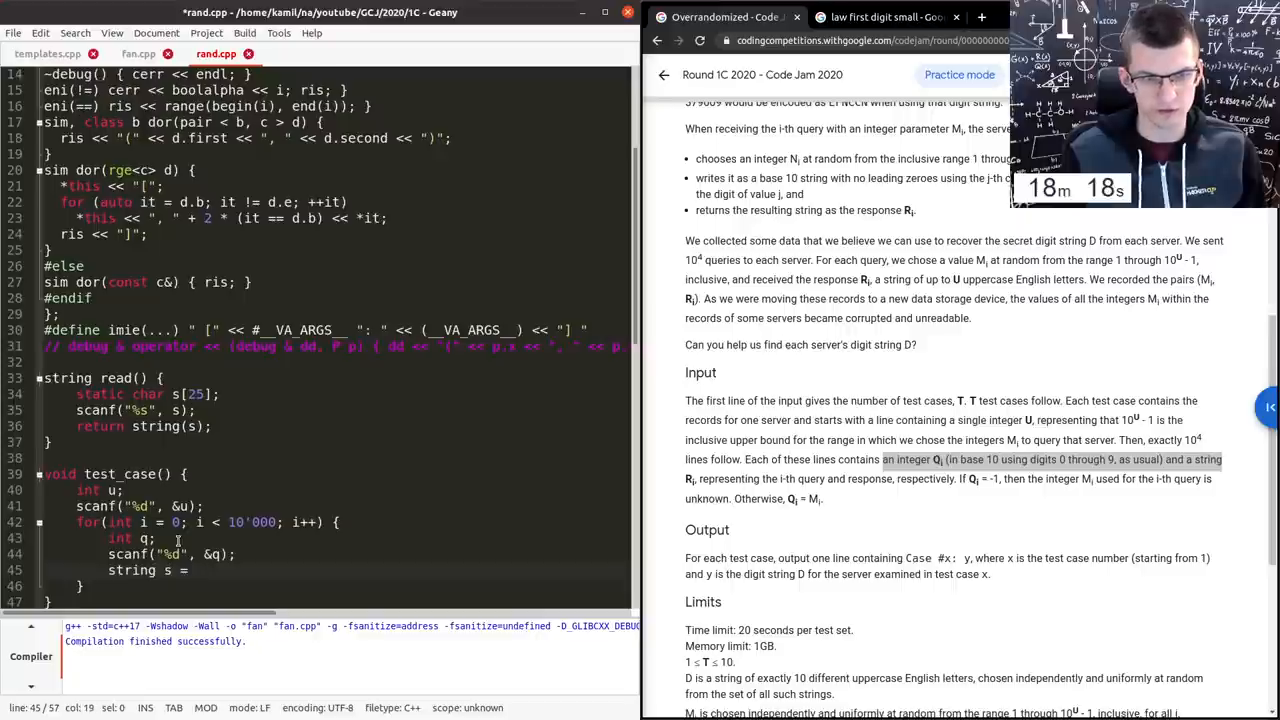
{"action": "type", "text": "read();"}
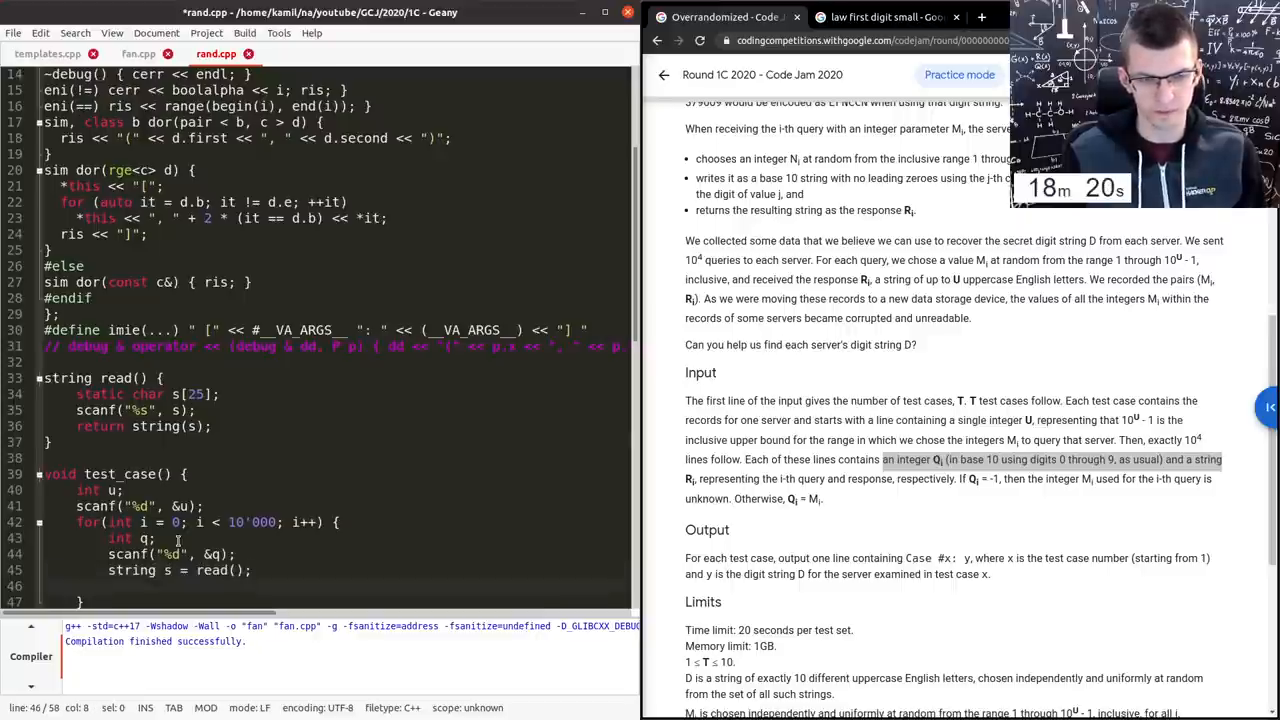
{"action": "type", "text": "++freq("}
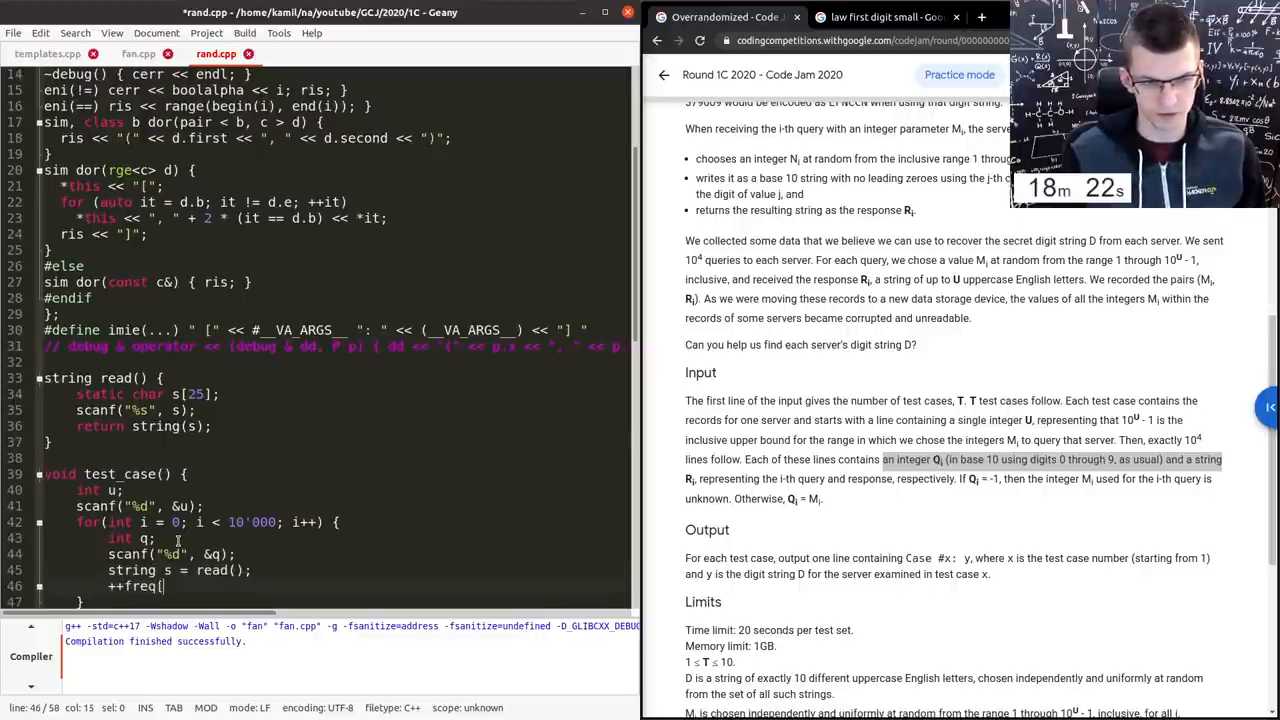
{"action": "type", "text": "s[0]]"}
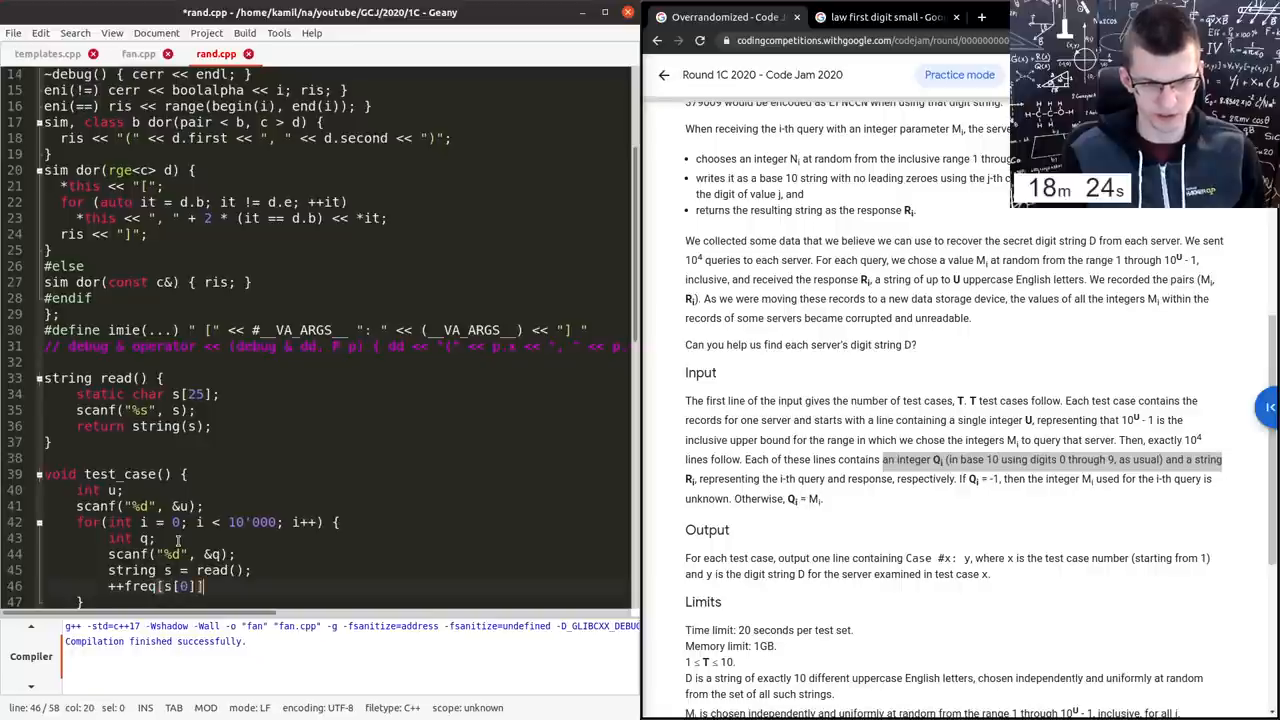
{"action": "type", "text": "map<char, int>"}
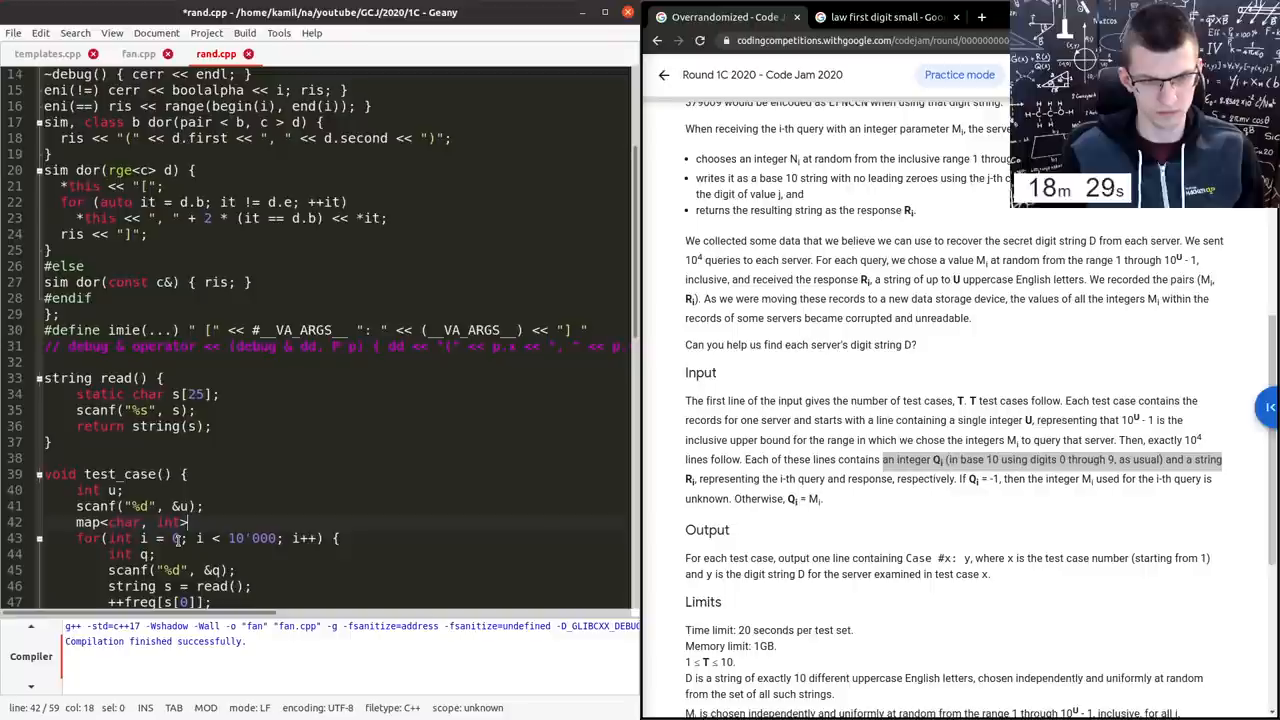
{"action": "scroll", "scroll_direction": "down", "scroll_amount": 3}
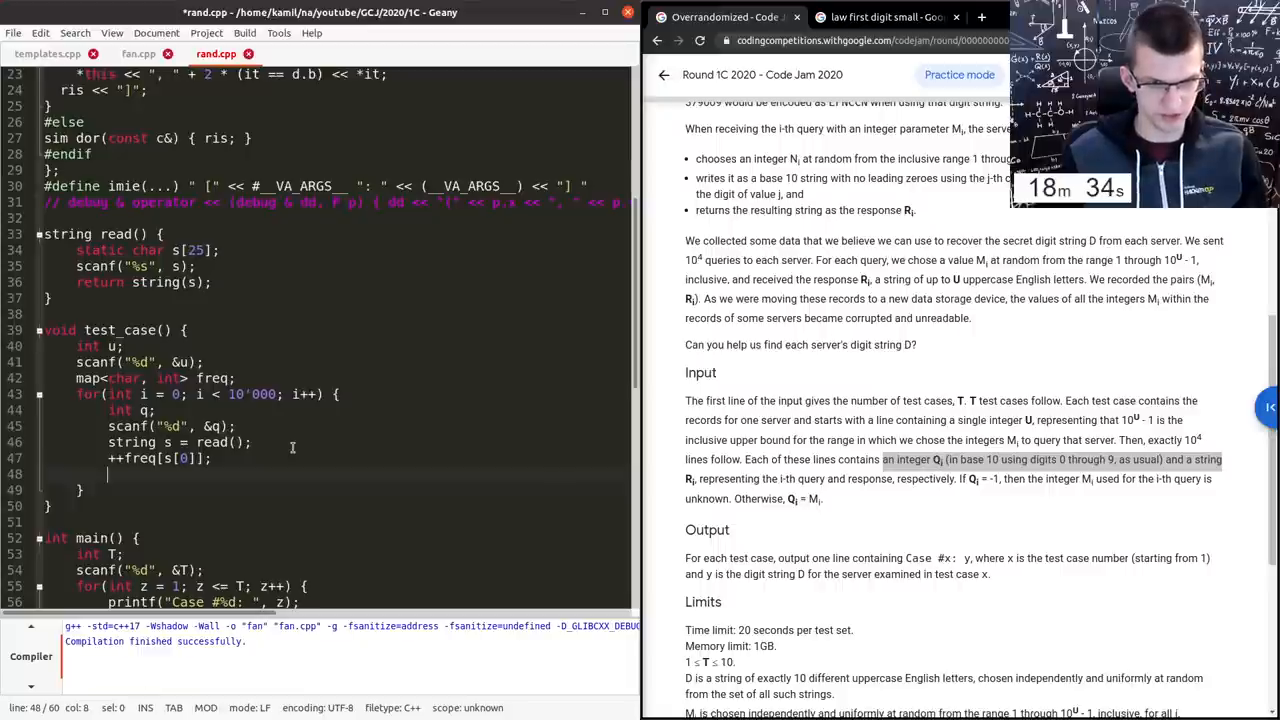
- Collect every letter of s into a set<char> all
{"action": "type", "text": "for(char c : s) {"}
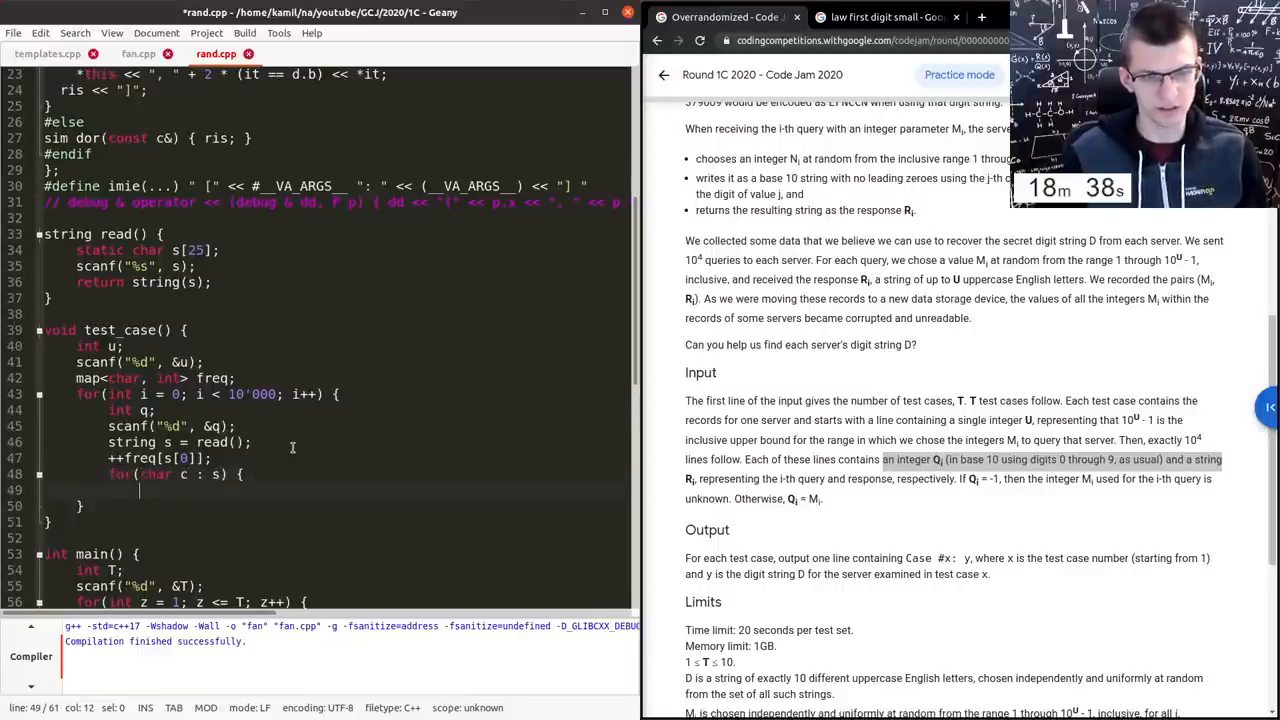
{"action": "type", "text": "all.insert(s"}
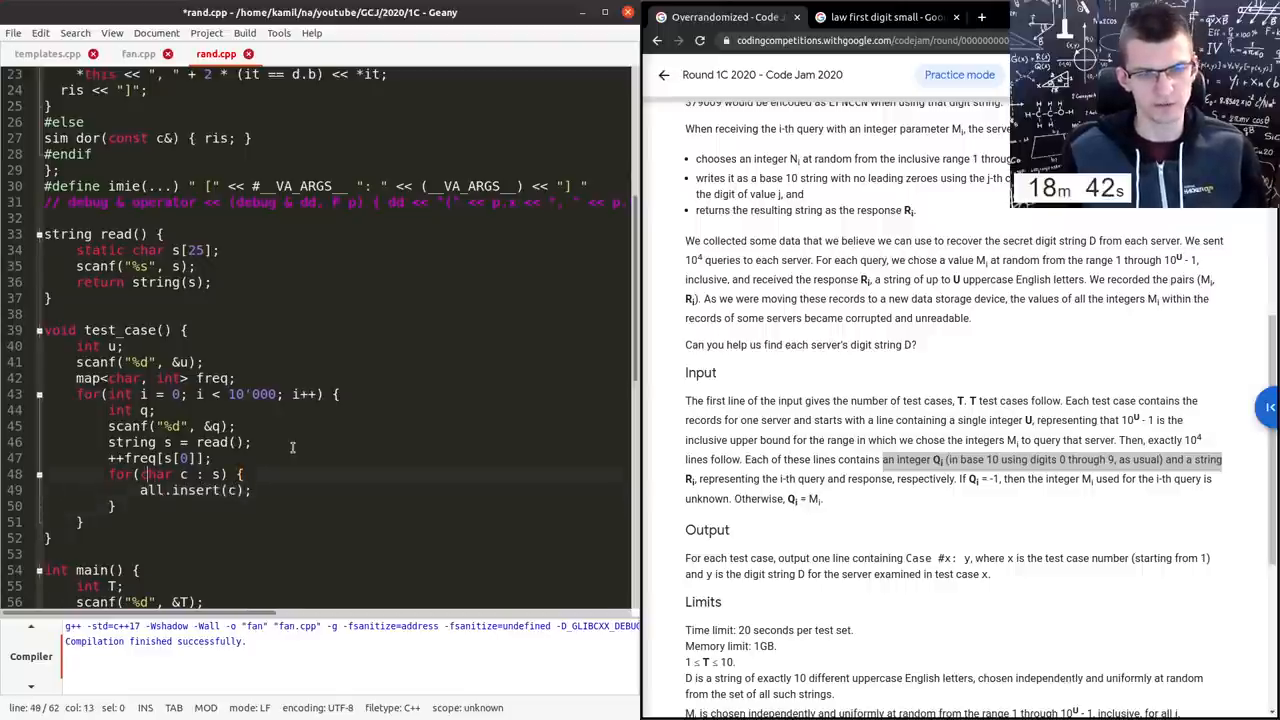
{"action": "type", "text": "set<"}
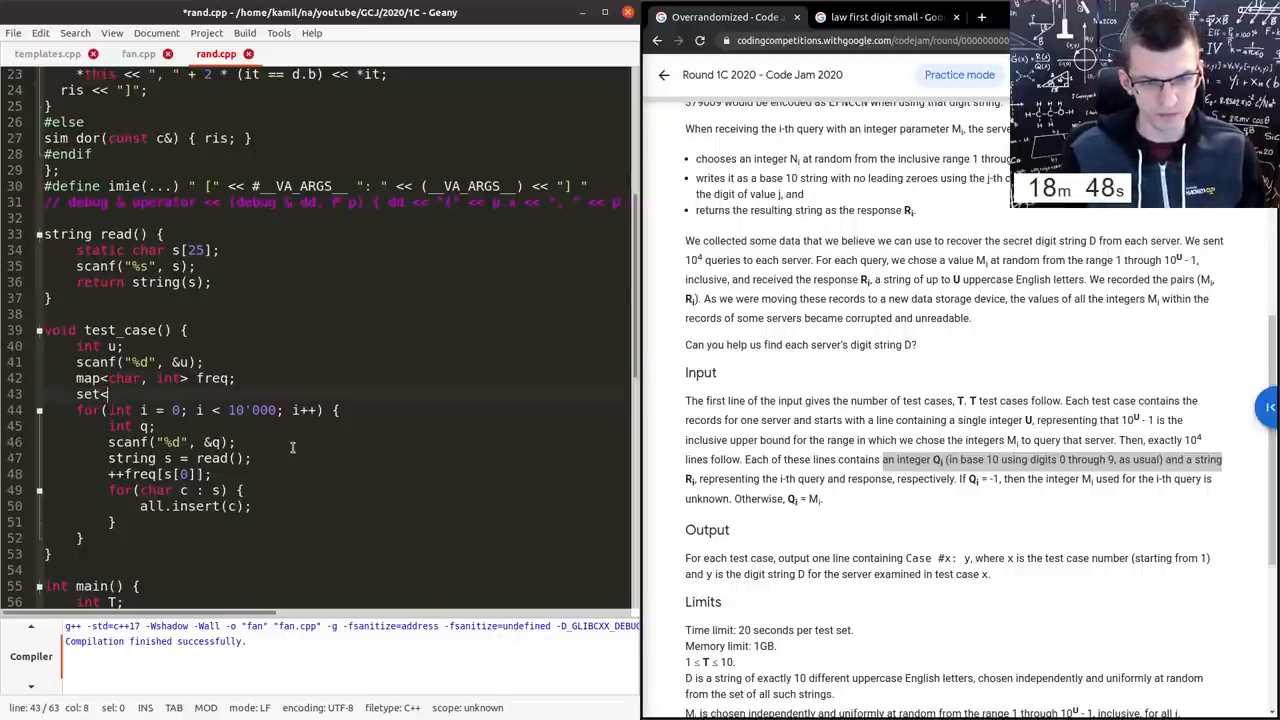
{"action": "type", "text": "char>"}
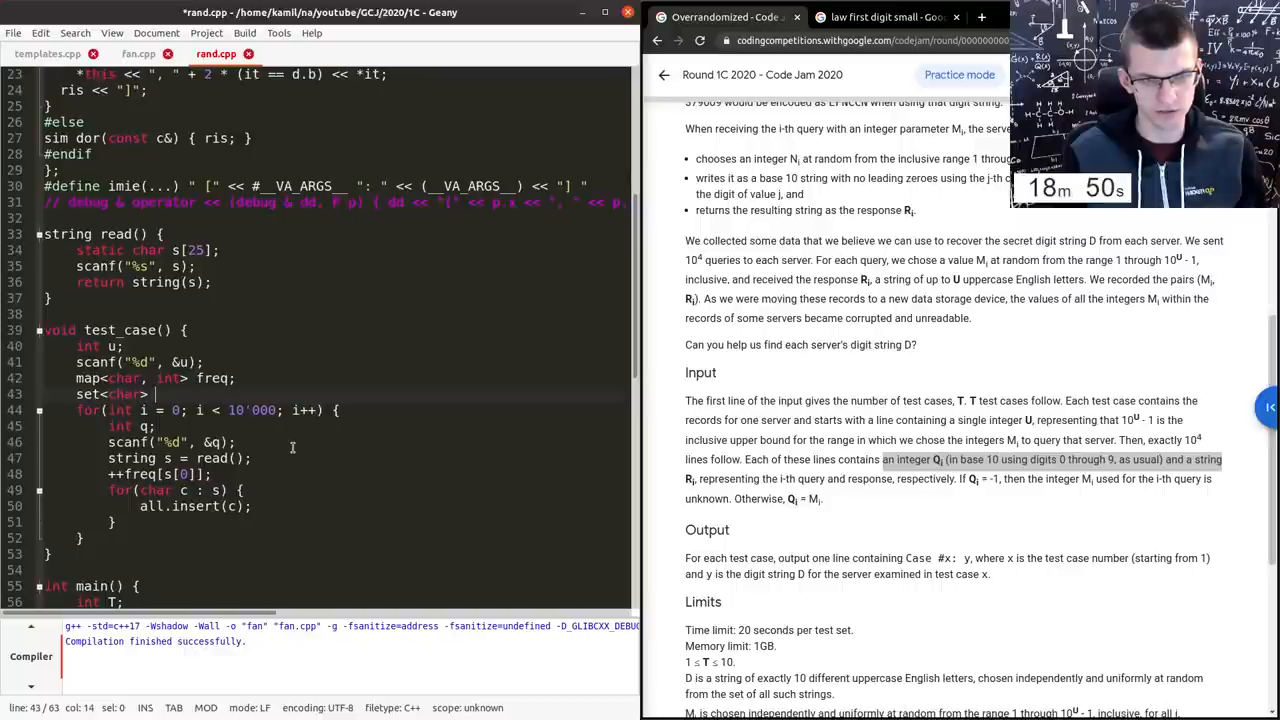
{"action": "type", "text": "all;"}
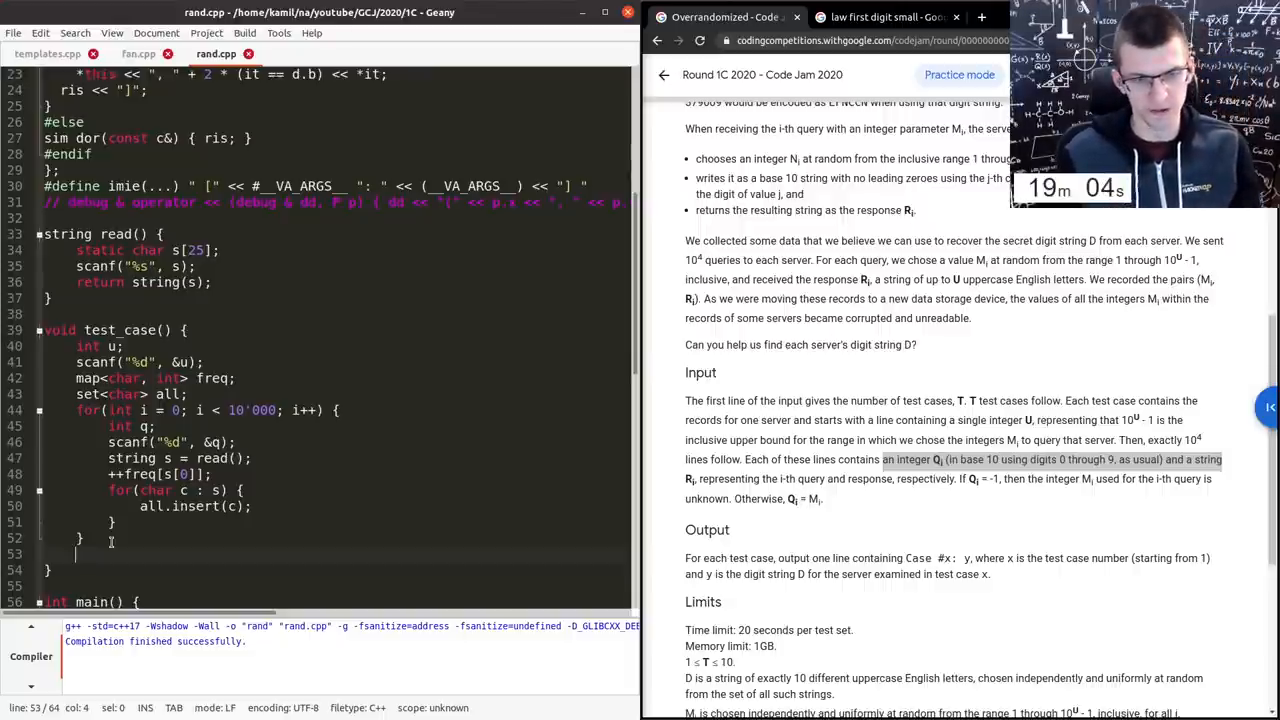
- Declare vector<pair<int,char>> pairs and loop over all, recording the letter with freq 0 as zero
{"action": "type", "text": "vector<"}
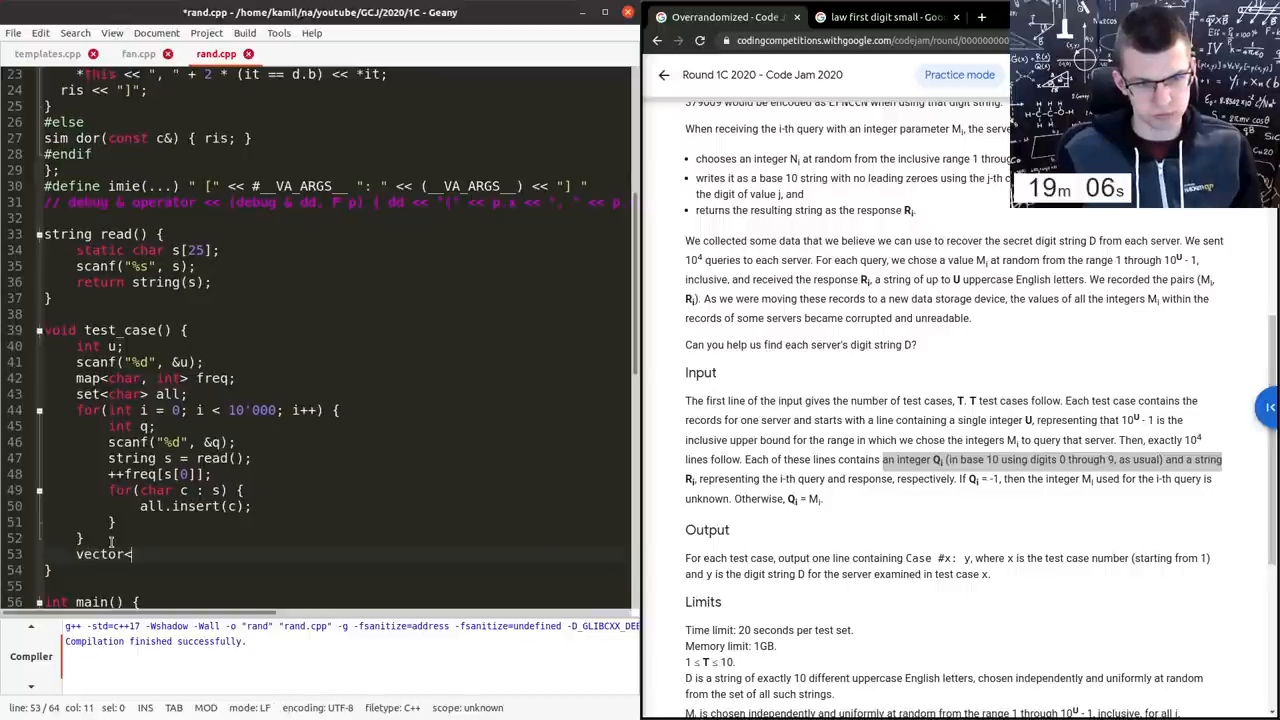
{"action": "type", "text": "pair<int, c"}
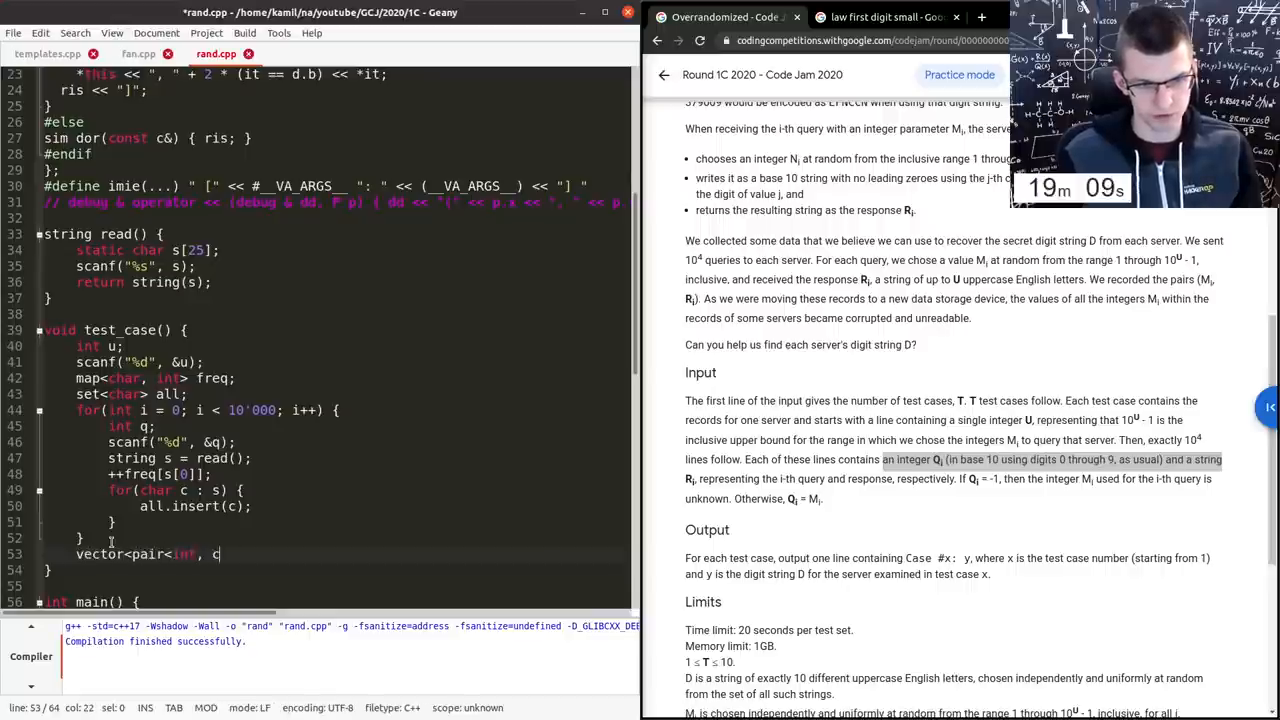
{"action": "type", "text": "har>>"}
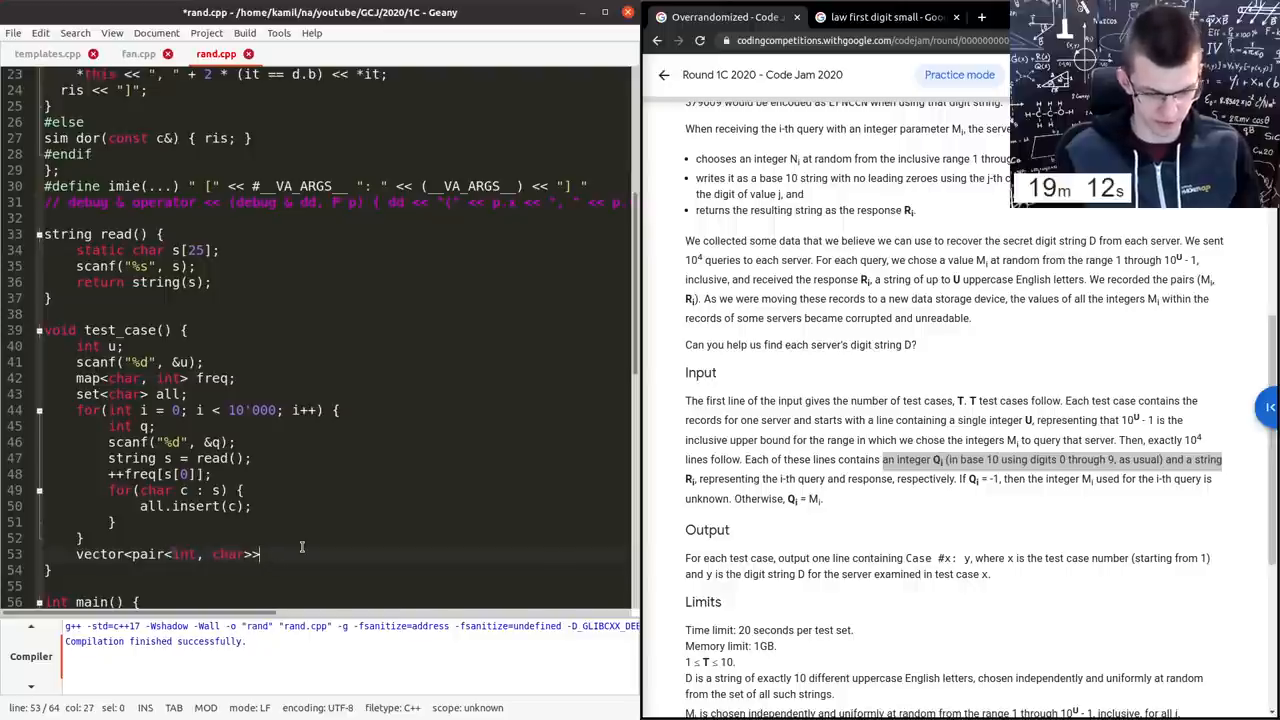
{"action": "type", "text": "pairs;"}
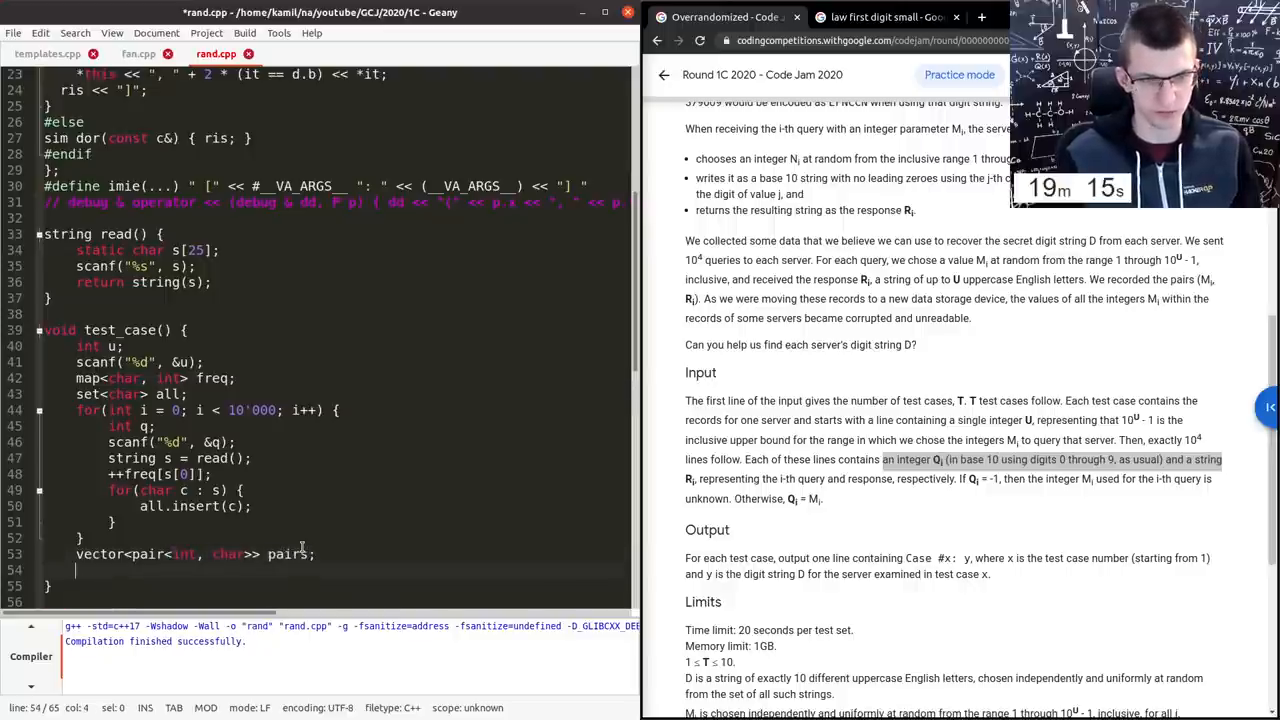
{"action": "type", "text": "for(char c : al"}
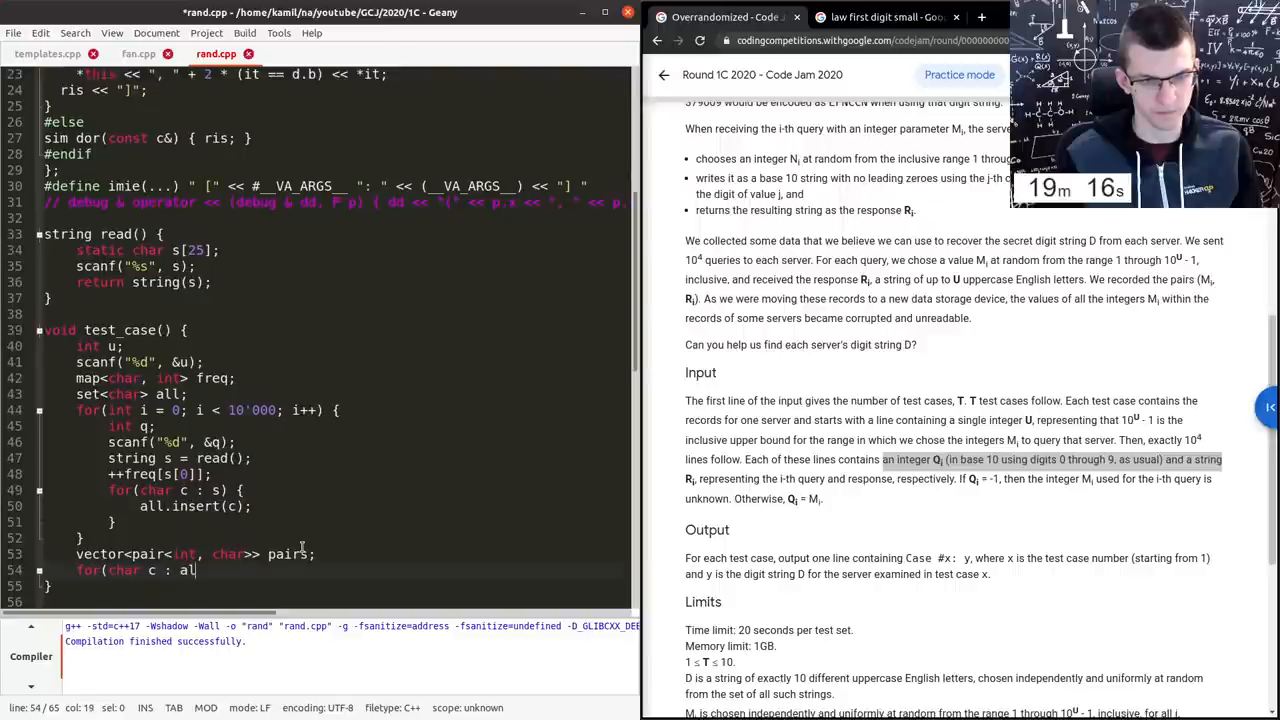
{"action": "type", "text": ") {"}
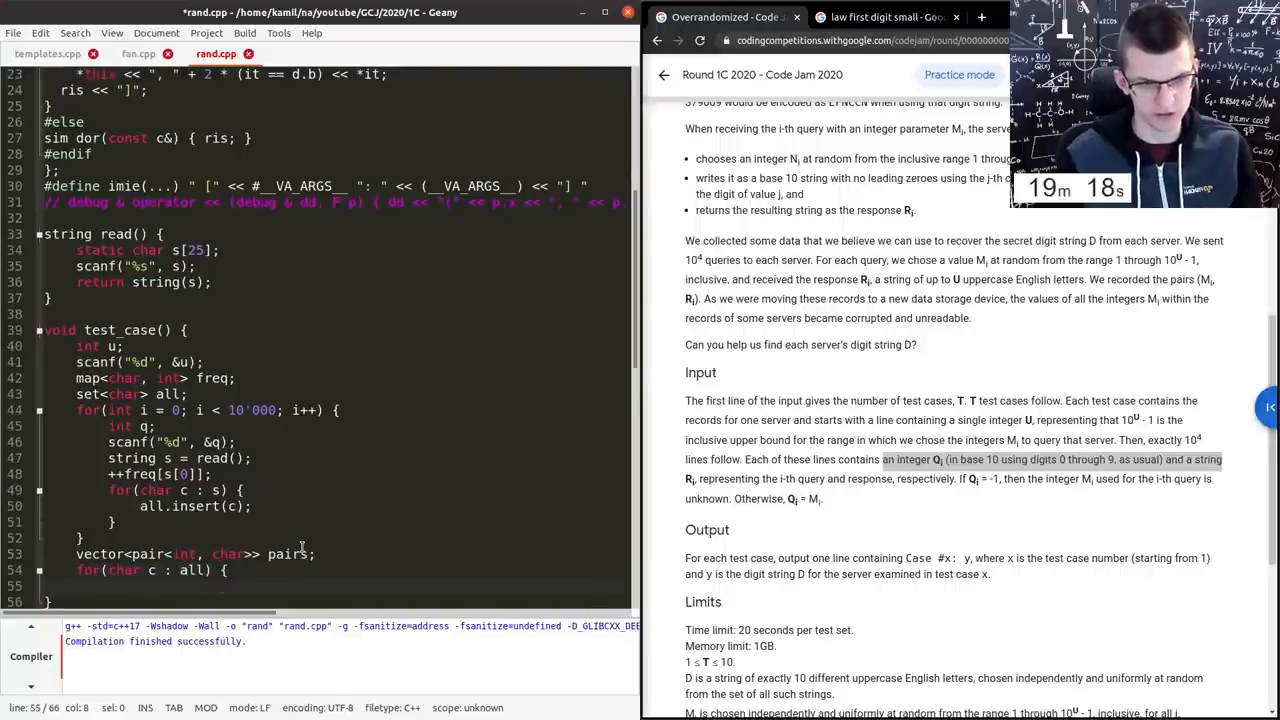
{"action": "type", "text": "if(freq[c]"}
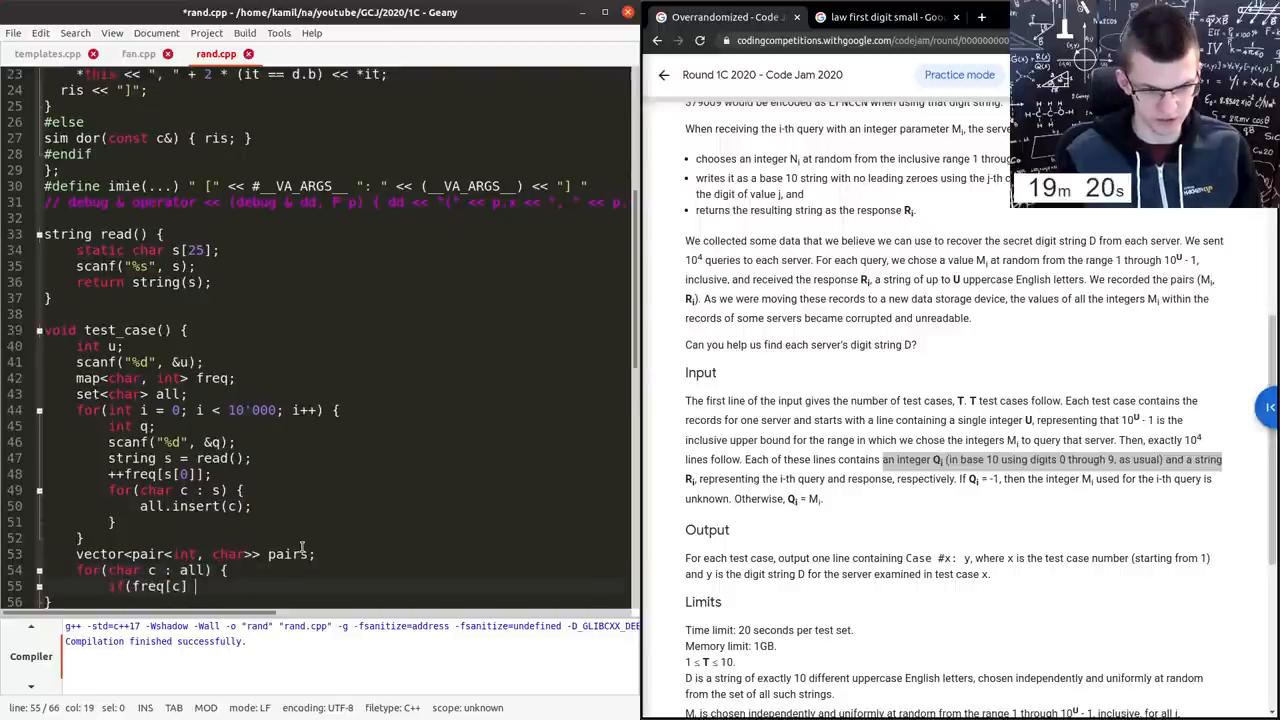
{"action": "type", "text": "== 0"}
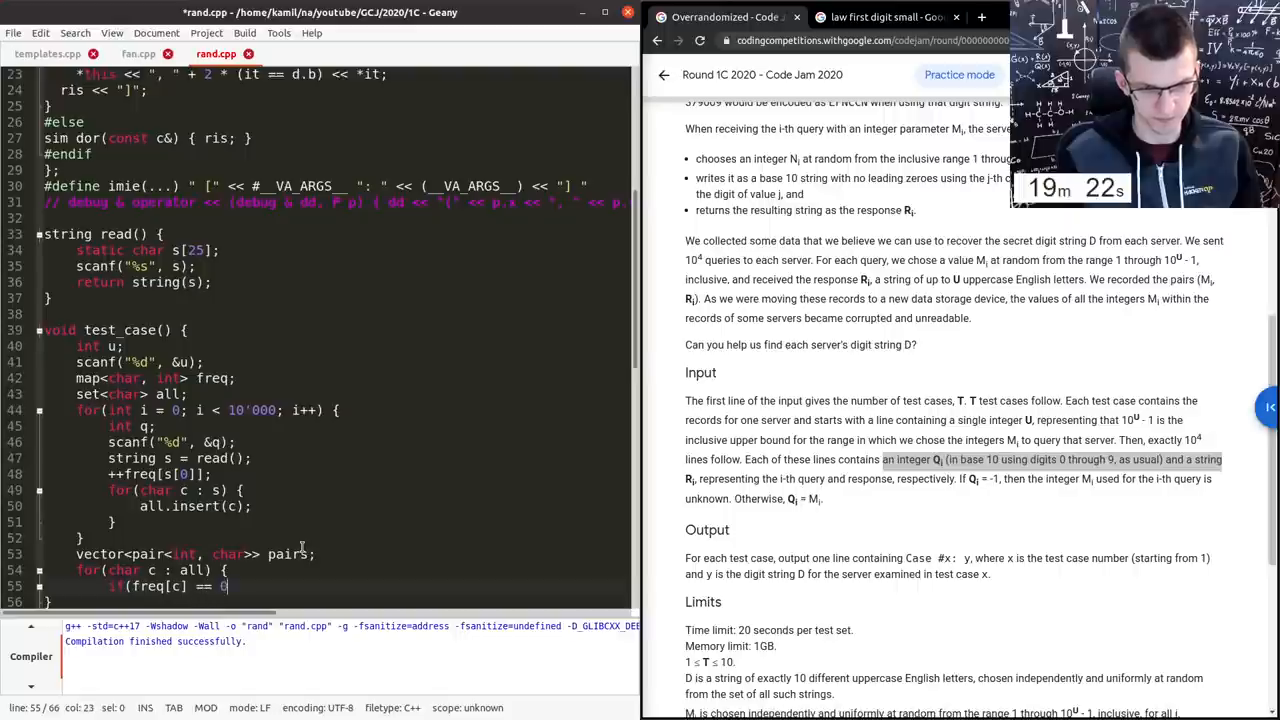
{"action": "type", "text": "zero ="}
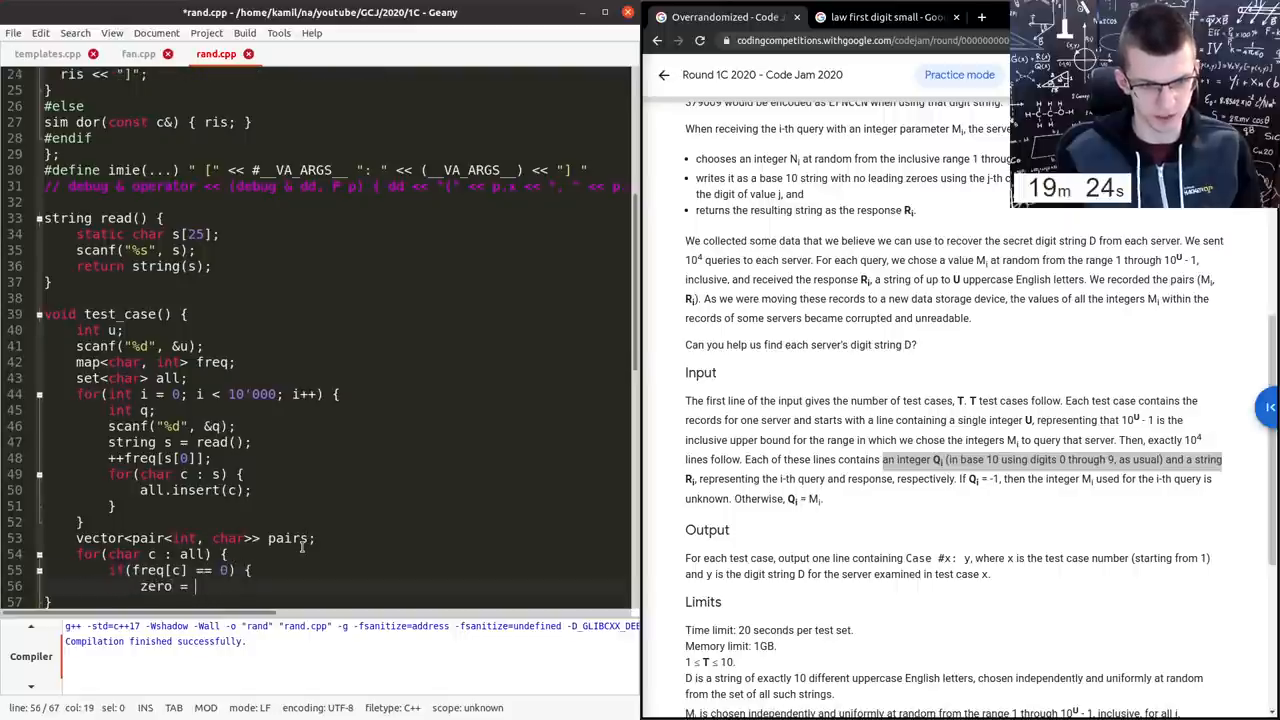
{"action": "scroll", "scroll_direction": "down", "scroll_amount": 3}
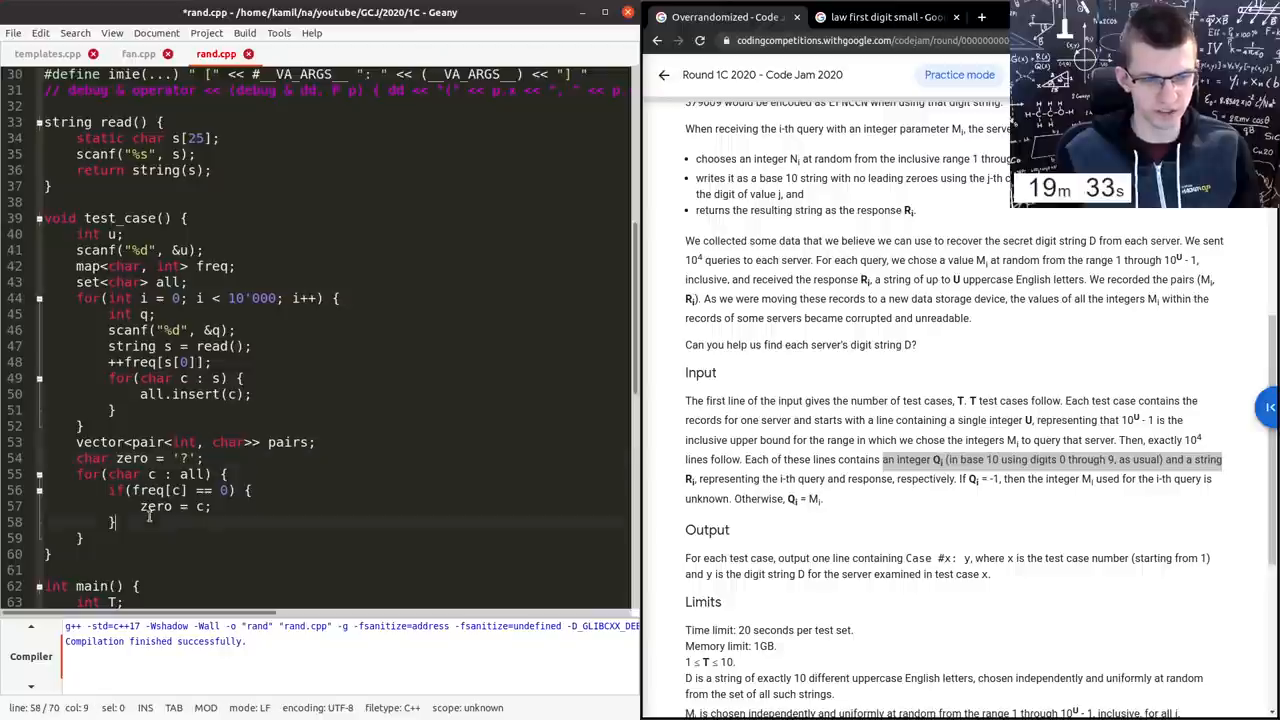
- Otherwise emplace_back (freq[c], c) into pairs
{"action": "type", "text": "else {"}
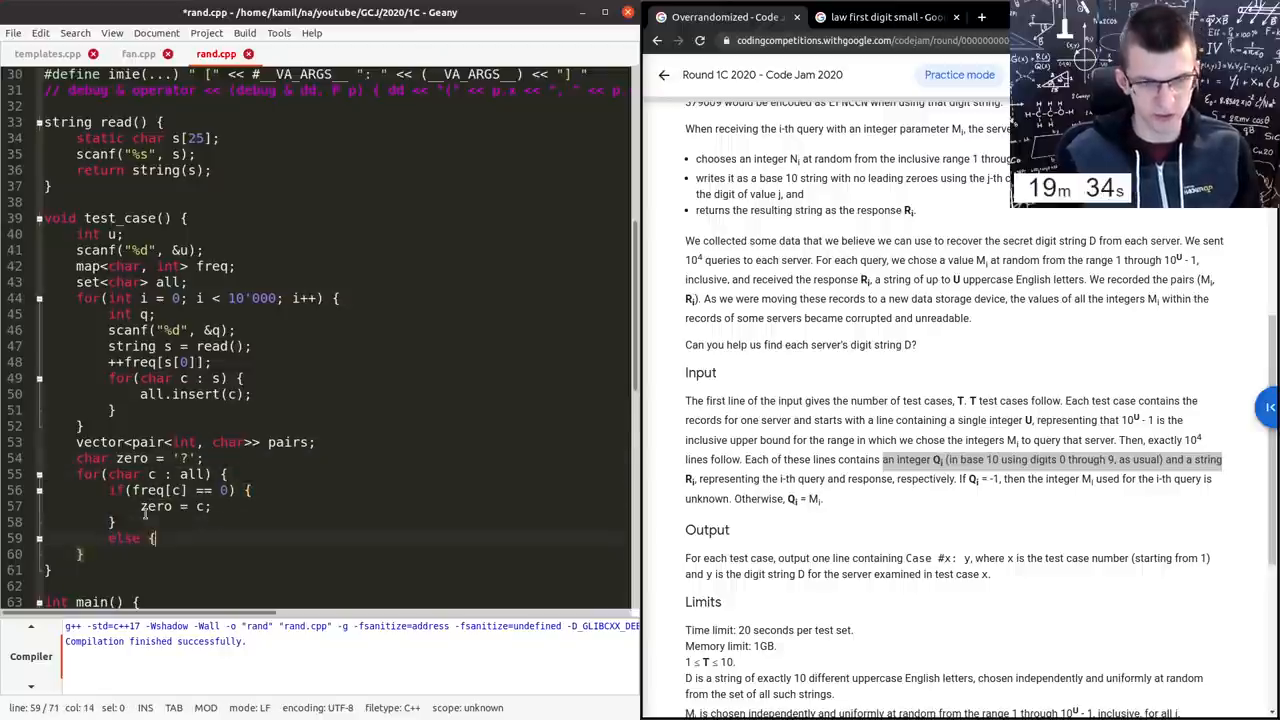
{"action": "type", "text": "pairs.emplace_"}
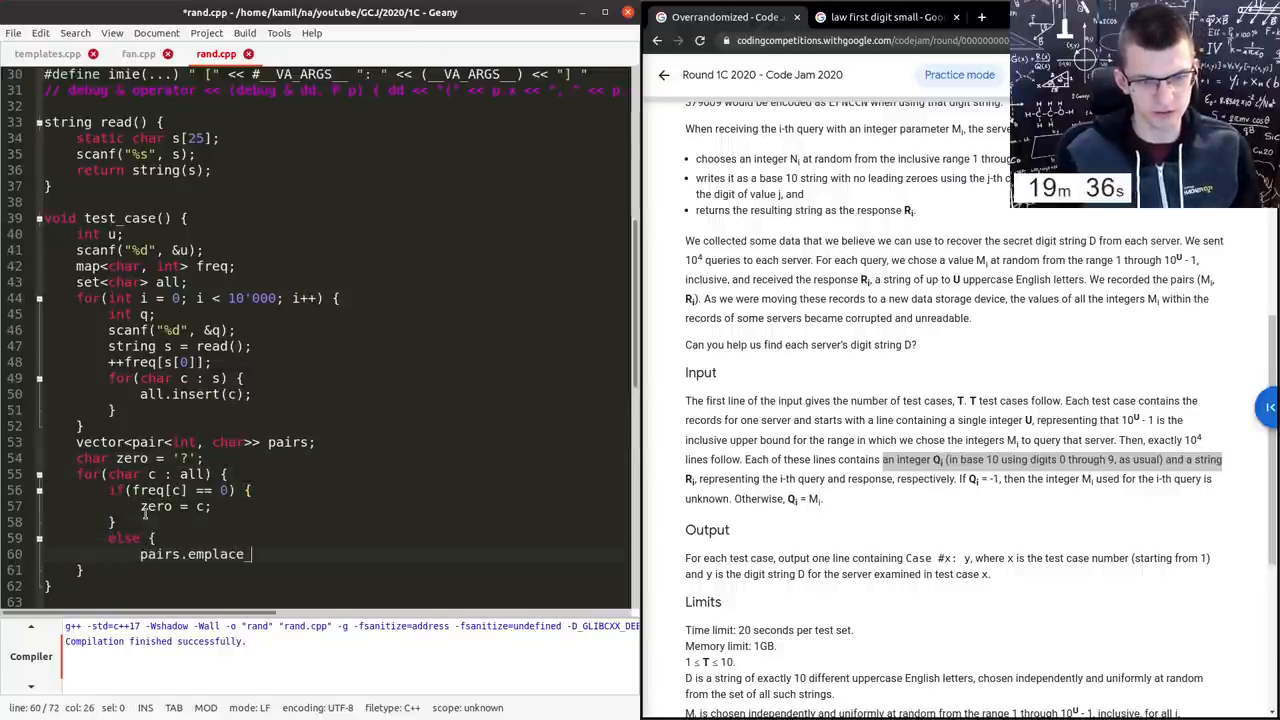
{"action": "type", "text": "back"}
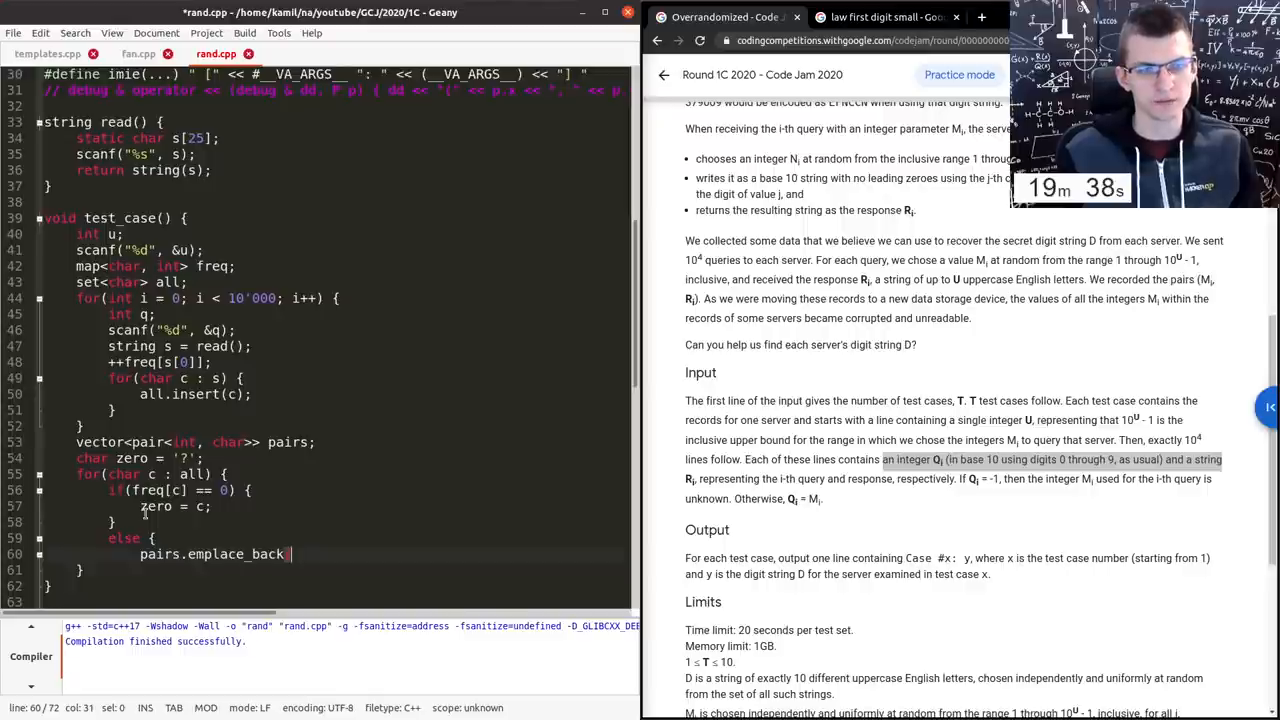
{"action": "type", "text": "(frqe[c"}
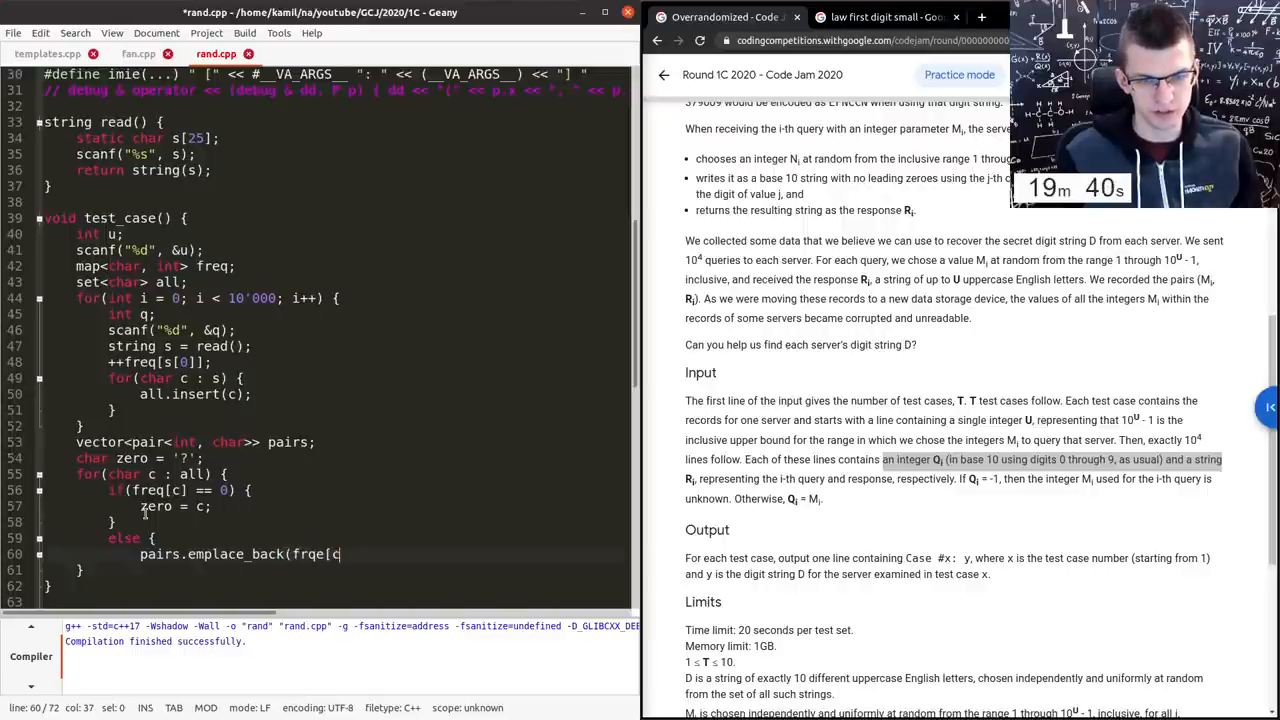
{"action": "type", "text": "], c);"}
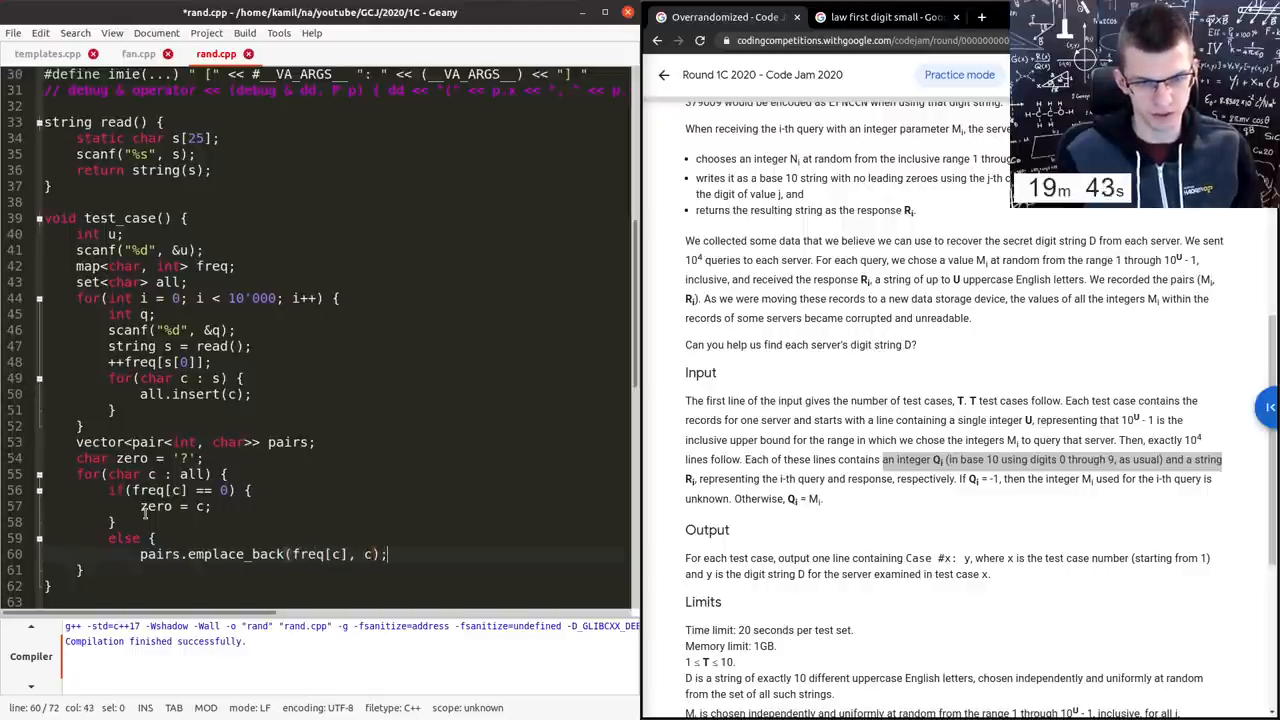
- Assert pairs has nine entries and sort pairs from begin to end
{"action": "type", "text": "assert("}
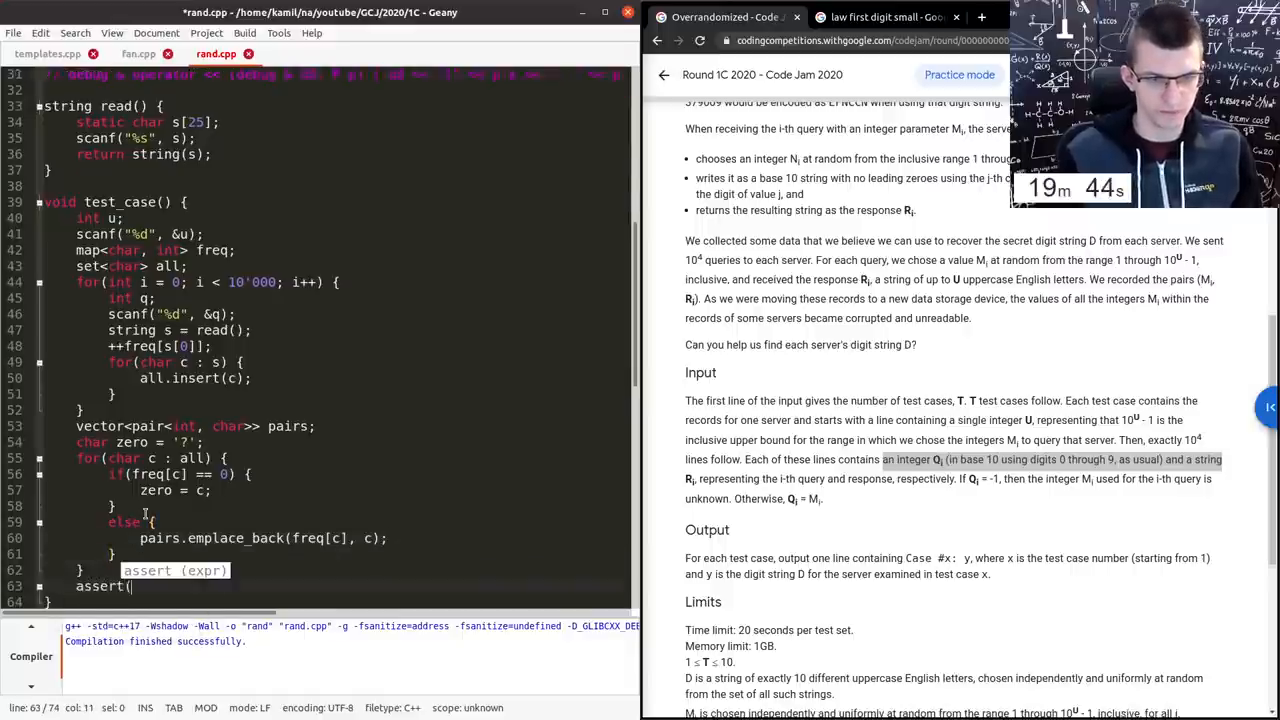
{"action": "type", "text": "(int) pairs.size() == 9);"}
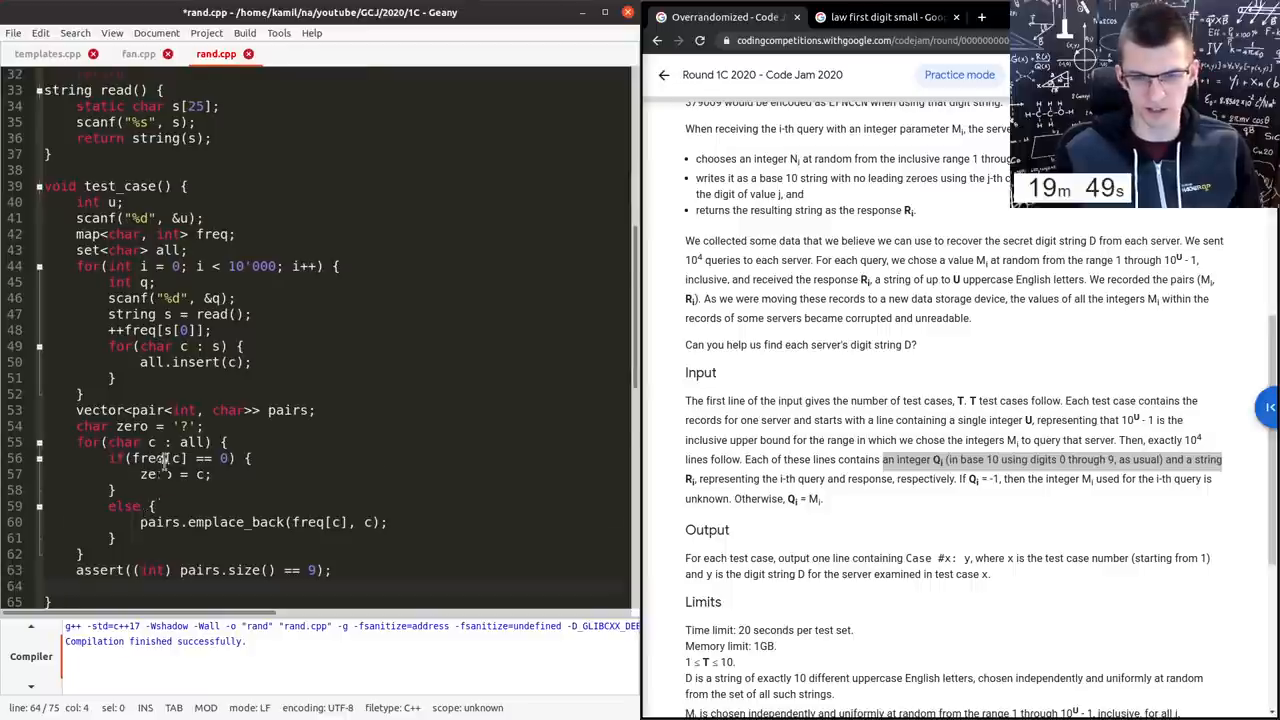
{"action": "type", "text": "sort(pair"}
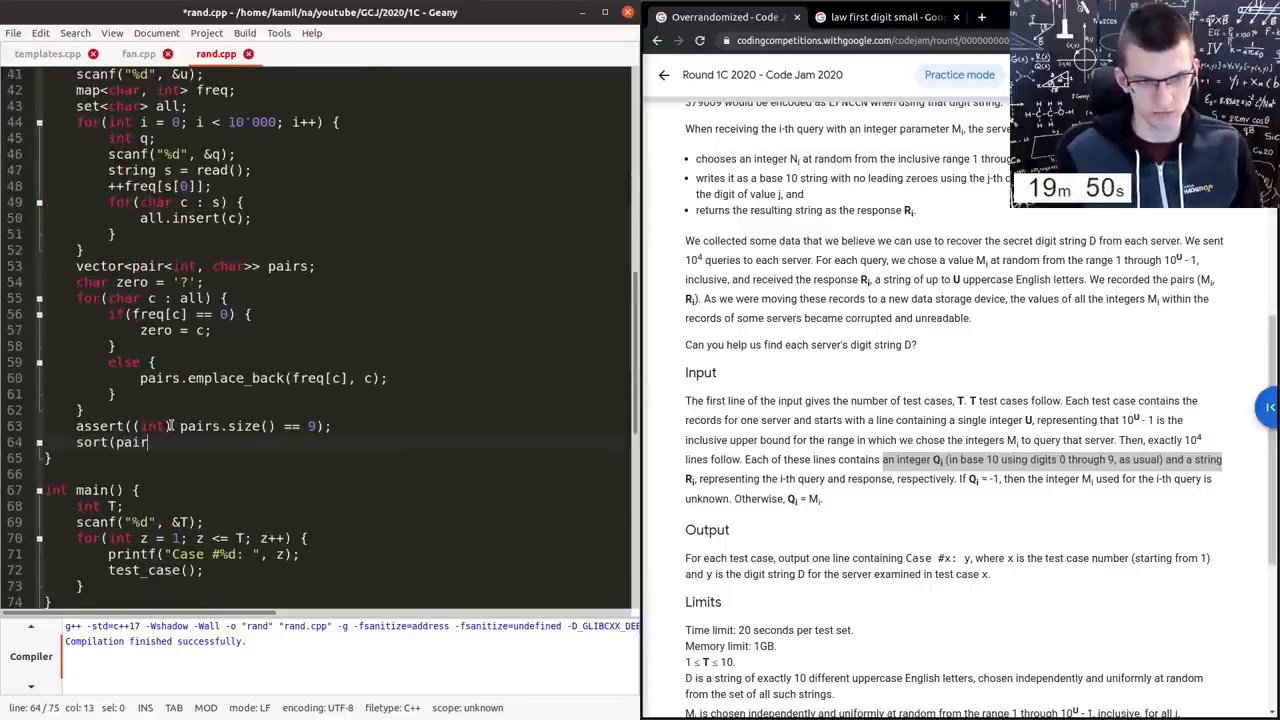
{"action": "type", "text": "s.begin(), pairs.end"}
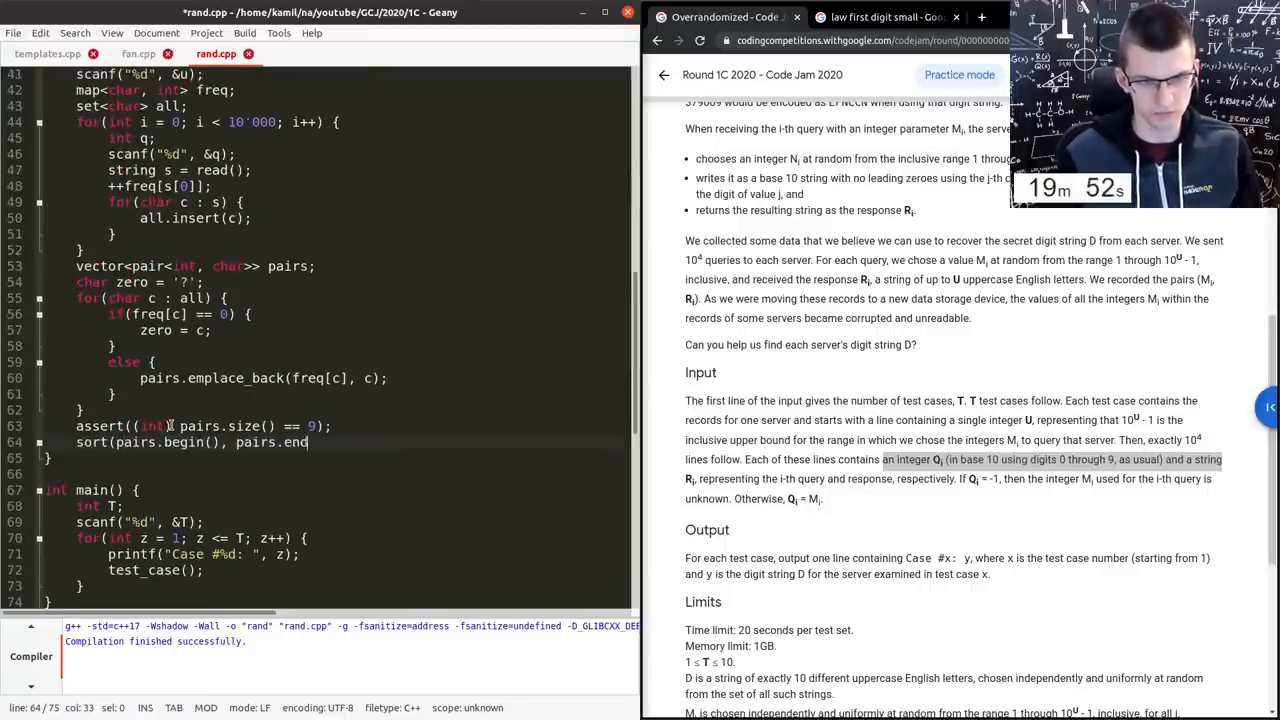
{"action": "type", "text": ");"}
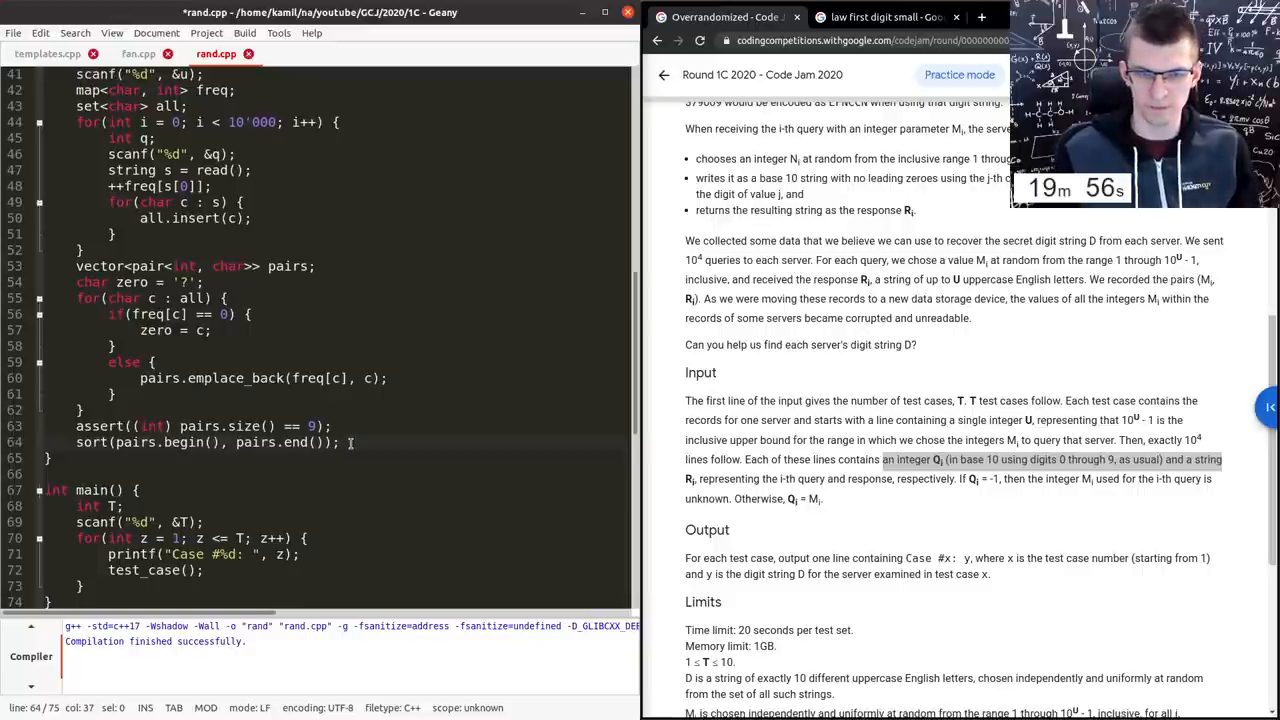
{"action": "key", "text": "Return"}
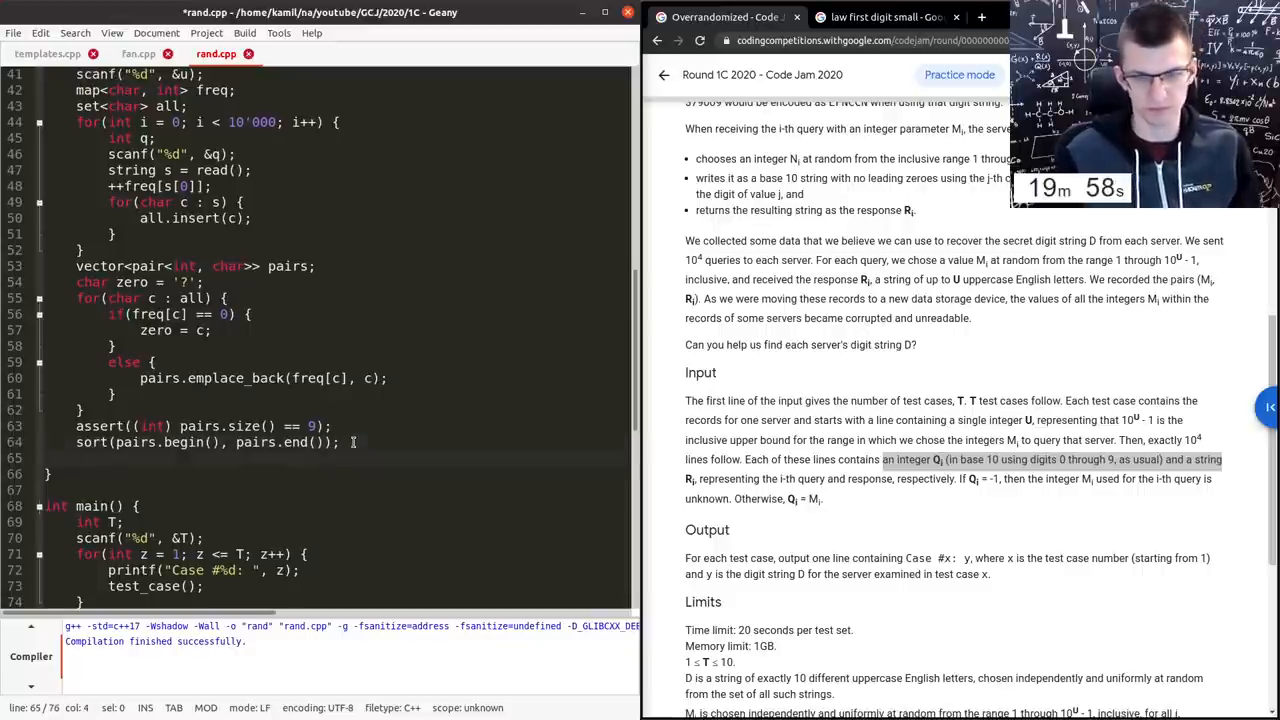
- Sort pairs with rbegin()/rend(), then printf the zero letter, each p.second in a loop, and puts("")
{"action": "scroll", "scroll_direction": "up", "scroll_amount": 3}
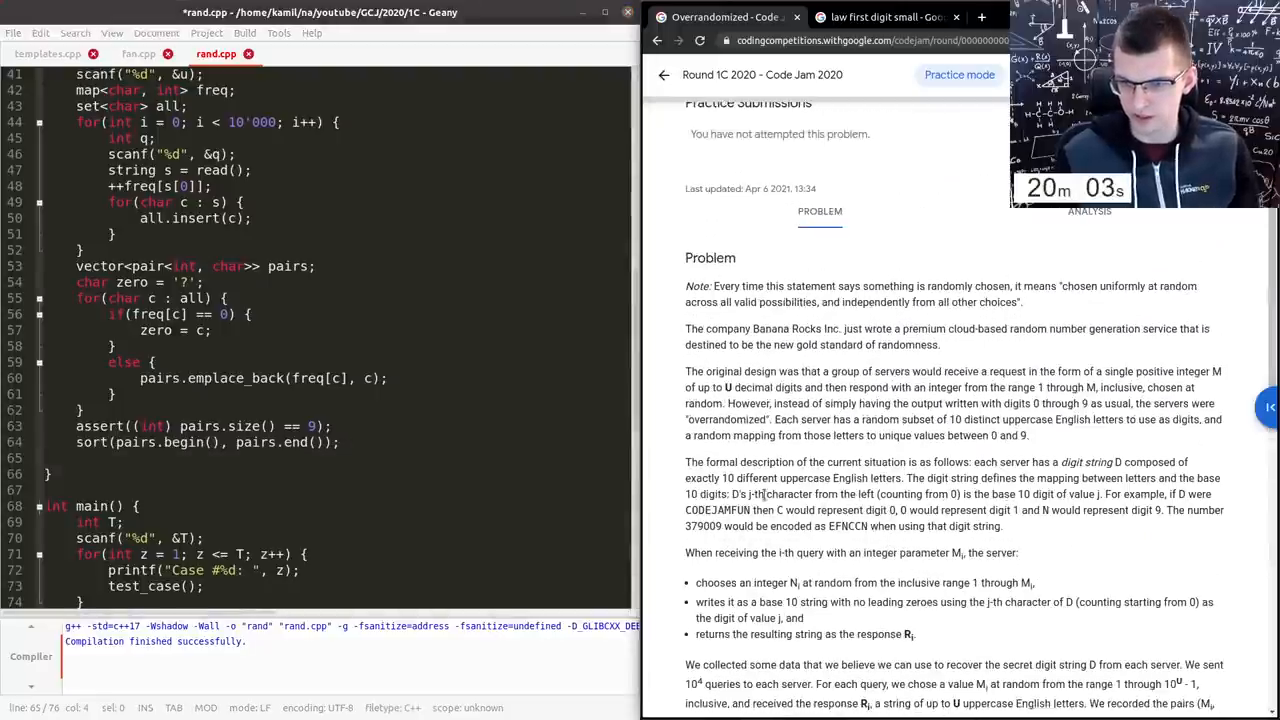
{"action": "double_click", "coordinate": [910, 494]}
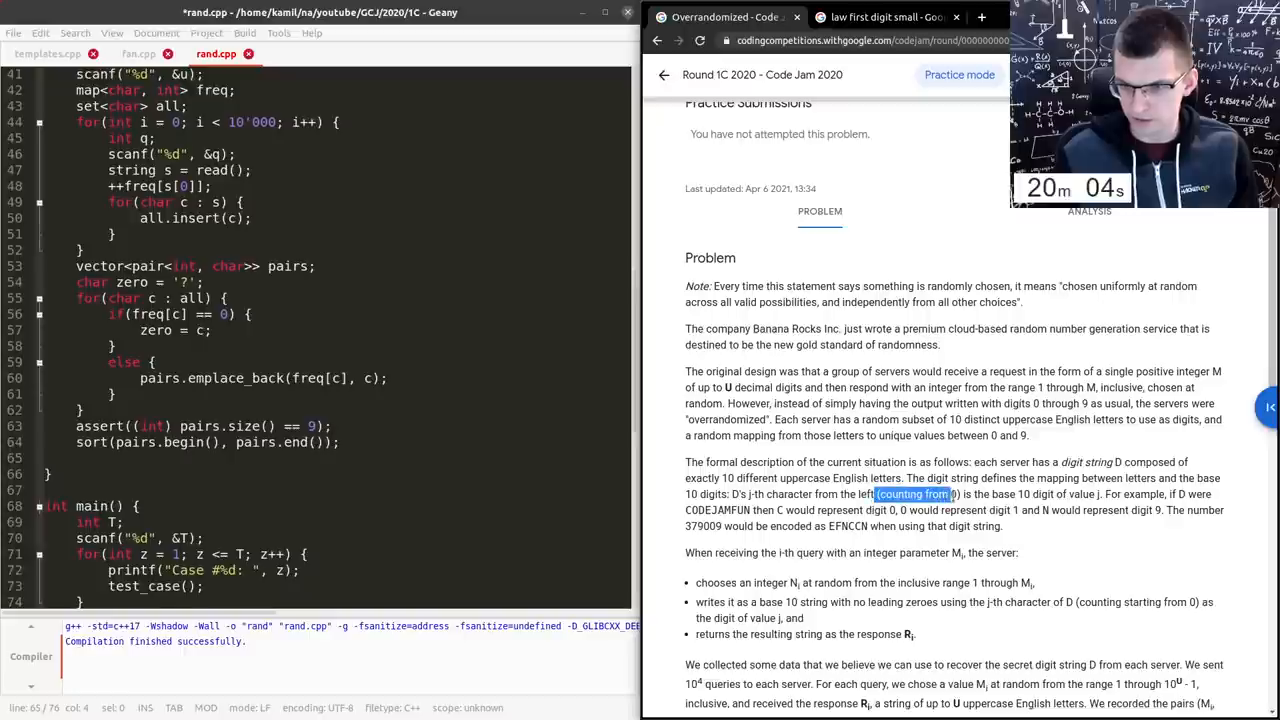
{"action": "type", "text": "p"}
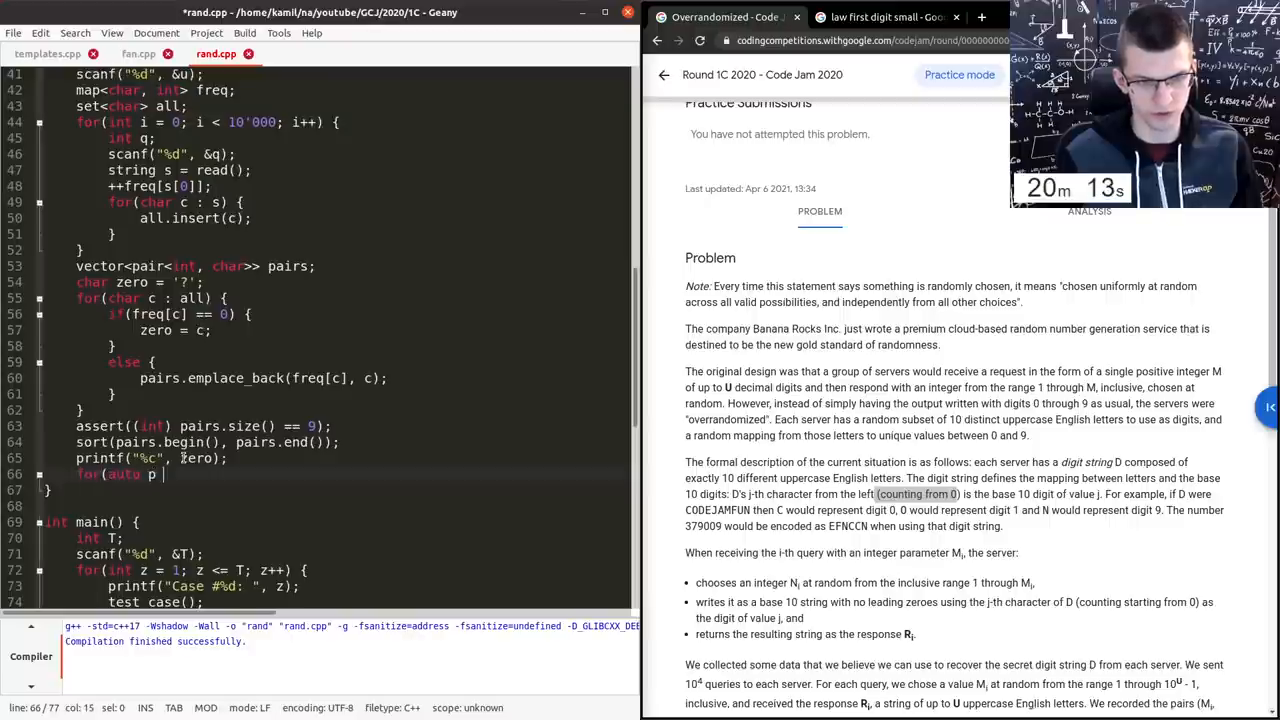
{"action": "type", "text": ": pairs) {"}
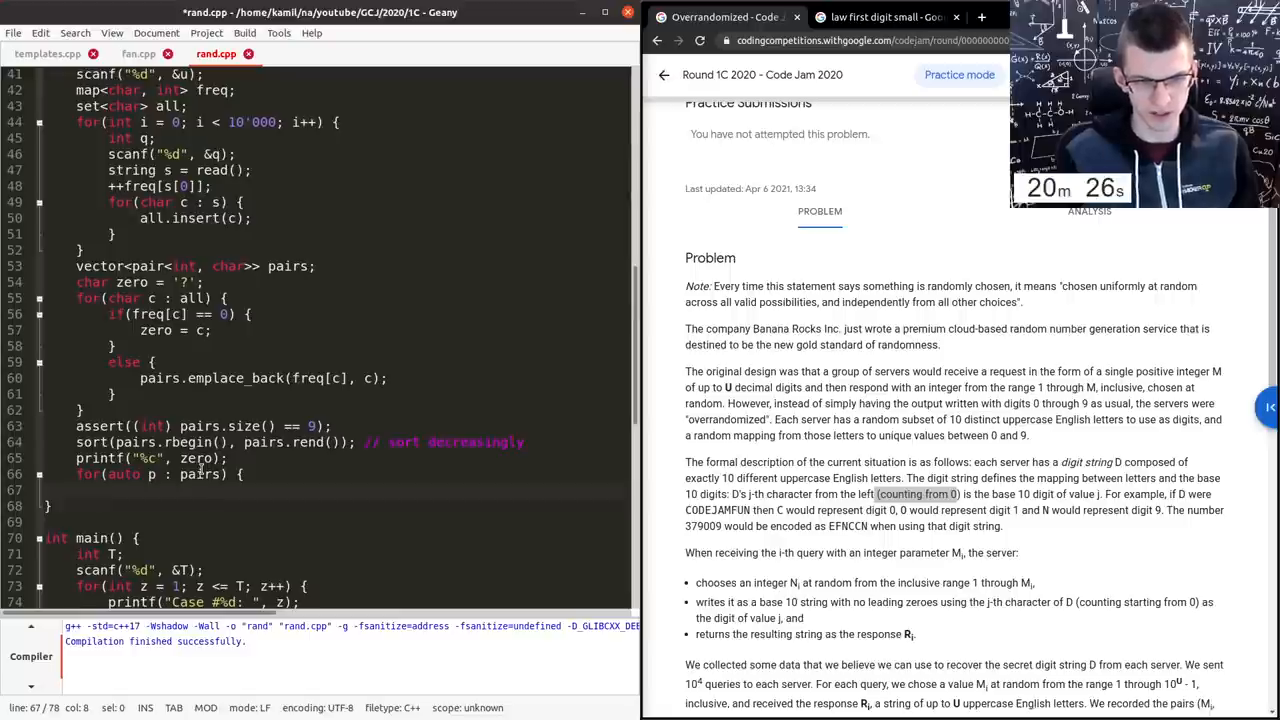
{"action": "type", "text": "printf(\"%c\", p"}
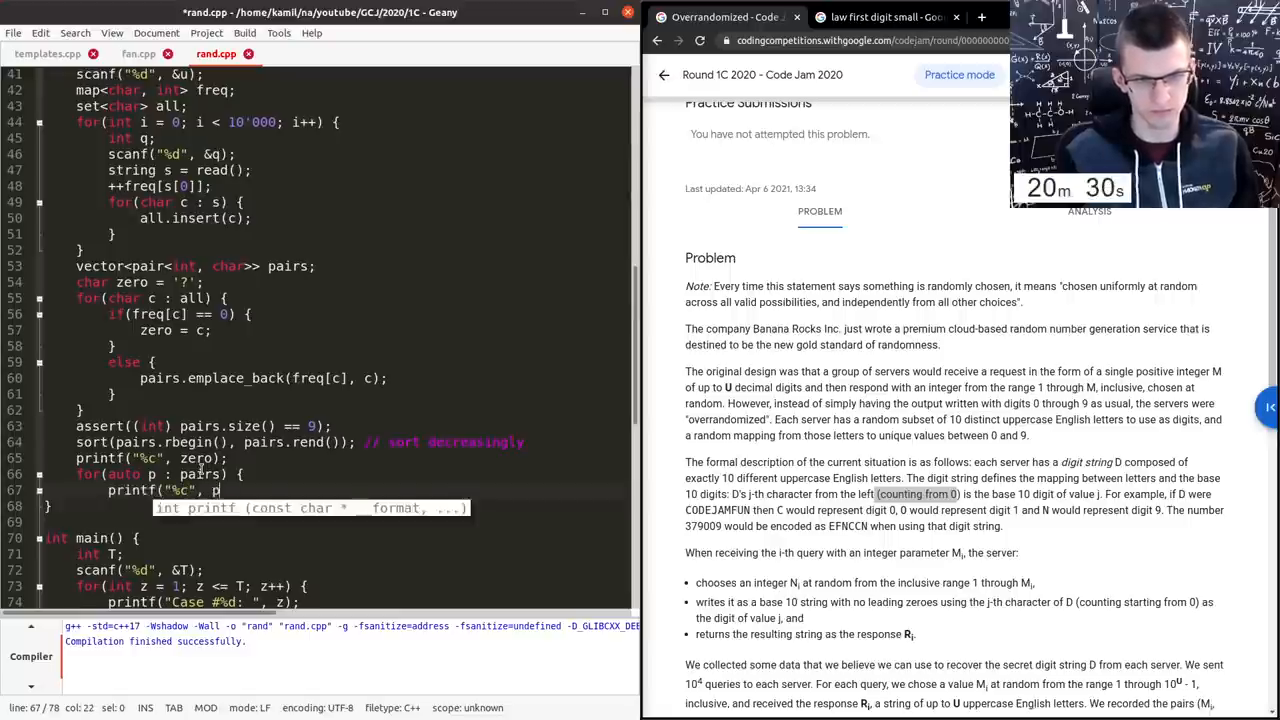
{"action": "type", "text": ".second);"}
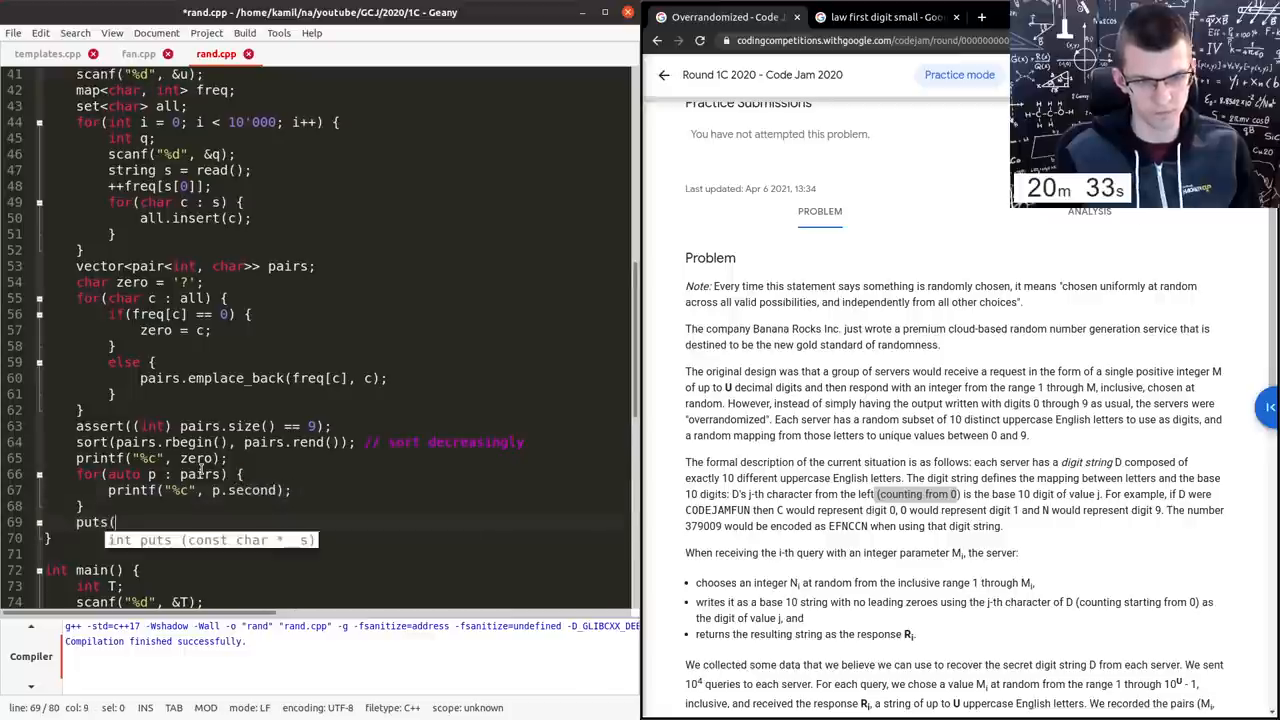
{"action": "type", "text": "\"\");"}
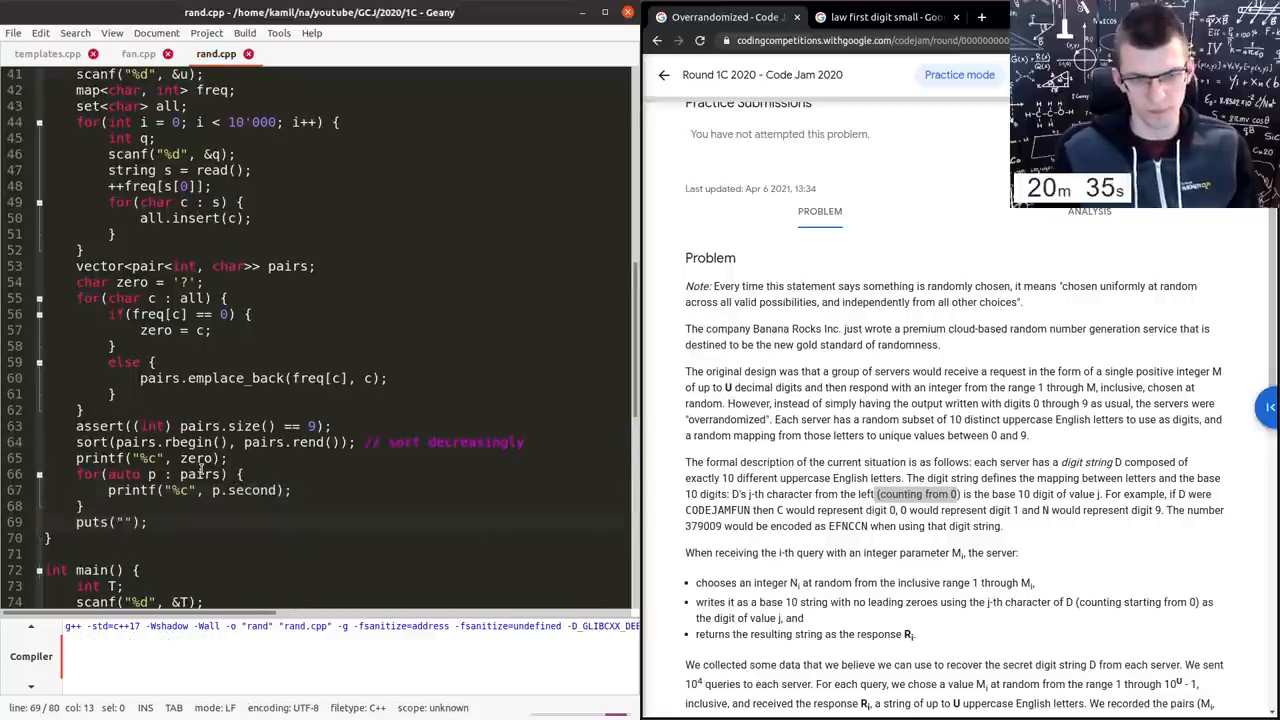
{"action": "scroll", "scroll_direction": "down", "scroll_amount": 3}
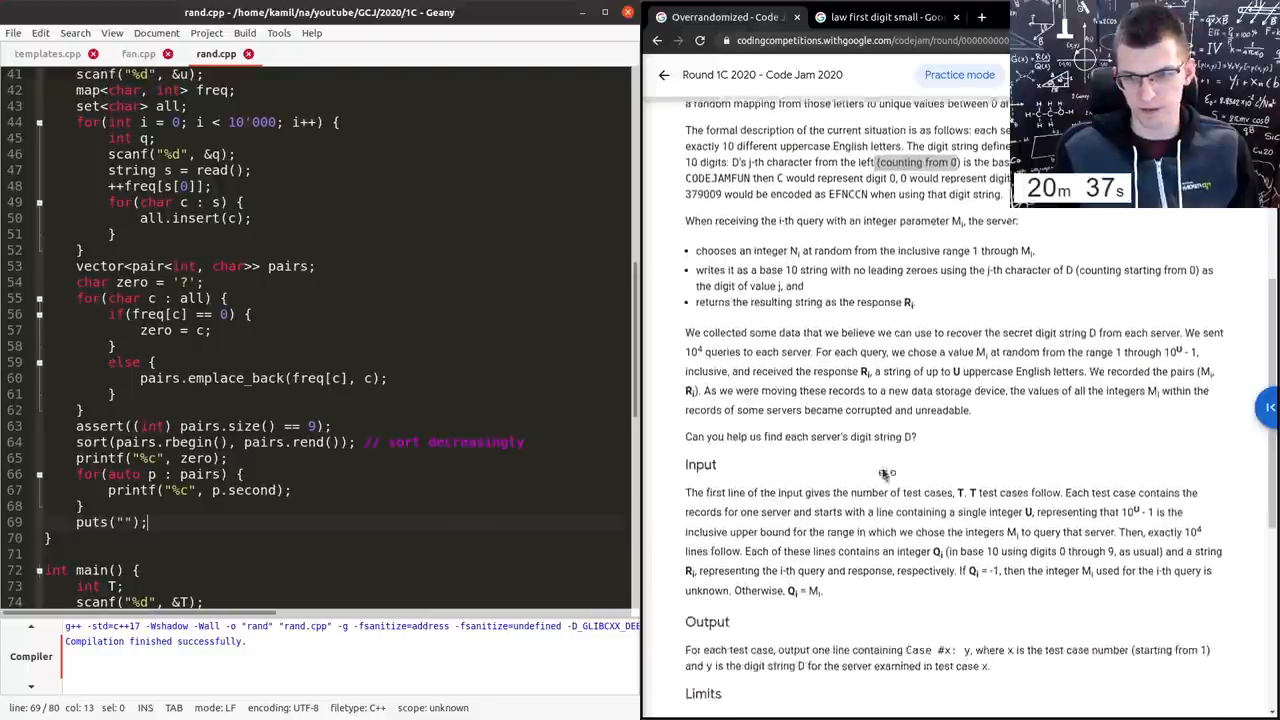
{"action": "scroll", "scroll_direction": "down", "scroll_amount": 3}
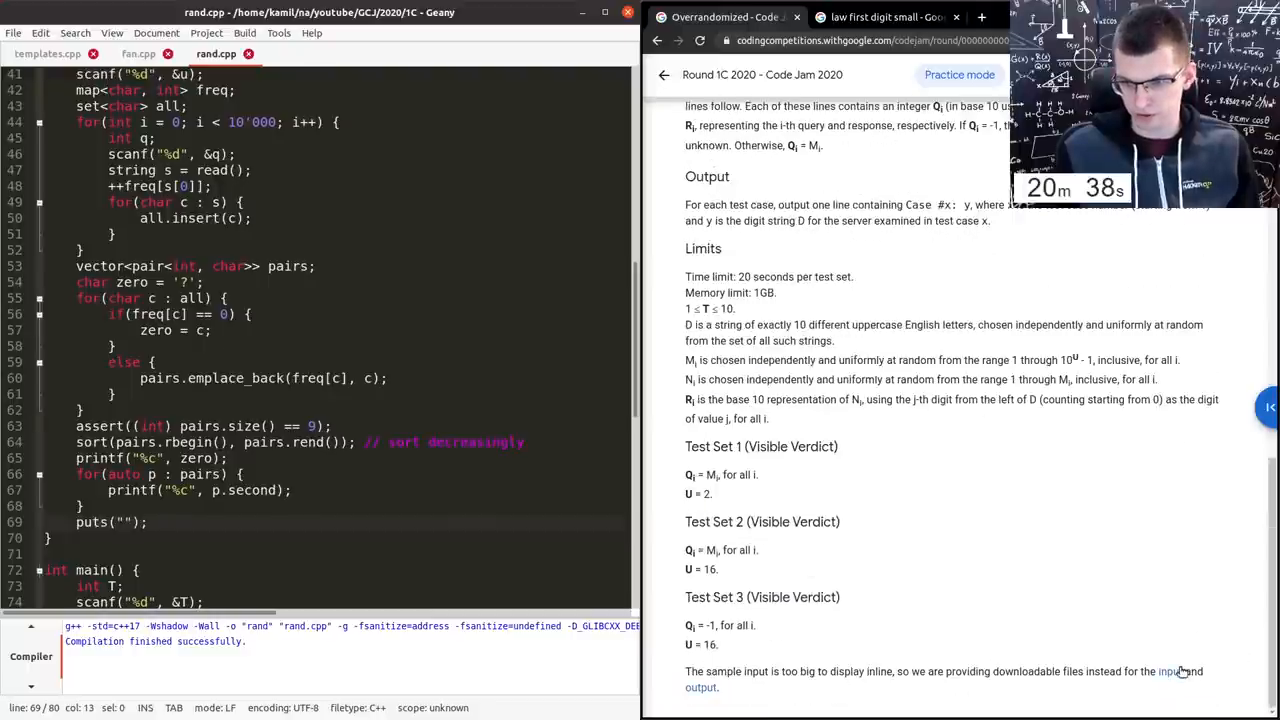
- Save the sample 'input' link into GCJ/2020/1C, renaming it from .txt to sample.in
{"action": "left_click", "coordinate": [1168, 672]}
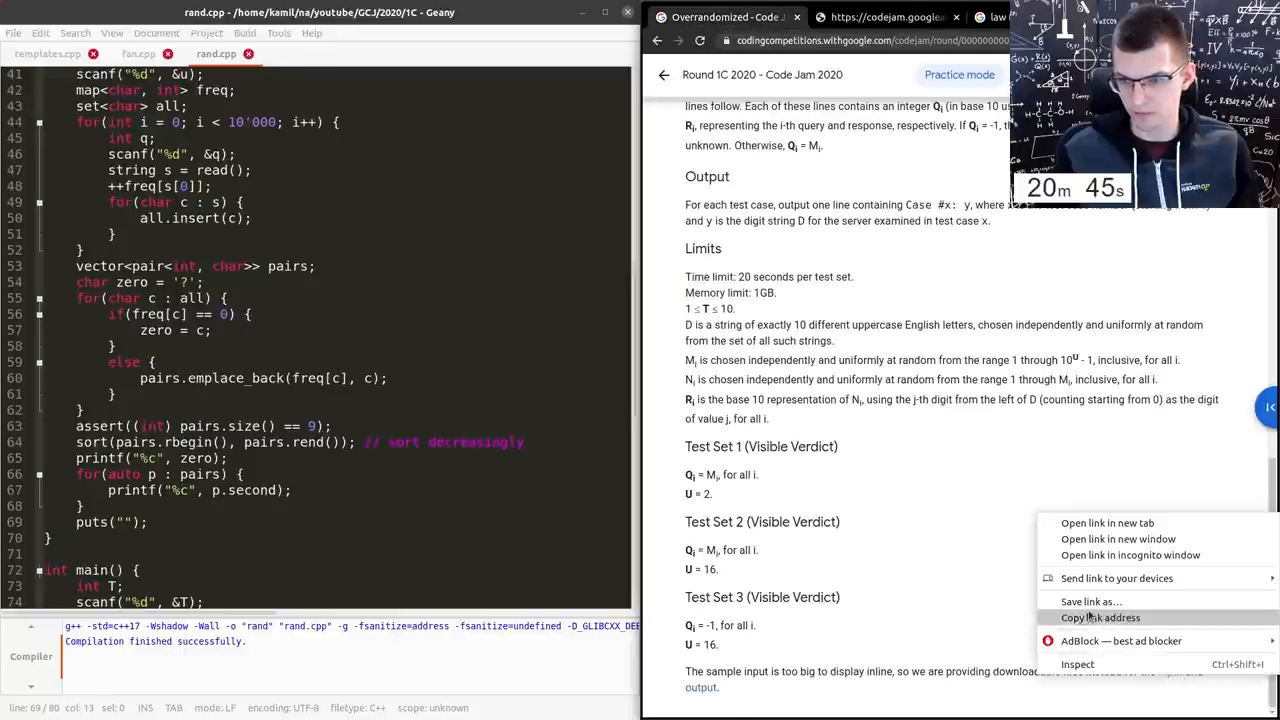
{"action": "left_click", "coordinate": [1092, 600]}
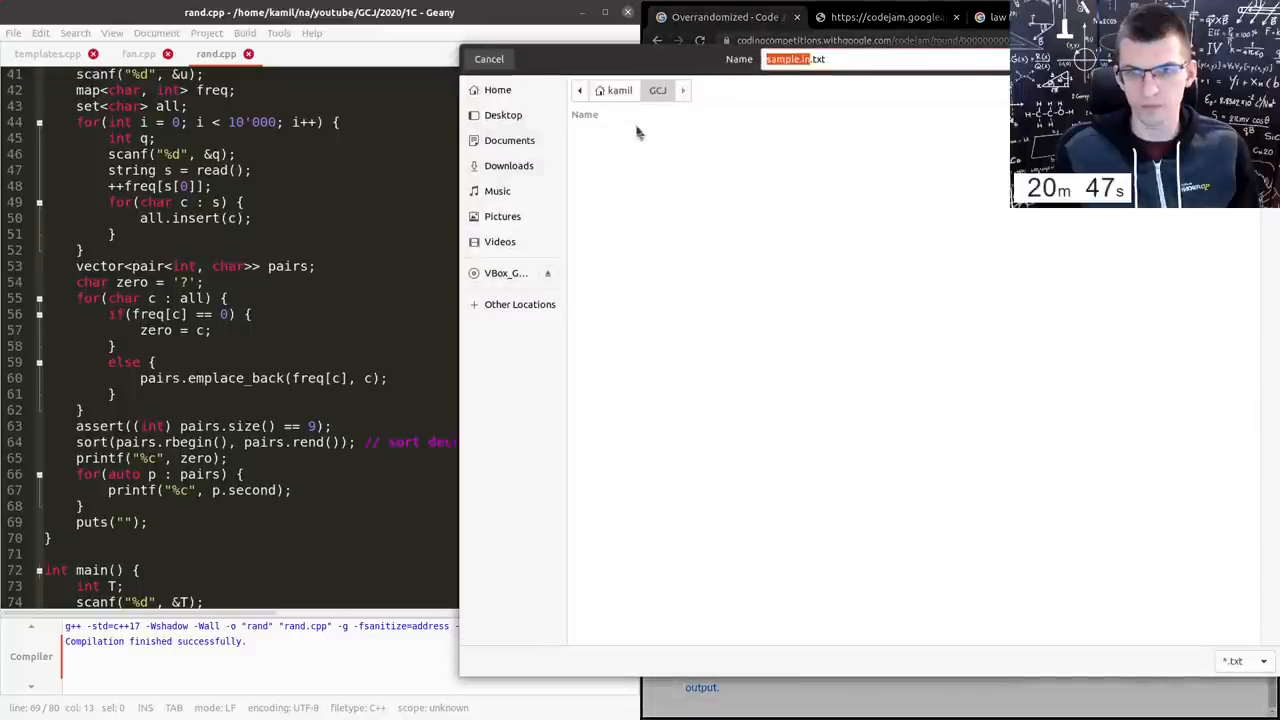
{"action": "left_click", "coordinate": [496, 88]}
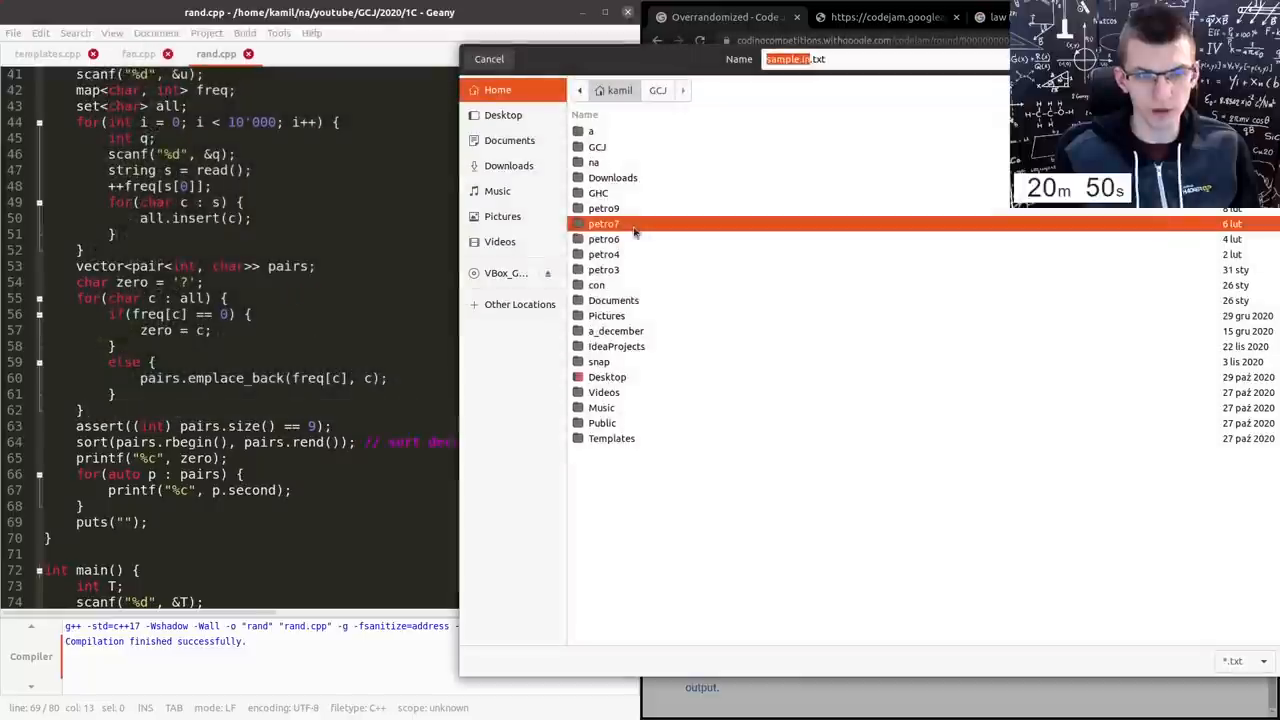
{"action": "mouse_move", "coordinate": [596, 162]}
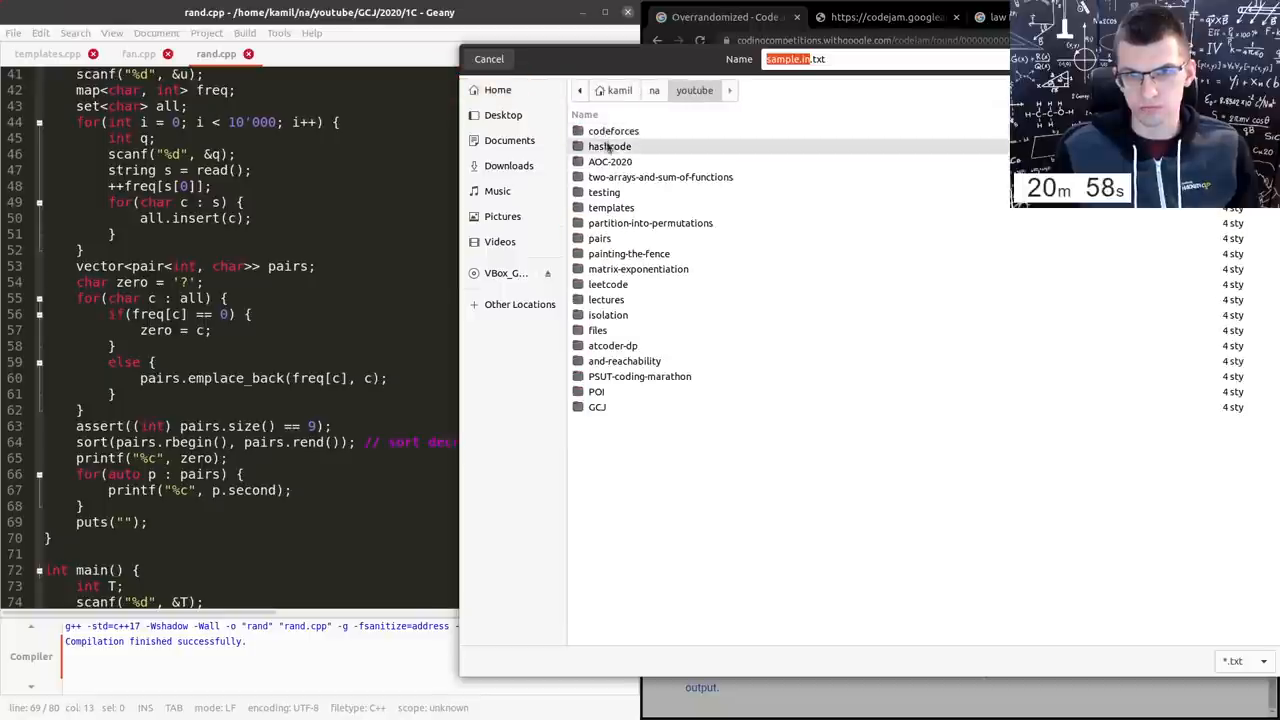
{"action": "mouse_move", "coordinate": [604, 420]}
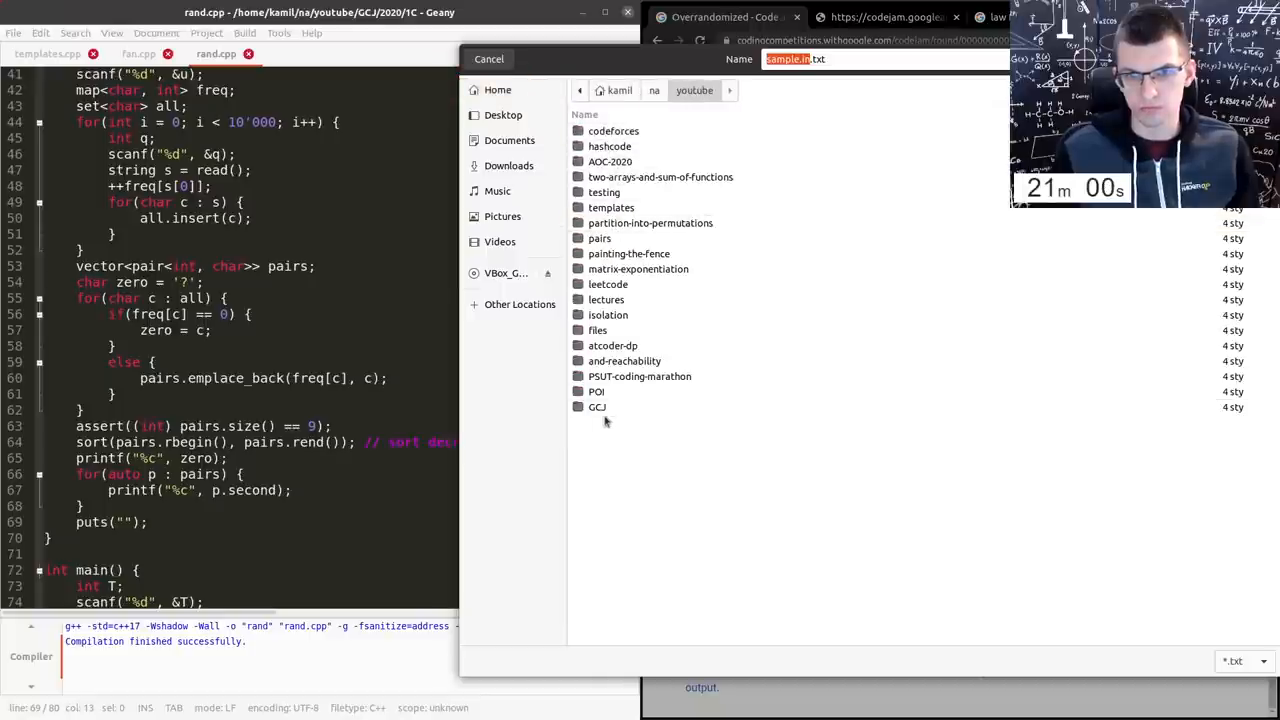
{"action": "left_click", "coordinate": [596, 406]}
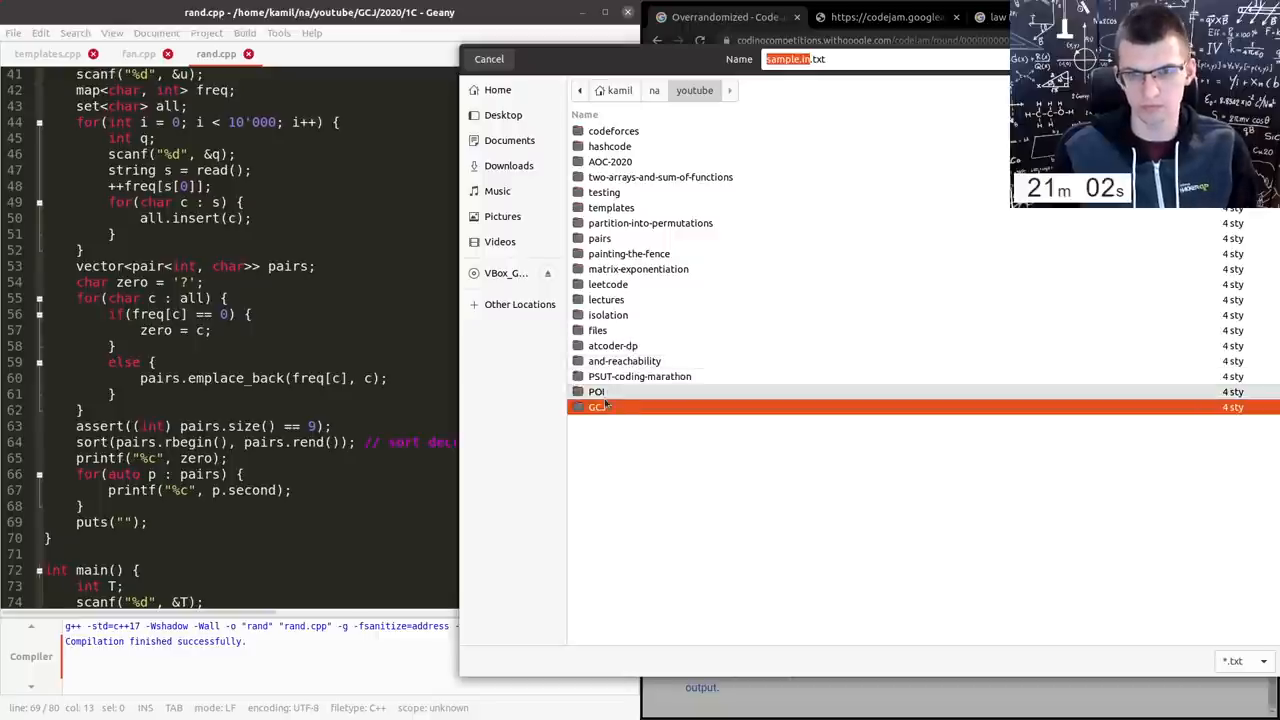
{"action": "double_click", "coordinate": [598, 406]}
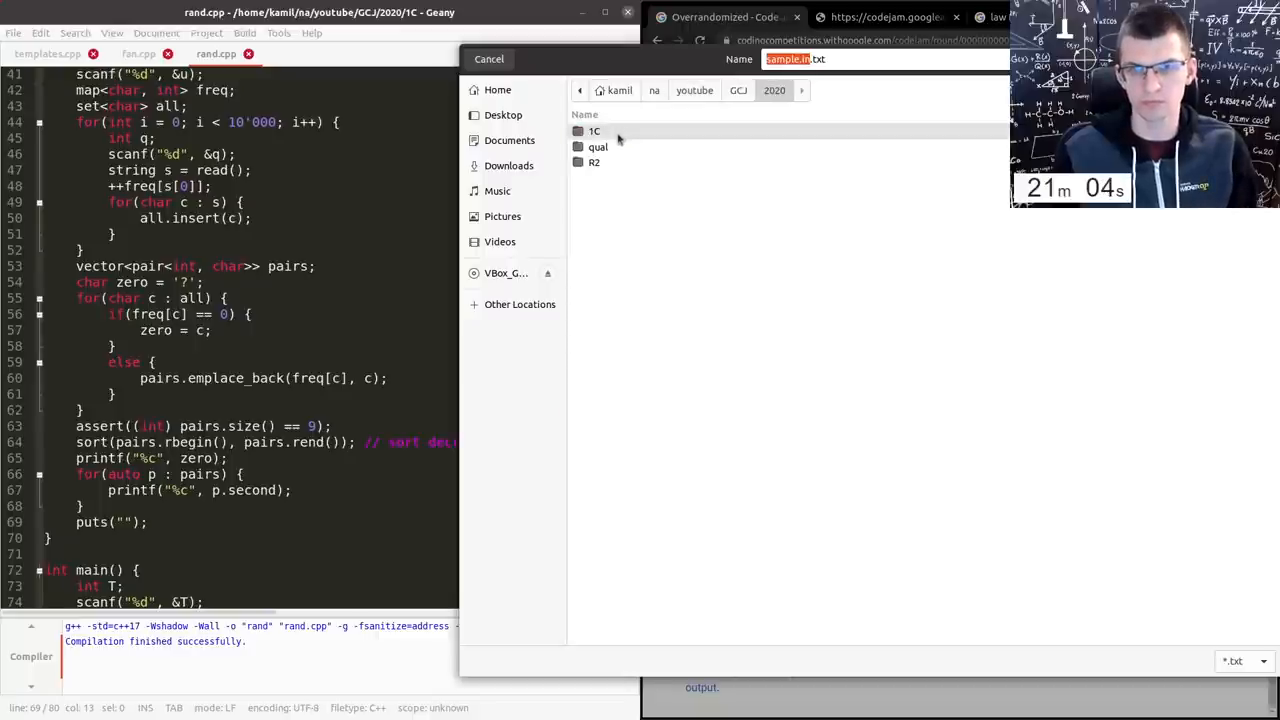
{"action": "double_click", "coordinate": [594, 132]}
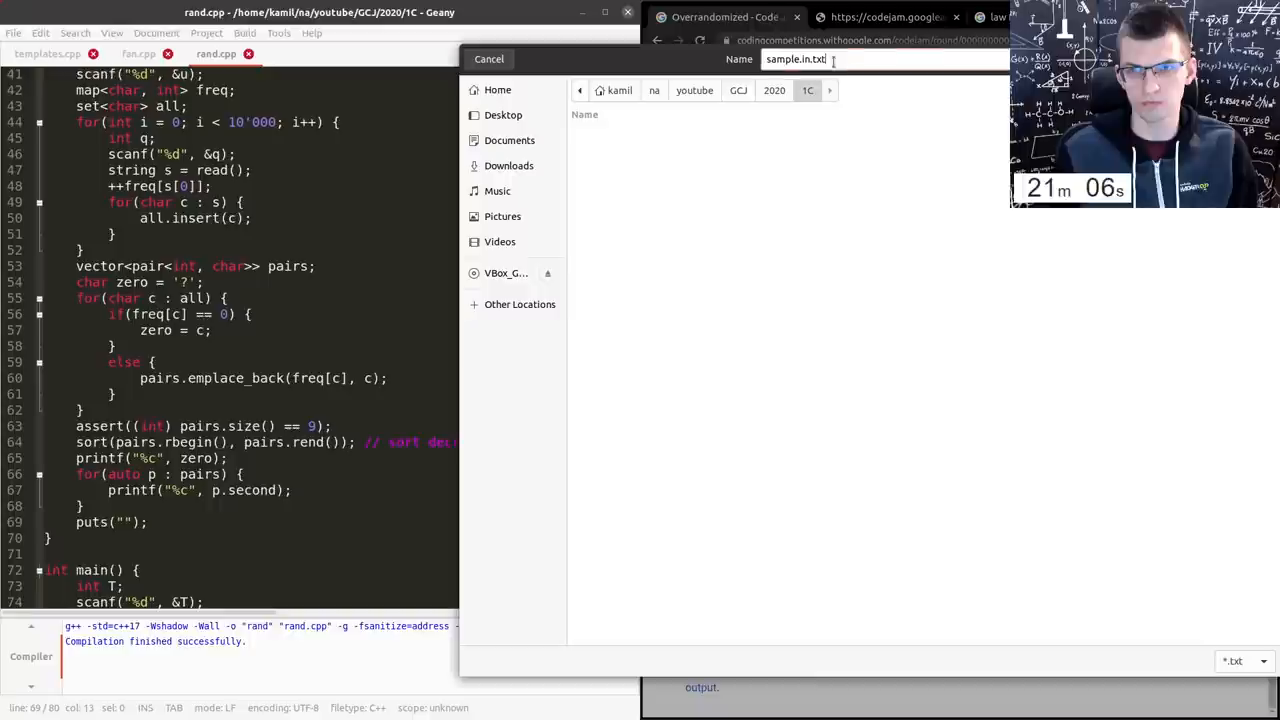
{"action": "key", "text": "BackSpace"}
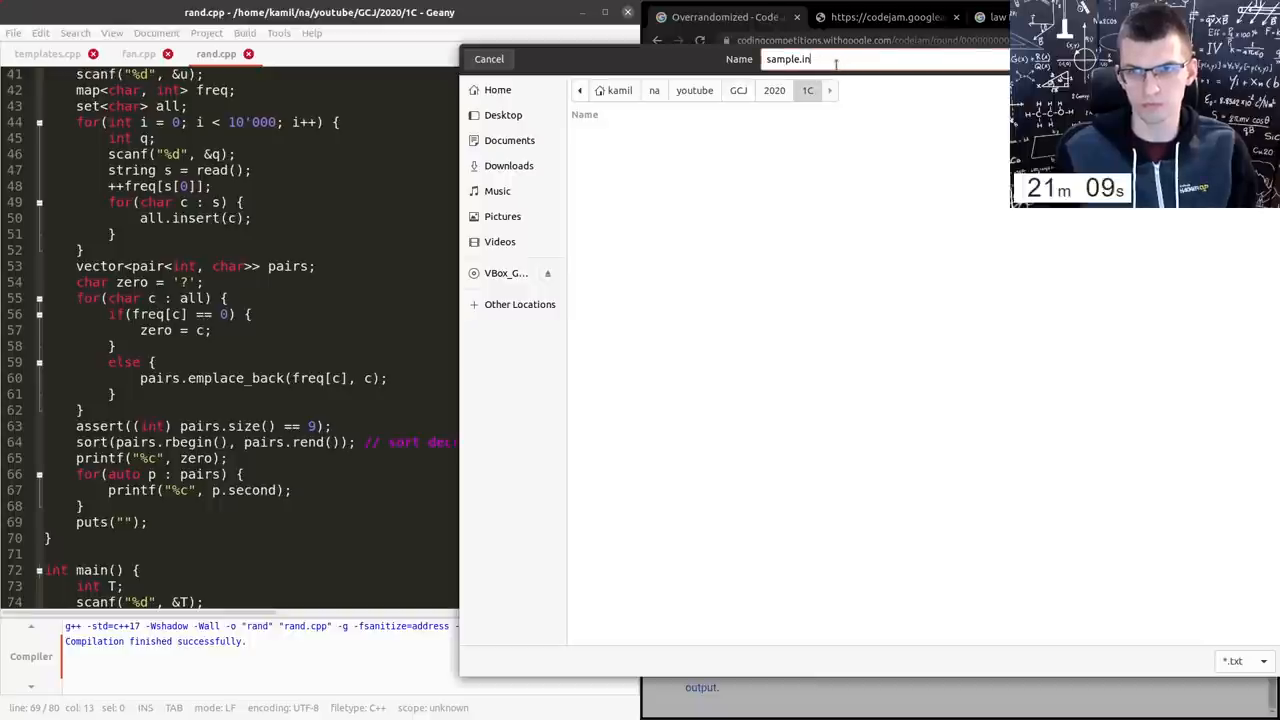
- Save sample.in and run ./rand < sample.in in the terminal to check the output
{"action": "left_click", "coordinate": [488, 58]}
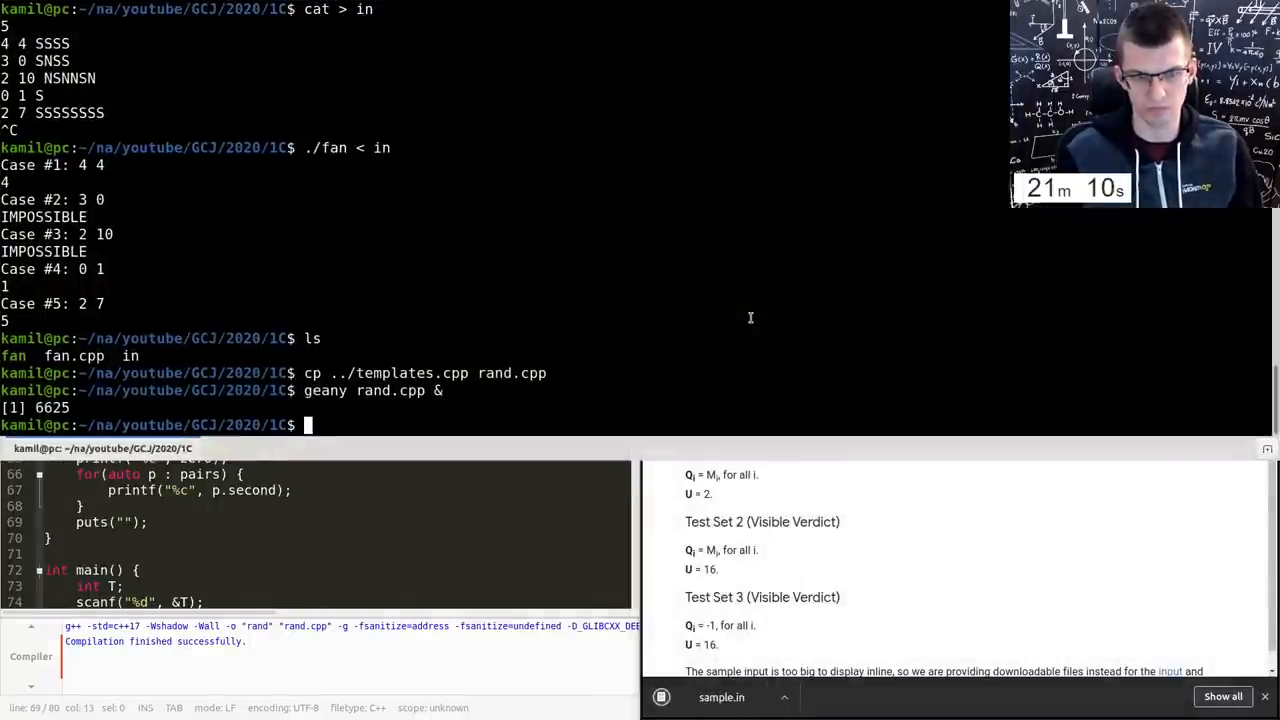
{"action": "type", "text": "./rand <"}
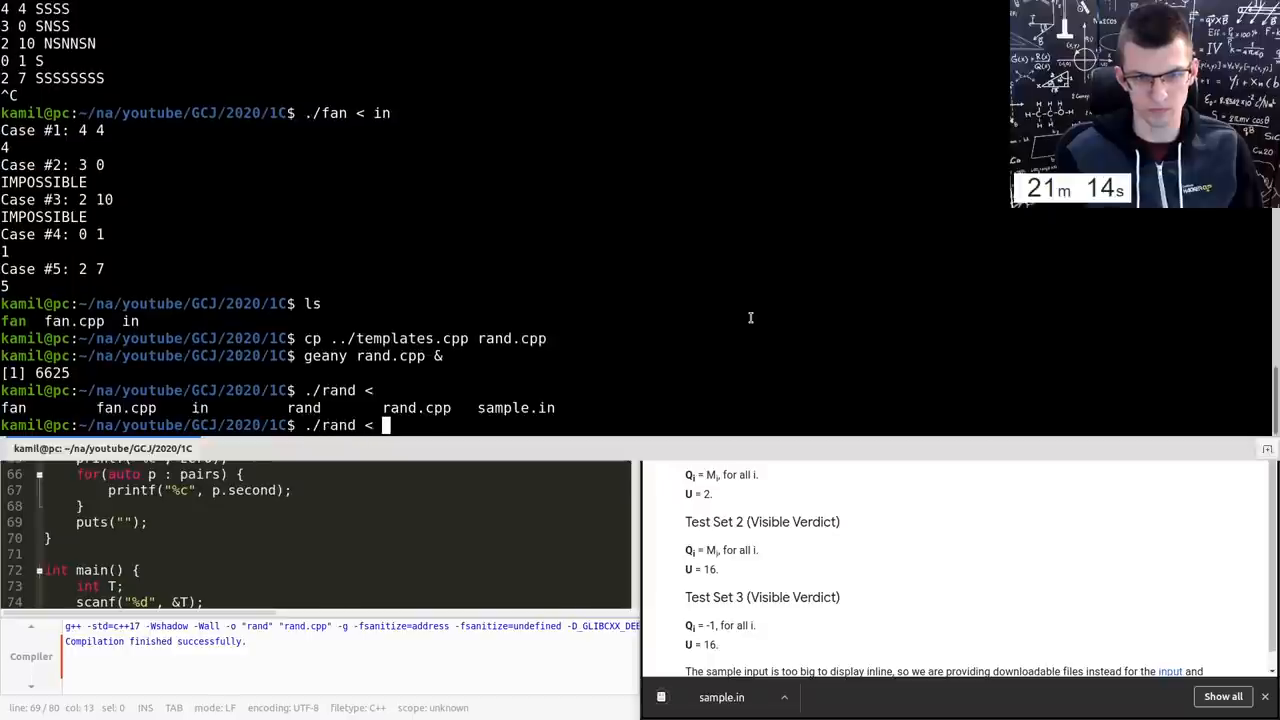
{"action": "key", "text": "Return"}
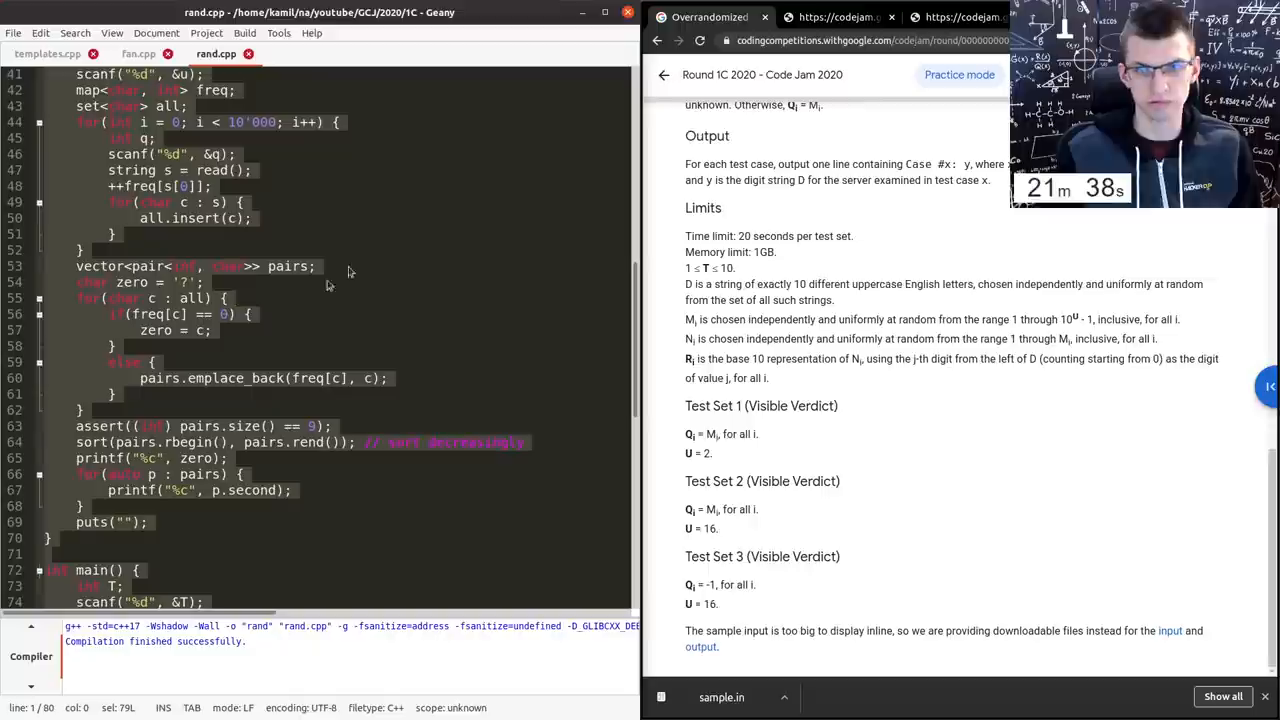
{"action": "scroll", "scroll_direction": "up", "scroll_amount": 3}
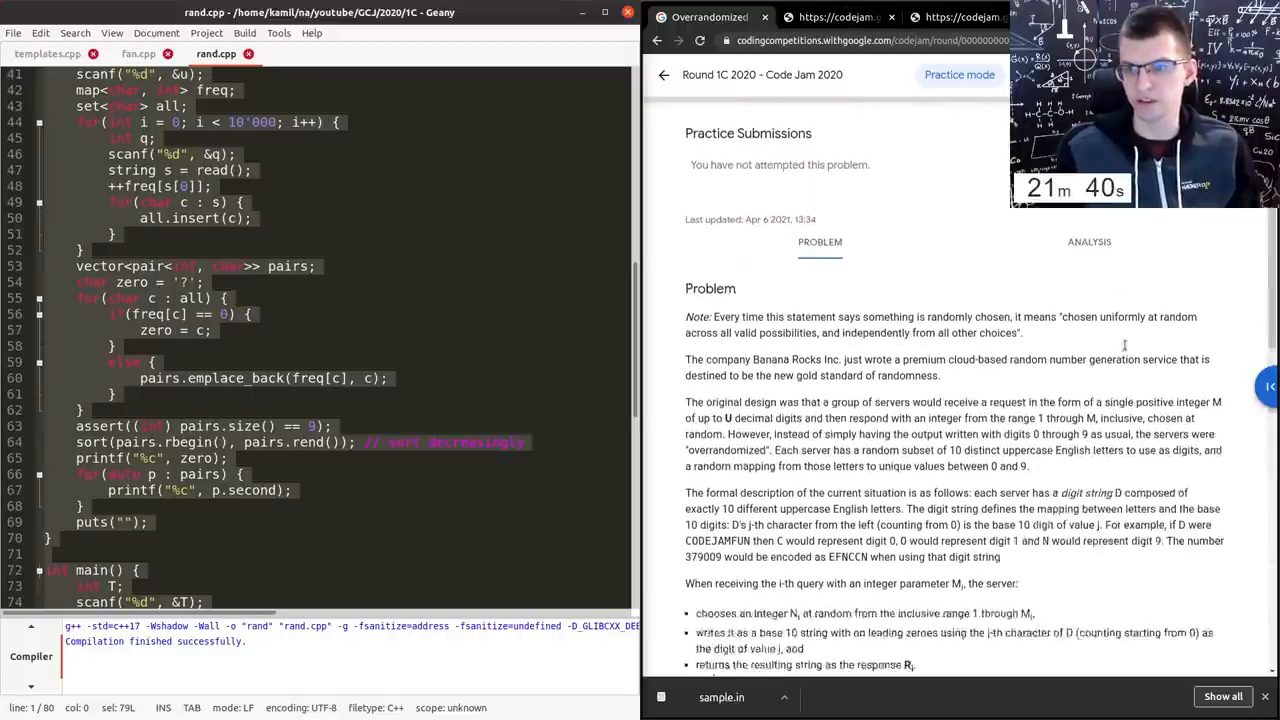
{"action": "scroll", "scroll_direction": "down", "scroll_amount": 3}
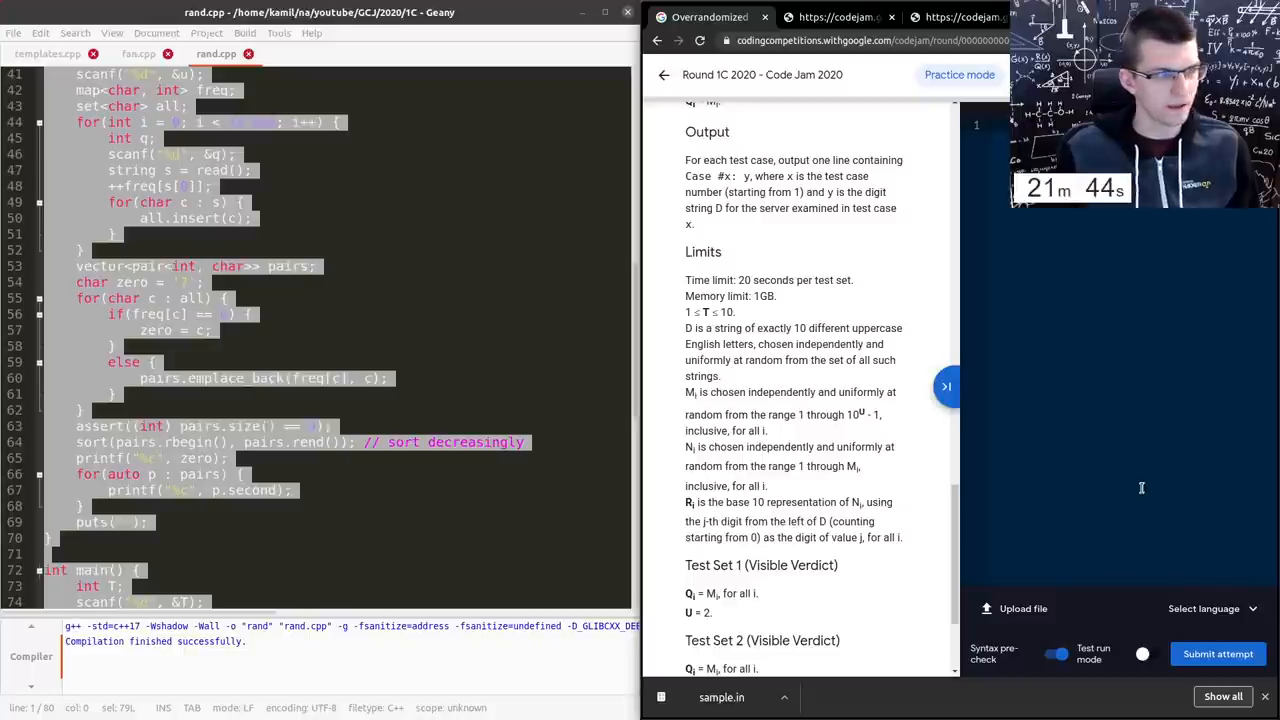
- Paste rand.cpp into the Overrandomized editor, submit the attempt and return to the Round 1C overview
{"action": "left_click", "coordinate": [1210, 608]}
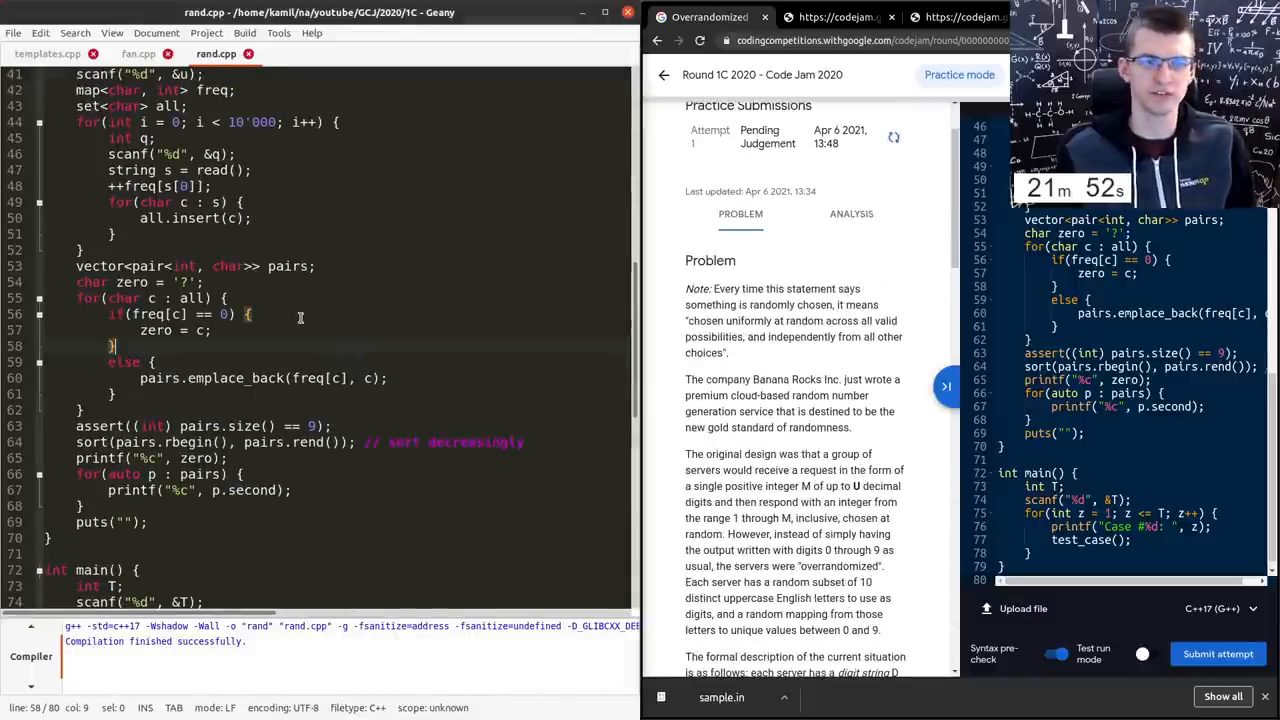
{"action": "scroll", "scroll_direction": "down", "scroll_amount": 3}
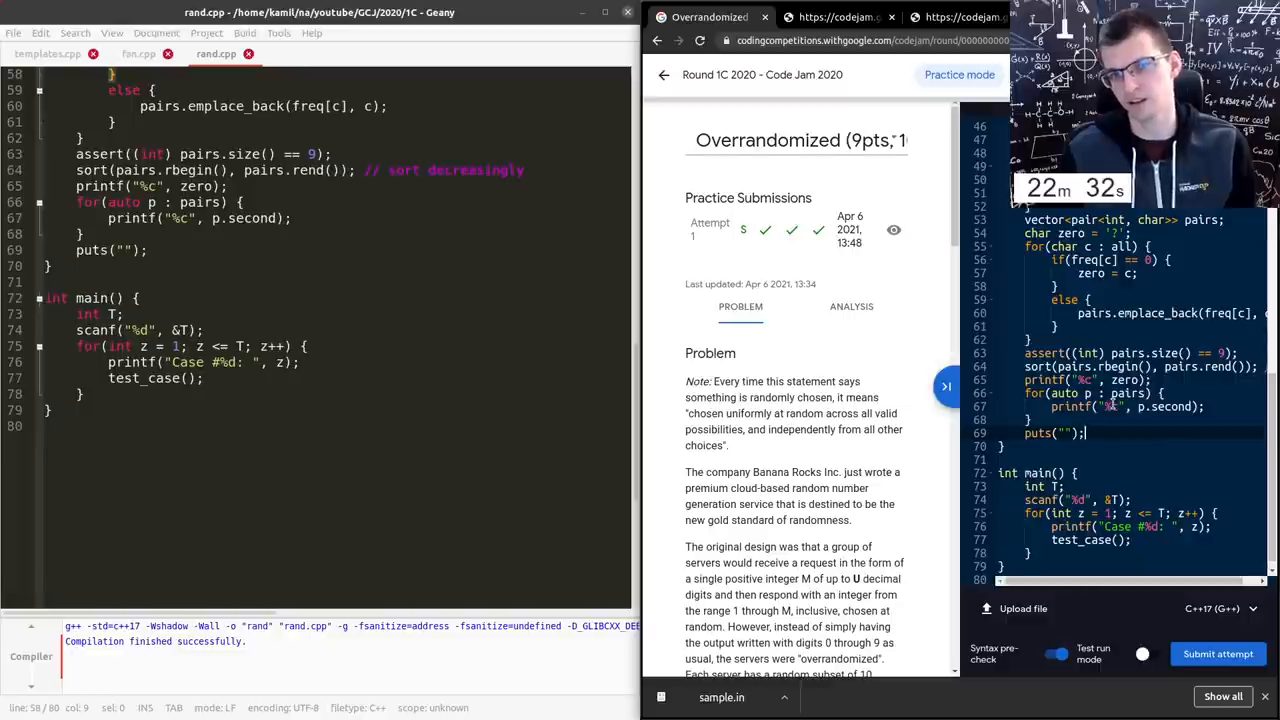
{"action": "left_click", "coordinate": [664, 74]}
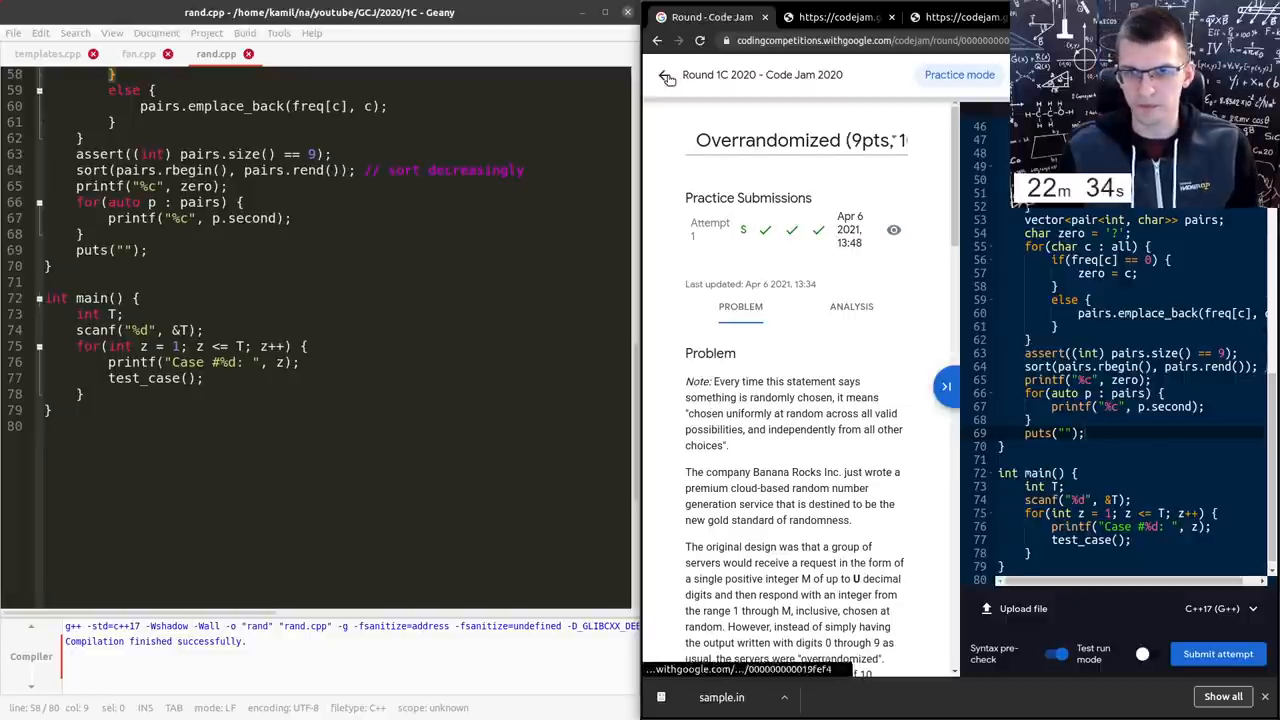
{"action": "left_click", "coordinate": [656, 40]}
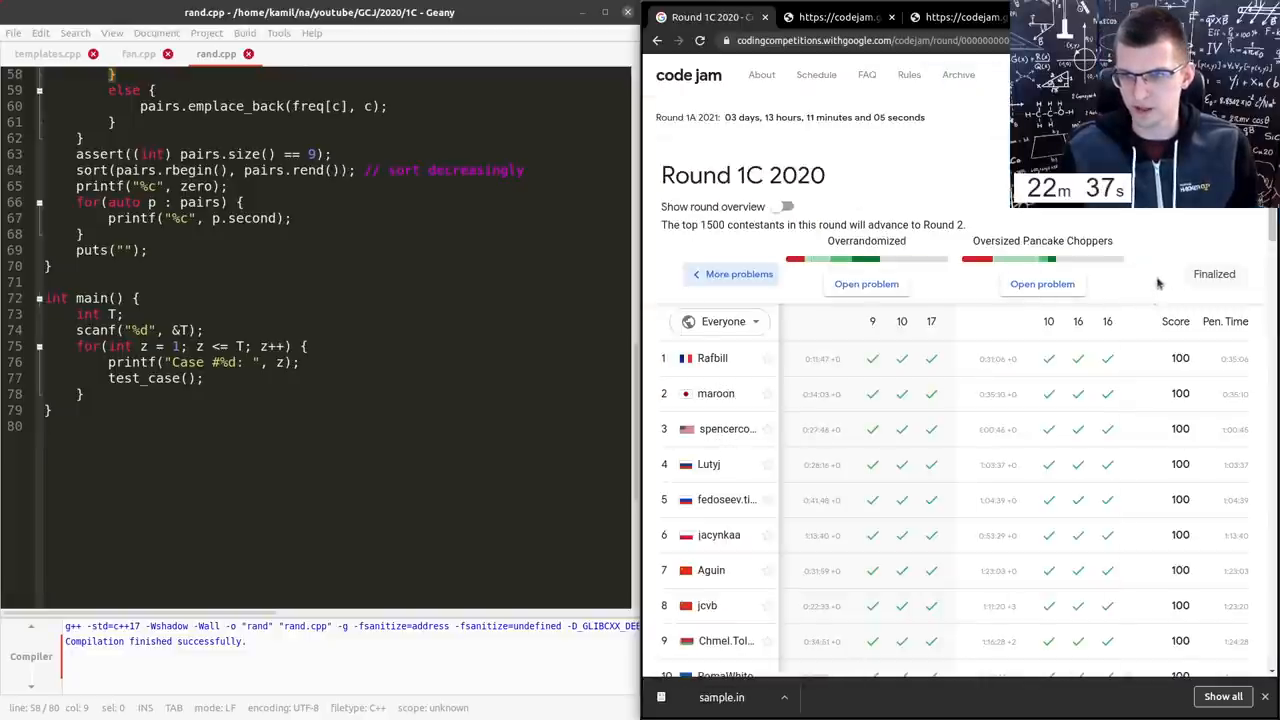
{"action": "left_click", "coordinate": [1042, 284]}
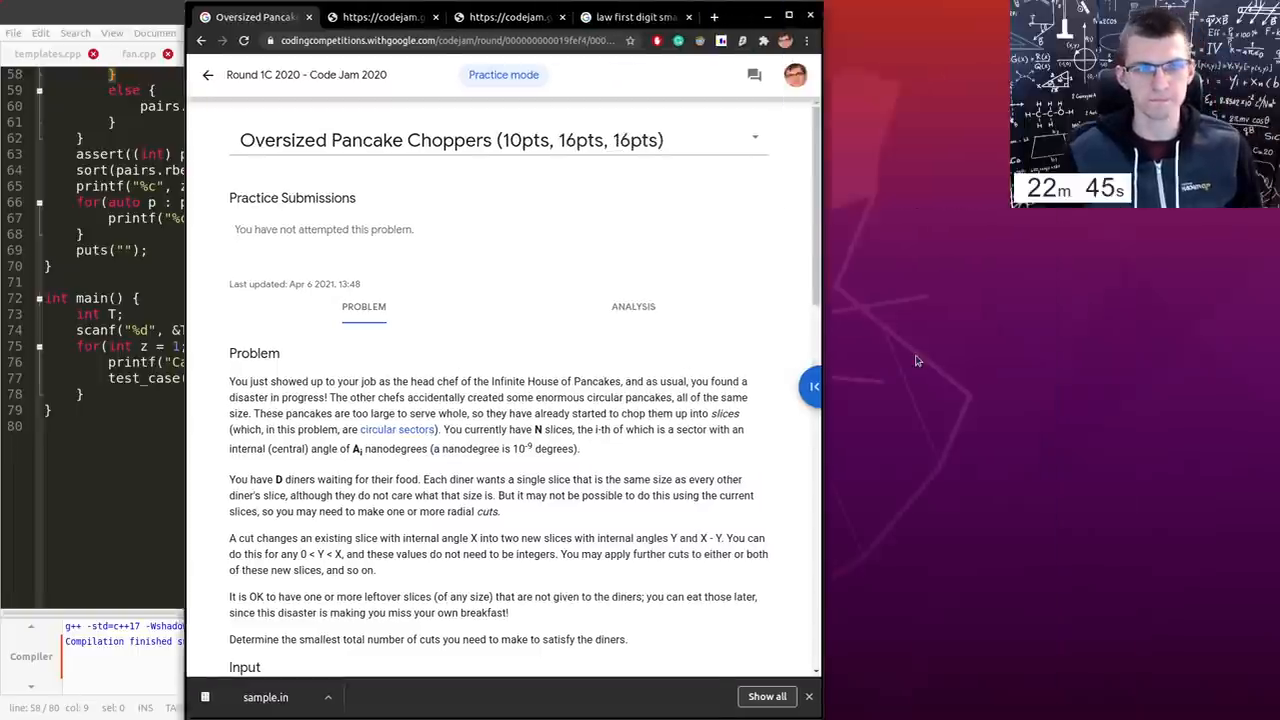
{"action": "left_click", "coordinate": [788, 16]}
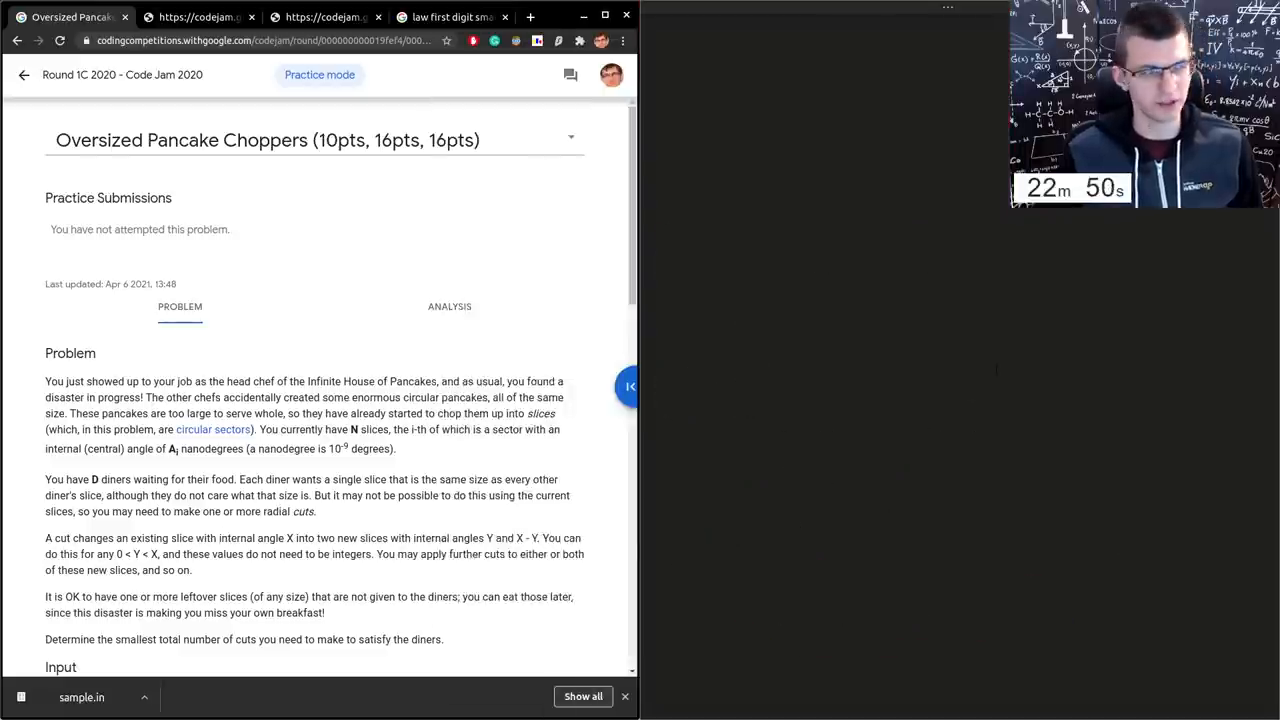
{"action": "scroll", "scroll_direction": "down", "scroll_amount": 3}
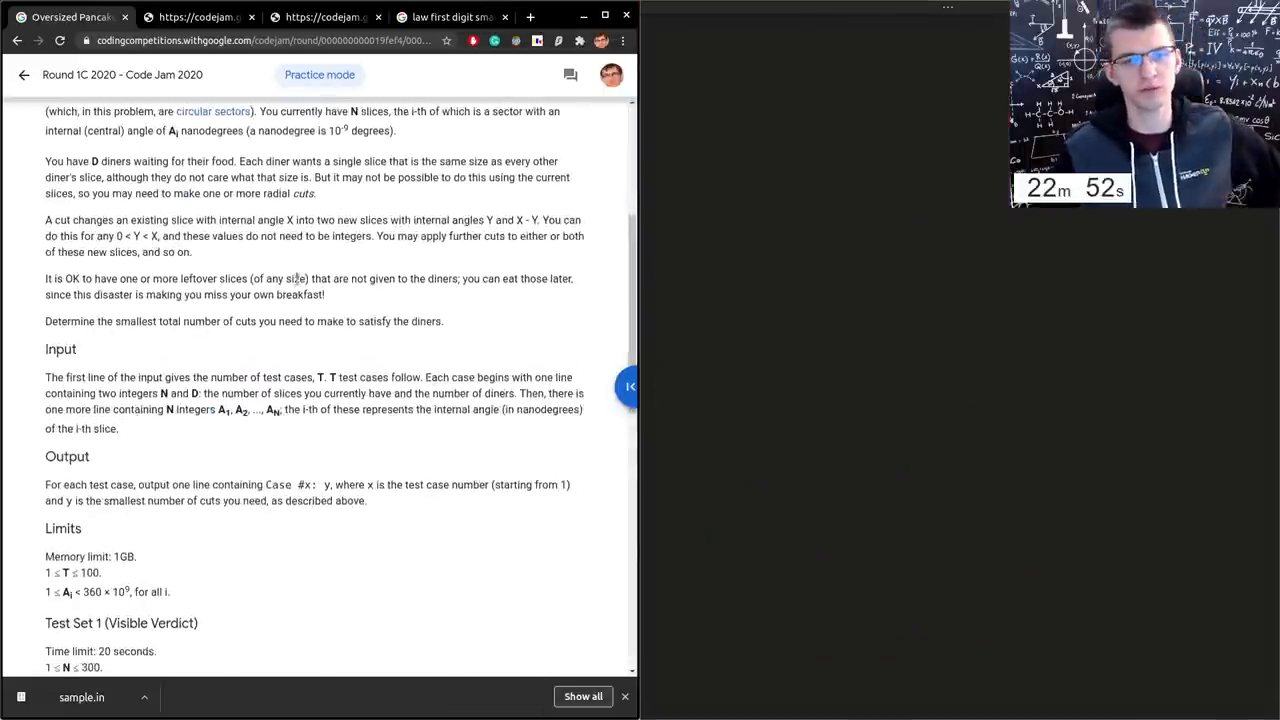
{"action": "scroll", "scroll_direction": "down", "scroll_amount": 3}
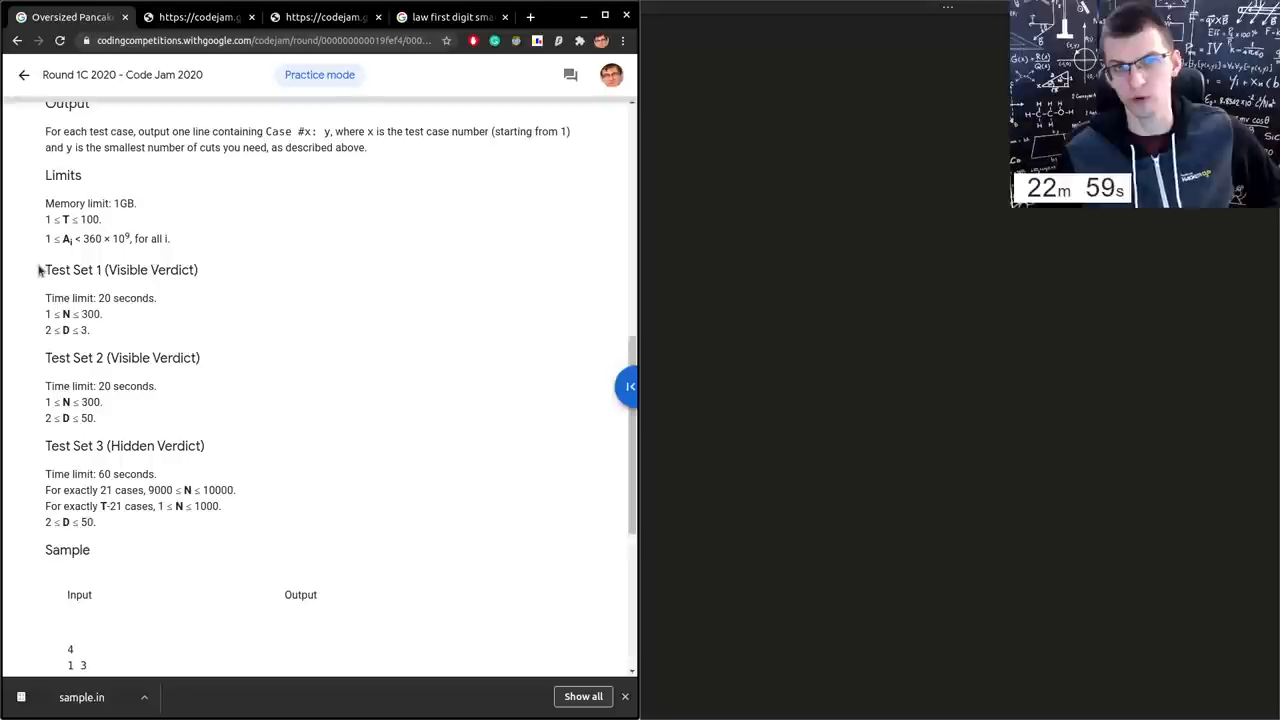
{"action": "scroll", "scroll_direction": "down", "scroll_amount": 3}
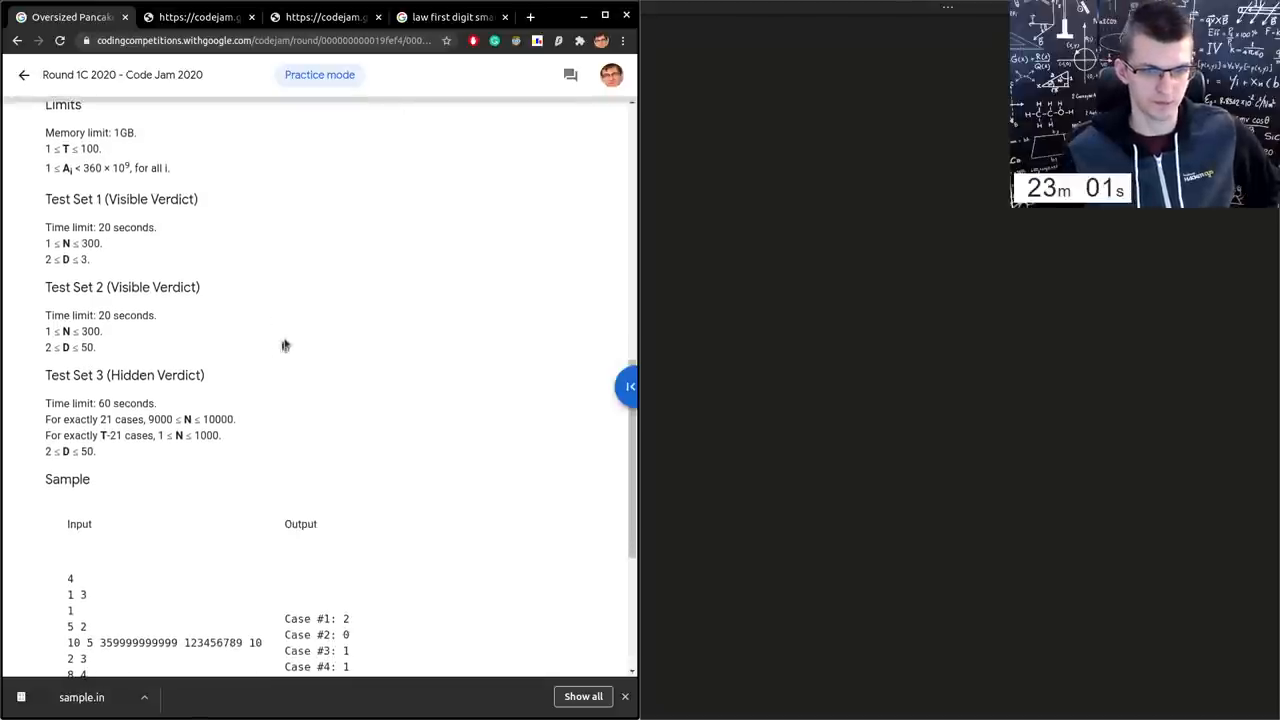
{"action": "scroll", "scroll_direction": "up", "scroll_amount": 3}
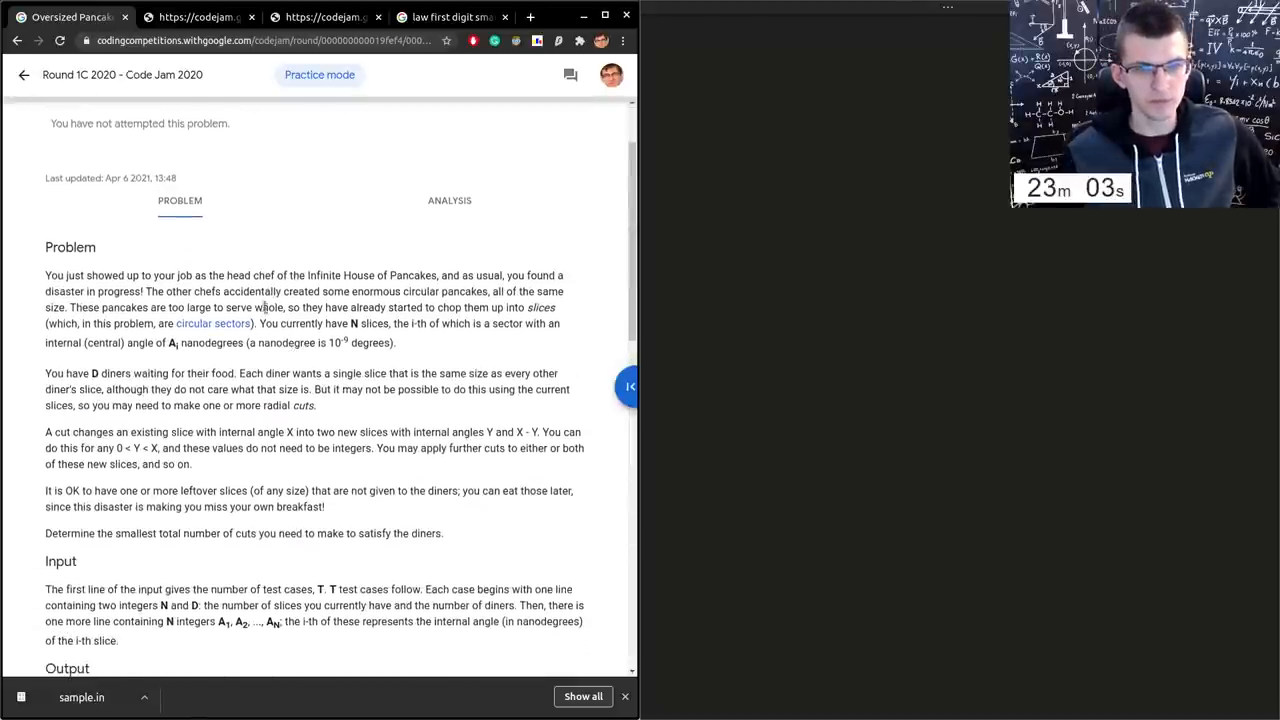
{"action": "scroll", "scroll_direction": "down", "scroll_amount": 3}
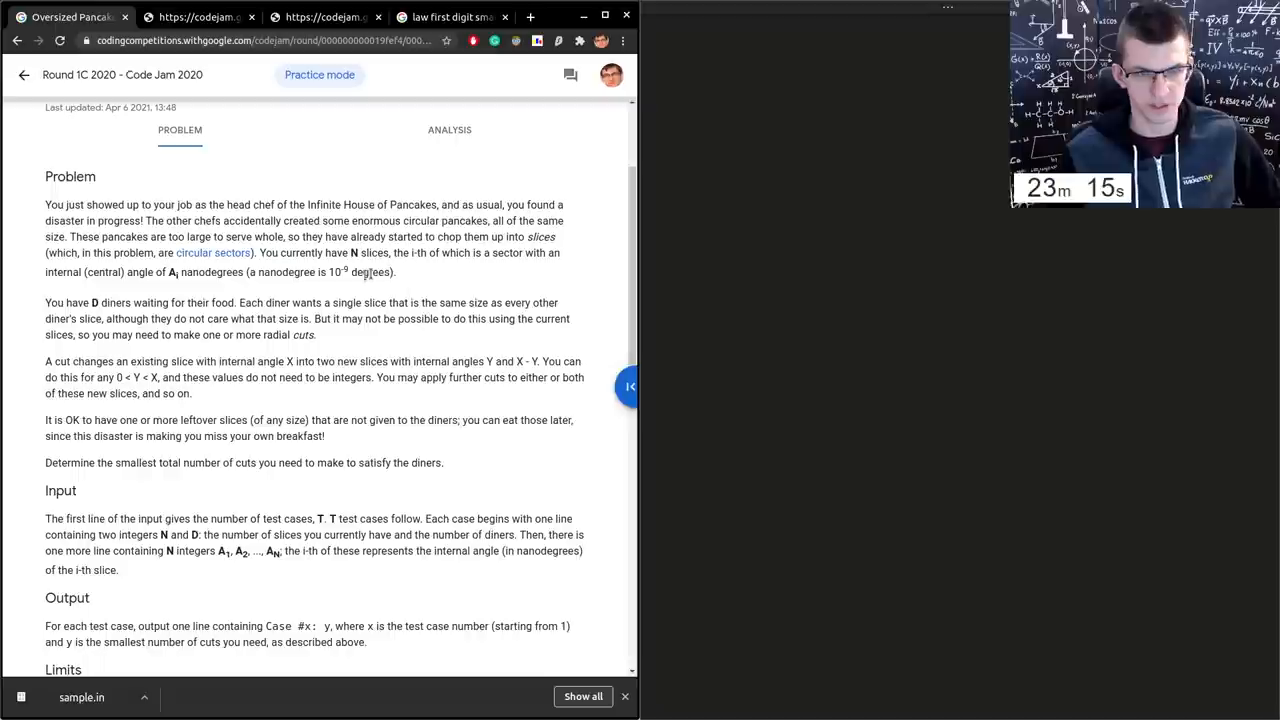
{"action": "mouse_move", "coordinate": [408, 278]}
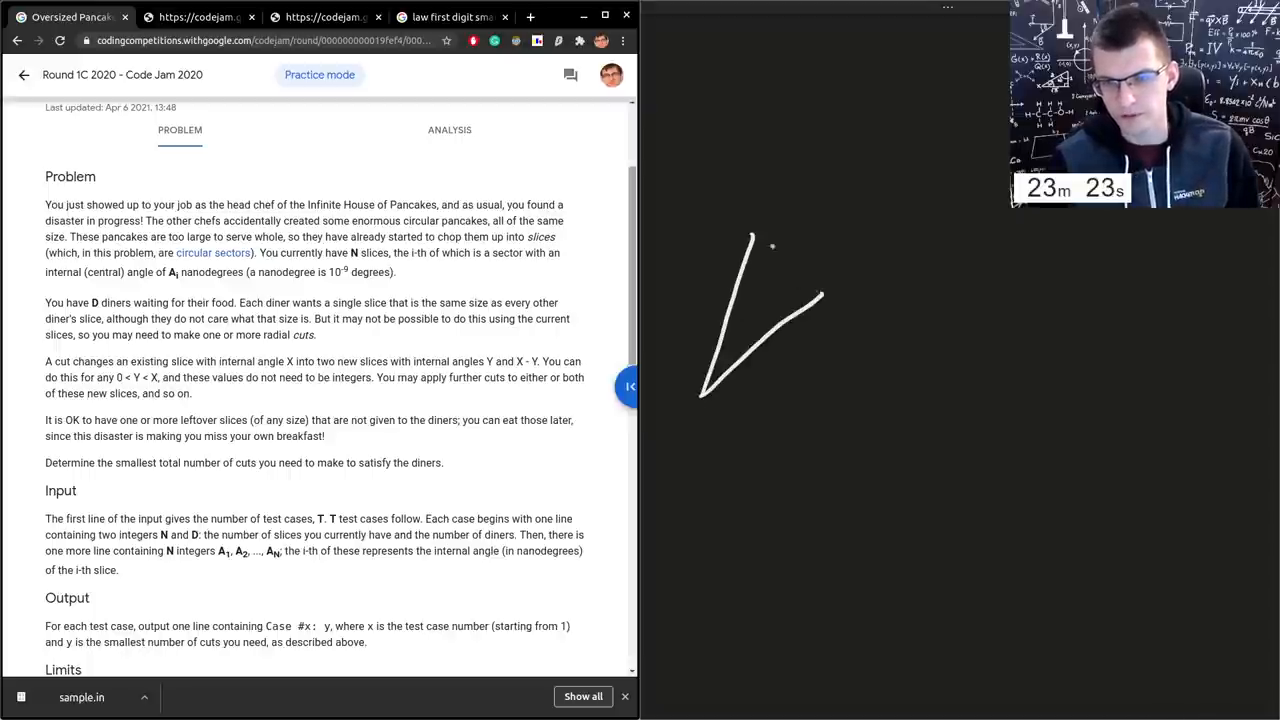
- Draw two white pancake-slice wedges and red cut lines across them on the whiteboard
{"action": "left_click_drag", "start_coordinate": [760, 236], "coordinate": [830, 296]}
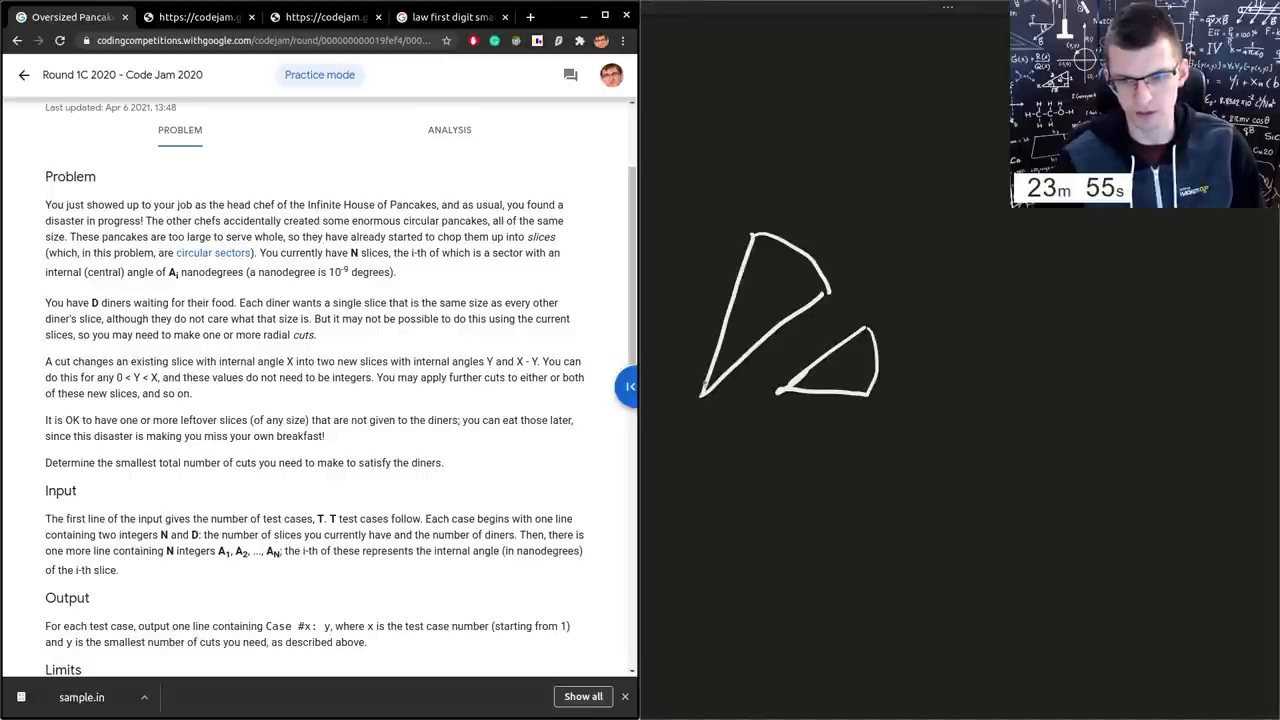
{"action": "left_click_drag", "start_coordinate": [790, 260], "coordinate": [704, 396]}
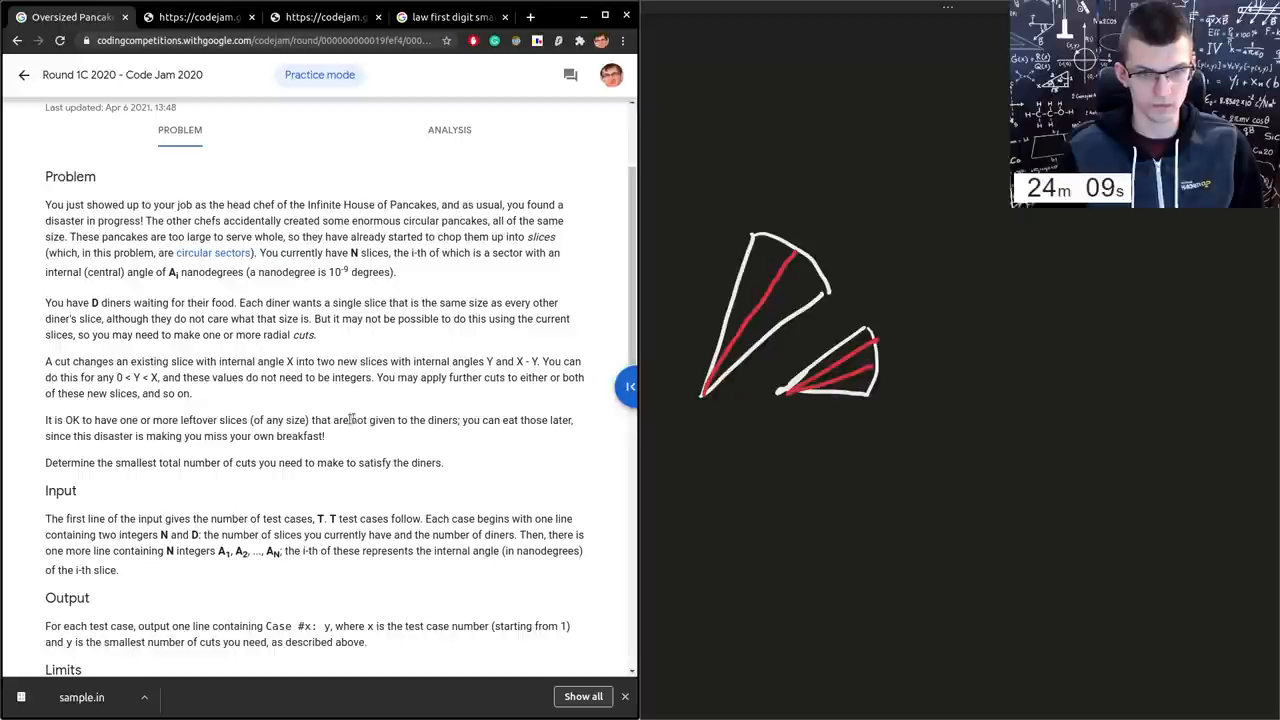
{"action": "mouse_move", "coordinate": [448, 394]}
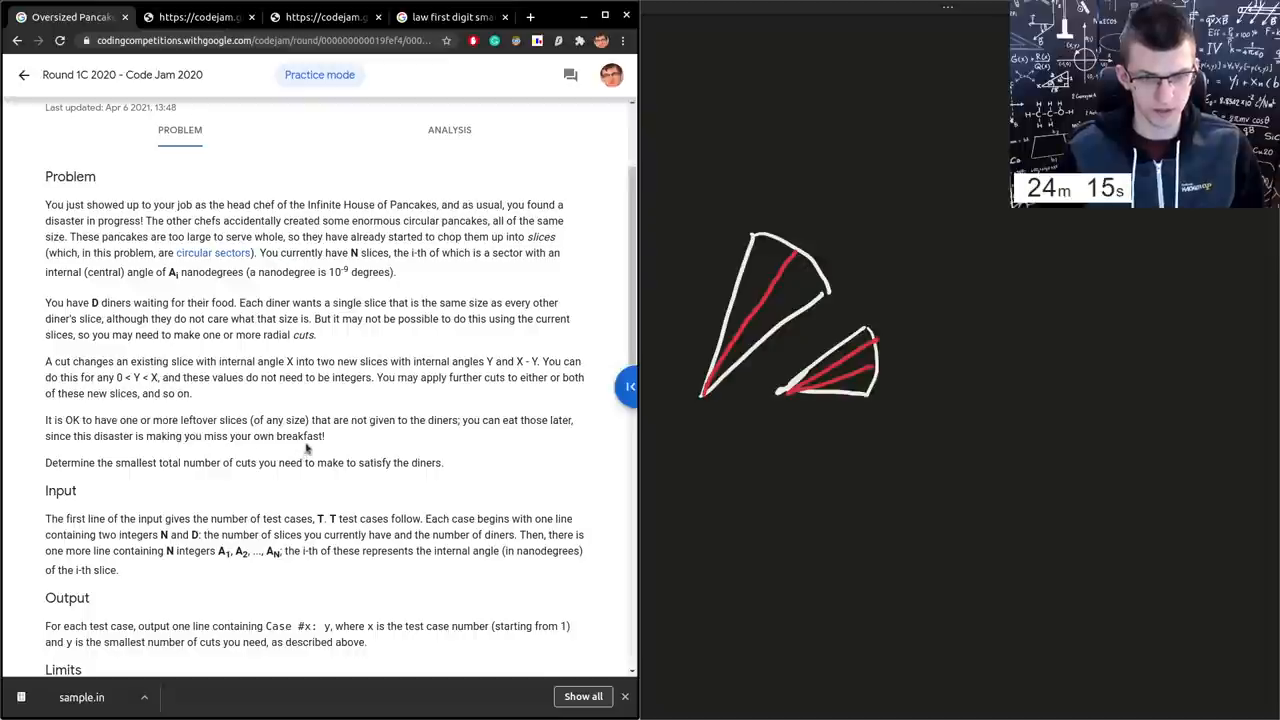
{"action": "mouse_move", "coordinate": [344, 436]}
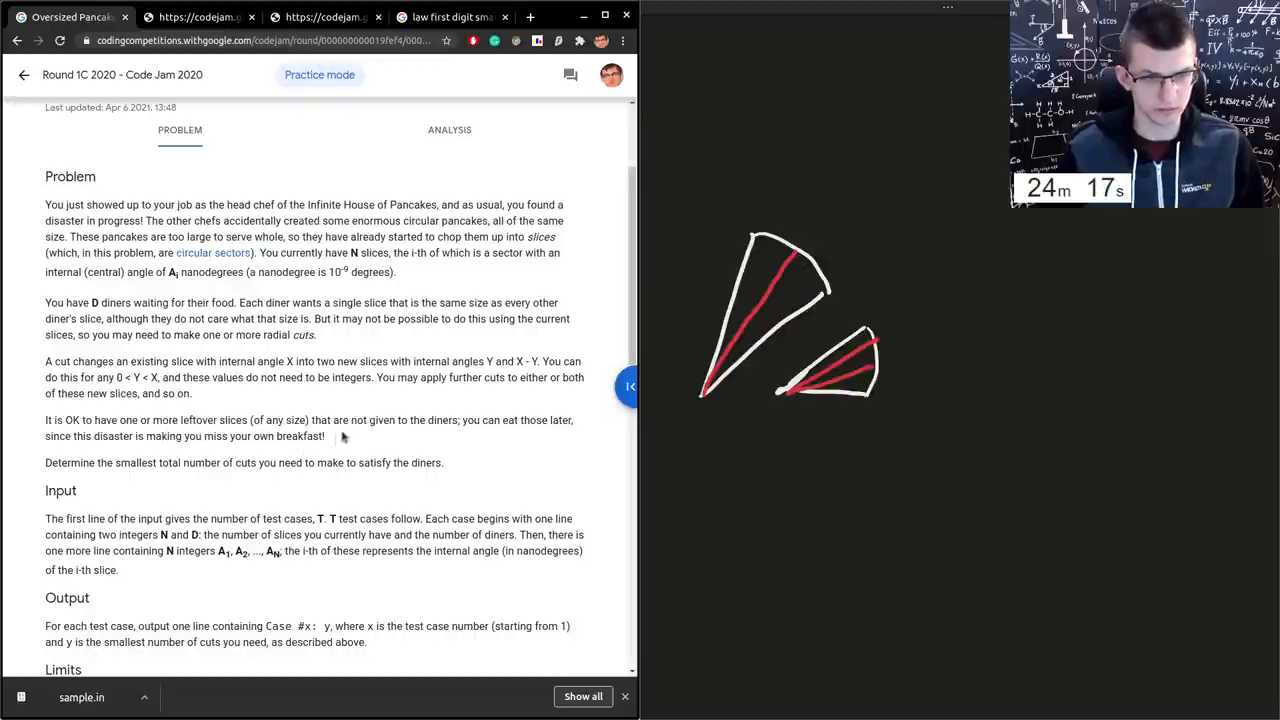
- Highlight the smallest-number-of-cuts sentence, clear it, then scroll to the 'do not need to be integers' note
{"action": "scroll", "scroll_direction": "down", "scroll_amount": 3}
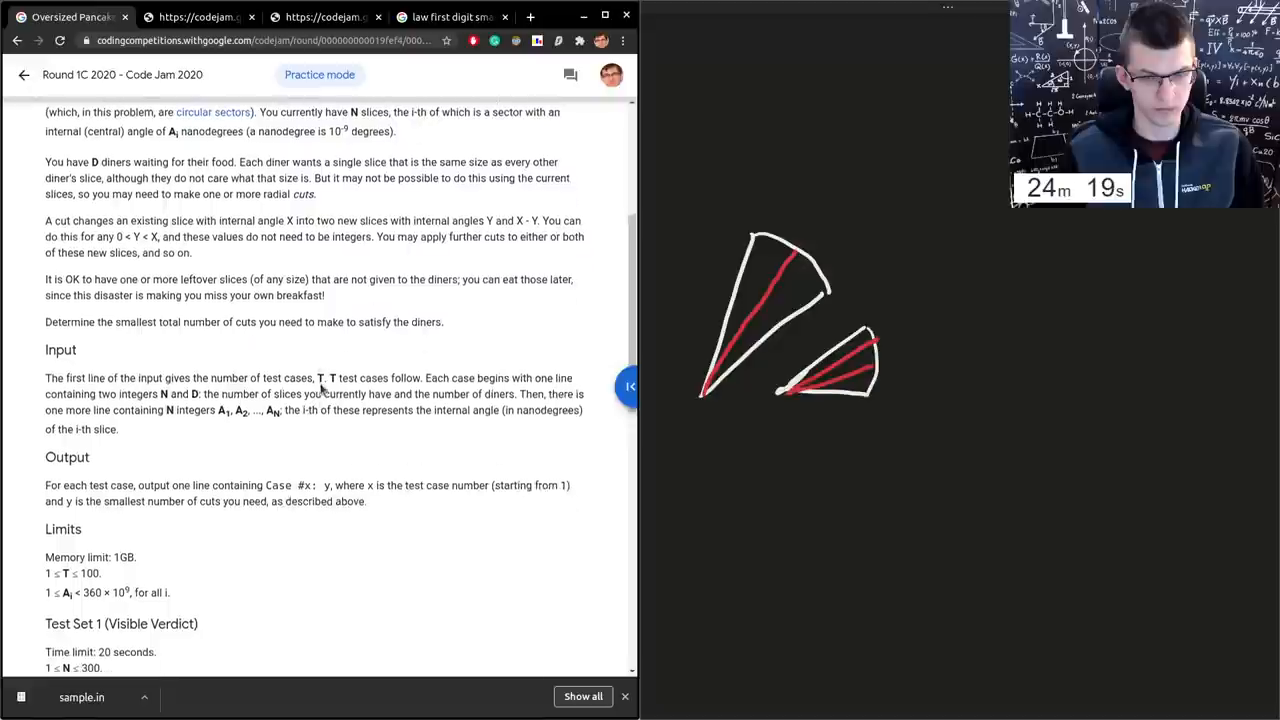
{"action": "left_click_drag", "start_coordinate": [140, 320], "coordinate": [350, 320]}
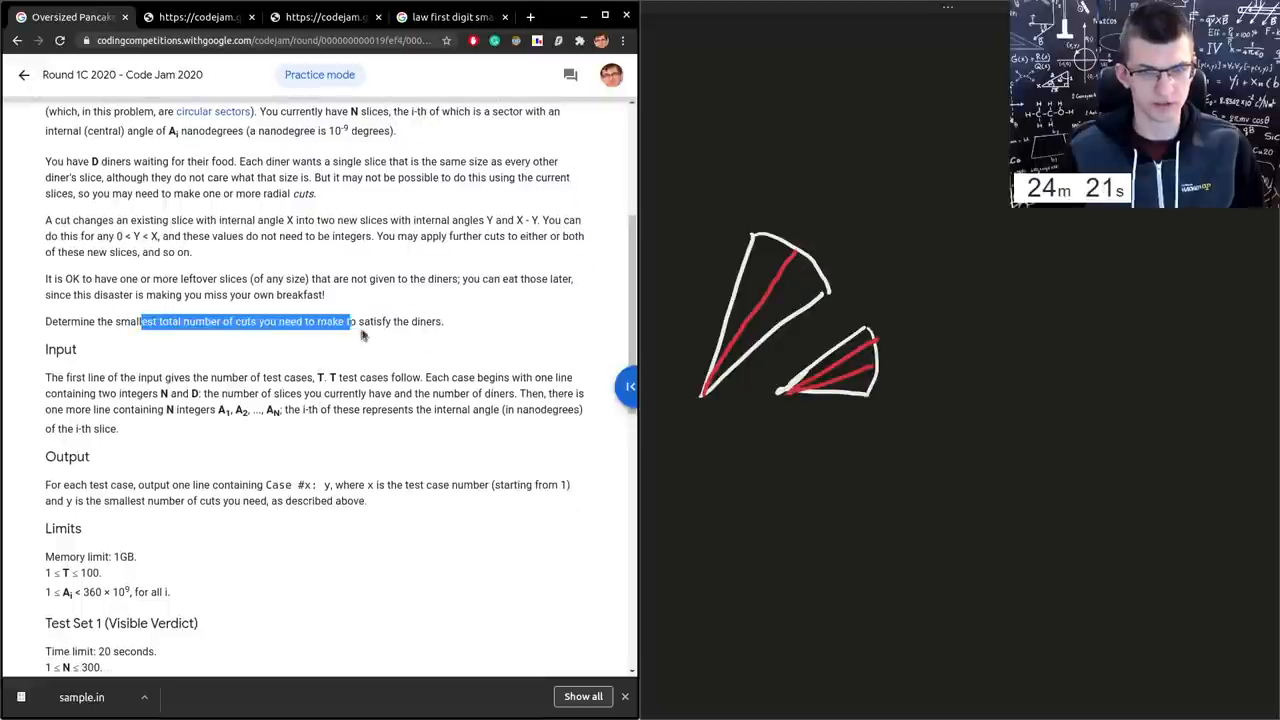
{"action": "left_click", "coordinate": [330, 320]}
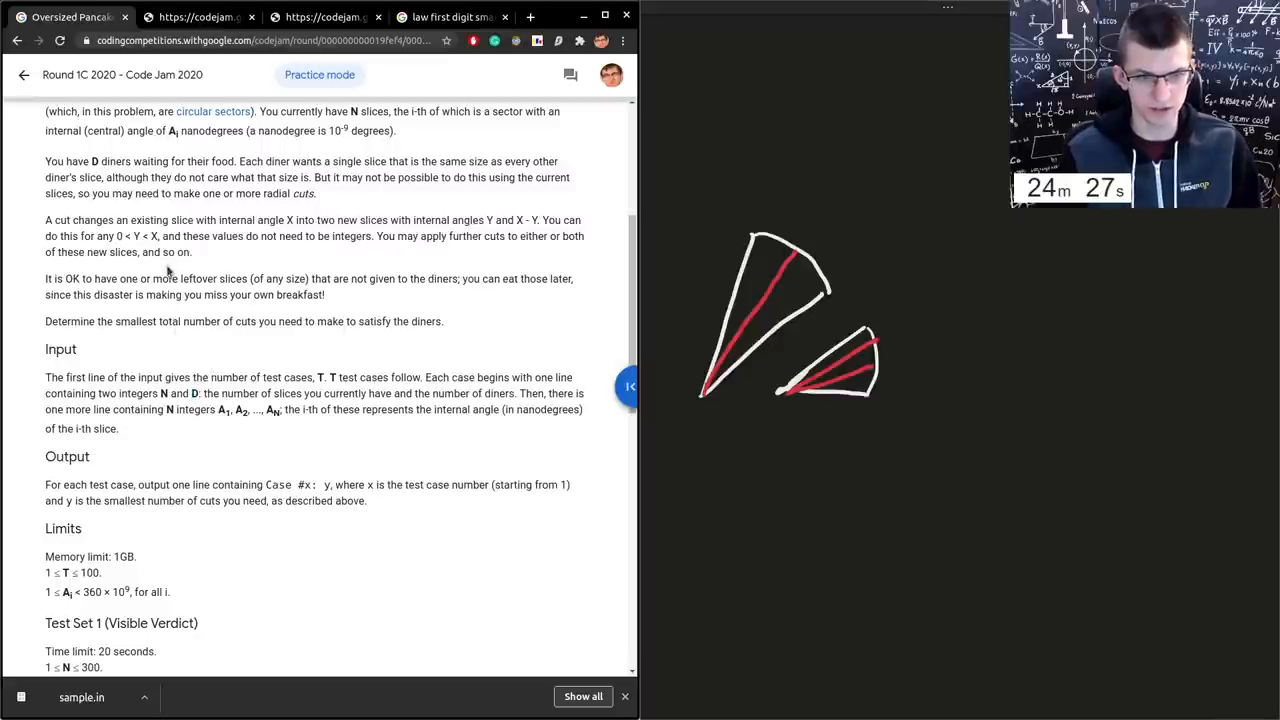
{"action": "scroll", "scroll_direction": "down", "scroll_amount": 3}
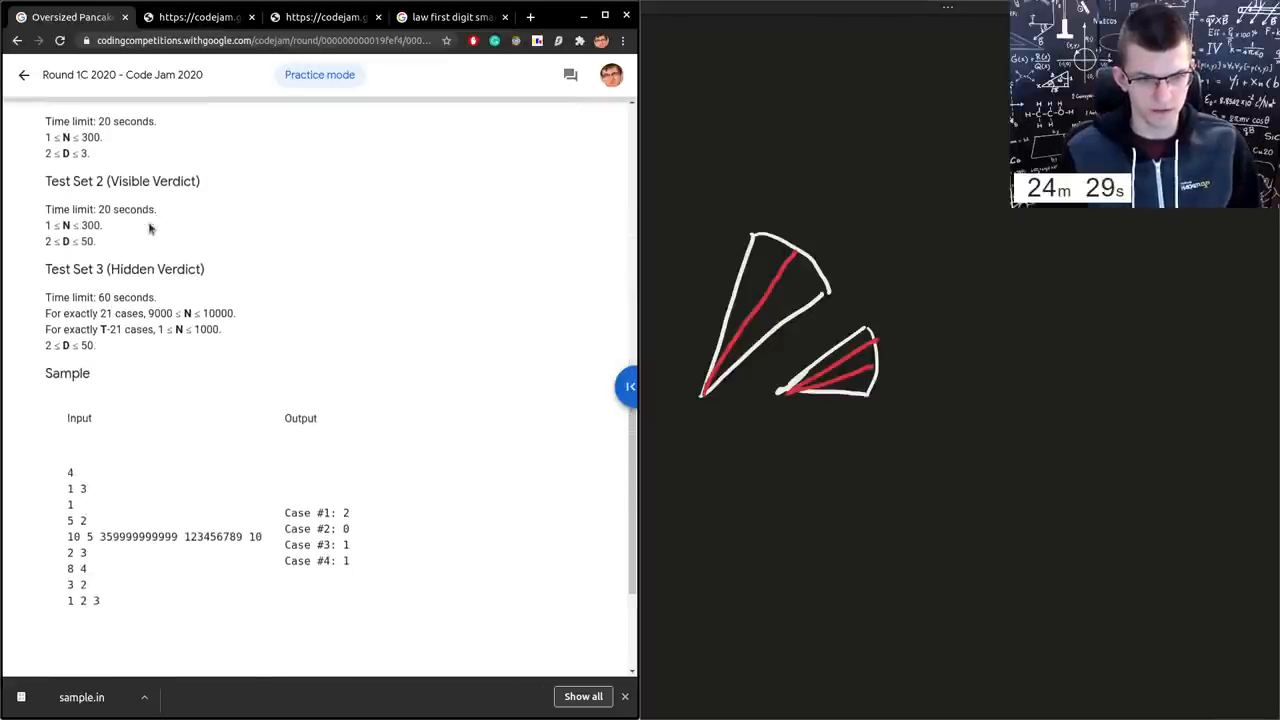
{"action": "scroll", "scroll_direction": "up", "scroll_amount": 3}
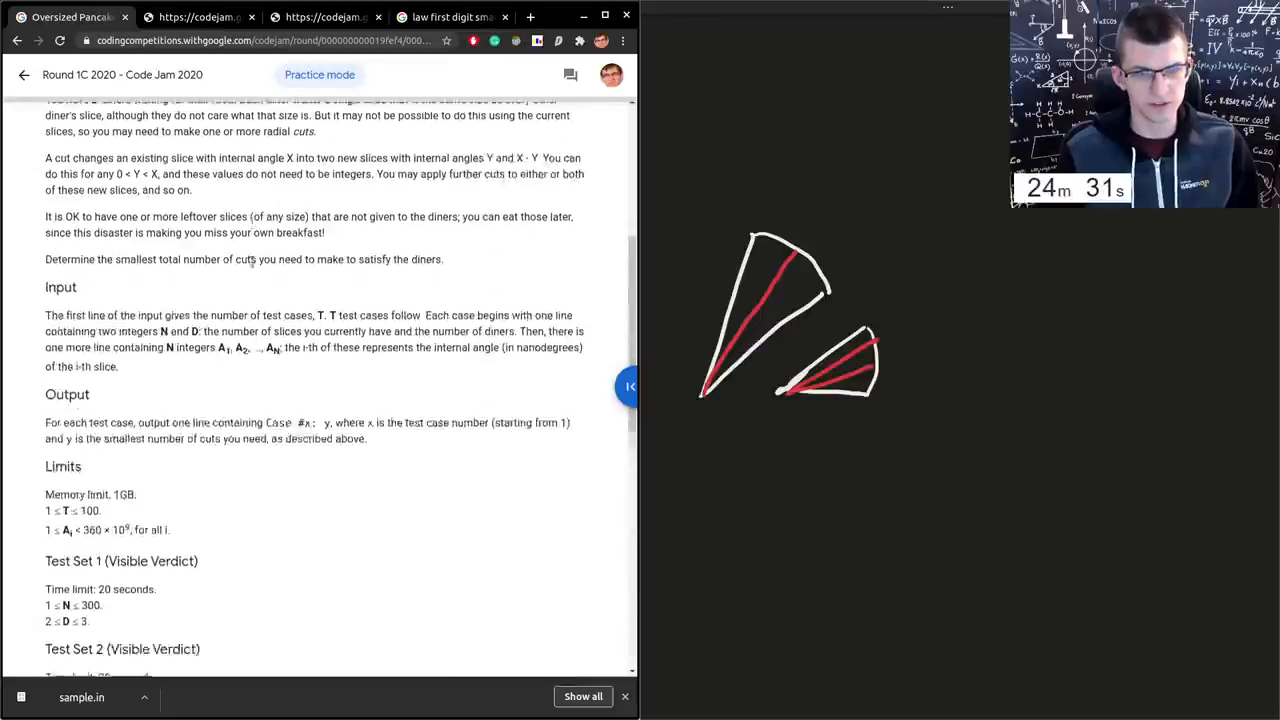
{"action": "scroll", "scroll_direction": "up", "scroll_amount": 3}
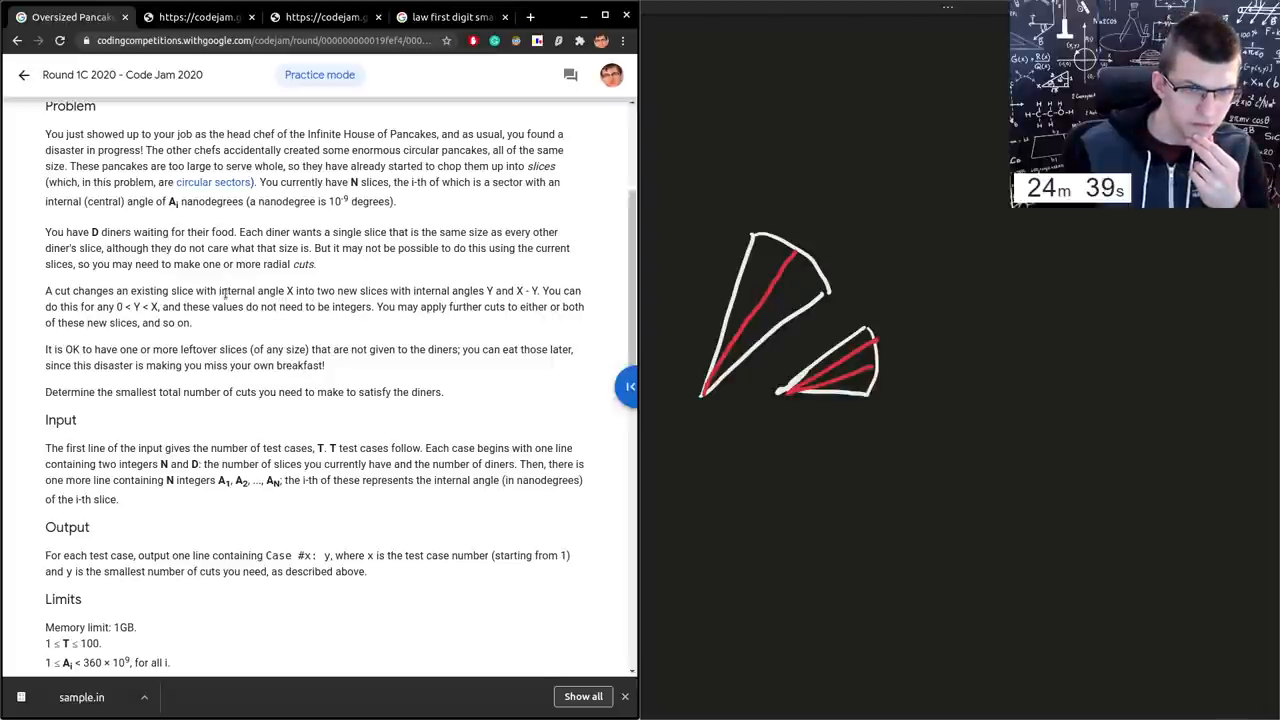
{"action": "mouse_move", "coordinate": [472, 328]}
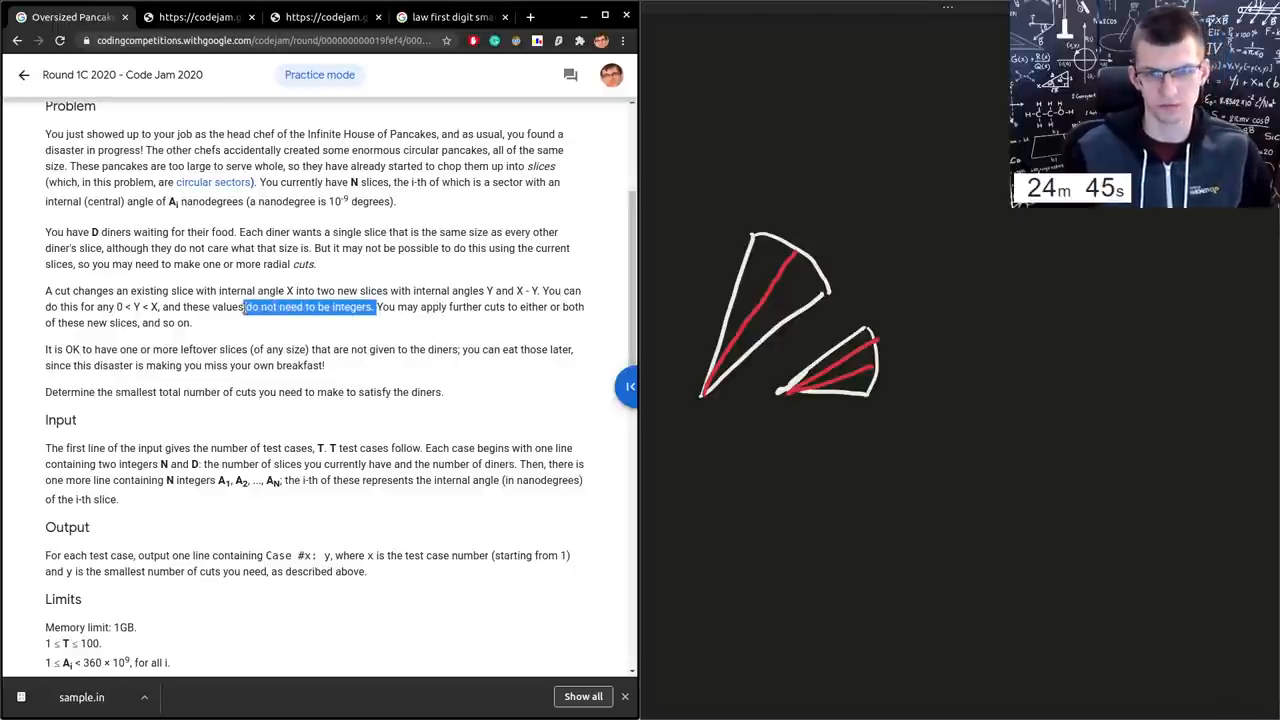
{"action": "scroll", "scroll_direction": "up", "scroll_amount": 3}
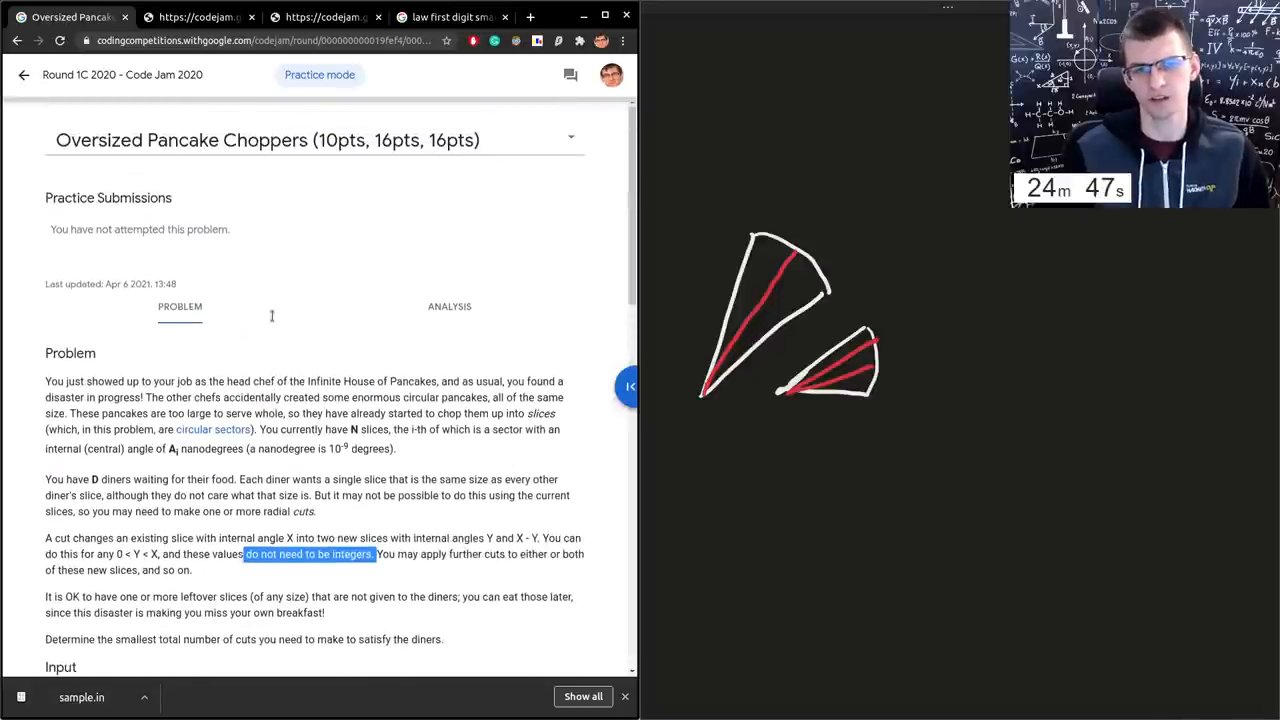
{"action": "scroll", "scroll_direction": "down", "scroll_amount": 3}
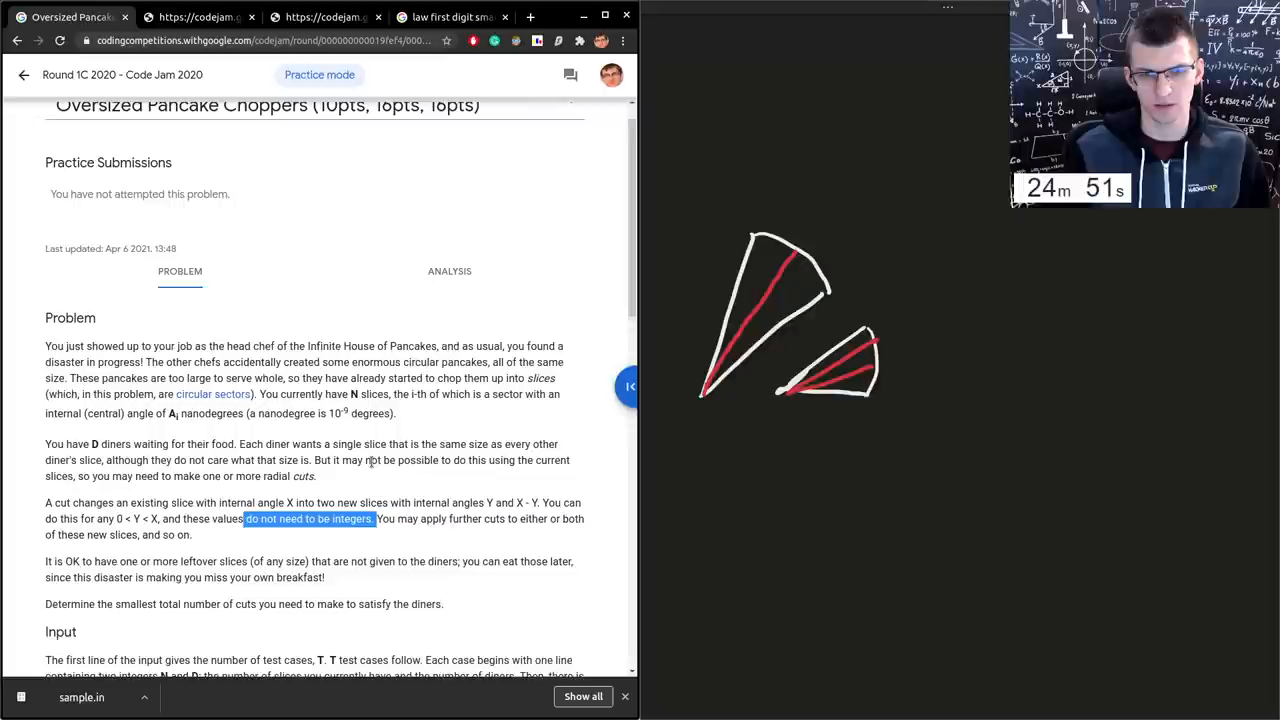
{"action": "scroll", "scroll_direction": "down", "scroll_amount": 3}
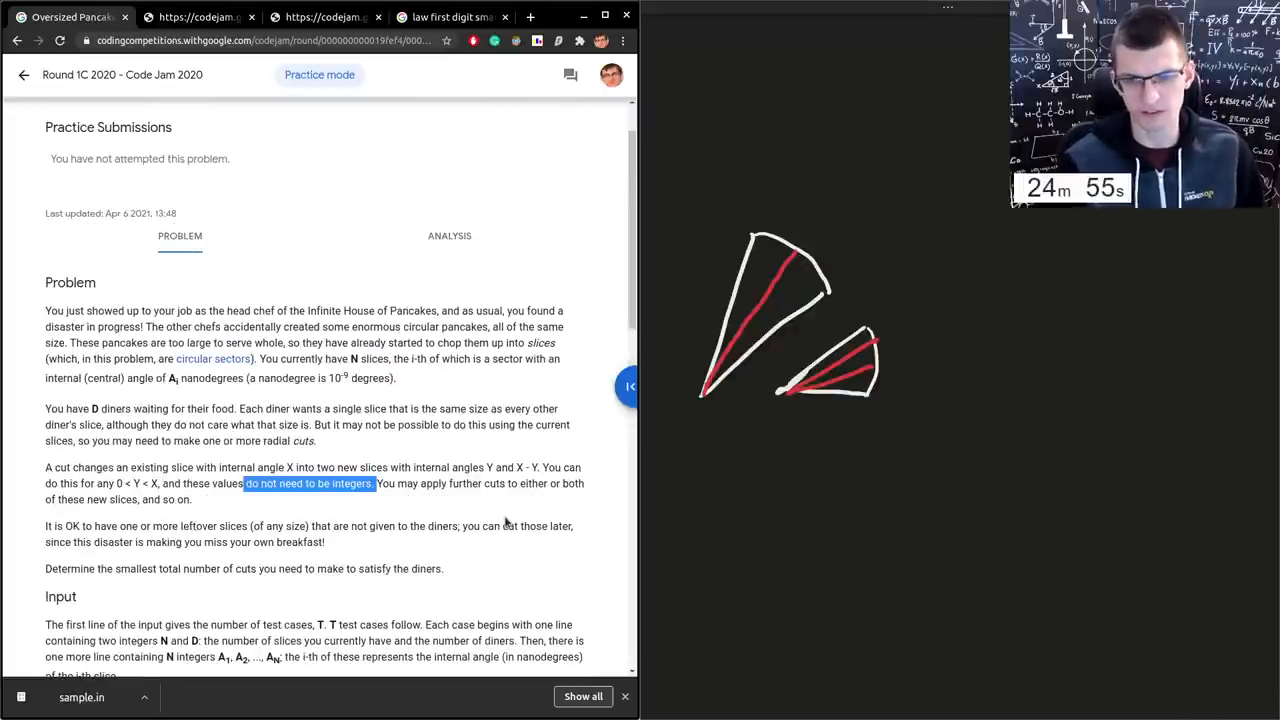
{"action": "mouse_move", "coordinate": [764, 536]}
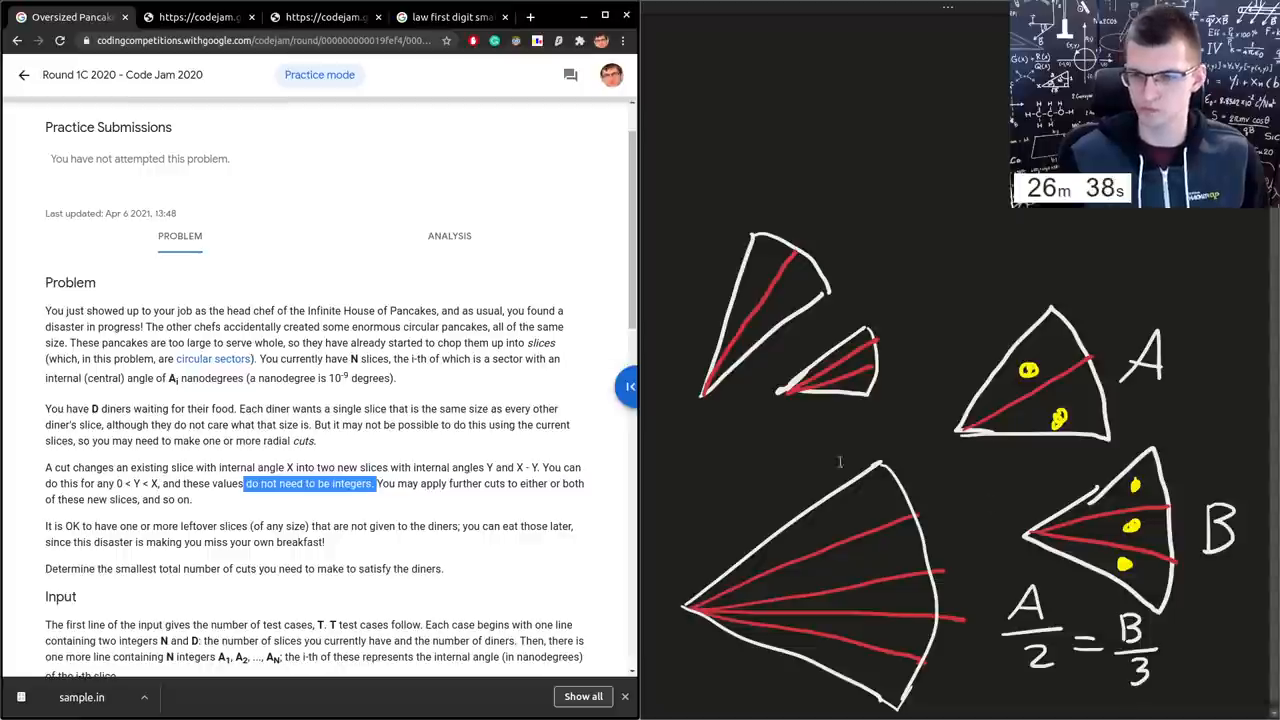
- Scroll the Choppers statement limits while sketching the yellow-marked wedge and the D=6, 4 cuts note
{"action": "scroll", "scroll_direction": "down", "scroll_amount": 3}
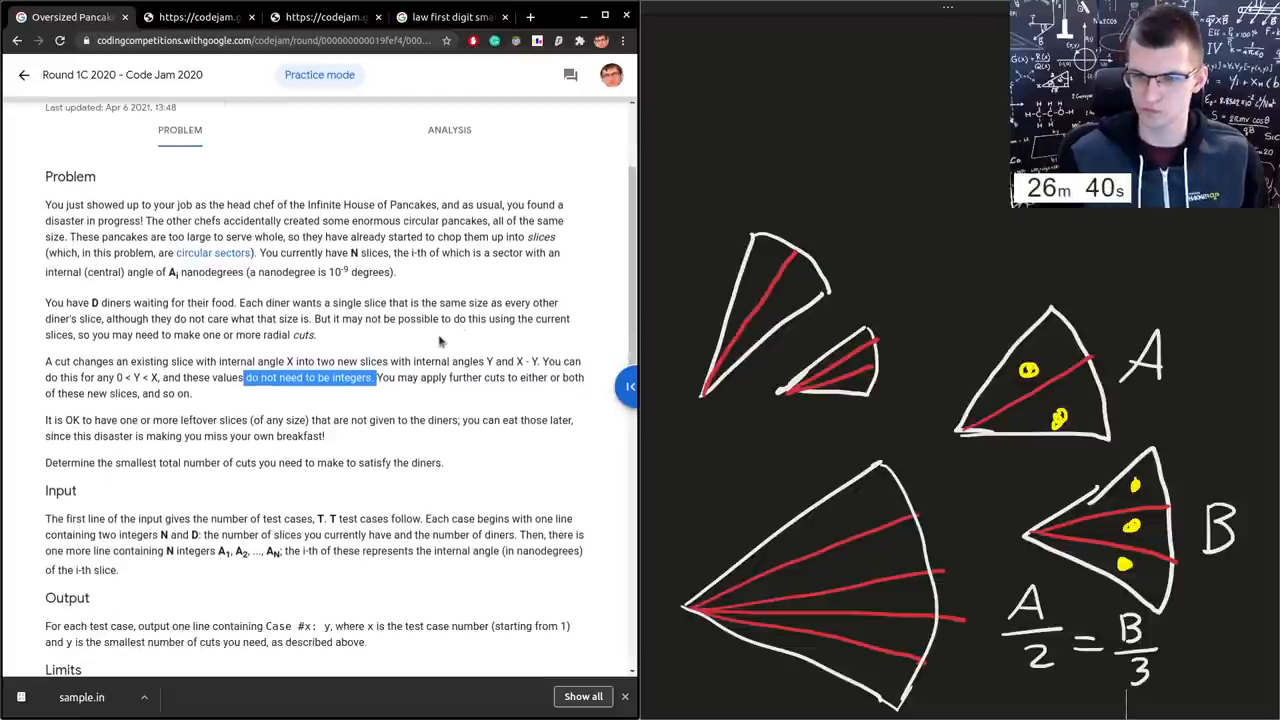
{"action": "scroll", "scroll_direction": "up", "scroll_amount": 3}
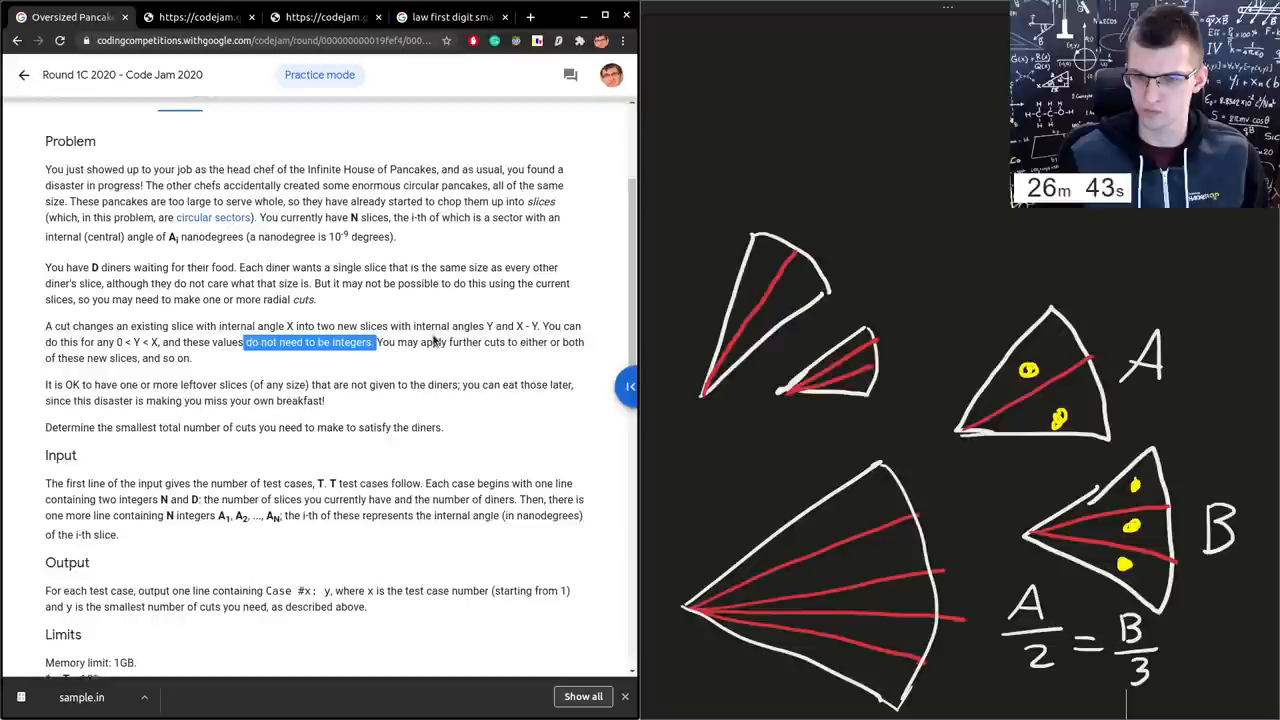
{"action": "scroll", "scroll_direction": "up", "scroll_amount": 3}
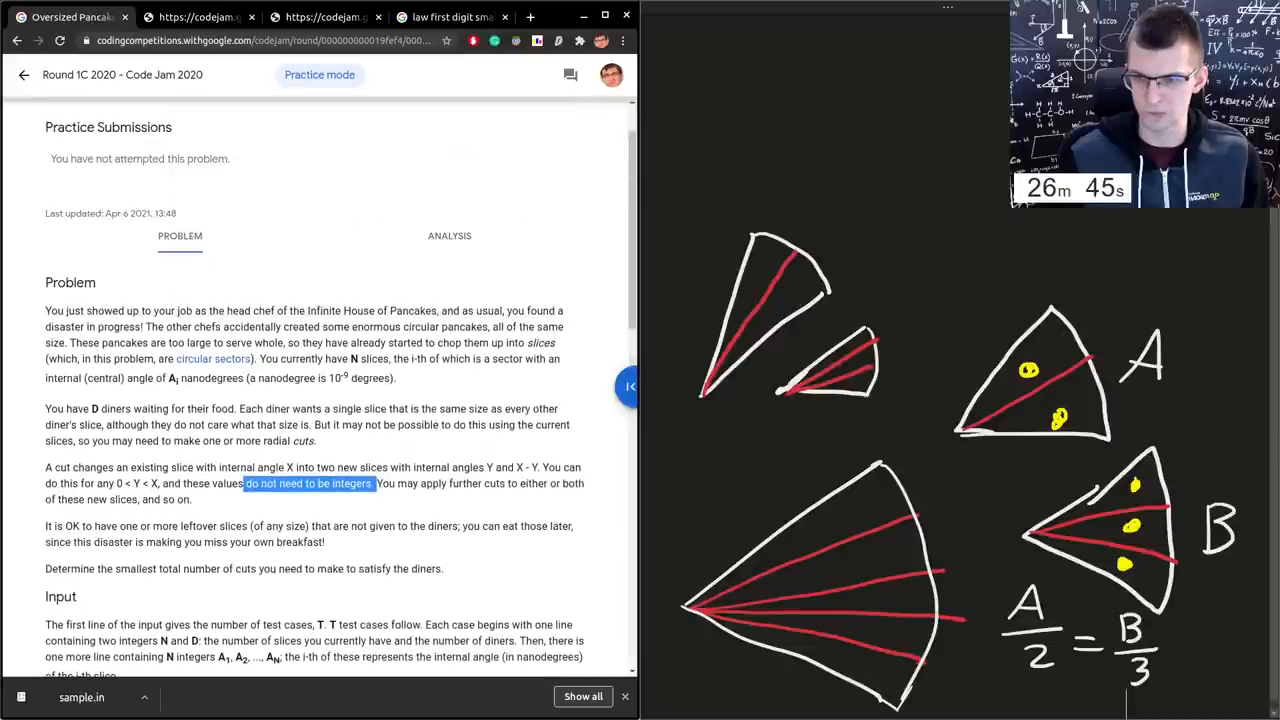
{"action": "mouse_move", "coordinate": [1224, 618]}
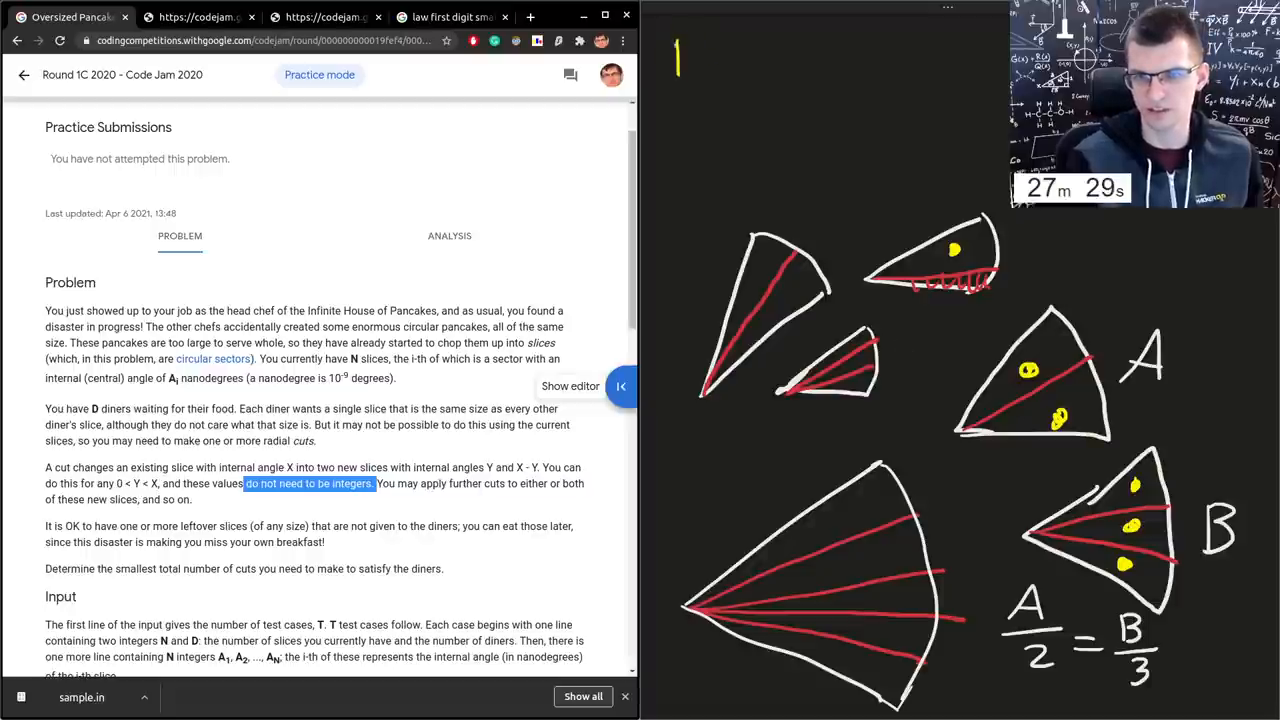
{"action": "mouse_move", "coordinate": [736, 56]}
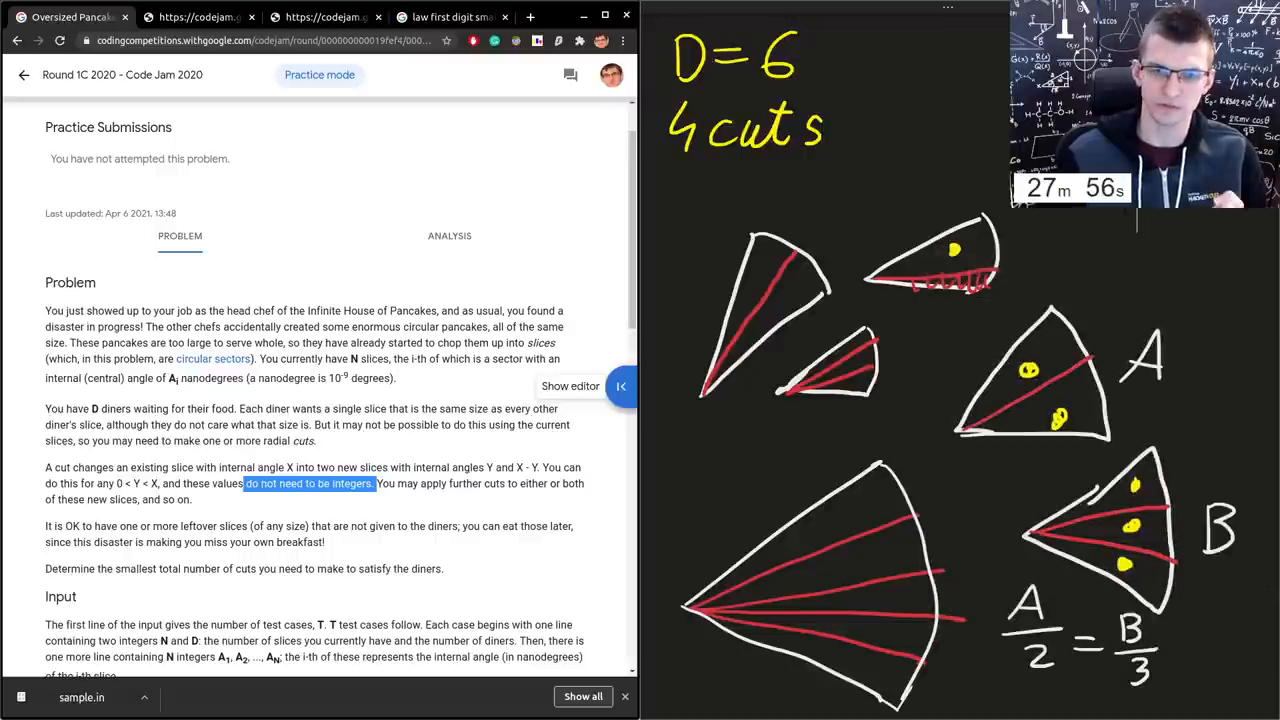
{"action": "scroll", "scroll_direction": "down", "scroll_amount": 3}
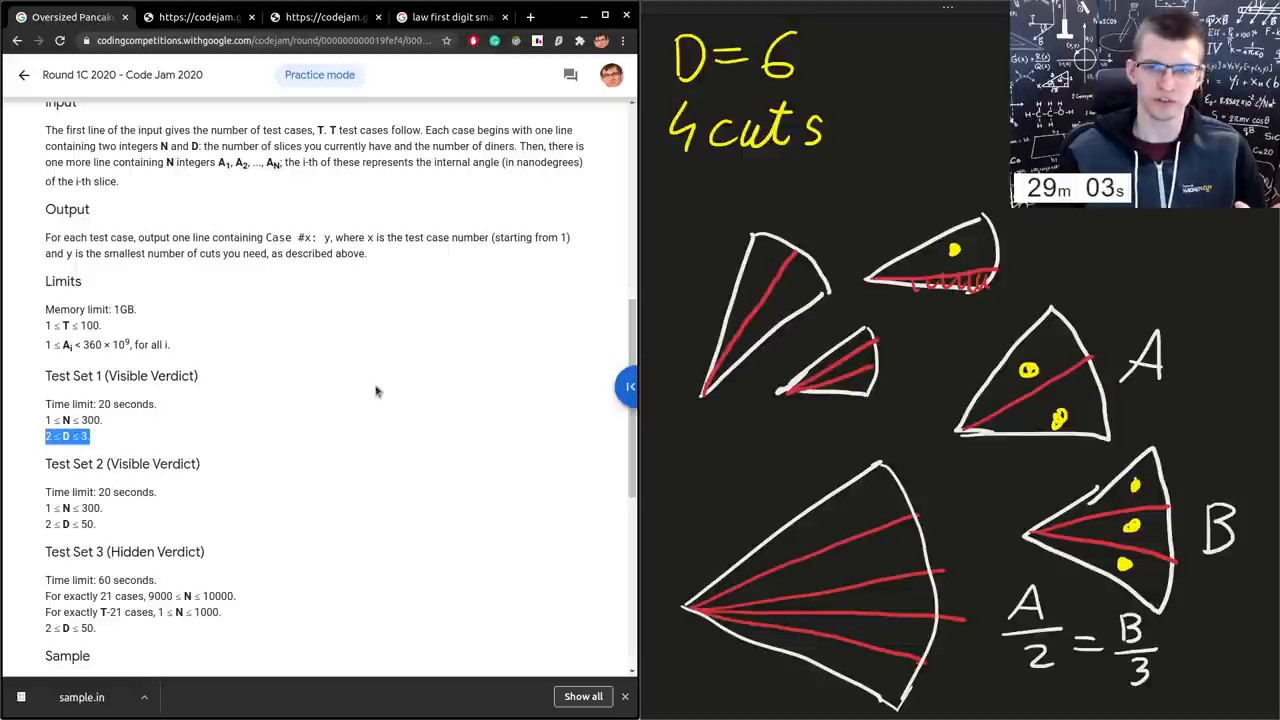
{"action": "mouse_move", "coordinate": [372, 380]}
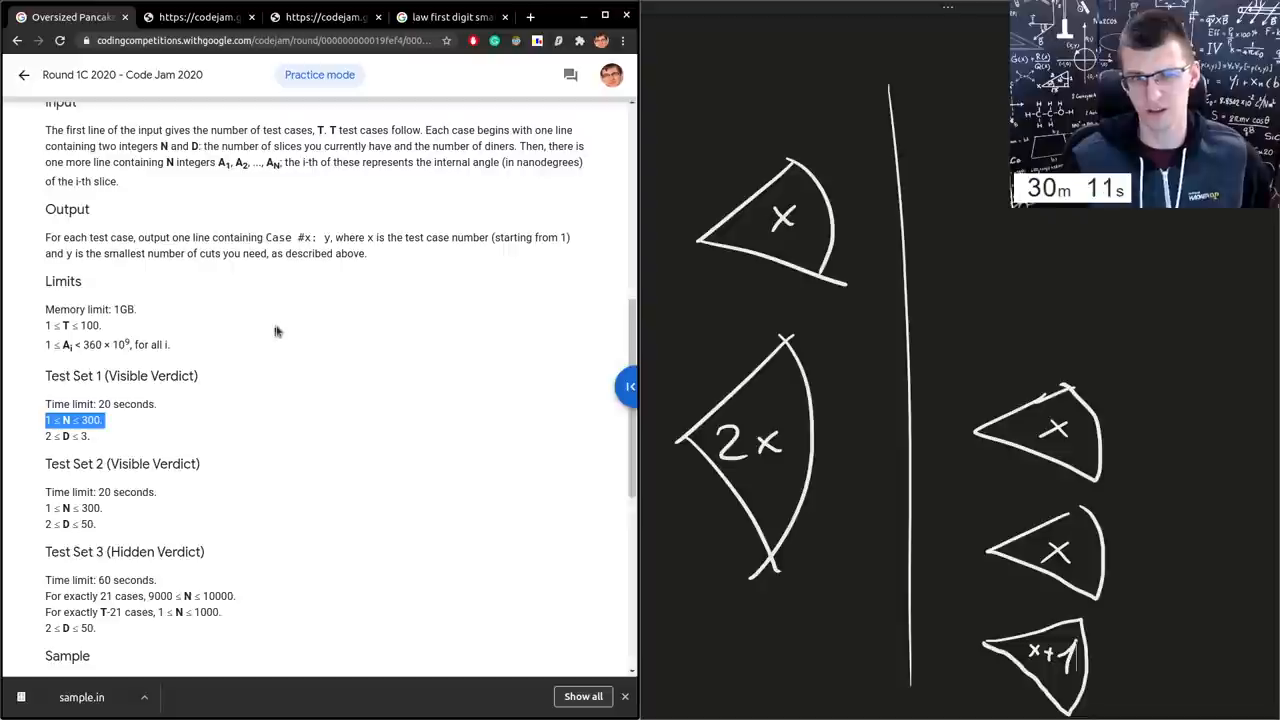
- Scroll the Oversized Pancake Choppers page between the statement and its Sample section
{"action": "scroll", "scroll_direction": "up", "scroll_amount": 3}
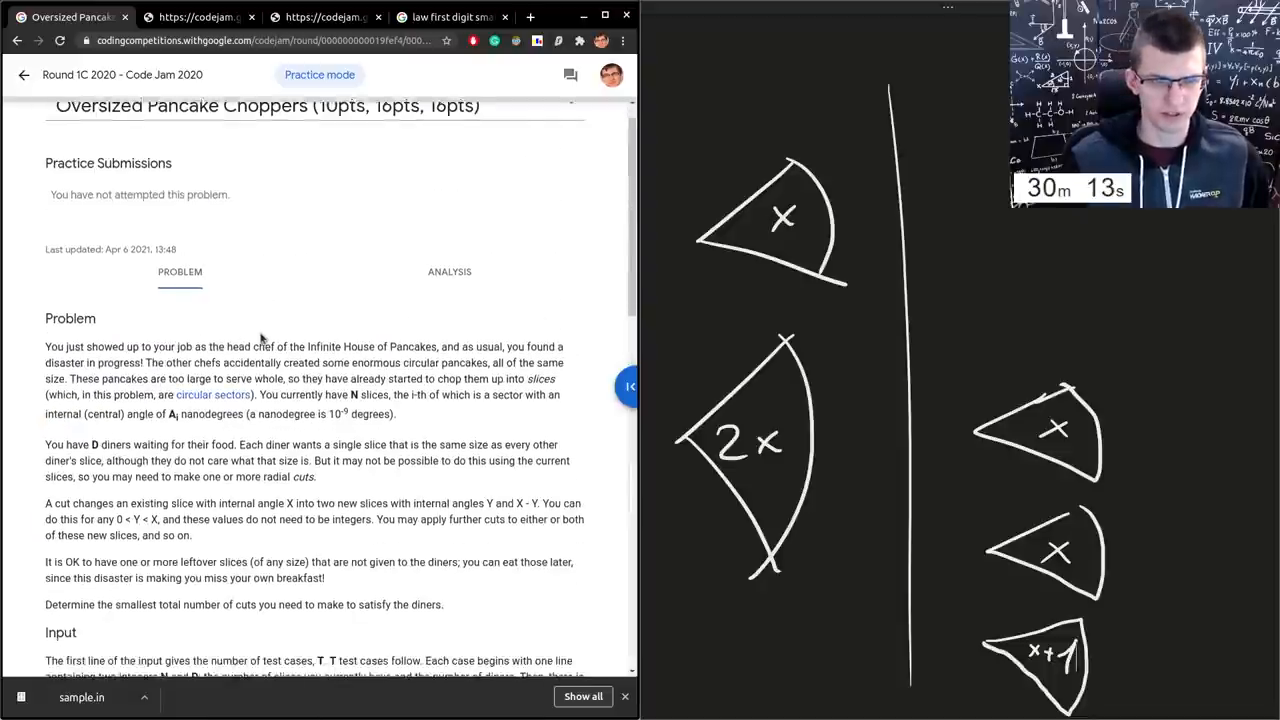
{"action": "scroll", "scroll_direction": "down", "scroll_amount": 3}
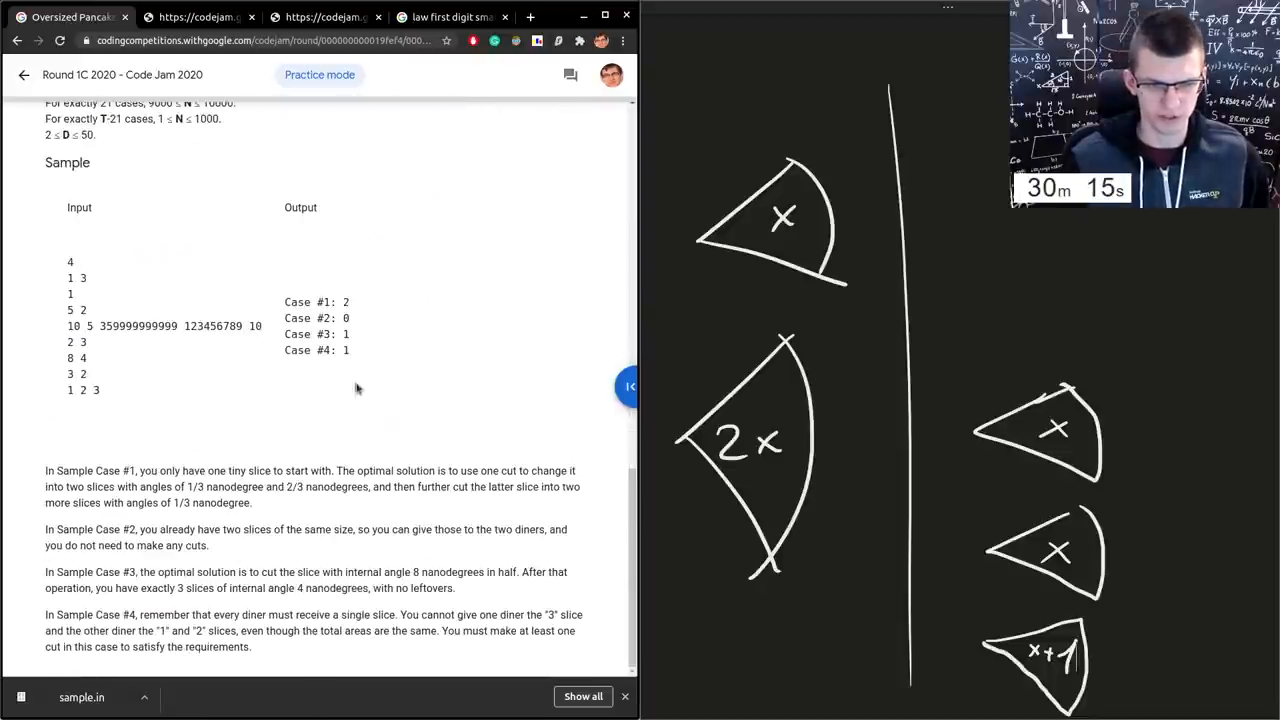
{"action": "scroll", "scroll_direction": "up", "scroll_amount": 3}
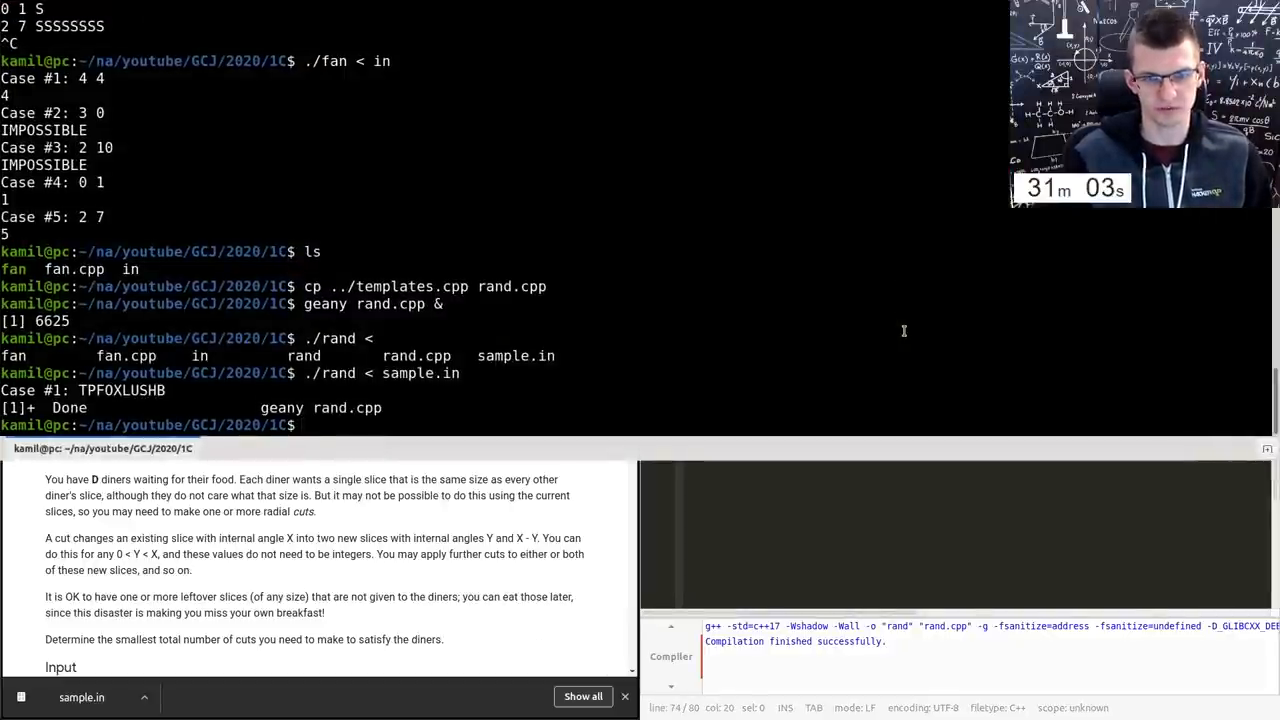
- Run cp ../templates.cpp choppers.cpp to create the new solution file from the template
{"action": "type", "text": "cp ../templates"}
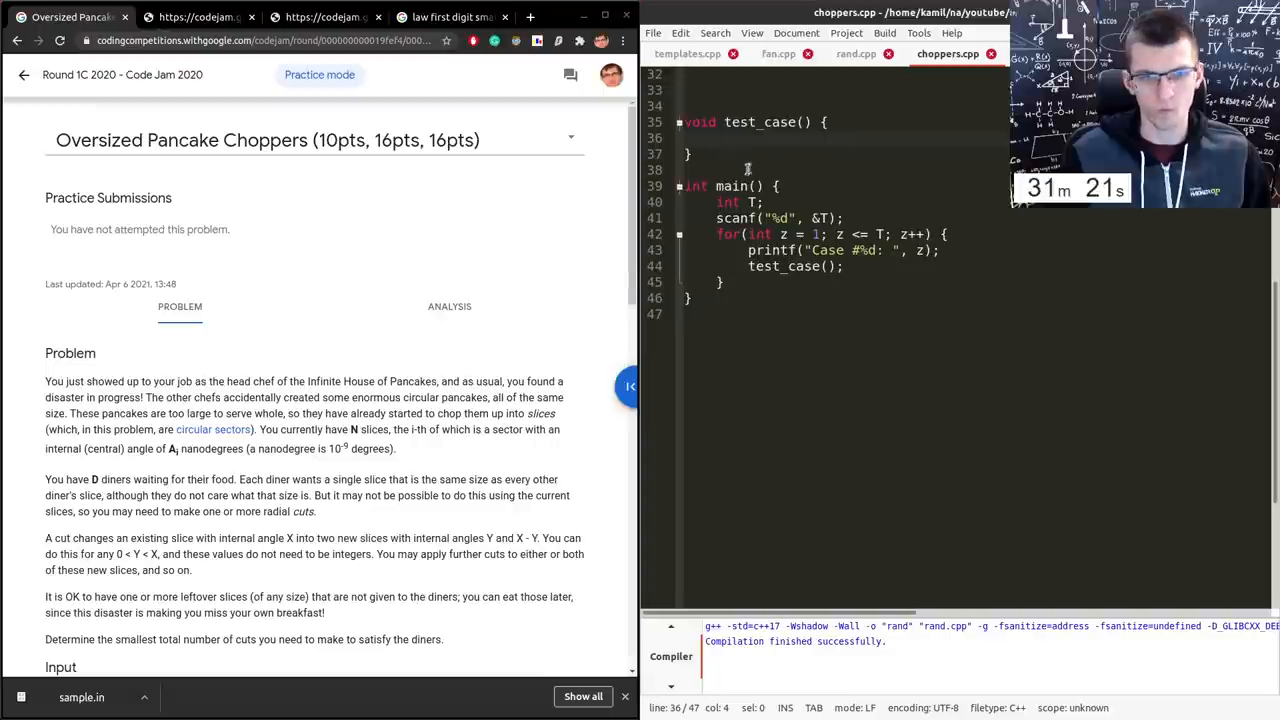
- In test_case, scanf n and d and assert(d == 2 || d == 3)
{"action": "scroll", "scroll_direction": "down", "scroll_amount": 3}
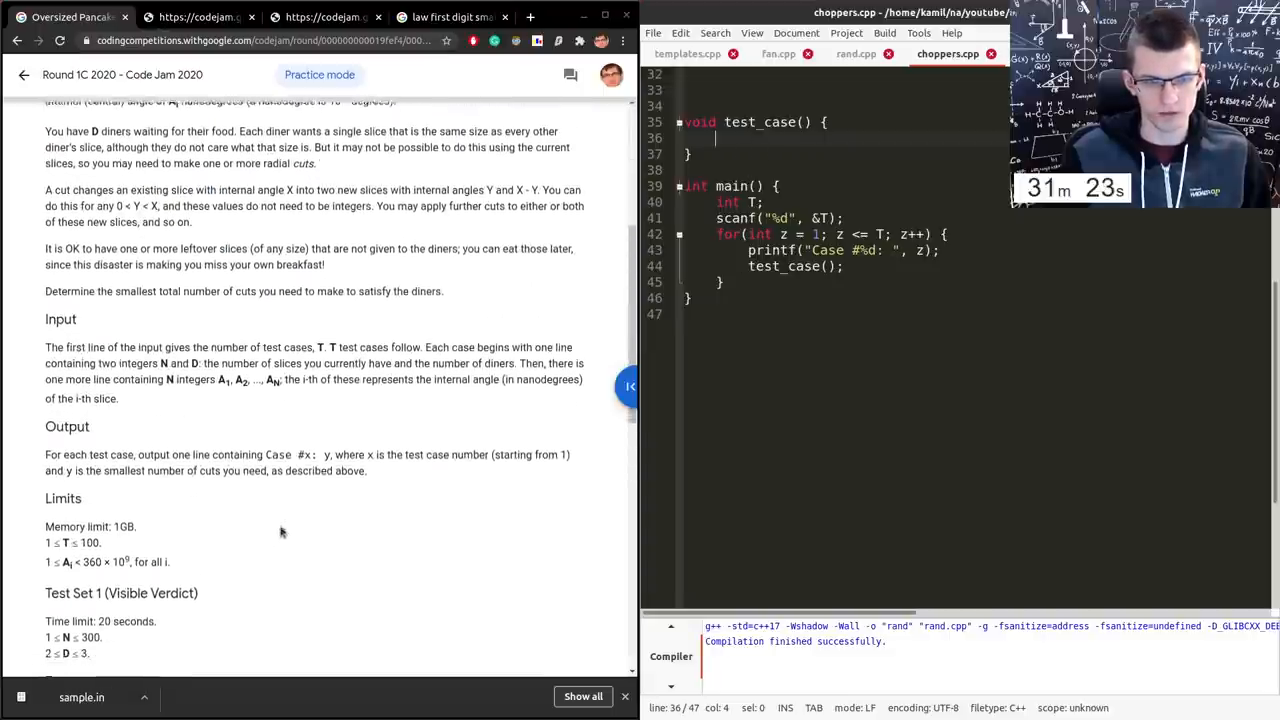
{"action": "scroll", "scroll_direction": "down", "scroll_amount": 3}
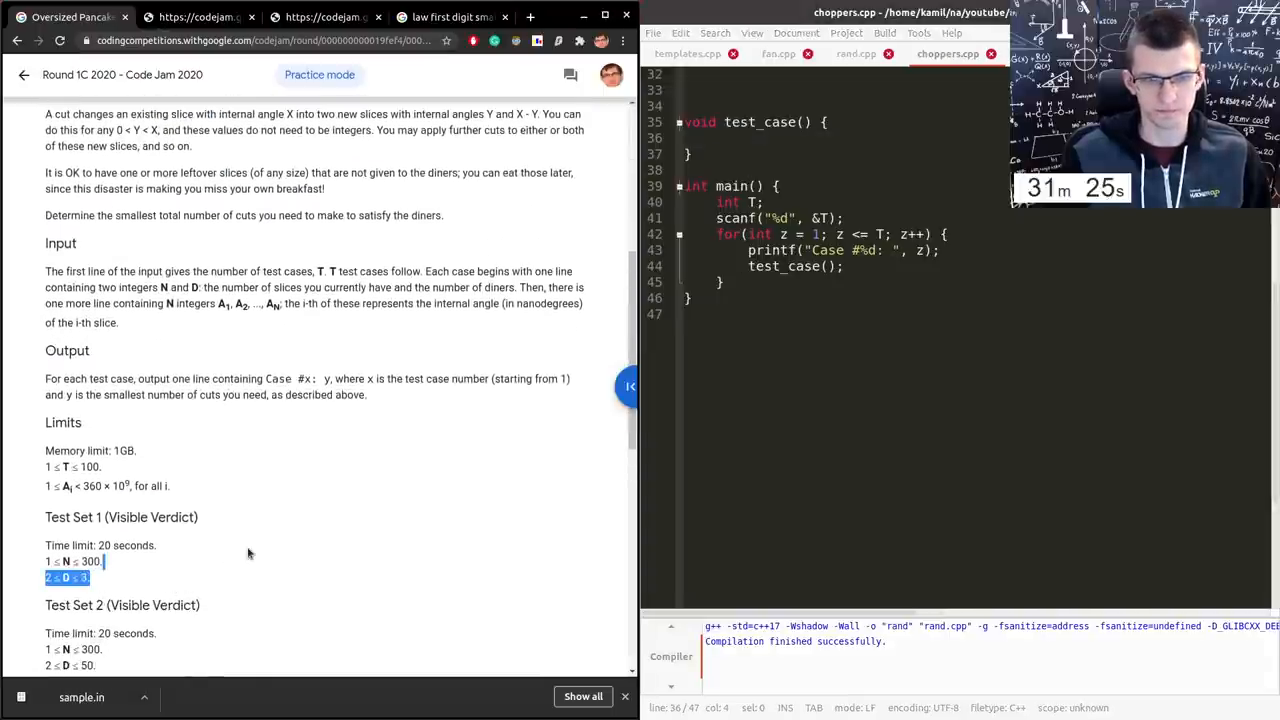
{"action": "scroll", "scroll_direction": "up", "scroll_amount": 3}
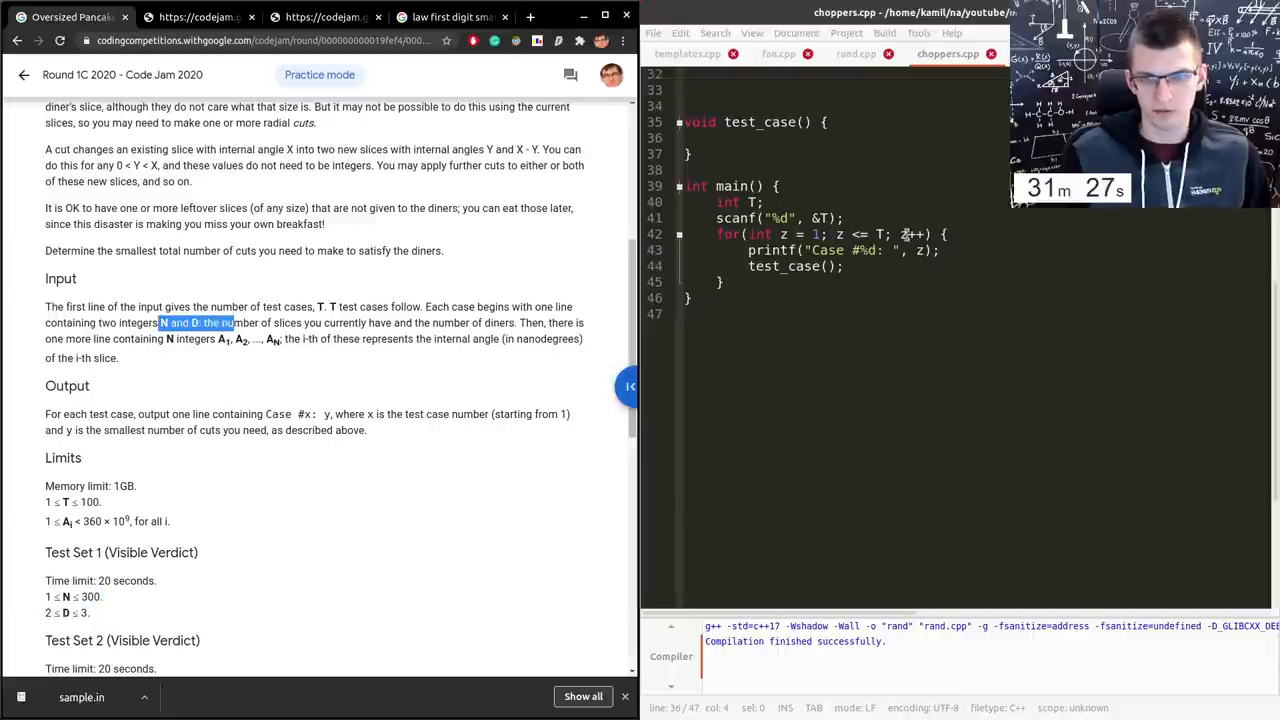
{"action": "type", "text": "int n, d;"}
{"action": "type", "text": "scanf(\""}
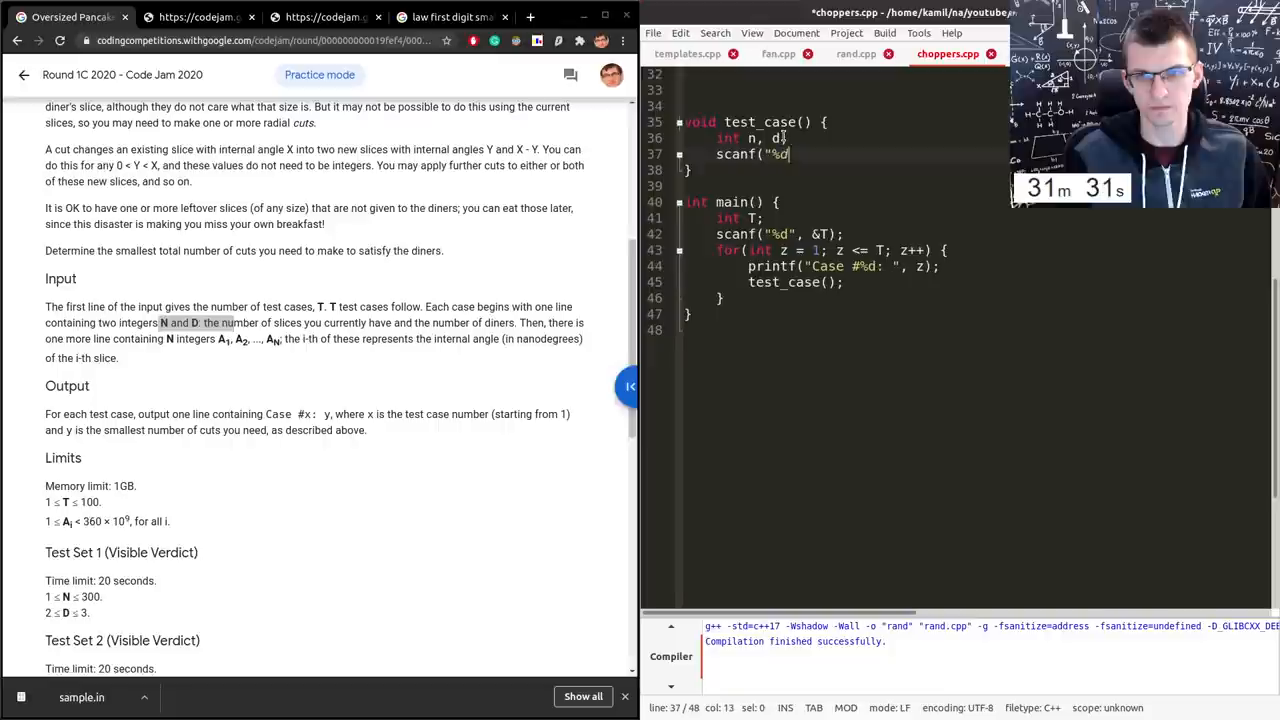
{"action": "type", "text": "%d\", &n"}
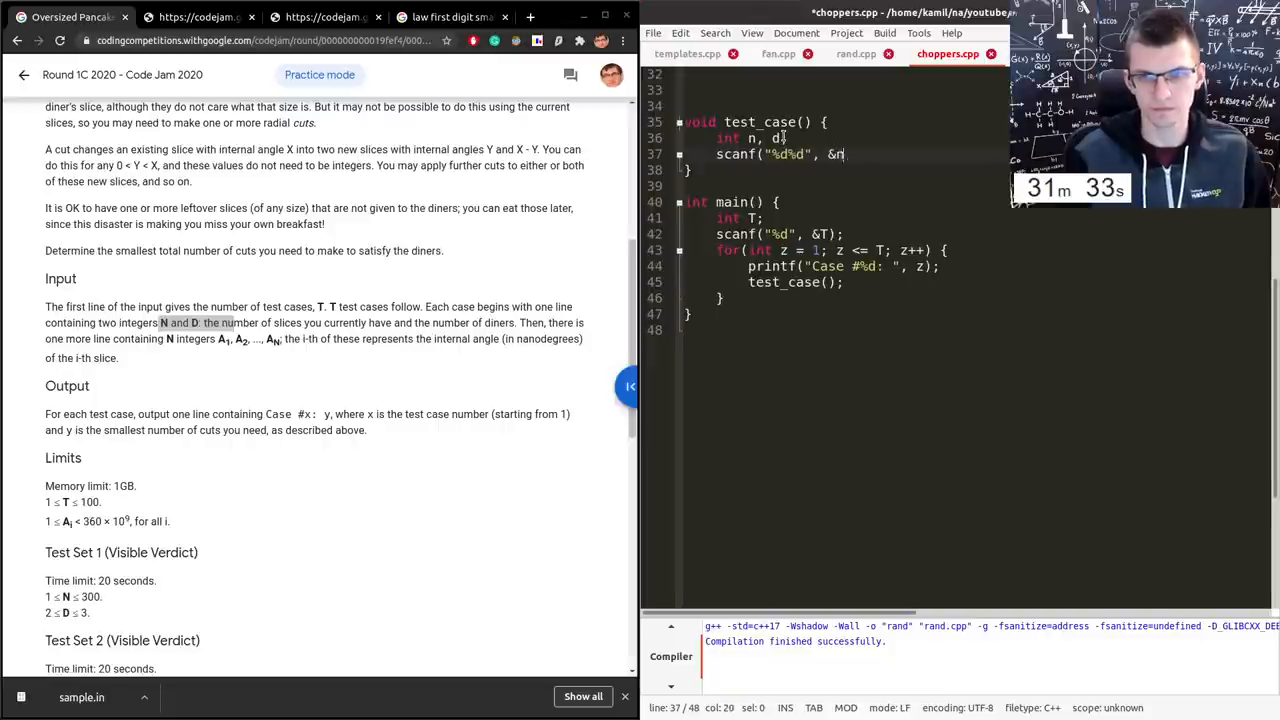
{"action": "type", "text": "assert(d"}
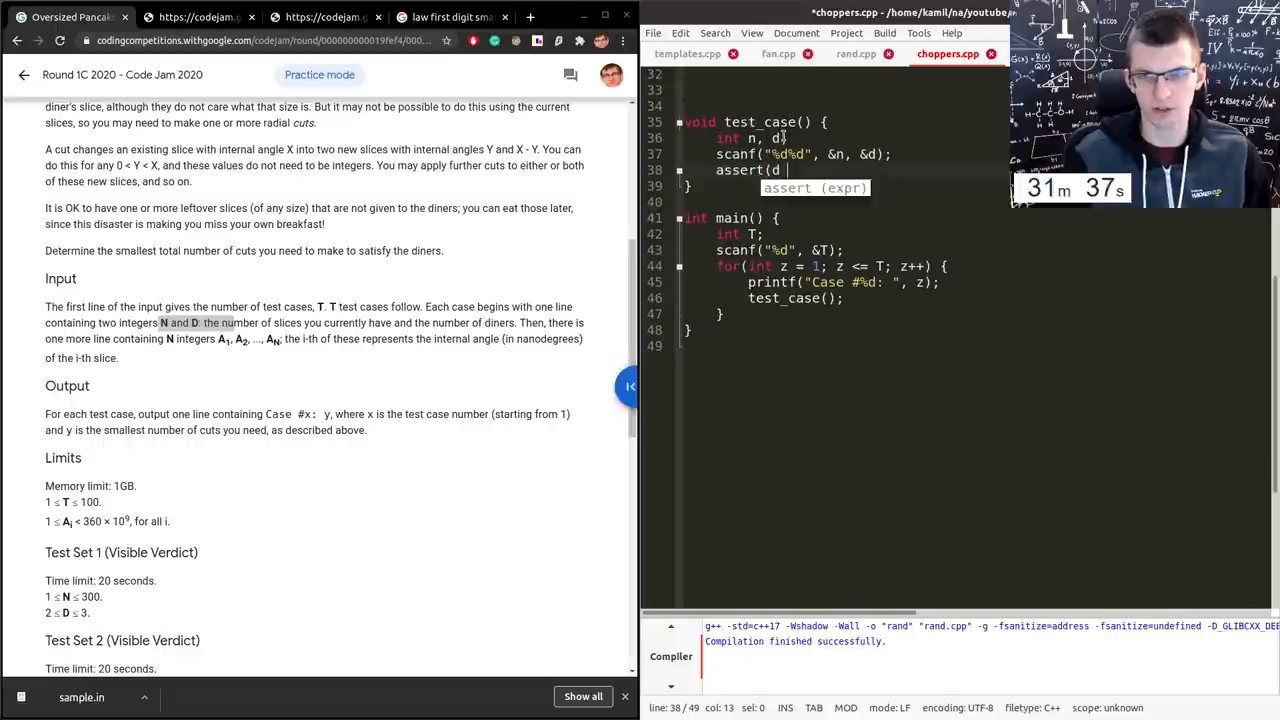
{"action": "type", "text": "== 2 || d == 3);"}
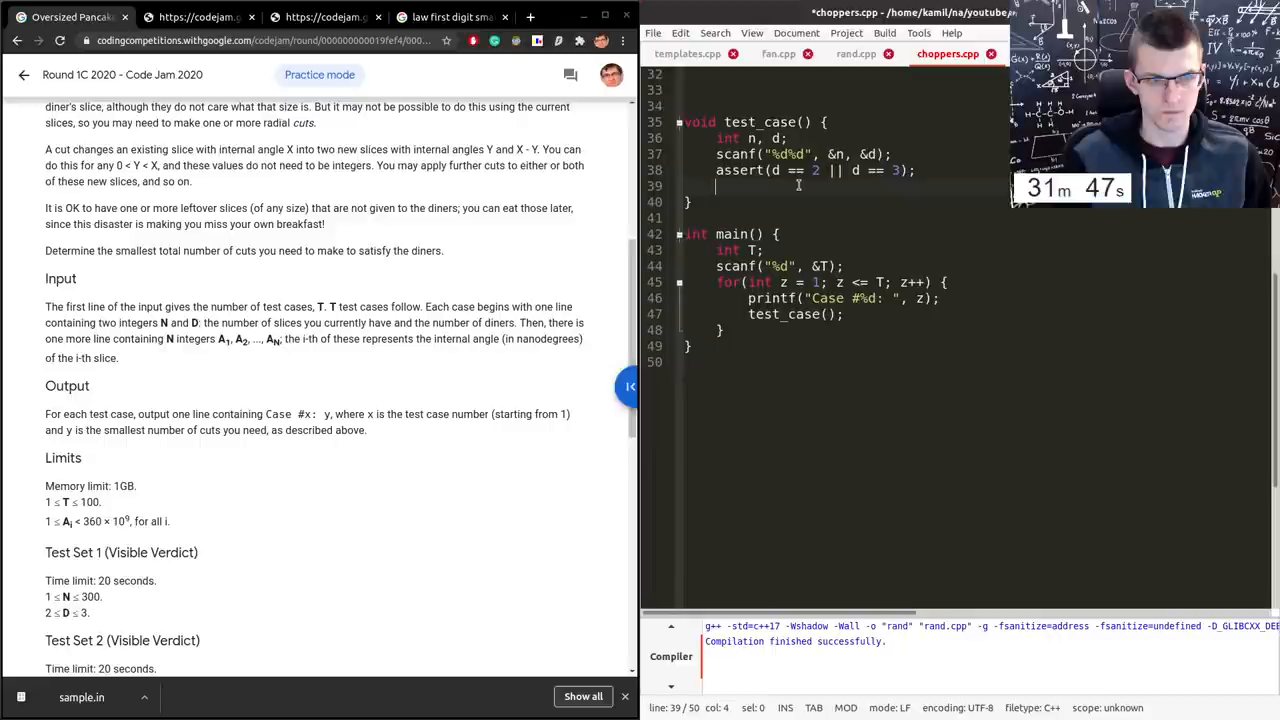
- Read the n slice angles into vector a in a loop and sort(a.begin(), a.end())
{"action": "type", "text": "vector<int> a(n"}
{"action": "type", "text": "for(int i = 0"}
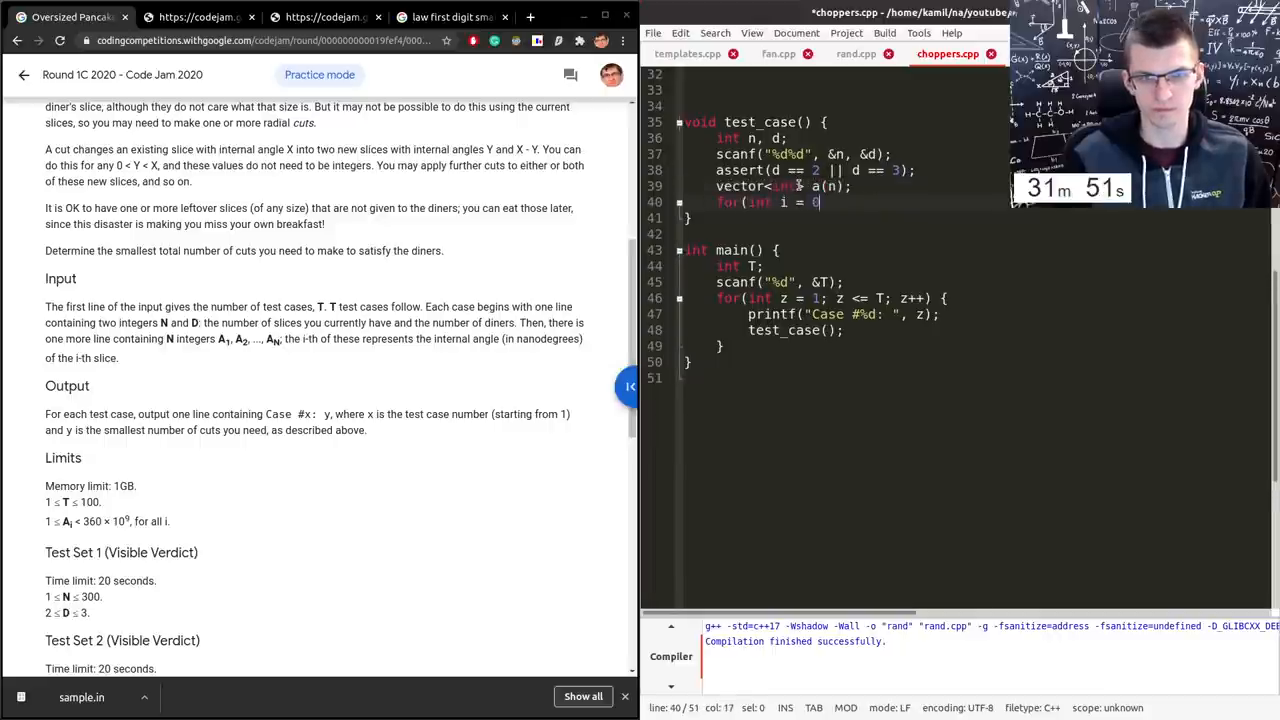
{"action": "type", "text": "; i < n; ++i) {"}
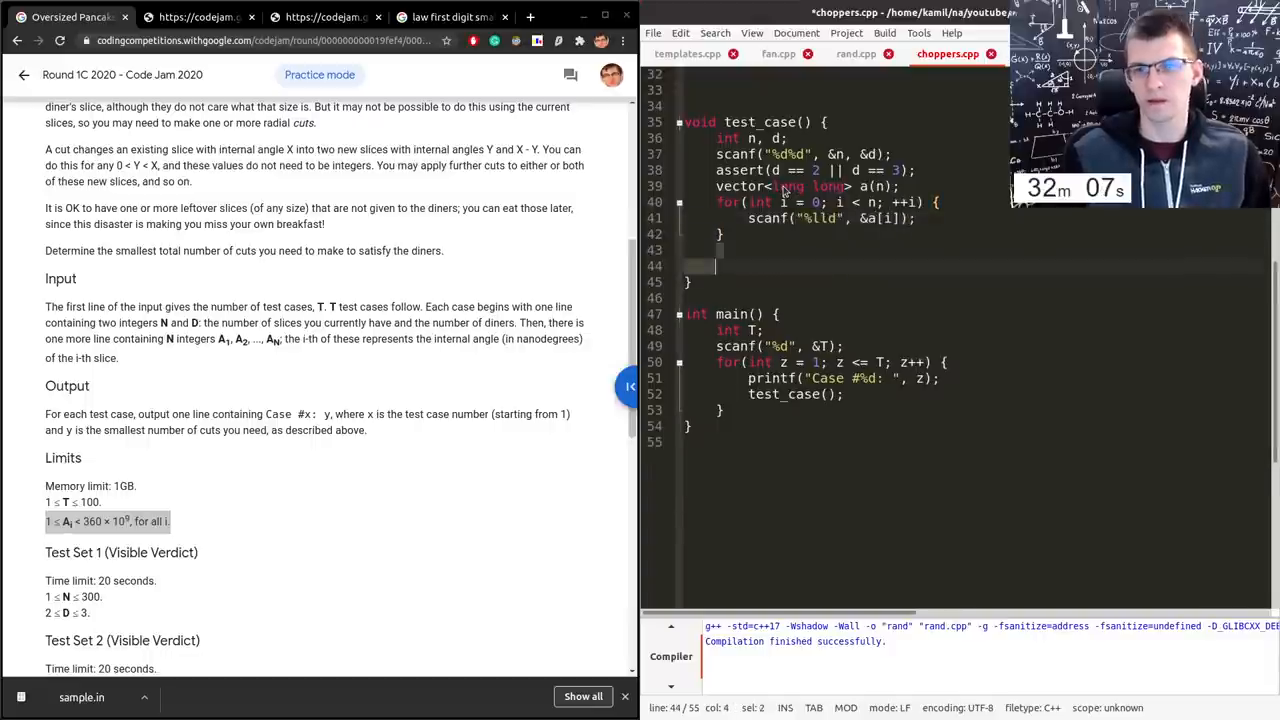
{"action": "type", "text": "sort(a.begin(), a.end());"}
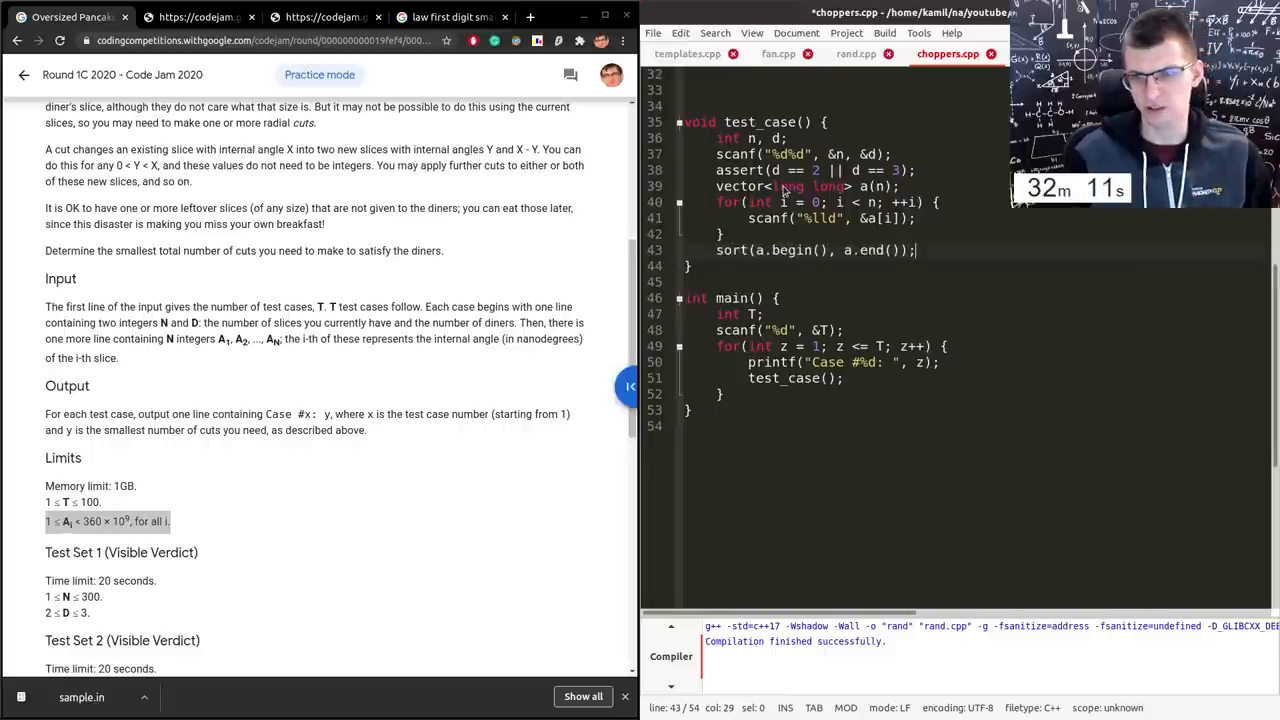
{"action": "key", "text": "Return"}
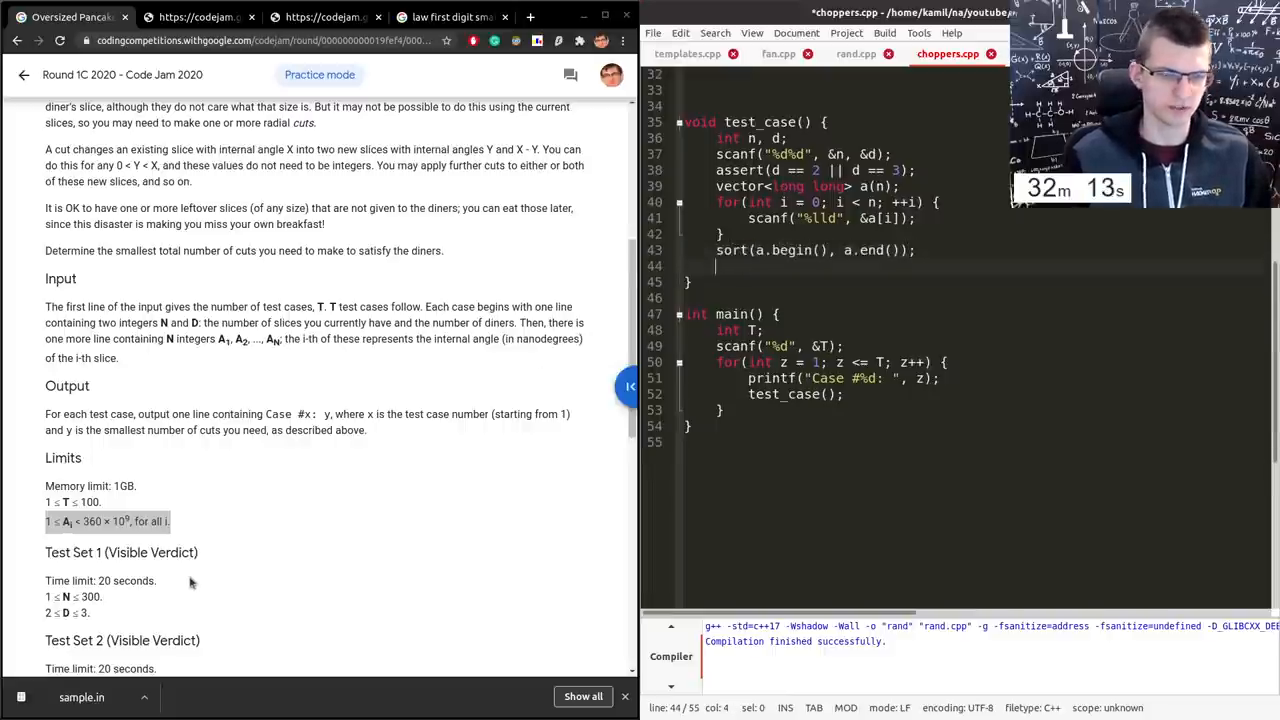
{"action": "scroll", "scroll_direction": "down", "scroll_amount": 3}
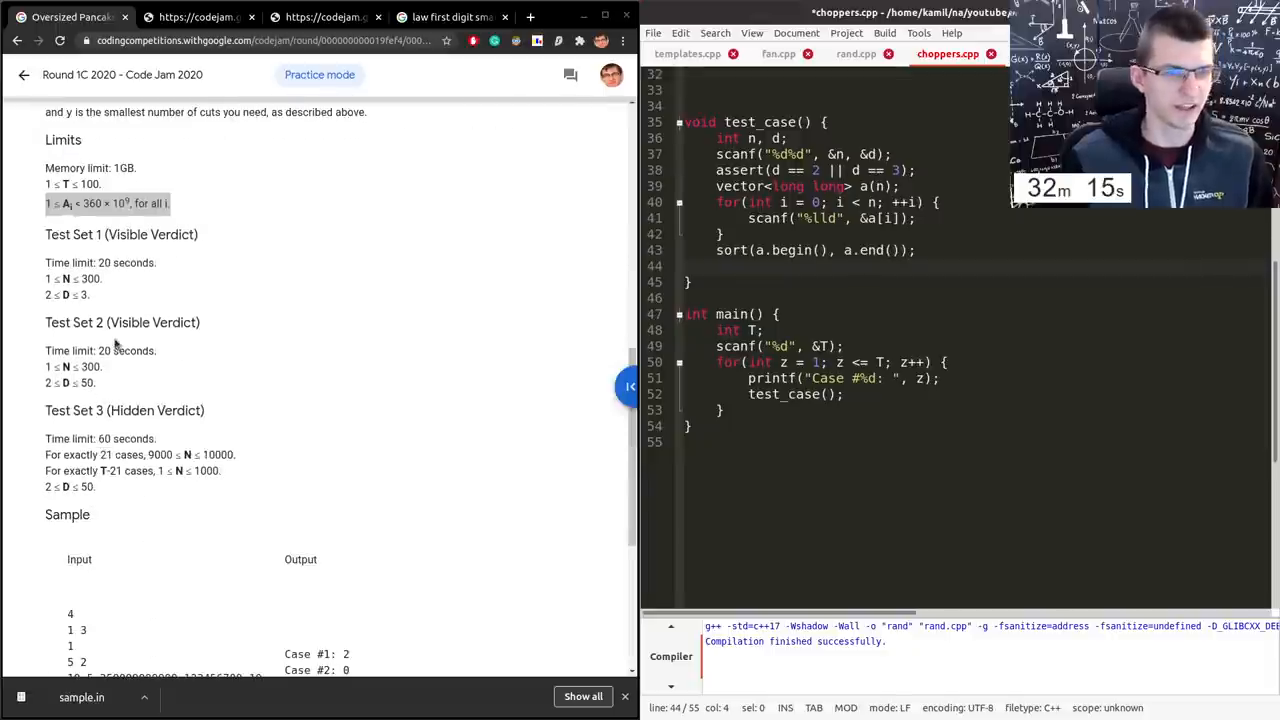
{"action": "scroll", "scroll_direction": "up", "scroll_amount": 3}
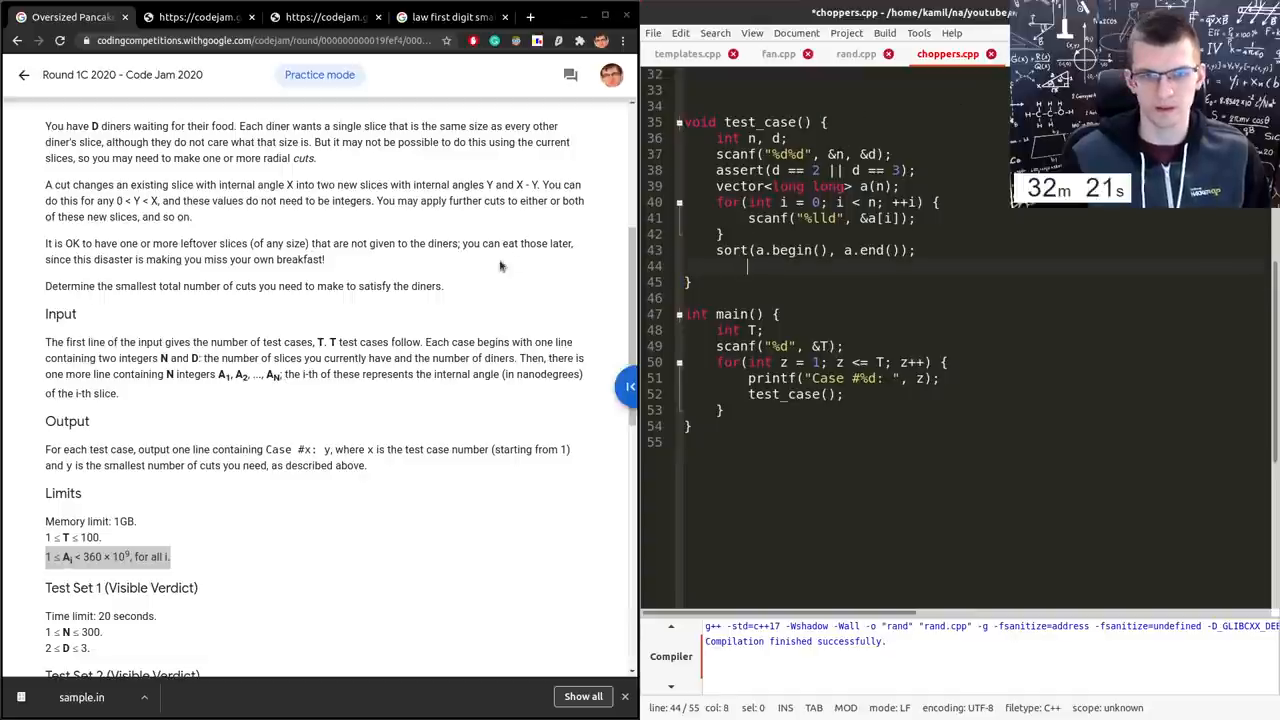
{"action": "scroll", "scroll_direction": "down", "scroll_amount": 3}
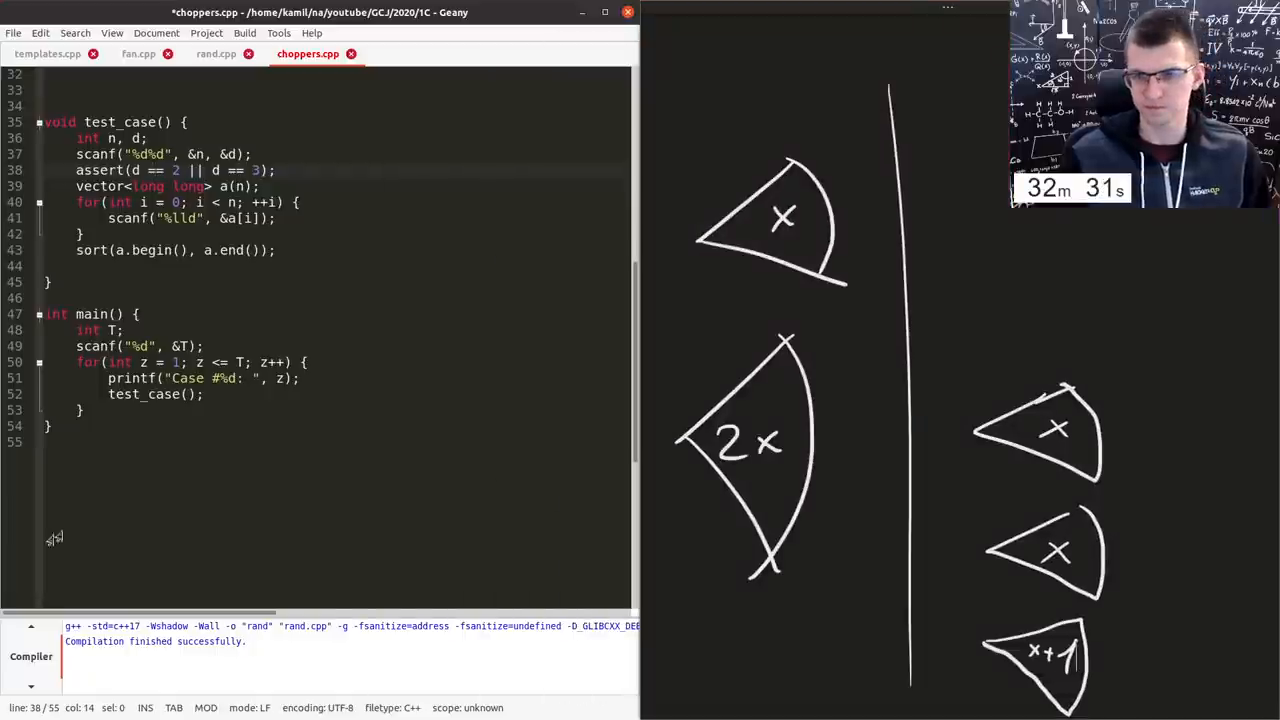
- After the sort, add if(d == 2) looping i < n - 1 and returning 0 when a[i] == a[i+1]
{"action": "left_click", "coordinate": [156, 264]}
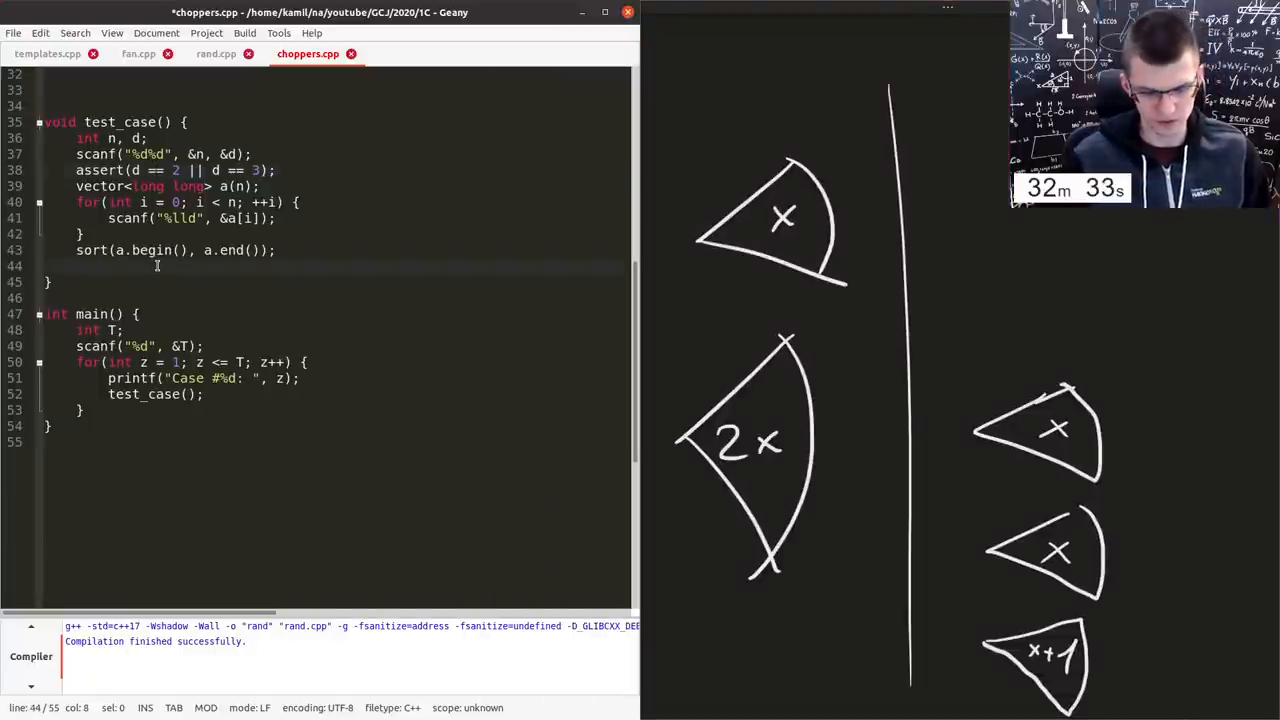
{"action": "type", "text": "if(d == 2)"}
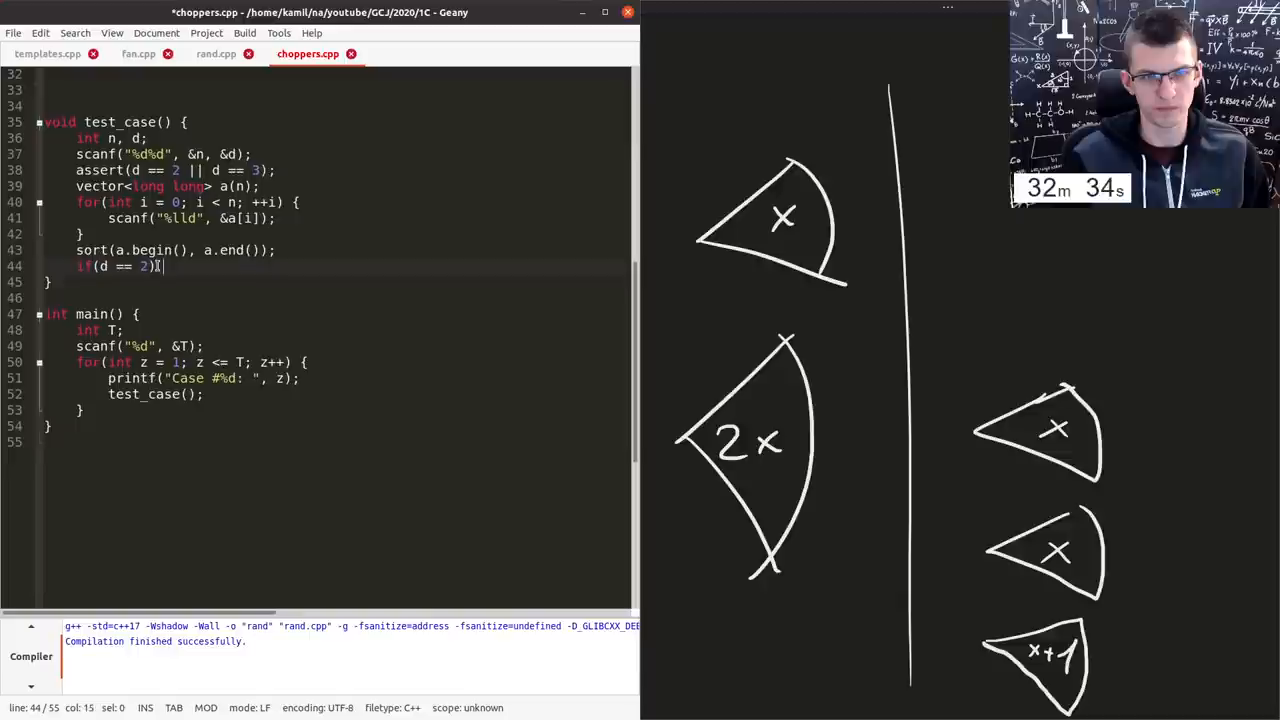
{"action": "type", "text": "{"}
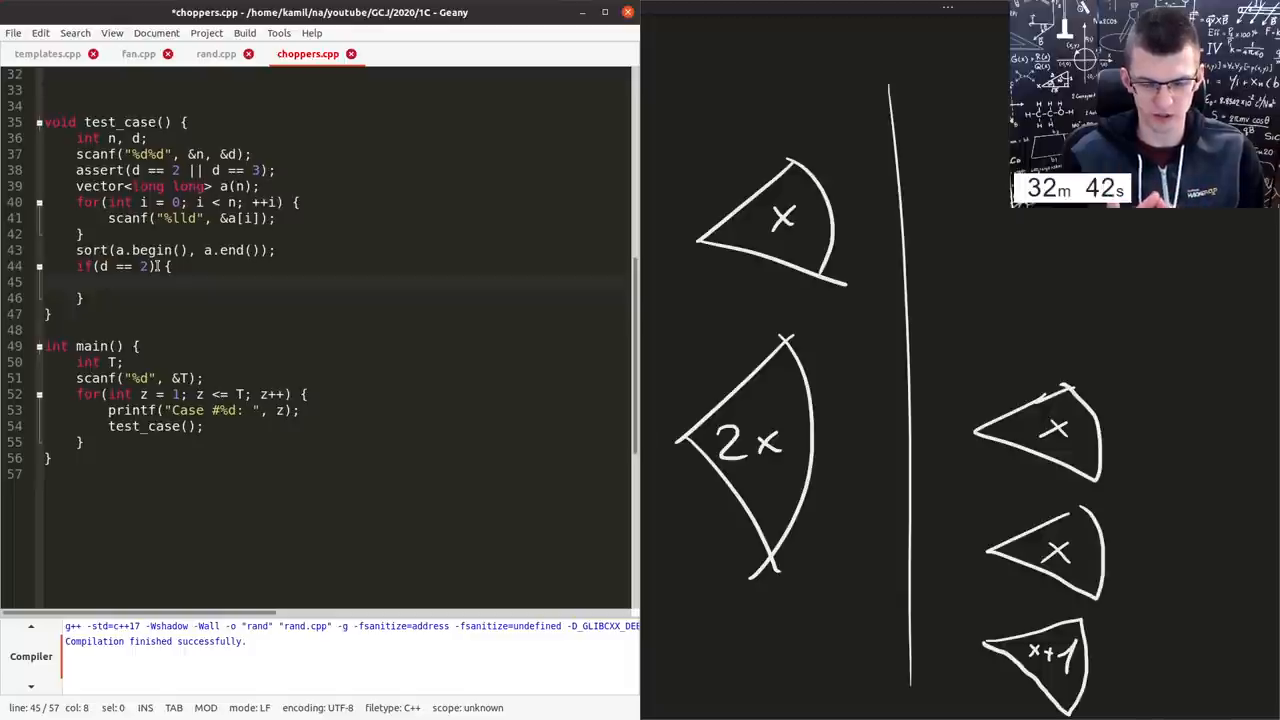
{"action": "type", "text": "for(int i = 0"}
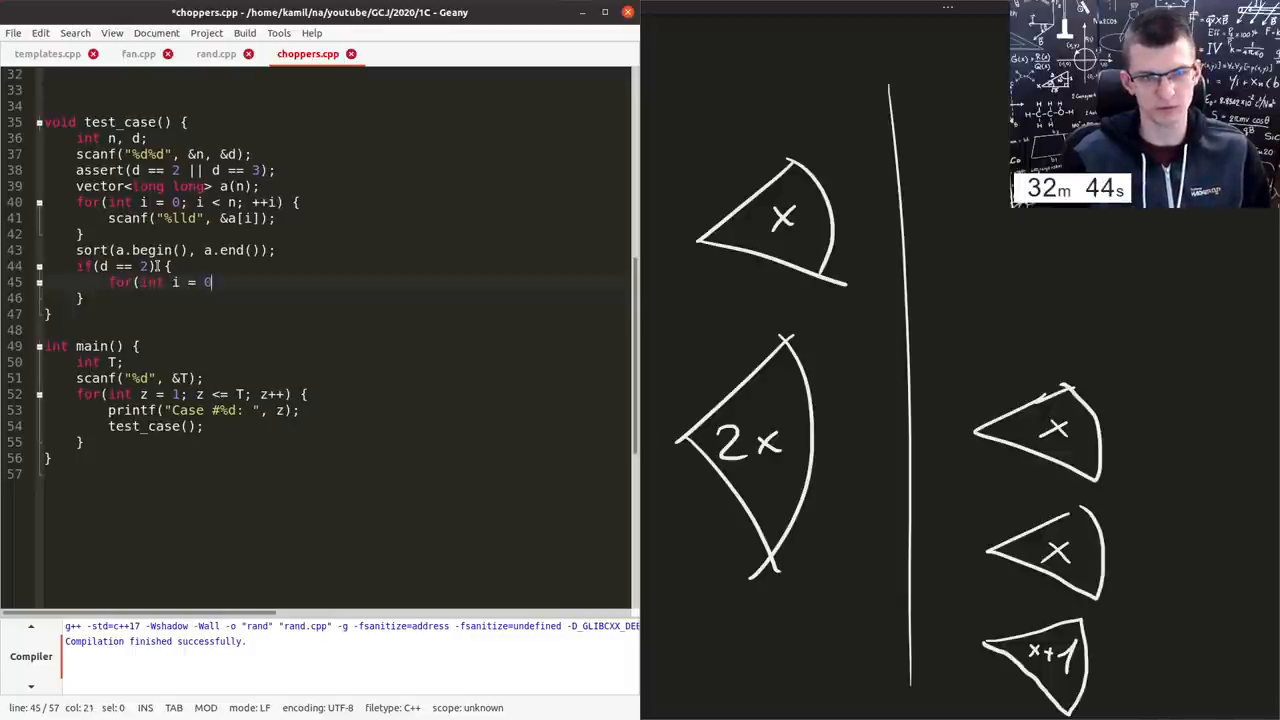
{"action": "type", "text": "; i < n - 1; ++i) {"}
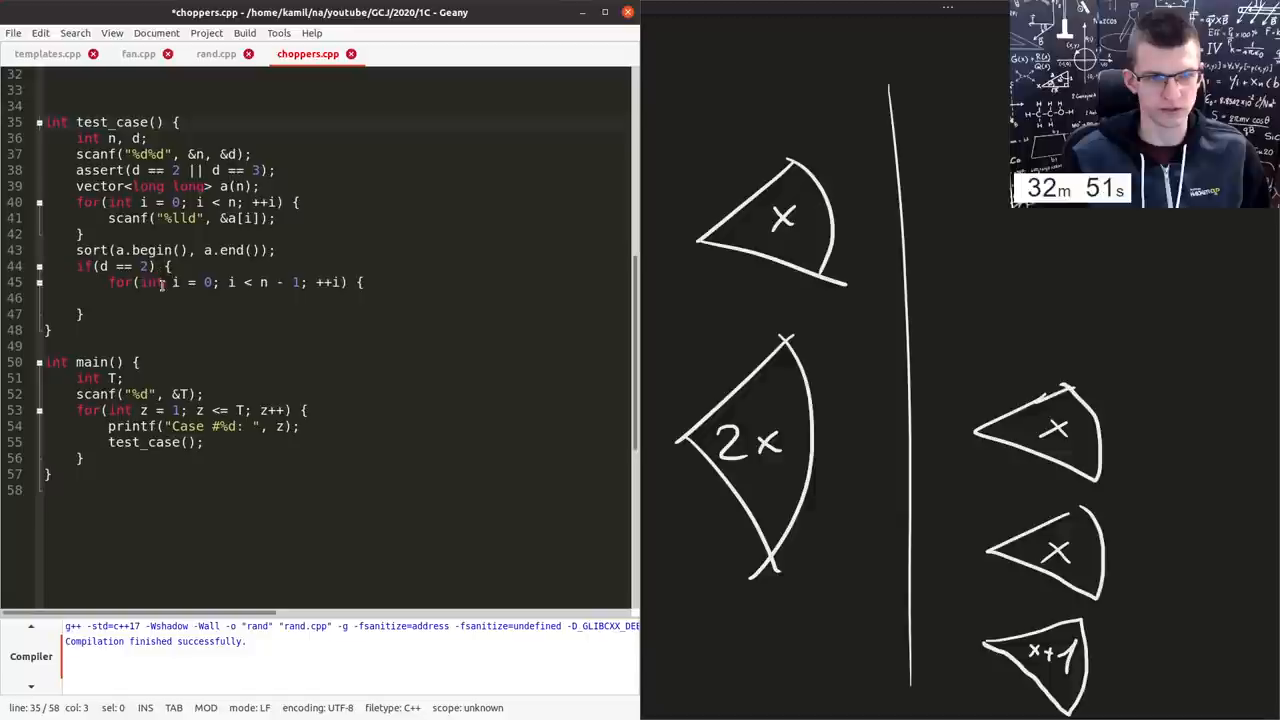
{"action": "type", "text": "if(a[i"}
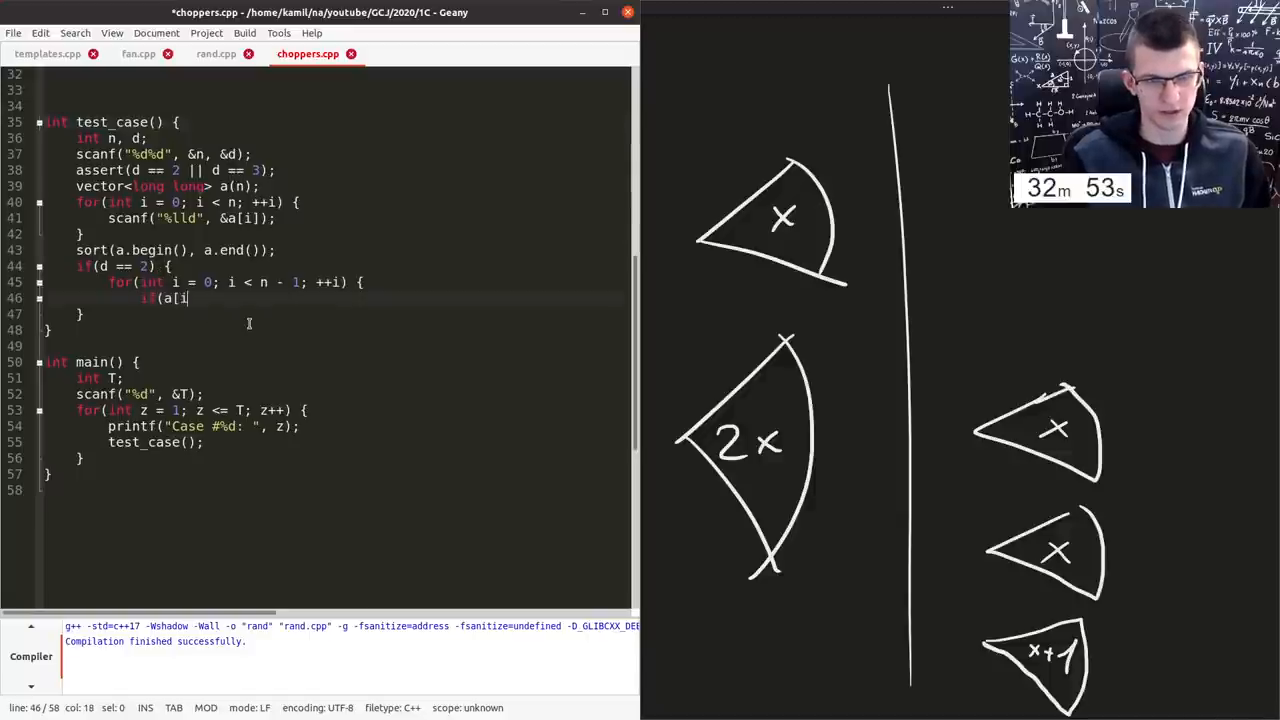
{"action": "type", "text": "] == a[i+1]) {"}
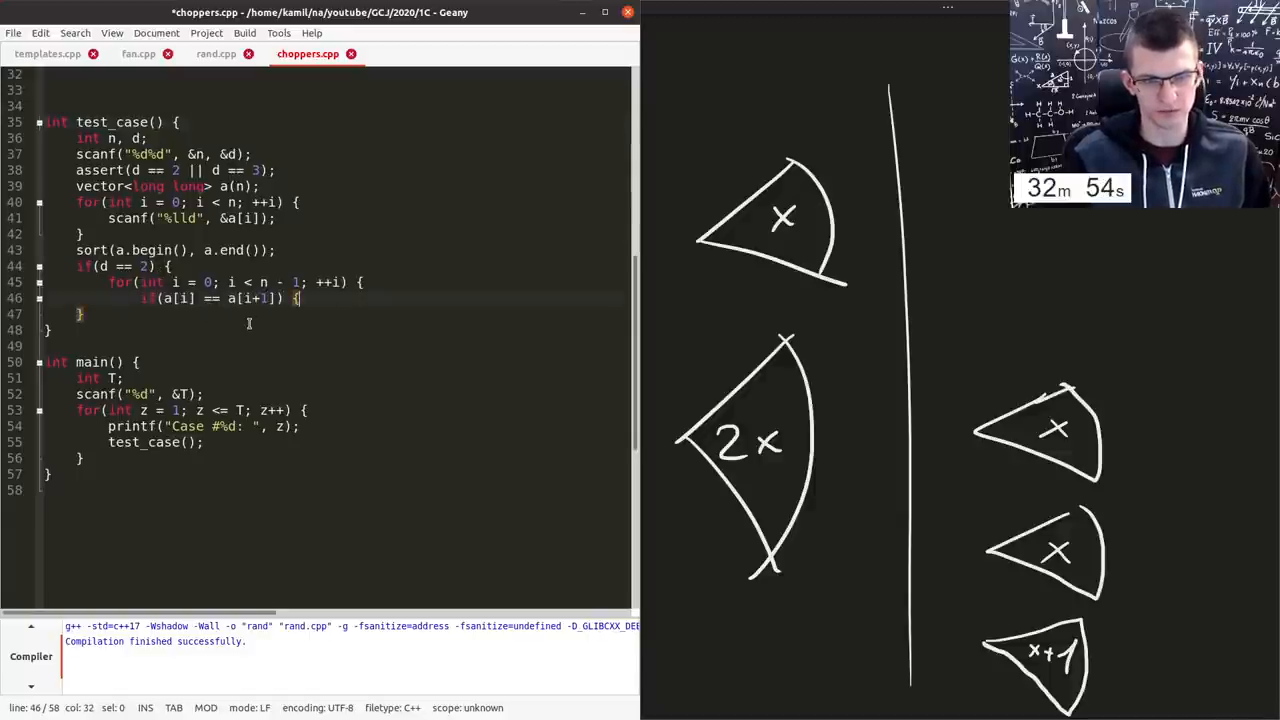
{"action": "key", "text": "Return"}
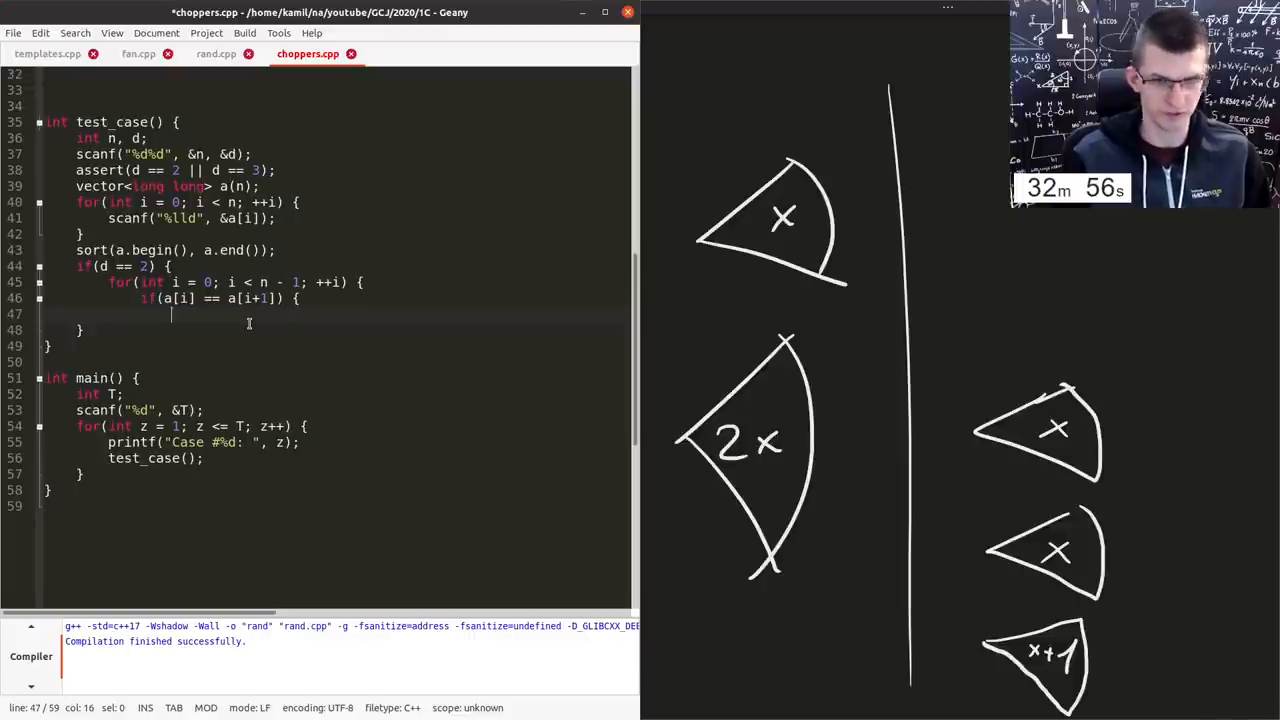
{"action": "type", "text": "return 0;"}
{"action": "type", "text": "return 1;"}
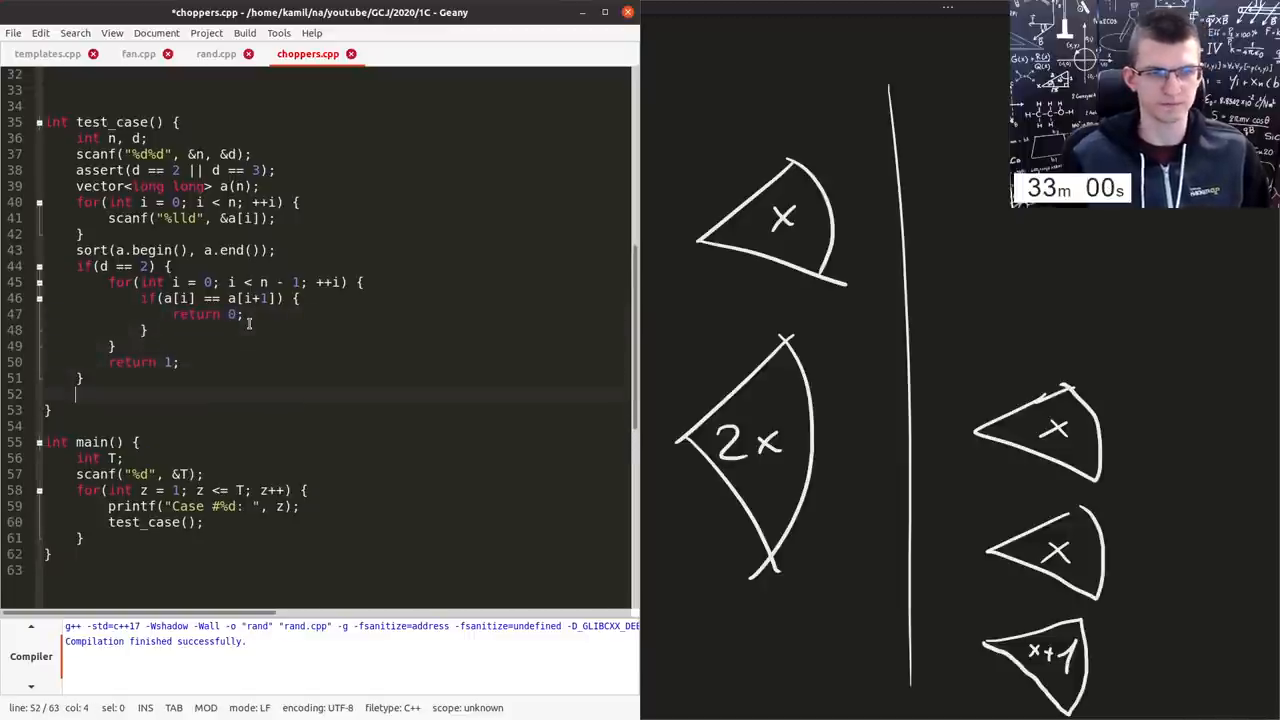
- Assert d == 3 and add a loop returning 0 when a[i] == a[i+2]
{"action": "type", "text": "assert(d == 3);"}
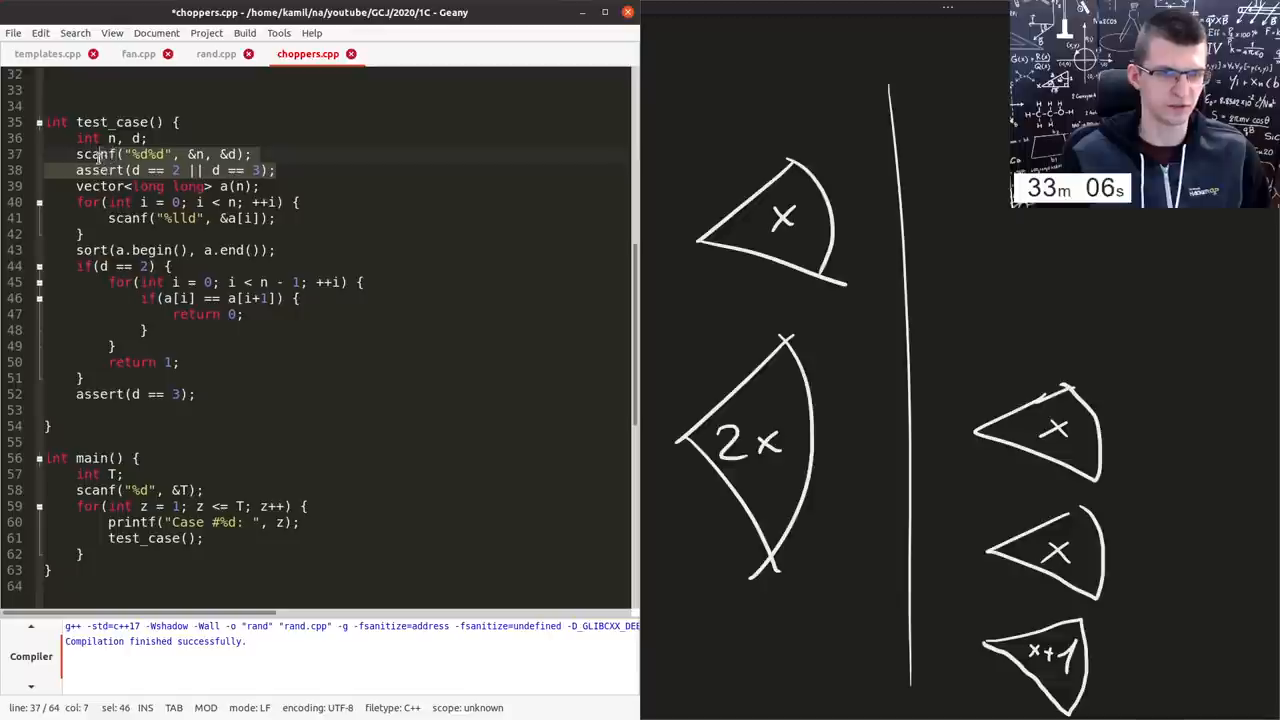
{"action": "left_click", "coordinate": [190, 394]}
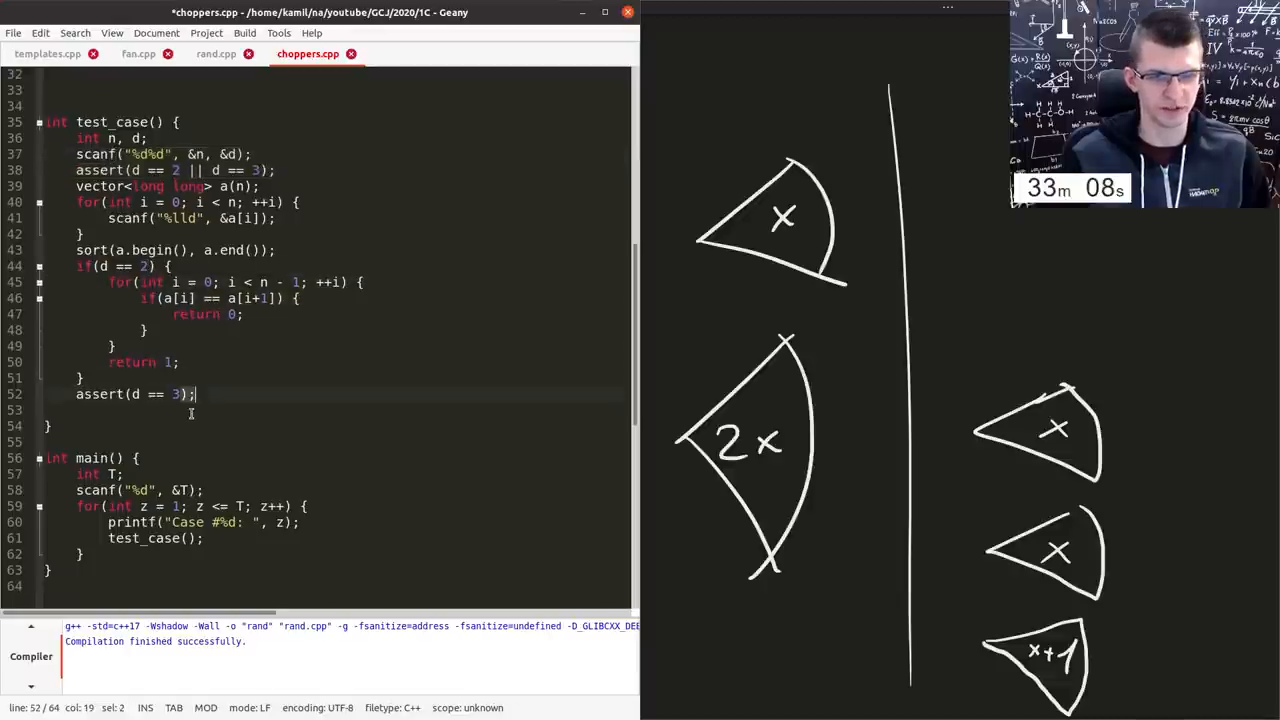
{"action": "key", "text": "Return"}
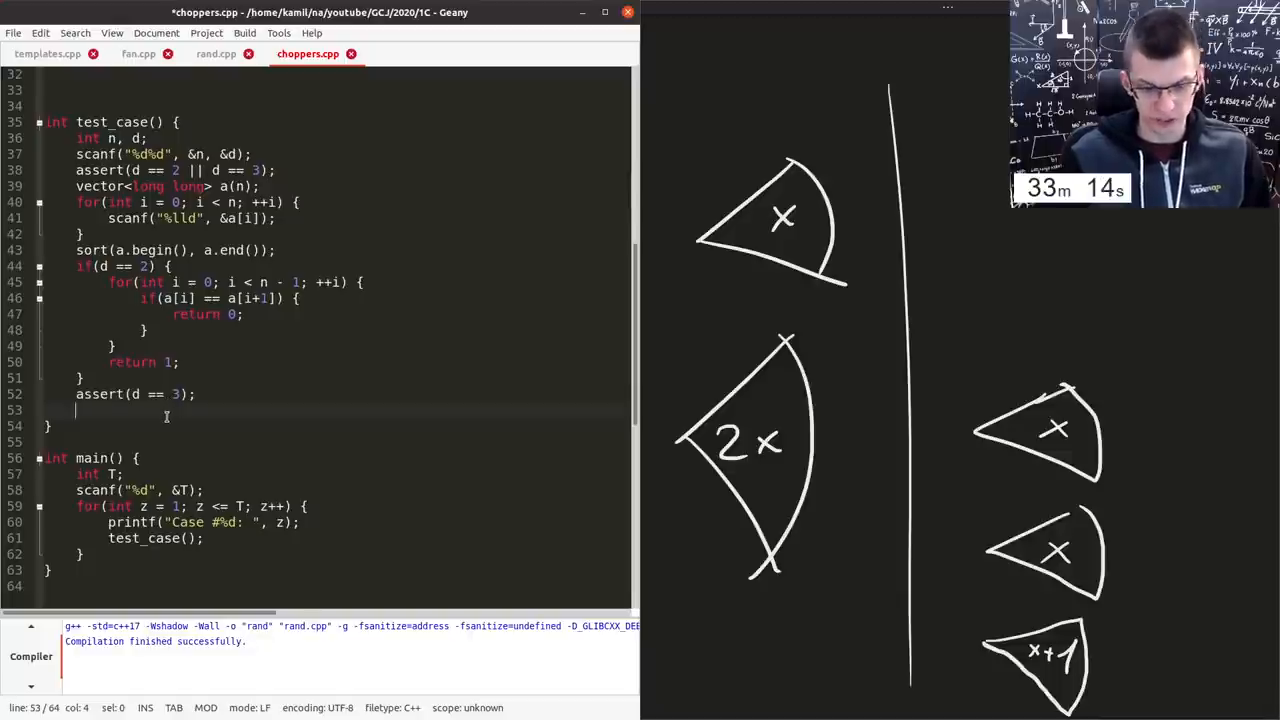
{"action": "type", "text": "for(int i = 0; i < n - 2; ++i) {"}
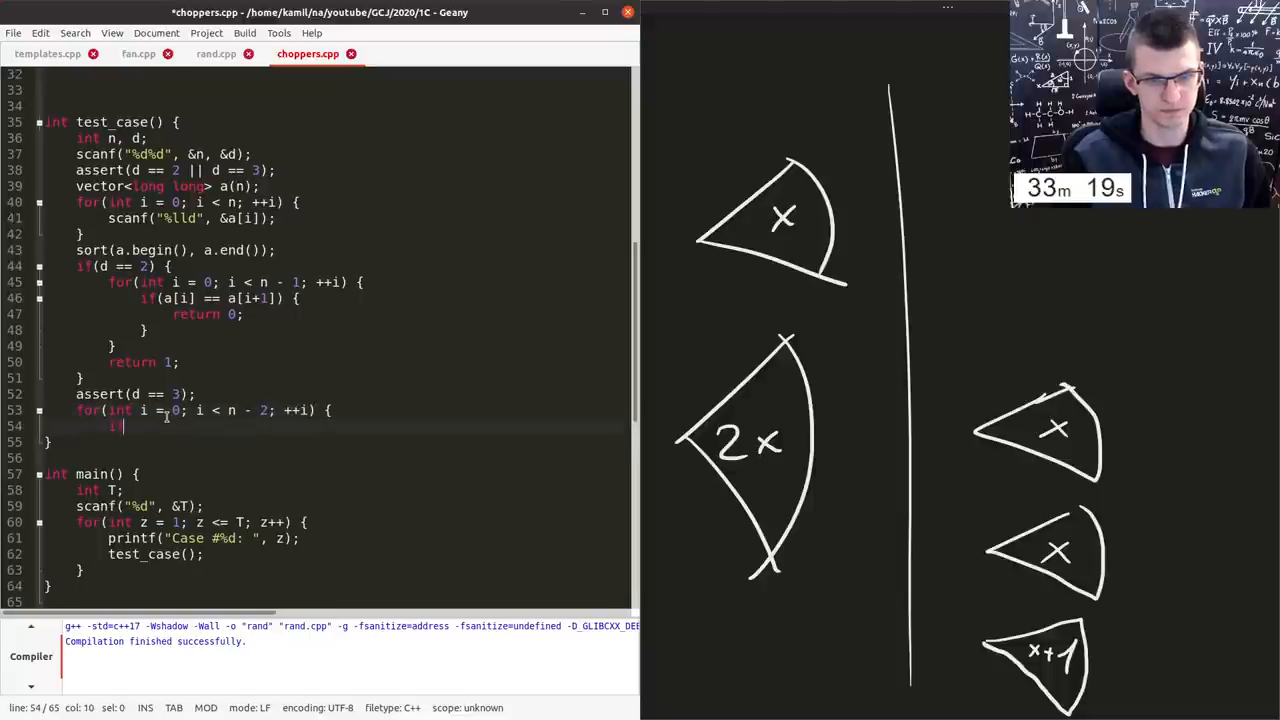
{"action": "type", "text": "if(a[i] == a[i+2])"}
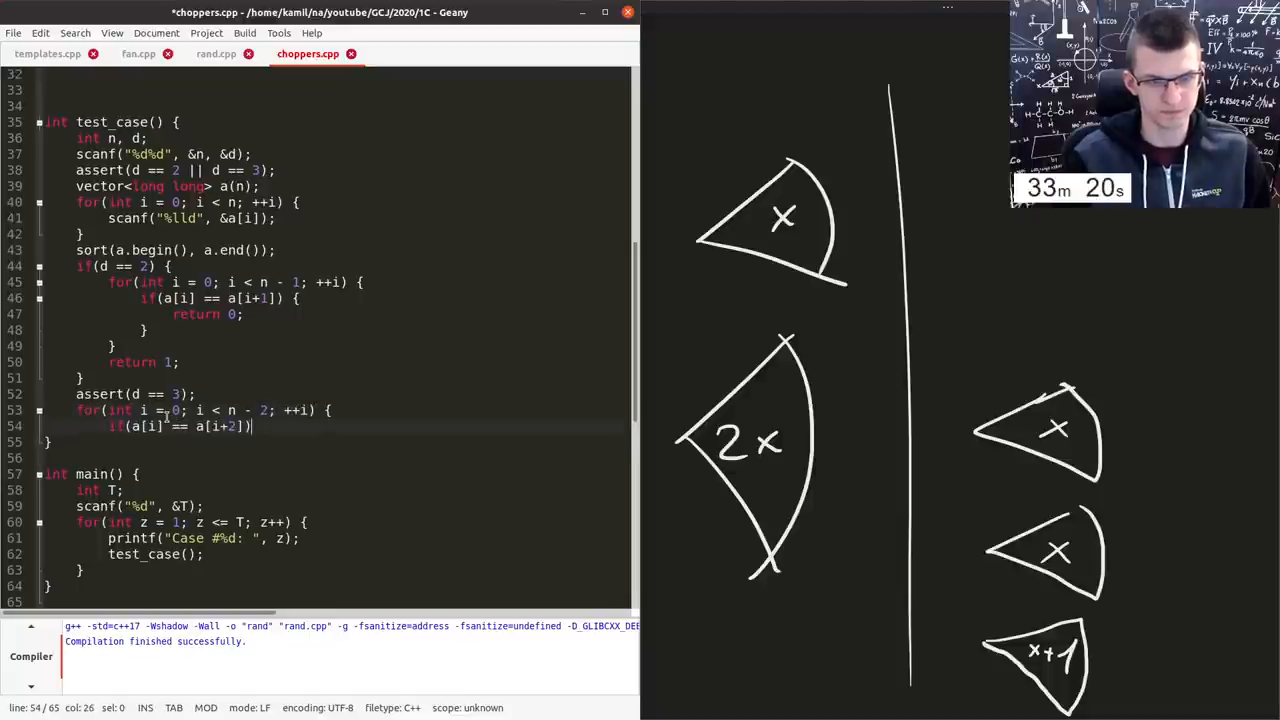
{"action": "type", "text": "{"}
{"action": "type", "text": "return 0;"}
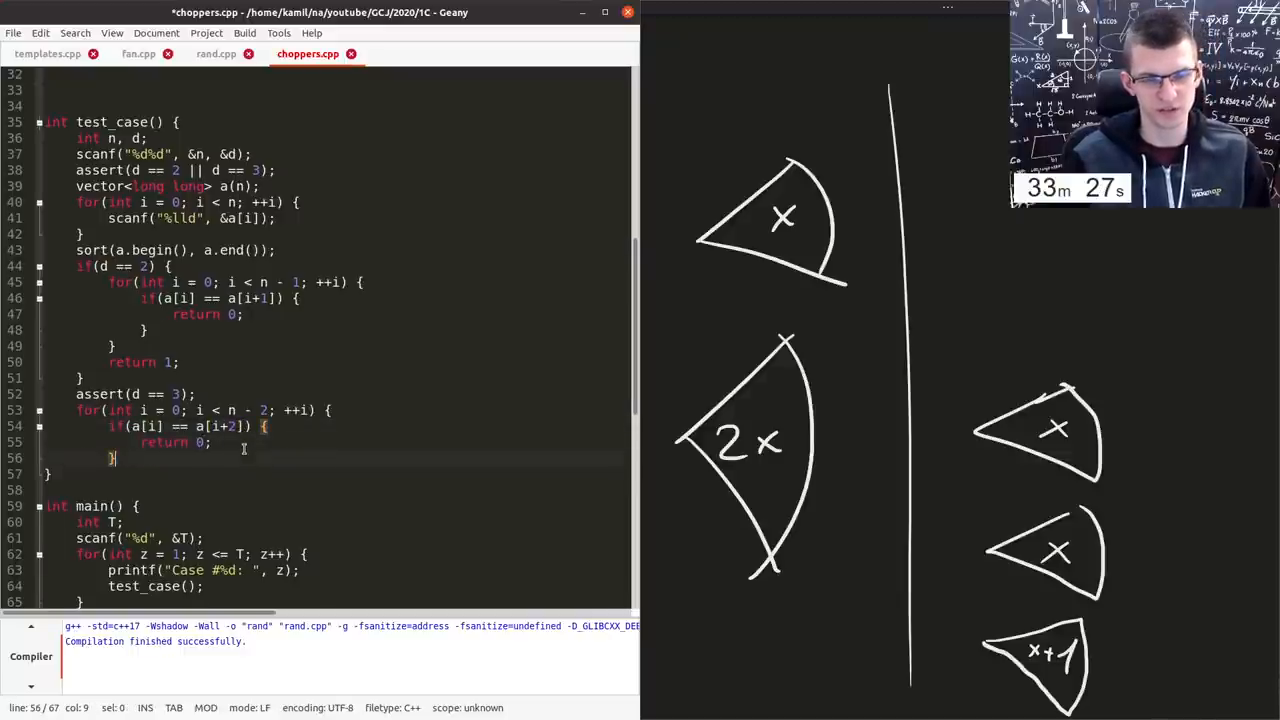
{"action": "key", "text": "Return"}
{"action": "type", "text": "}"}
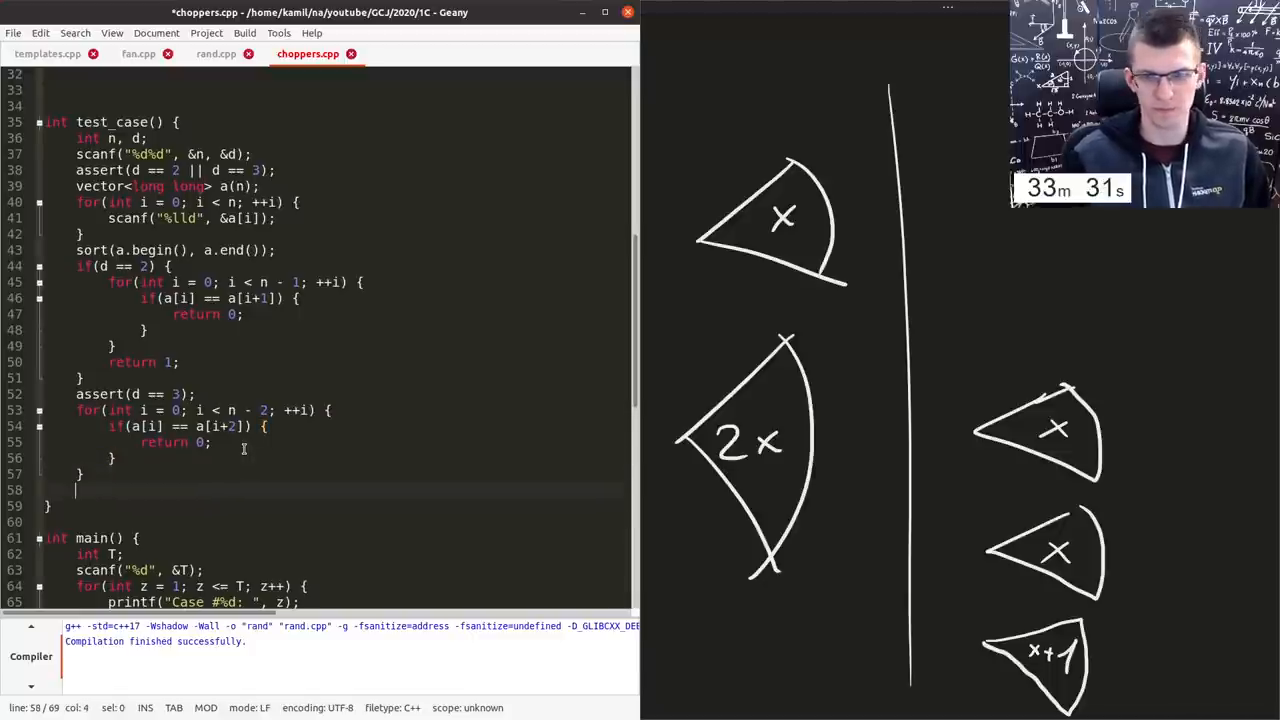
- Add nested loops over i and j = i + 1 returning 1 when 2 * a[i] == a[j]
{"action": "type", "text": "for(int i = 0"}
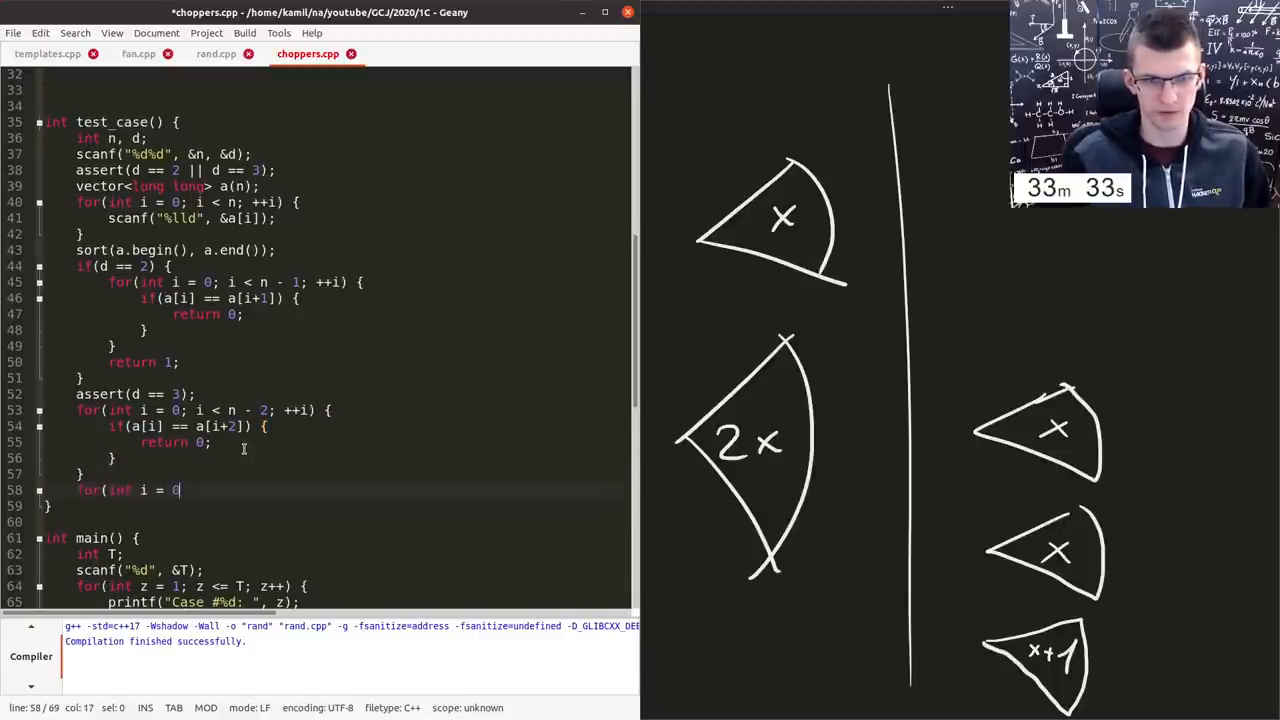
{"action": "type", "text": "; i < n; ++i) {"}
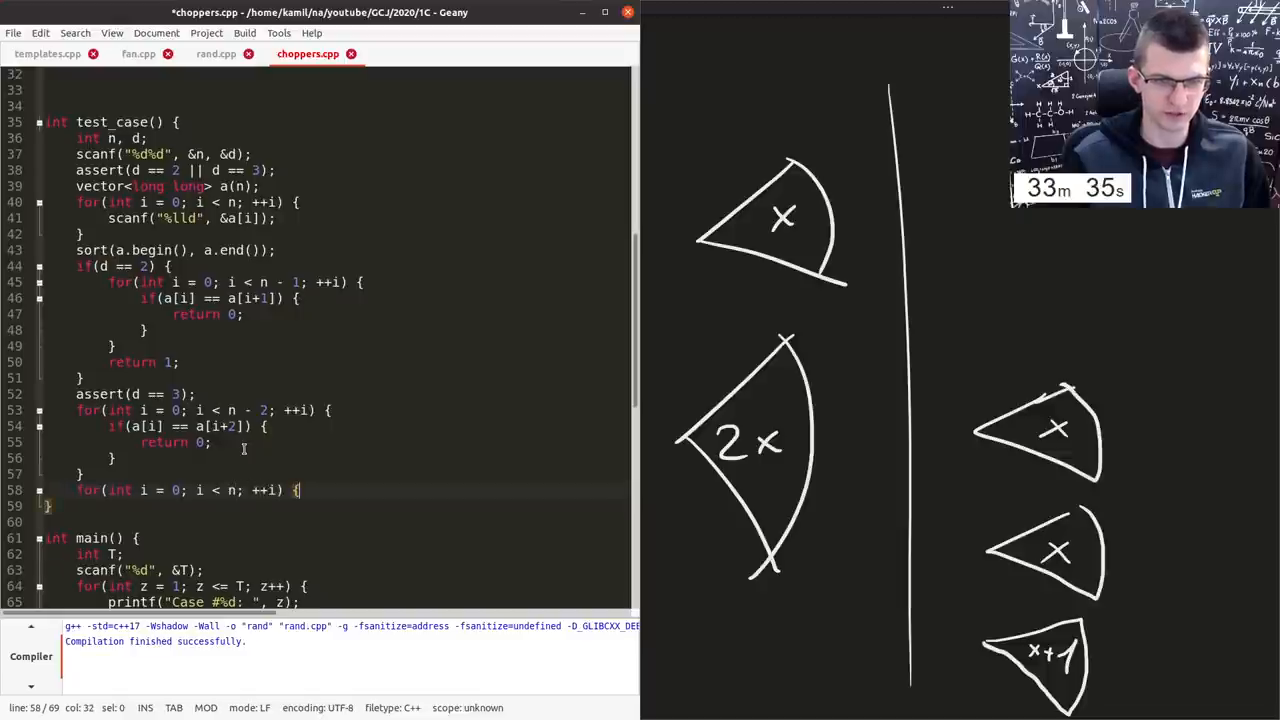
{"action": "type", "text": "for(int j = i"}
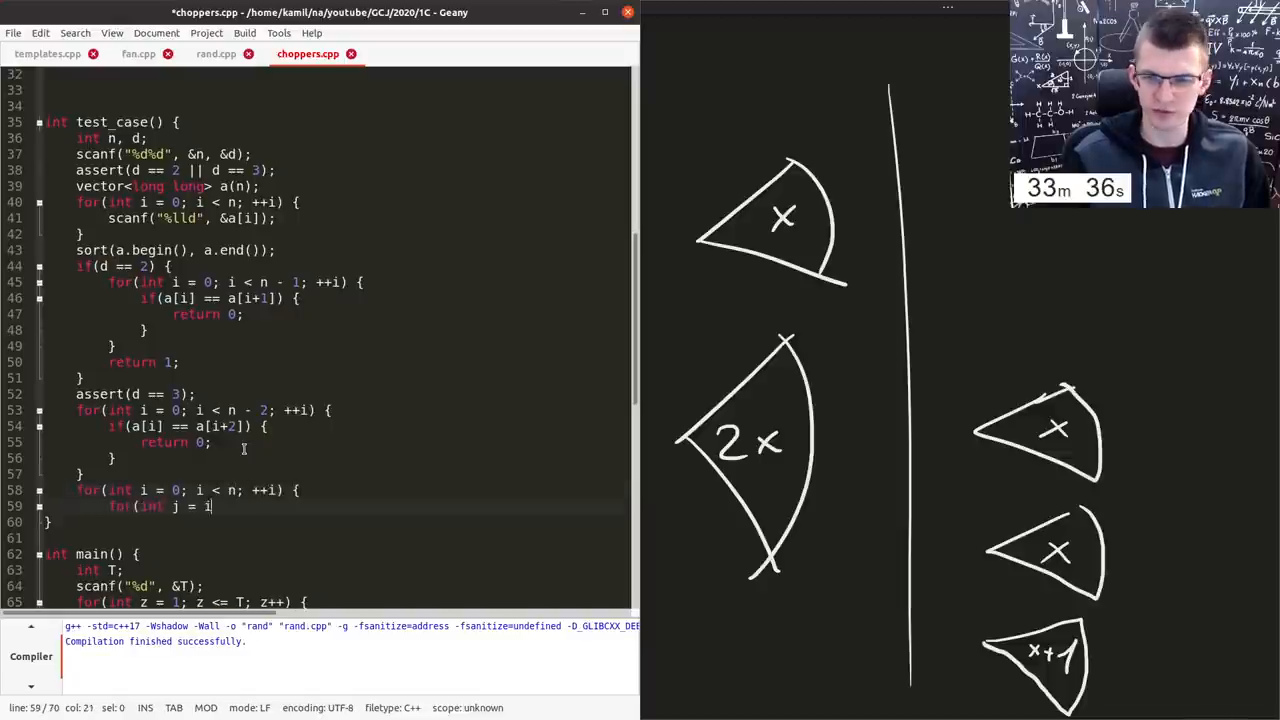
{"action": "type", "text": "+ 1; j < n; ++j"}
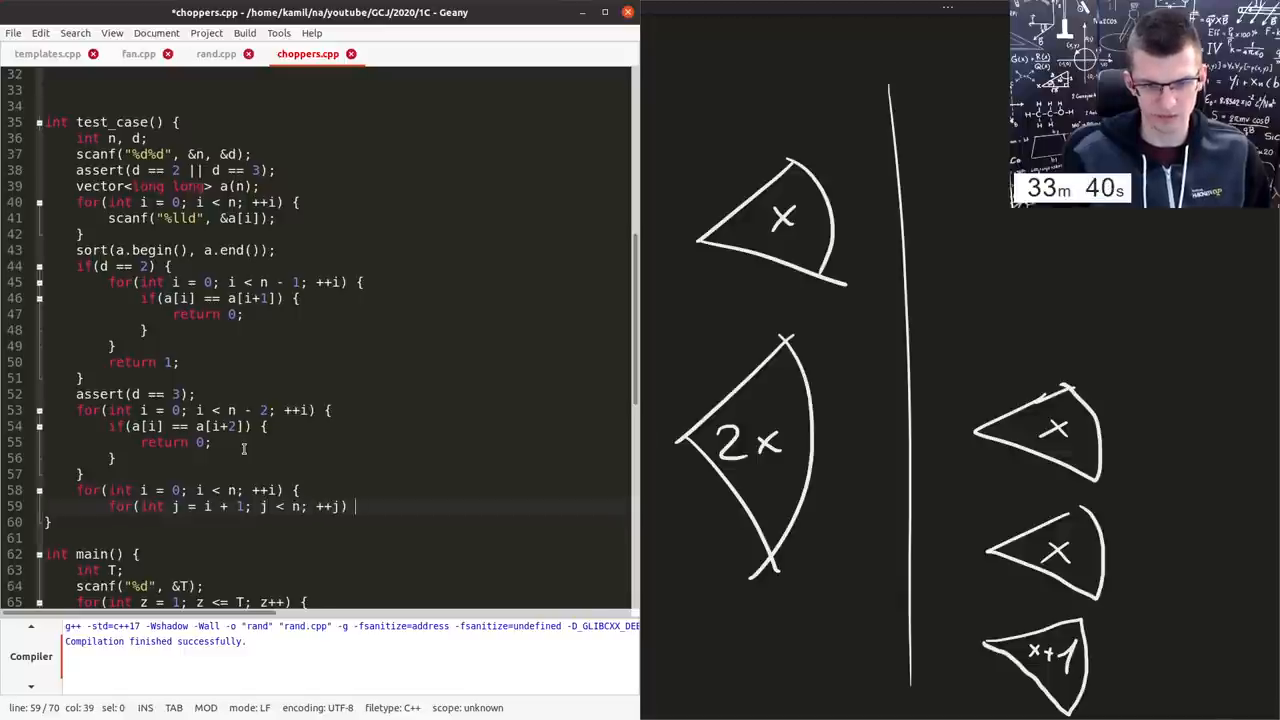
{"action": "type", "text": " {"}
{"action": "key", "text": "Return"}
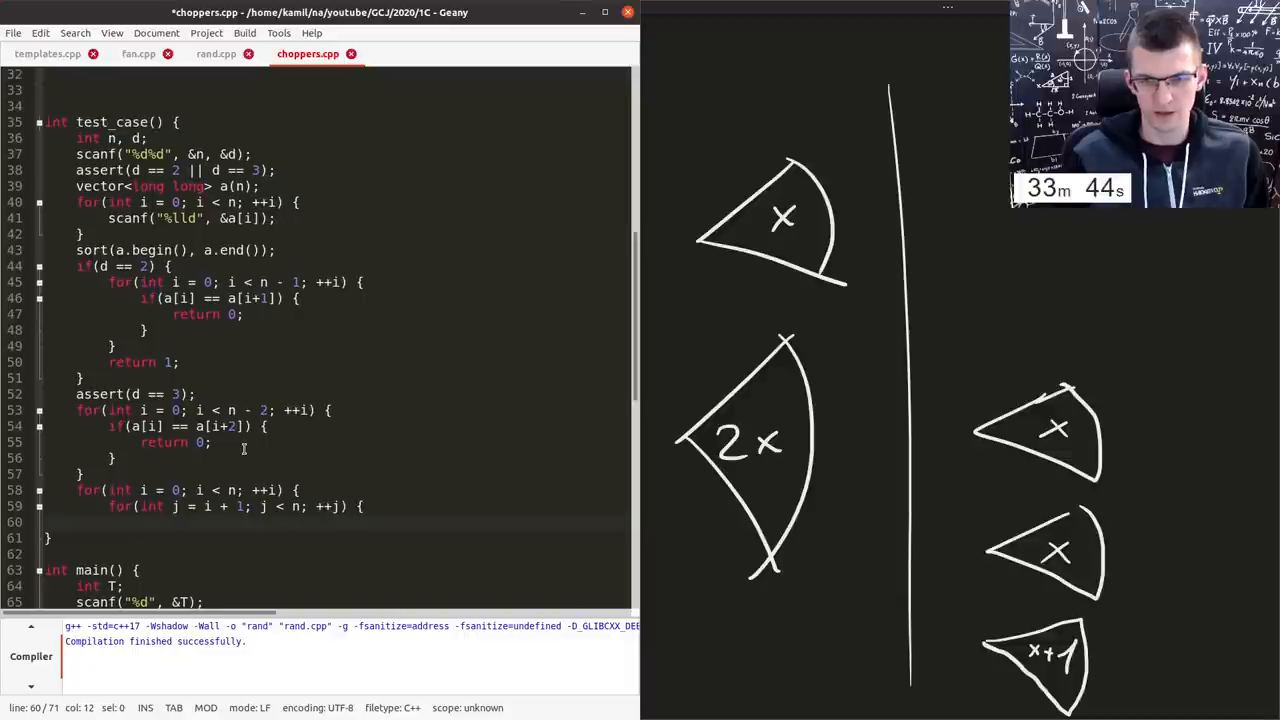
{"action": "type", "text": "if(2 * a[i] == a[j]) {"}
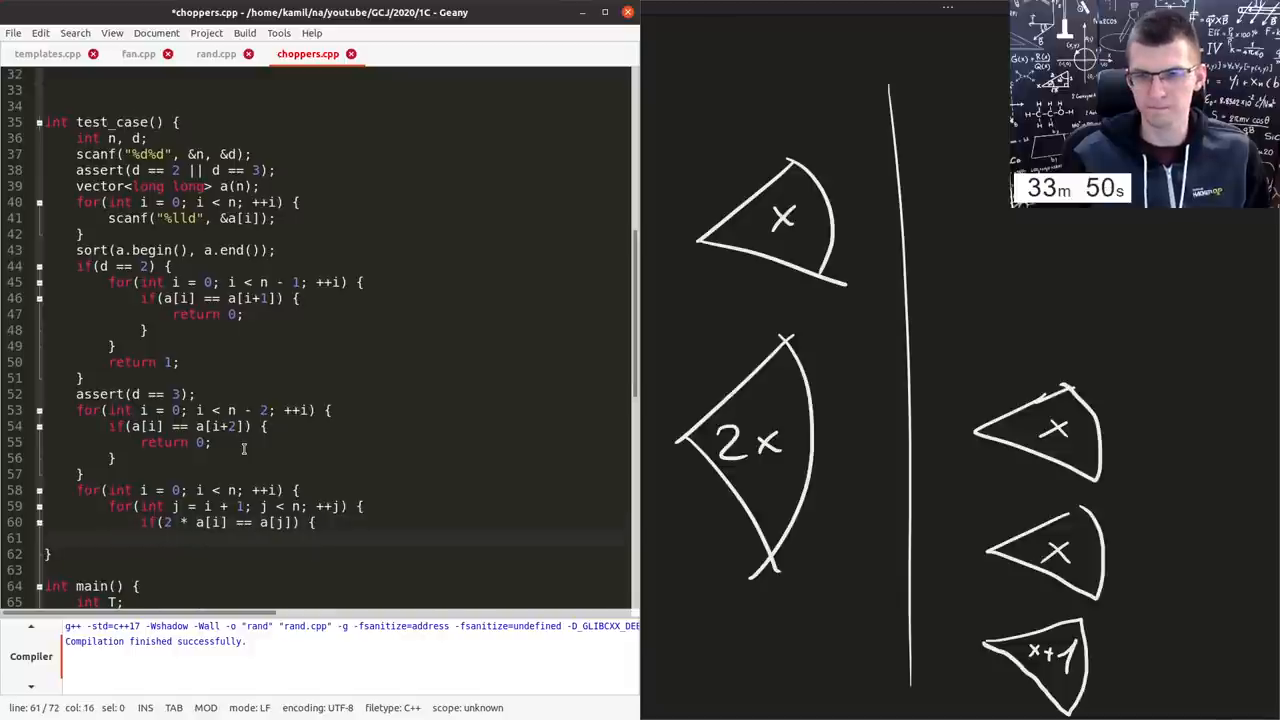
{"action": "type", "text": "return"}
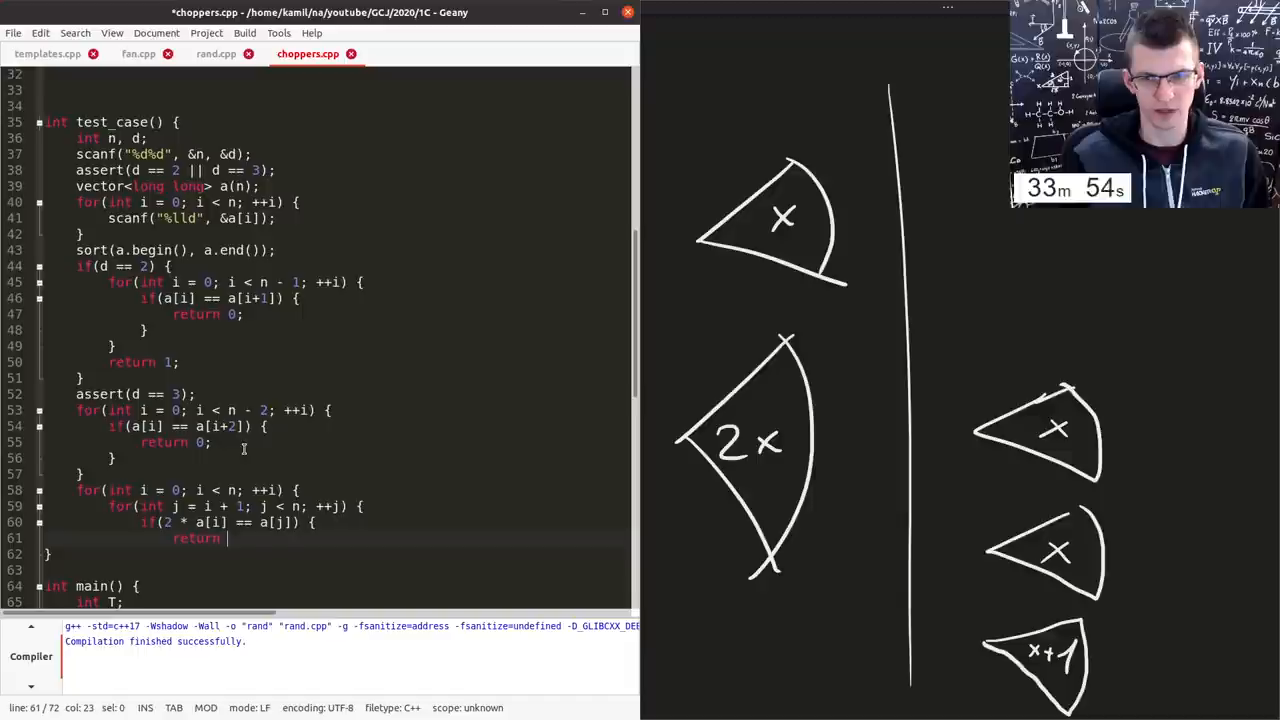
- Add a loop over i checking if(a[i] == a[i+1]) for the adjacent-equal case
{"action": "type", "text": "1;"}
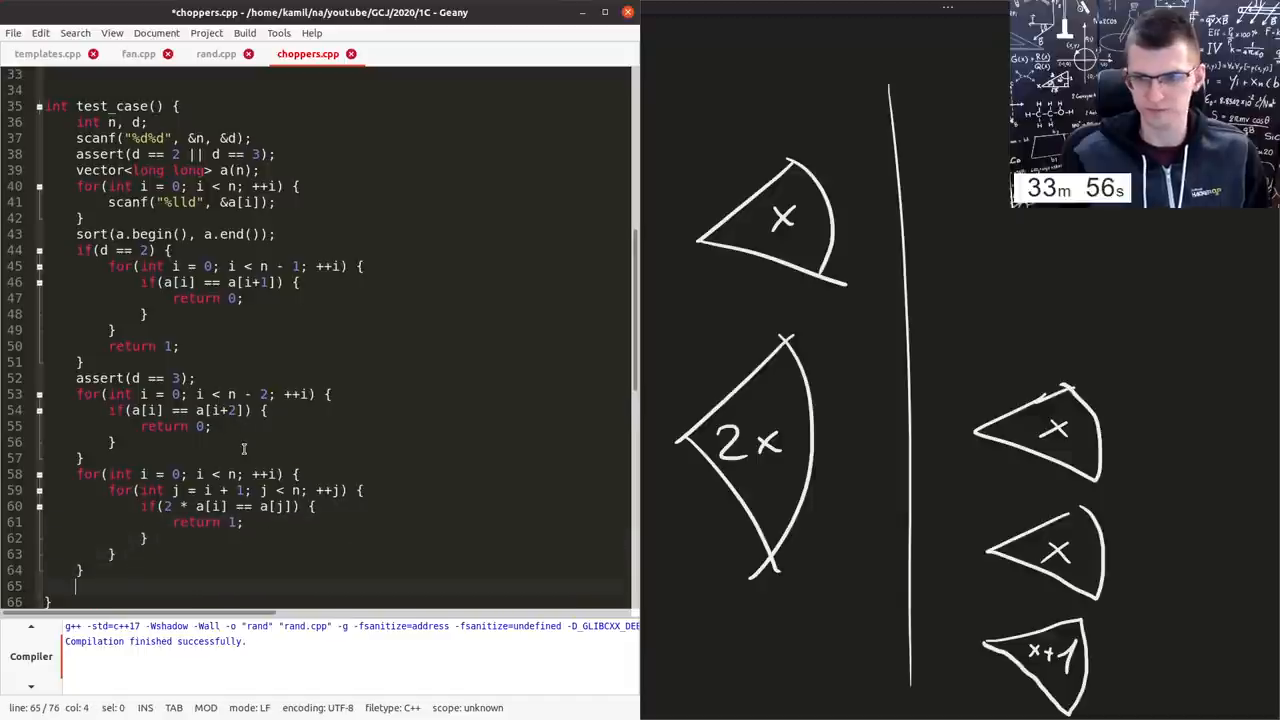
{"action": "type", "text": "for(int i = 0; i < n - 1; ++i) {"}
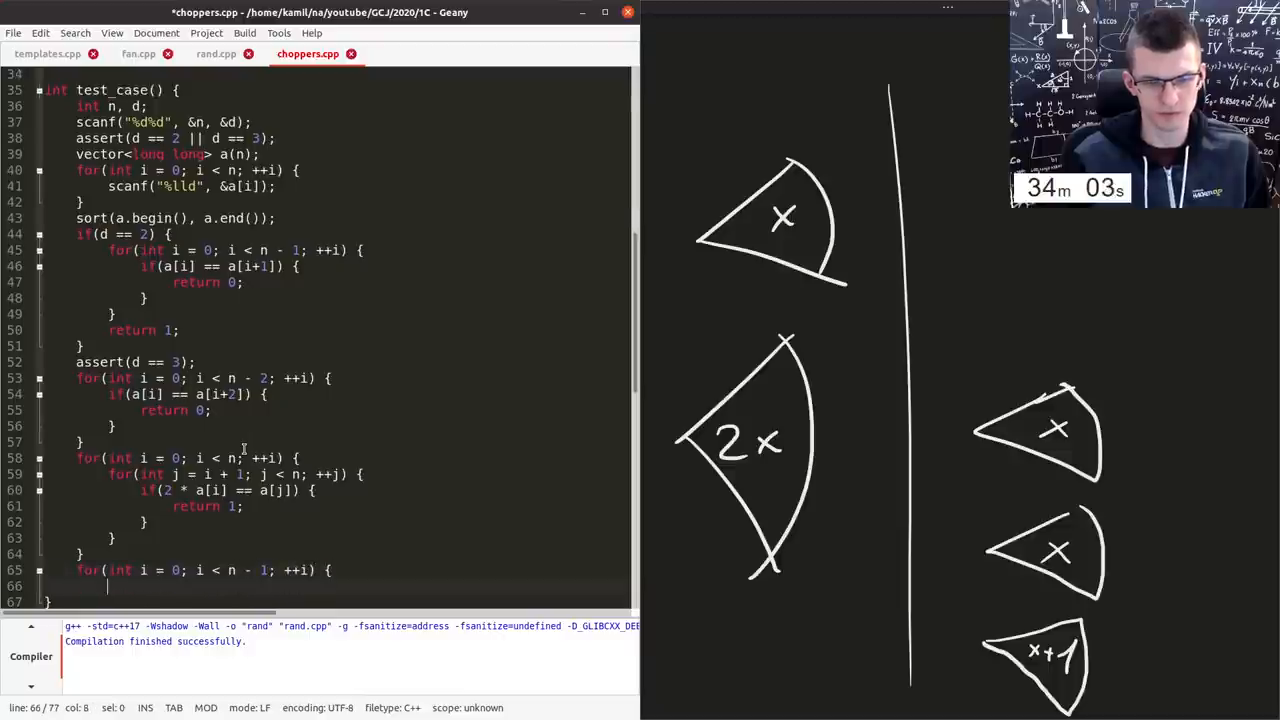
{"action": "type", "text": "if(a[i] == a[i+"}
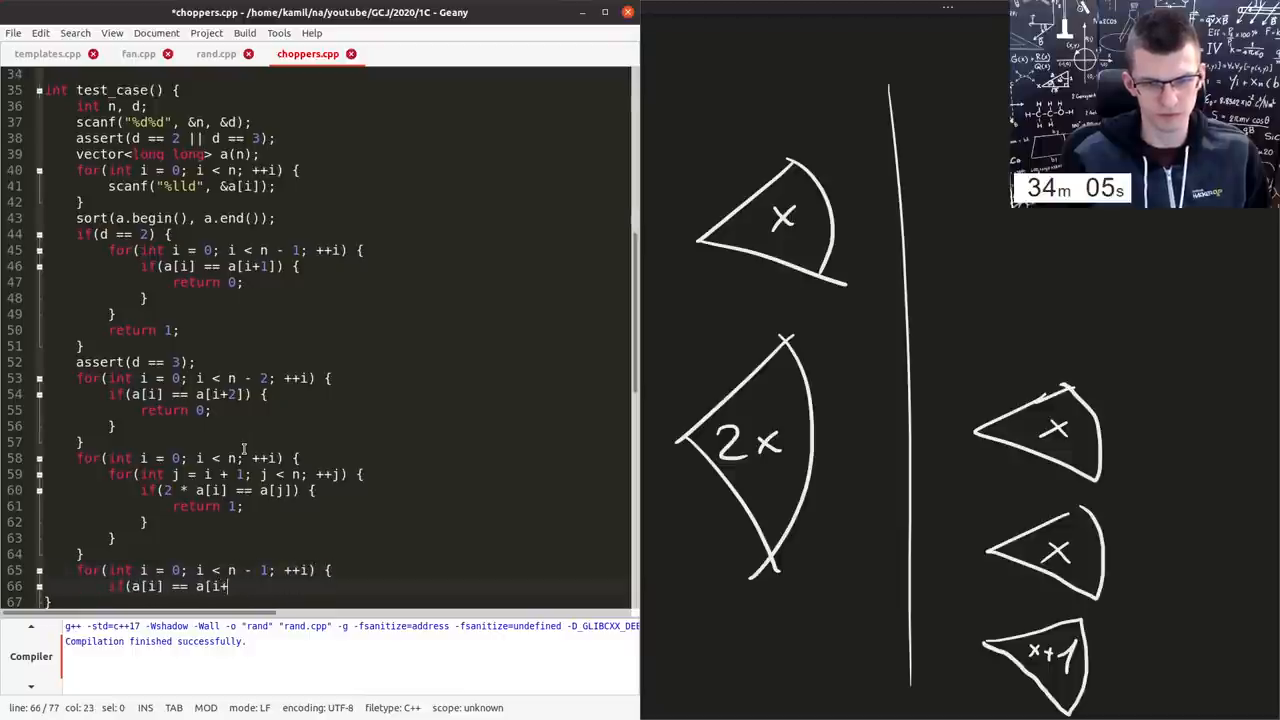
{"action": "type", "text": "1]) {"}
{"action": "left_click", "coordinate": [334, 570]}
{"action": "type", "text": "2"}
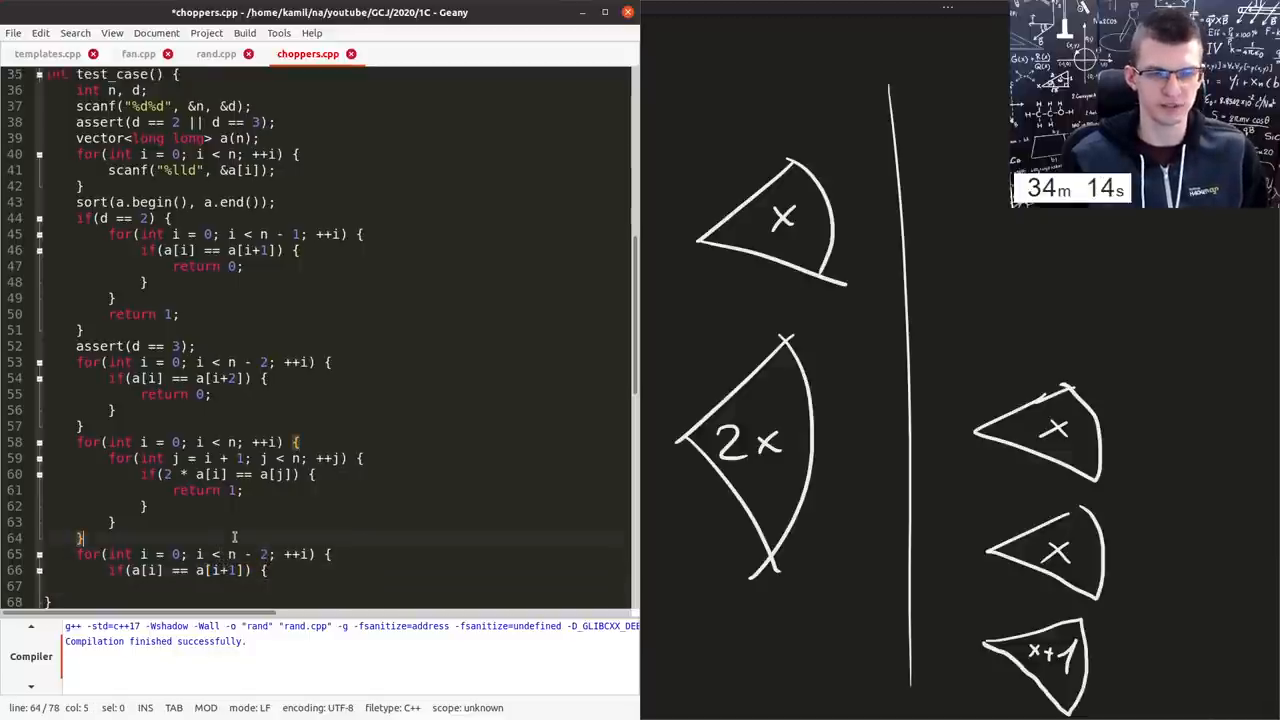
- Write out a[0], a[1], a[2], a[3], a[4] and return 1 from the adjacent-equal check
{"action": "type", "text": "a"}
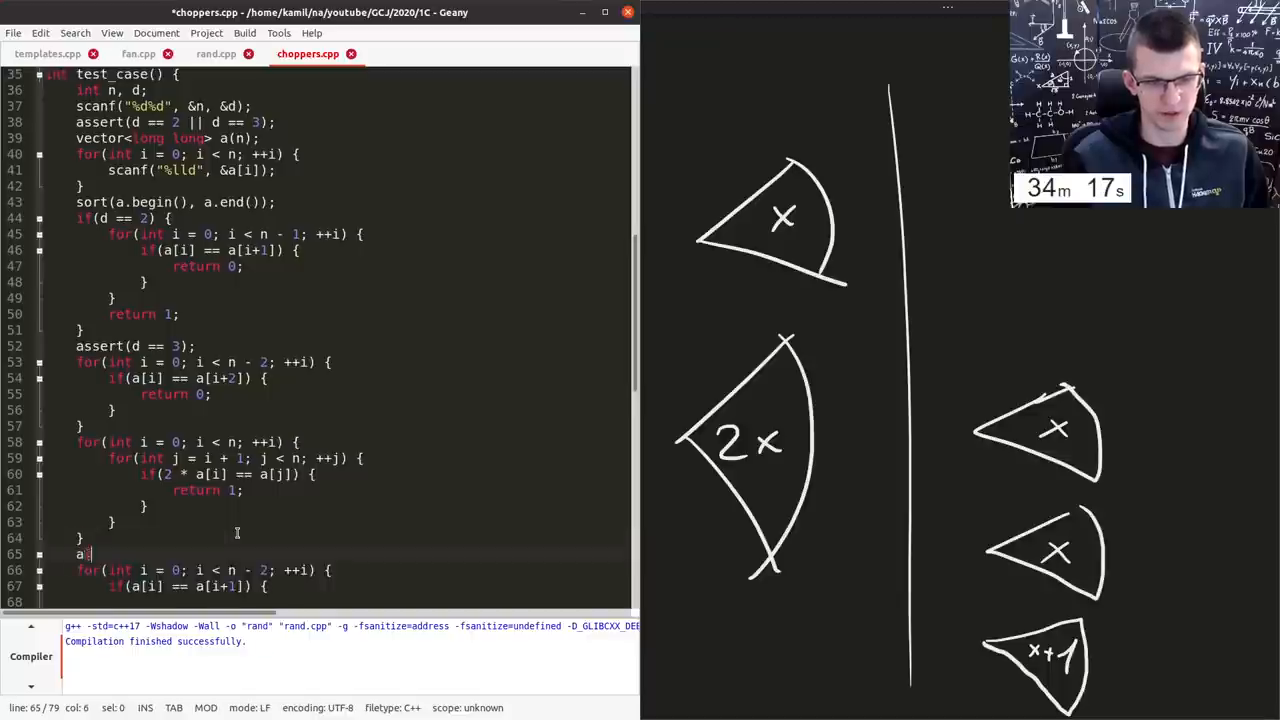
{"action": "type", "text": "[0], a[1], a["}
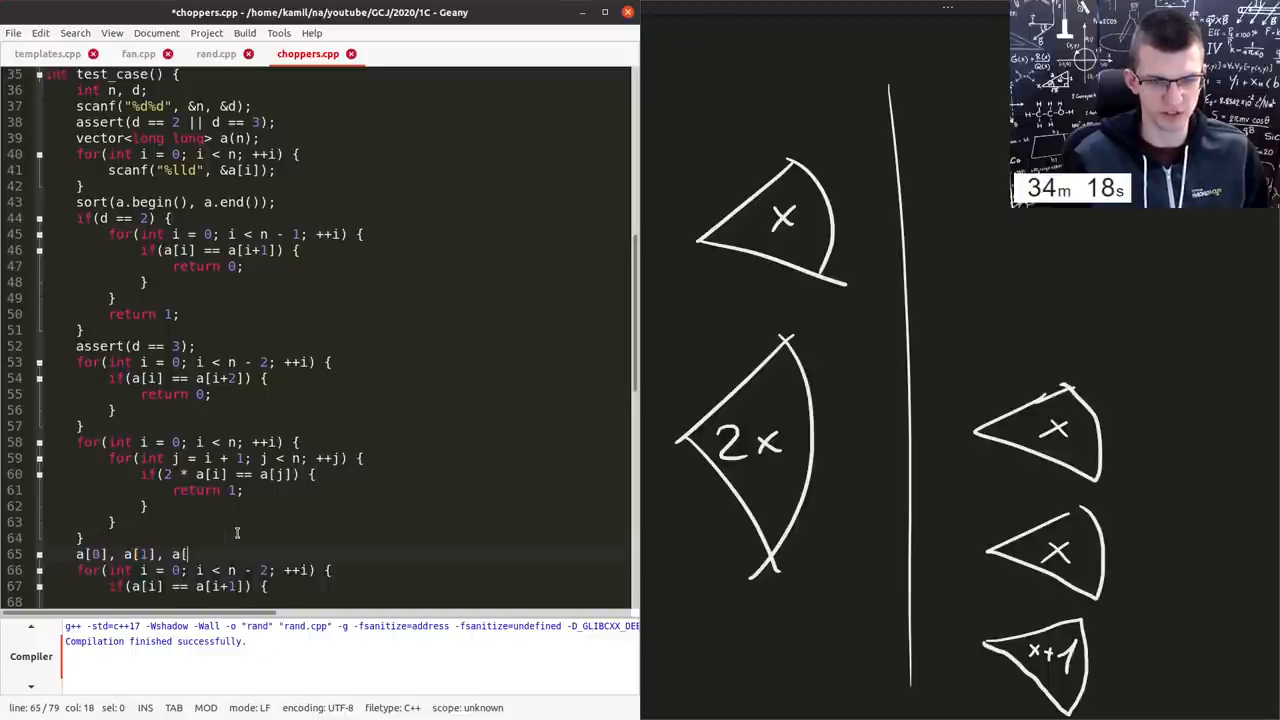
{"action": "type", "text": "2], a[3]"}
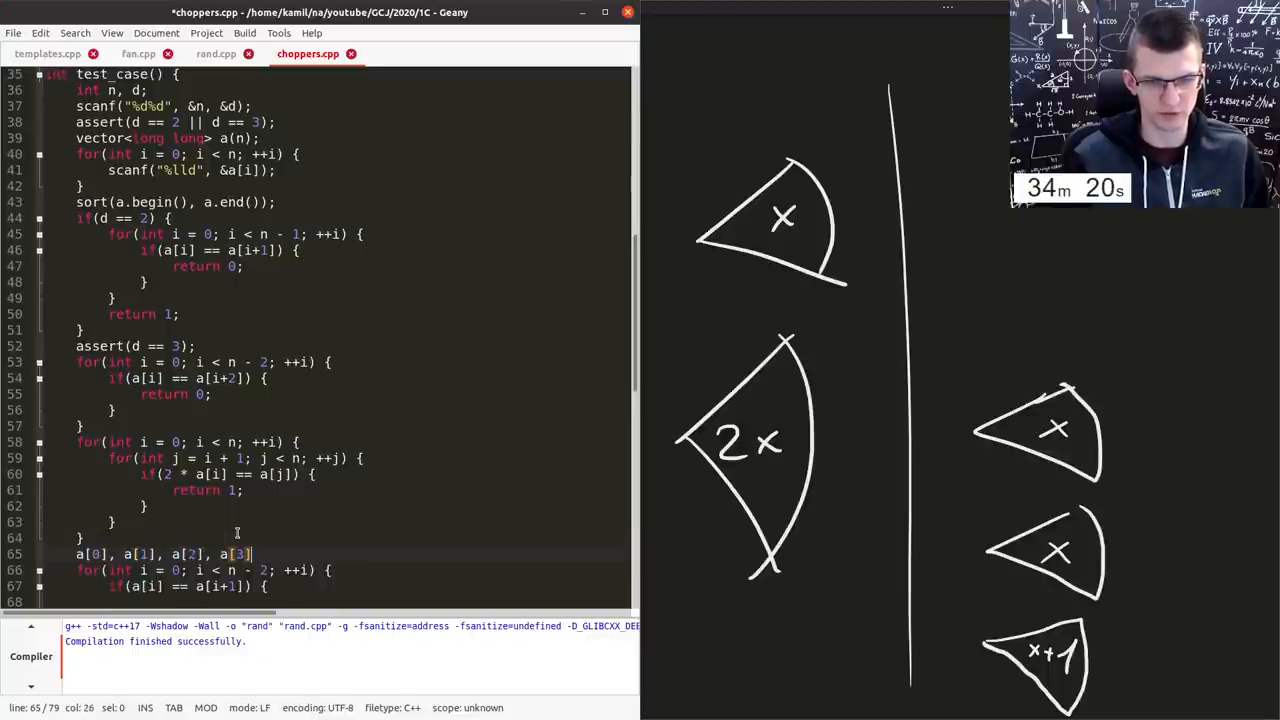
{"action": "type", "text": ", a[4]"}
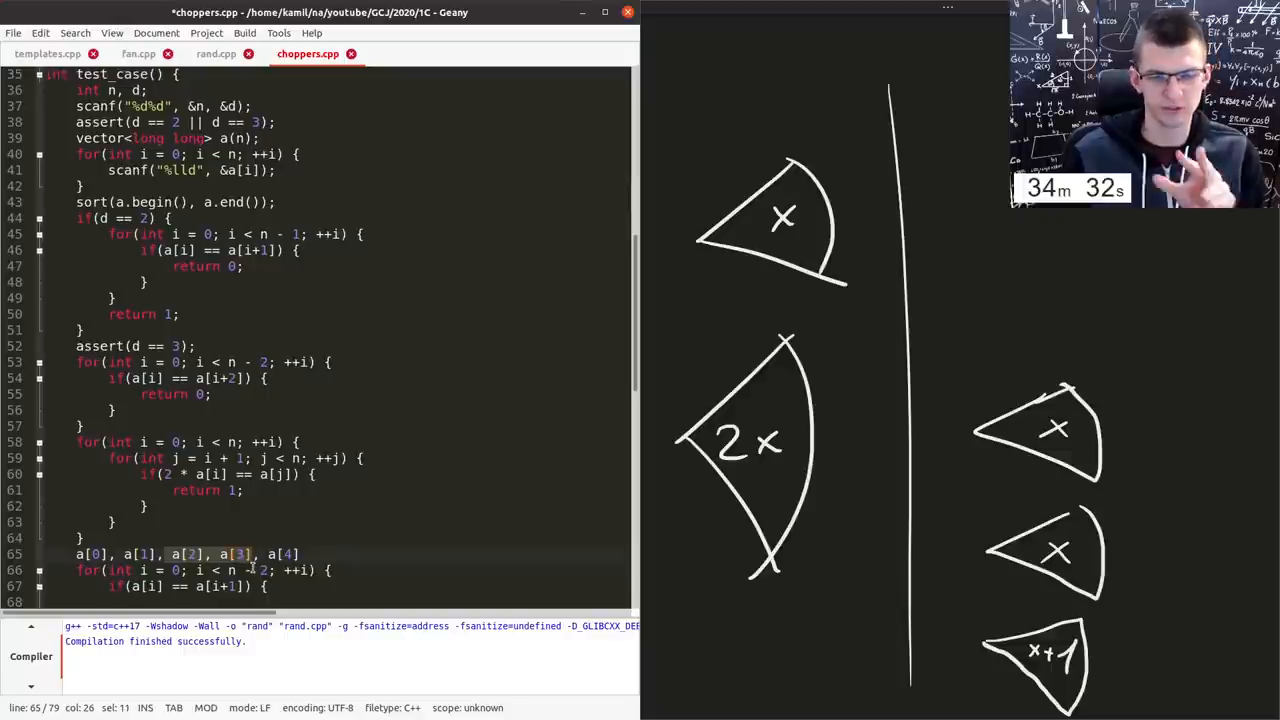
{"action": "scroll", "scroll_direction": "down", "scroll_amount": 3}
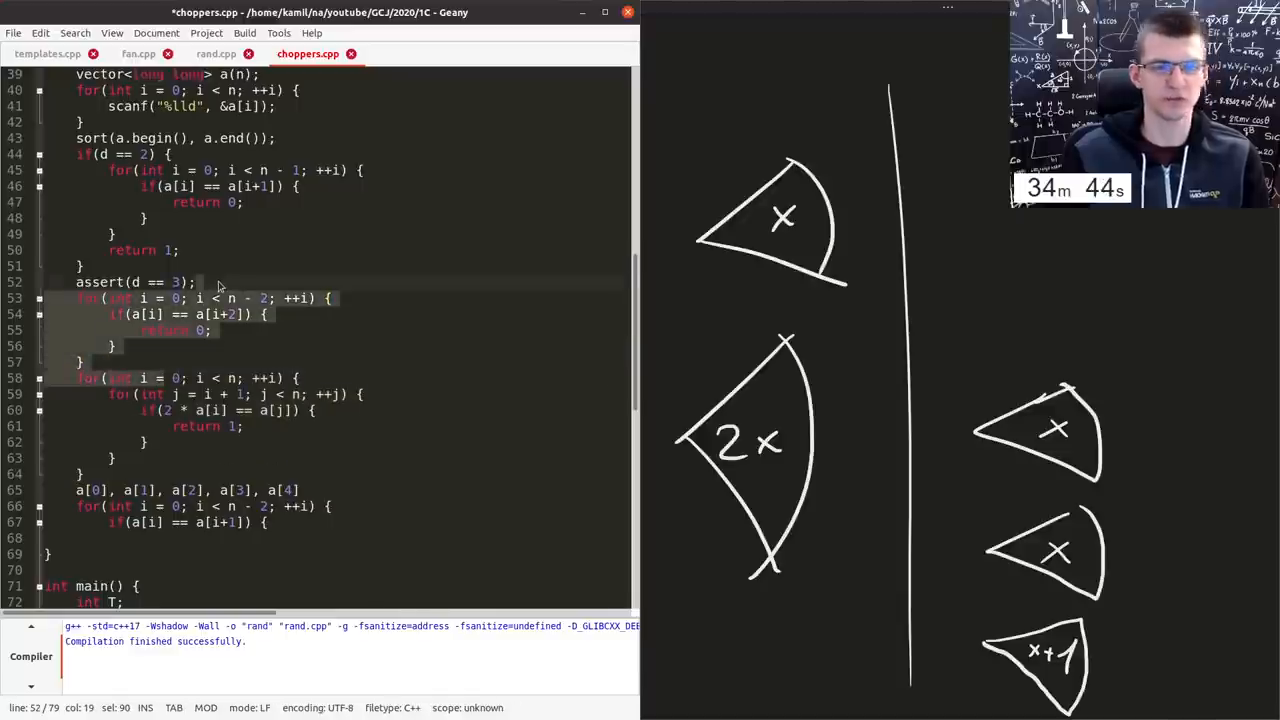
{"action": "mouse_move", "coordinate": [204, 348]}
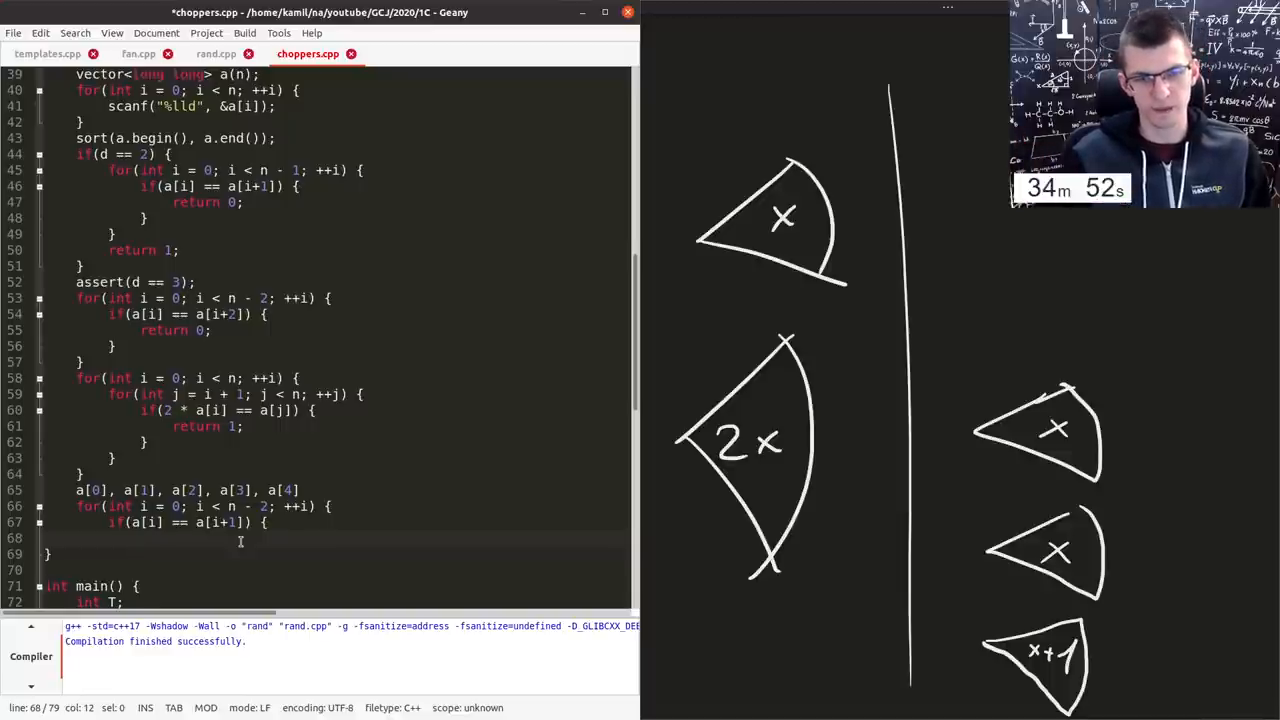
{"action": "type", "text": "return 1;"}
{"action": "type", "text": "return 2;"}
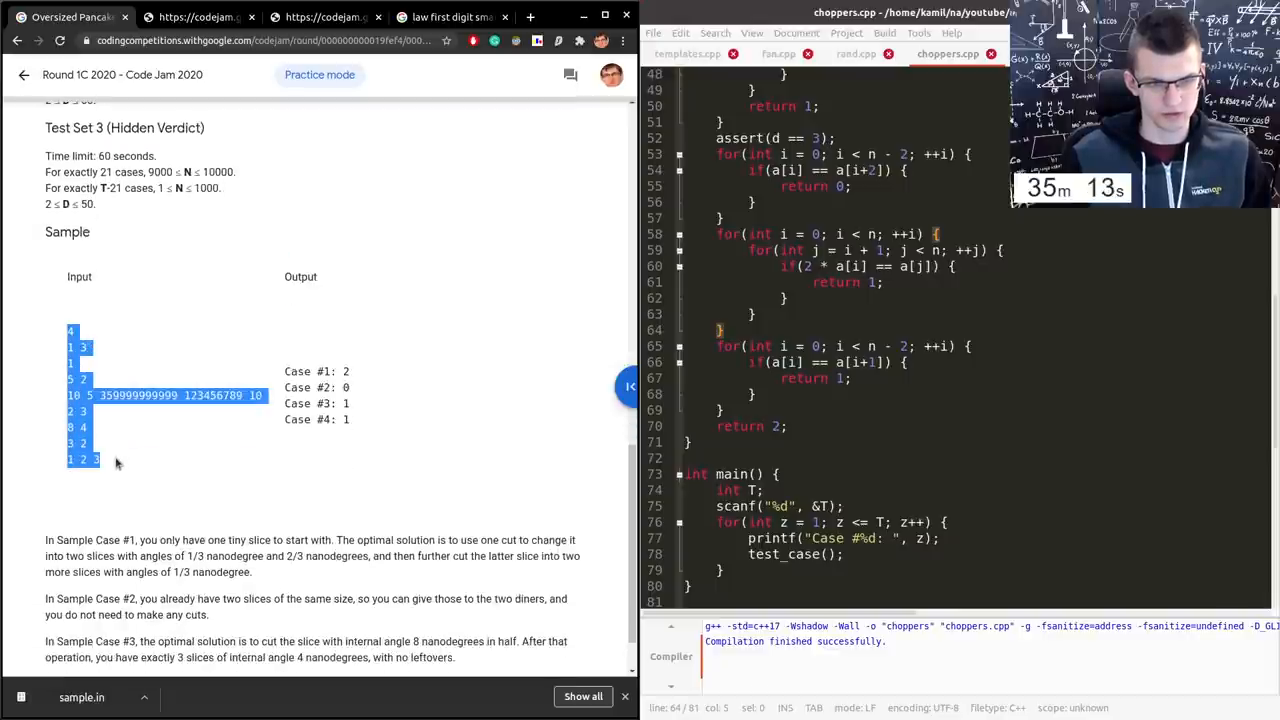
- Run choppers on the saved sample input and bring up the Code Jam submission panel
{"action": "scroll", "scroll_direction": "down", "scroll_amount": 3}
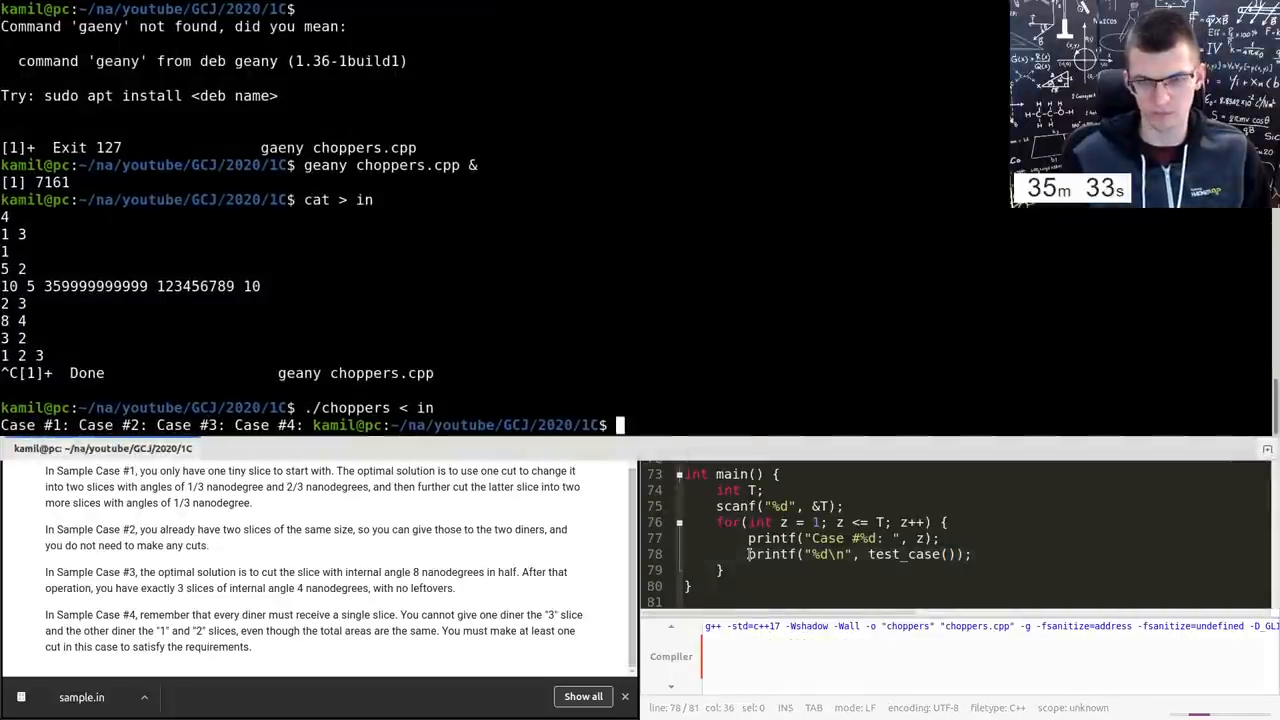
{"action": "key", "text": "Return"}
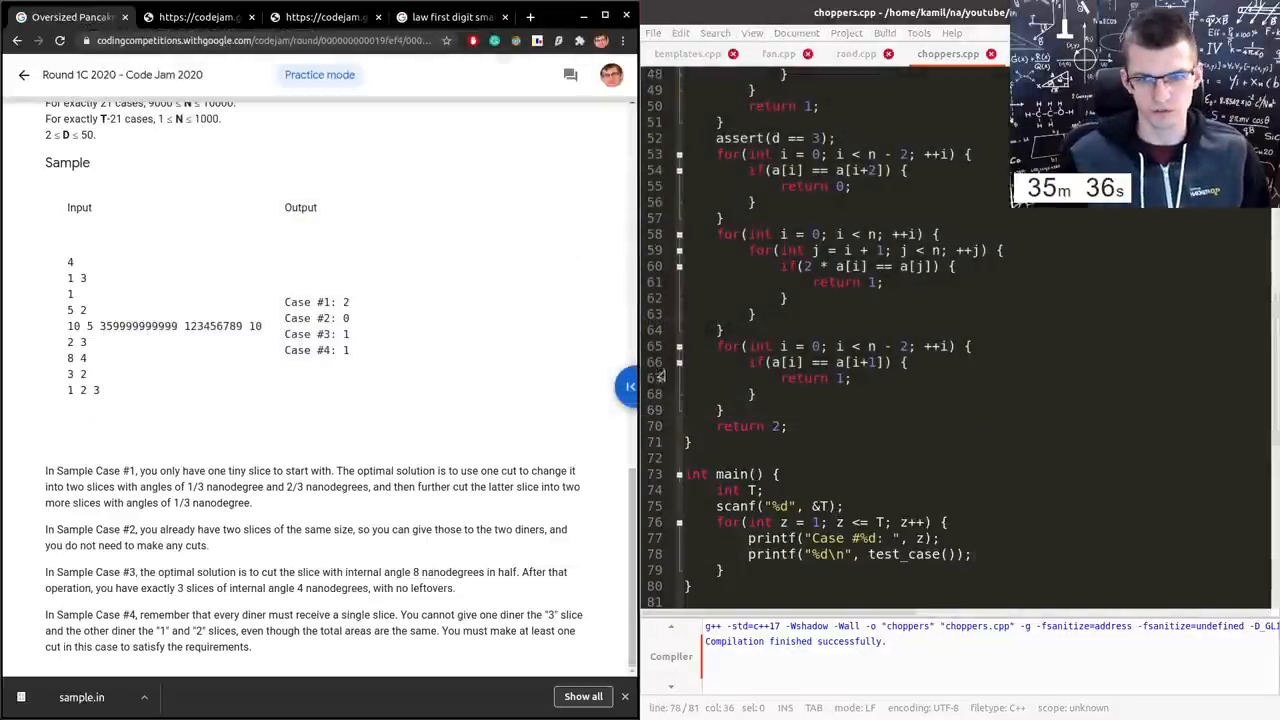
{"action": "left_click", "coordinate": [630, 386]}
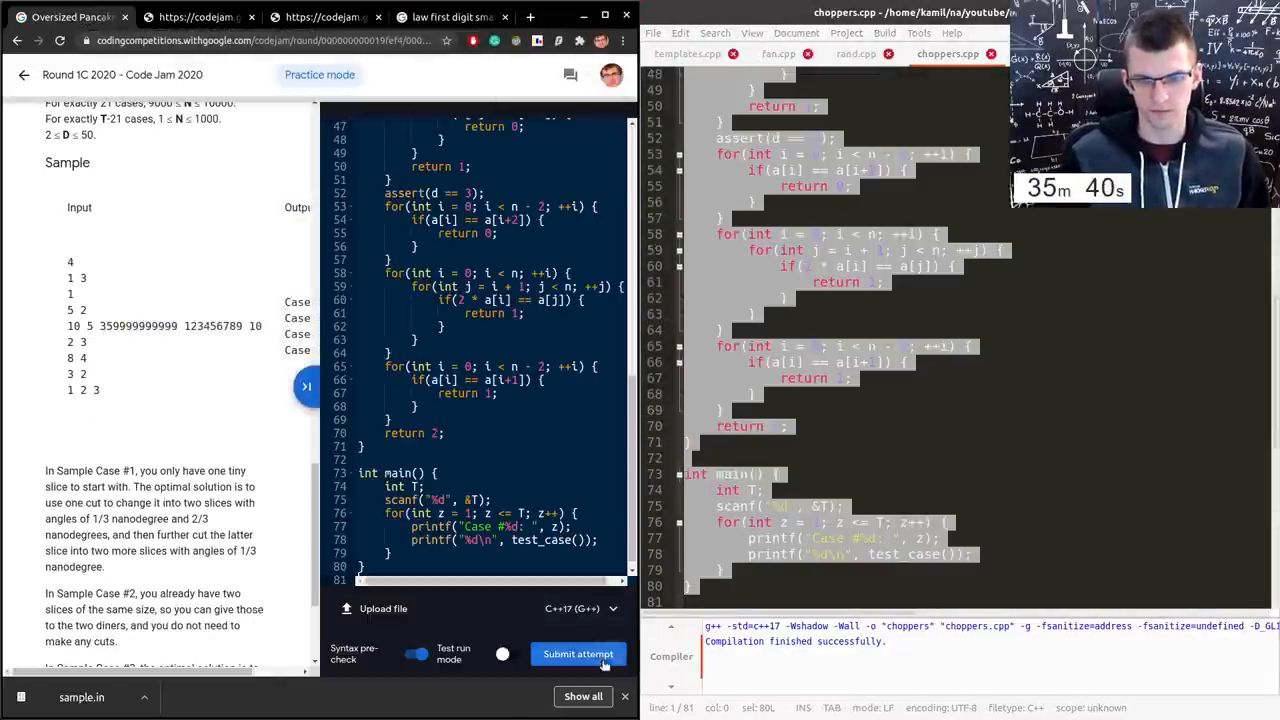
- Scroll the problem statement back through its limits and test sets after submitting
{"action": "scroll", "scroll_direction": "up", "scroll_amount": 3}
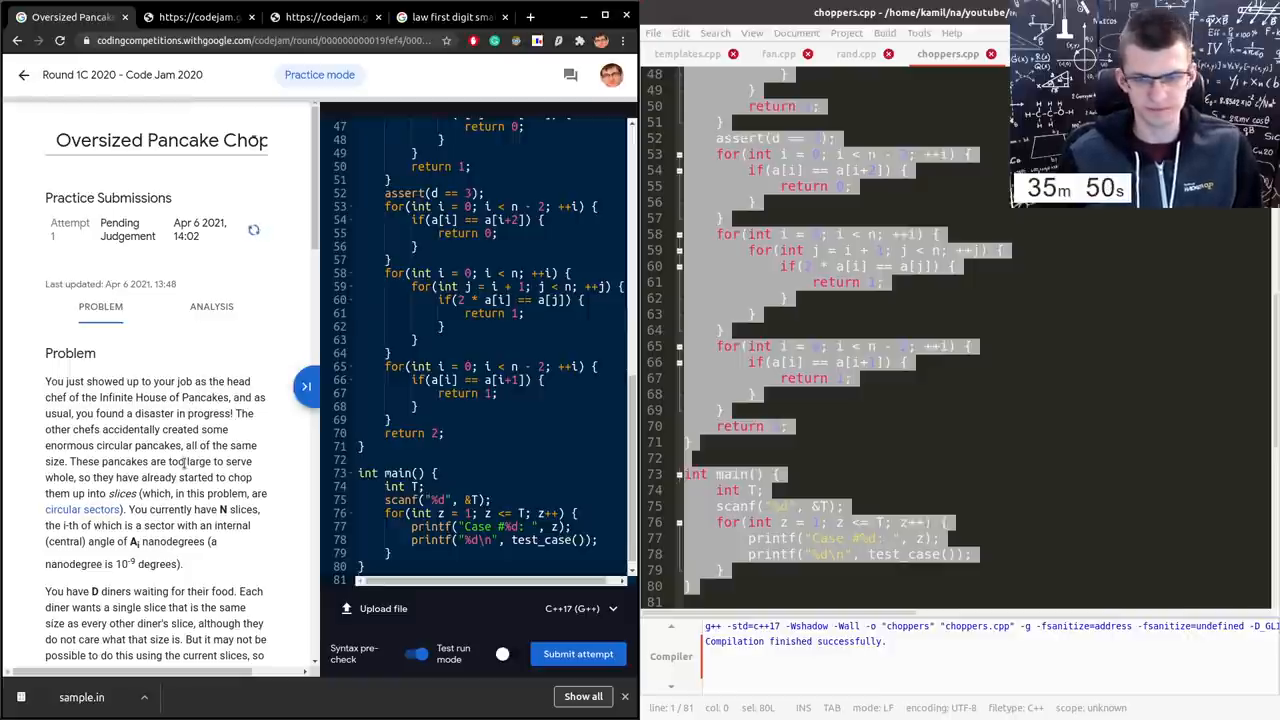
{"action": "scroll", "scroll_direction": "down", "scroll_amount": 3}
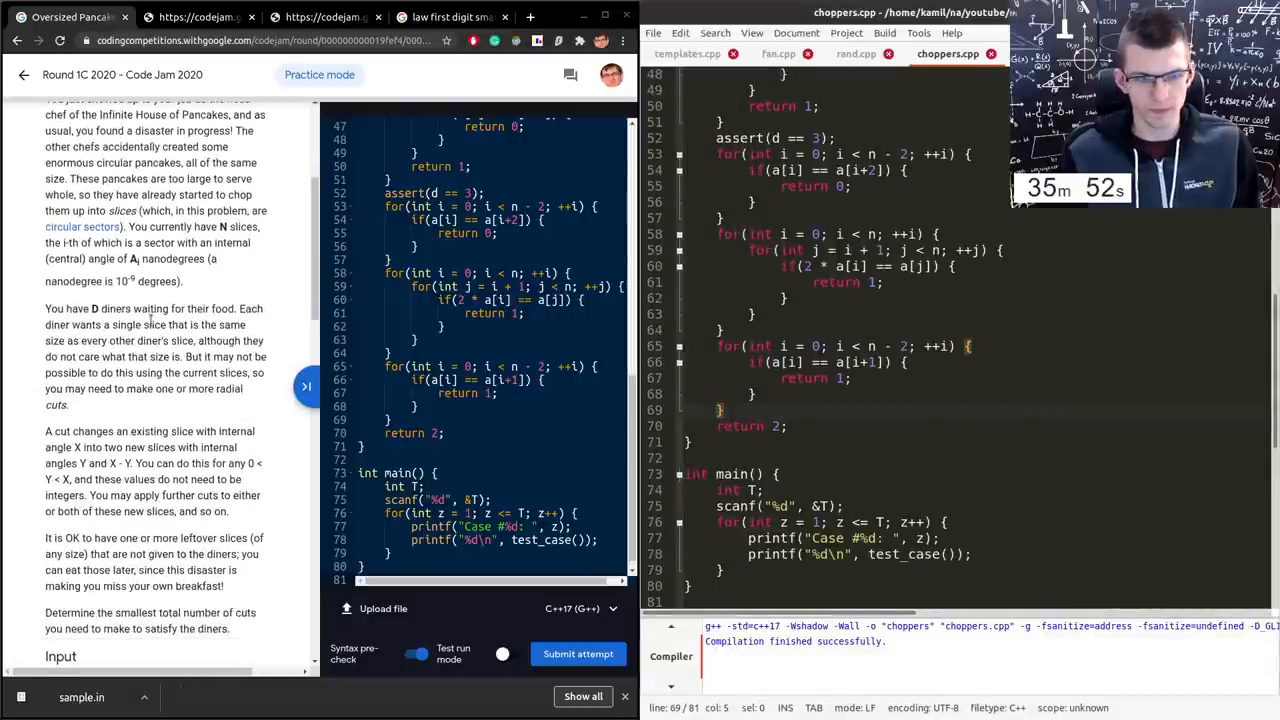
{"action": "scroll", "scroll_direction": "down", "scroll_amount": 3}
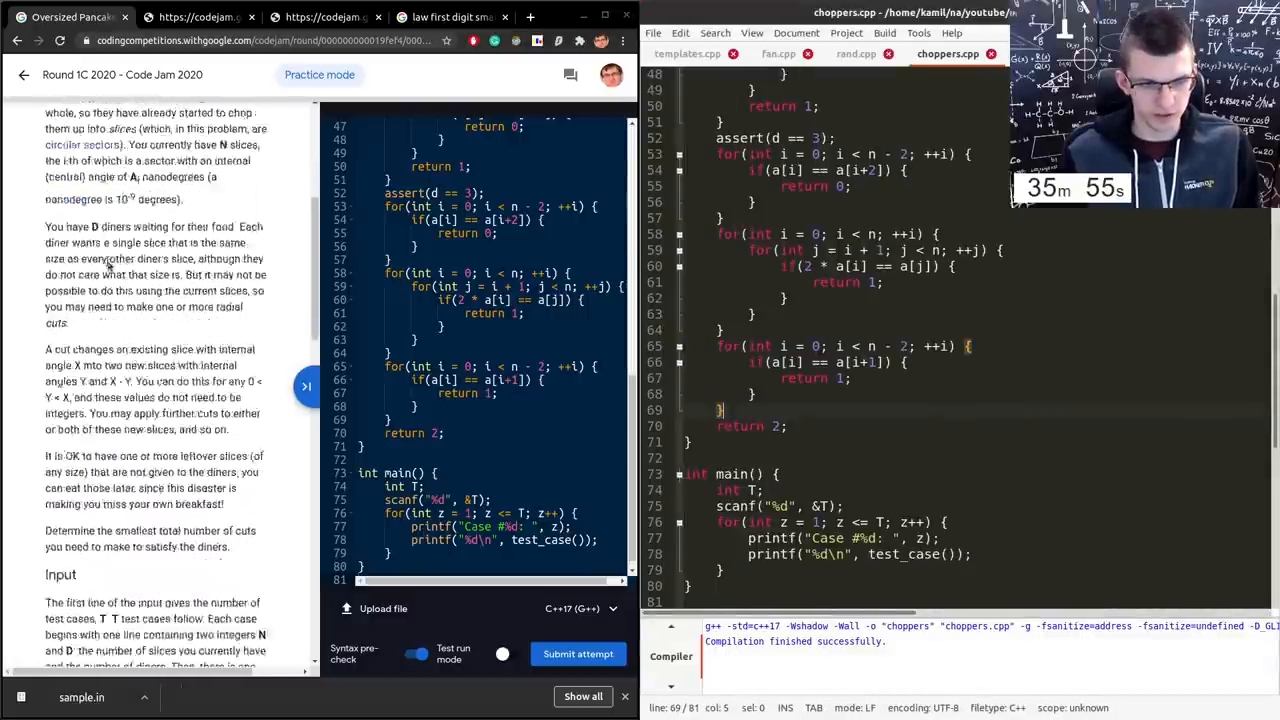
{"action": "scroll", "scroll_direction": "down", "scroll_amount": 3}
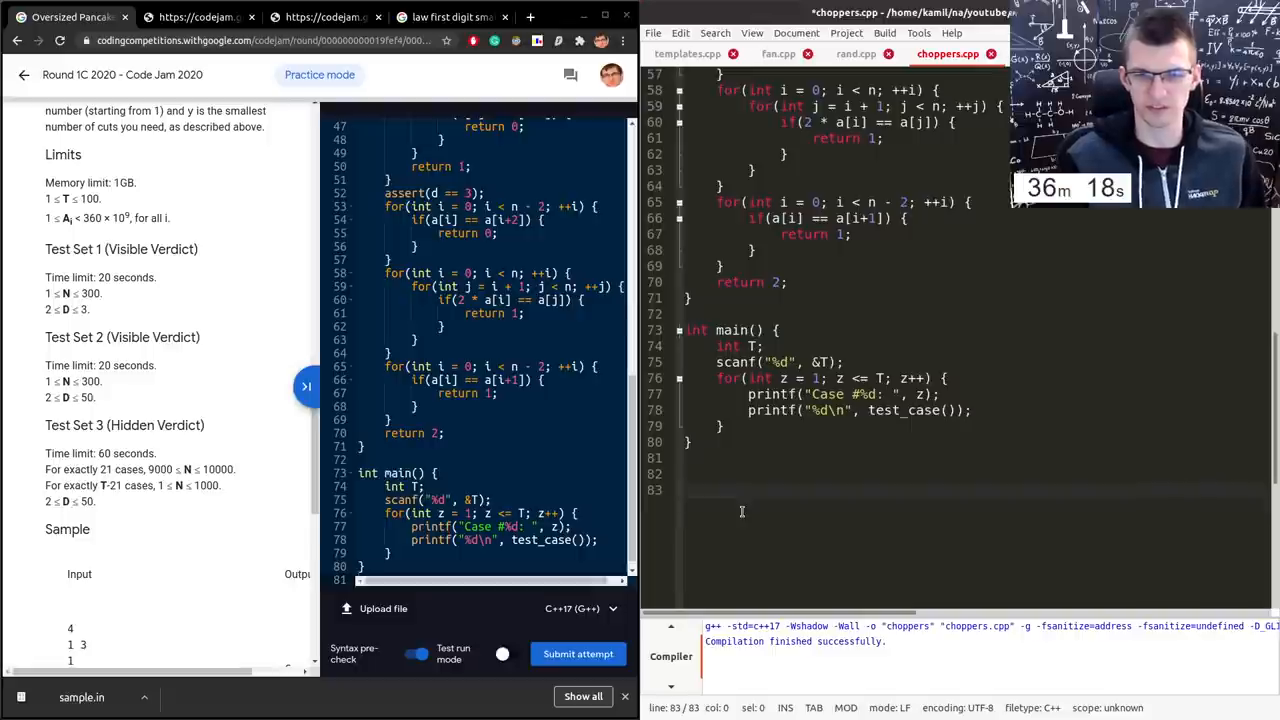
- Write the scratch note A / 3 = B / 7 below main()
{"action": "type", "text": "A / 3 ="}
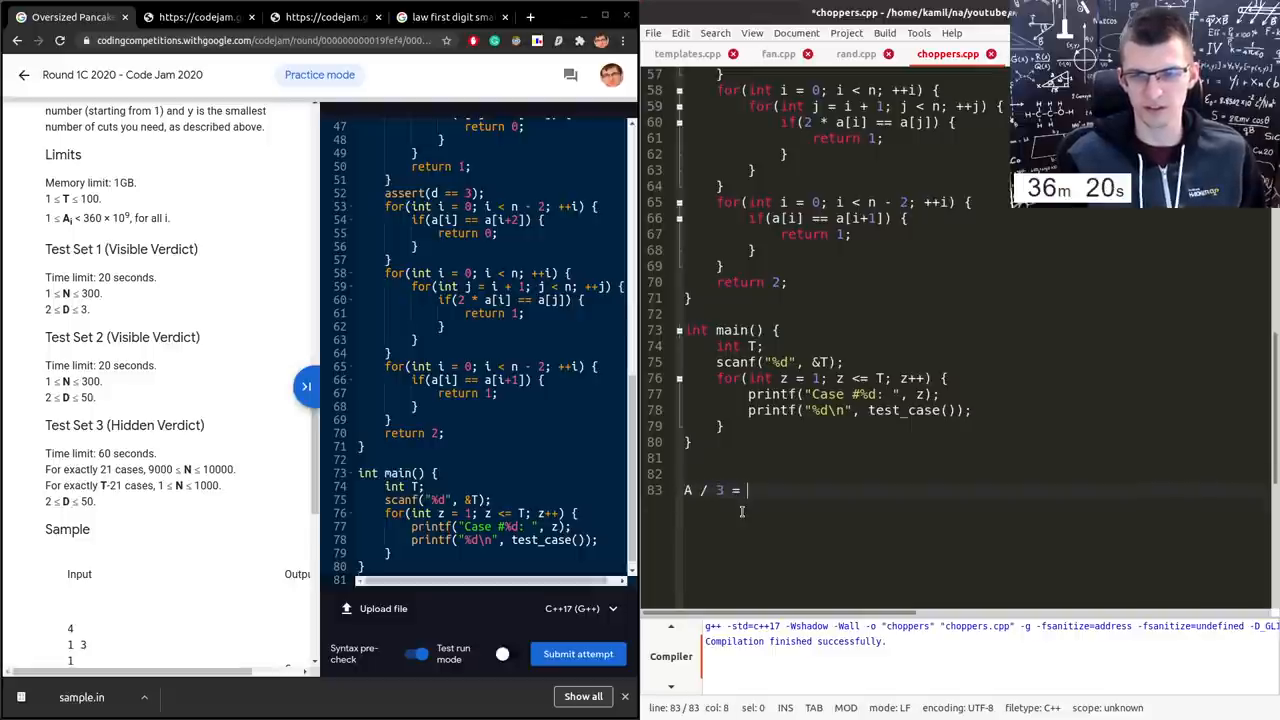
{"action": "type", "text": "B / 7"}
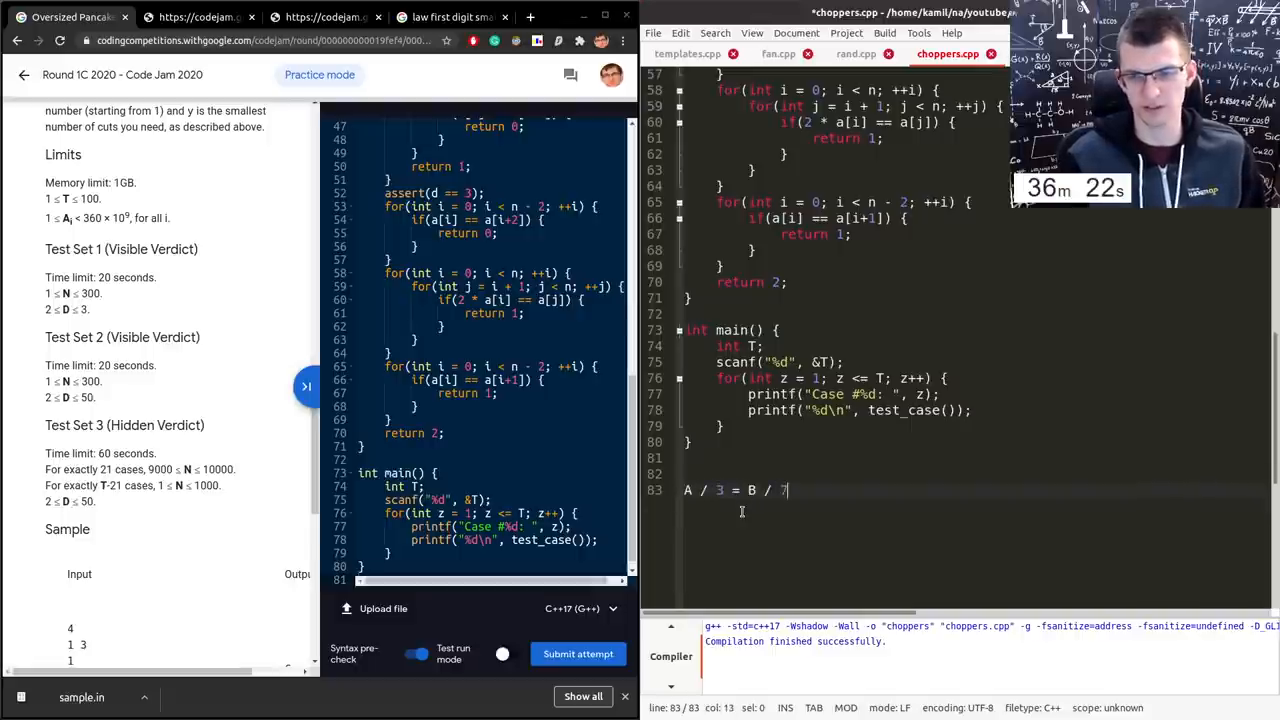
{"action": "key", "text": "Return"}
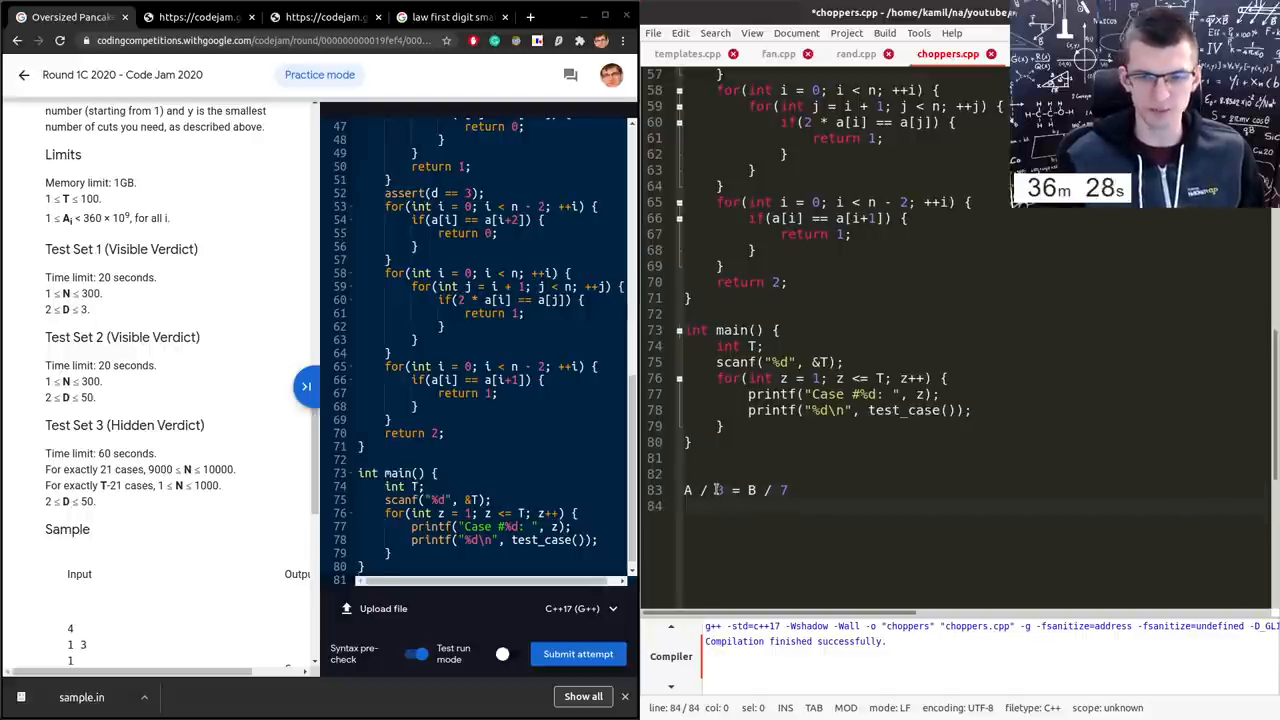
- Scroll the Code Jam page to the test set limits and switch to the Round 1C 2020 scoreboard
{"action": "scroll", "scroll_direction": "up", "scroll_amount": 3}
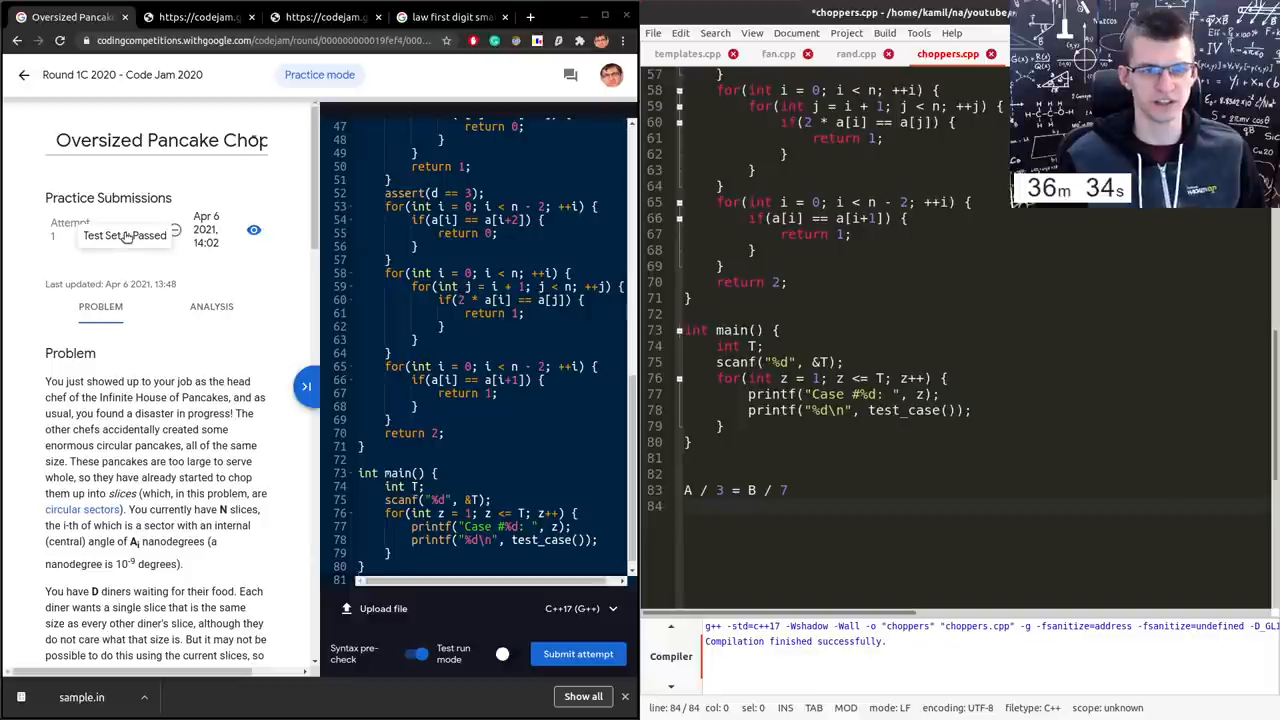
{"action": "scroll", "scroll_direction": "down", "scroll_amount": 3}
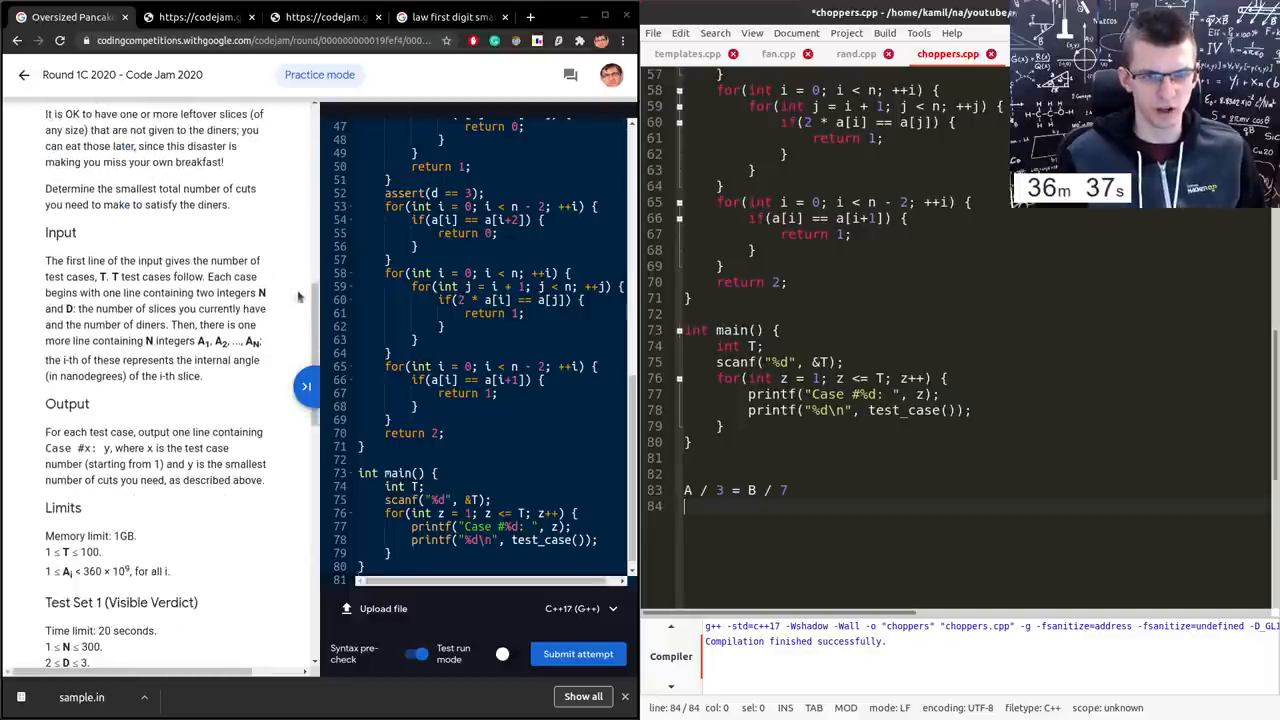
{"action": "scroll", "scroll_direction": "down", "scroll_amount": 3}
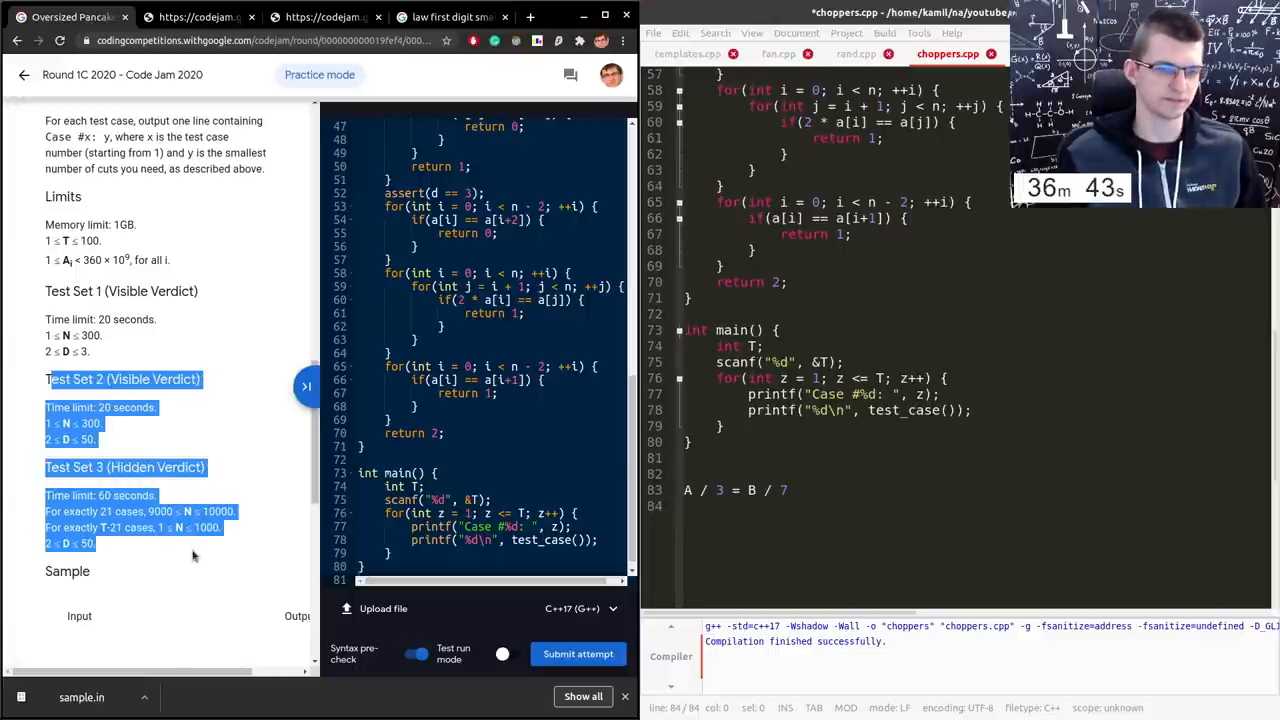
{"action": "left_click", "coordinate": [140, 360]}
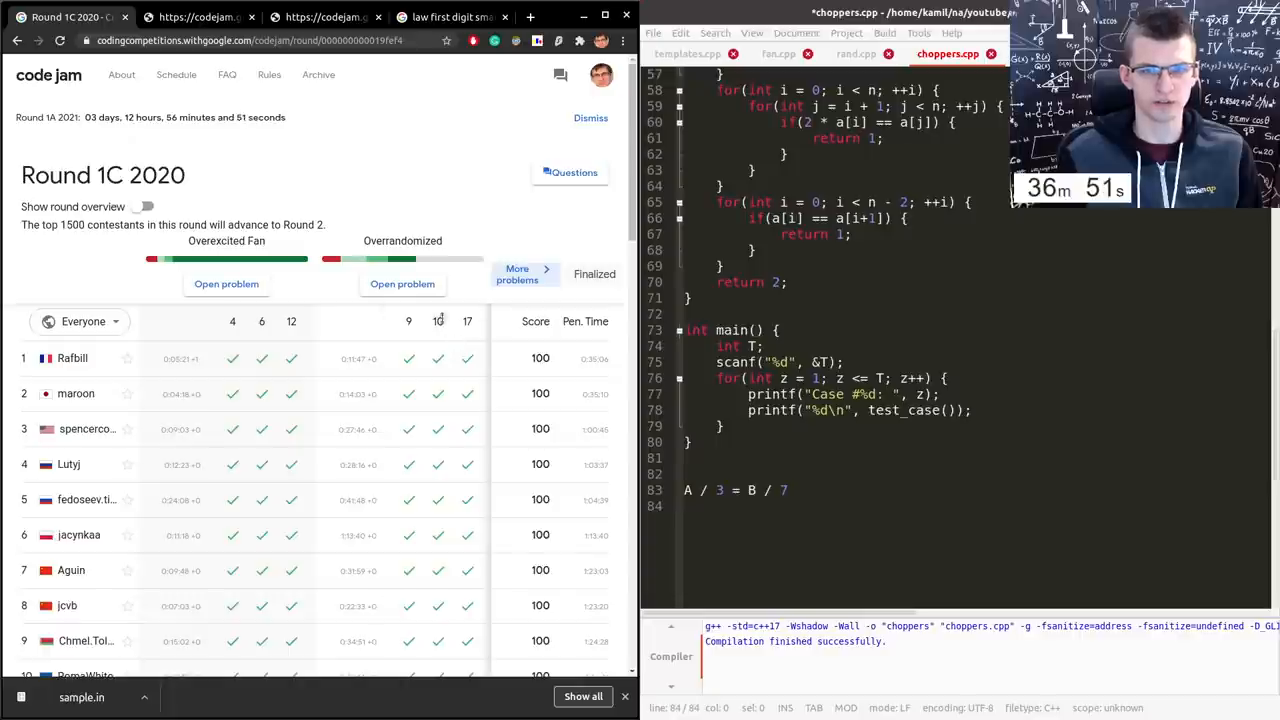
- Reopen Oversized Pancake Choppers from More problems and scroll to its Limits and three test sets
{"action": "left_click", "coordinate": [516, 274]}
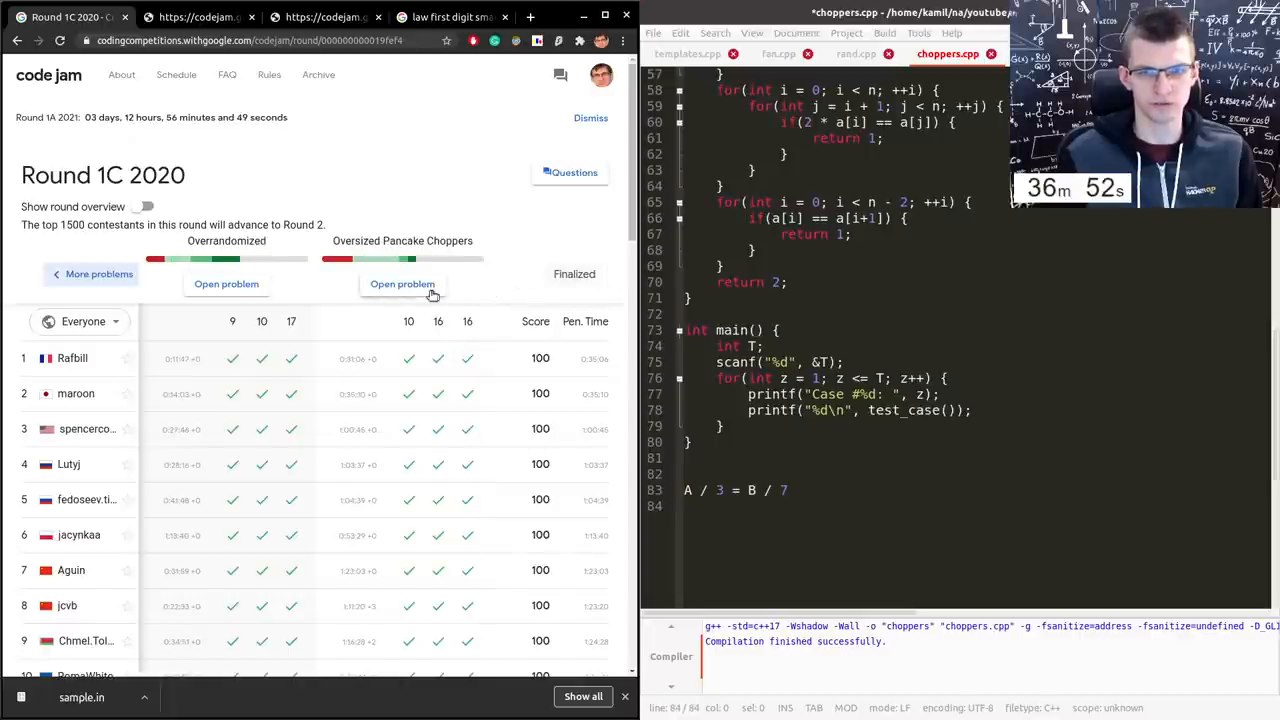
{"action": "left_click", "coordinate": [402, 284]}
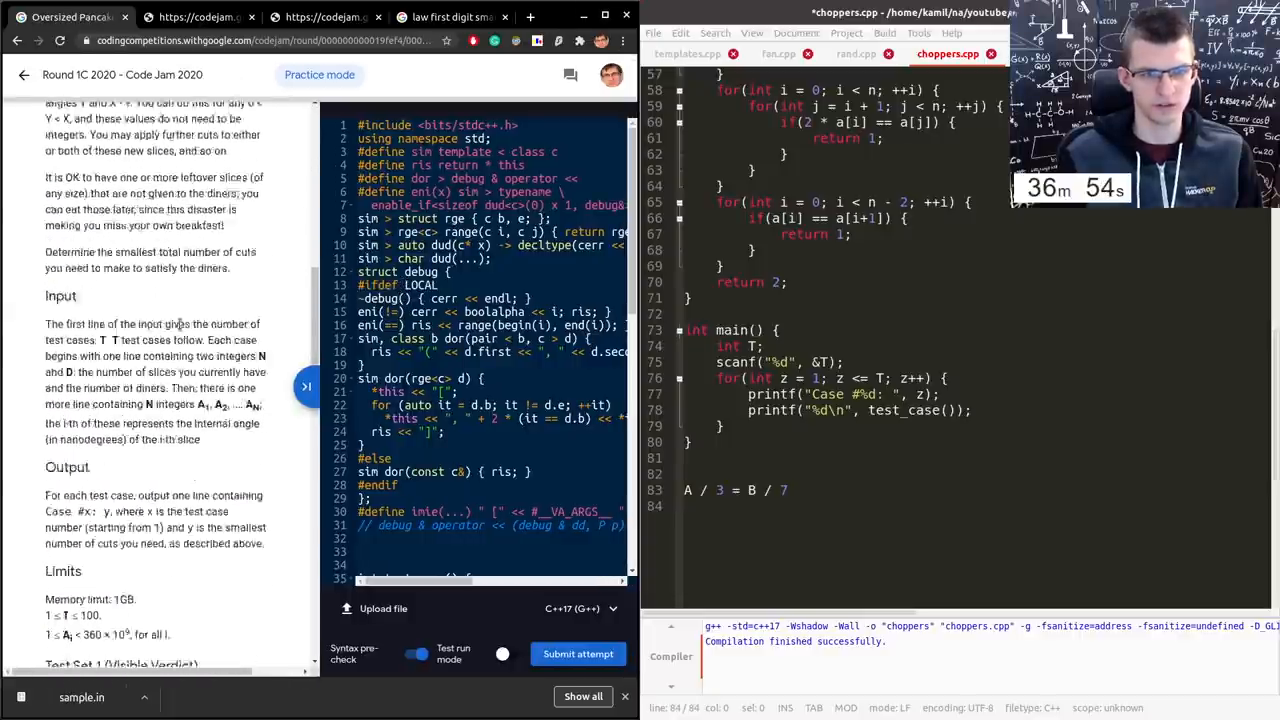
{"action": "scroll", "scroll_direction": "down", "scroll_amount": 3}
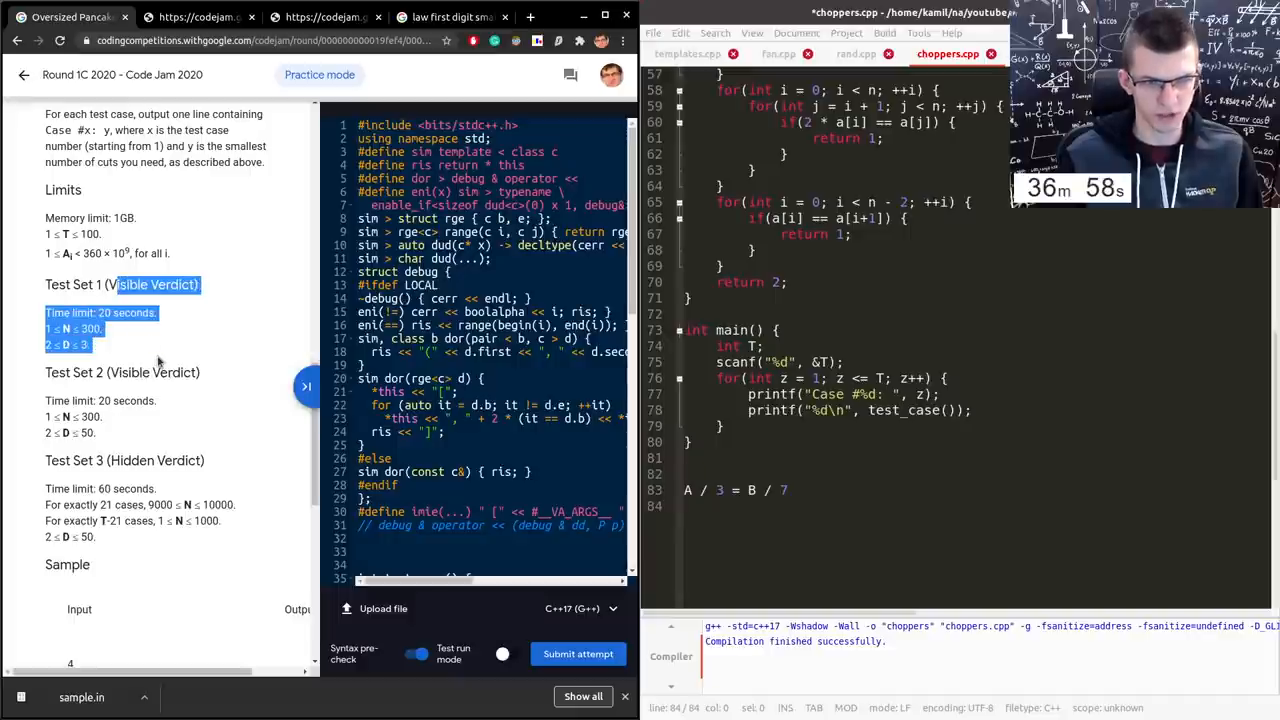
{"action": "scroll", "scroll_direction": "down", "scroll_amount": 3}
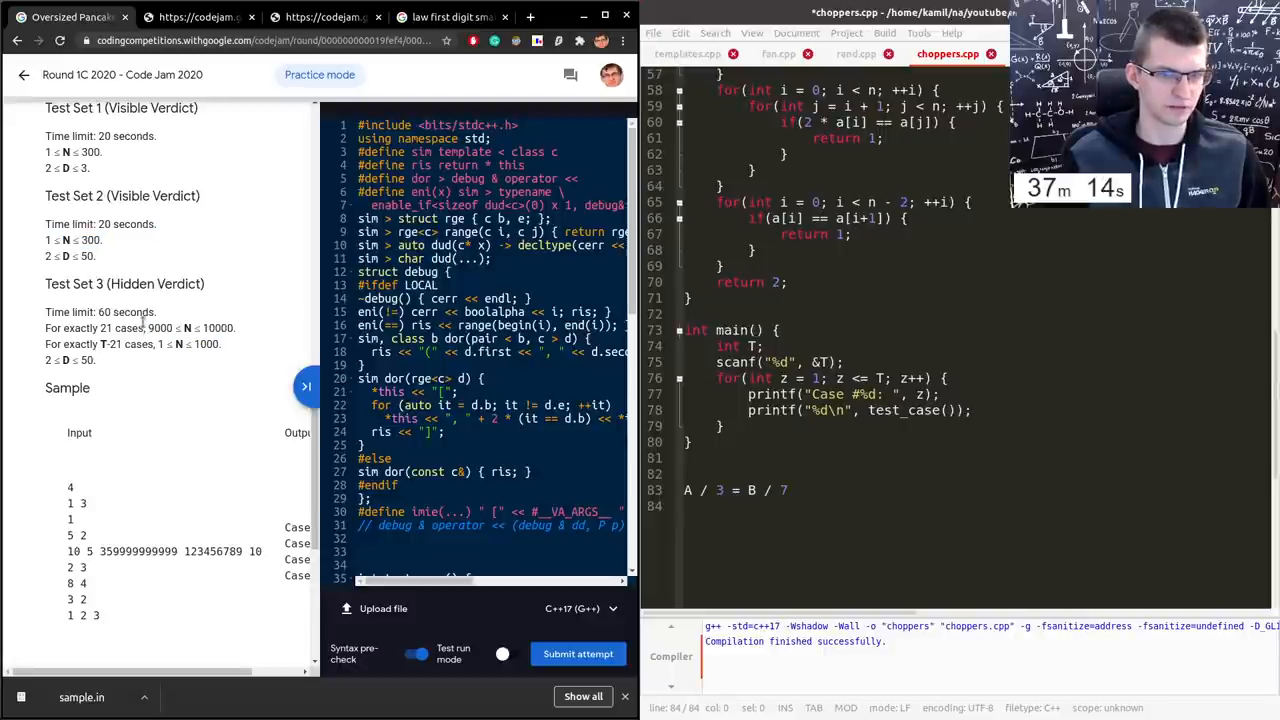
{"action": "double_click", "coordinate": [216, 328]}
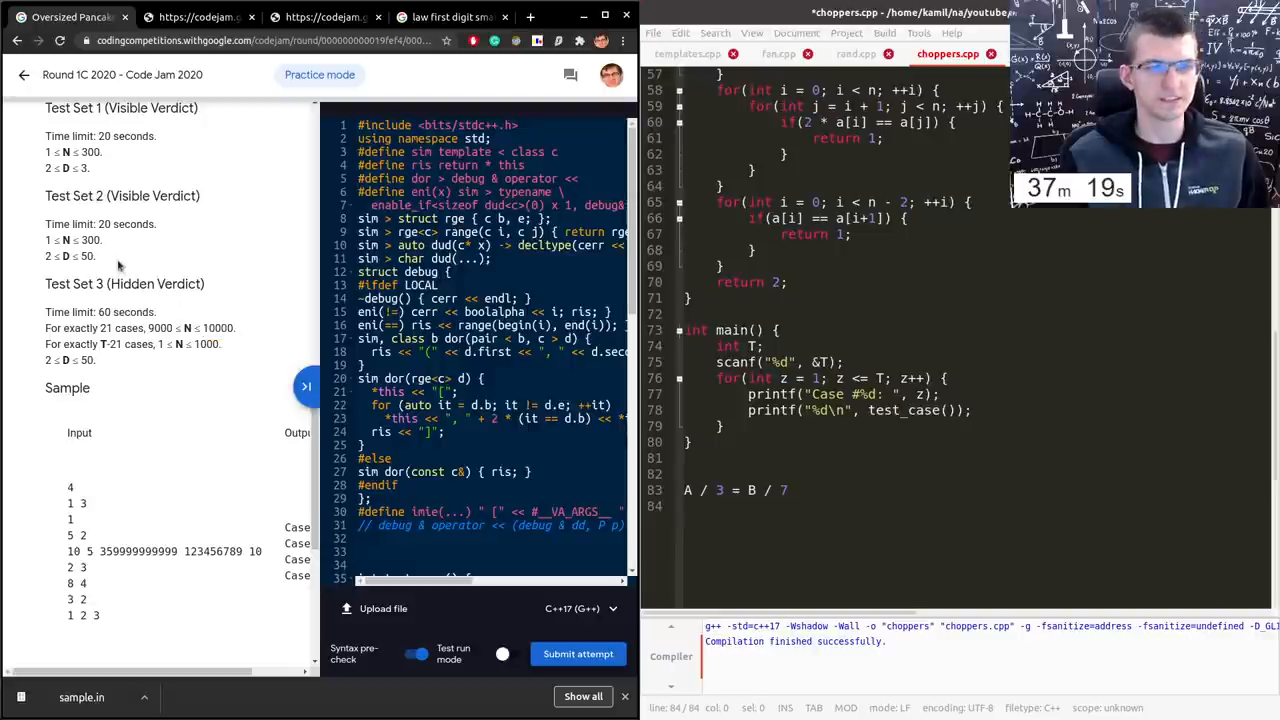
{"action": "left_click", "coordinate": [784, 490]}
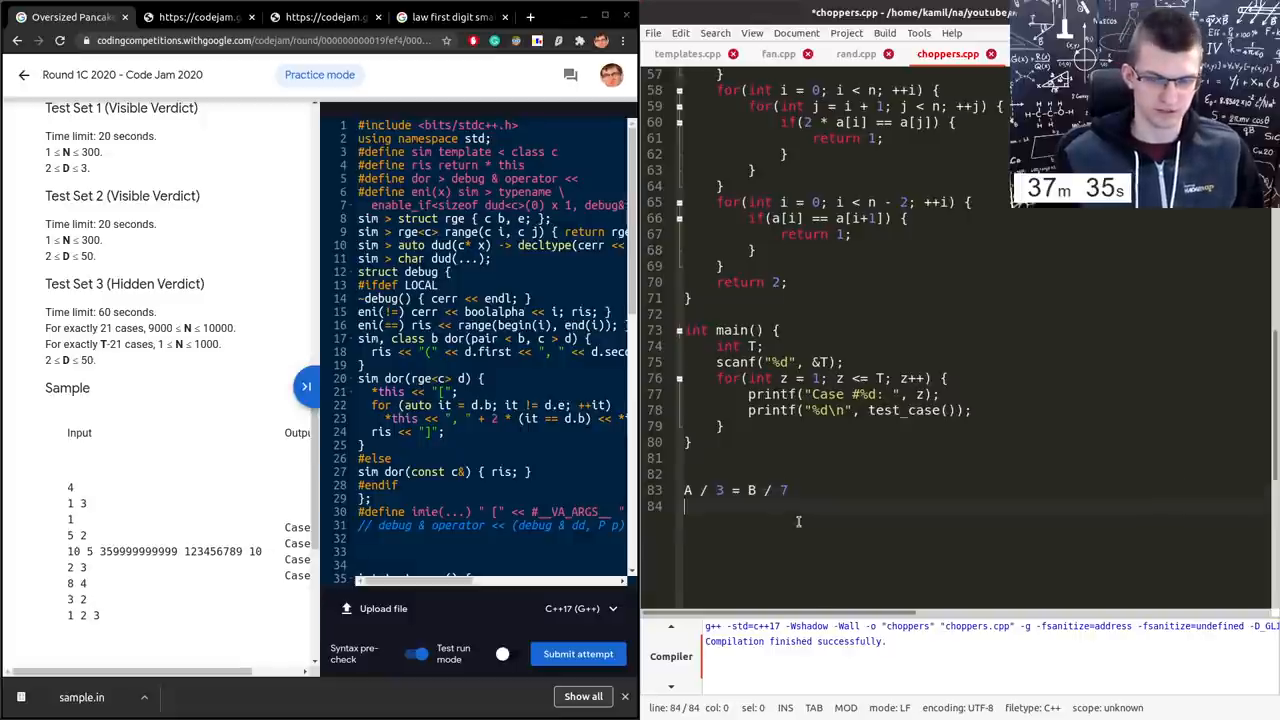
- Write A = 3, B = 7 under the note, then clear the scratch lines for new pseudocode
{"action": "type", "text": "A = 3,"}
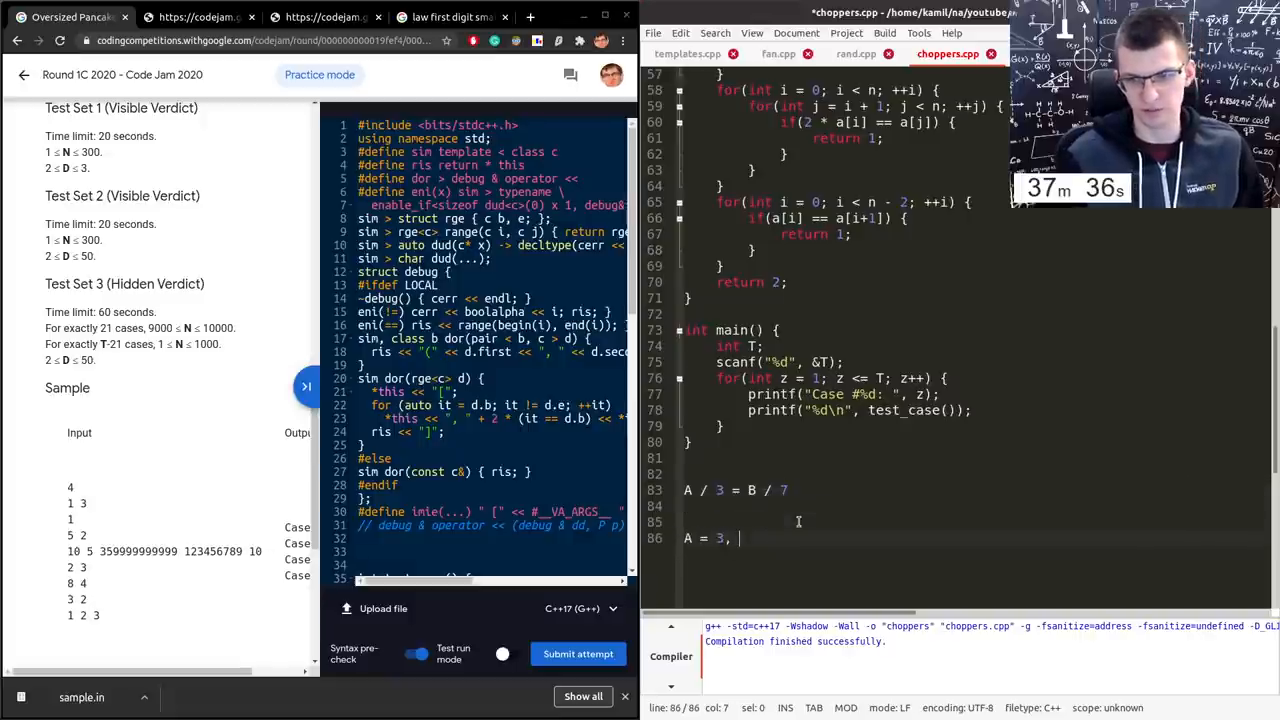
{"action": "type", "text": "B = 7"}
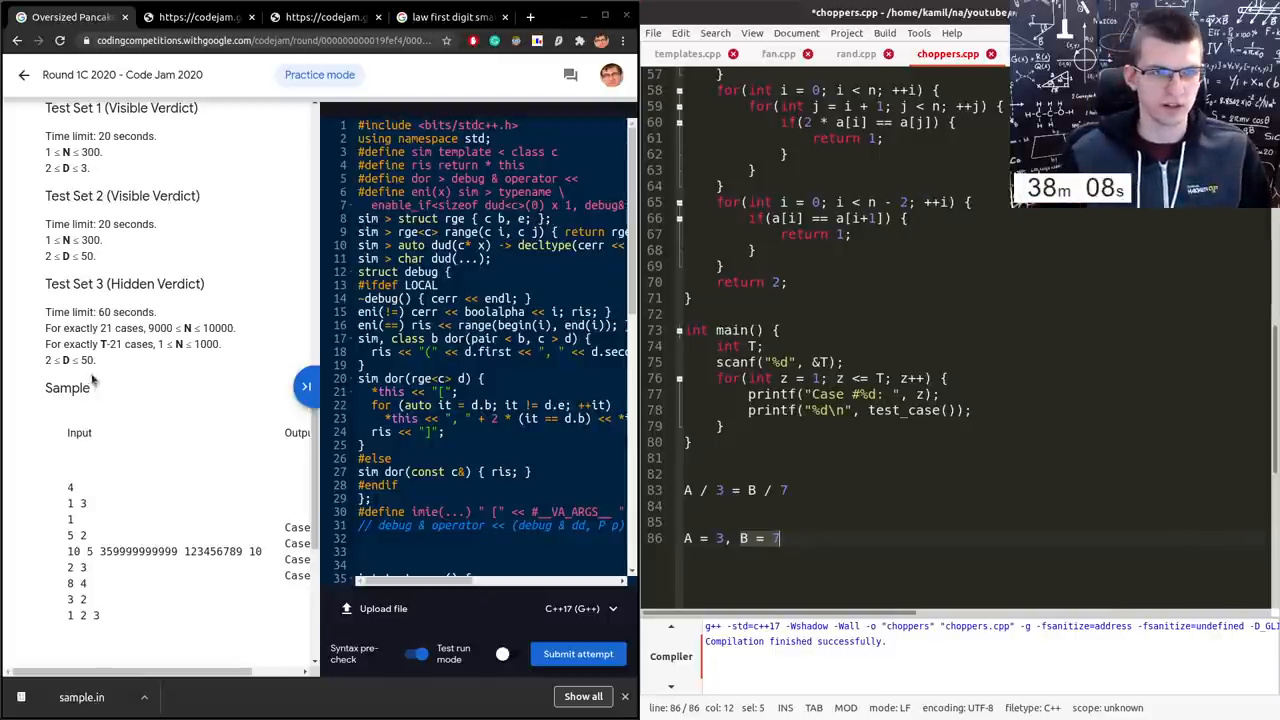
{"action": "scroll", "scroll_direction": "up", "scroll_amount": 3}
{"action": "type", "text": "for every"}
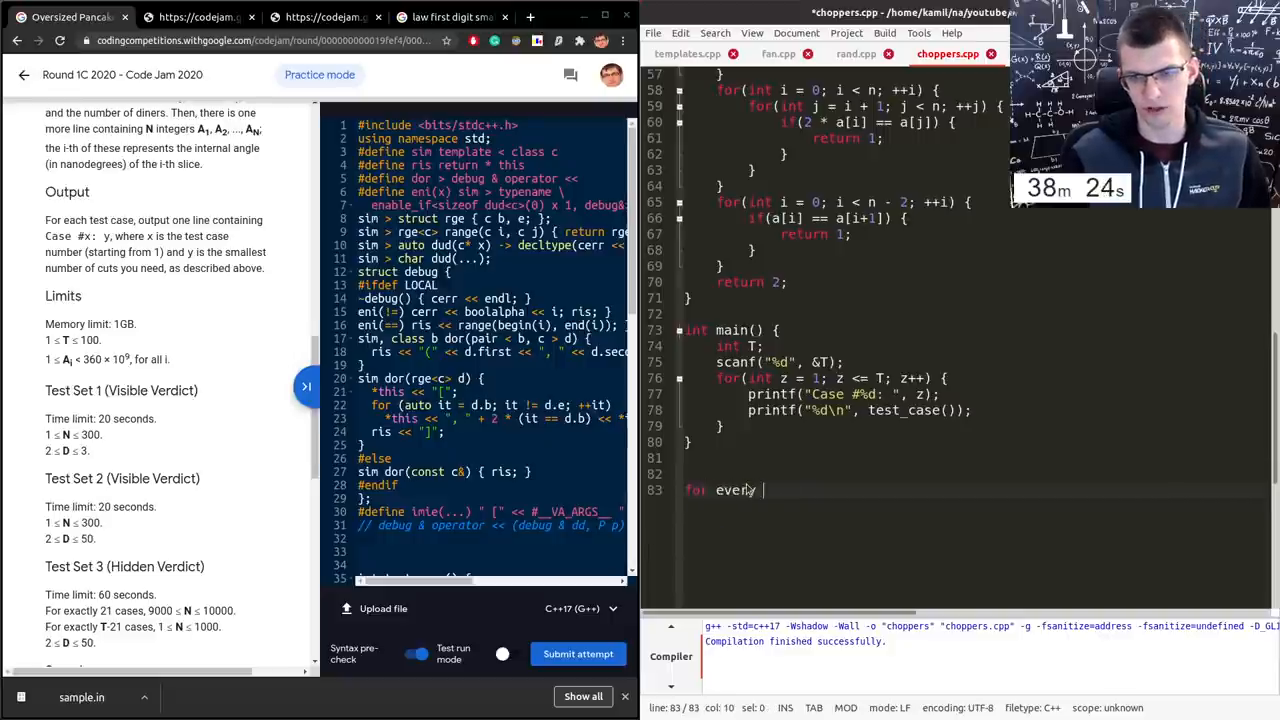
- Write pseudocode "for every a[i]:" with a nested "for every c = 1..D"
{"action": "type", "text": "a[i]:"}
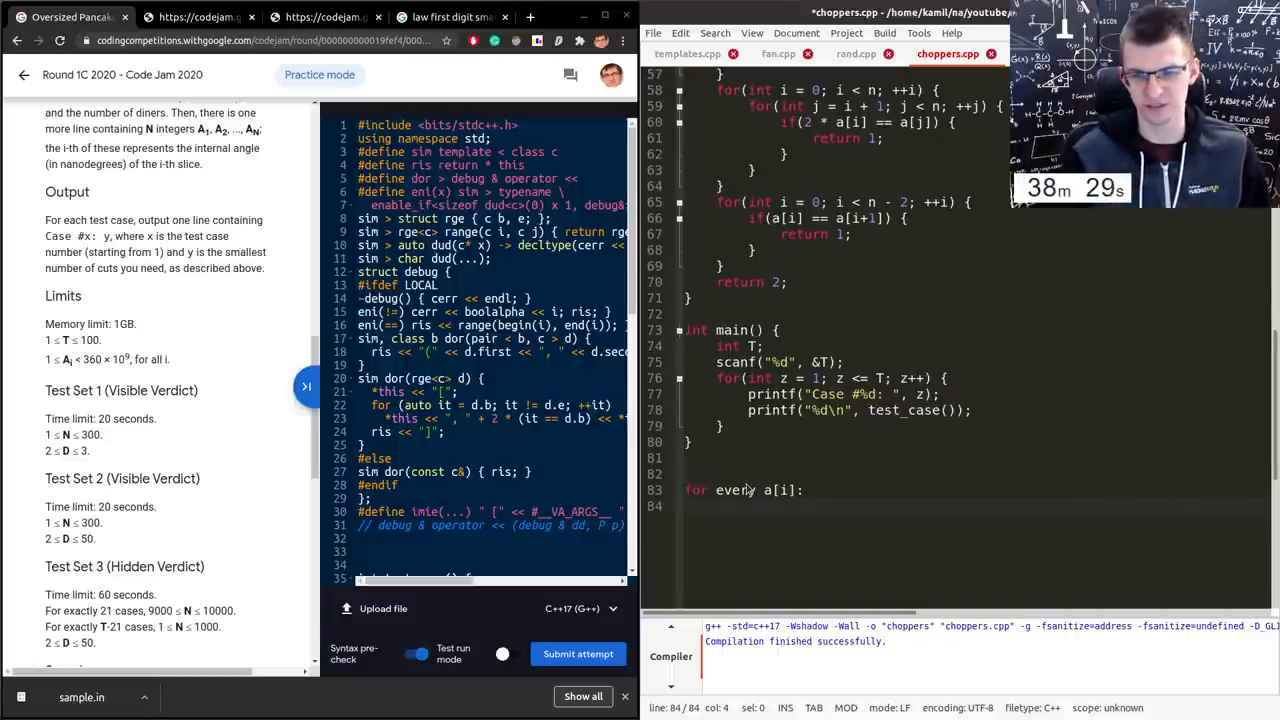
{"action": "type", "text": "for every"}
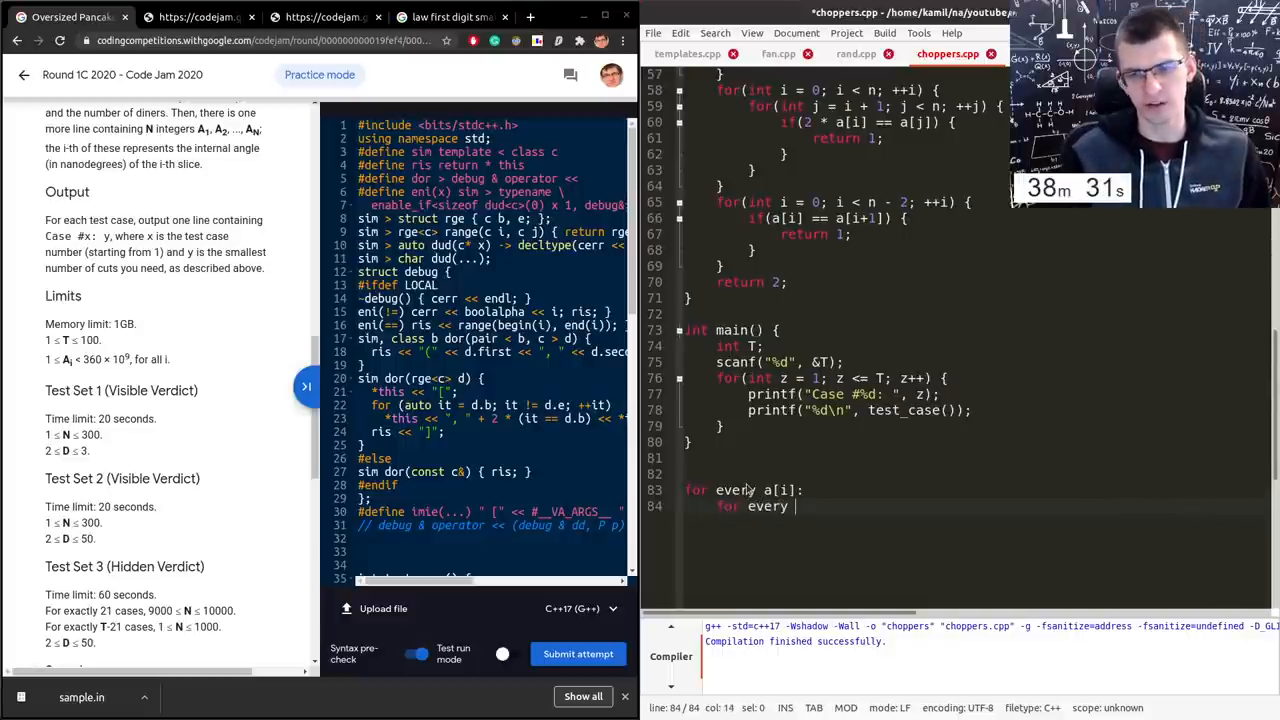
{"action": "type", "text": "c"}
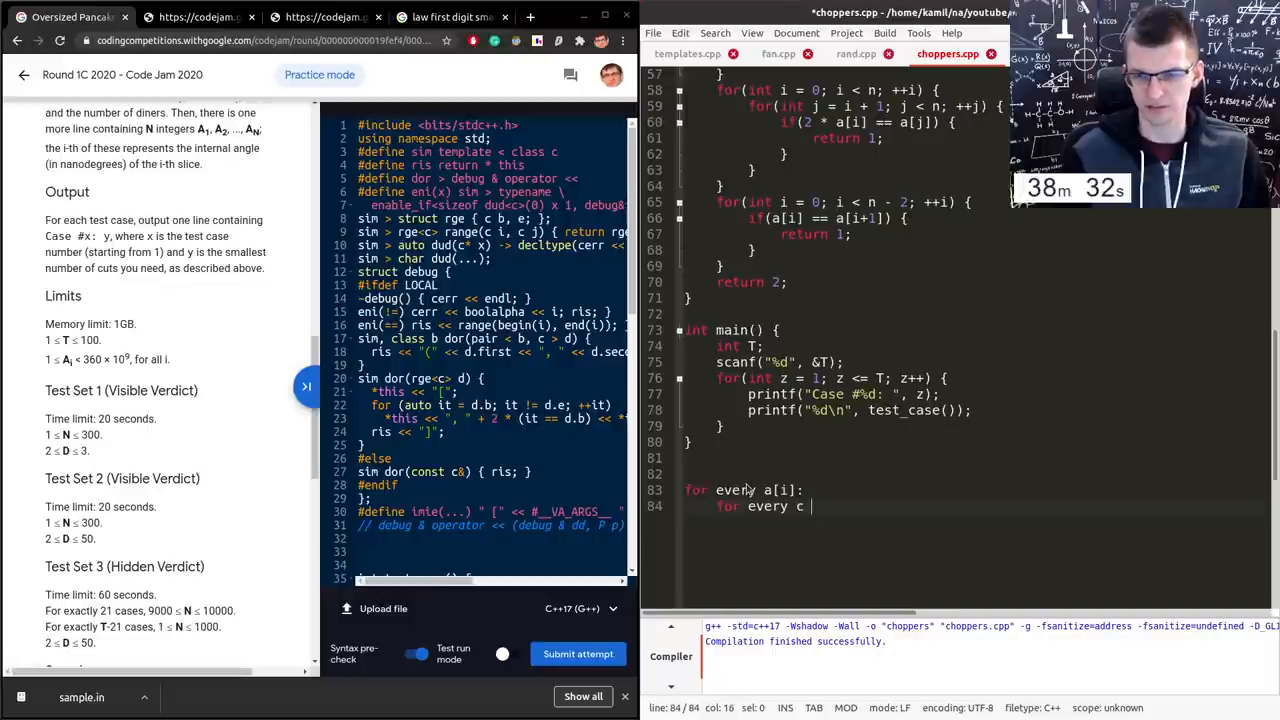
{"action": "type", "text": "= 1..D"}
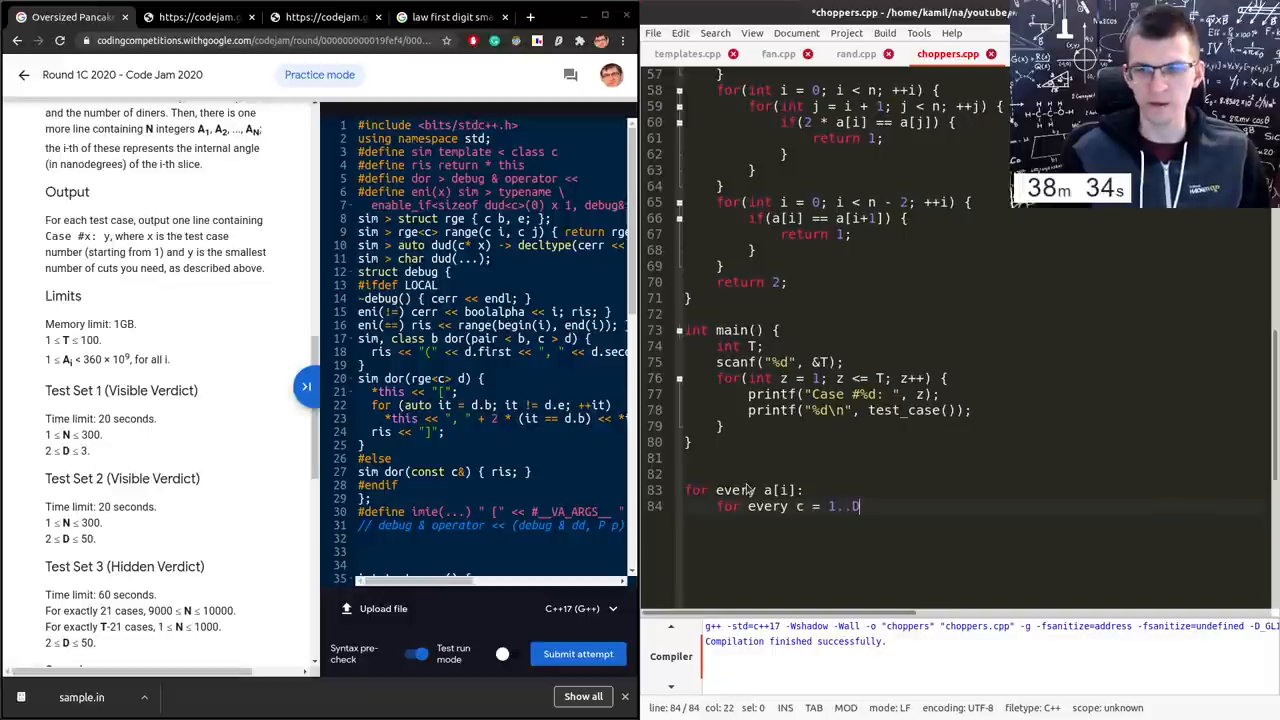
- Inside the loops, write size = a[i]/c, rewriting the half-typed line
{"action": "type", "text": "a"}
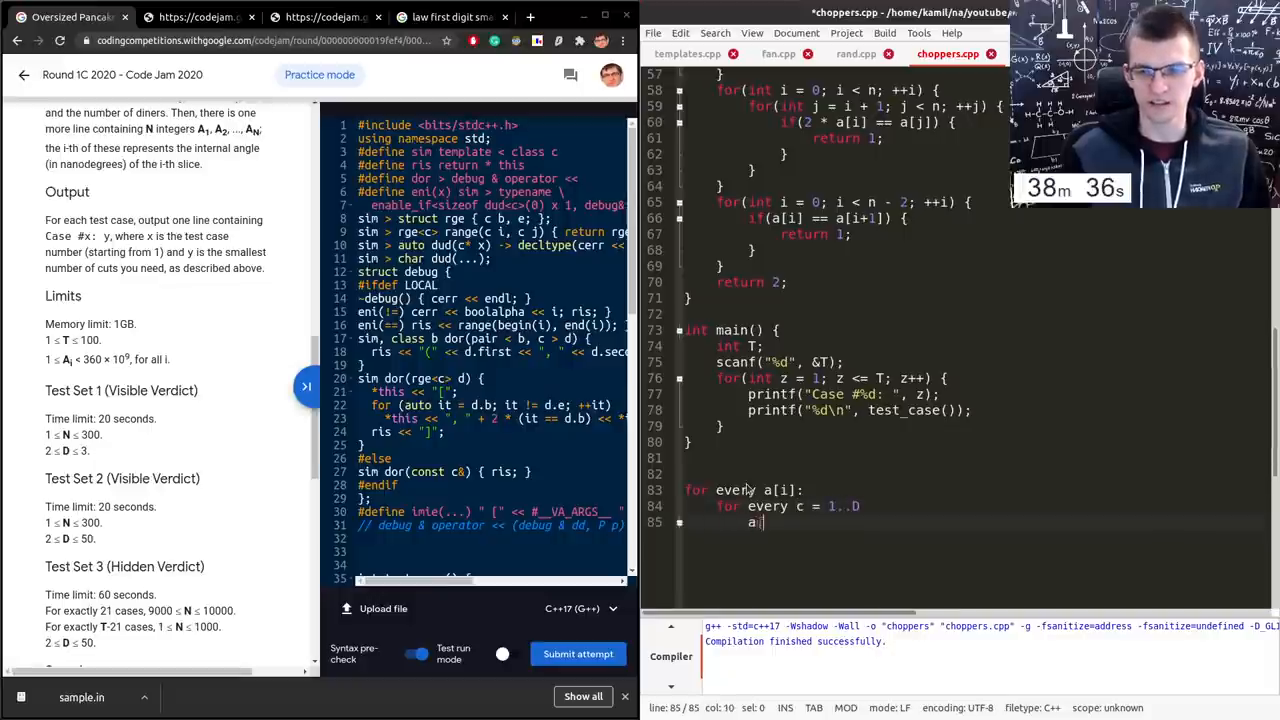
{"action": "type", "text": "[i]"}
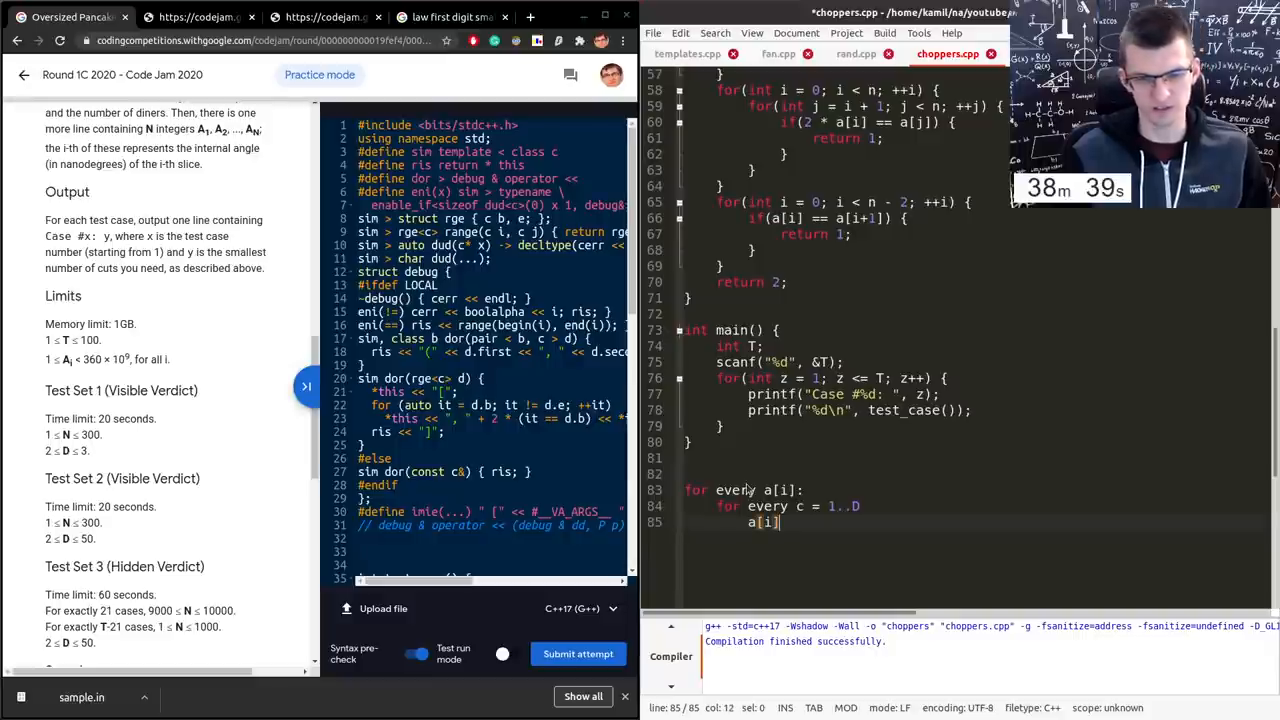
{"action": "key", "text": "BackSpace"}
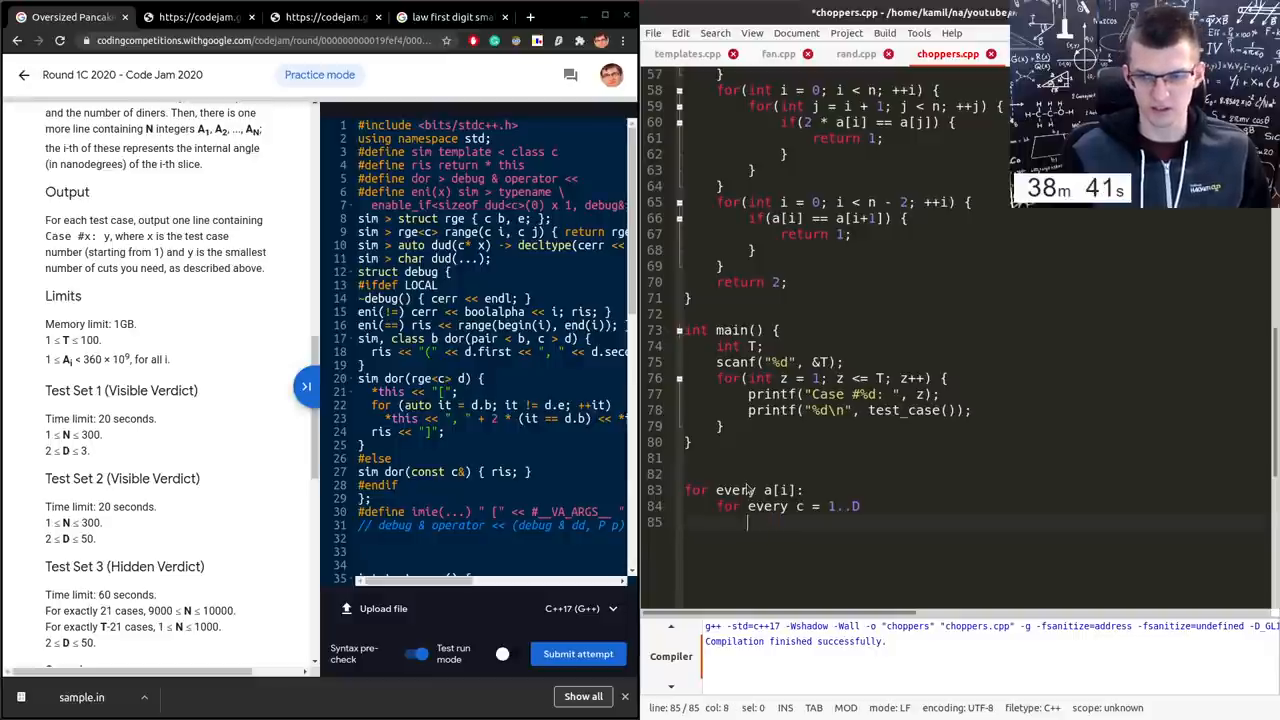
{"action": "type", "text": "size = a[i]"}
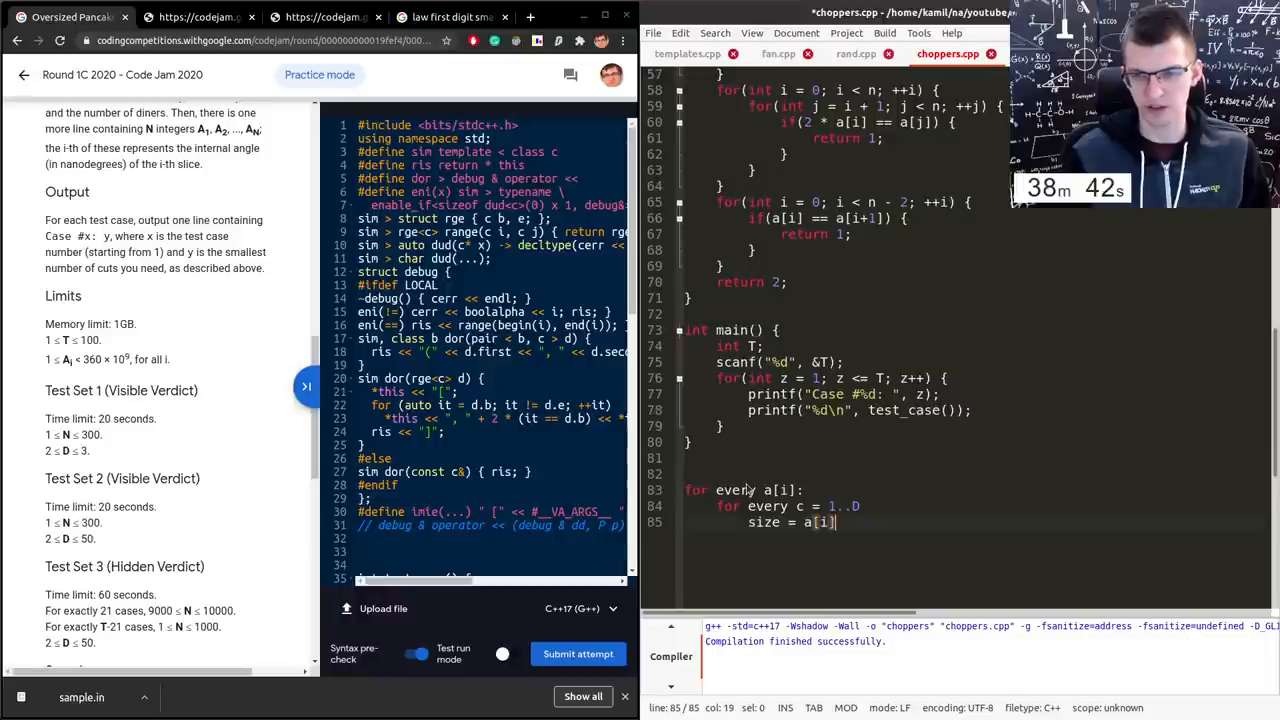
{"action": "type", "text": "/c"}
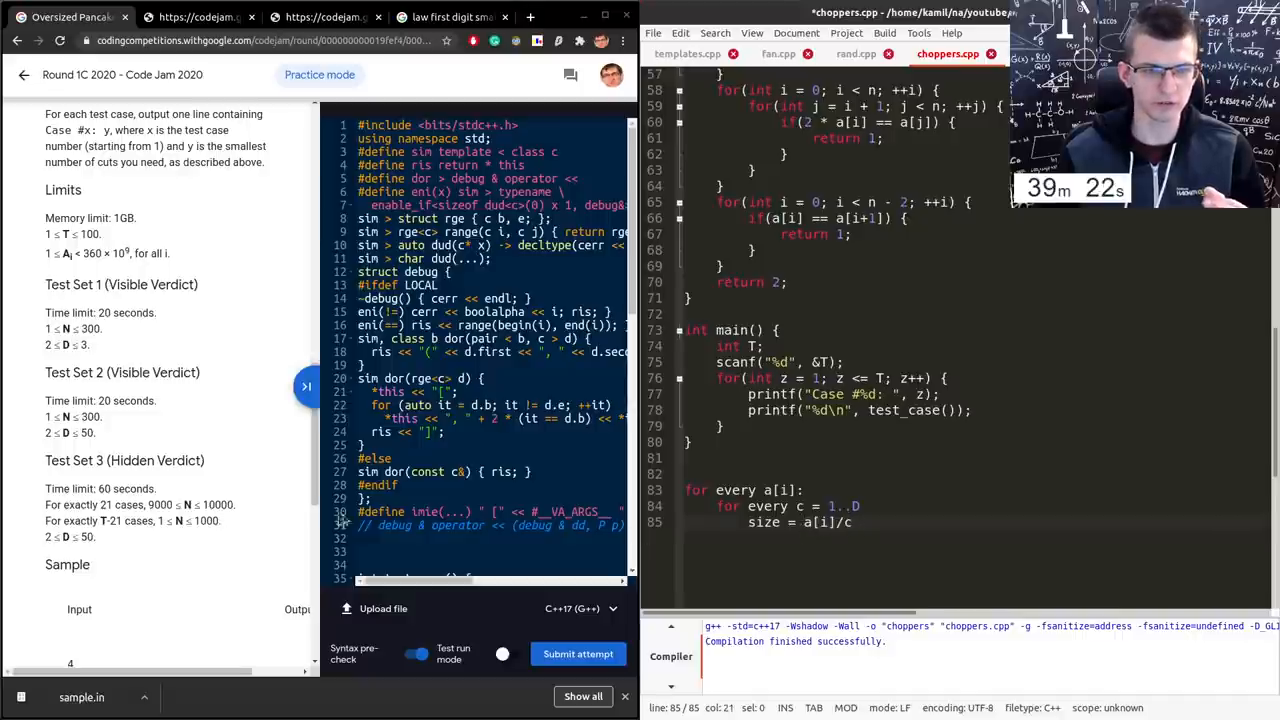
- Add "for every other slice j: check if a[j] divisible by SIZE" to the pseudocode
{"action": "scroll", "scroll_direction": "up", "scroll_amount": 3}
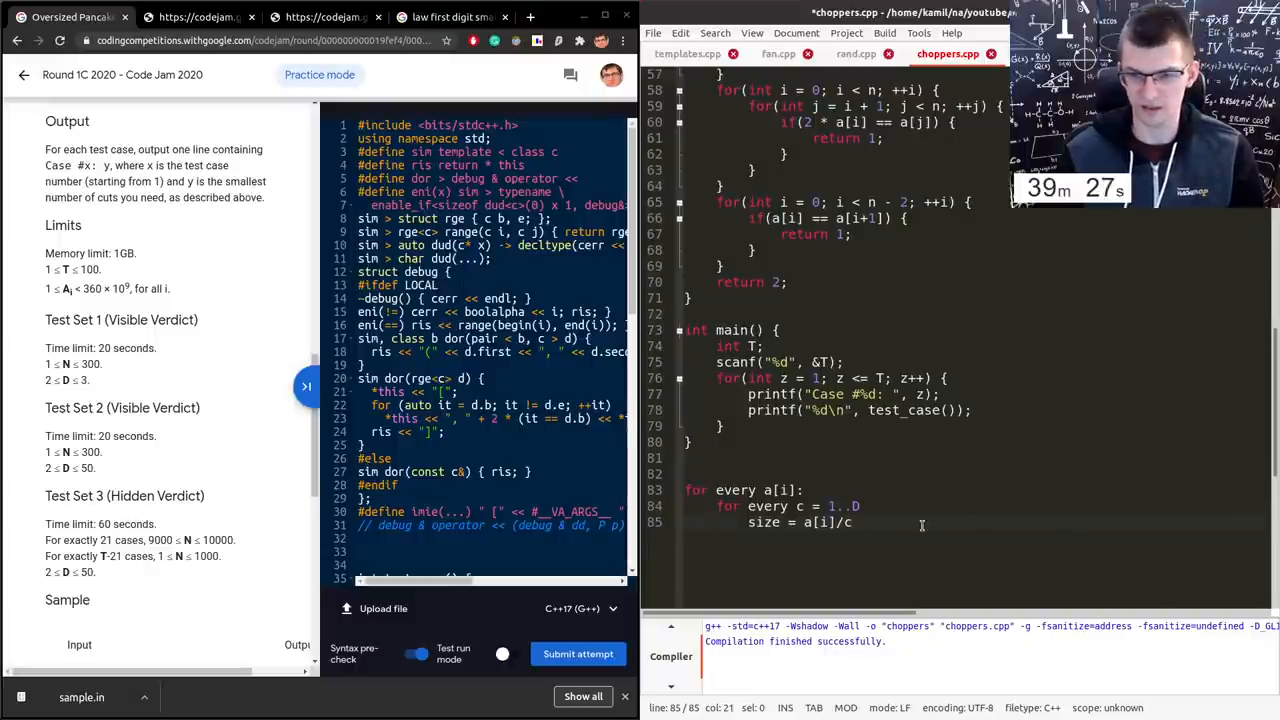
{"action": "scroll", "scroll_direction": "up", "scroll_amount": 3}
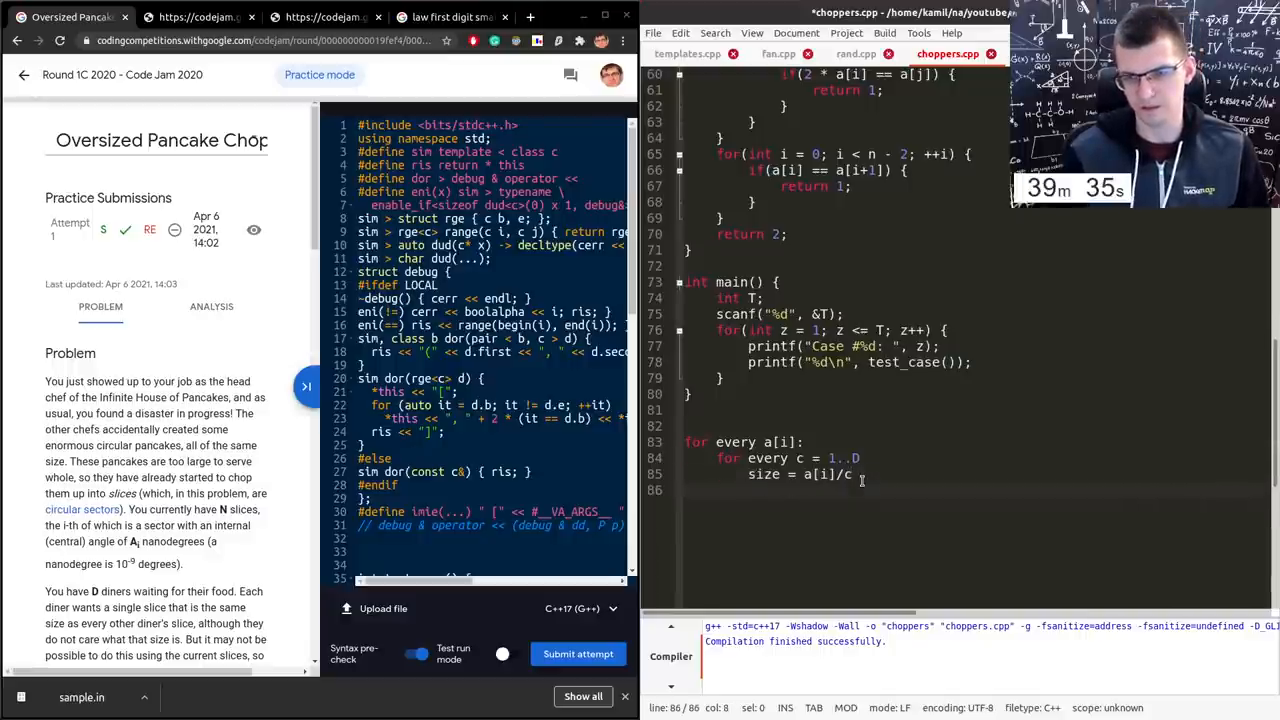
{"action": "type", "text": "for every other"}
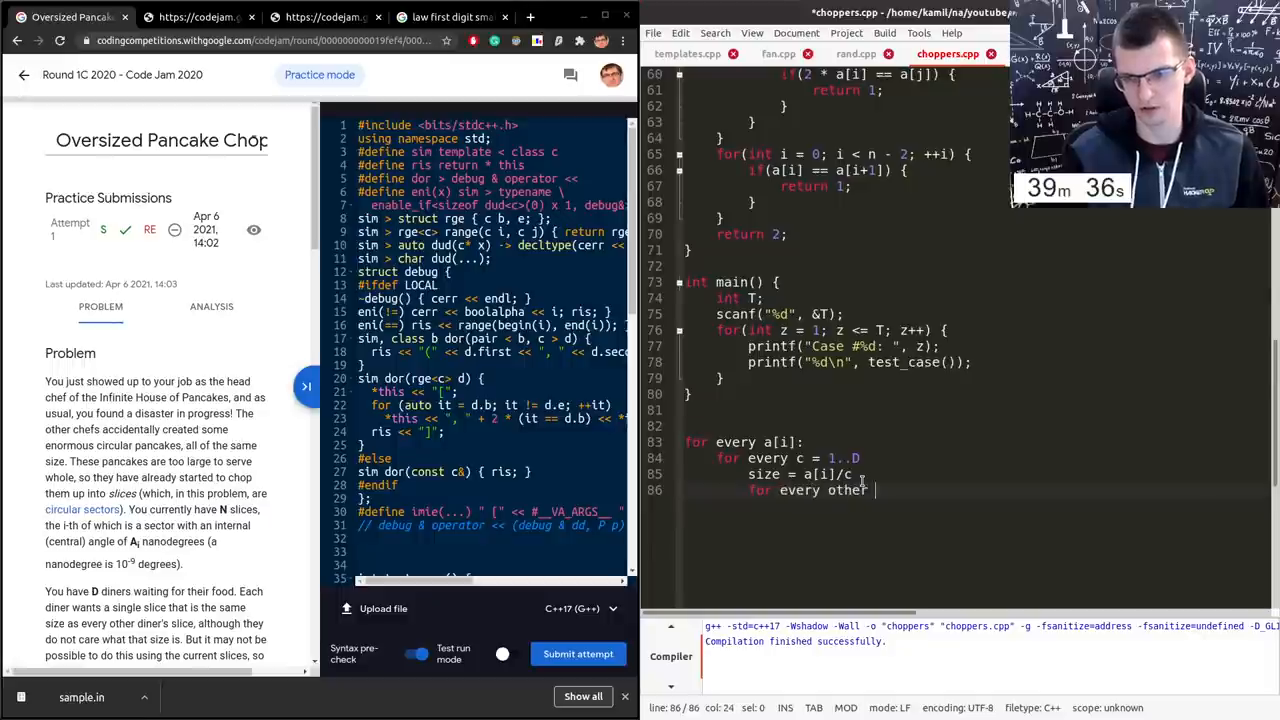
{"action": "type", "text": "sli"}
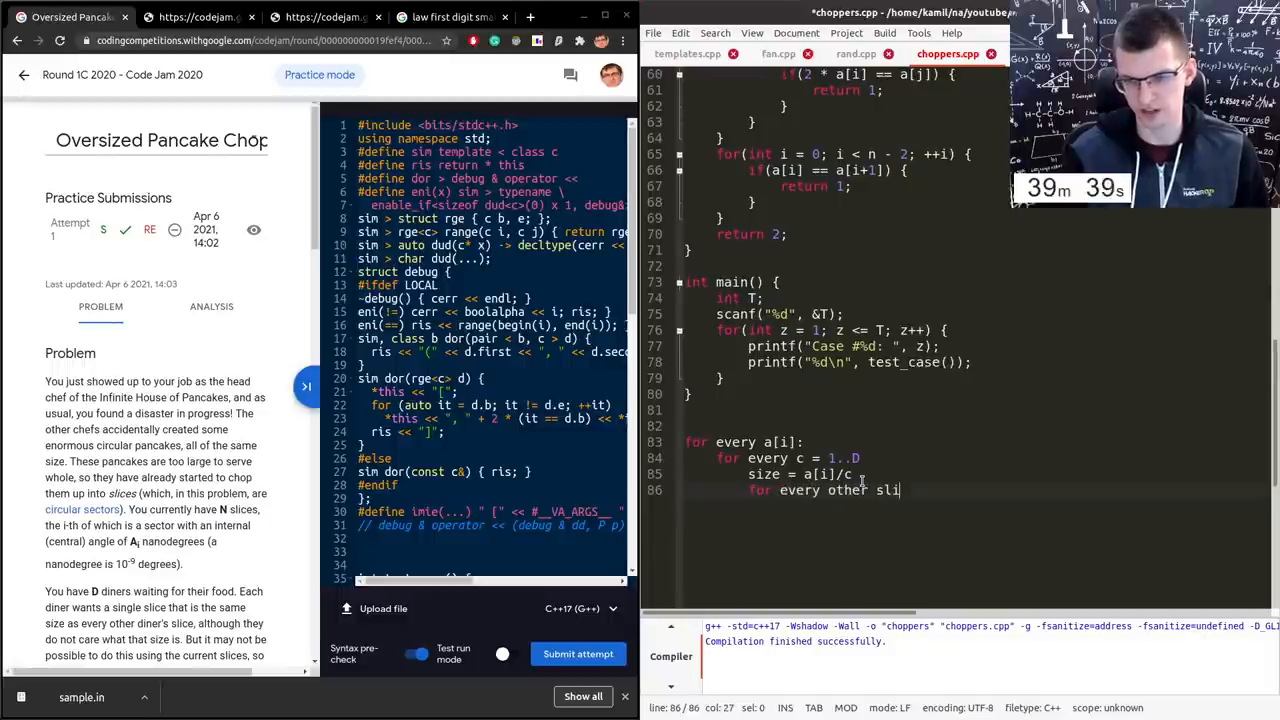
{"action": "type", "text": "ce j:"}
{"action": "type", "text": "check if"}
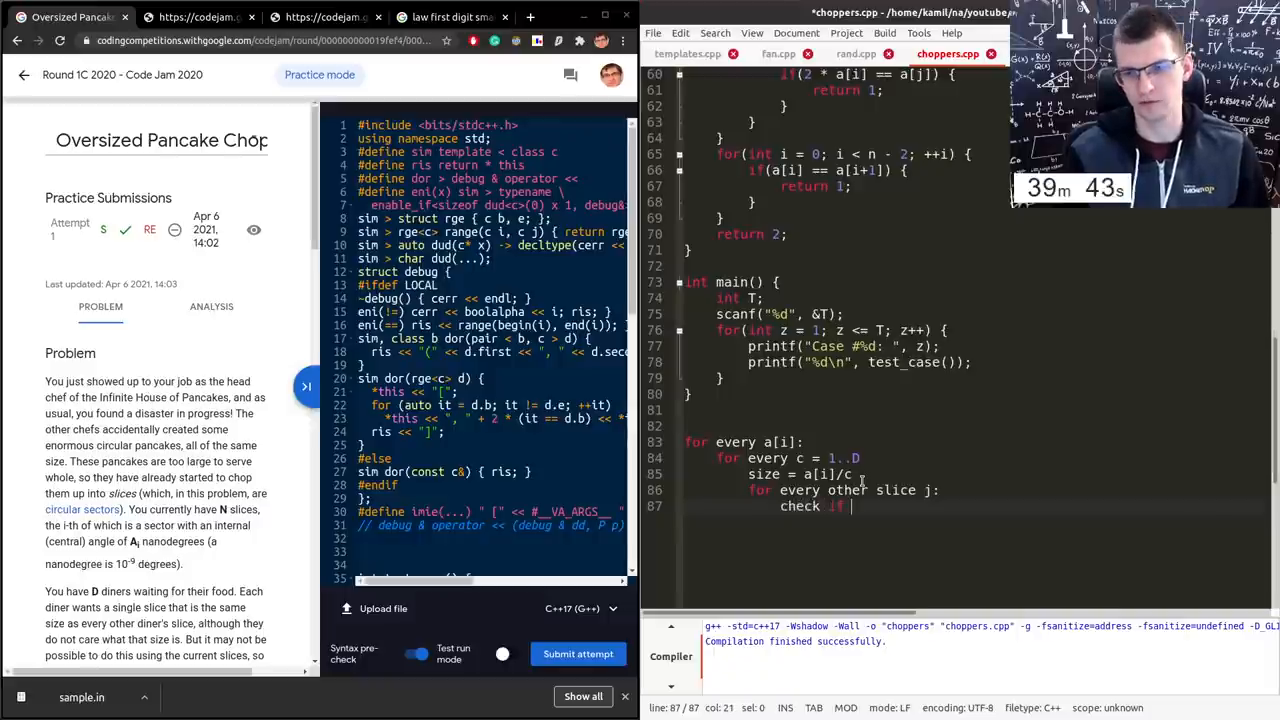
{"action": "type", "text": "a[j] divisible by"}
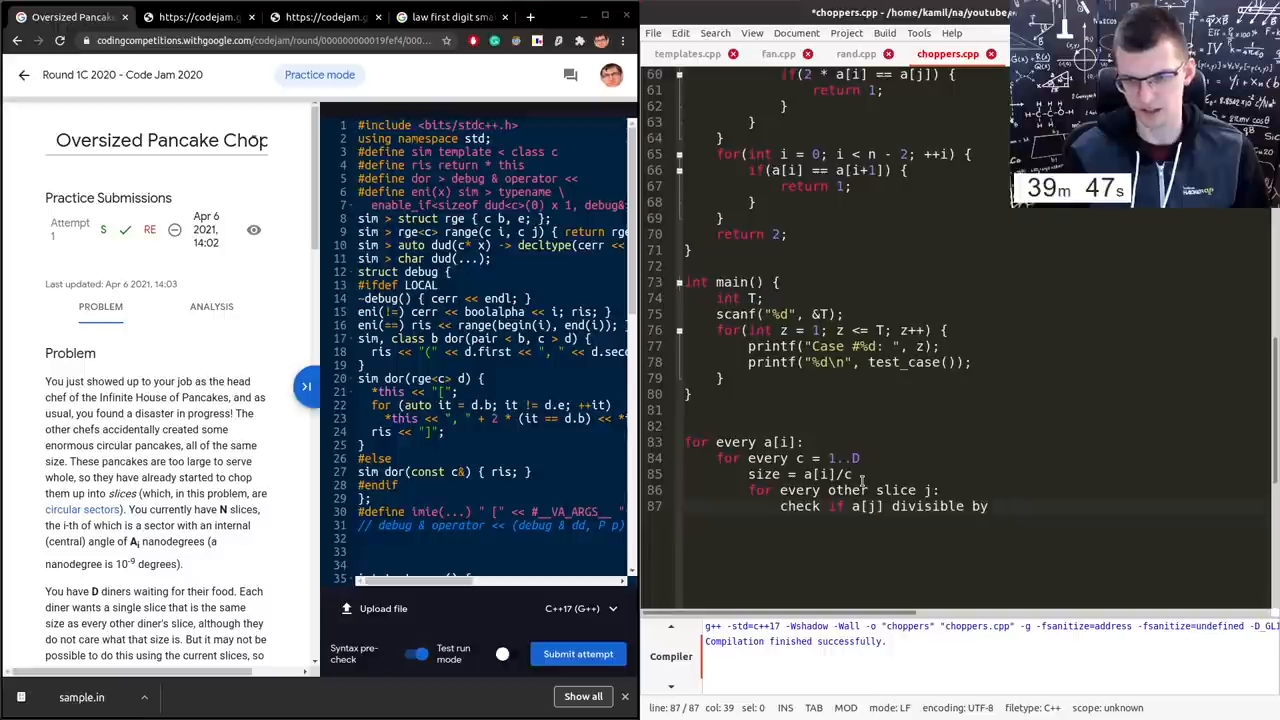
{"action": "type", "text": "SIZE"}
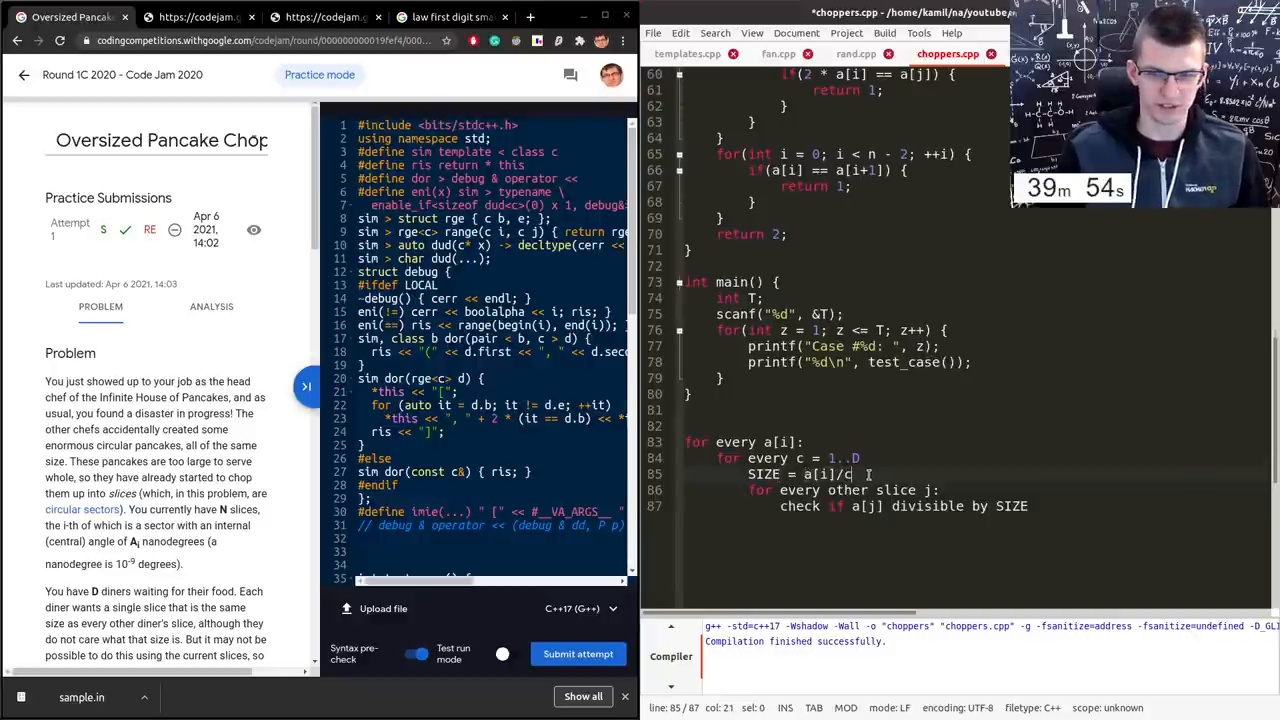
- Note the example SIZE 1.5 with a[j] = 5, the /c form, and start the line "a[j] div"
{"action": "type", "text": "1.5                6"}
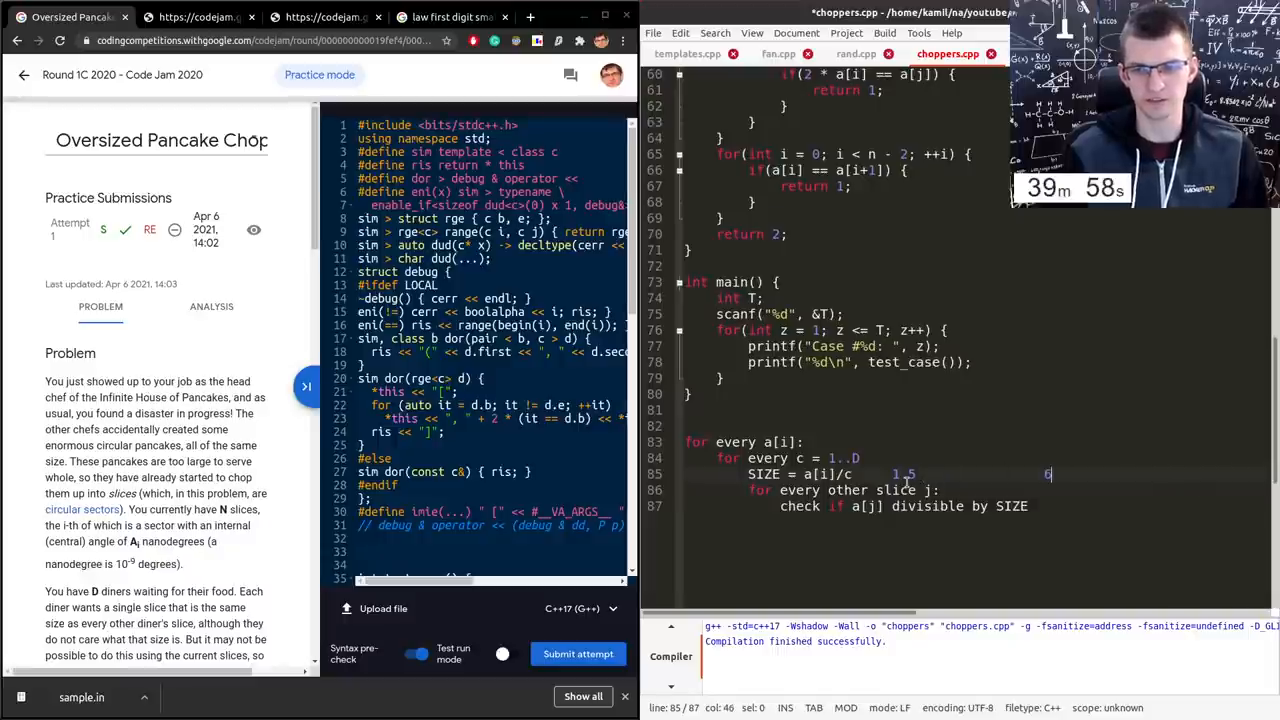
{"action": "type", "text": "a[j] = 5"}
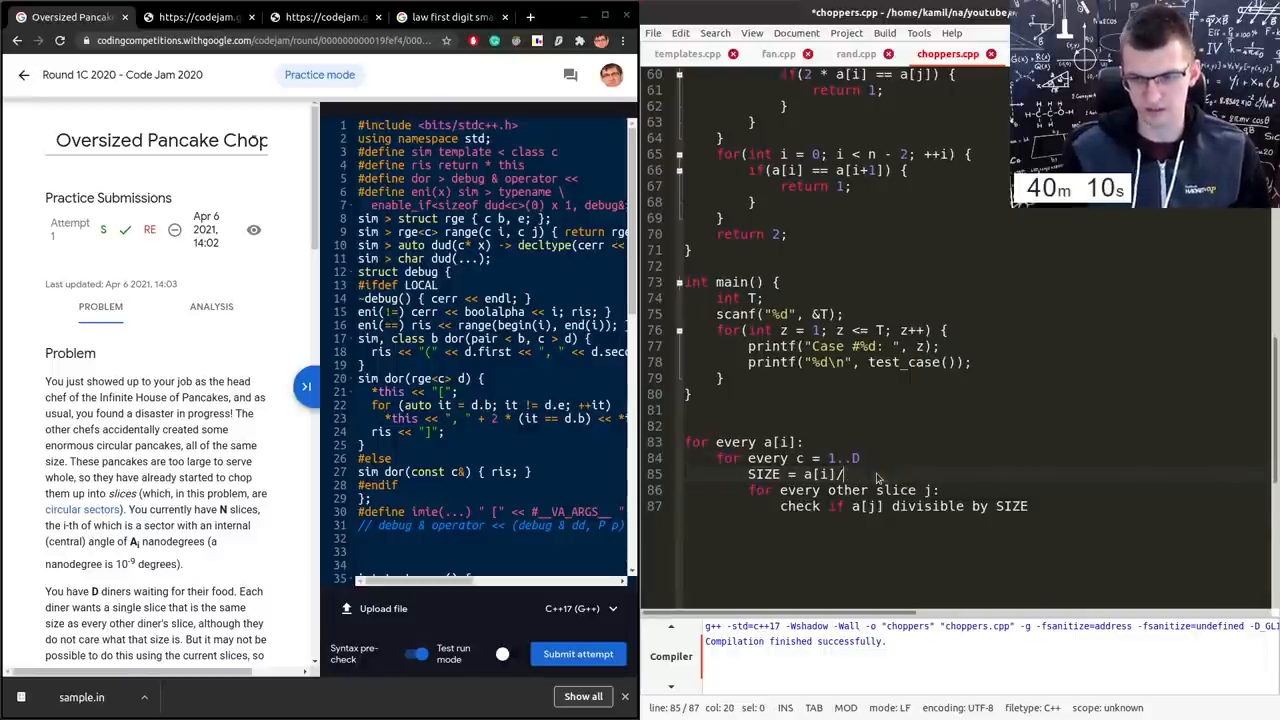
{"action": "type", "text": "/c"}
{"action": "type", "text": "a[j"}
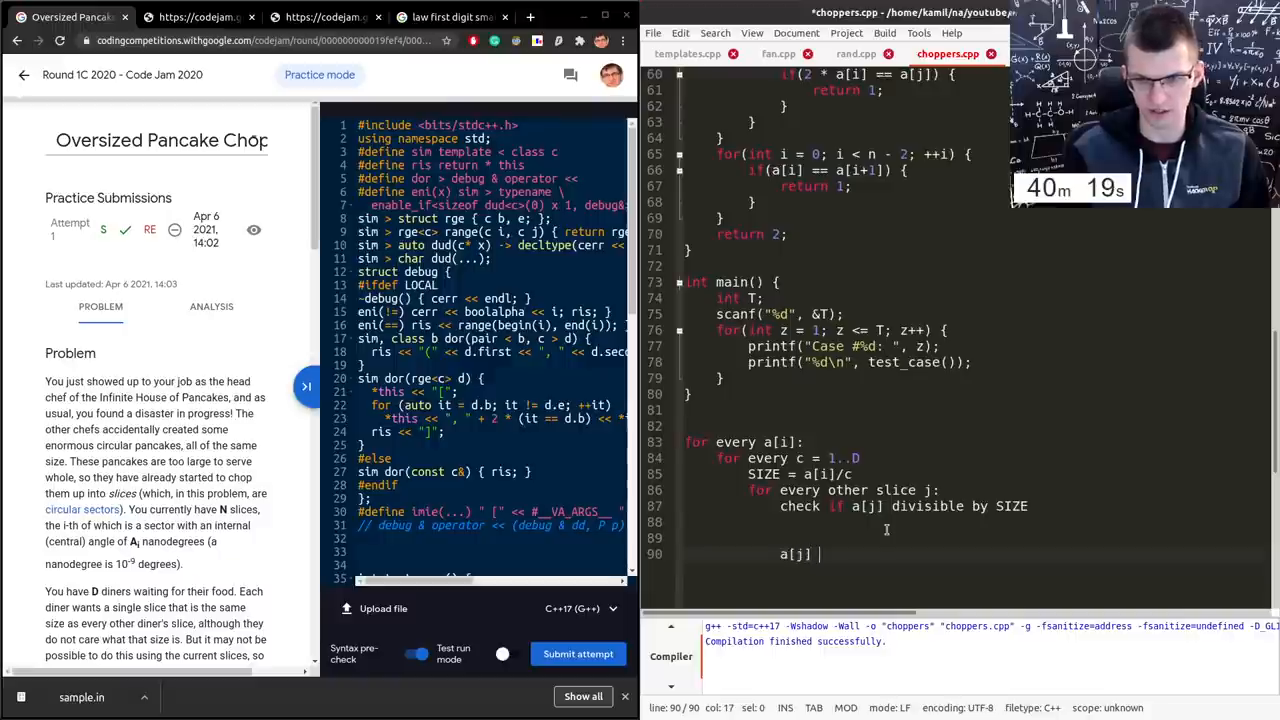
{"action": "type", "text": "div"}
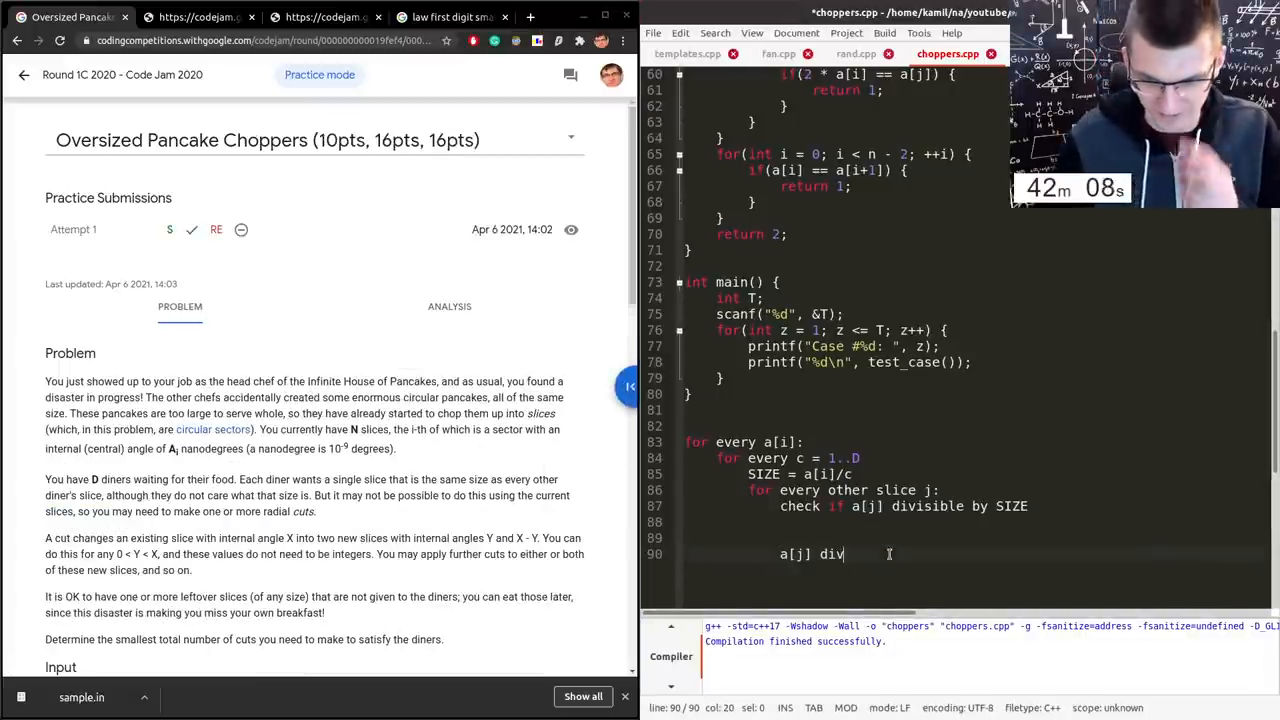
- Note the condition that c*a[j] must be divisible by a[i]
{"action": "type", "text": "i"}
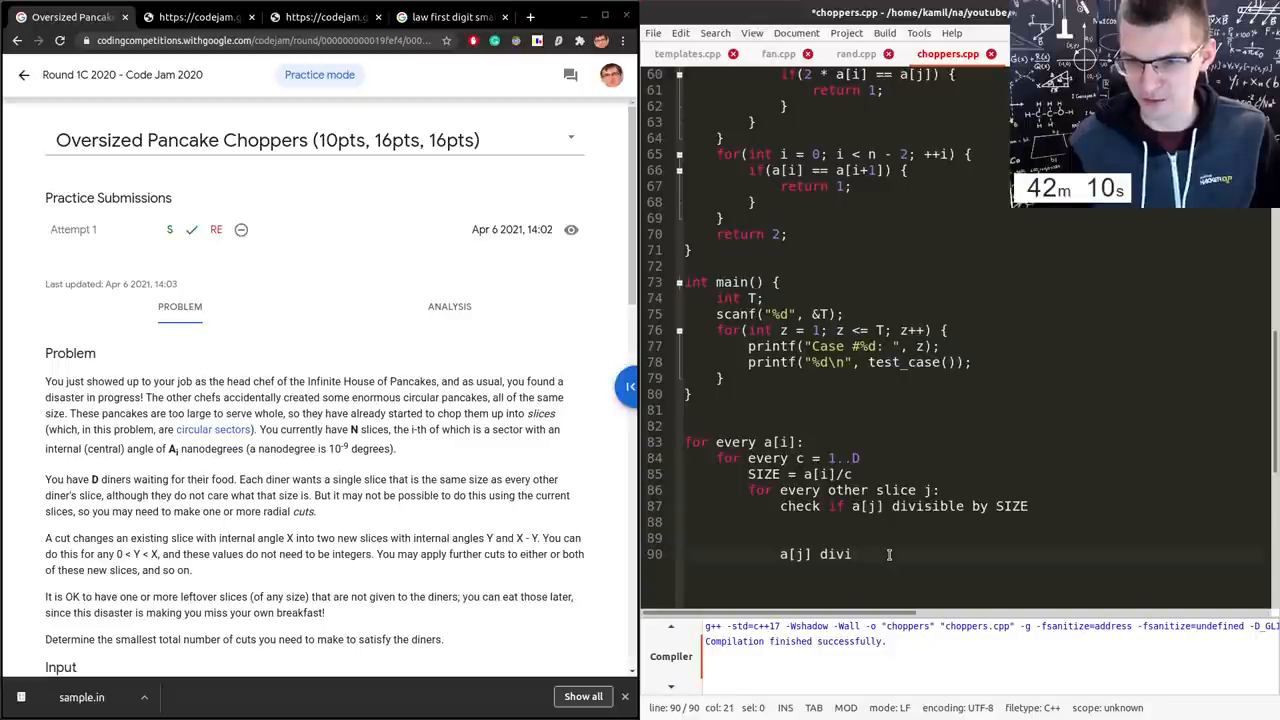
{"action": "type", "text": "s"}
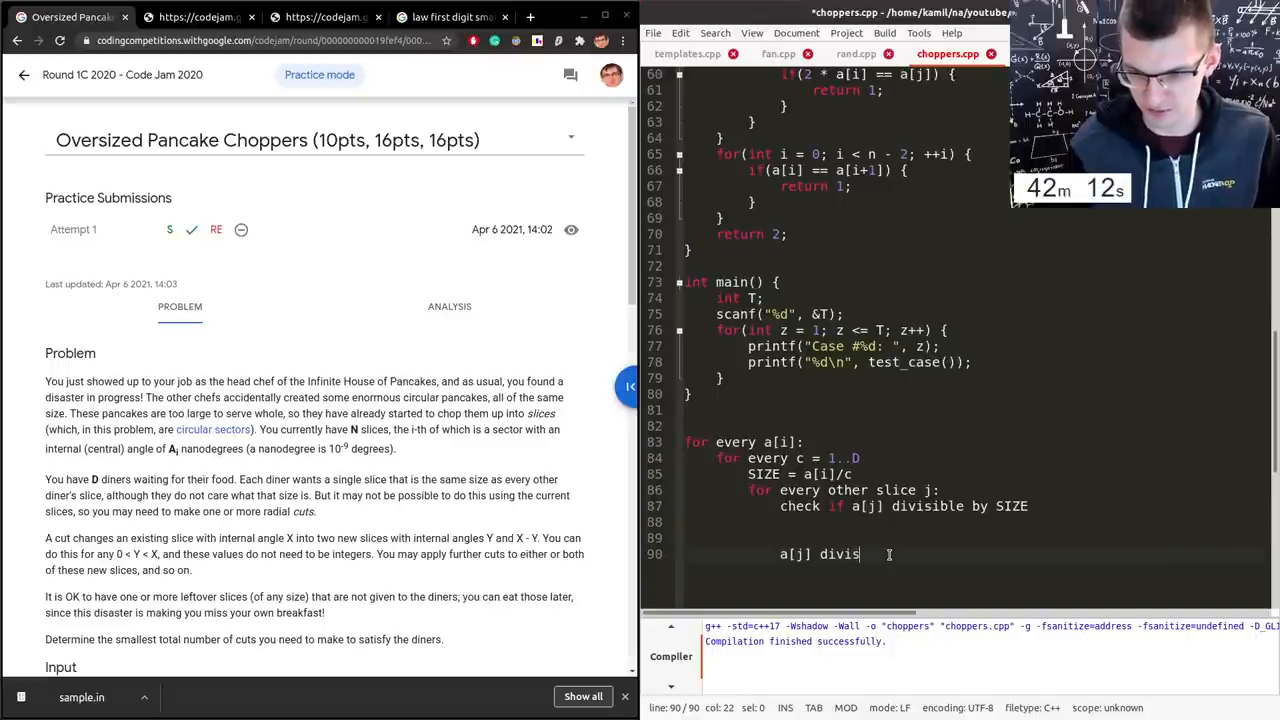
{"action": "type", "text": "ible by"}
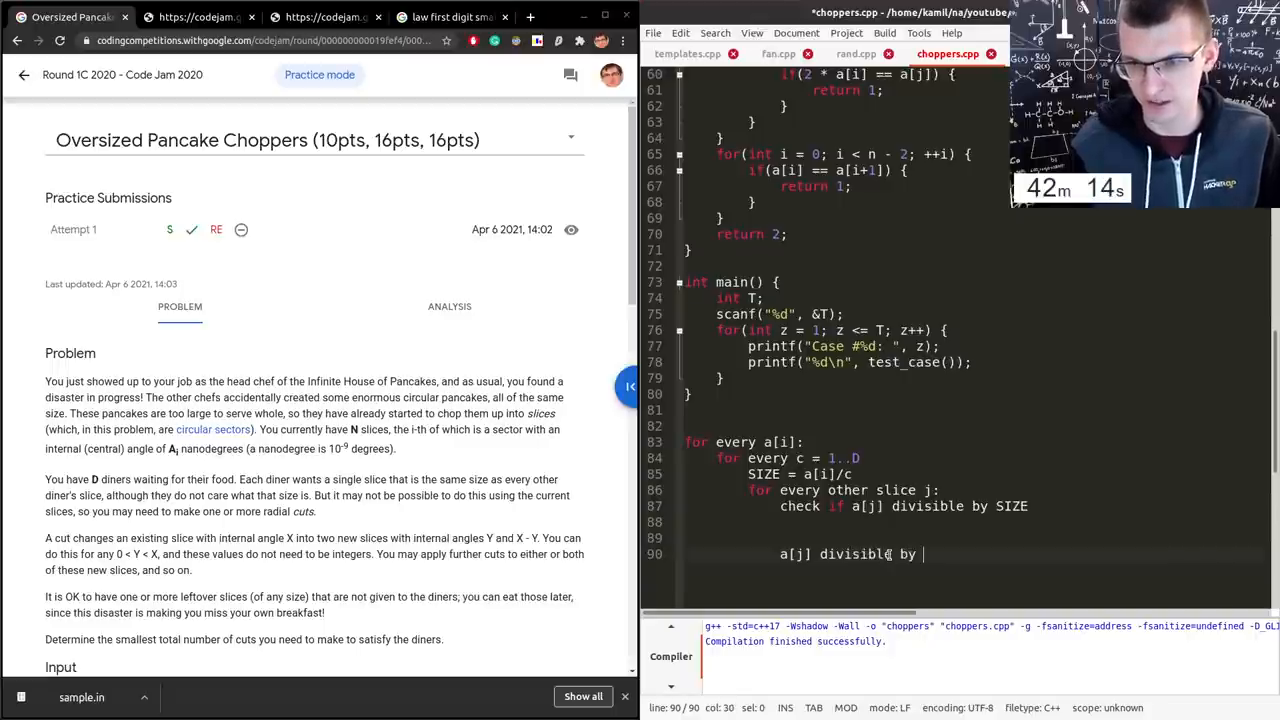
{"action": "type", "text": "a[i]/c"}
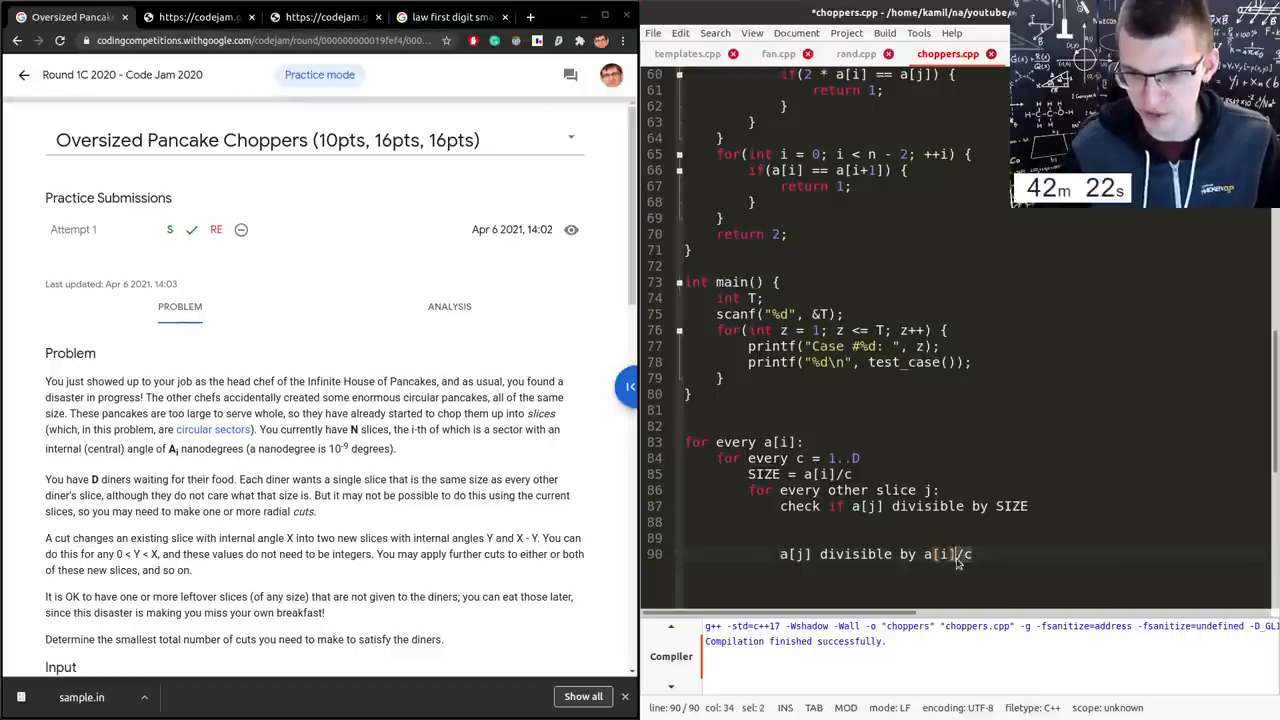
{"action": "type", "text": "c*"}
{"action": "type", "text": "6"}
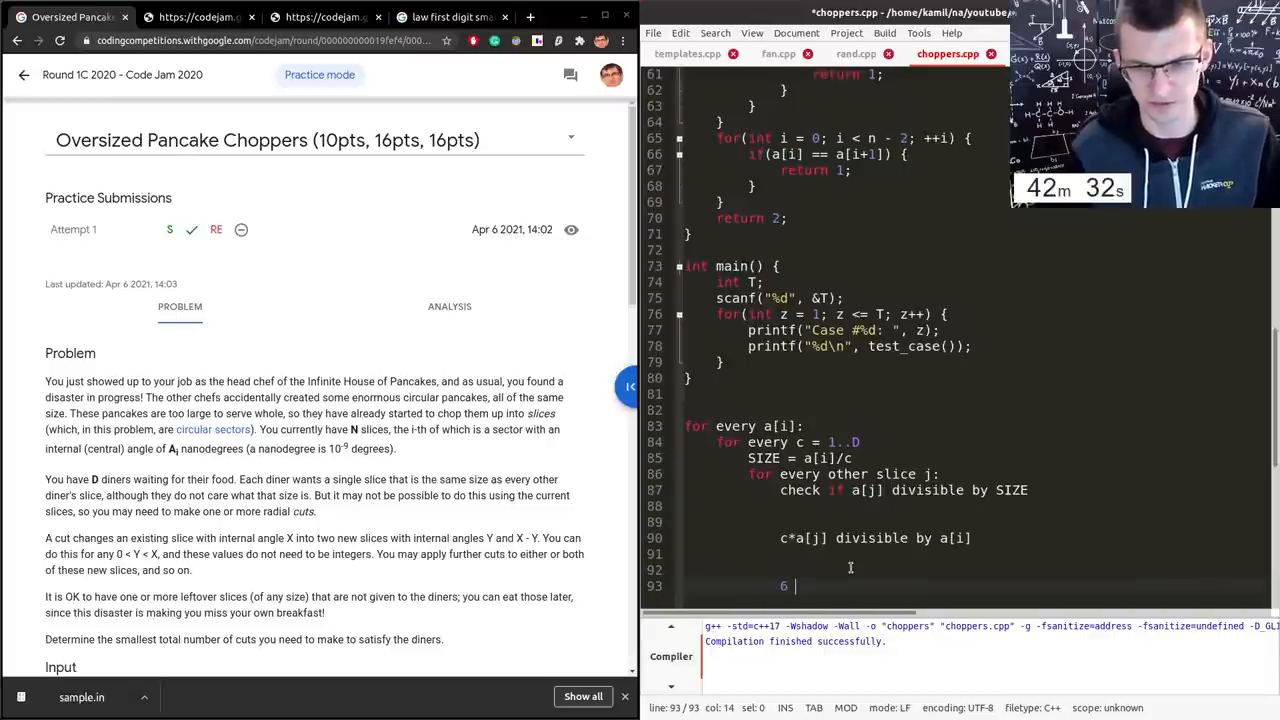
- Work a small 'div by 3/2' example and add the line 'count how many times it fits'
{"action": "type", "text": "div by"}
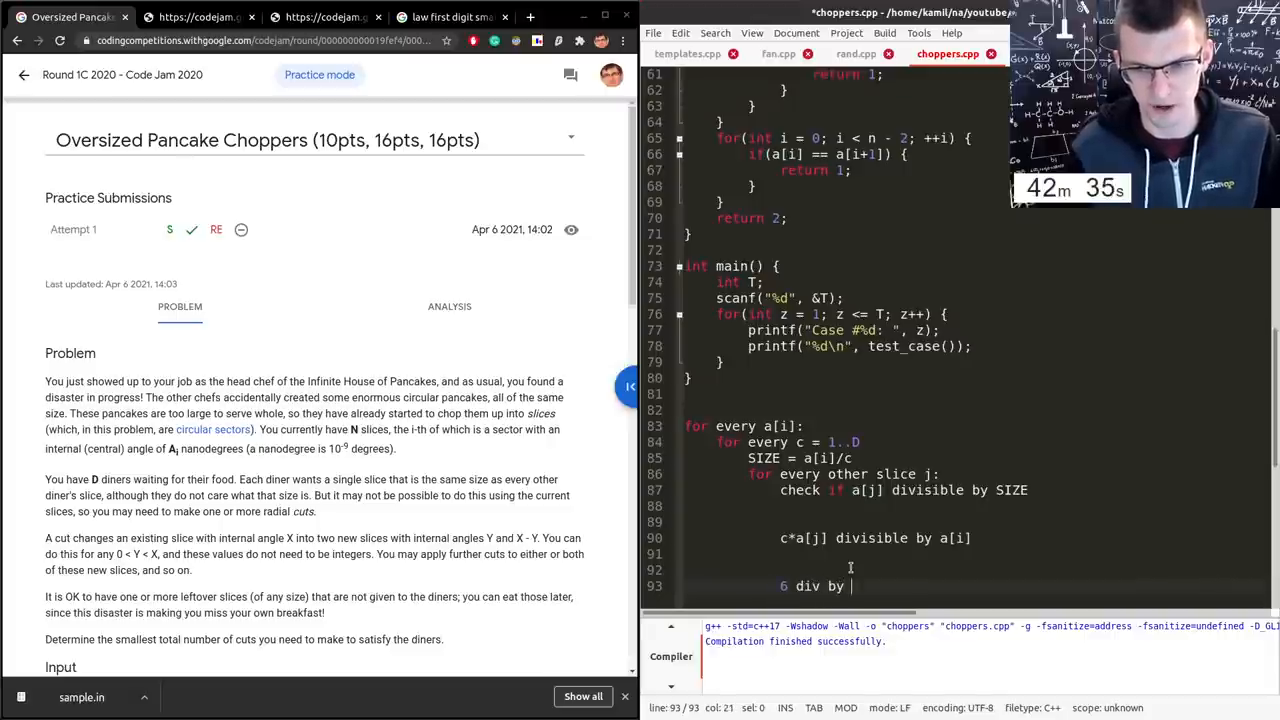
{"action": "type", "text": "3/2"}
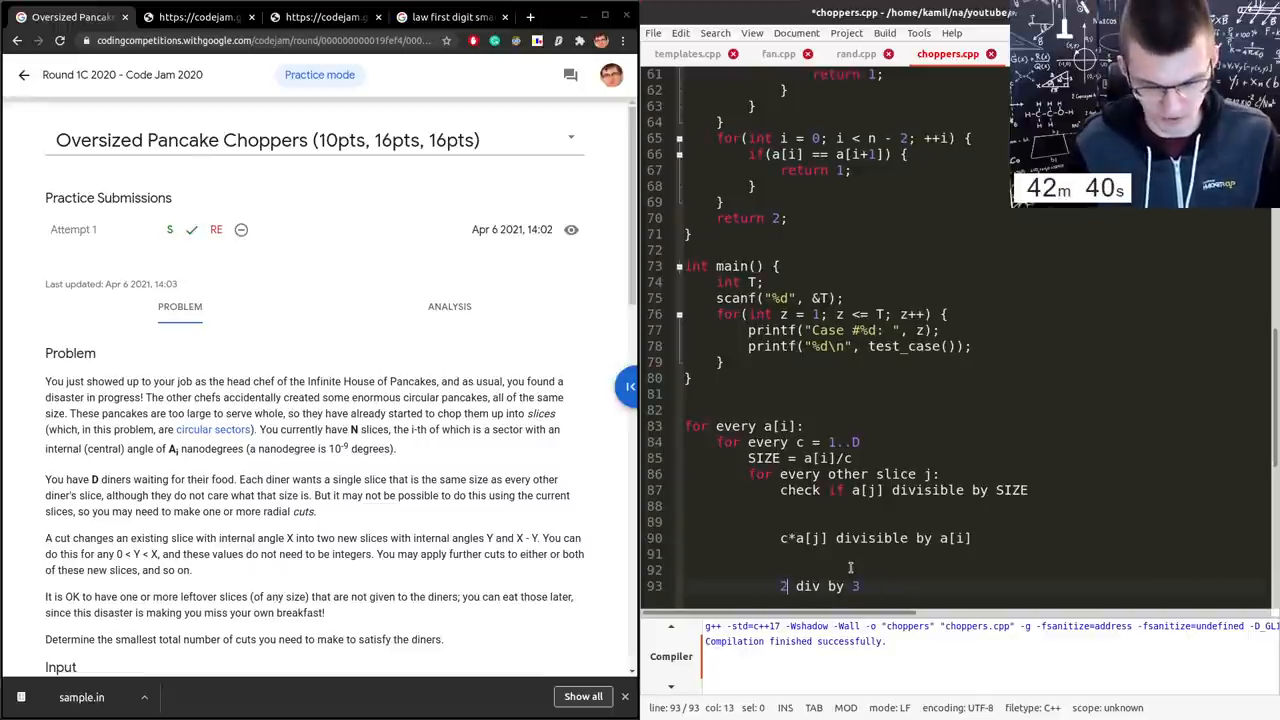
{"action": "type", "text": "6"}
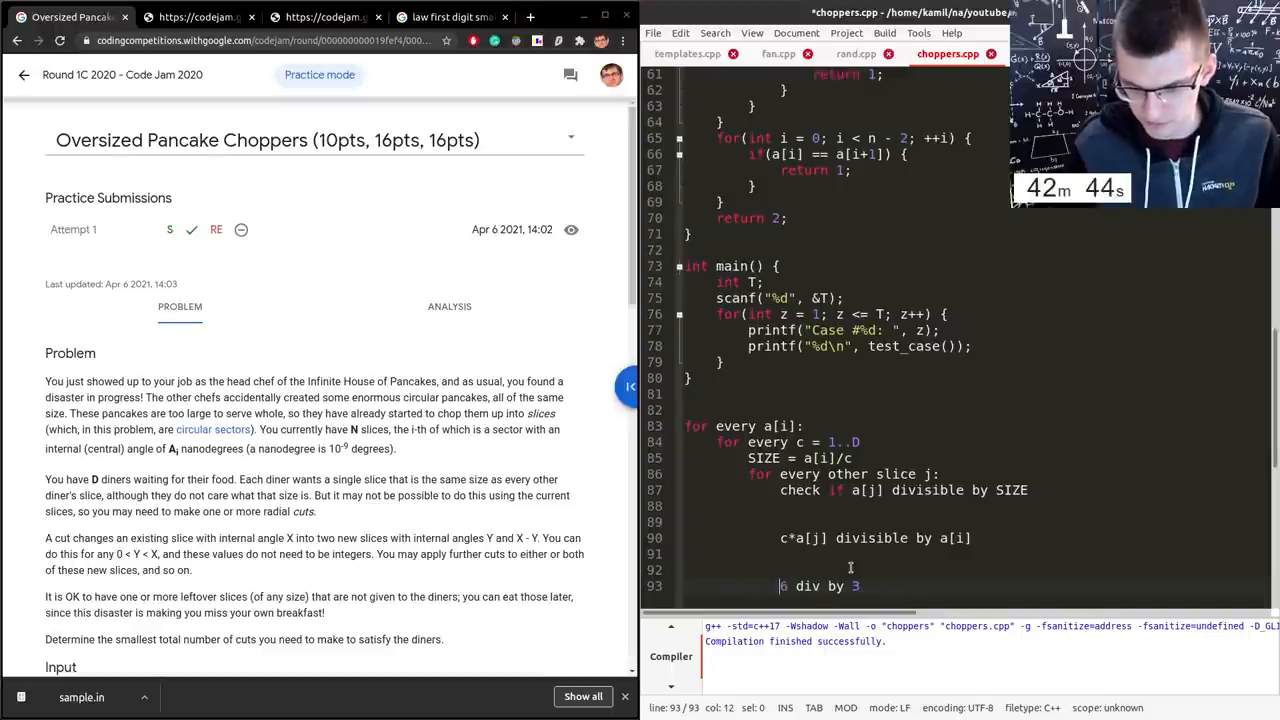
{"action": "type", "text": "2*"}
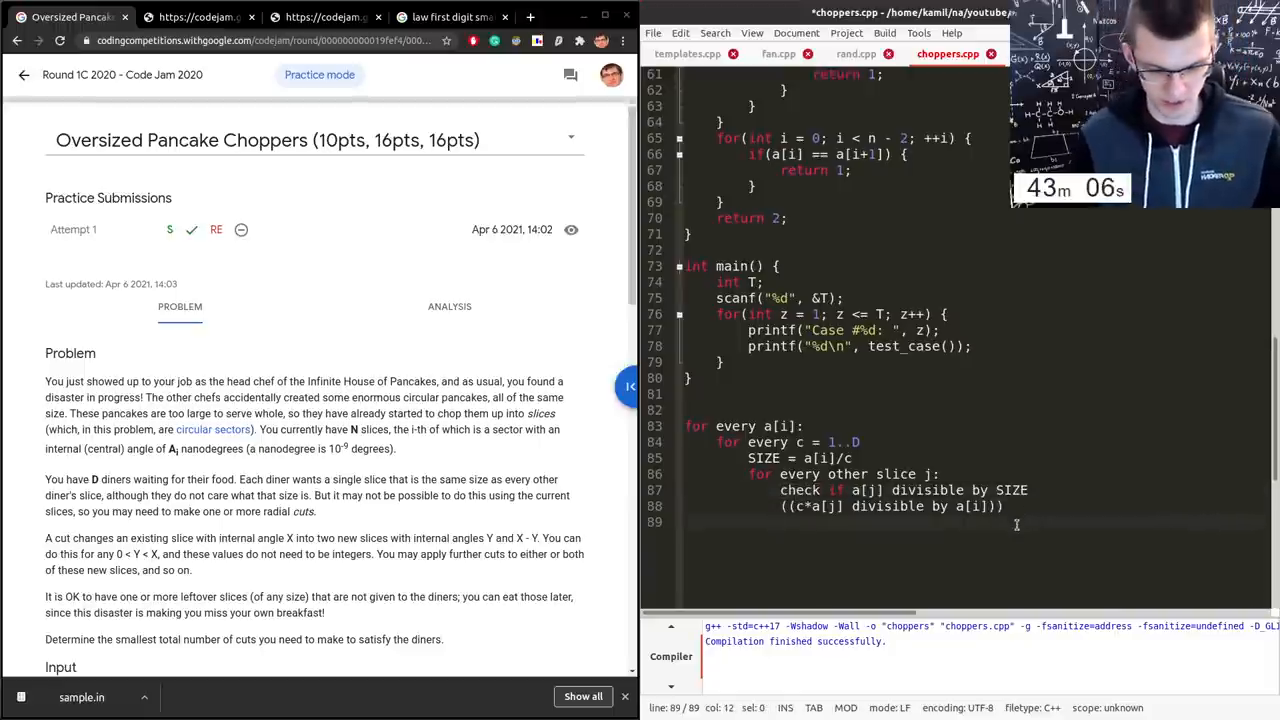
{"action": "type", "text": "count how many"}
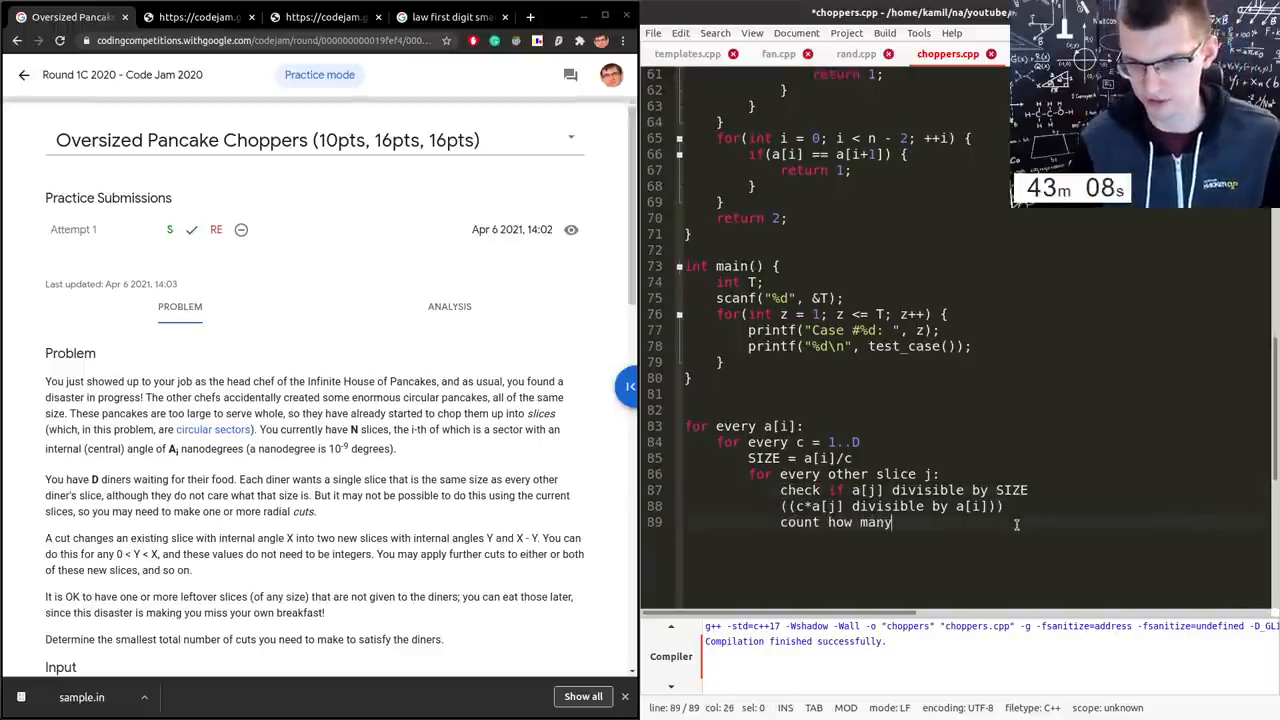
{"action": "type", "text": "times it fits"}
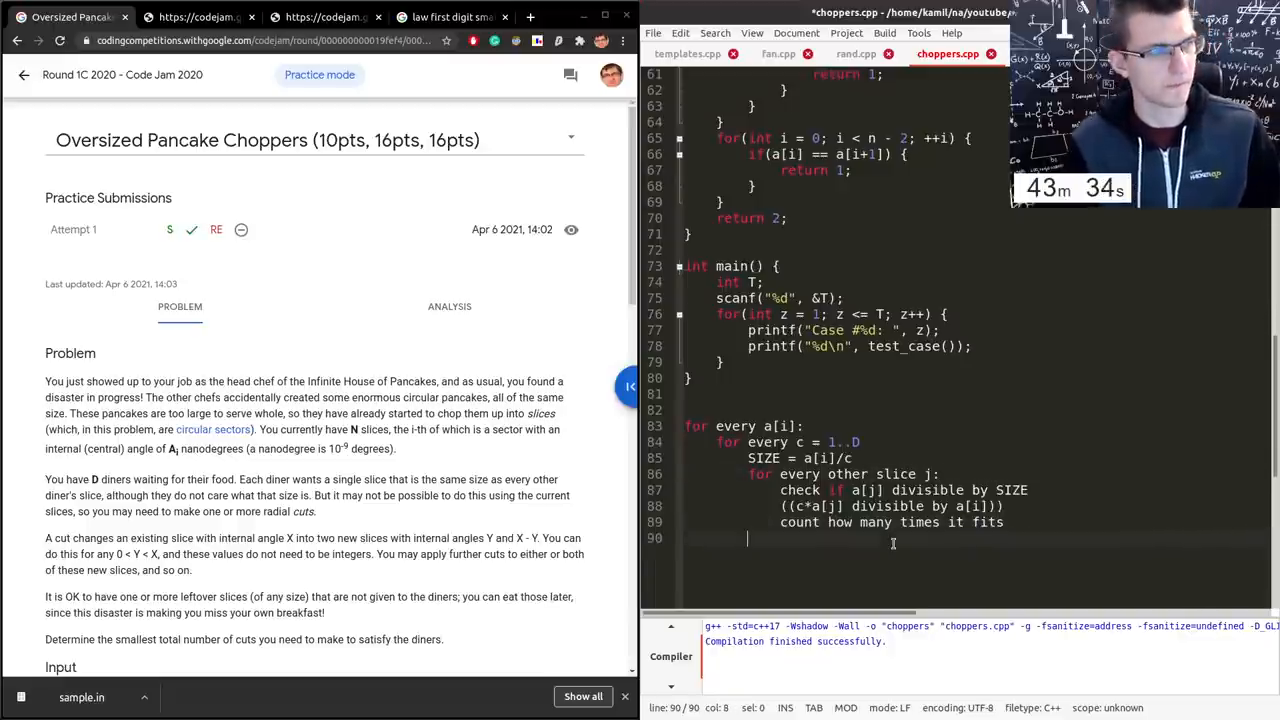
- Note 'first use those perfectly divisible' and 'savings = number of perfectly divided slices'
{"action": "type", "text": "p"}
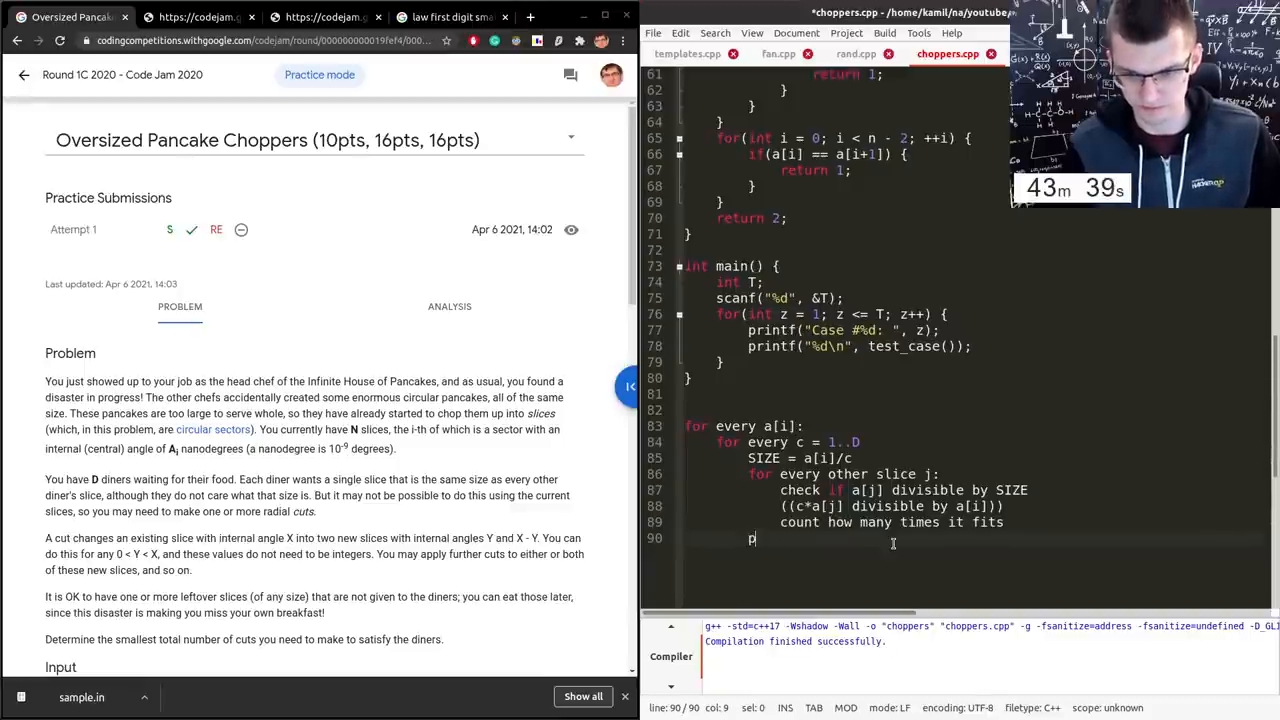
{"action": "type", "text": "irst u"}
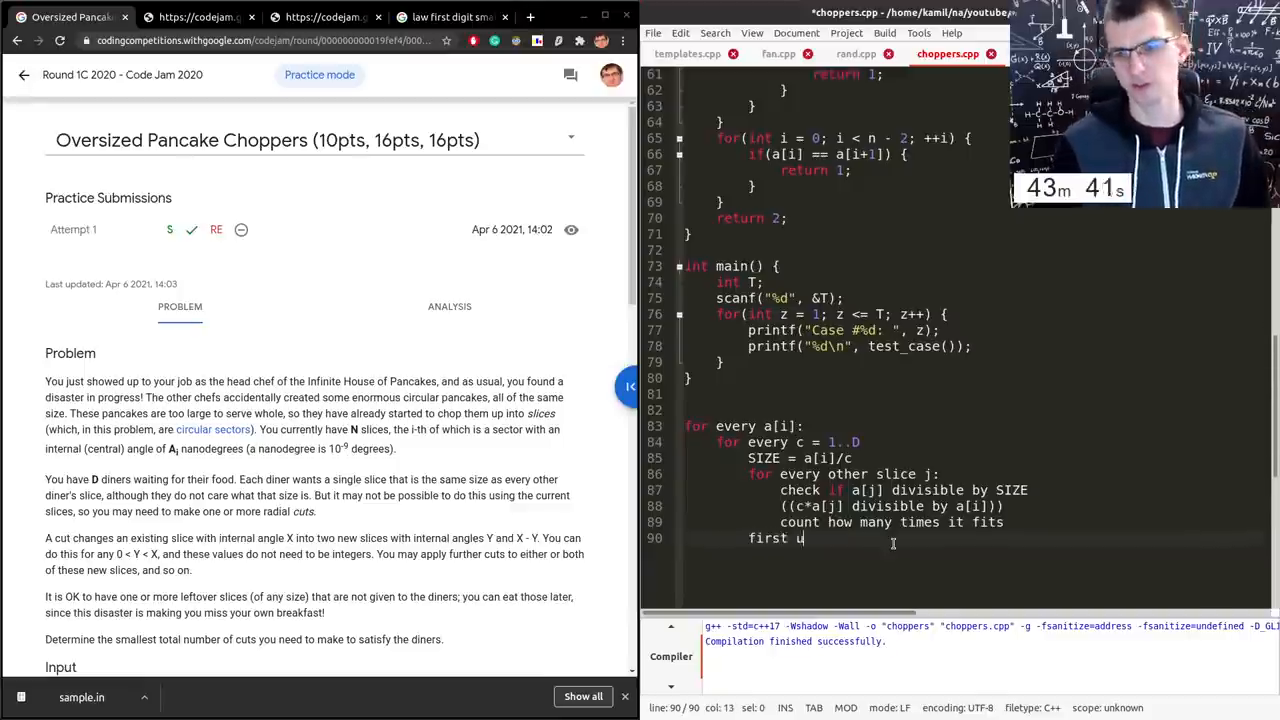
{"action": "type", "text": "se thsoe"}
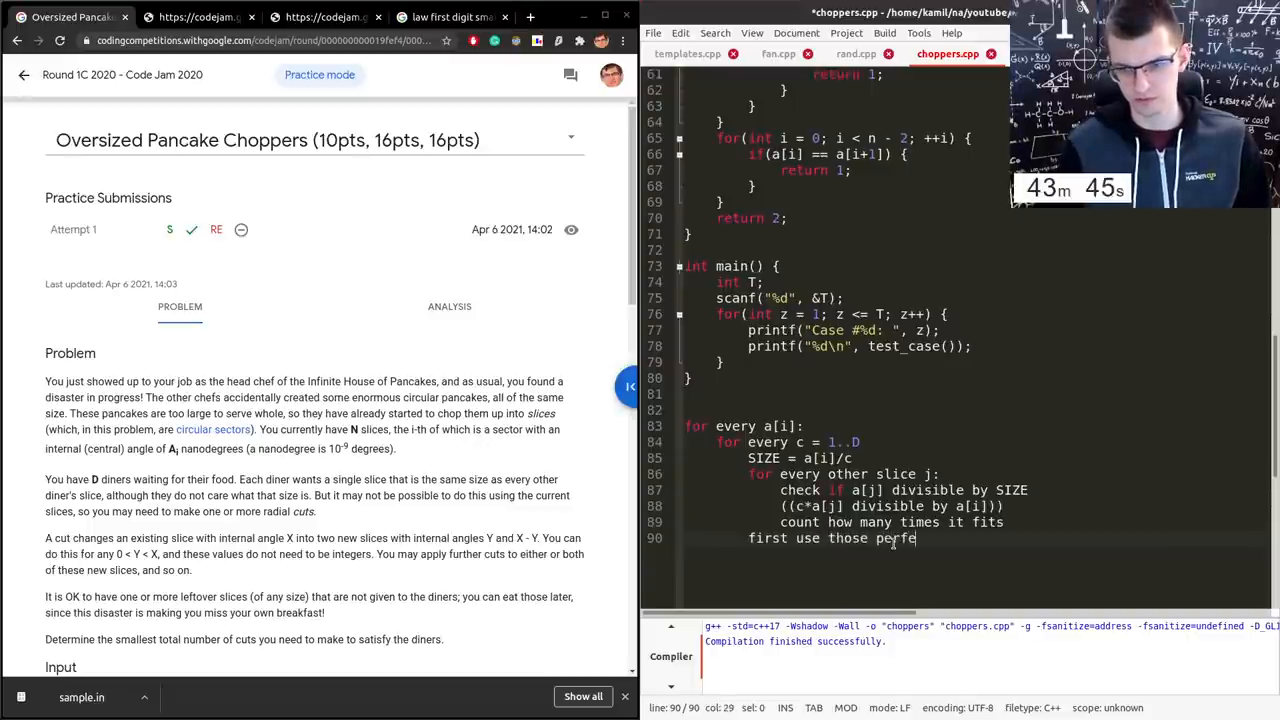
{"action": "type", "text": "ctly divisible"}
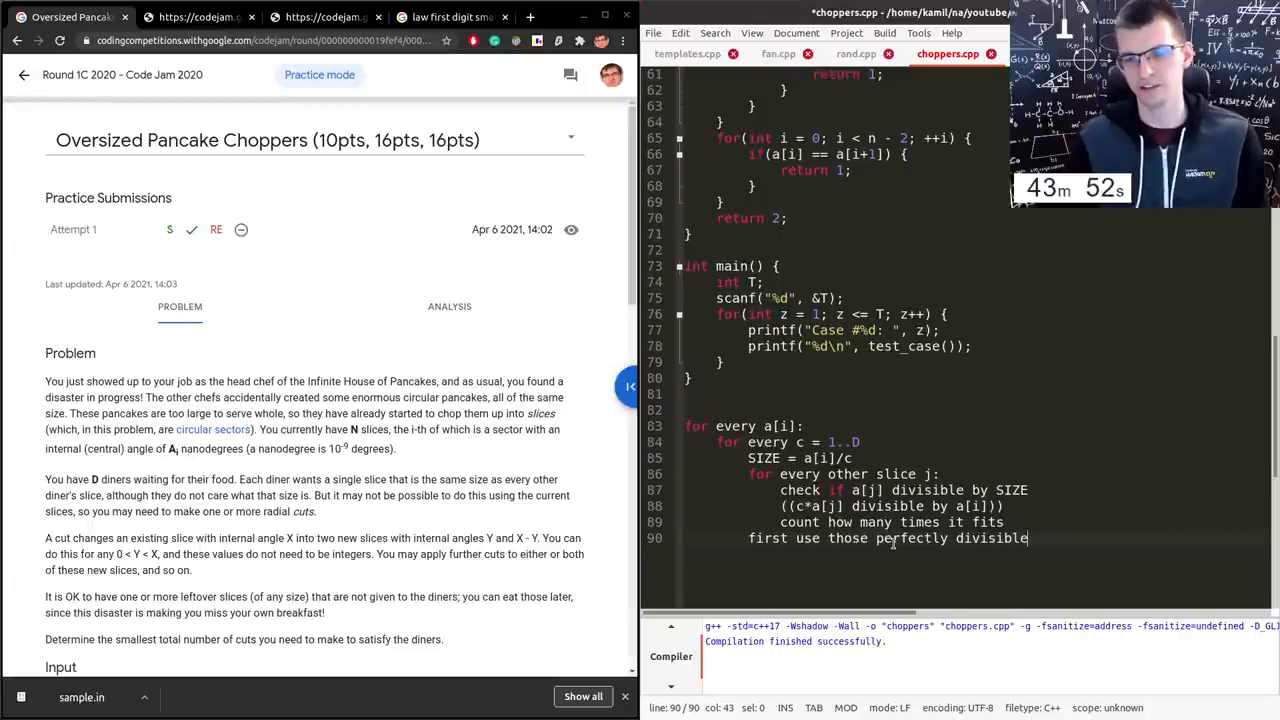
{"action": "type", "text": "savings ="}
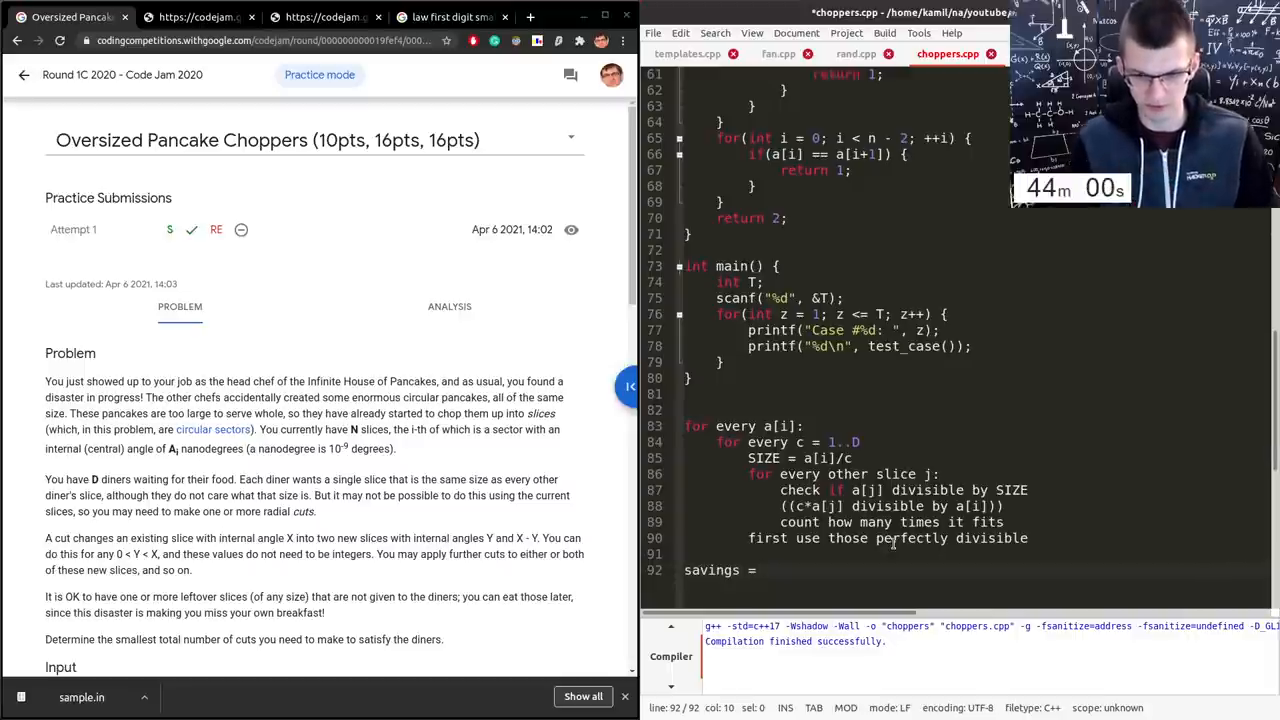
{"action": "type", "text": "number of p"}
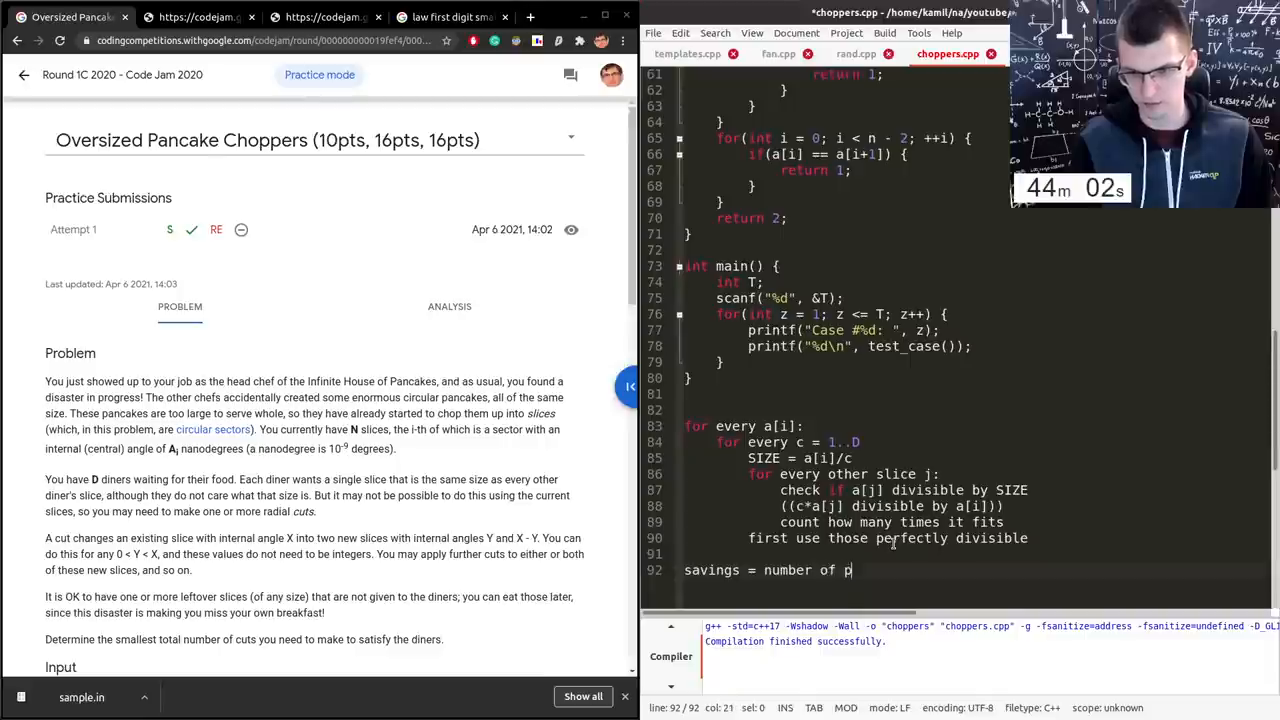
{"action": "type", "text": "erfectly divid"}
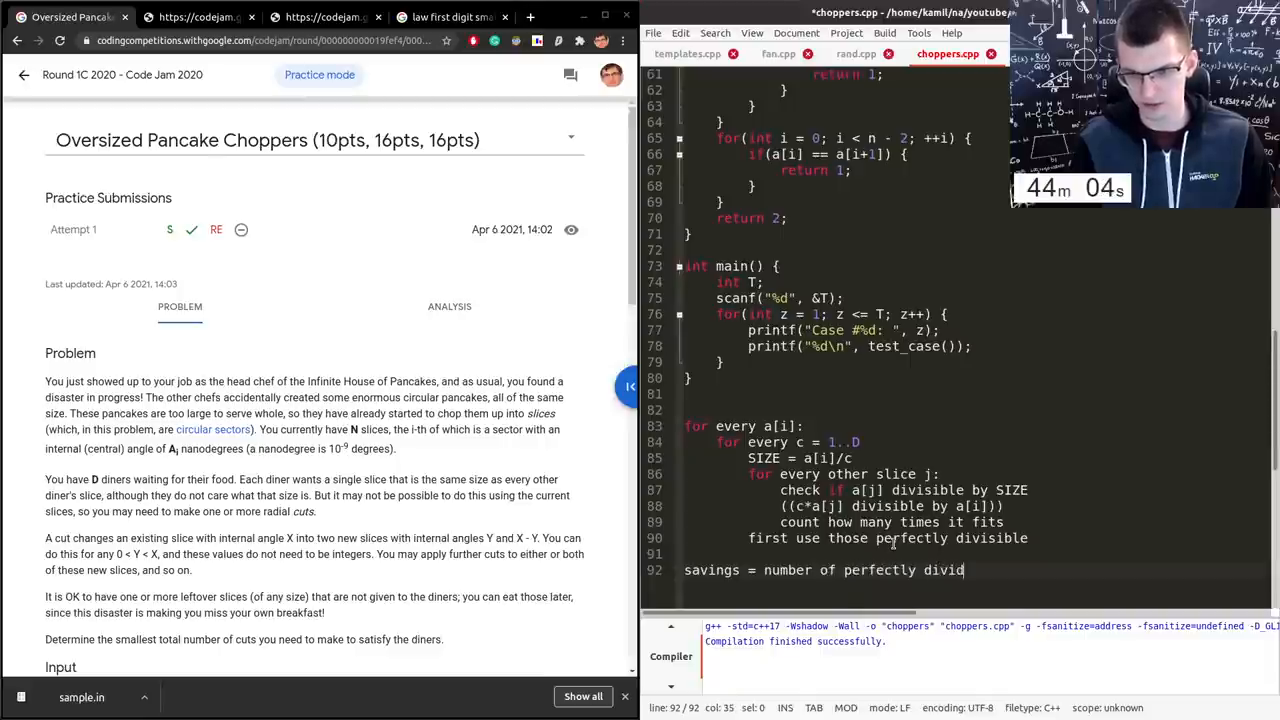
{"action": "type", "text": "ed slices"}
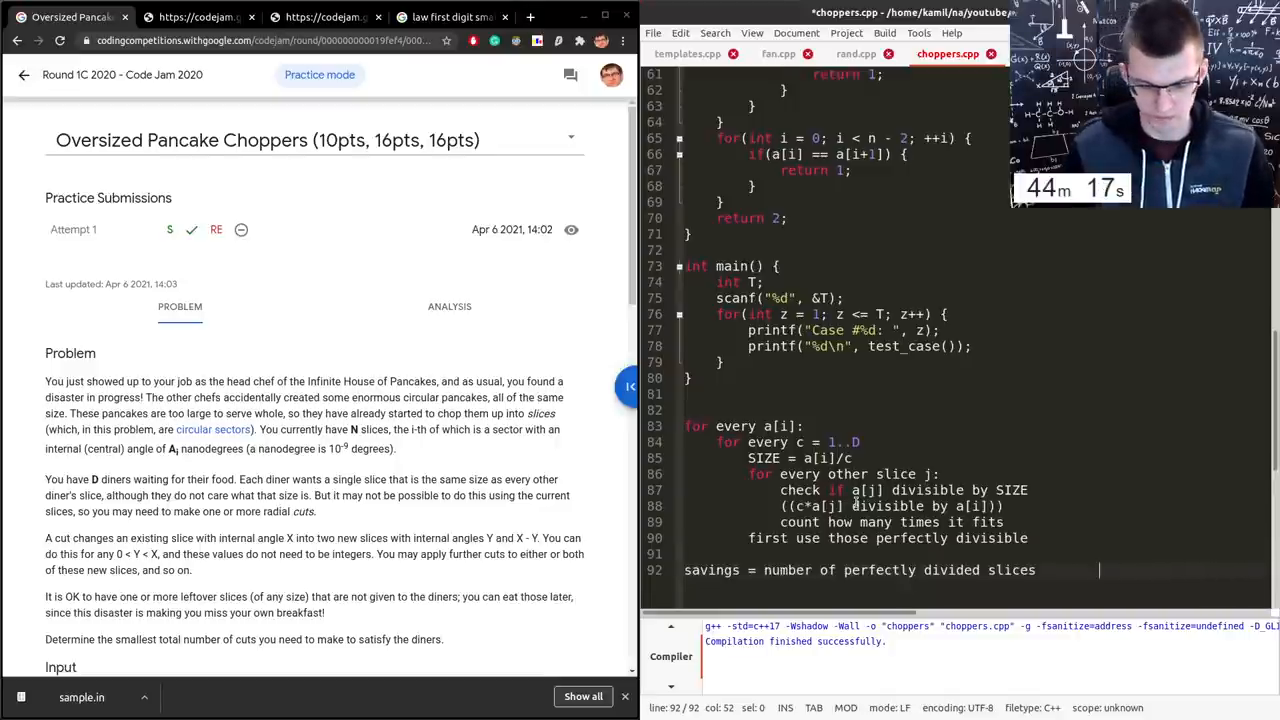
- Add the worked example size=2 with a[0]=10, a[1]=50, a[2]=20
{"action": "type", "text": "size="}
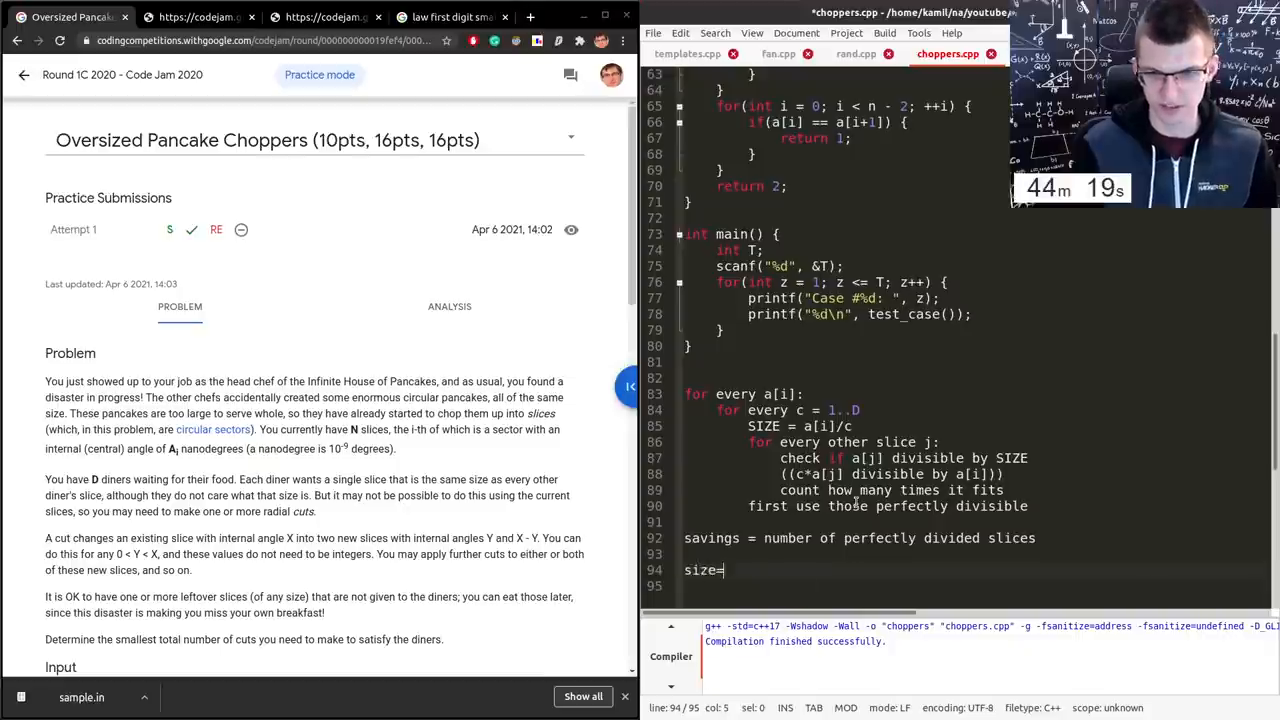
{"action": "type", "text": "2"}
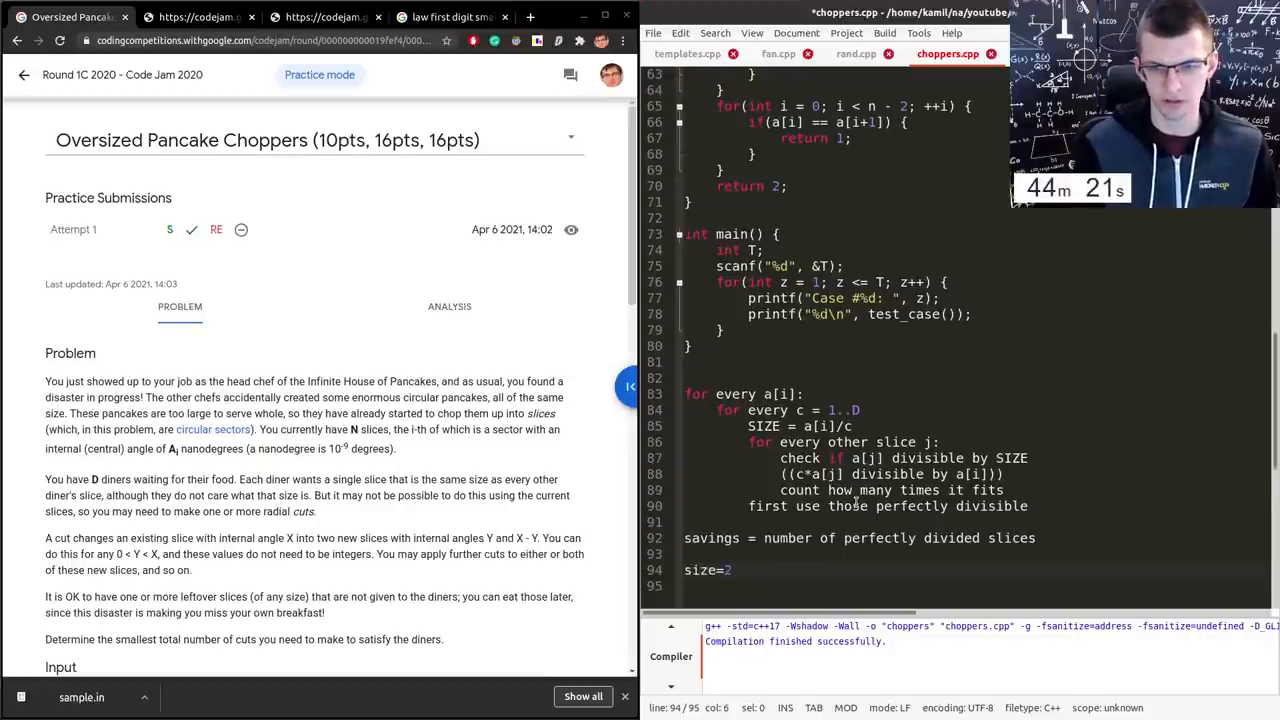
{"action": "type", "text": "a[0] ="}
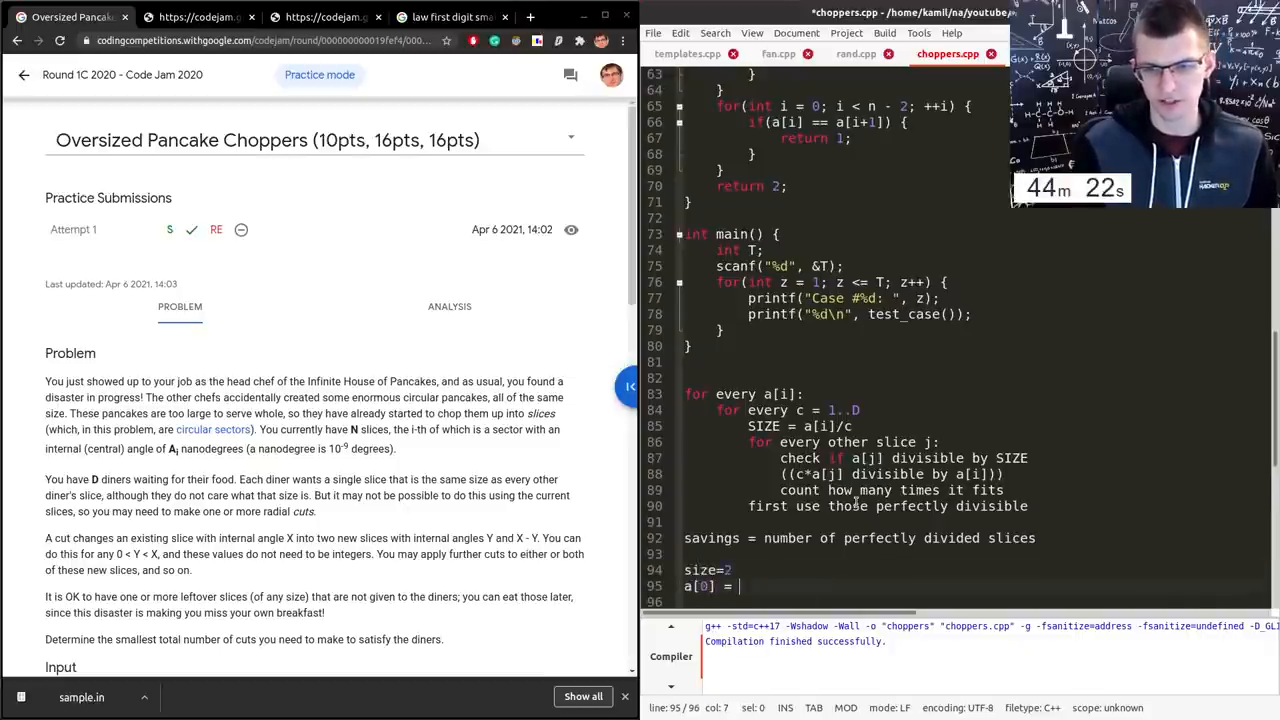
{"action": "type", "text": "10"}
{"action": "left_click", "coordinate": [976, 600]}
{"action": "type", "text": "a[1] ="}
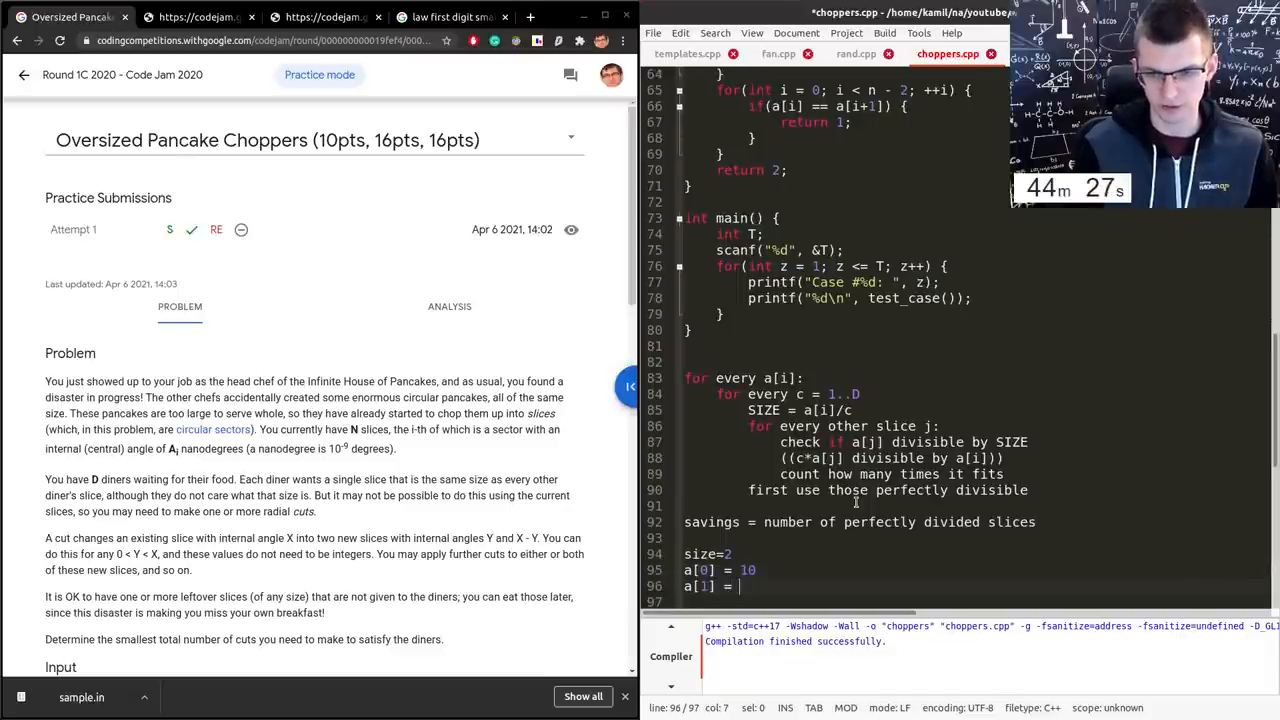
{"action": "type", "text": "50"}
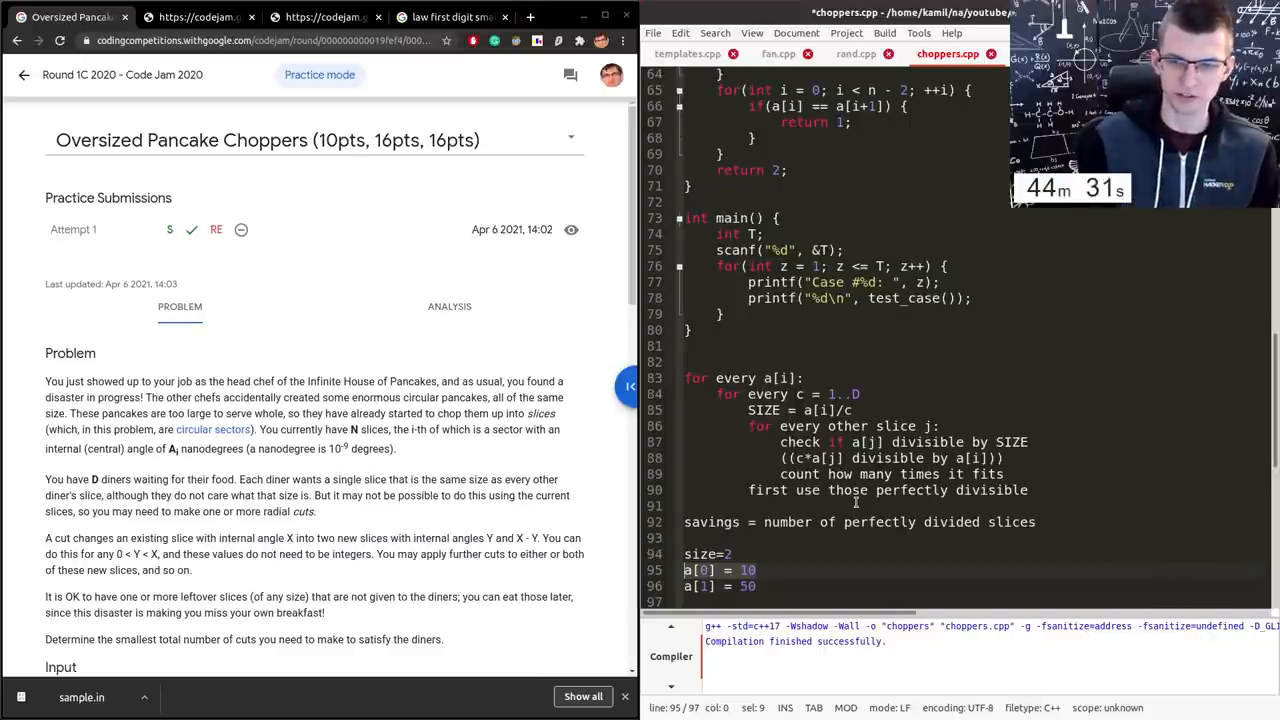
{"action": "left_click", "coordinate": [758, 570]}
{"action": "type", "text": "a[2] ="}
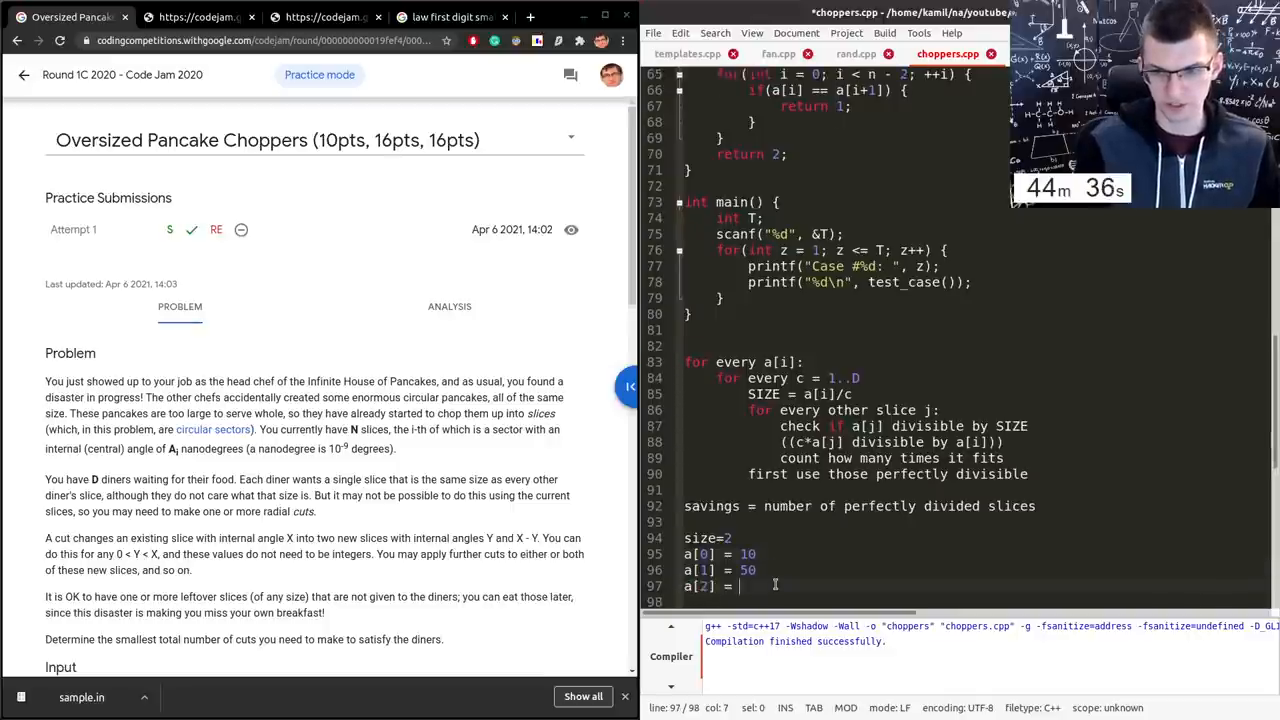
{"action": "type", "text": "20"}
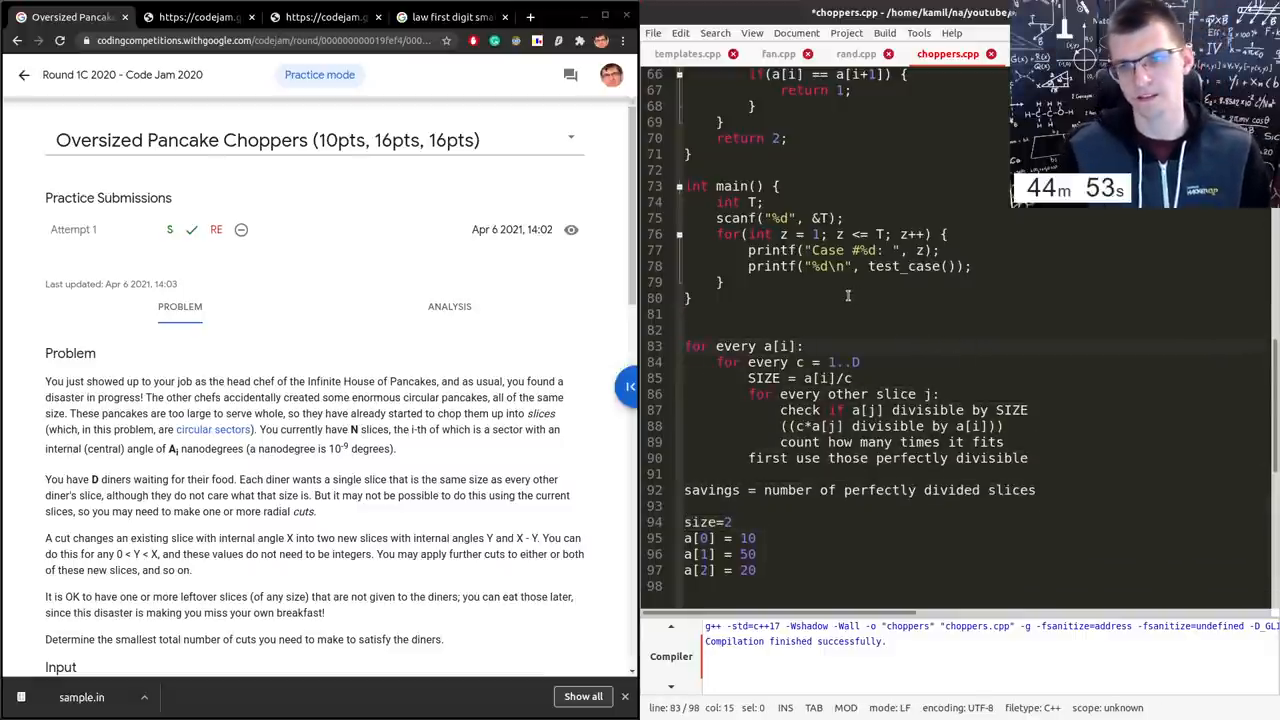
- Select and delete the old d==2 and d==3 branches from test_case
{"action": "scroll", "scroll_direction": "up", "scroll_amount": 3}
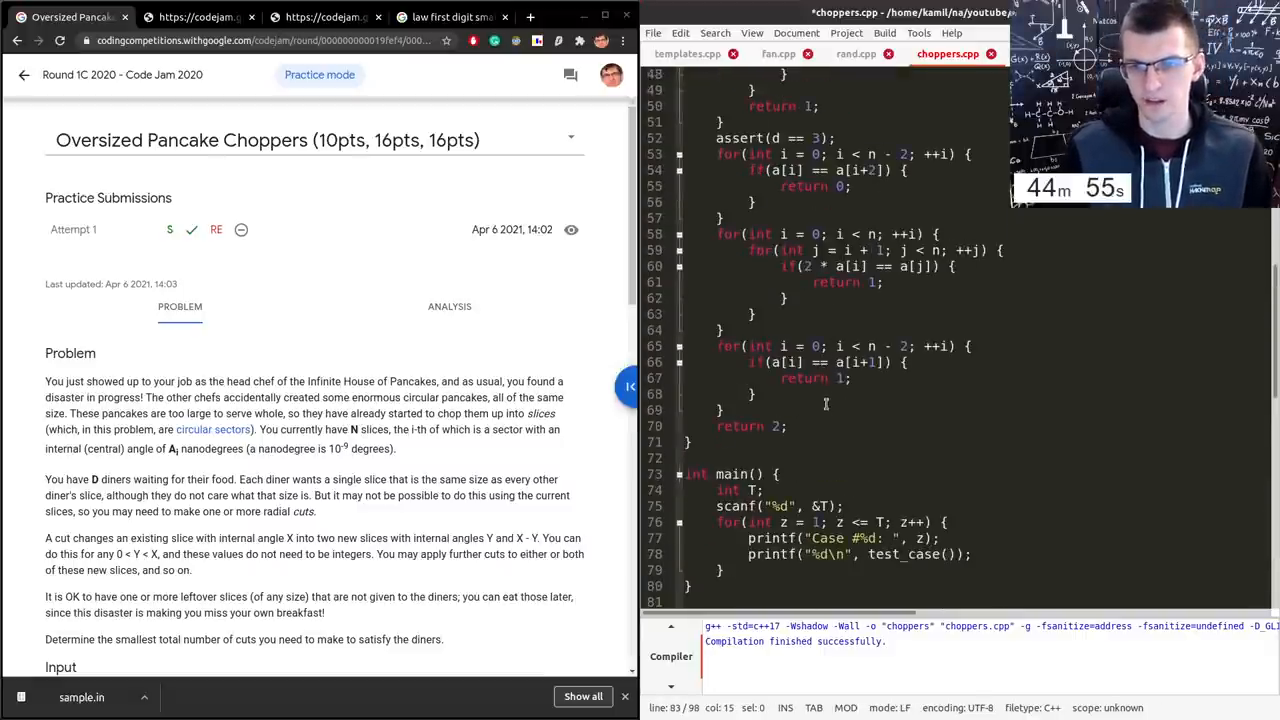
{"action": "scroll", "scroll_direction": "up", "scroll_amount": 3}
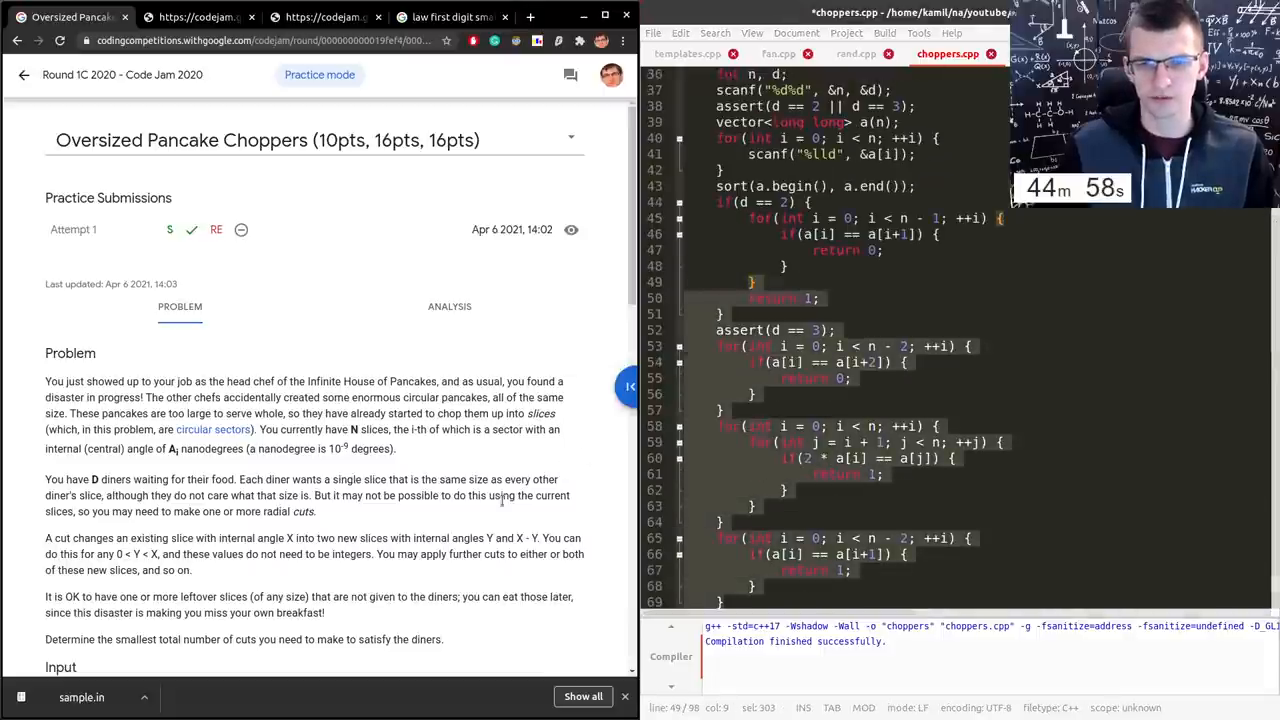
{"action": "left_click", "coordinate": [630, 386]}
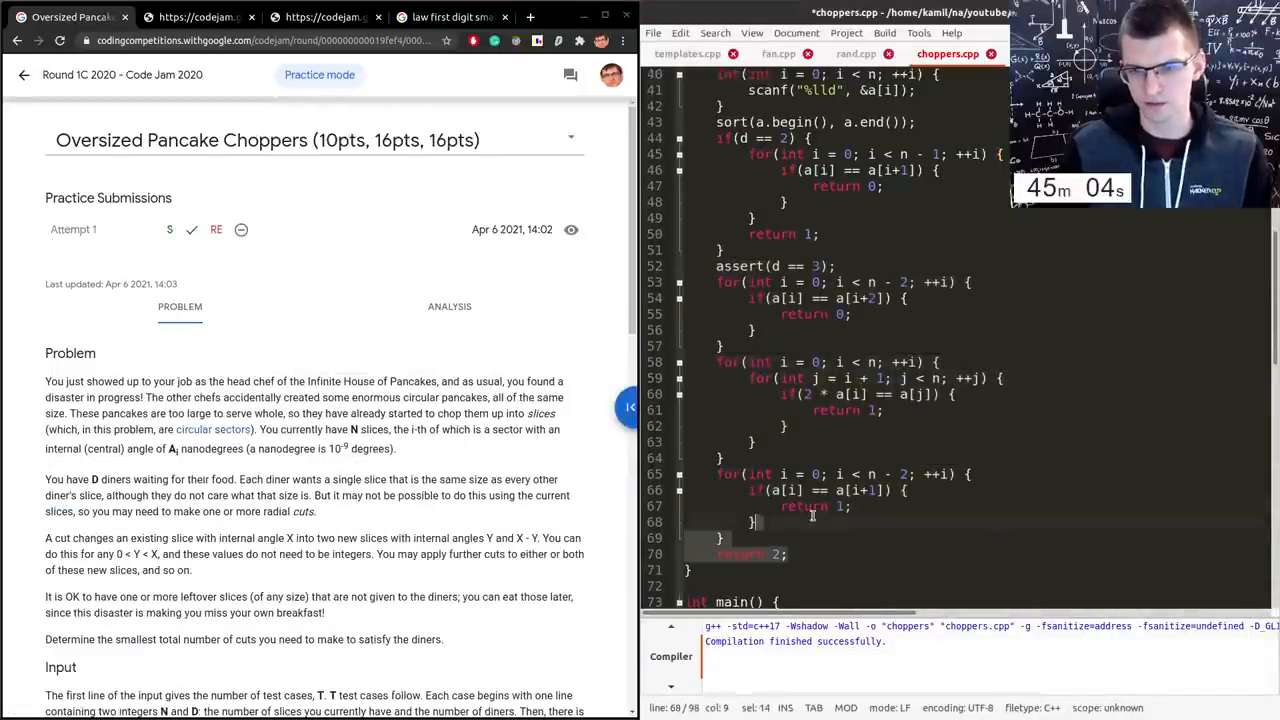
{"action": "scroll", "scroll_direction": "up", "scroll_amount": 3}
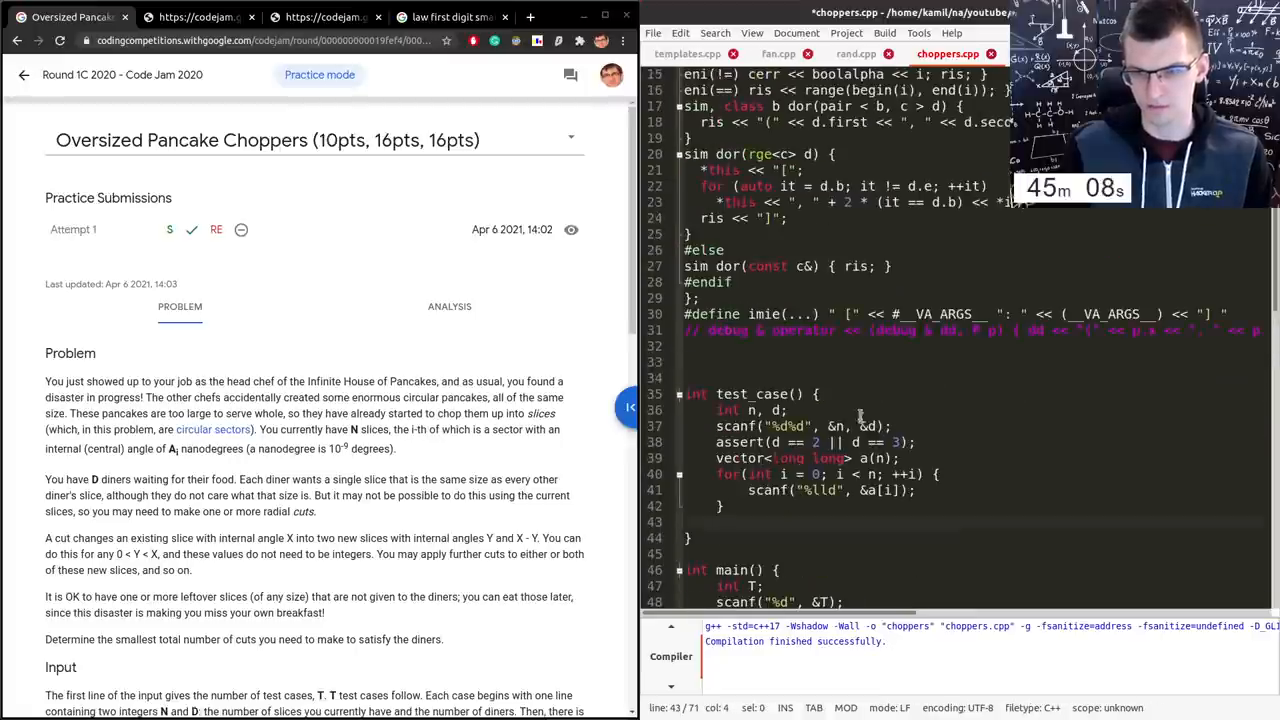
{"action": "scroll", "scroll_direction": "down", "scroll_amount": 3}
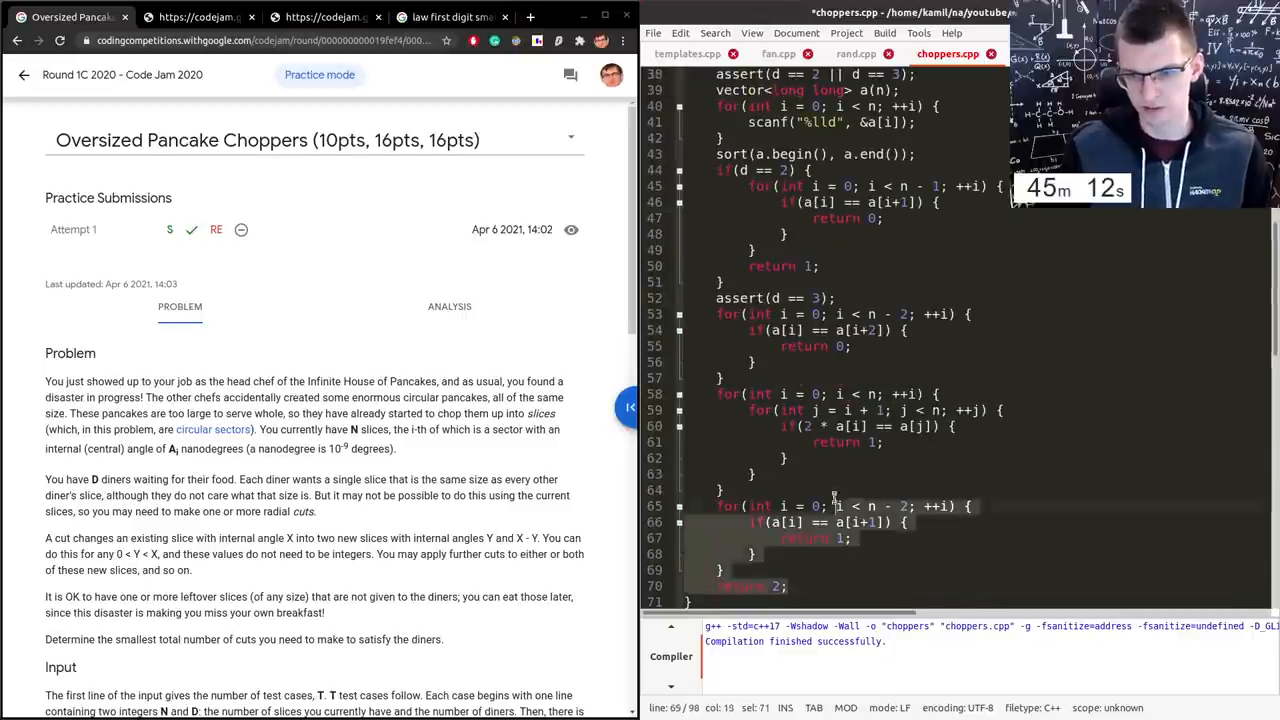
{"action": "scroll", "scroll_direction": "up", "scroll_amount": 3}
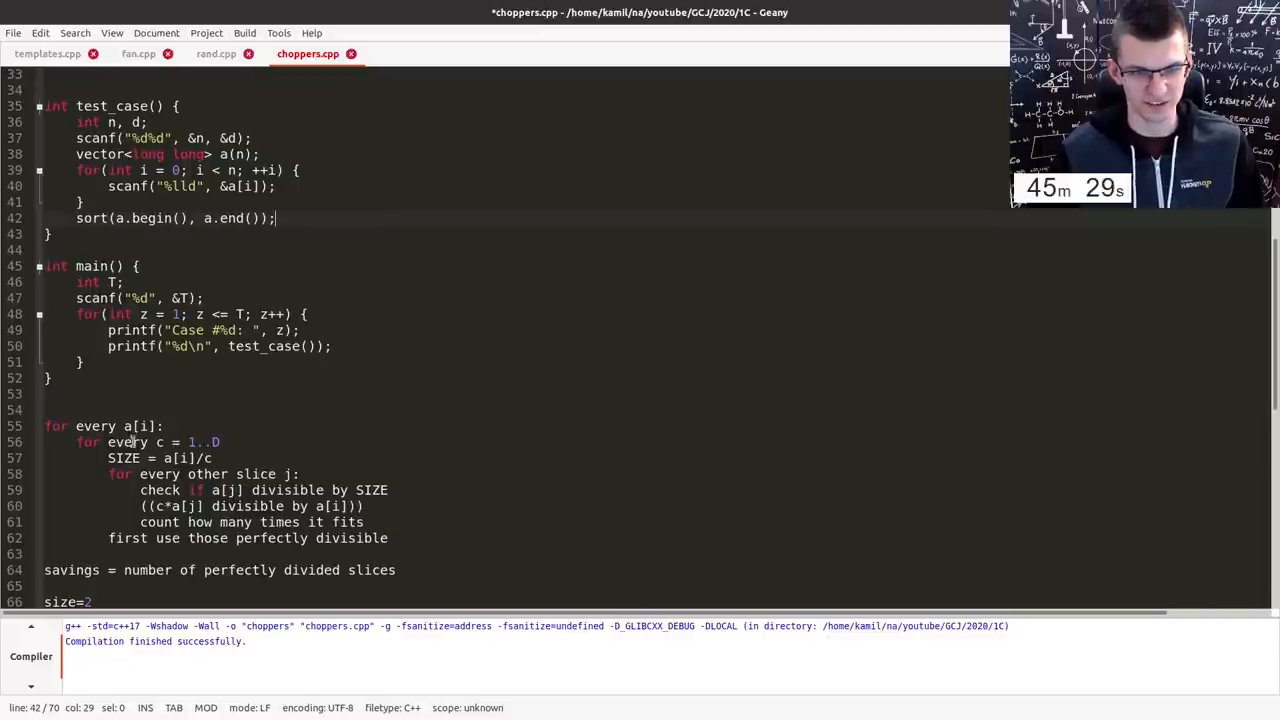
- Add the loop over slices i, a savings counter starting at 0 and return d - savings
{"action": "type", "text": "for("}
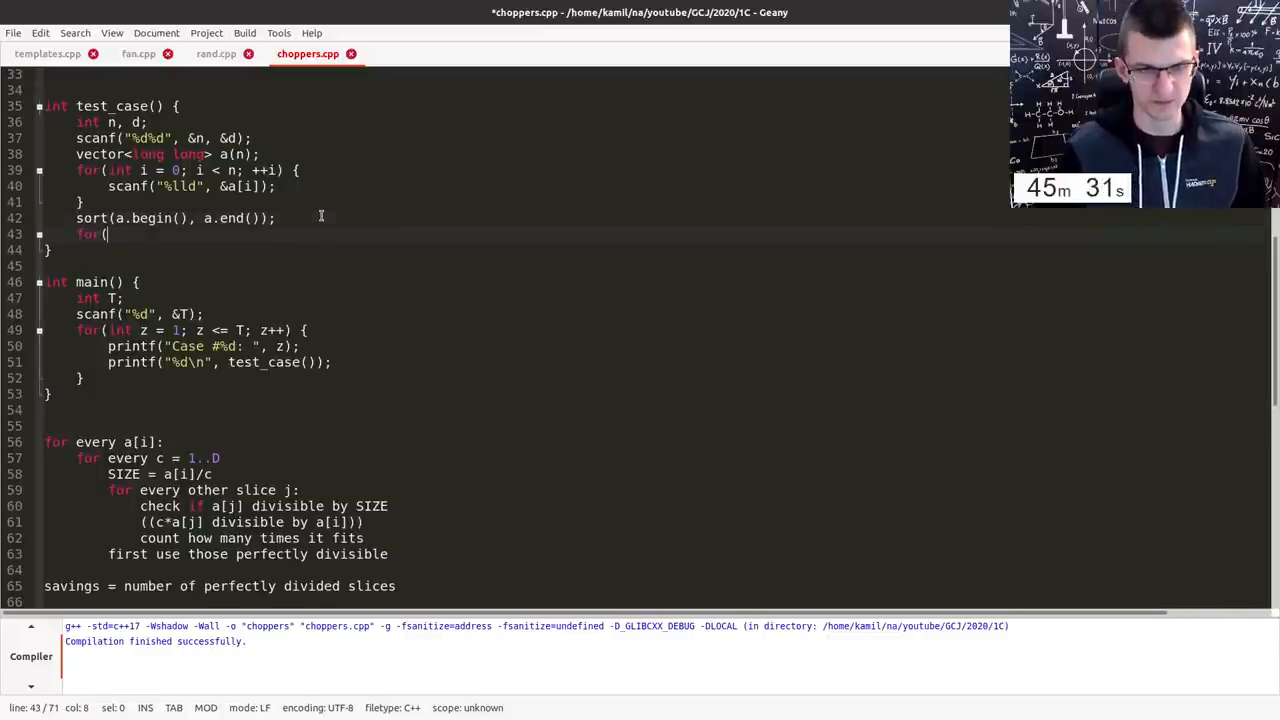
{"action": "type", "text": "int i = 0; i < n;"}
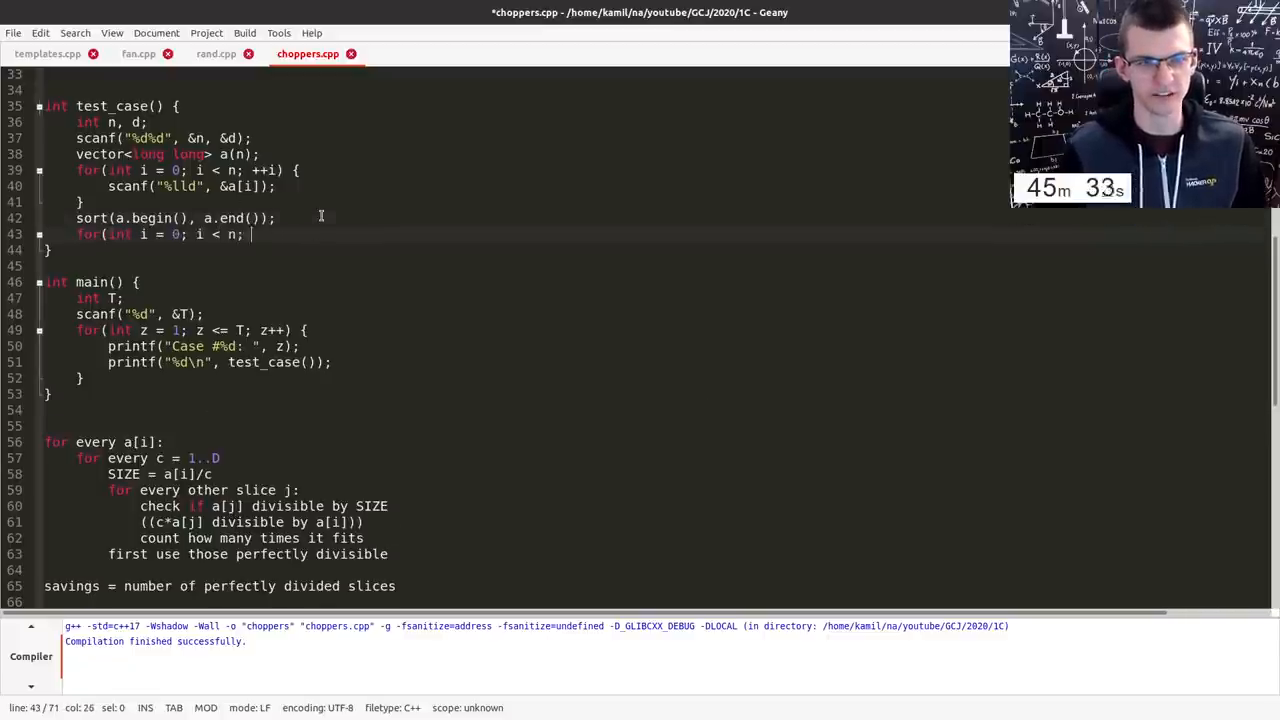
{"action": "type", "text": "i++) {"}
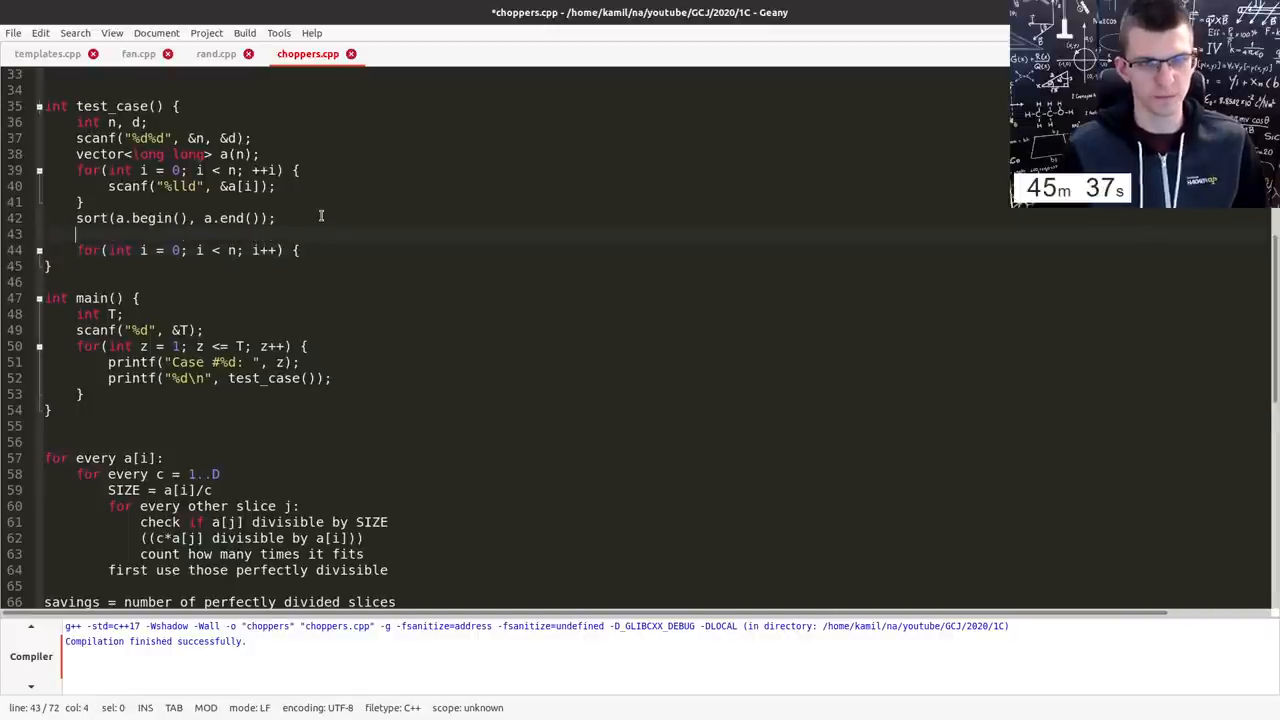
{"action": "type", "text": "int answer ="}
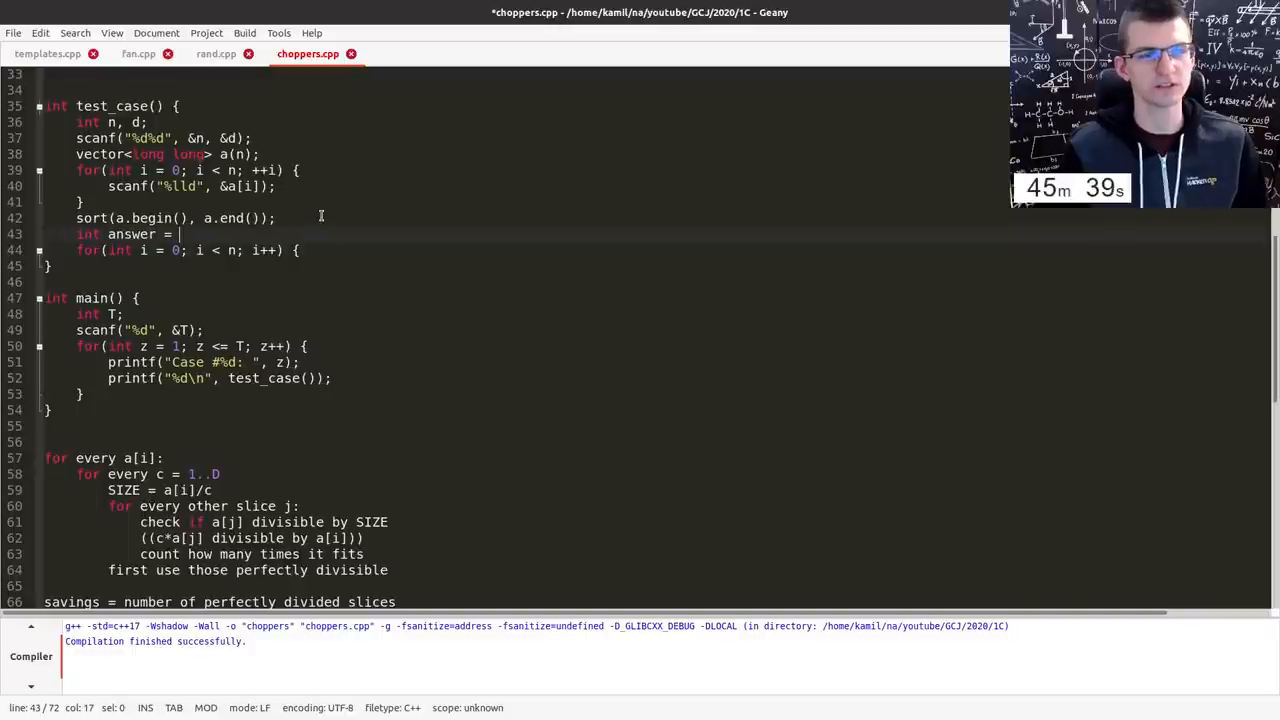
{"action": "type", "text": "d;"}
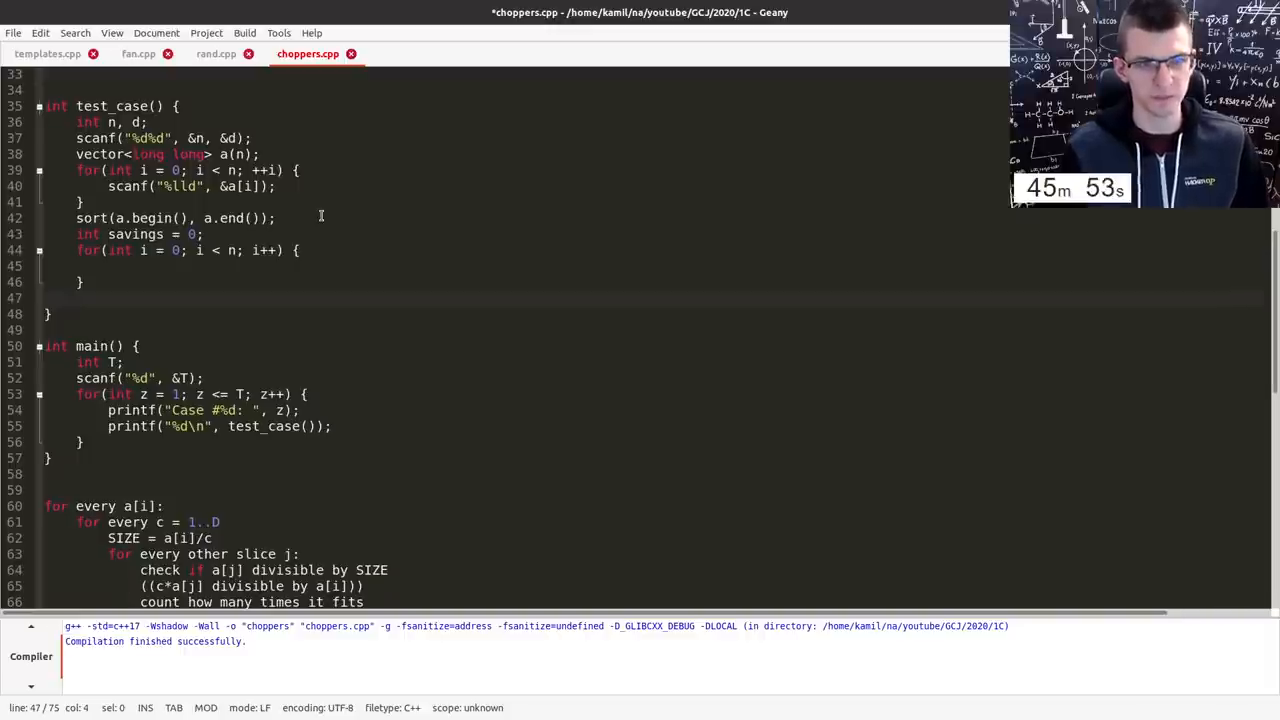
{"action": "type", "text": "return d - savings;"}
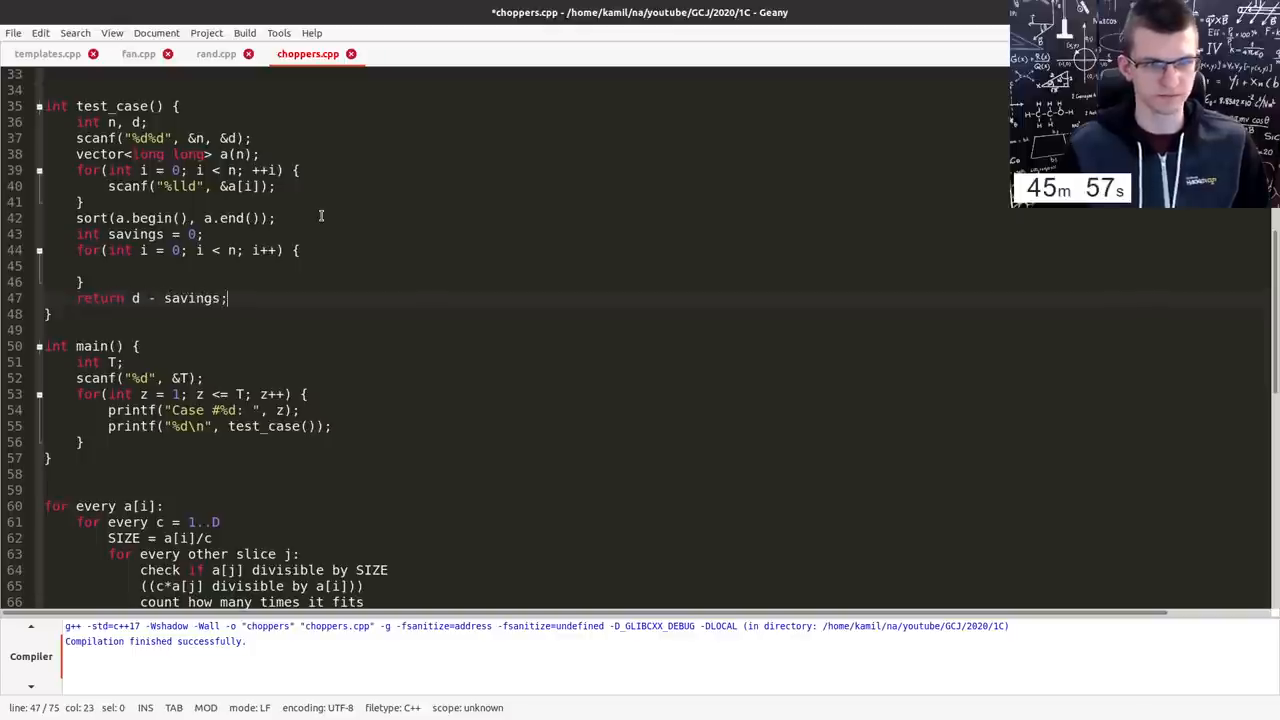
{"action": "scroll", "scroll_direction": "down", "scroll_amount": 3}
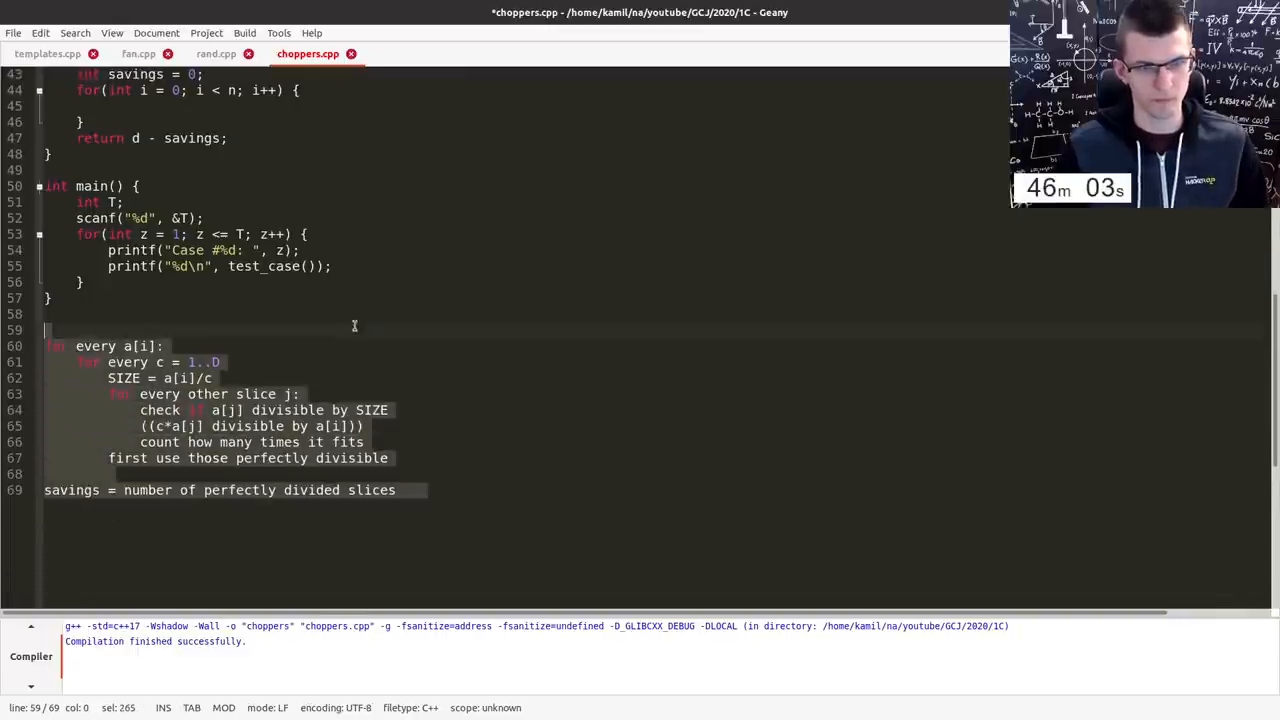
{"action": "scroll", "scroll_direction": "up", "scroll_amount": 3}
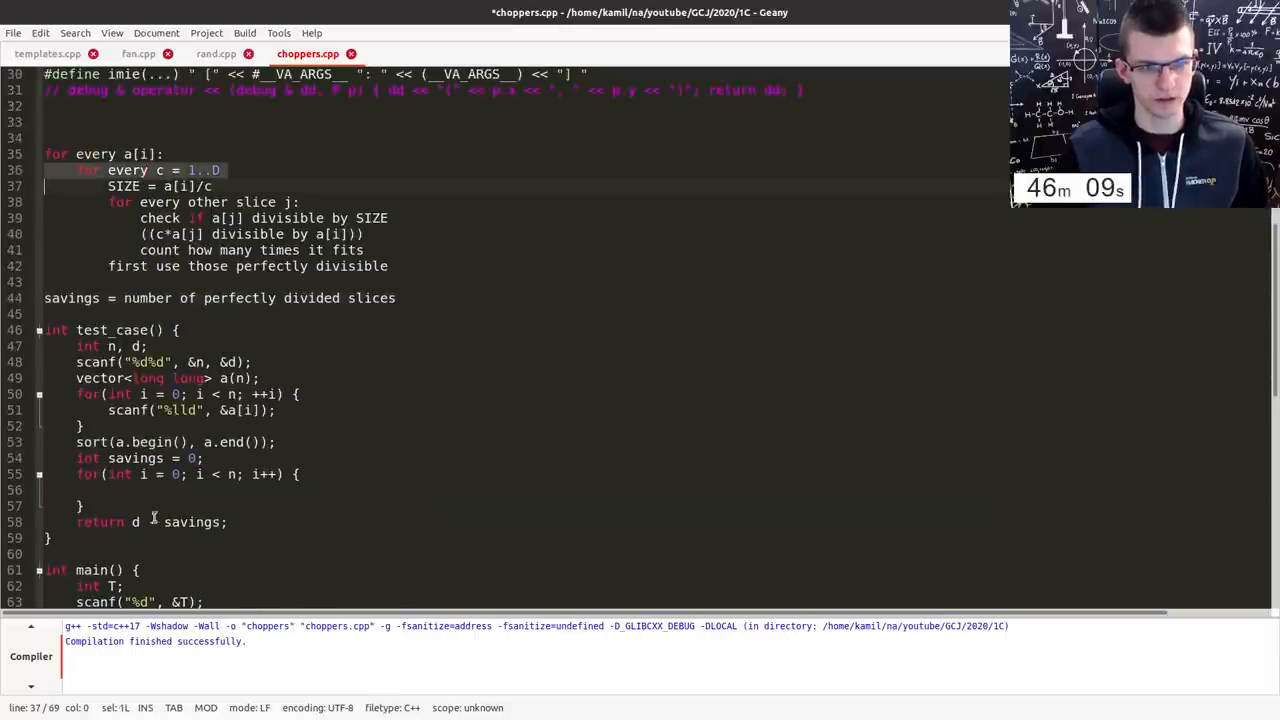
- Nest loops over counts c from 1 to d and other slices j, skipping j == i
{"action": "type", "text": "for(int c"}
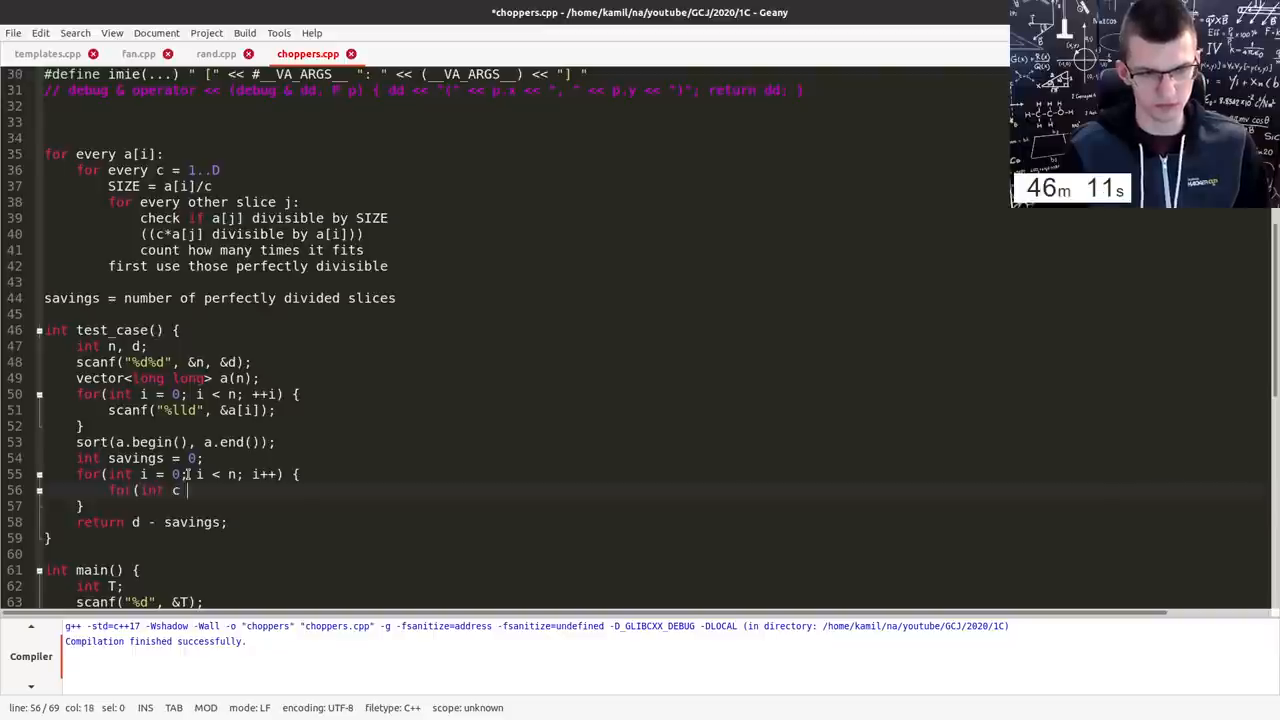
{"action": "type", "text": "= 1; c <= d; c++) {"}
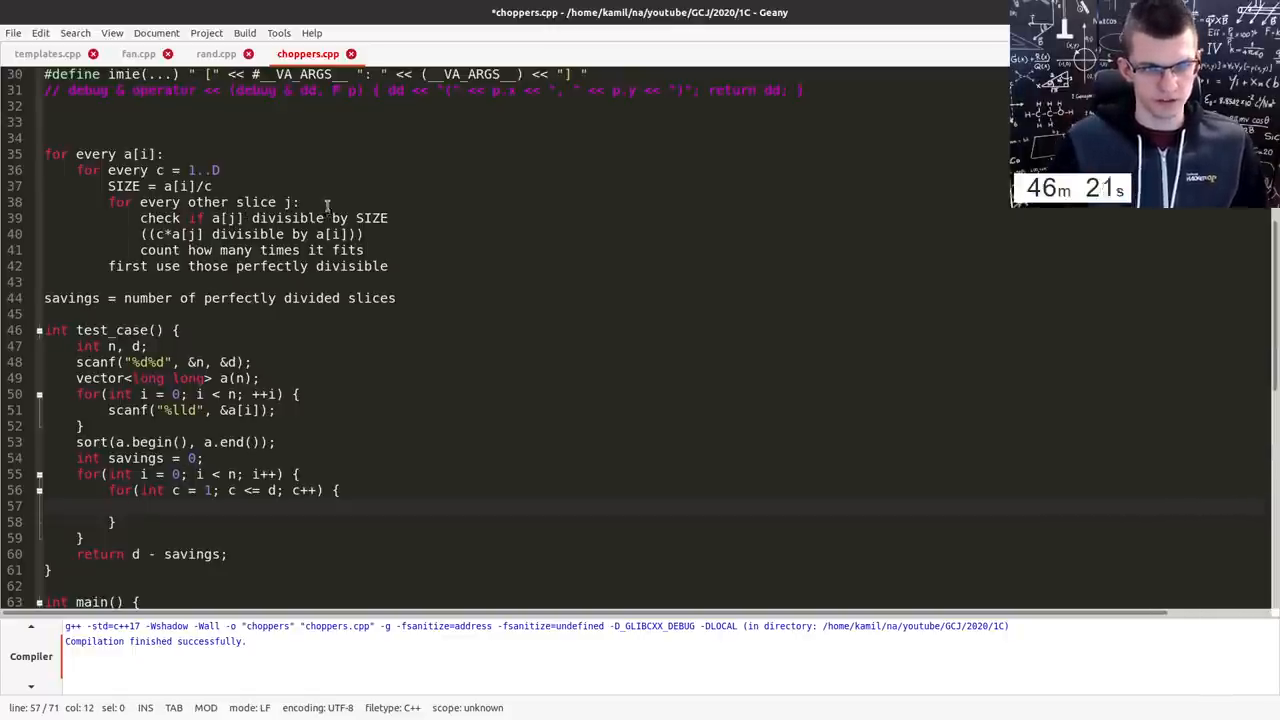
{"action": "type", "text": "for(int j = 0;"}
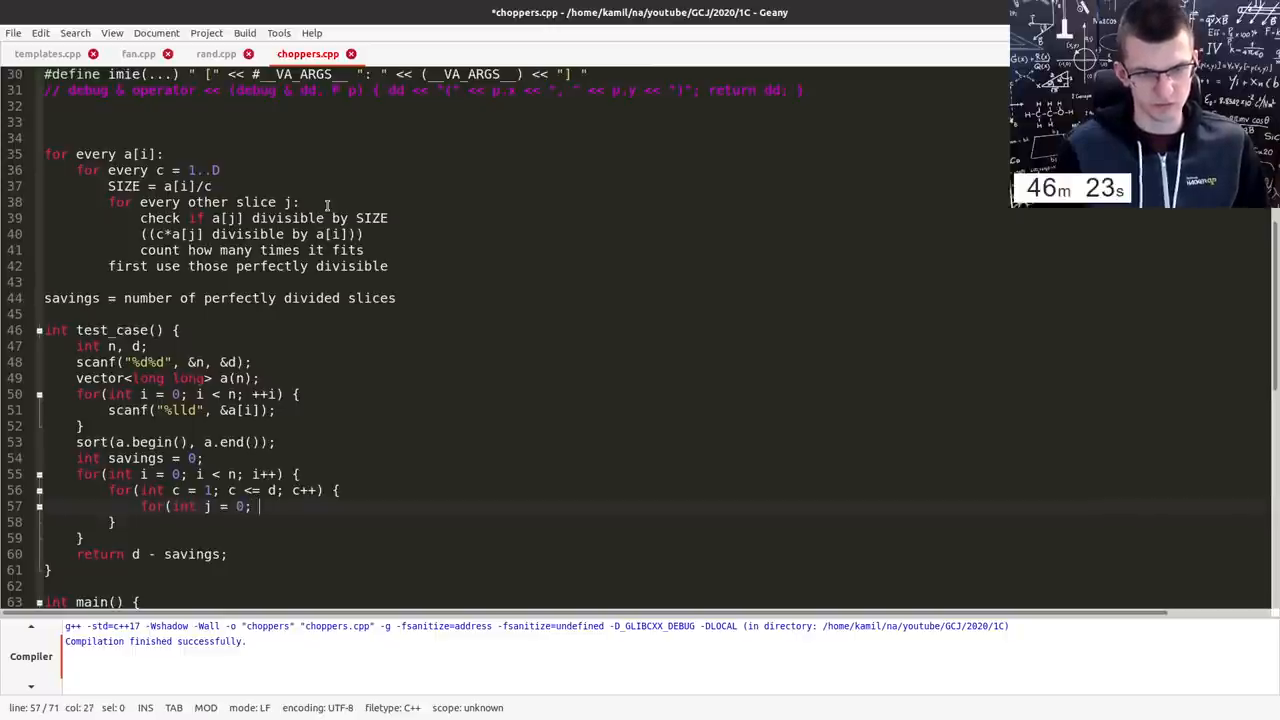
{"action": "type", "text": "j < n; ++j){"}
{"action": "type", "text": "}"}
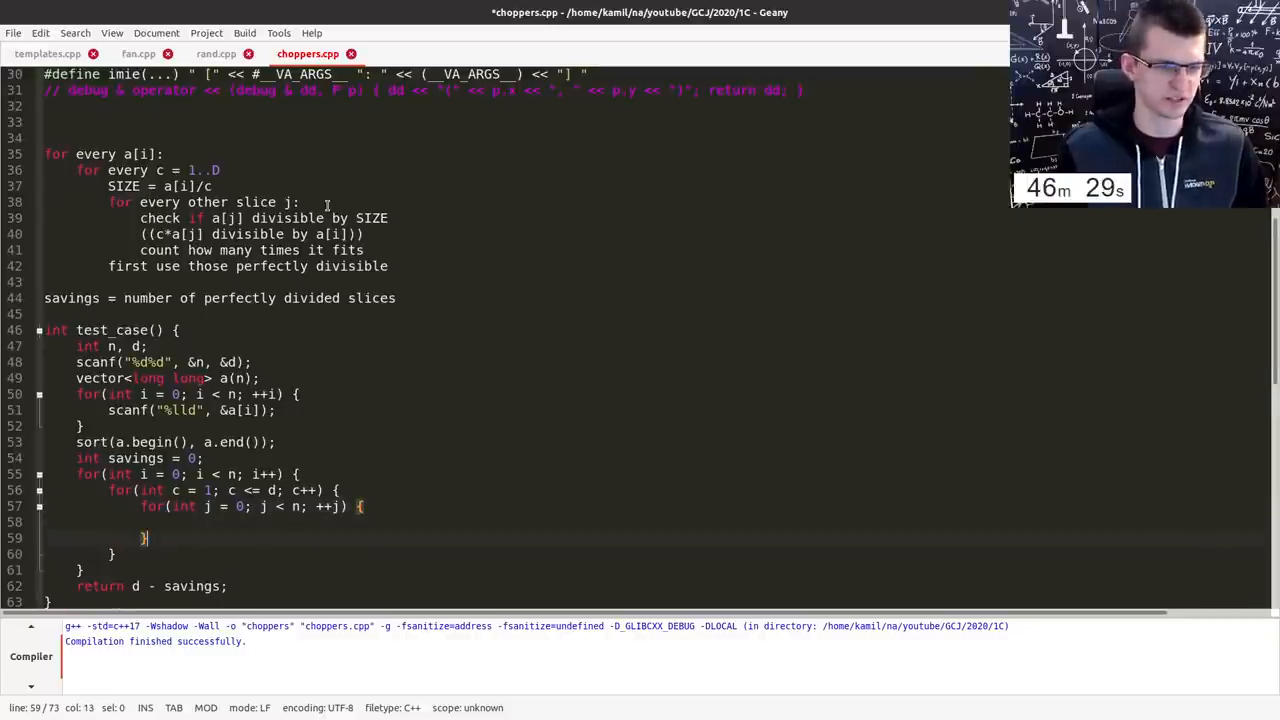
{"action": "type", "text": "if(i == j) {"}
{"action": "type", "text": "continue;"}
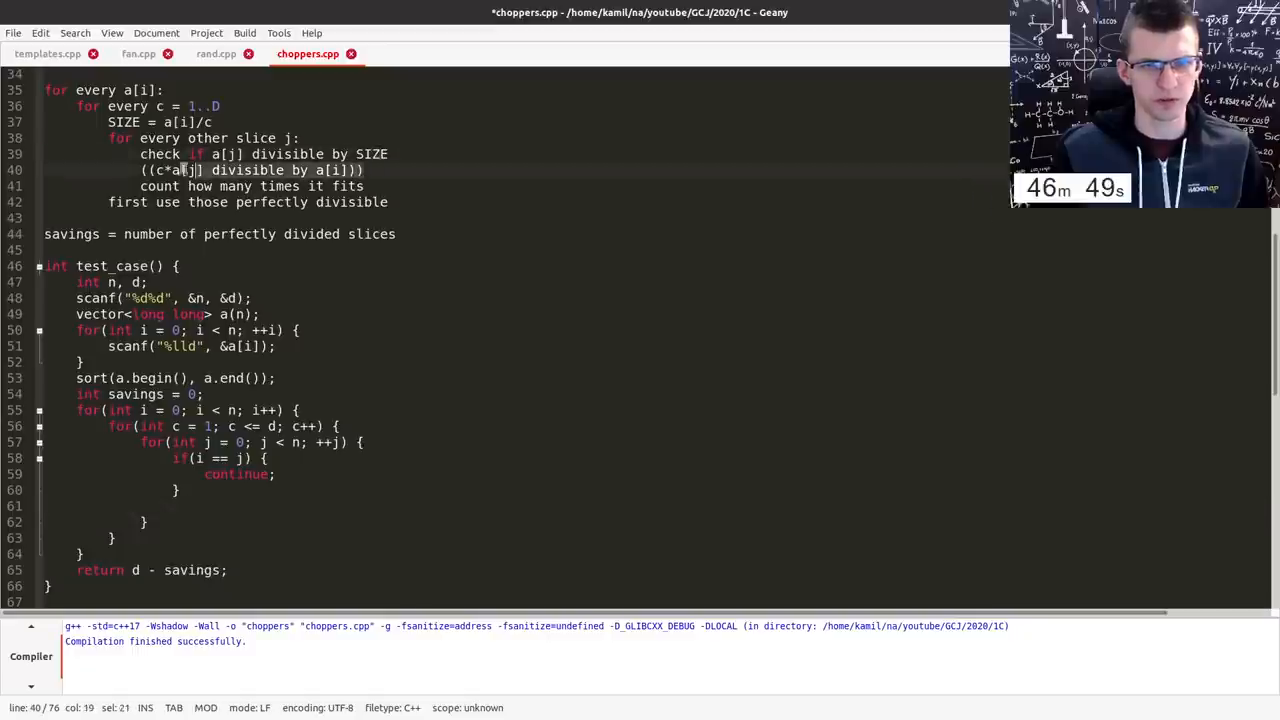
- Push c*a[j]/a[i] into perfect when c*a[j] % a[i] == 0
{"action": "type", "text": "if"}
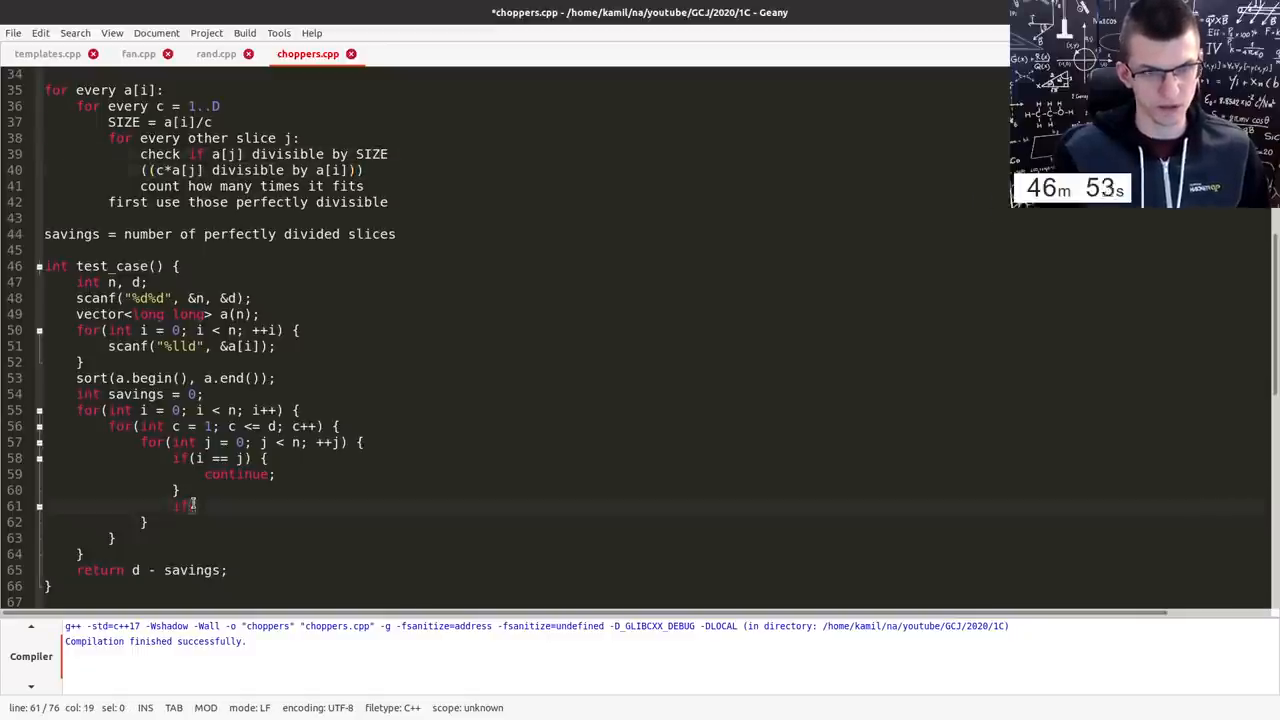
{"action": "type", "text": "(c * a[j]"}
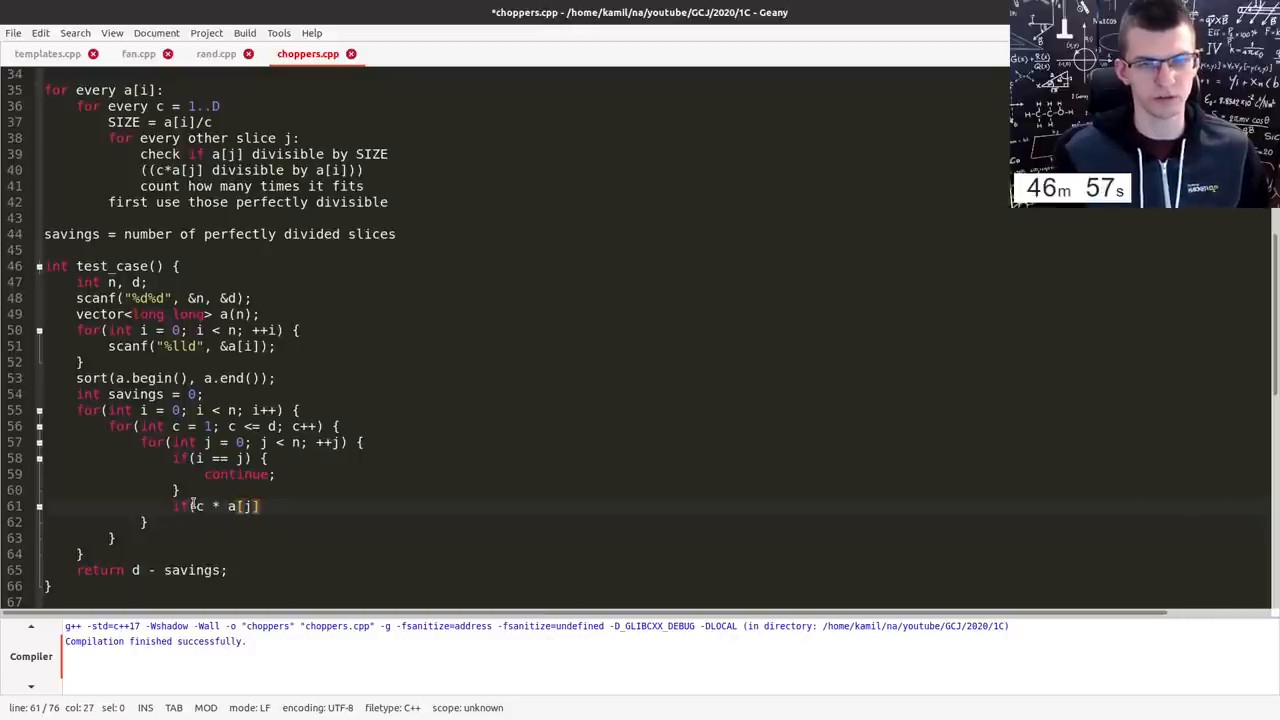
{"action": "type", "text": "% a[i] =="}
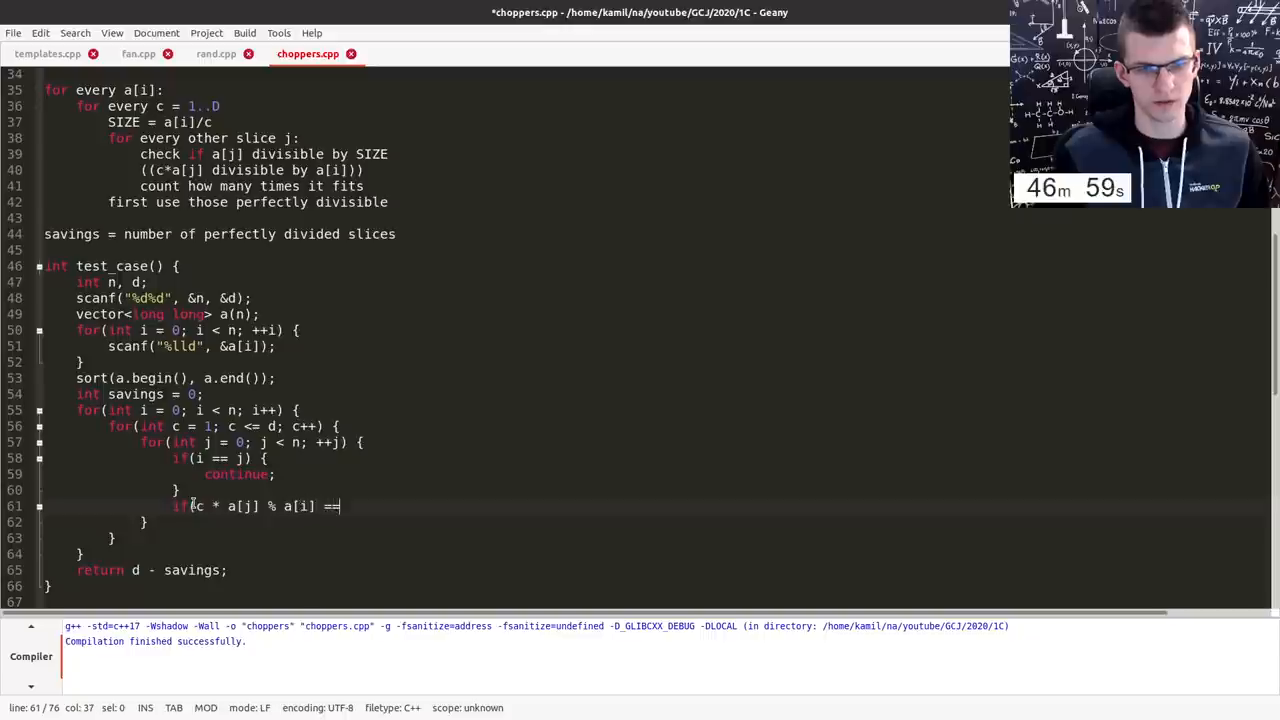
{"action": "type", "text": "0) {"}
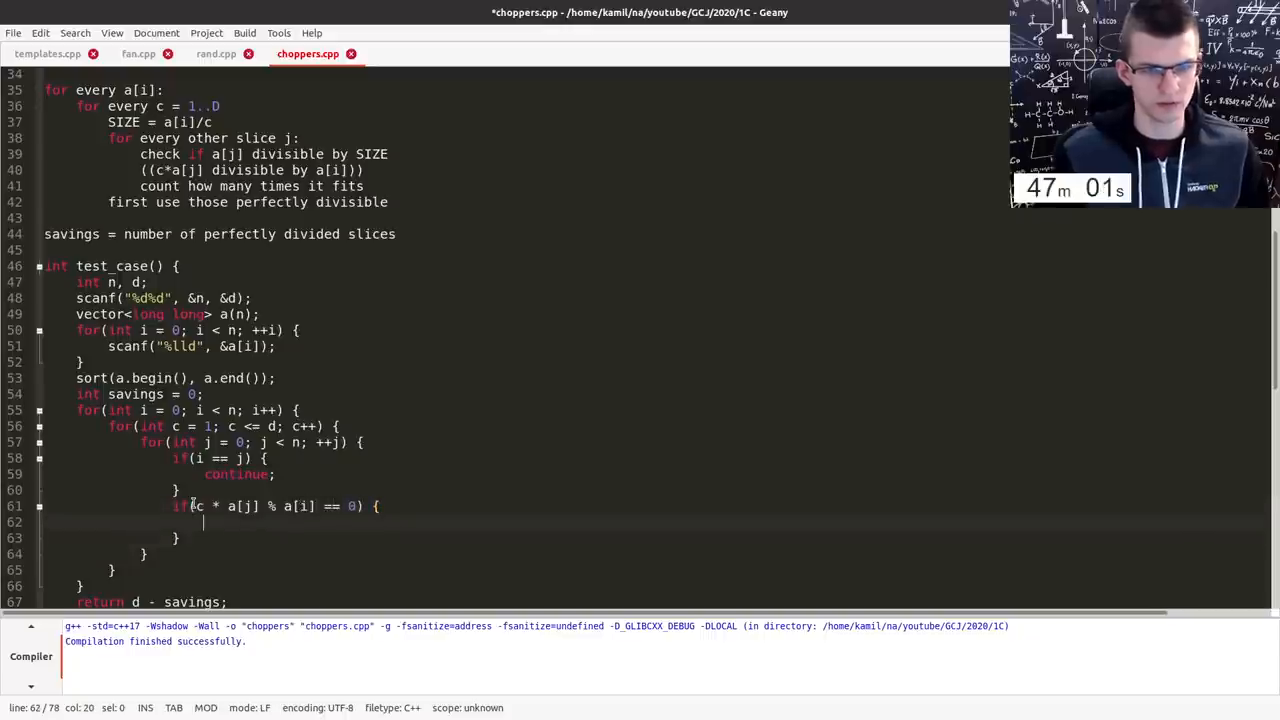
{"action": "type", "text": "perfect"}
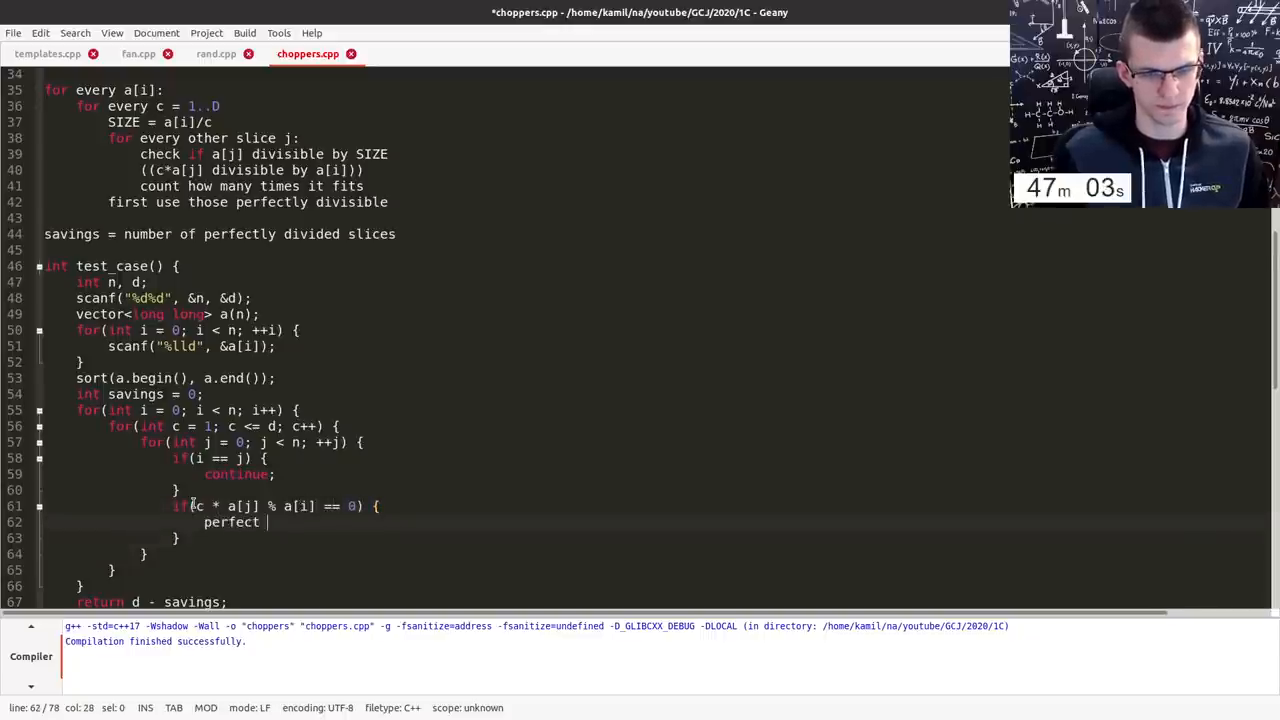
{"action": "type", "text": ".push_back(c * a[j"}
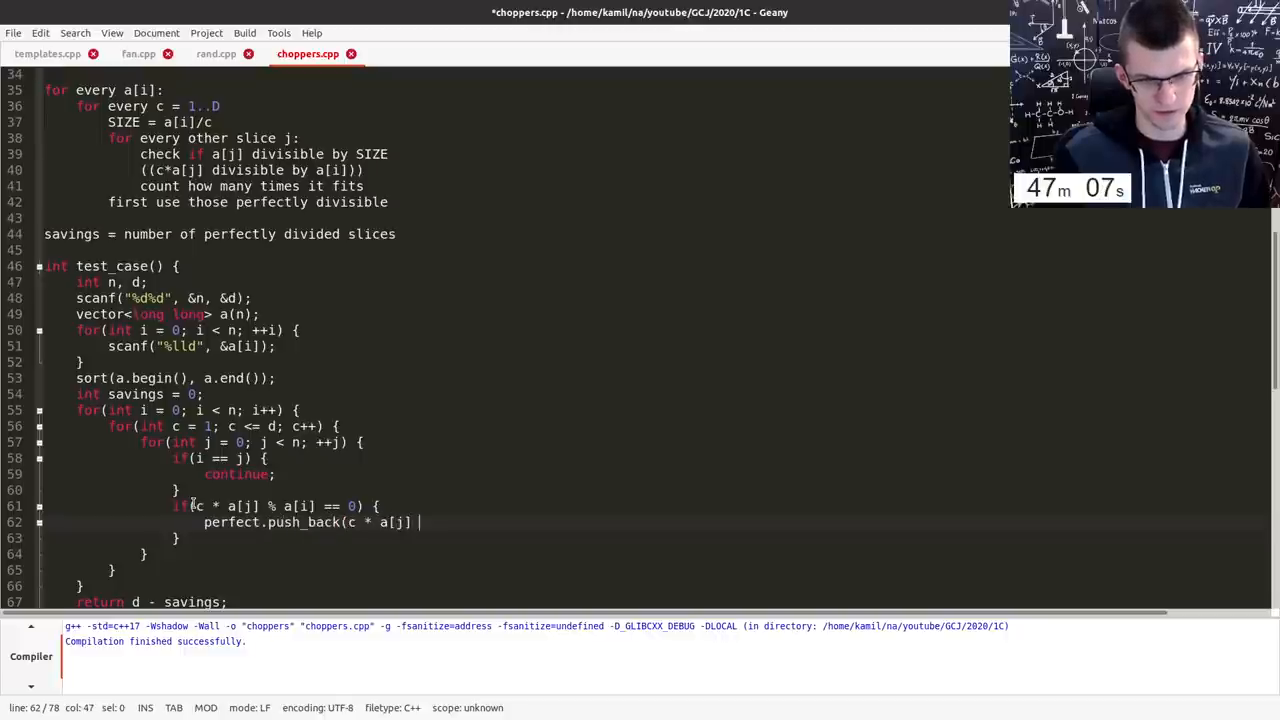
{"action": "type", "text": "/ a[i]))"}
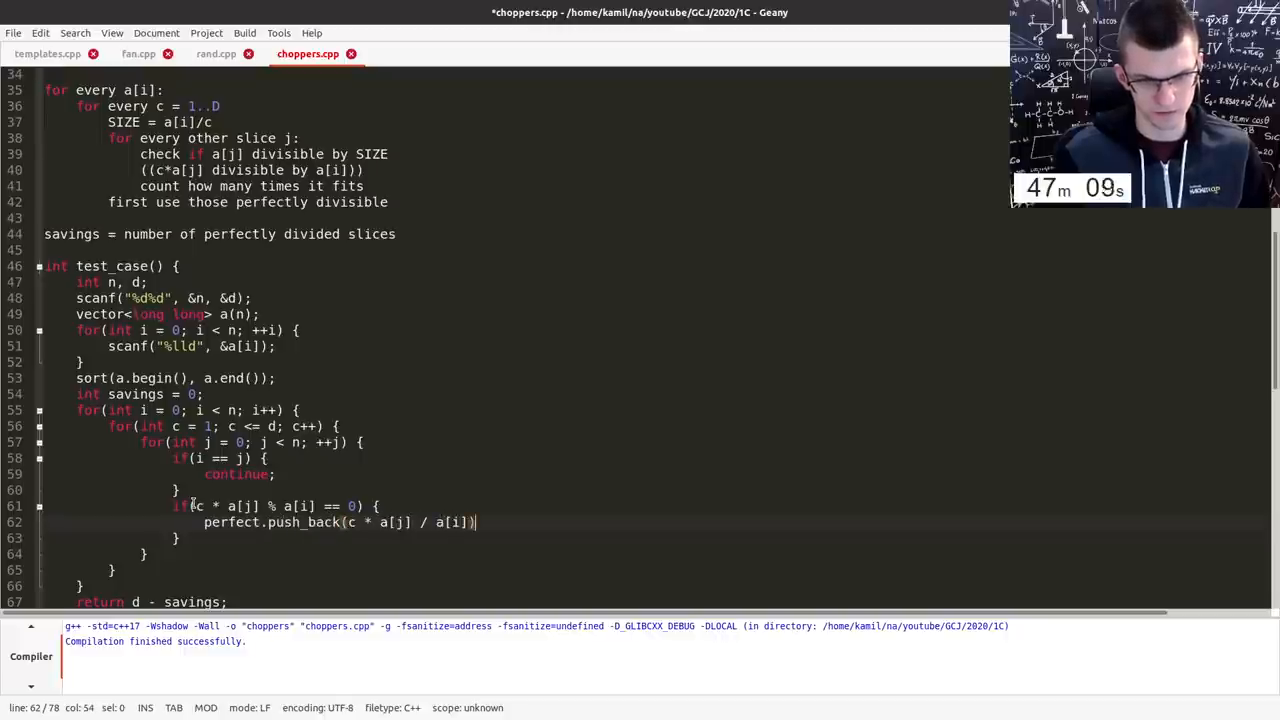
{"action": "type", "text": ";"}
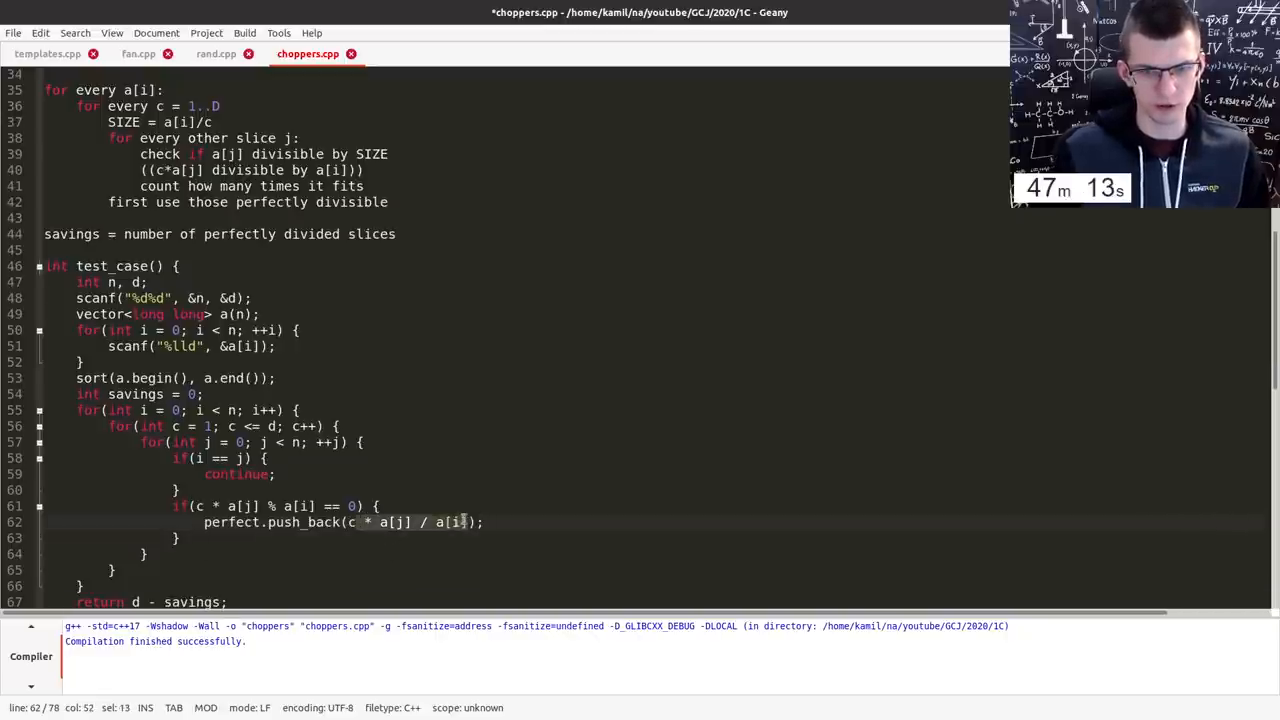
- Otherwise push c*a[j]/a[i] into non_perfect
{"action": "type", "text": "else {"}
{"action": "type", "text": "non_perfect.push_back(c *"}
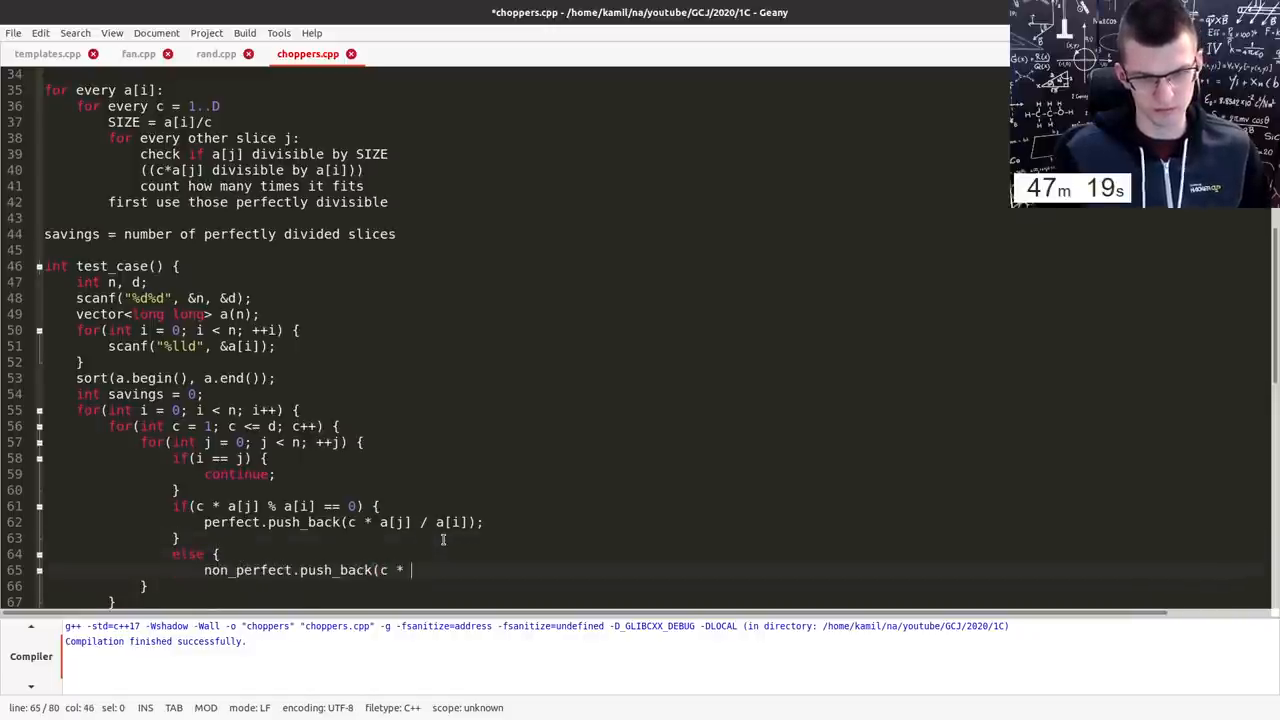
{"action": "type", "text": "a[j] / a[i]);"}
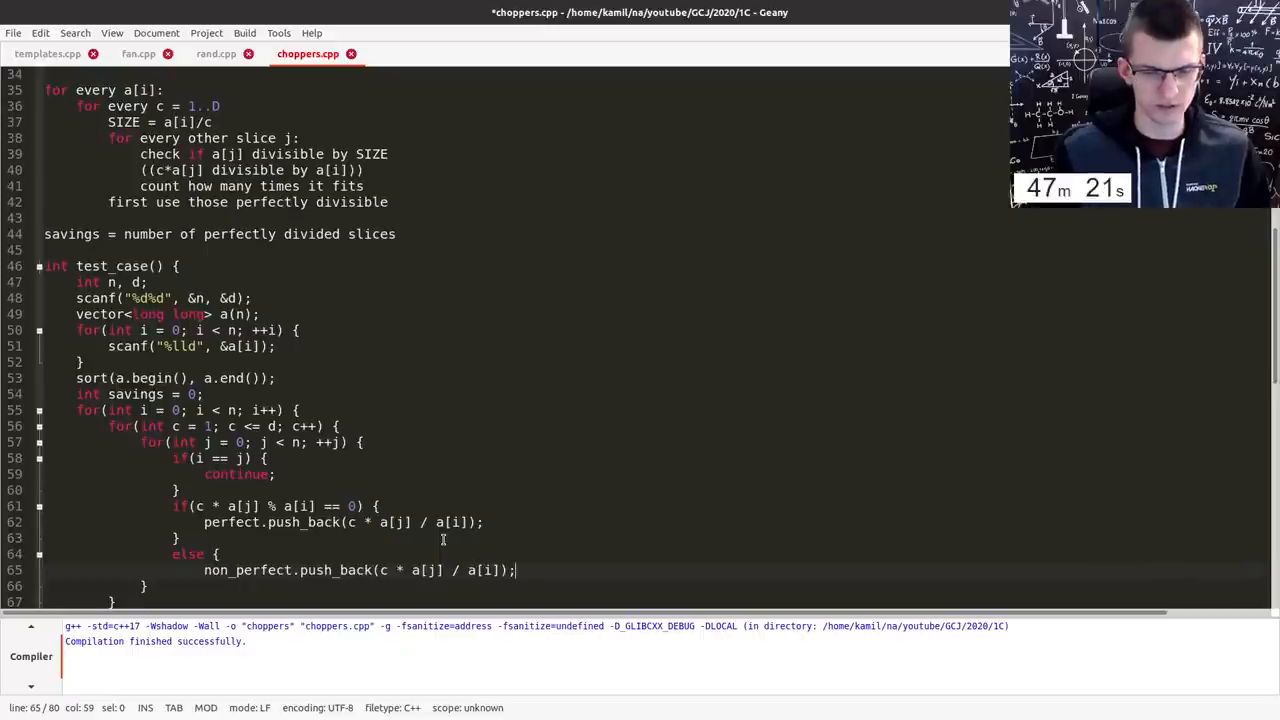
{"action": "left_click_drag", "start_coordinate": [516, 570], "coordinate": [378, 570]}
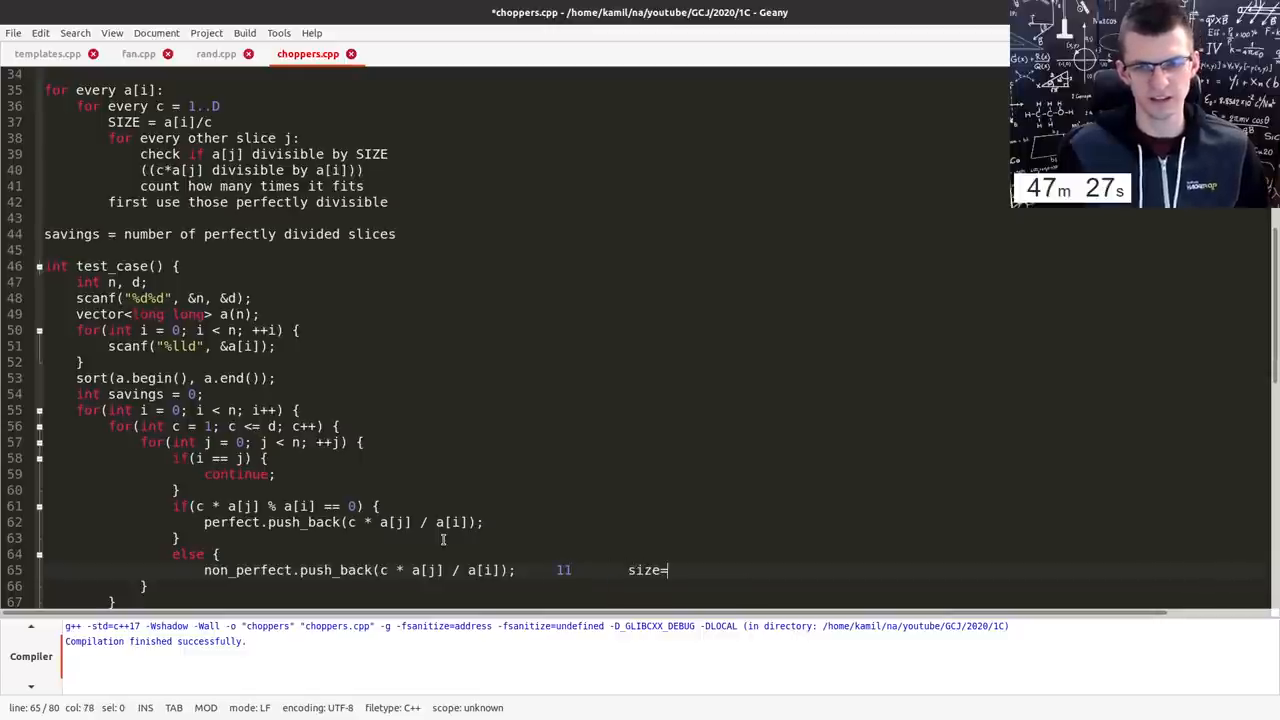
{"action": "type", "text": "2"}
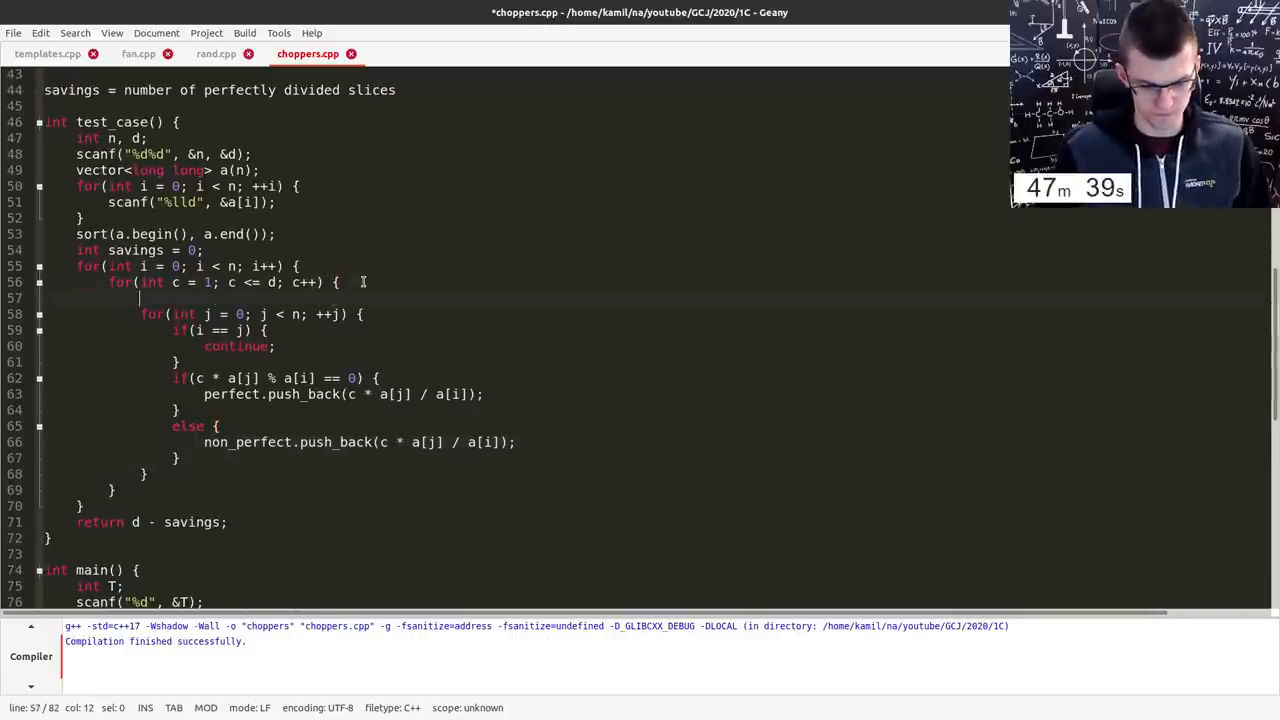
- Declare perfect and non_perfect vectors in the c loop, sort perfect, and comment out the i==j skip
{"action": "type", "text": "vector<"}
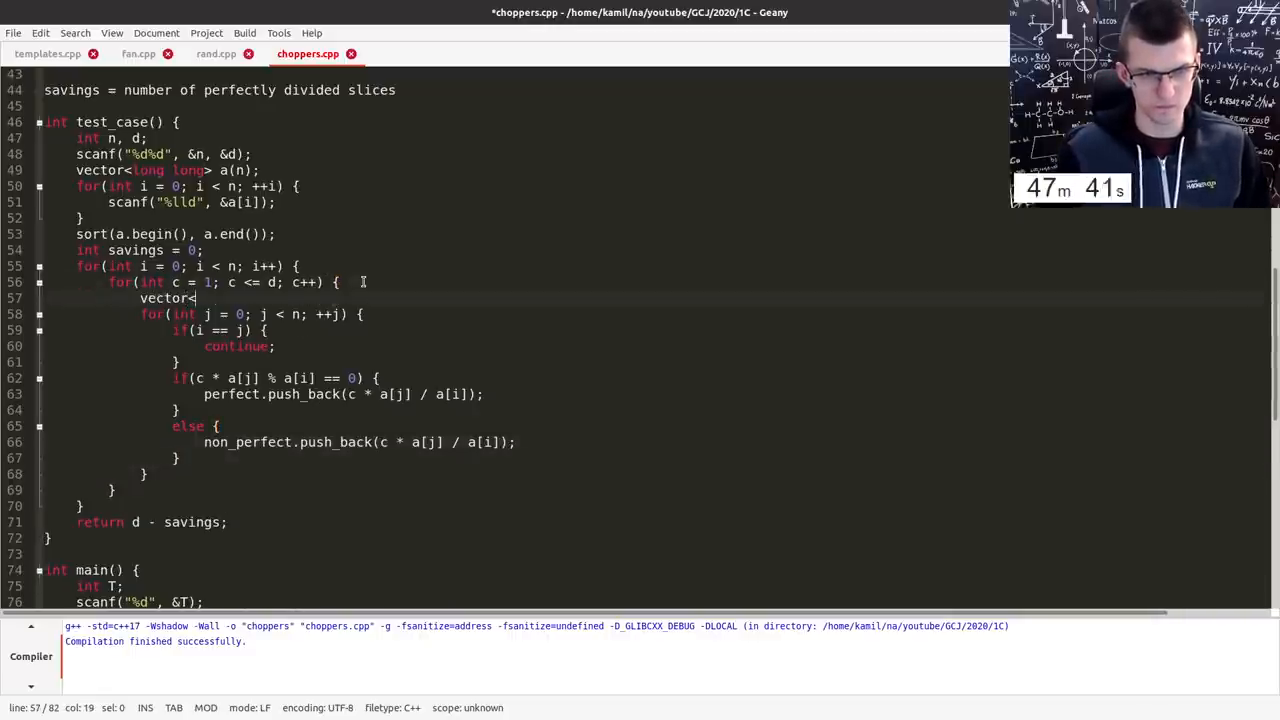
{"action": "type", "text": "long long> perfect,"}
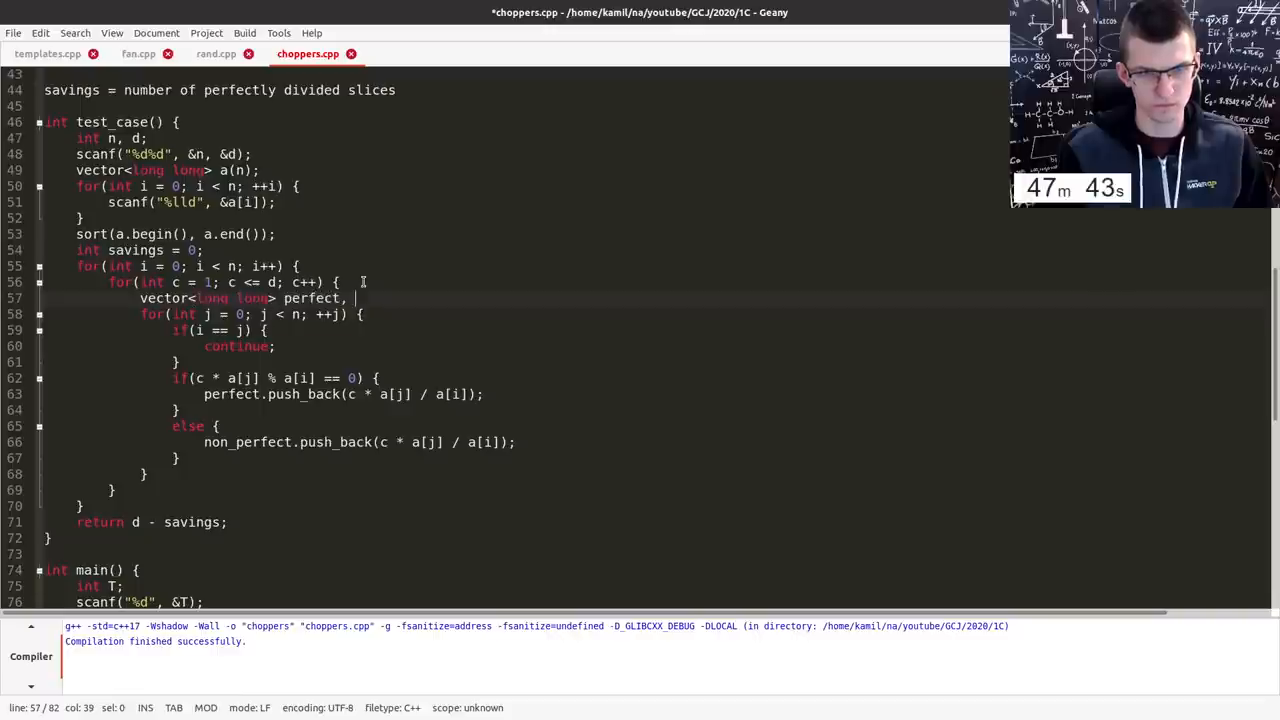
{"action": "type", "text": "non_perfect;"}
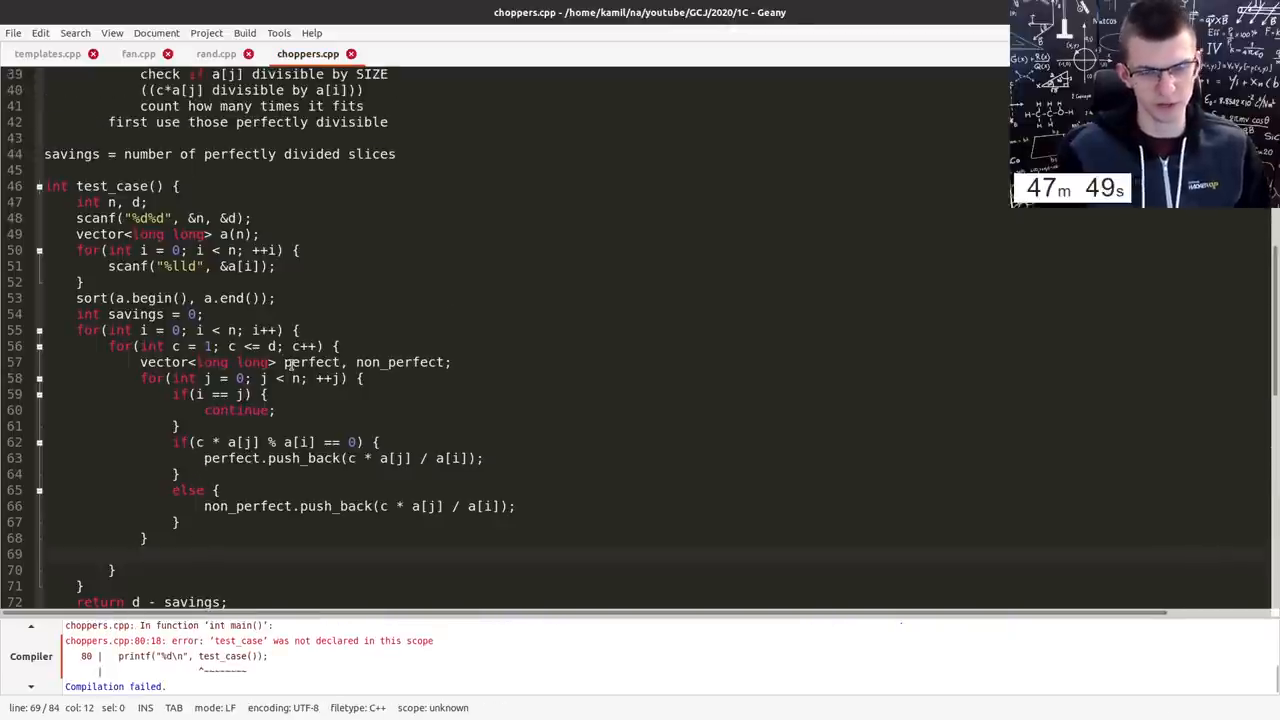
{"action": "type", "text": "sort(per"}
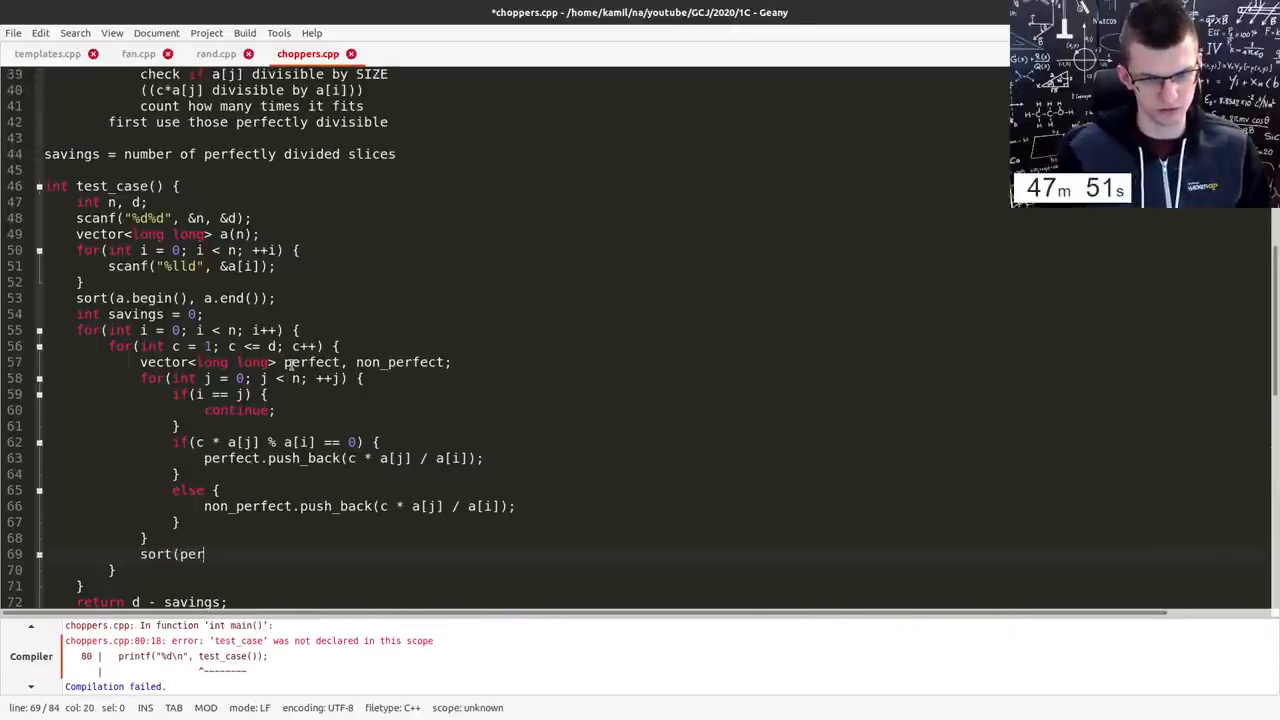
{"action": "type", "text": "fect.size(),"}
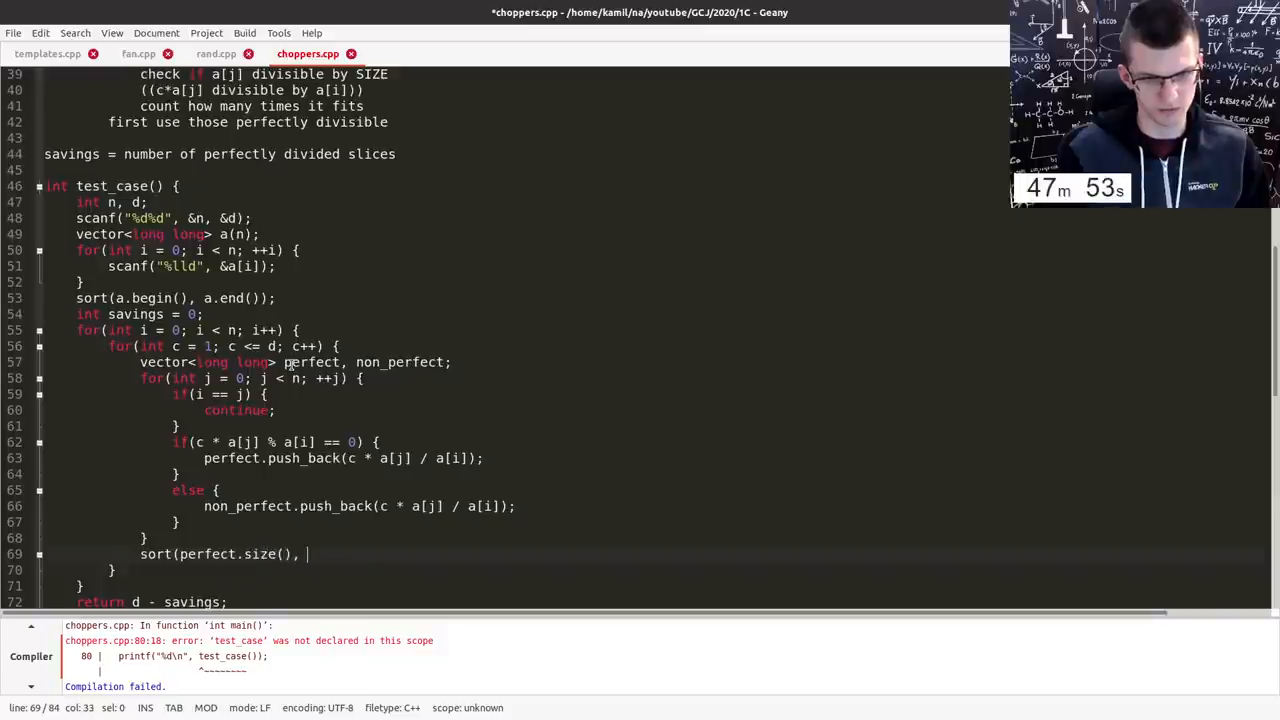
{"action": "type", "text": "perfect"}
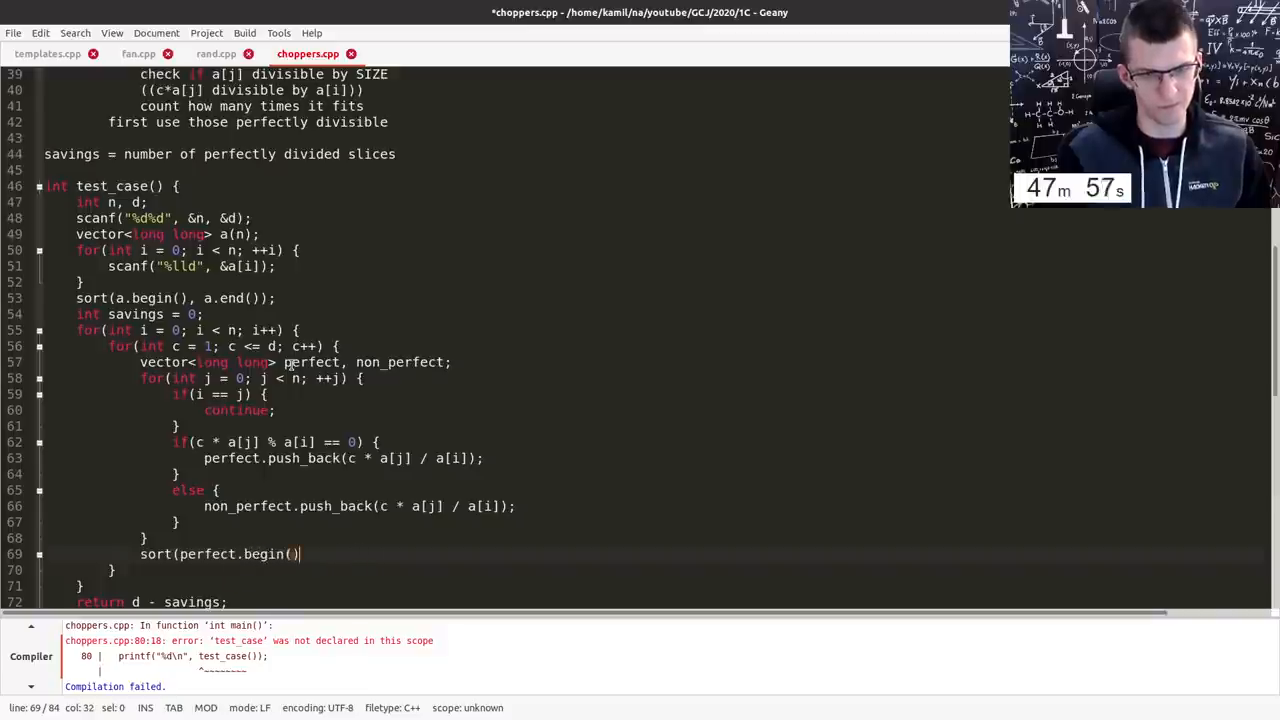
{"action": "type", "text": ", perfect.en());"}
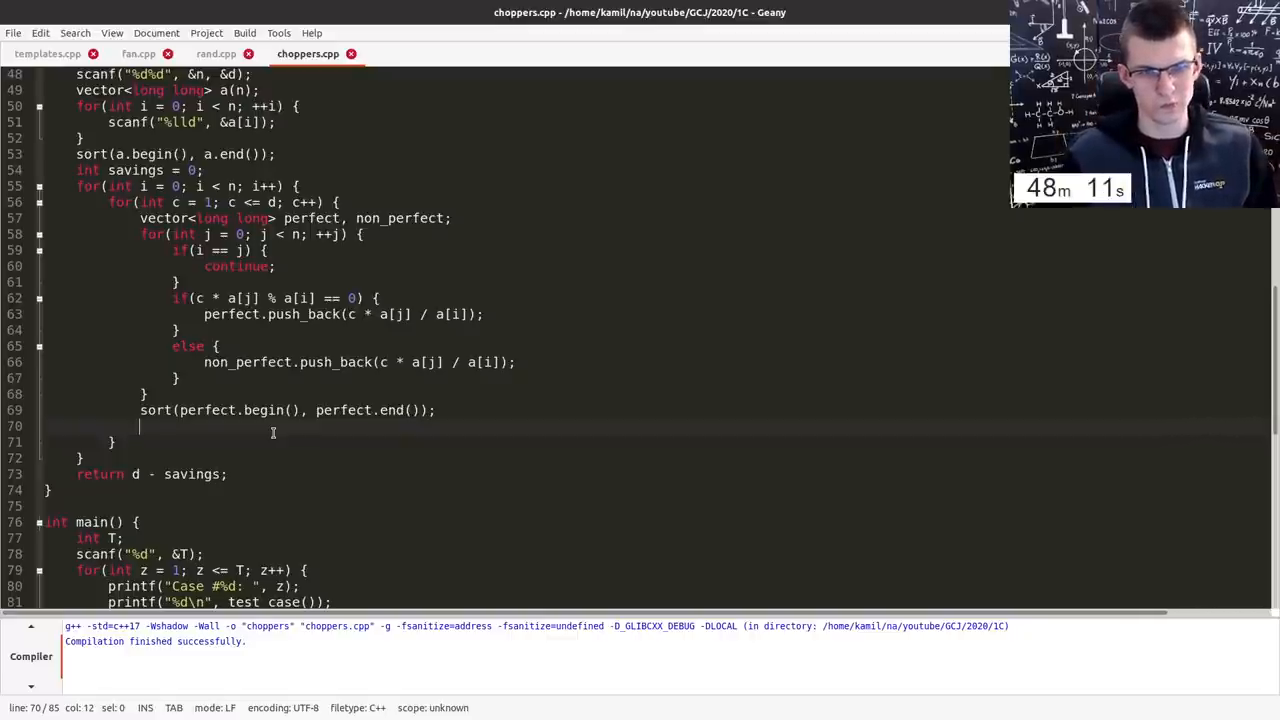
{"action": "type", "text": "for(l"}
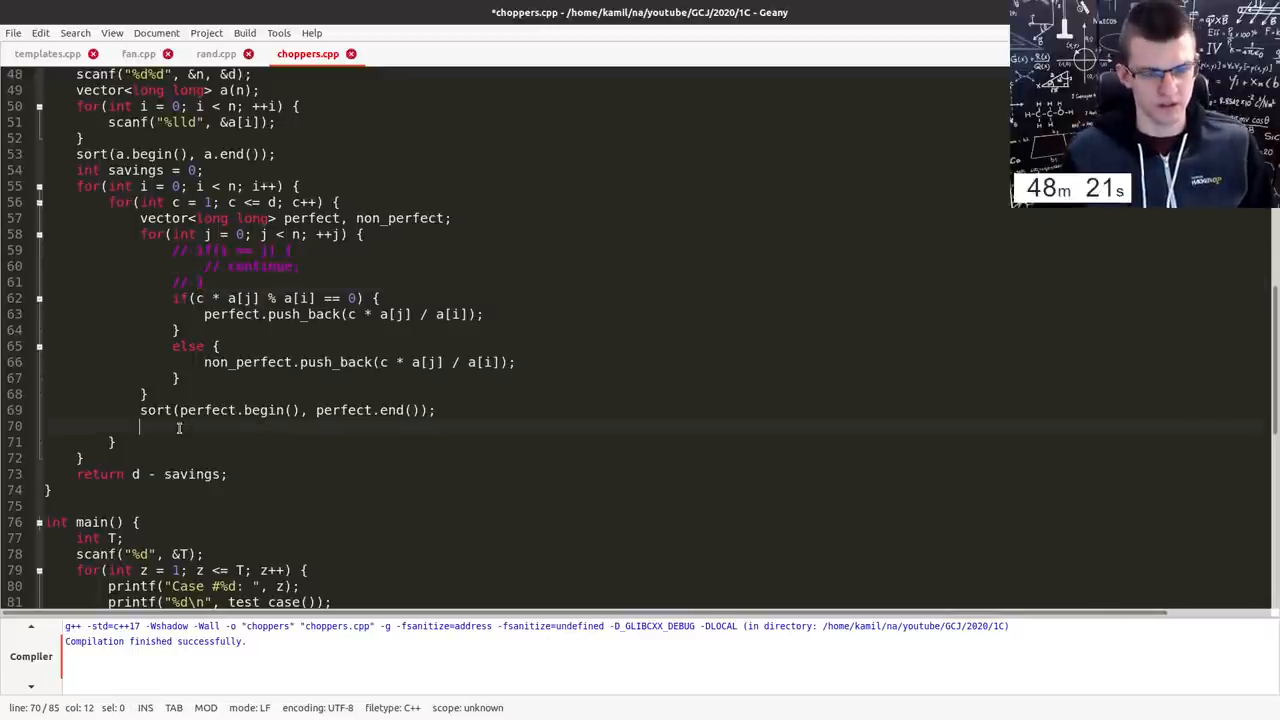
- Loop over perfect pieces with taken = 0 and my_savings = 0, adding x and counting when taken + x <= d
{"action": "type", "text": "for"}
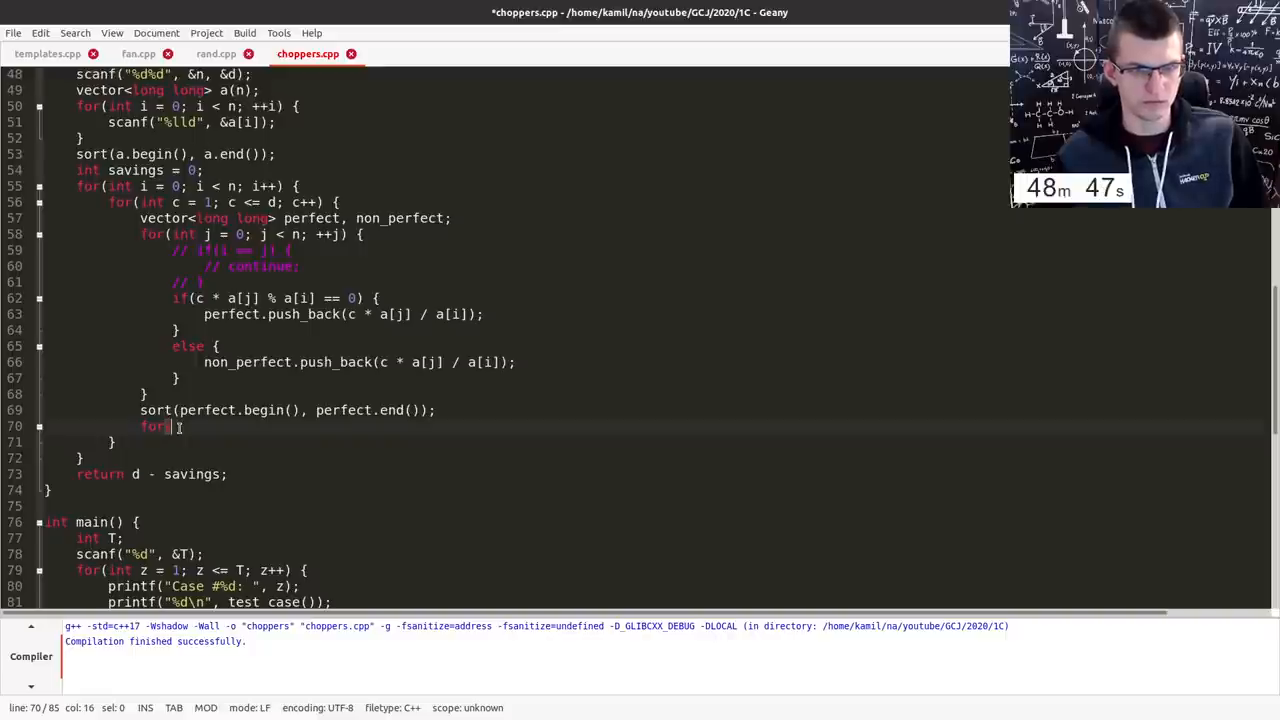
{"action": "type", "text": "(long long x : perfect) {"}
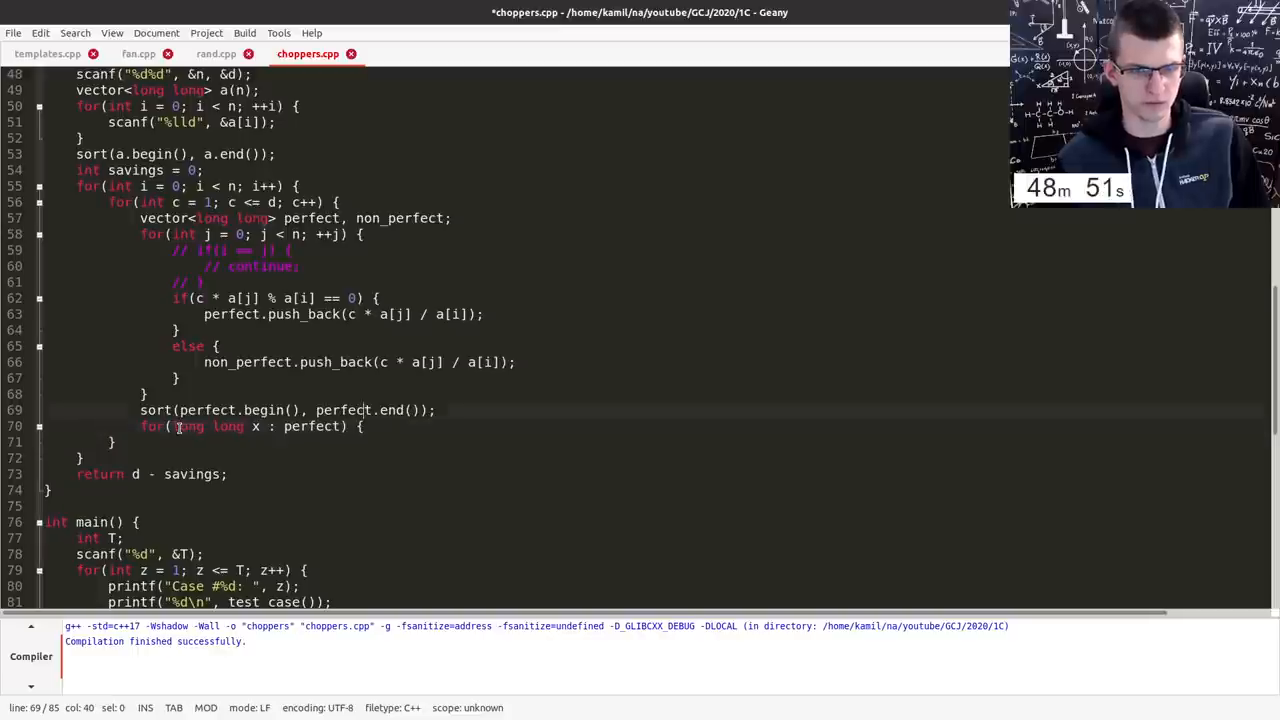
{"action": "type", "text": "long long total = 0;"}
{"action": "type", "text": "if("}
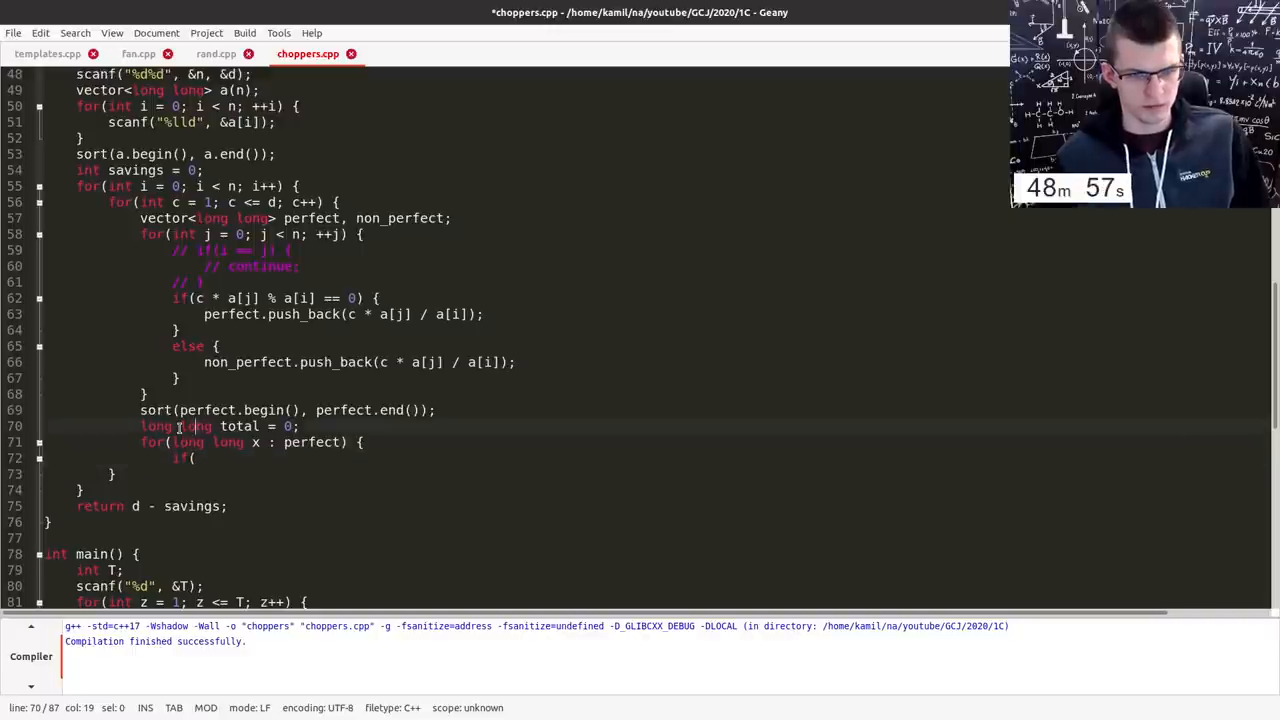
{"action": "type", "text": "taken"}
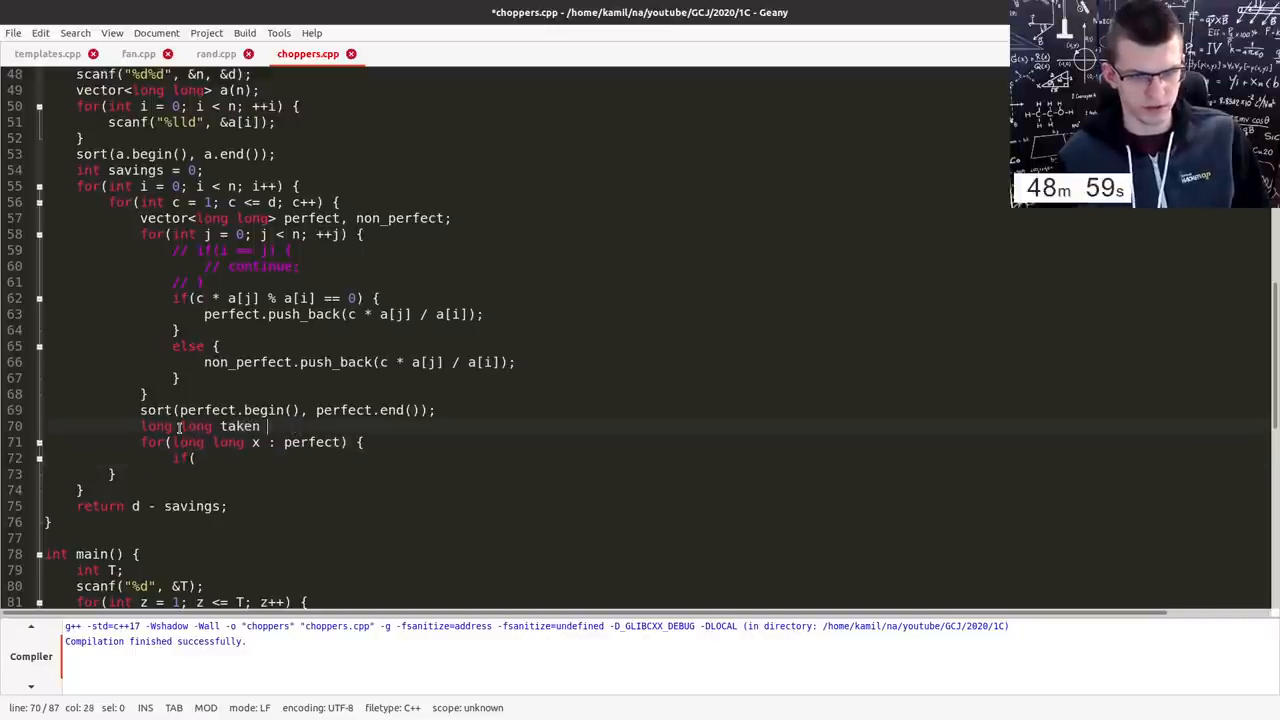
{"action": "type", "text": "= 0;"}
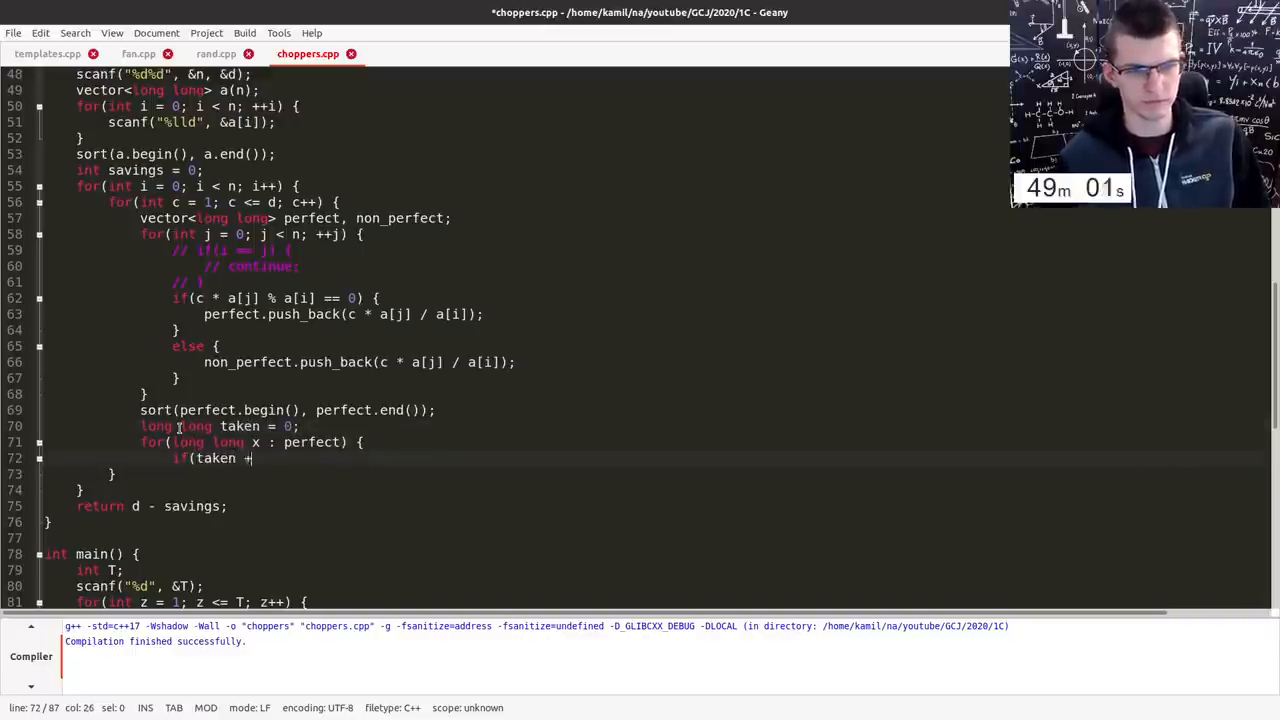
{"action": "type", "text": "x <= d)"}
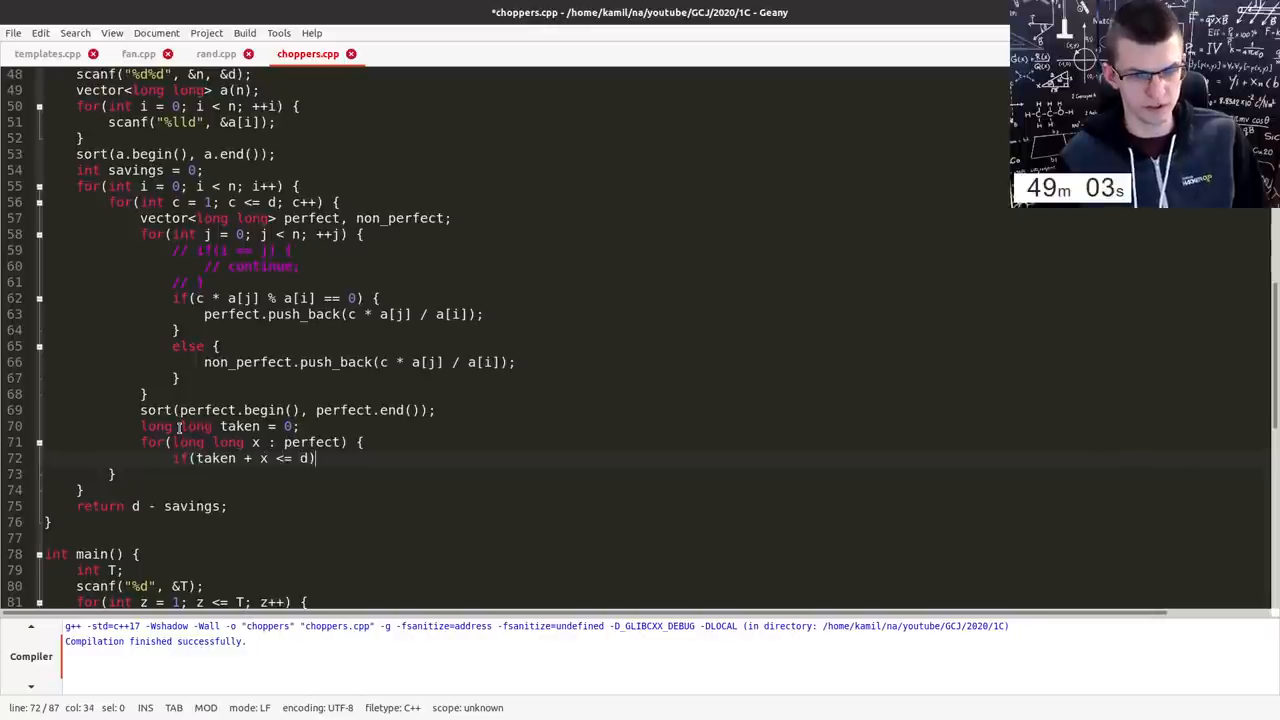
{"action": "type", "text": "{"}
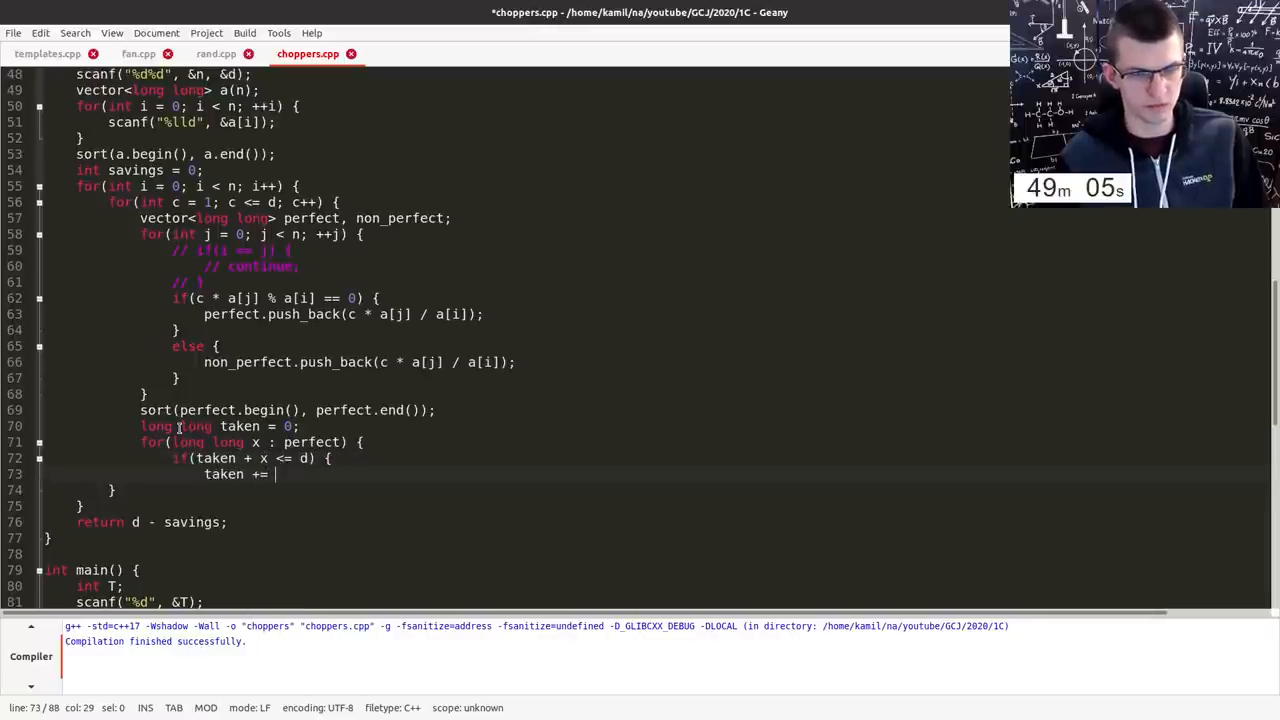
{"action": "type", "text": "x;"}
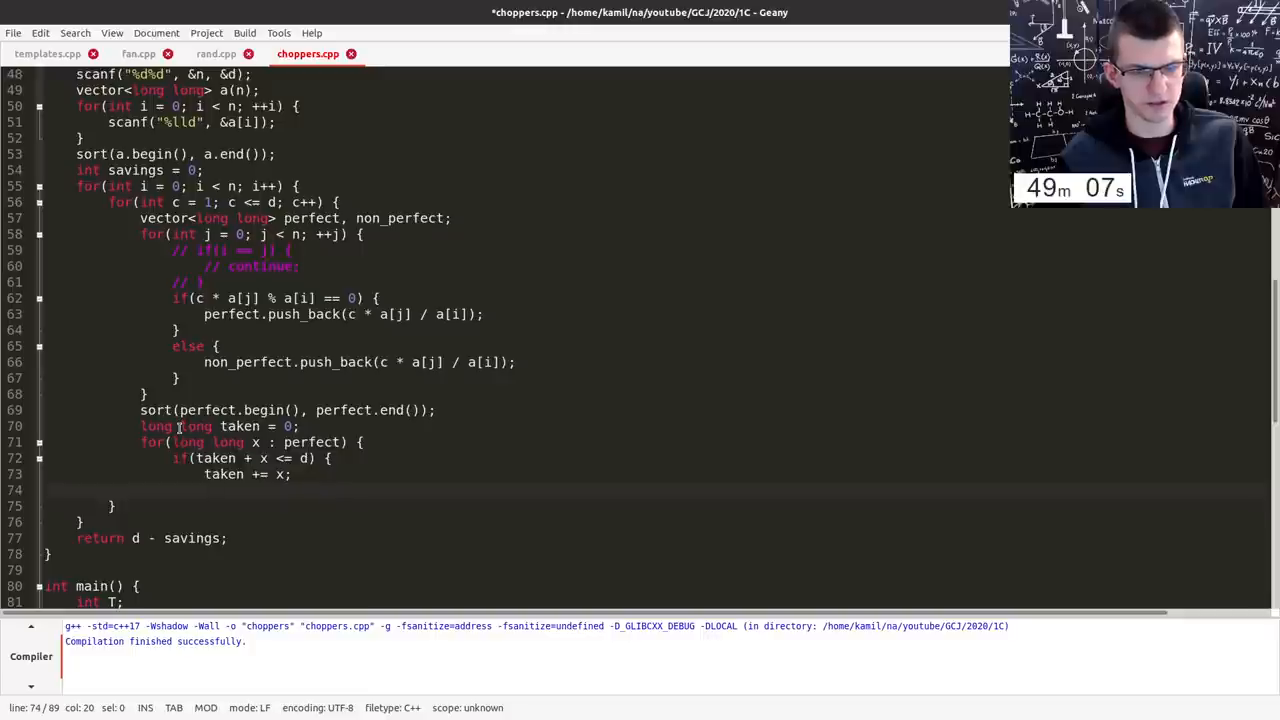
{"action": "type", "text": "my_savings++;"}
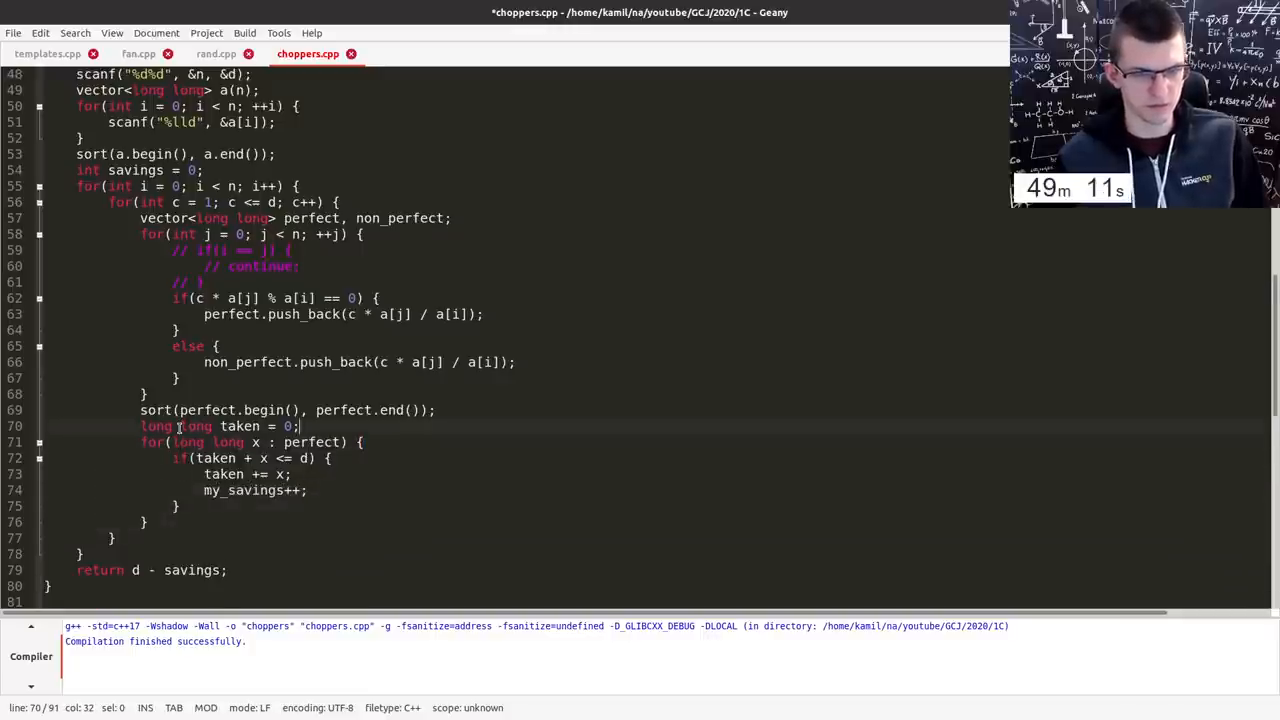
{"action": "type", "text": "int my_savings = 0;"}
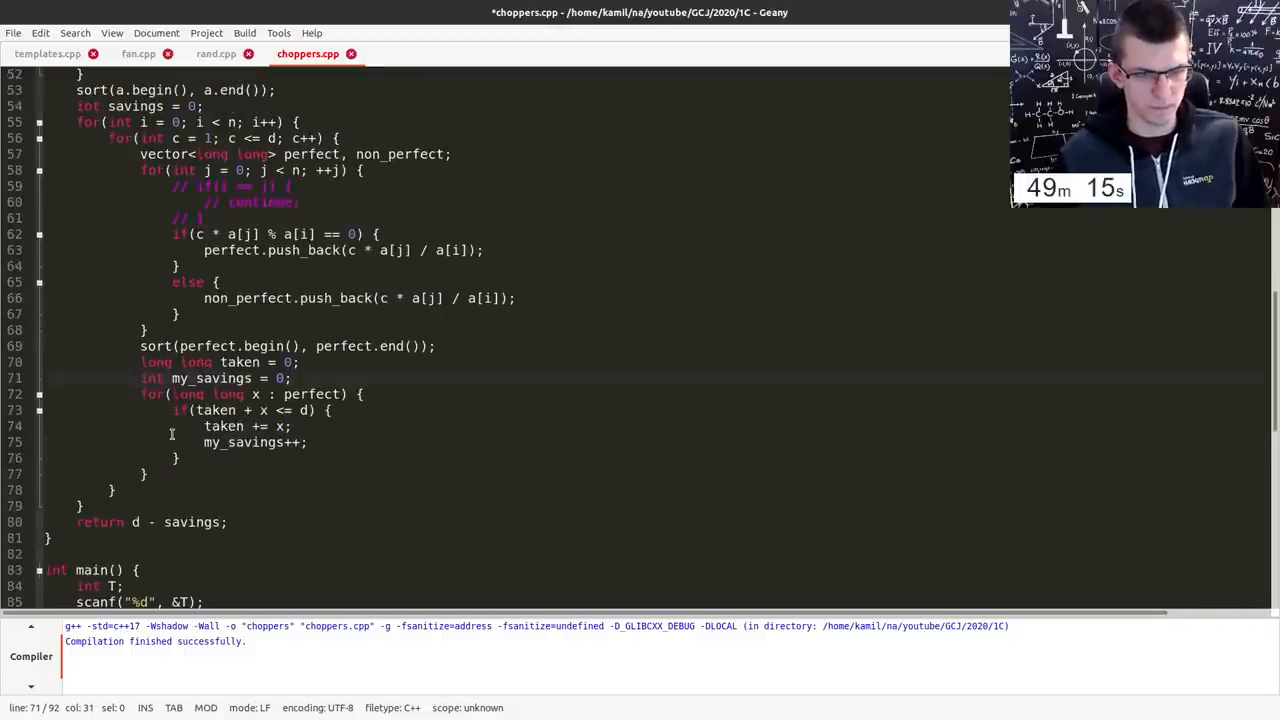
- Accumulate leftover and non_perfect pieces into others
{"action": "double_click", "coordinate": [150, 378]}
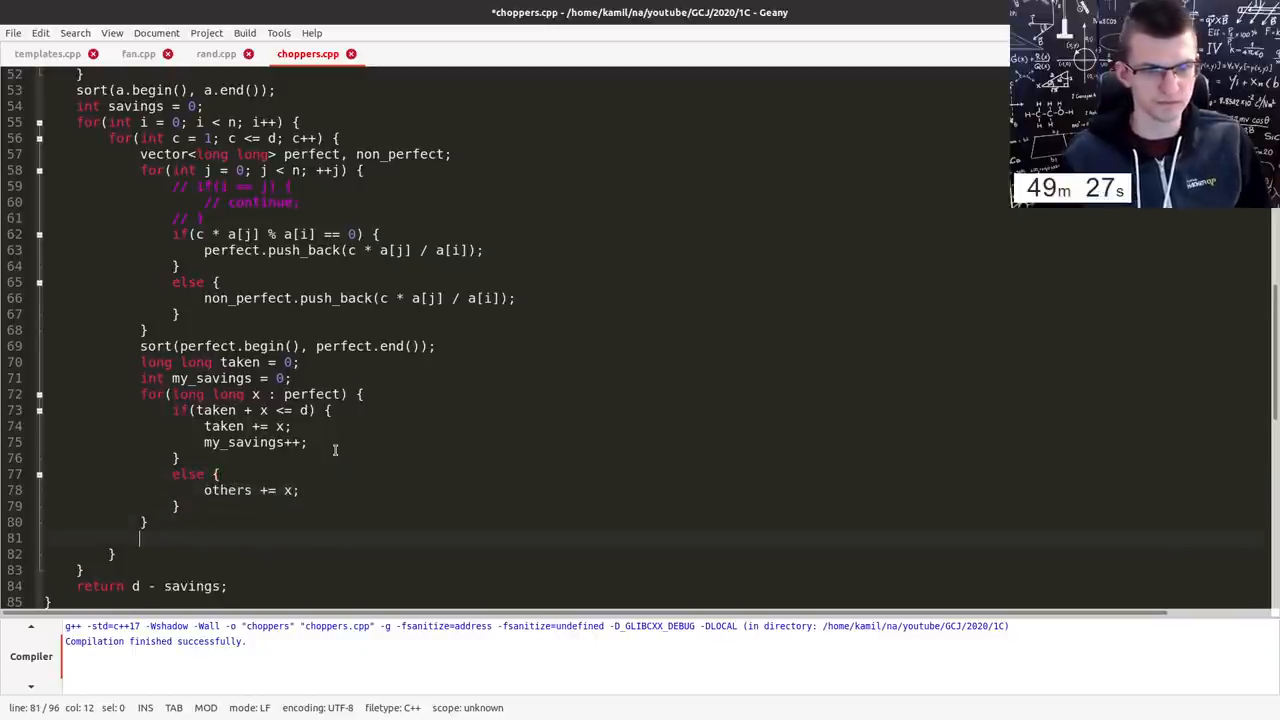
{"action": "type", "text": ", d"}
{"action": "left_click", "coordinate": [268, 362]}
{"action": "type", "text": ", others = 0"}
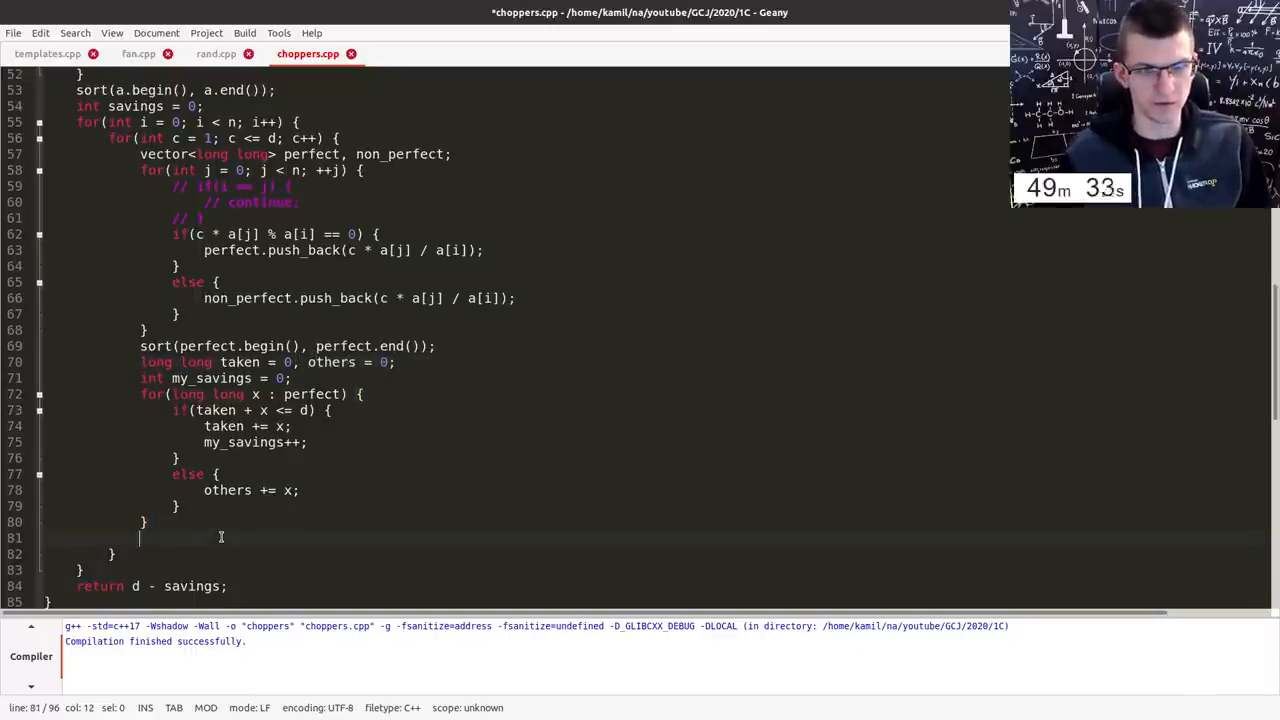
{"action": "type", "text": "for(long long x : non"}
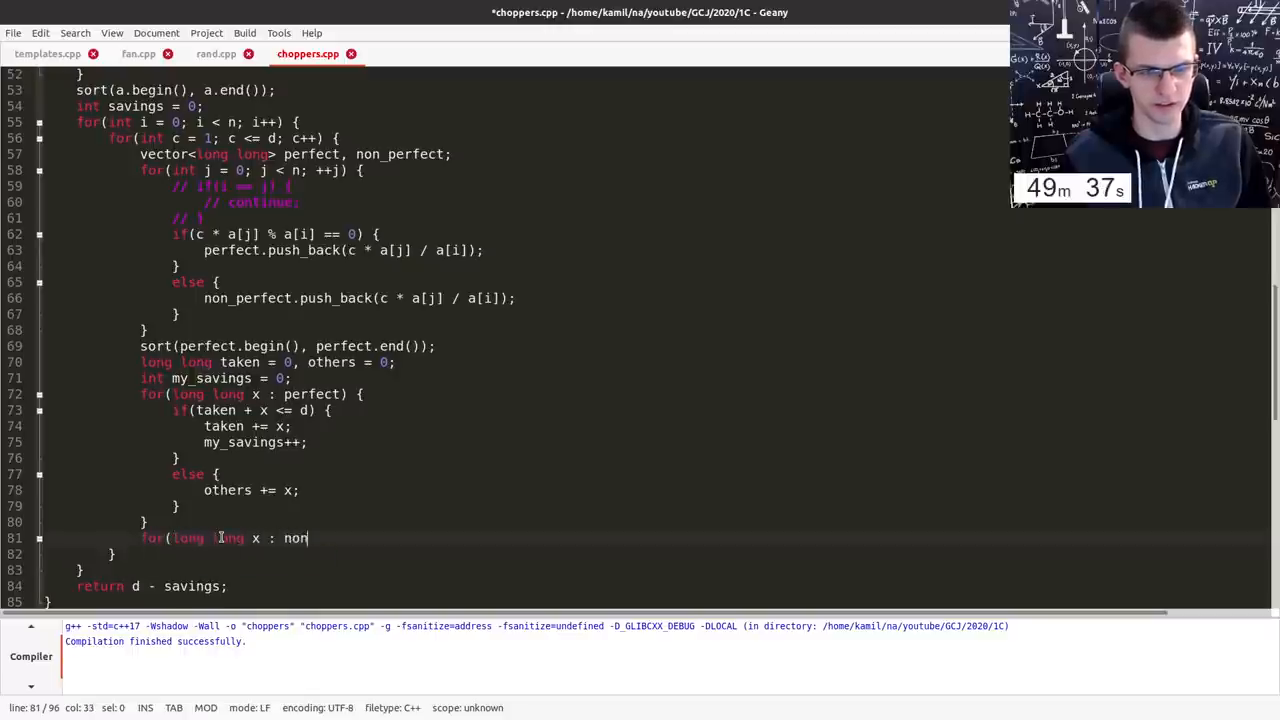
{"action": "type", "text": "_perfect) {"}
{"action": "type", "text": "if(taken + others >= d) {"}
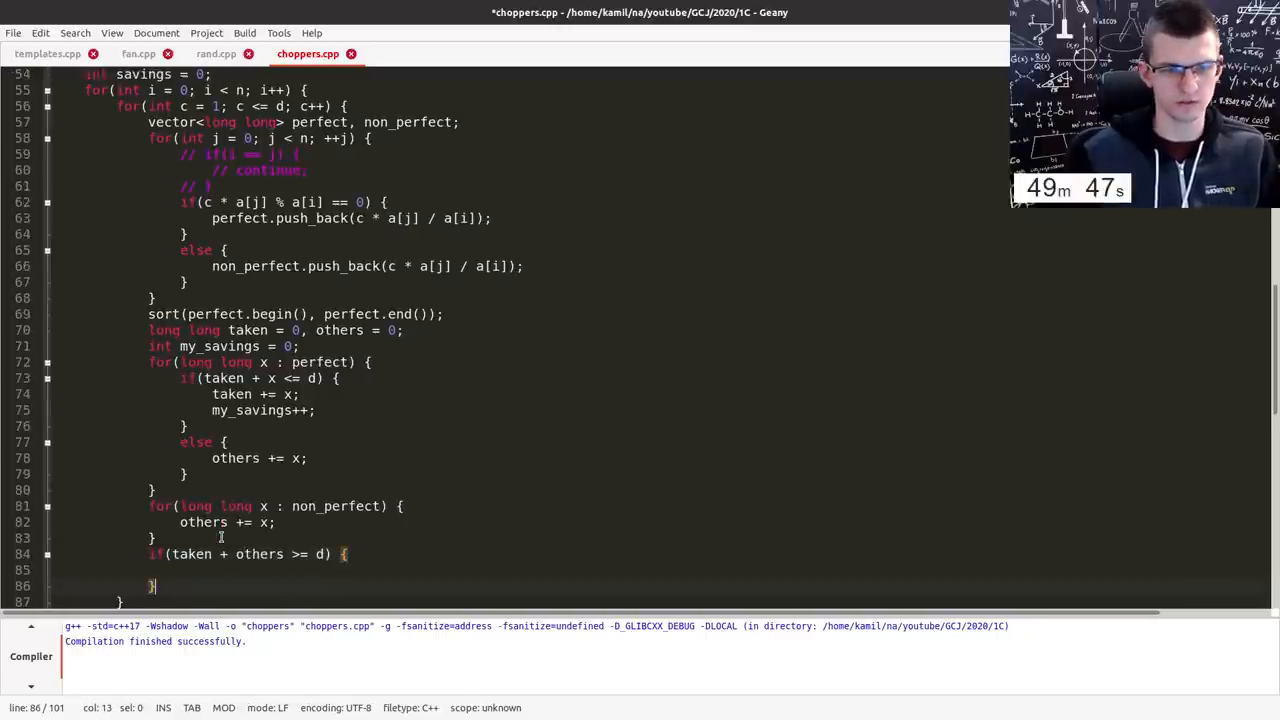
- Set savings = max(savings, my_savings) when taken + others >= d, and compile with F9
{"action": "type", "text": "savings ="}
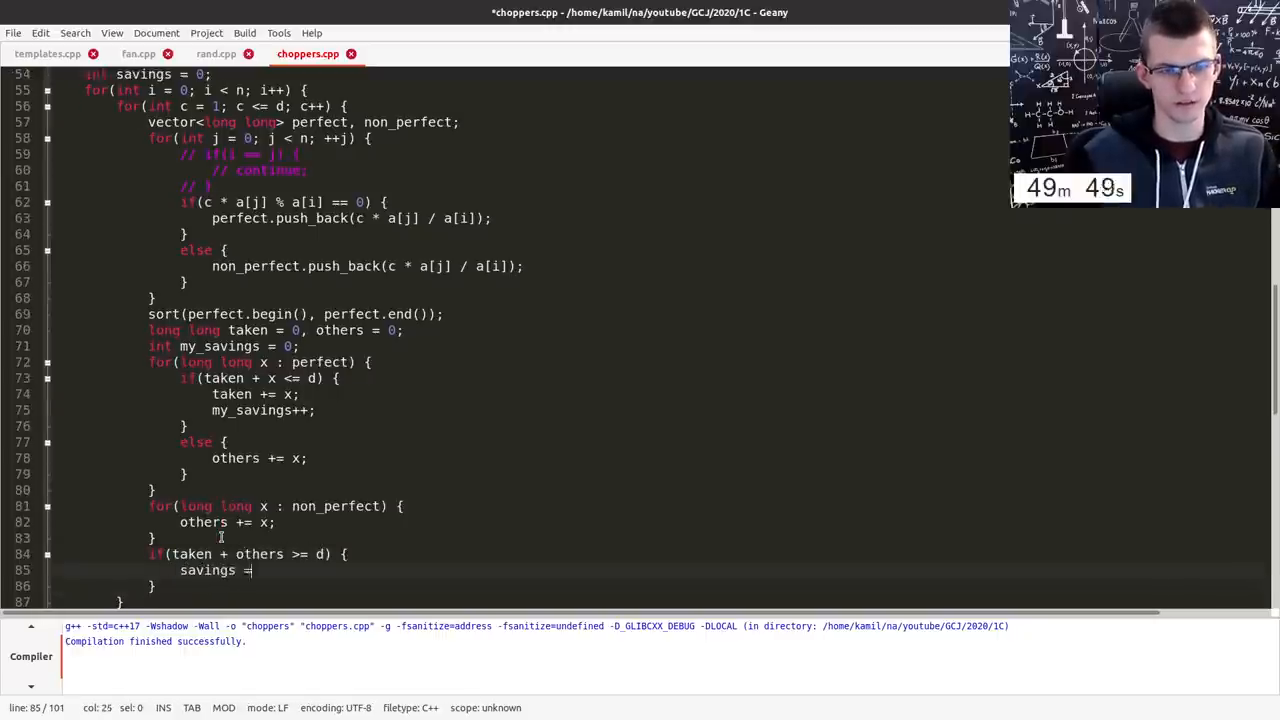
{"action": "type", "text": "max("}
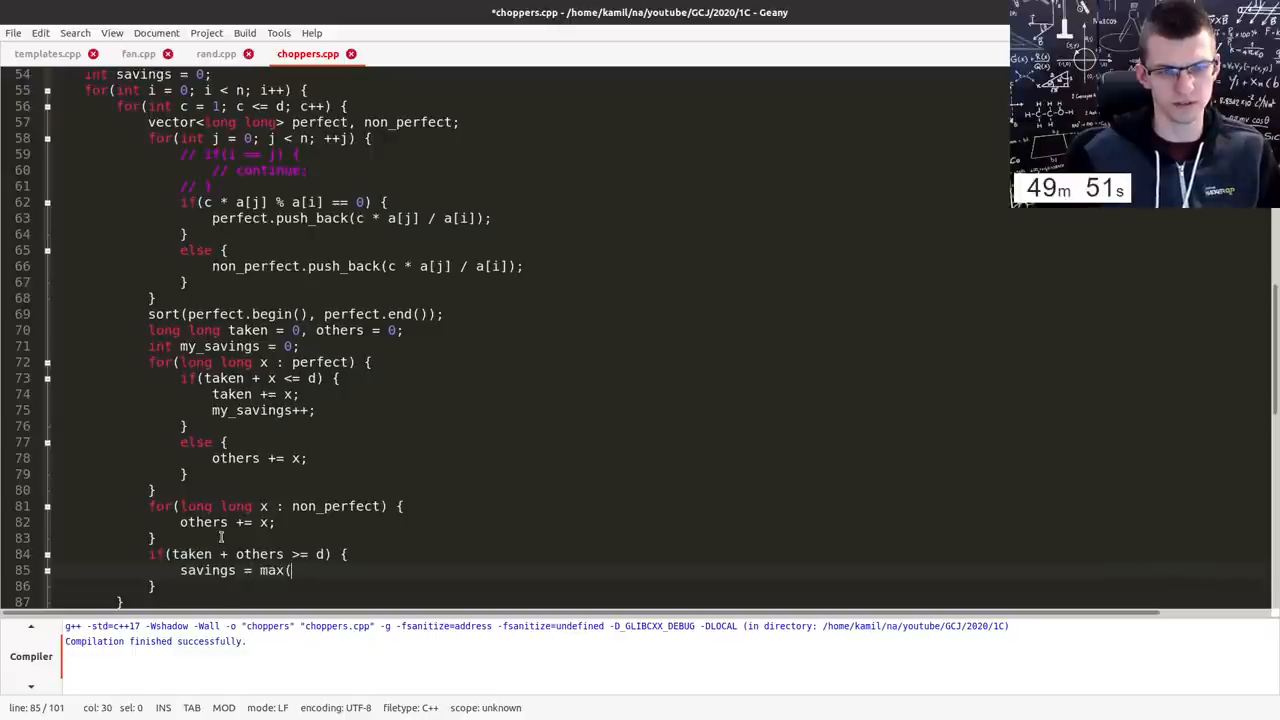
{"action": "type", "text": "savings, my_savings);"}
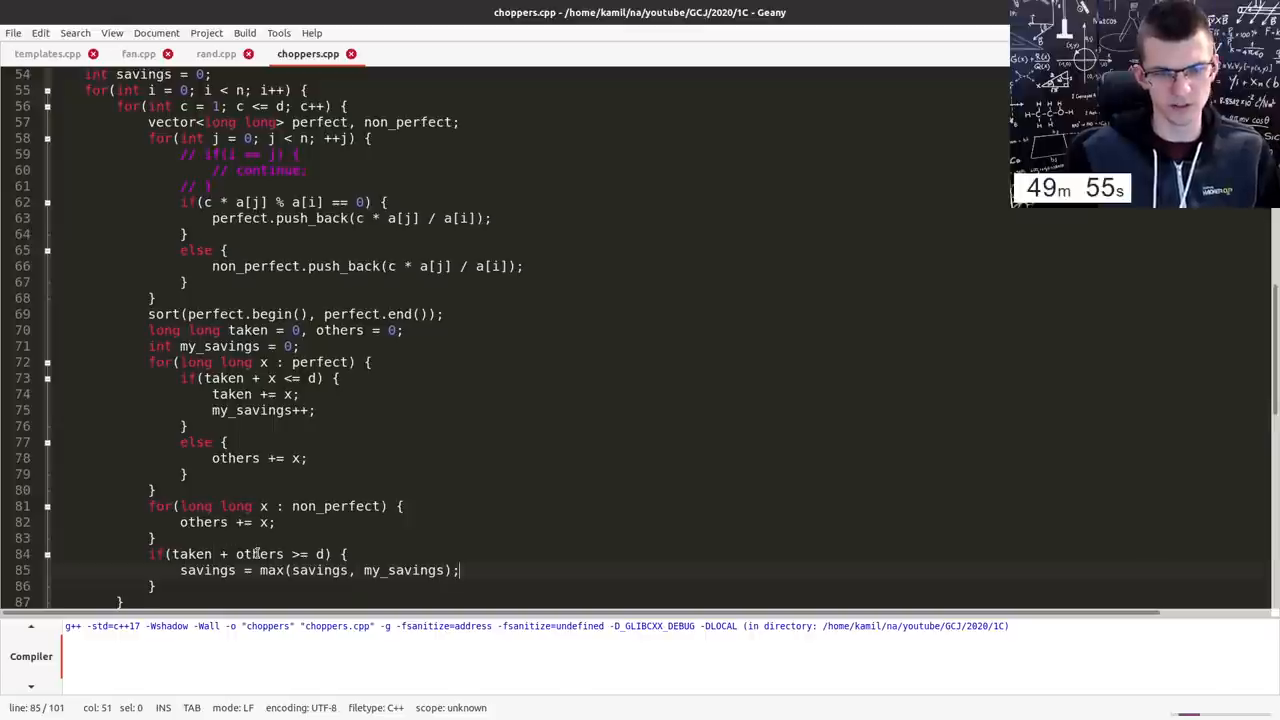
{"action": "key", "text": "F9"}
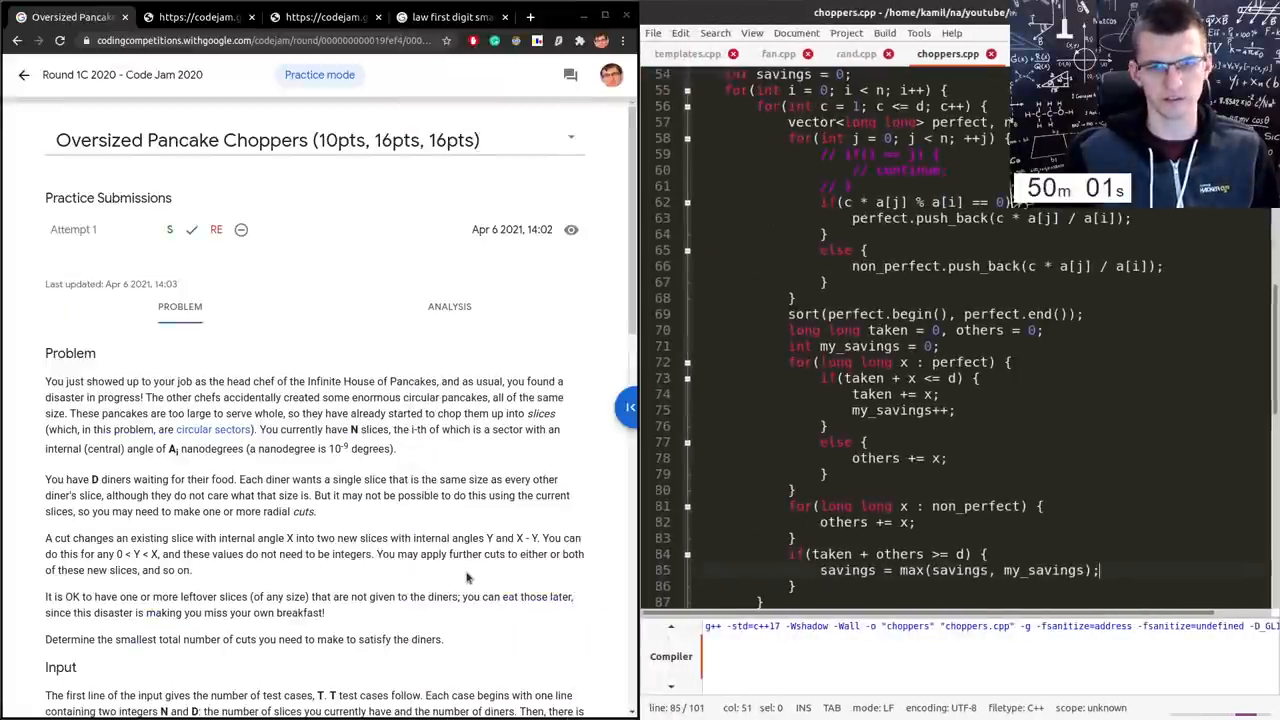
{"action": "scroll", "scroll_direction": "down", "scroll_amount": 3}
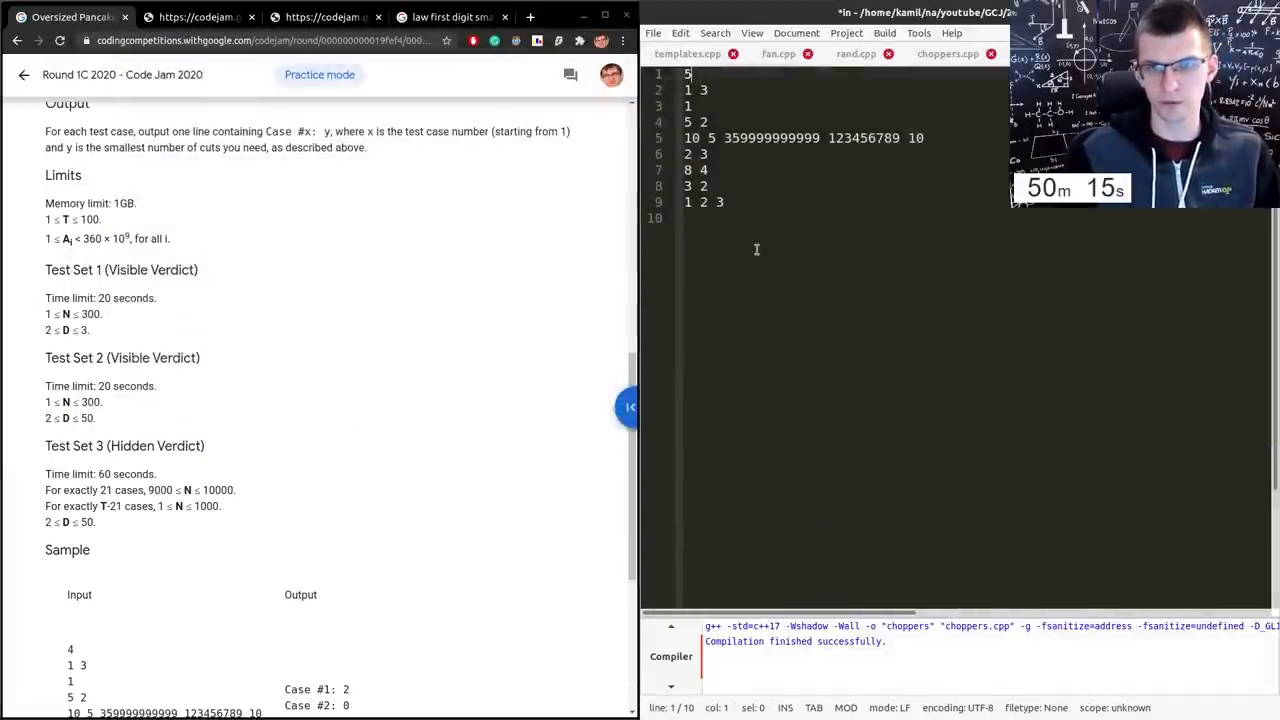
- Add a new test case with its D line and slice sizes starting 70 30 to the in file
{"action": "key", "text": "Return"}
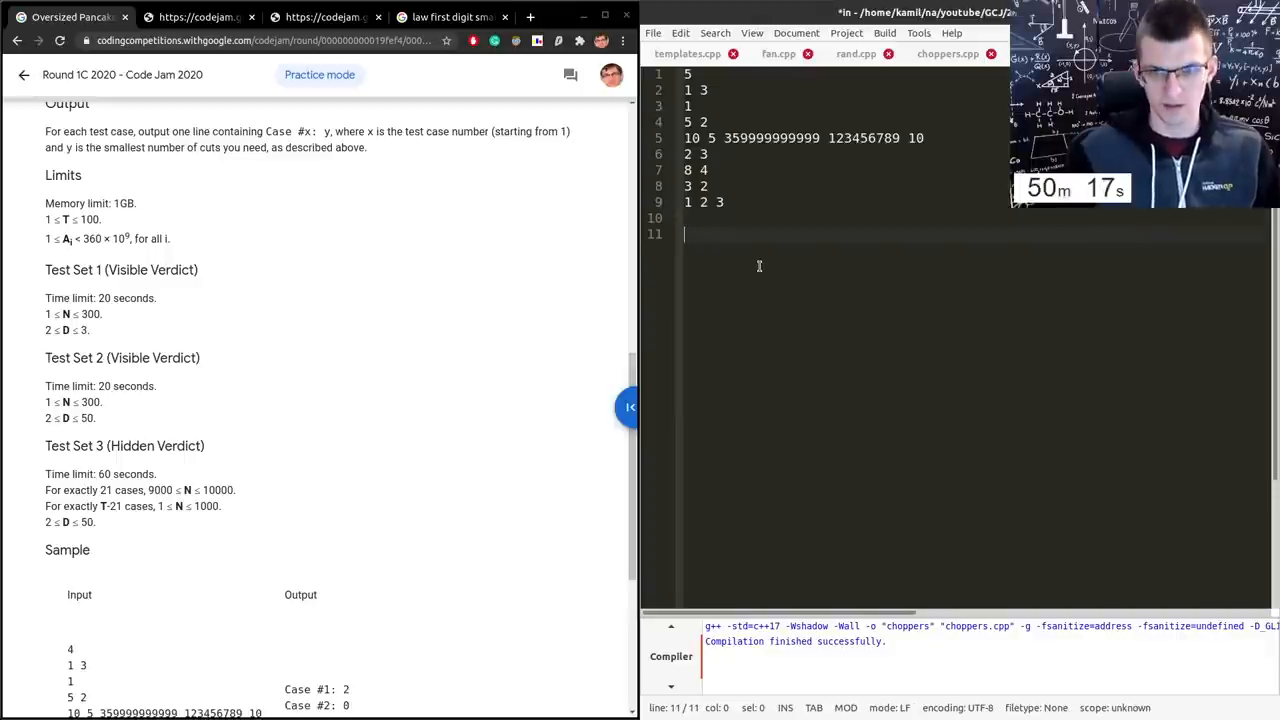
{"action": "type", "text": "2 10"}
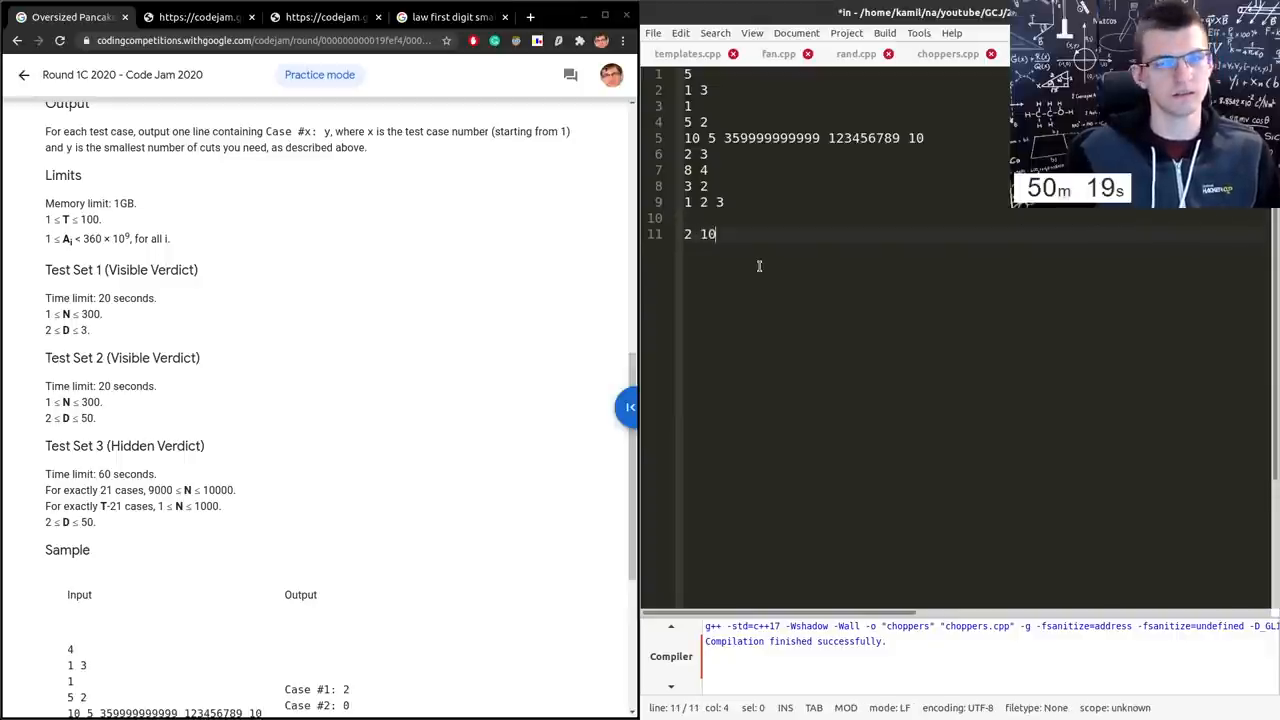
{"action": "key", "text": "Return"}
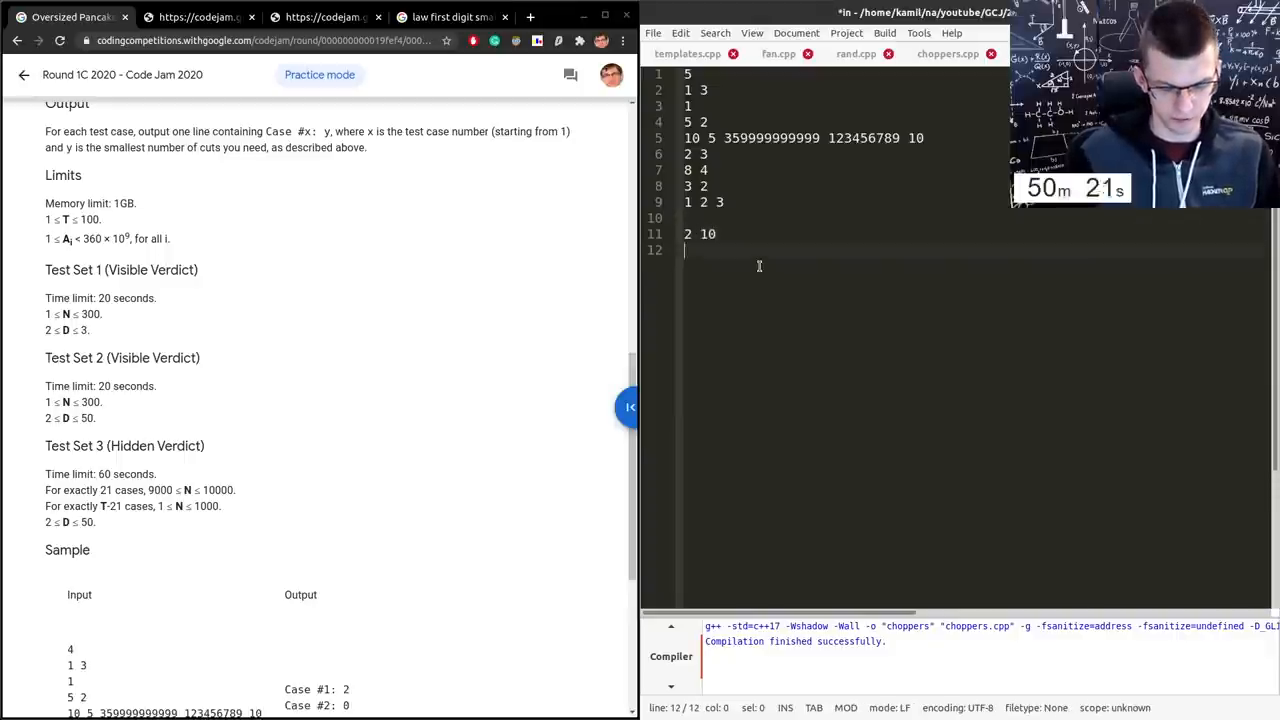
{"action": "type", "text": "70 3"}
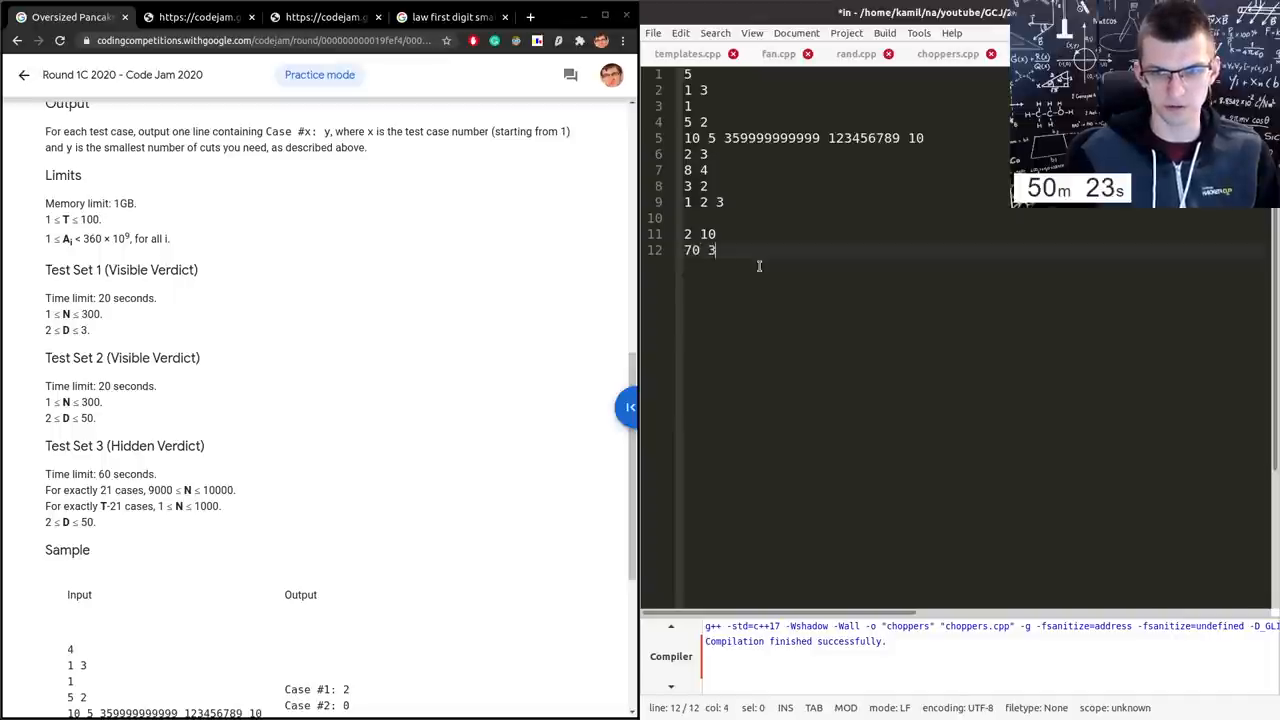
{"action": "type", "text": "0"}
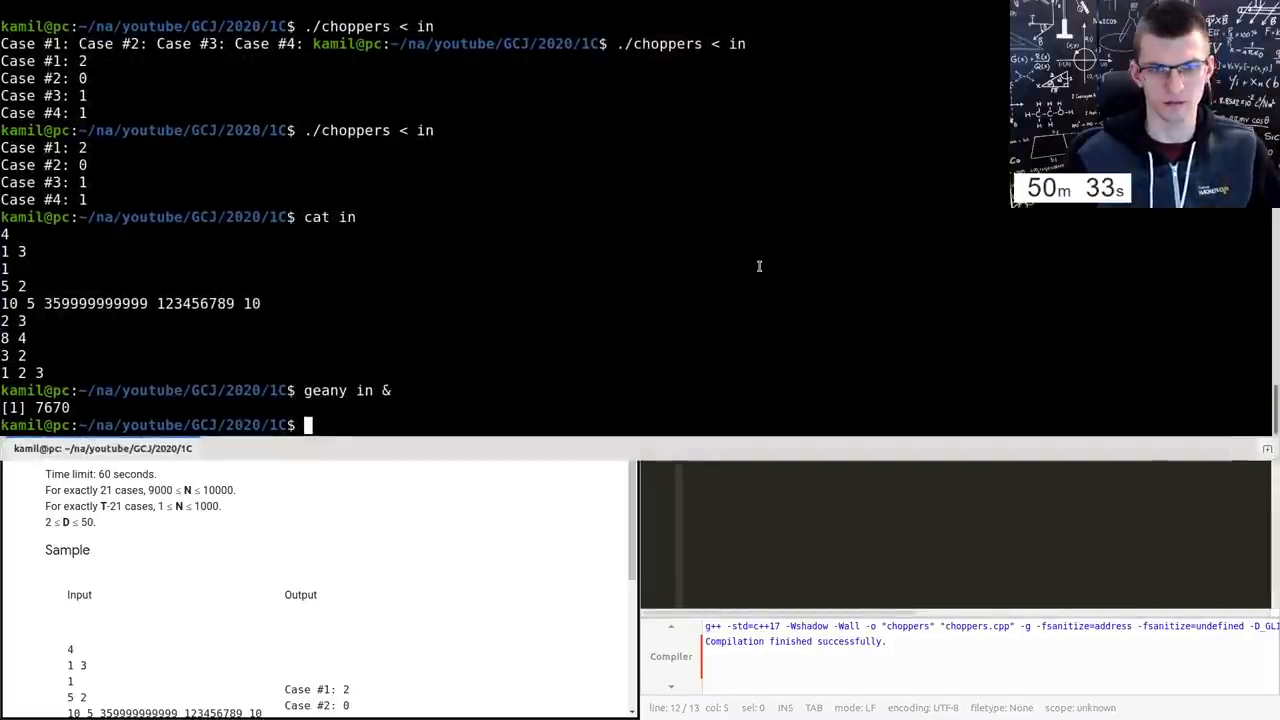
- Fix the case to 3 slices, D 11, sizes 70 30 9 and run ./choppers < in in the terminal
{"action": "type", "text": "./choppers <"}
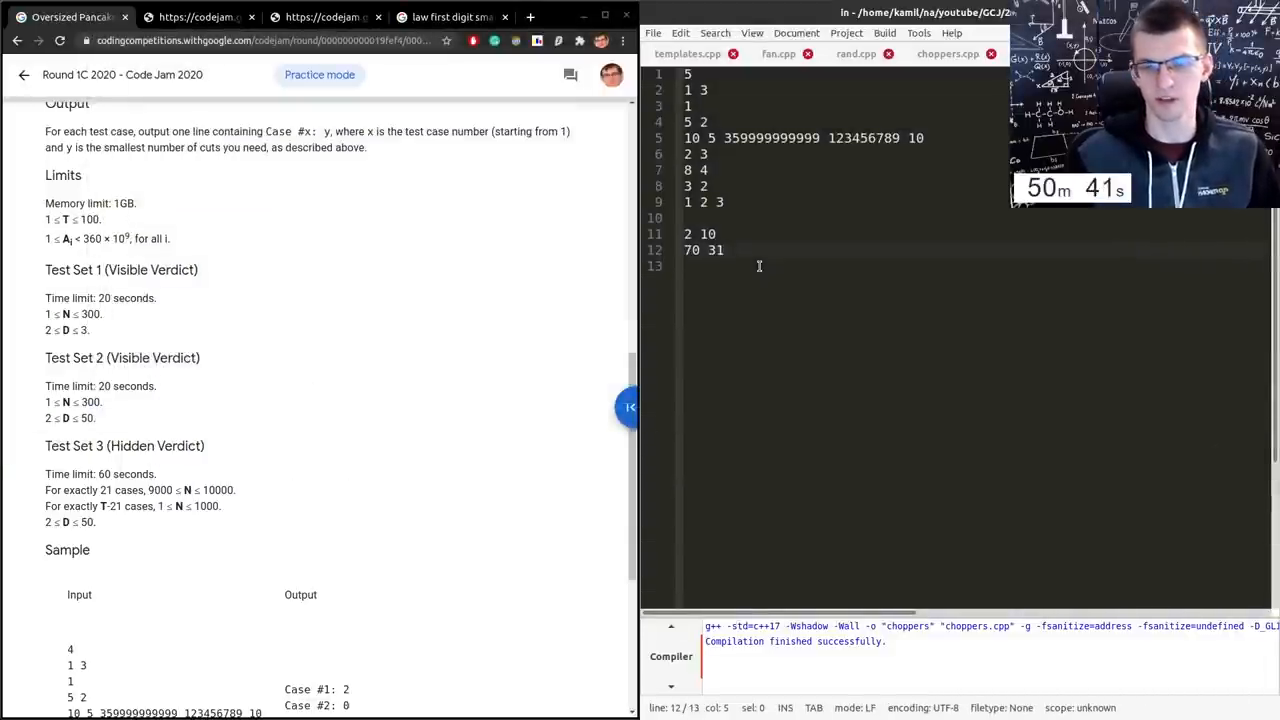
{"action": "key", "text": "BackSpace"}
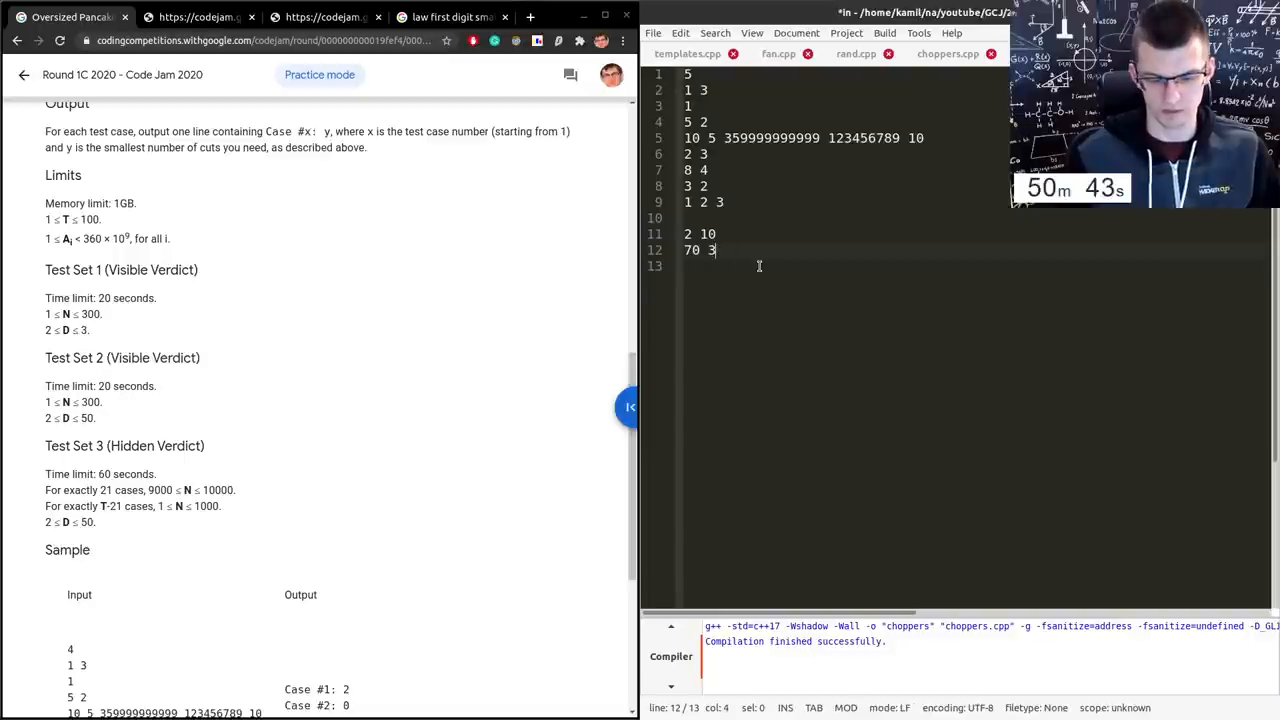
{"action": "type", "text": "0"}
{"action": "left_click", "coordinate": [844, 234]}
{"action": "type", "text": "1"}
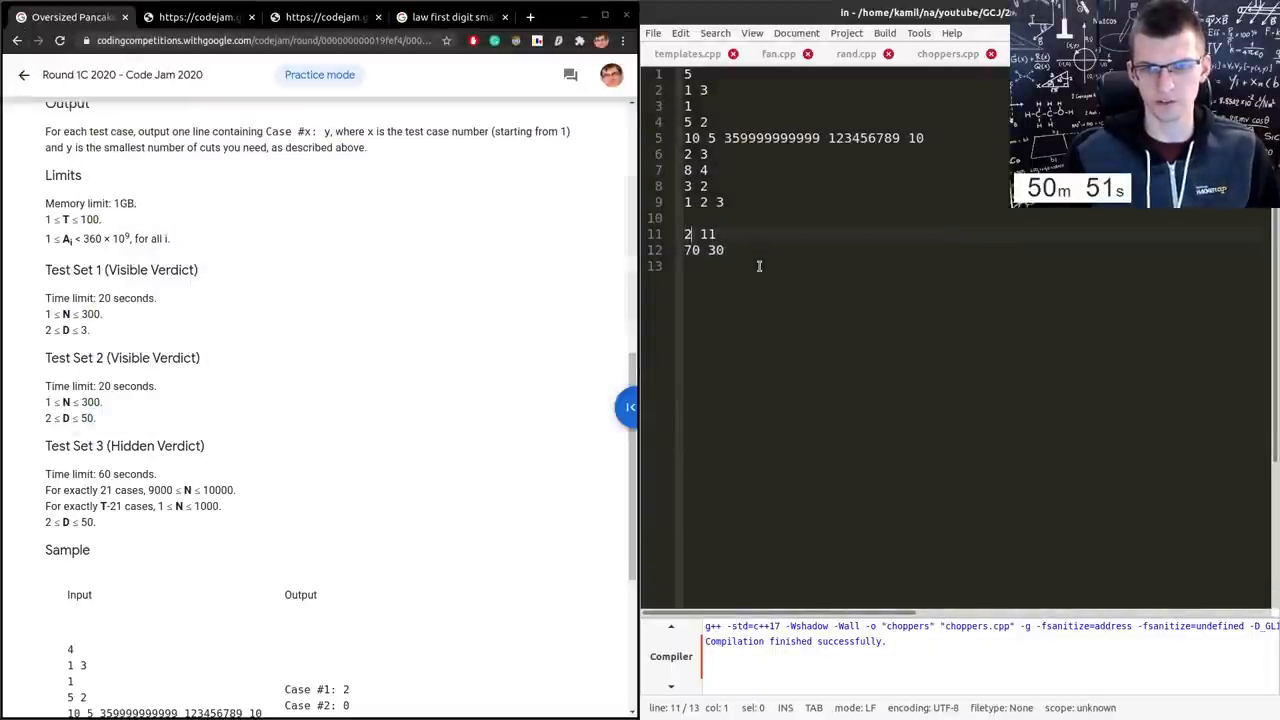
{"action": "type", "text": "3"}
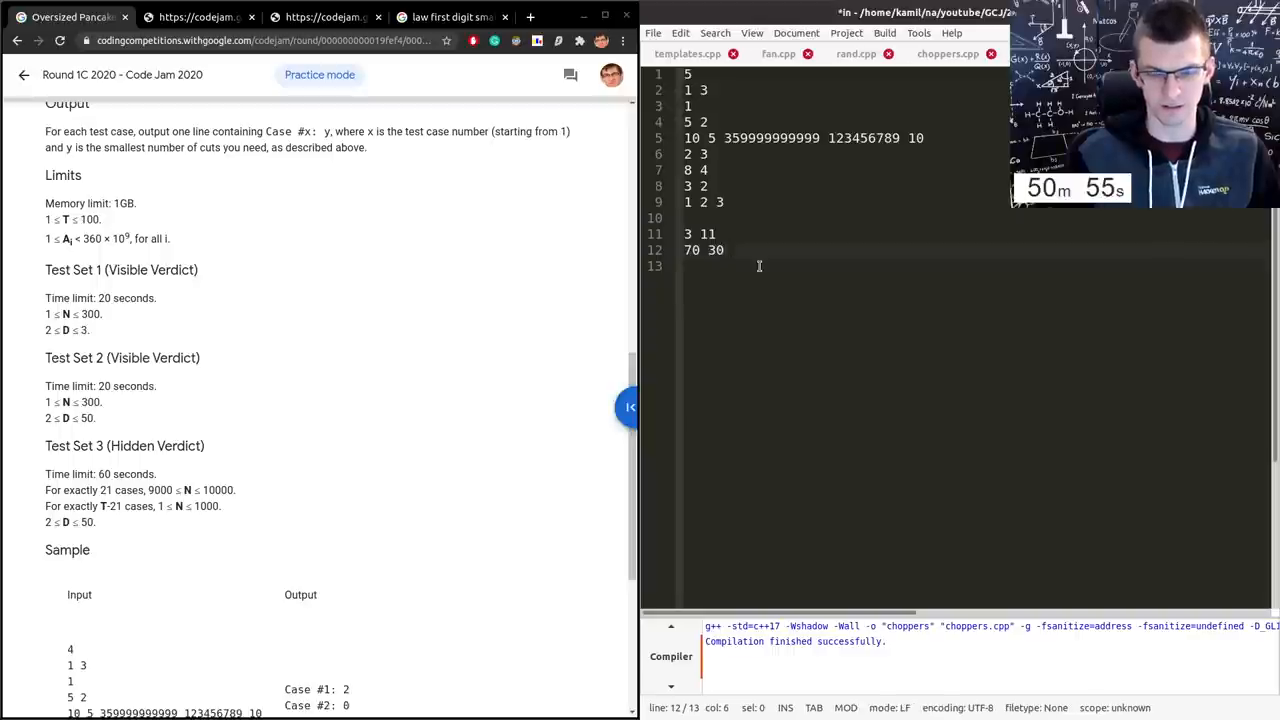
{"action": "type", "text": "15"}
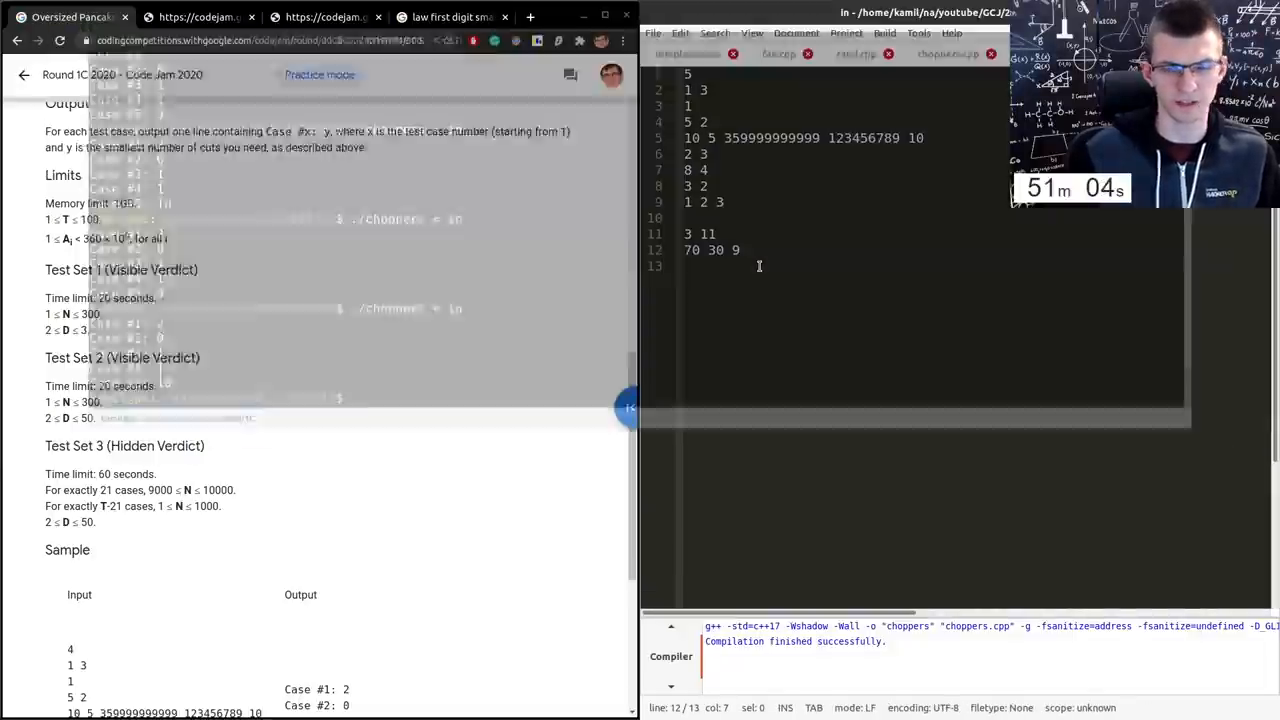
{"action": "left_click", "coordinate": [946, 52]}
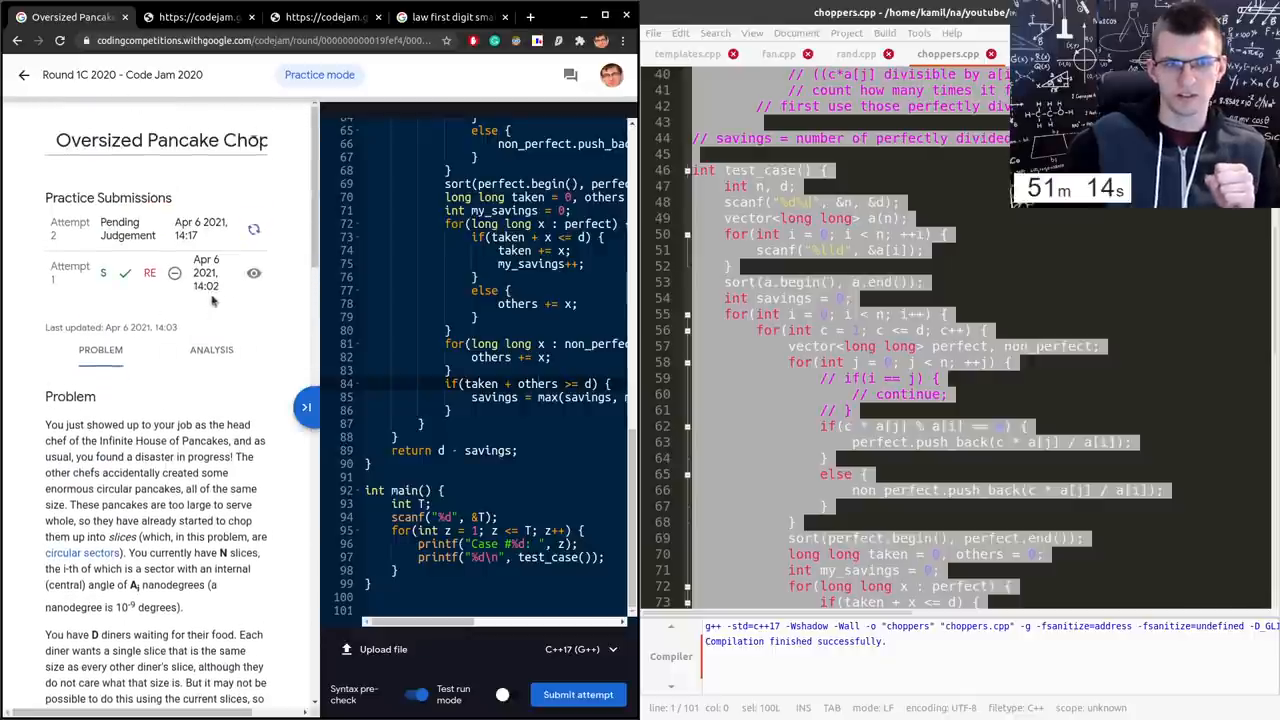
- Add the complexity note O(N^2 * D log(N)) above the main test-case loop
{"action": "scroll", "scroll_direction": "down", "scroll_amount": 3}
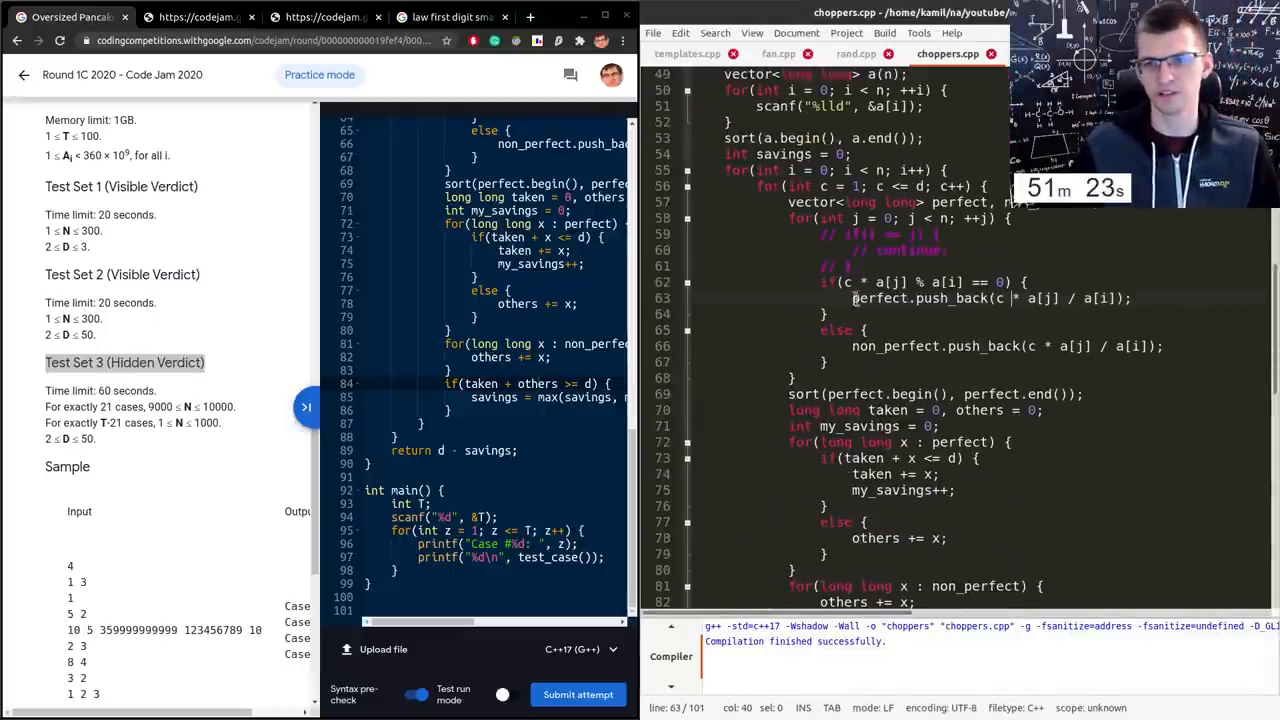
{"action": "key", "text": "Return"}
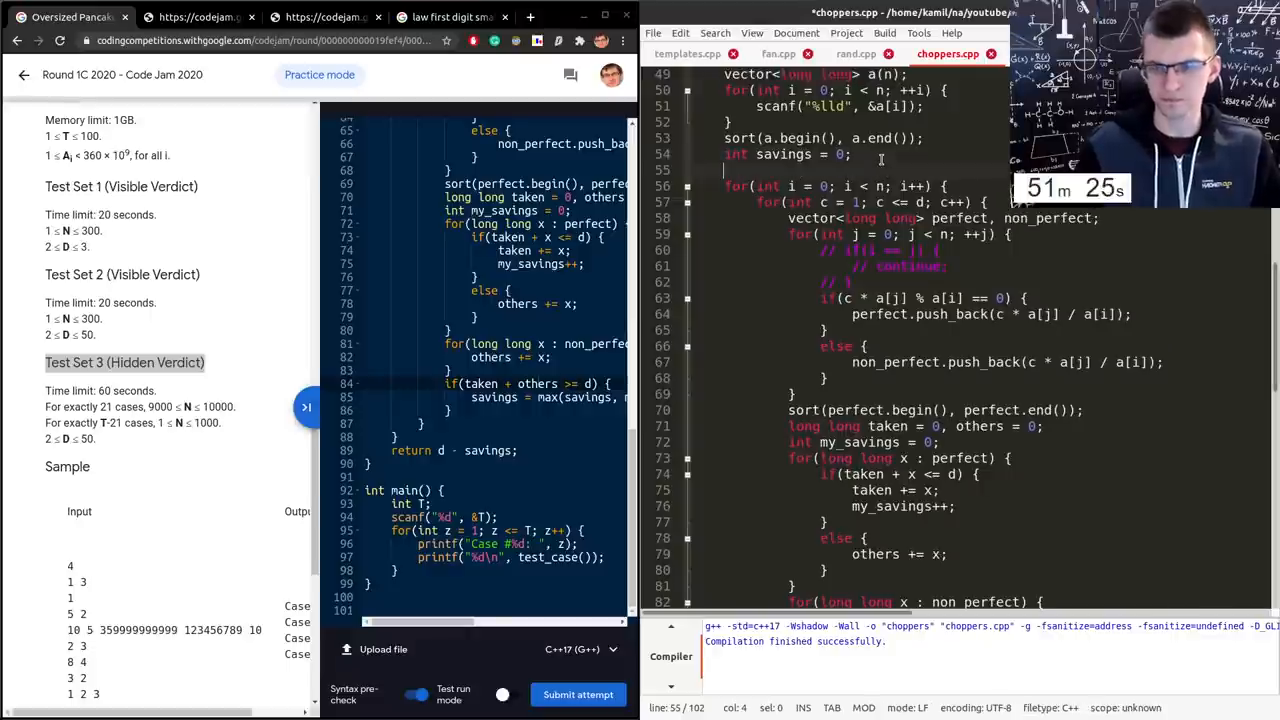
{"action": "type", "text": "O(N^2"}
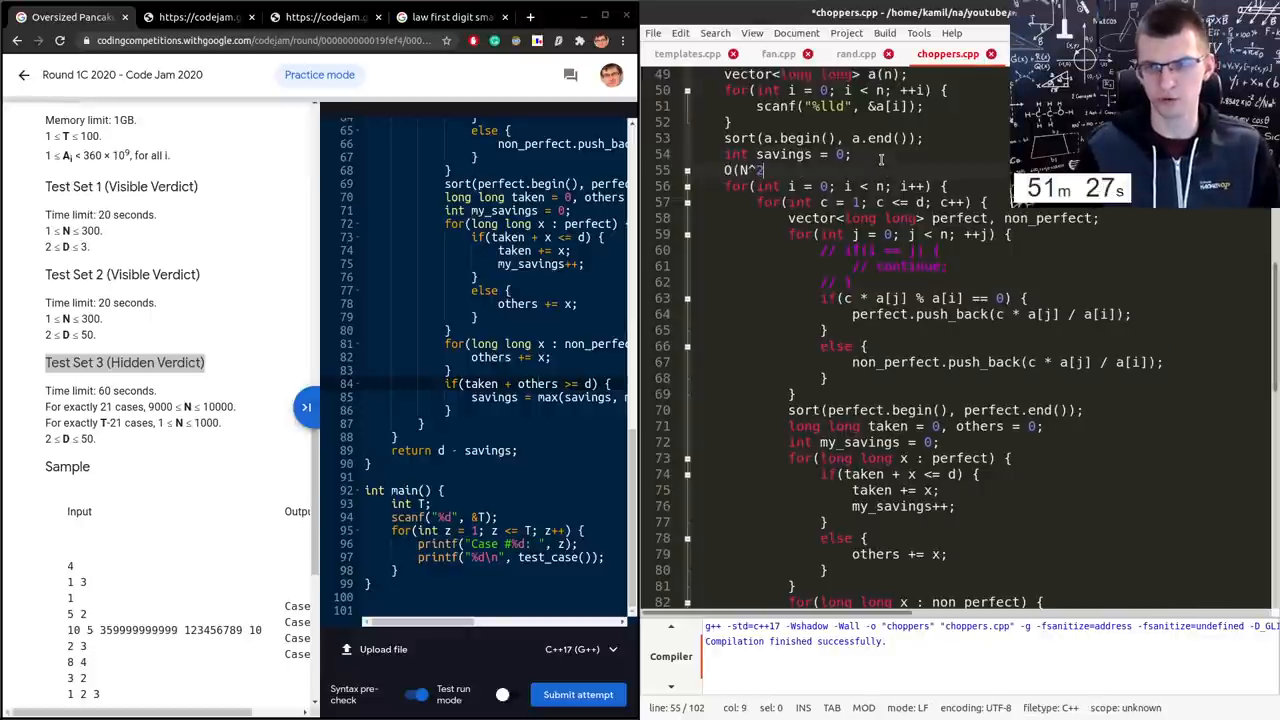
{"action": "type", "text": "* D)"}
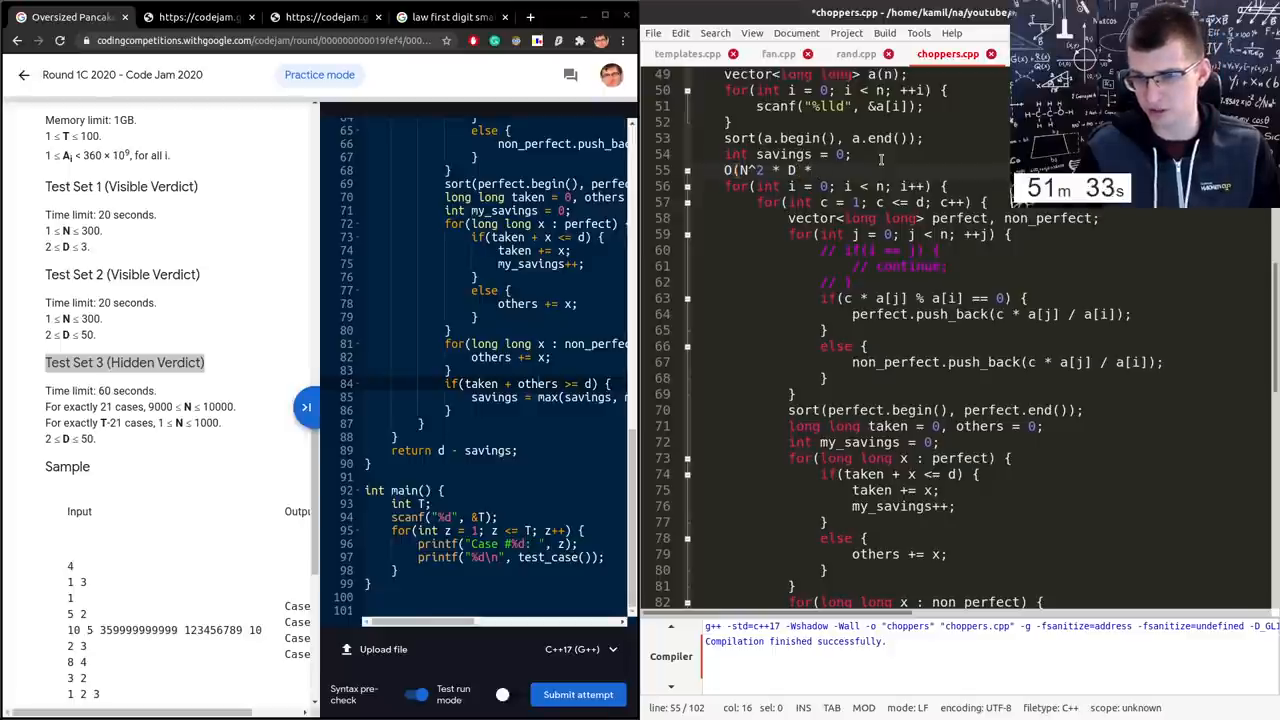
{"action": "type", "text": "log"}
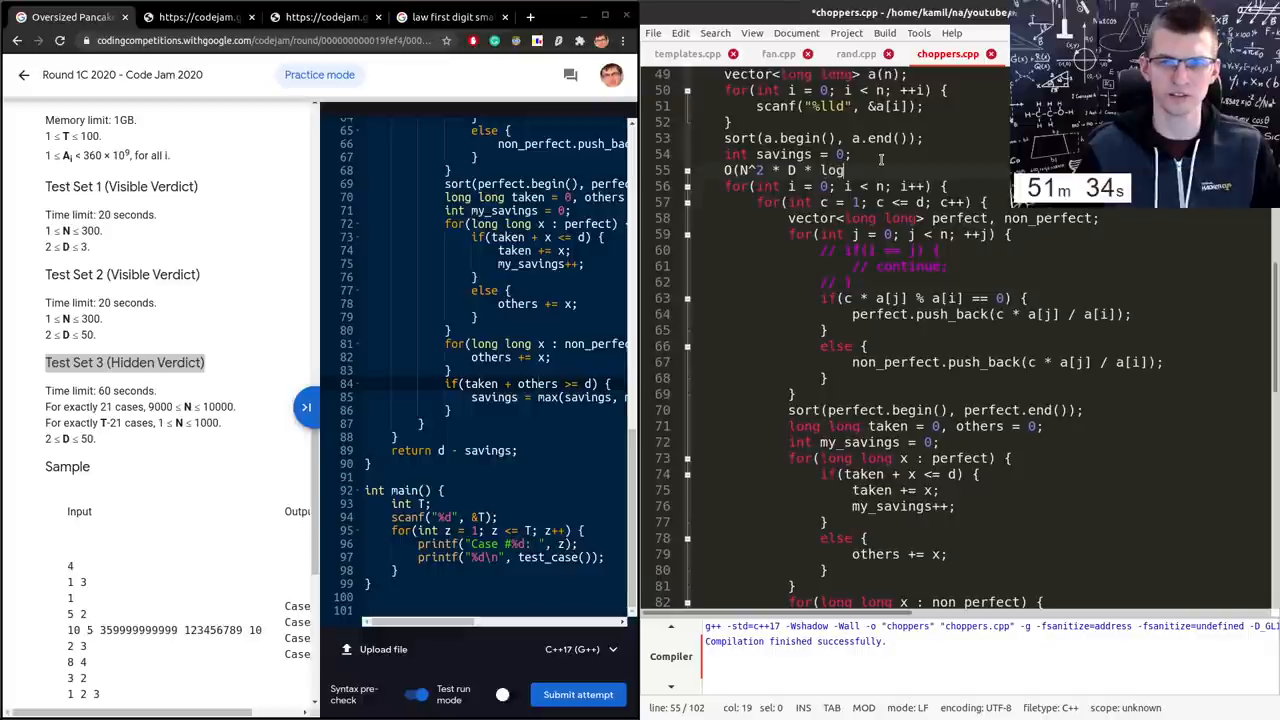
{"action": "type", "text": "(N))"}
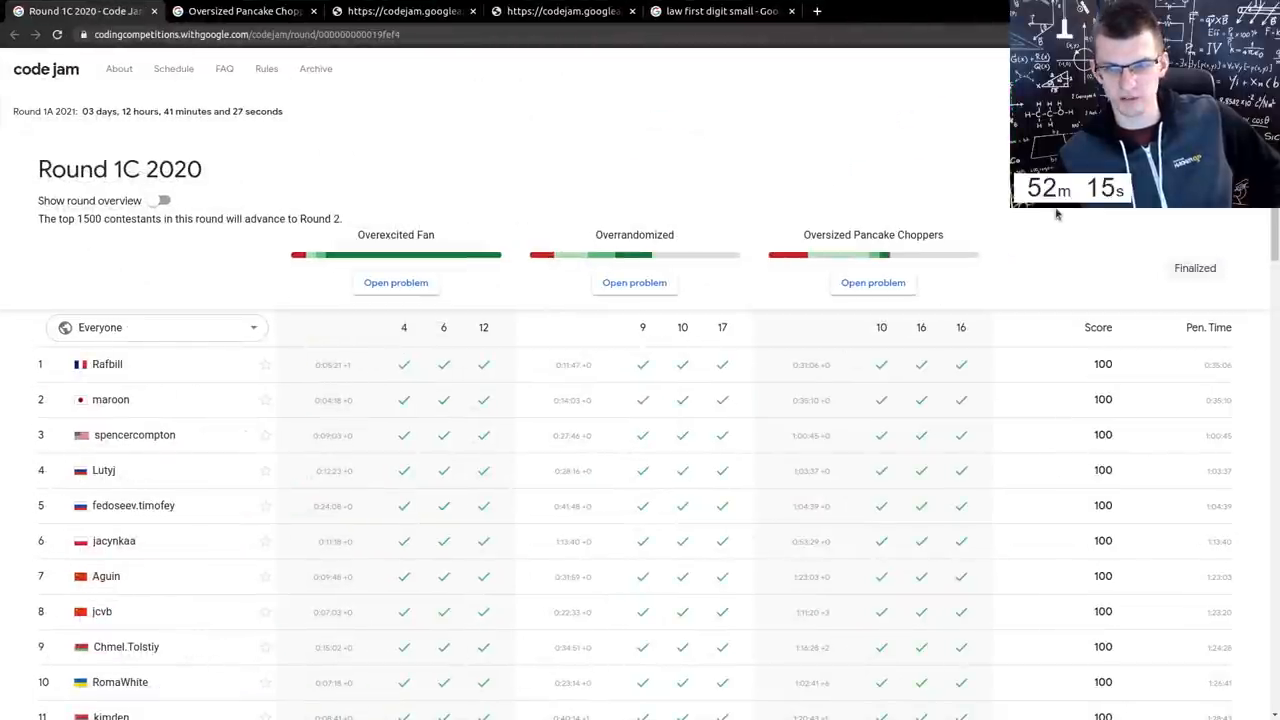
{"action": "mouse_move", "coordinate": [1230, 388]}
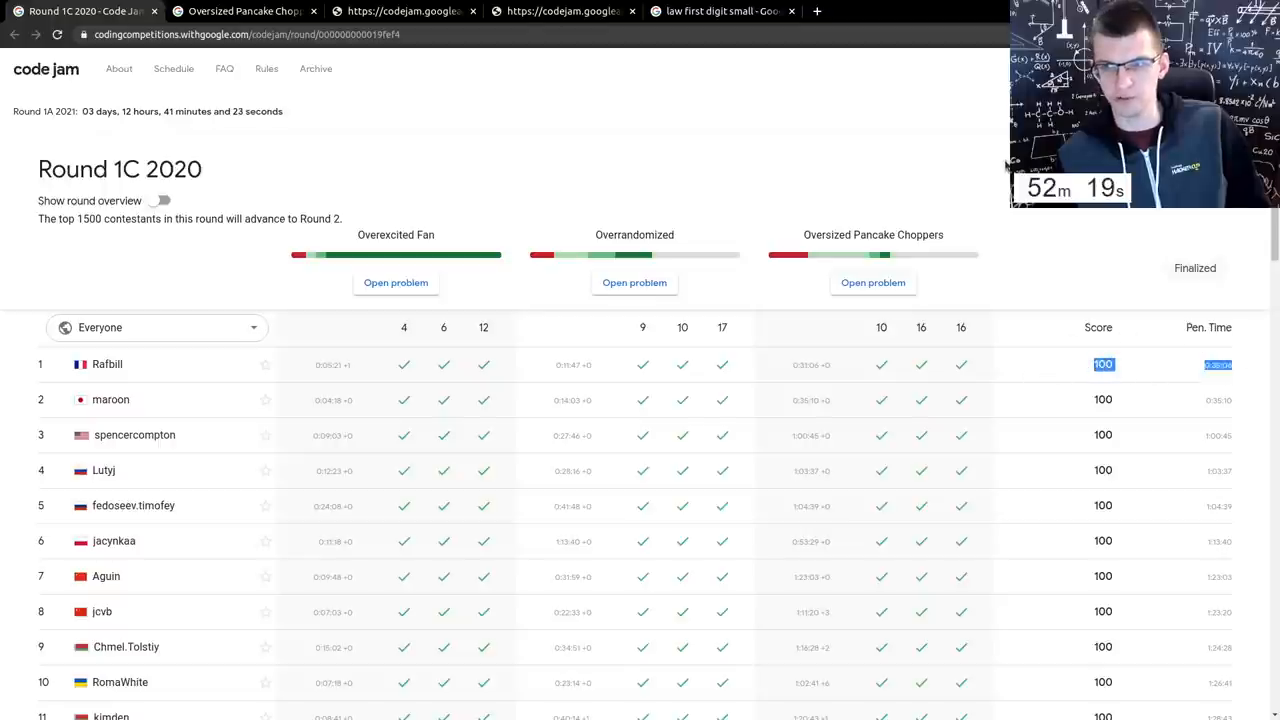
- Browse the current scoreboard page and jump ahead to later leaderboard pages
{"action": "scroll", "scroll_direction": "down", "scroll_amount": 3}
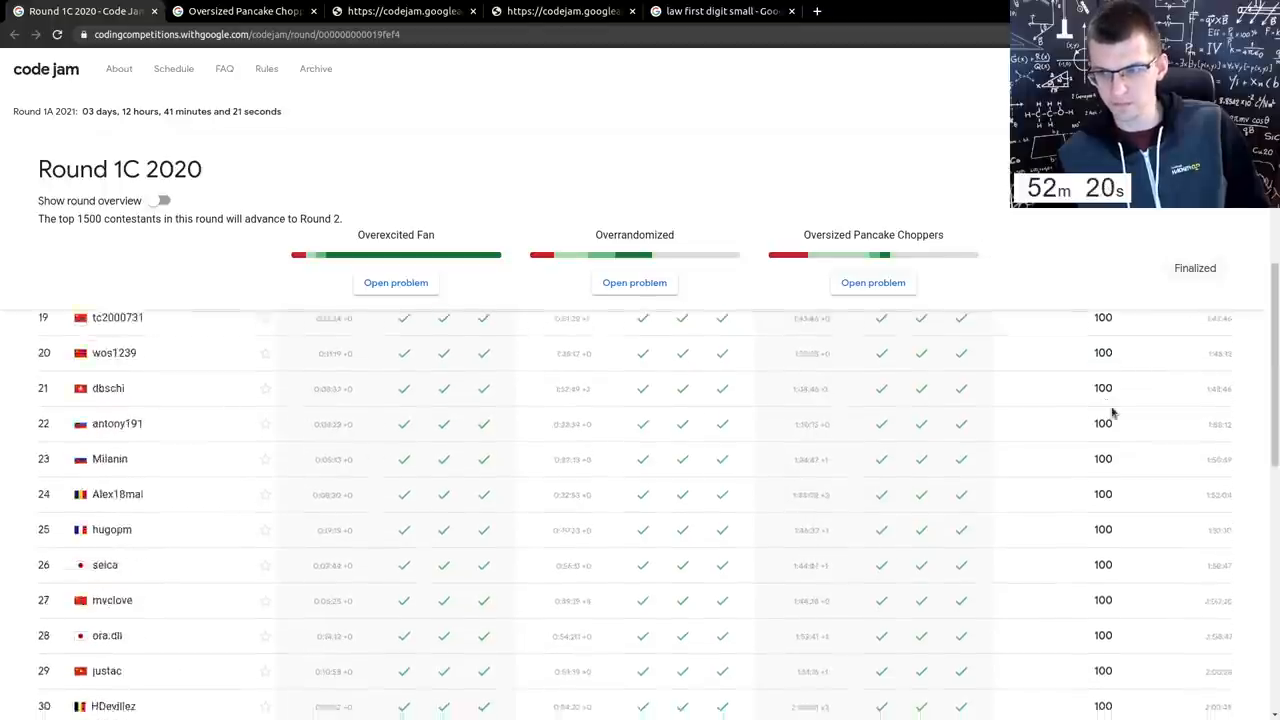
{"action": "scroll", "scroll_direction": "down", "scroll_amount": 3}
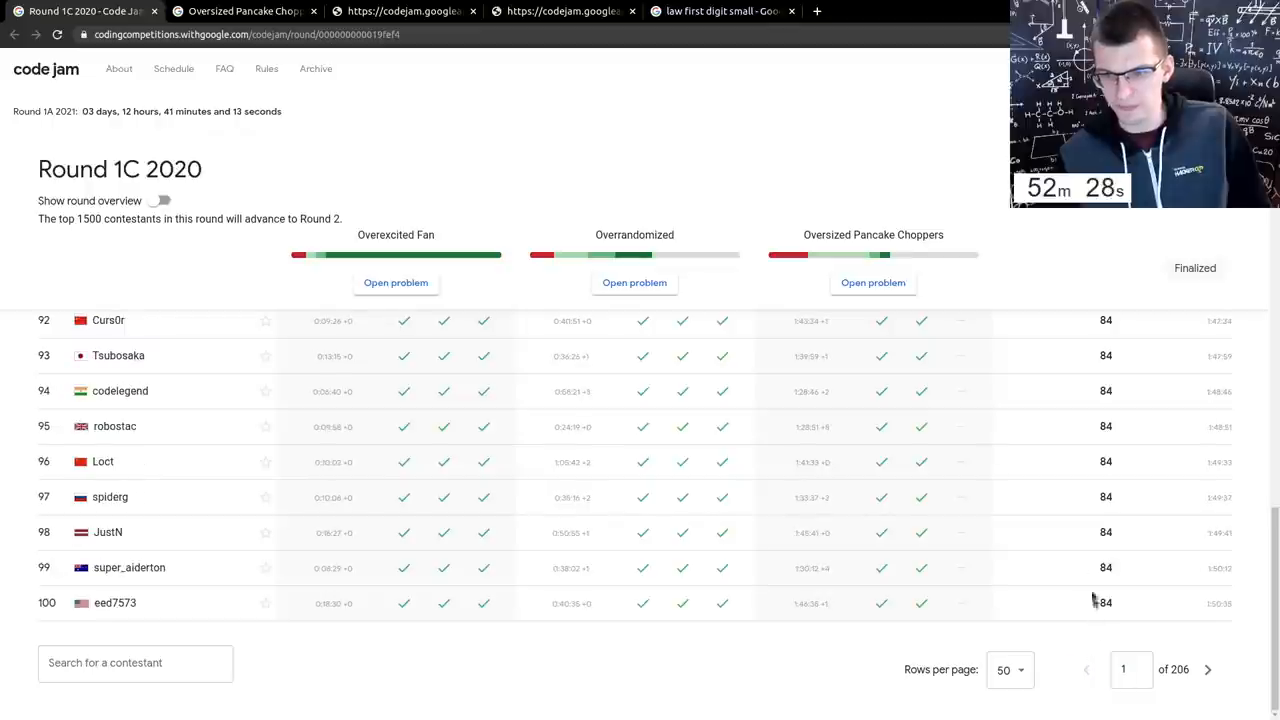
{"action": "scroll", "scroll_direction": "up", "scroll_amount": 3}
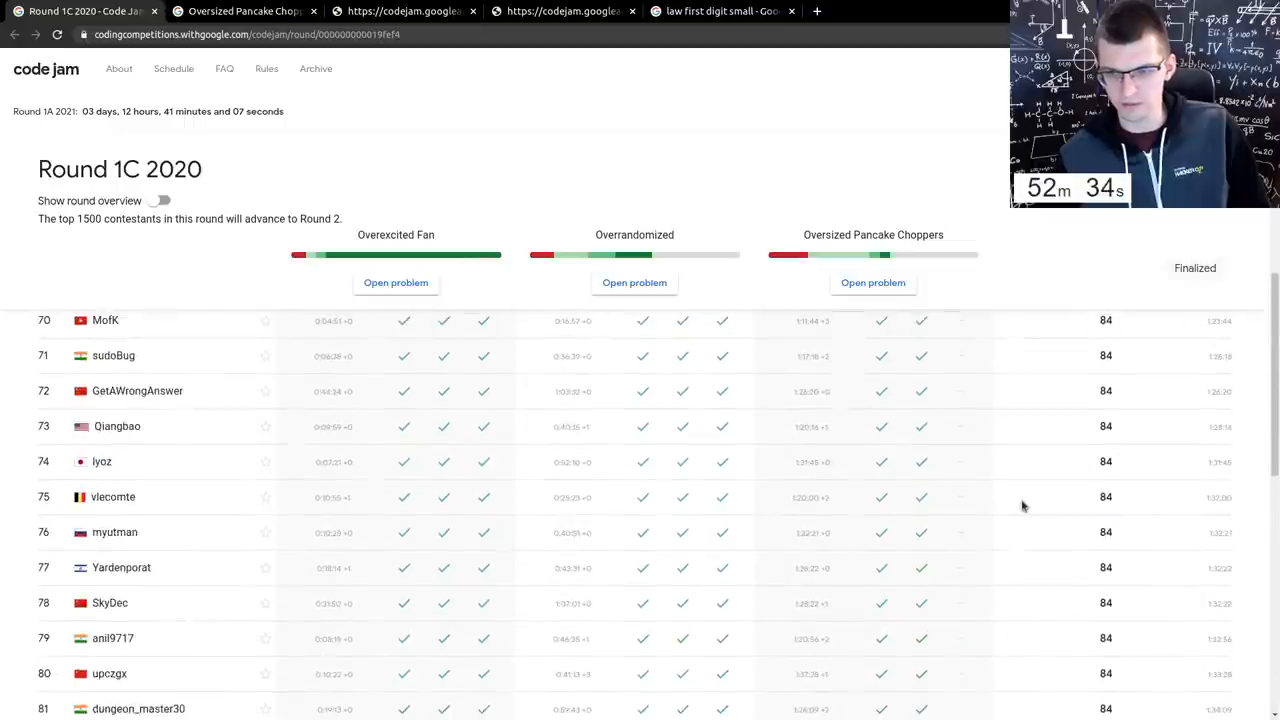
{"action": "scroll", "scroll_direction": "up", "scroll_amount": 3}
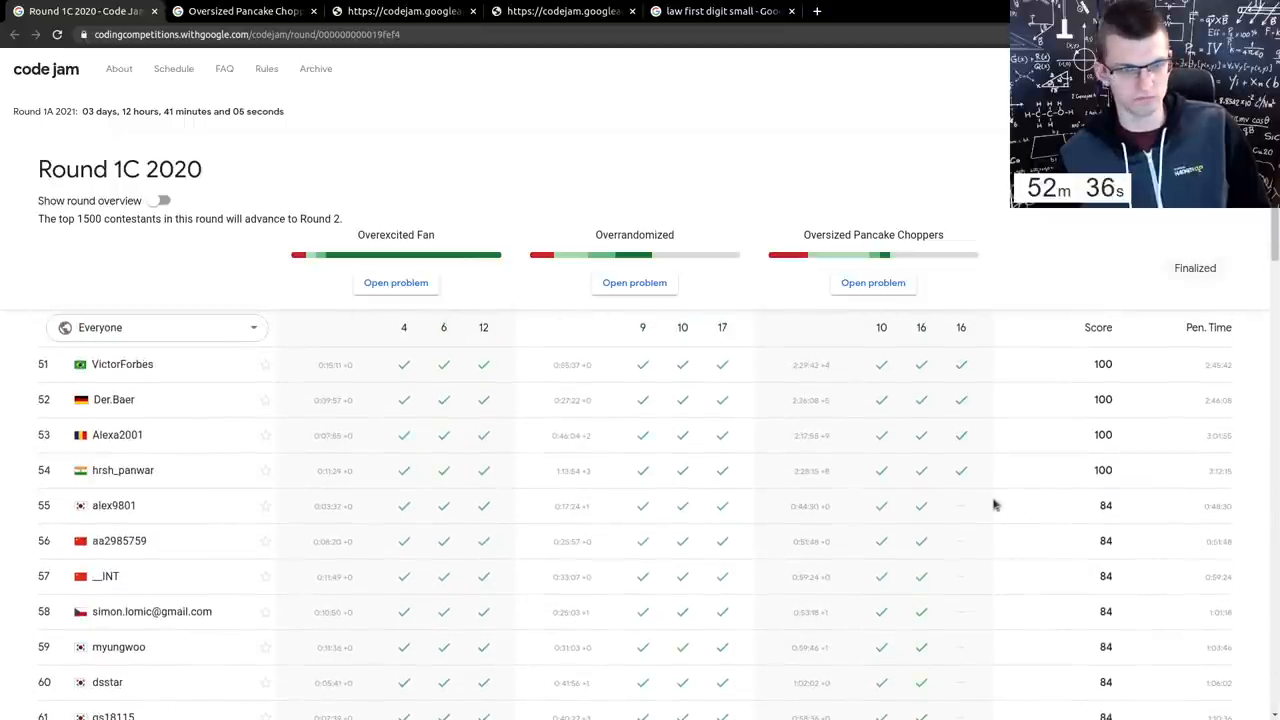
{"action": "mouse_move", "coordinate": [1044, 270]}
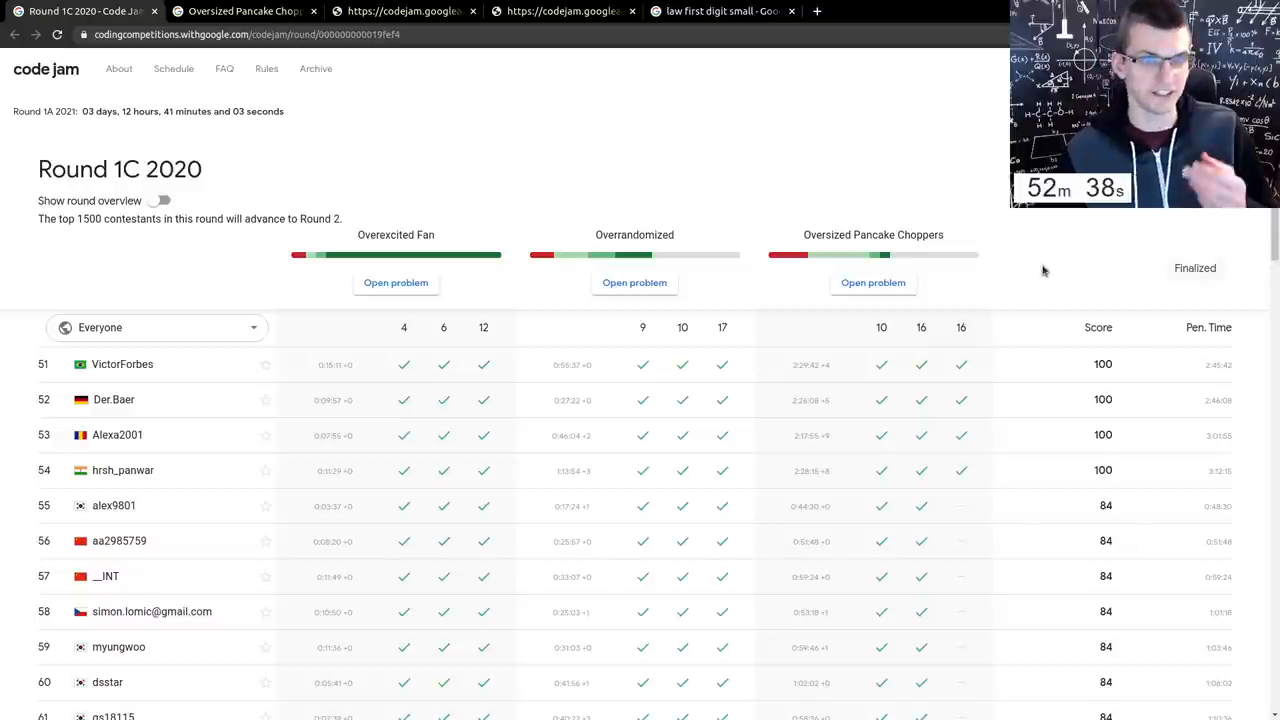
{"action": "scroll", "scroll_direction": "down", "scroll_amount": 3}
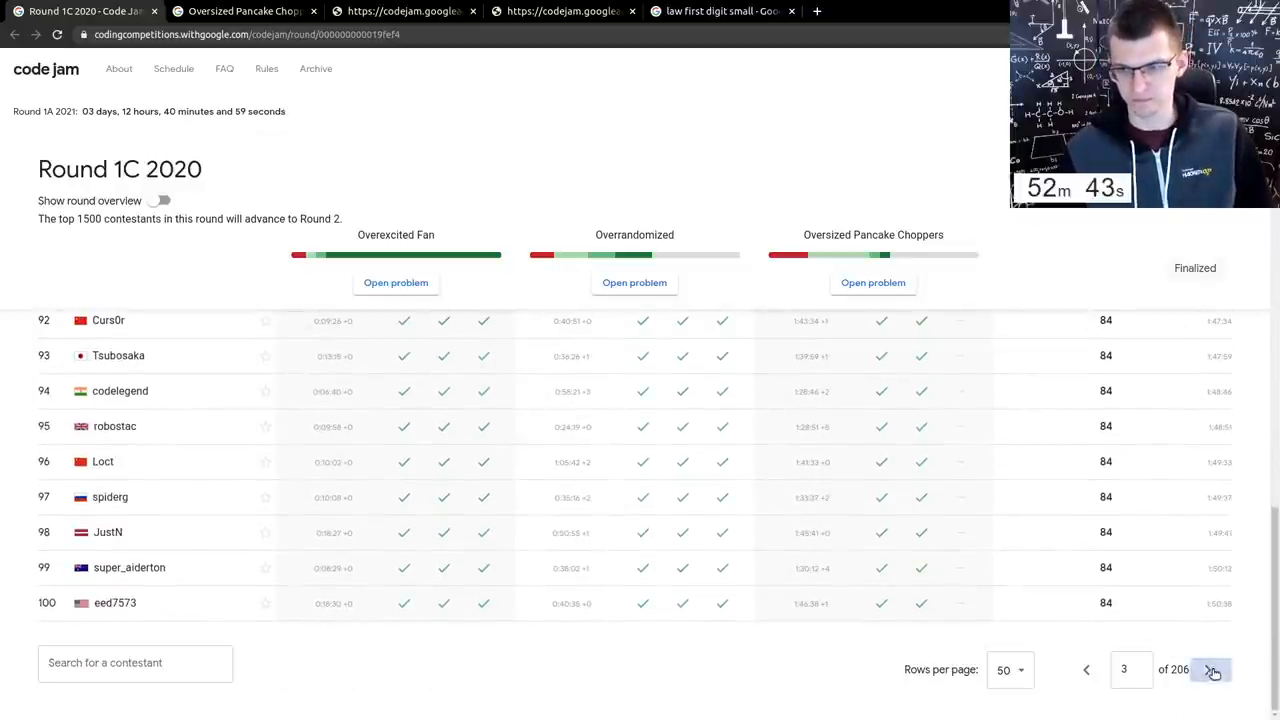
{"action": "left_click", "coordinate": [1212, 670]}
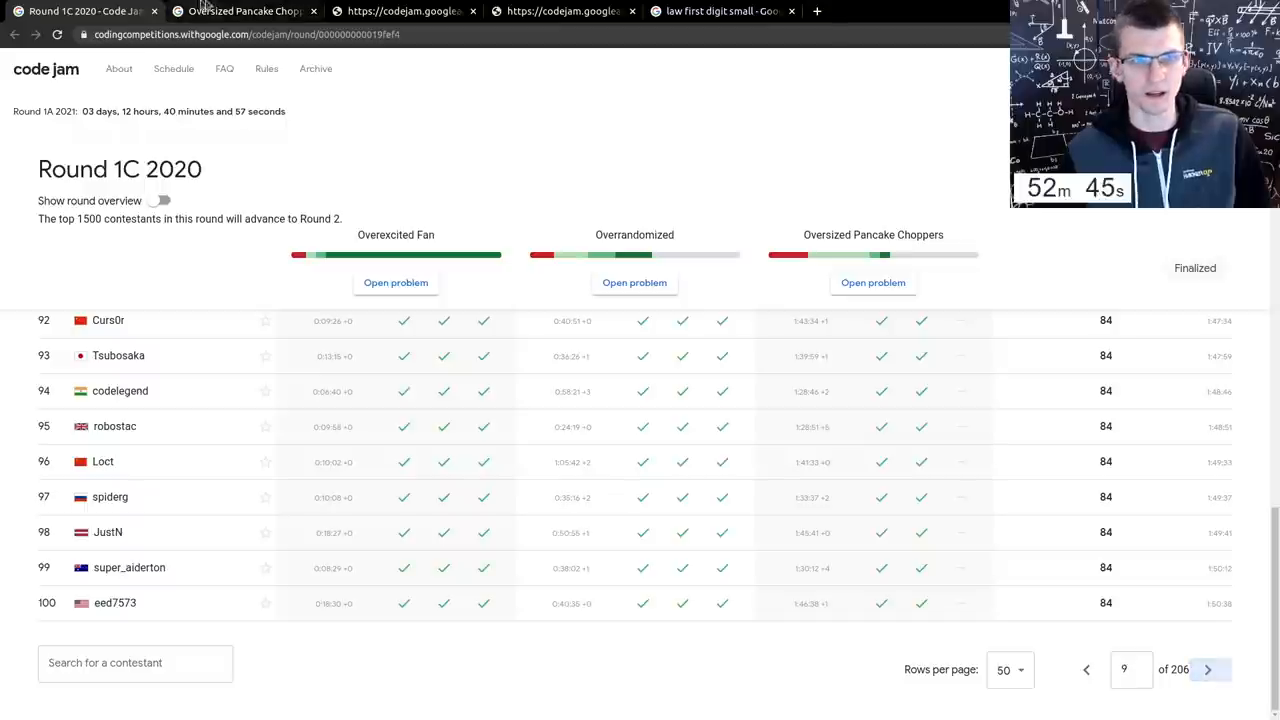
{"action": "left_click", "coordinate": [872, 282]}
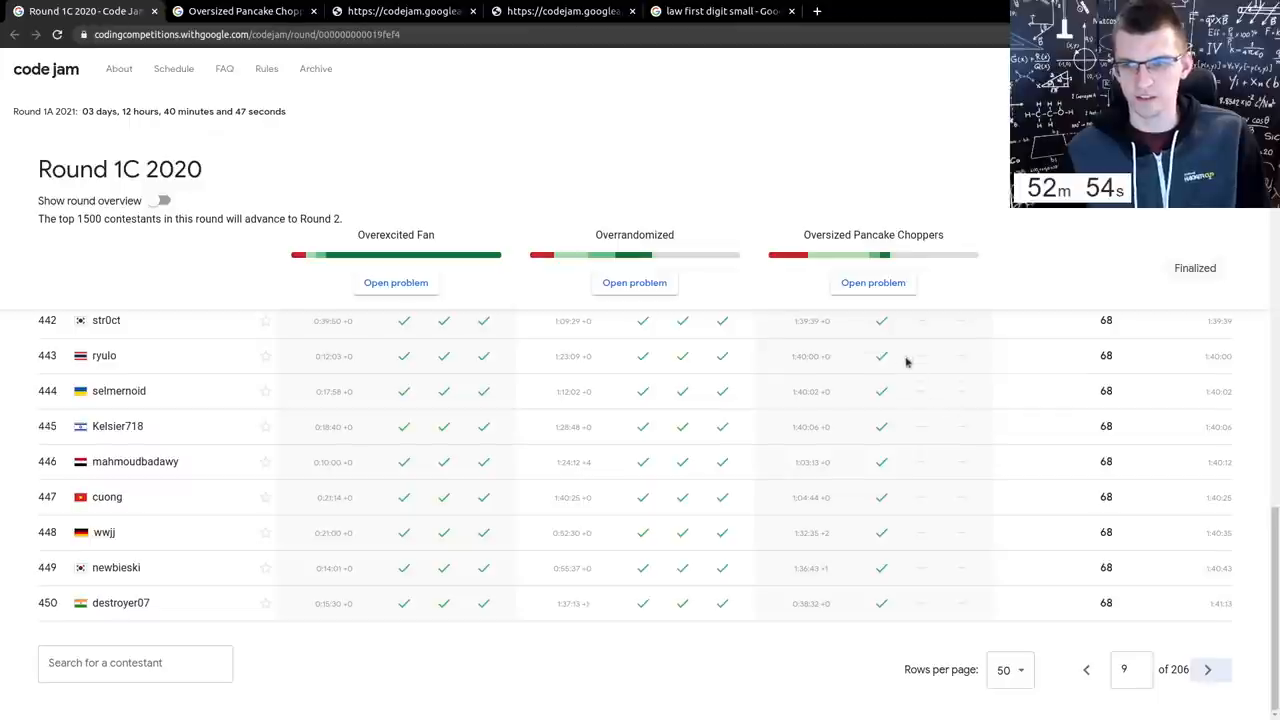
{"action": "scroll", "scroll_direction": "up", "scroll_amount": 3}
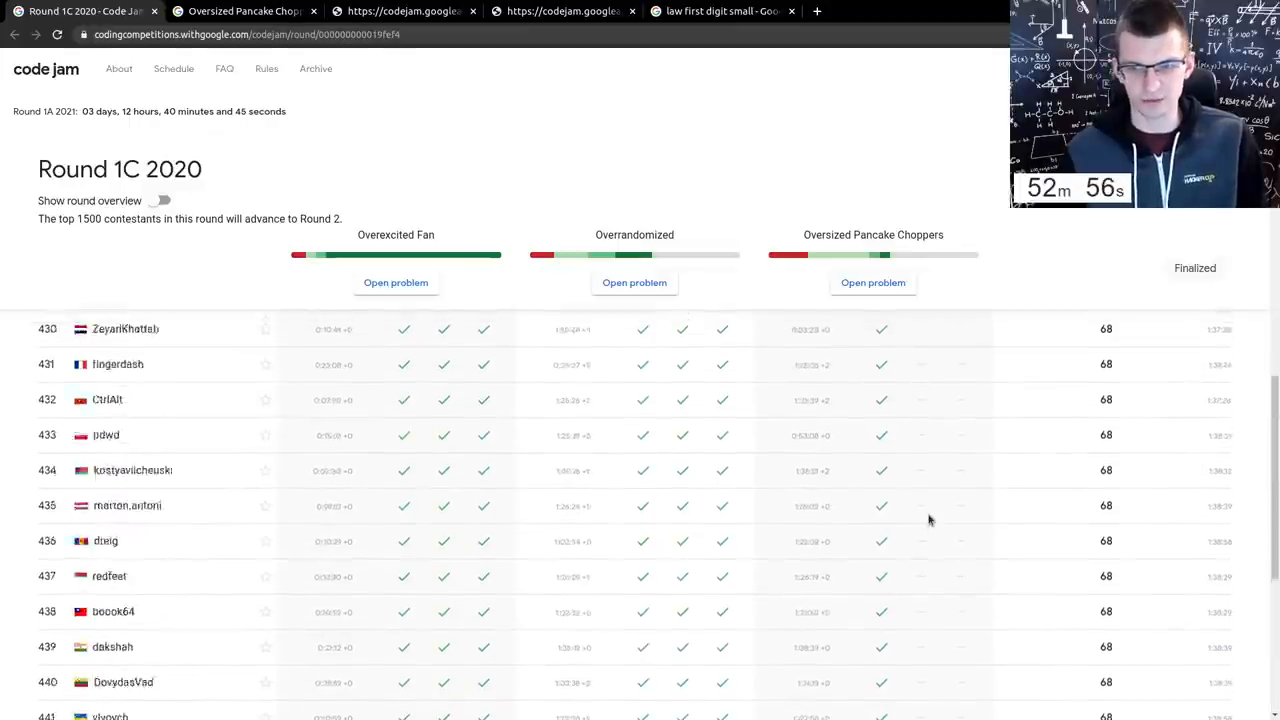
{"action": "scroll", "scroll_direction": "up", "scroll_amount": 3}
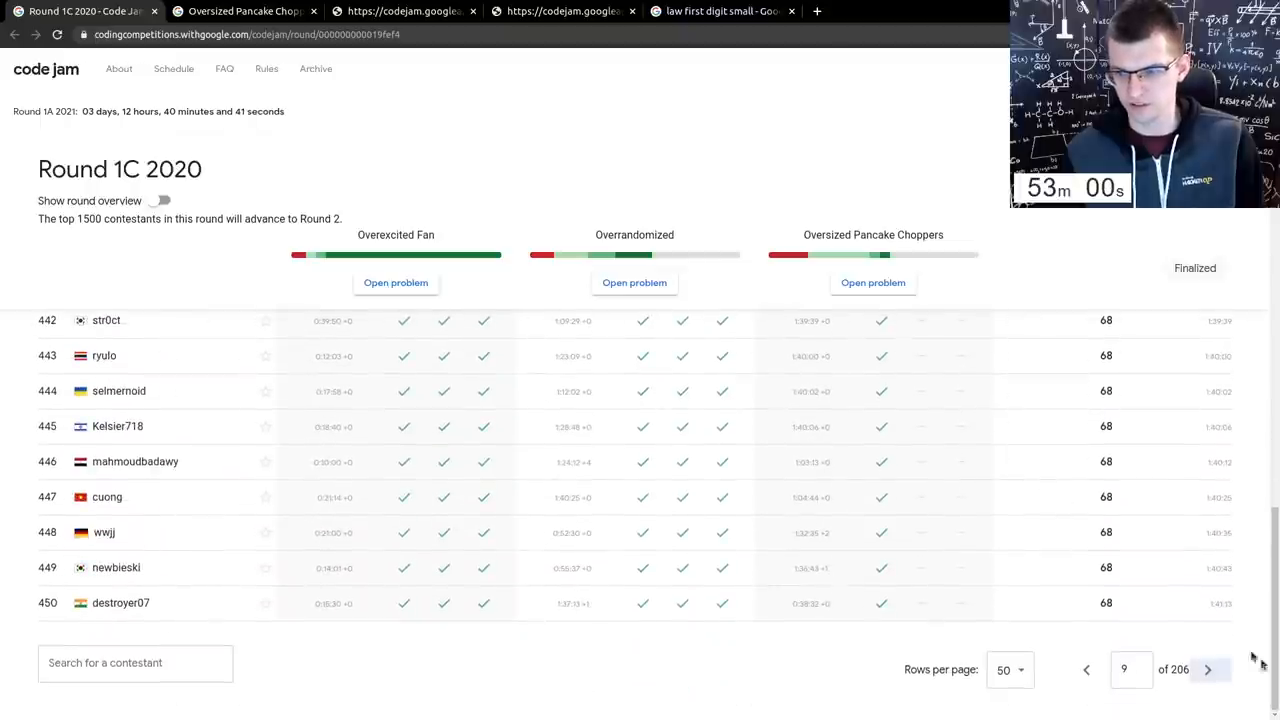
- Advance page by page to the last page of advancing contestants and scan it
{"action": "left_click", "coordinate": [1208, 668]}
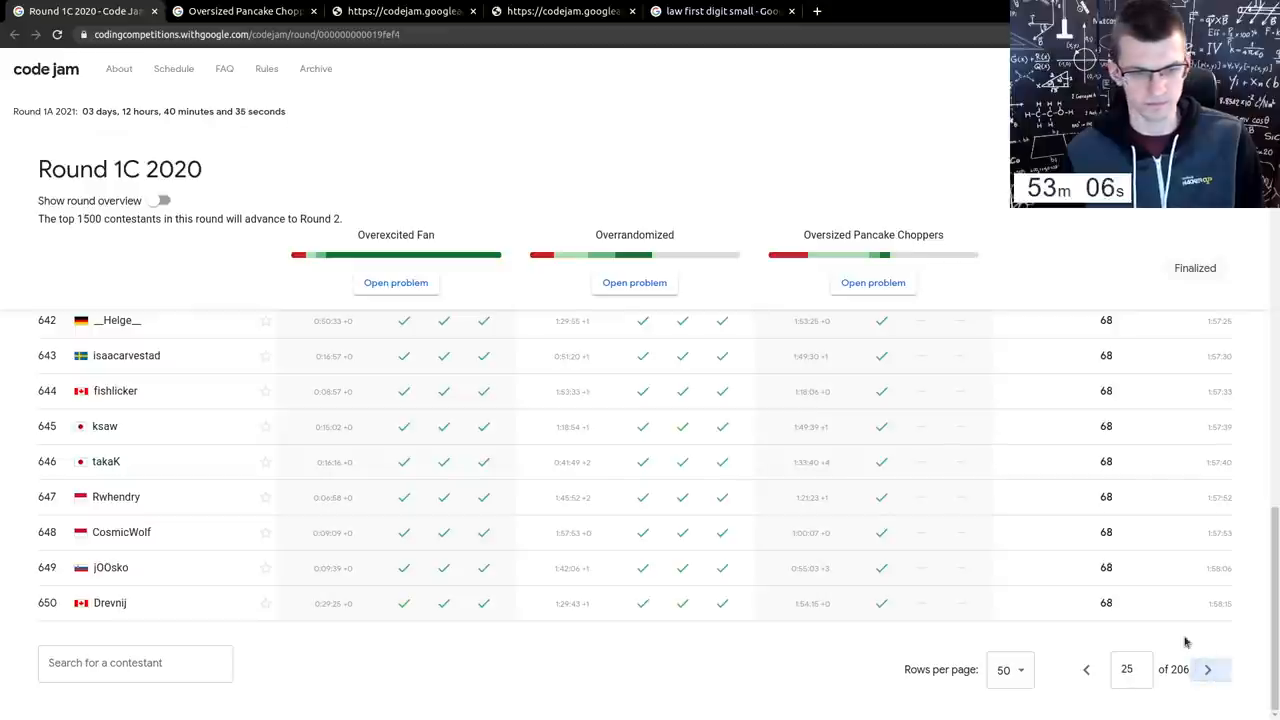
{"action": "left_click", "coordinate": [1208, 668]}
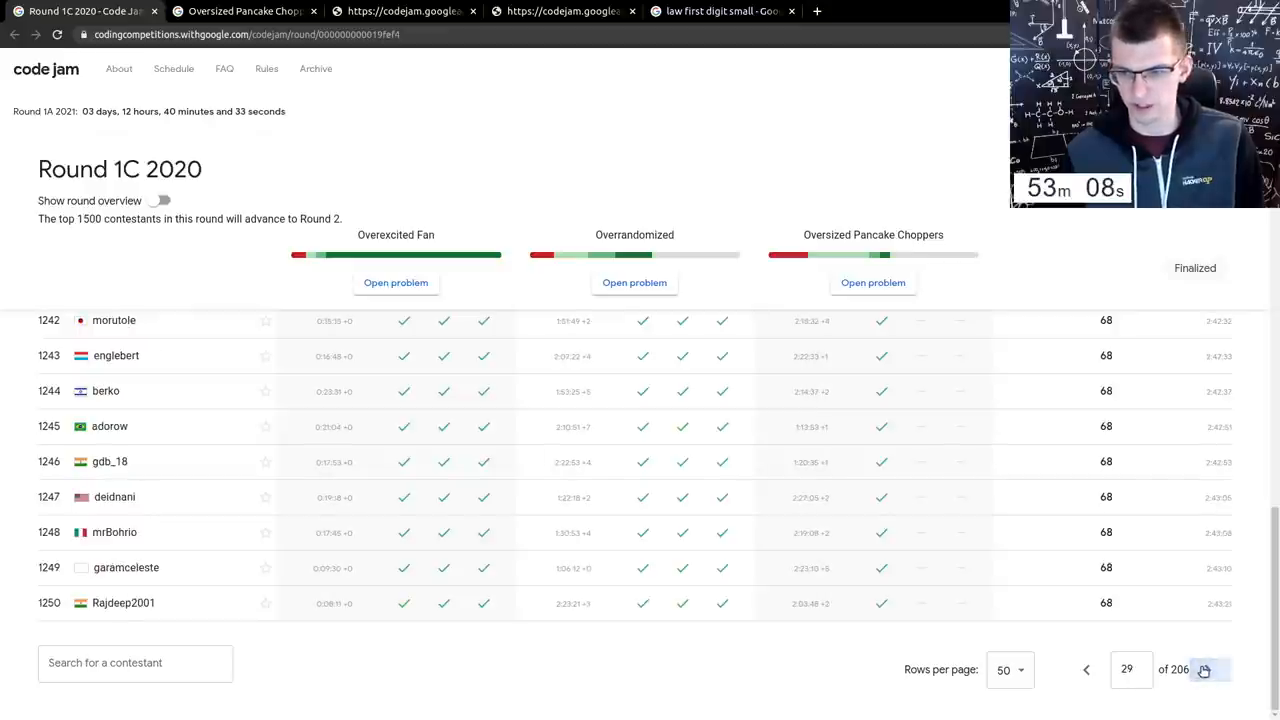
{"action": "left_click", "coordinate": [1204, 668]}
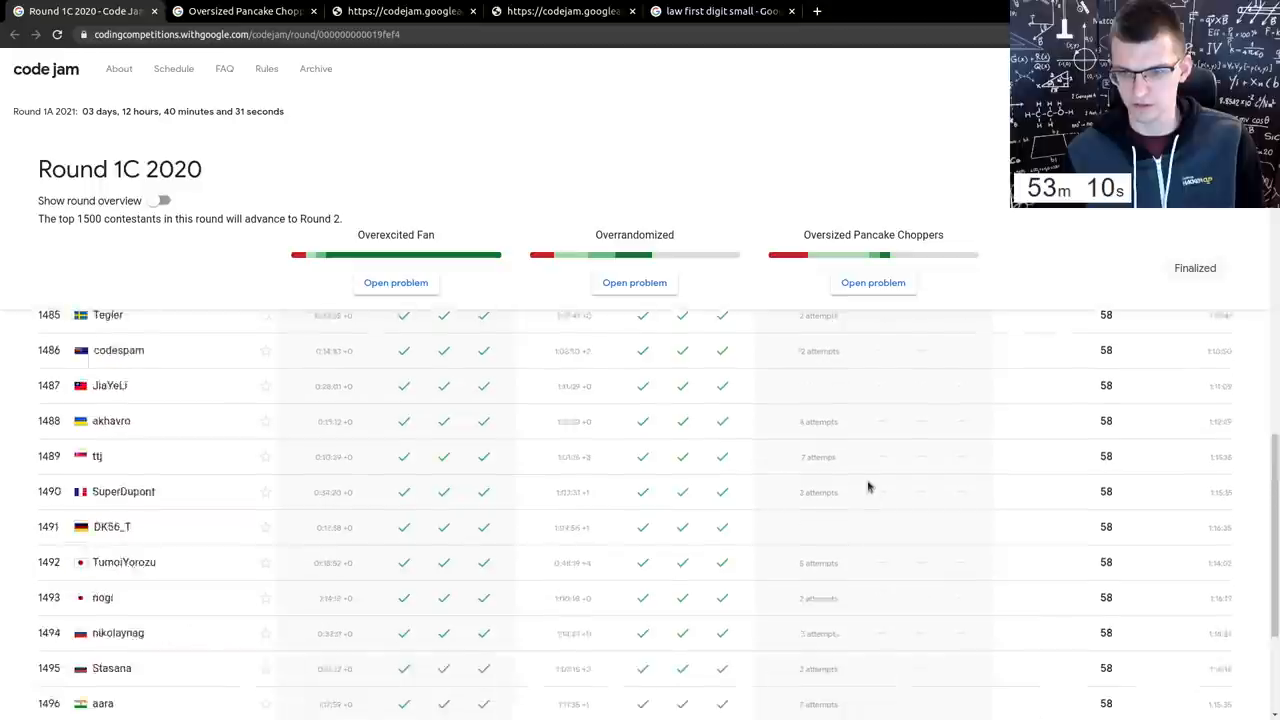
{"action": "scroll", "scroll_direction": "up", "scroll_amount": 3}
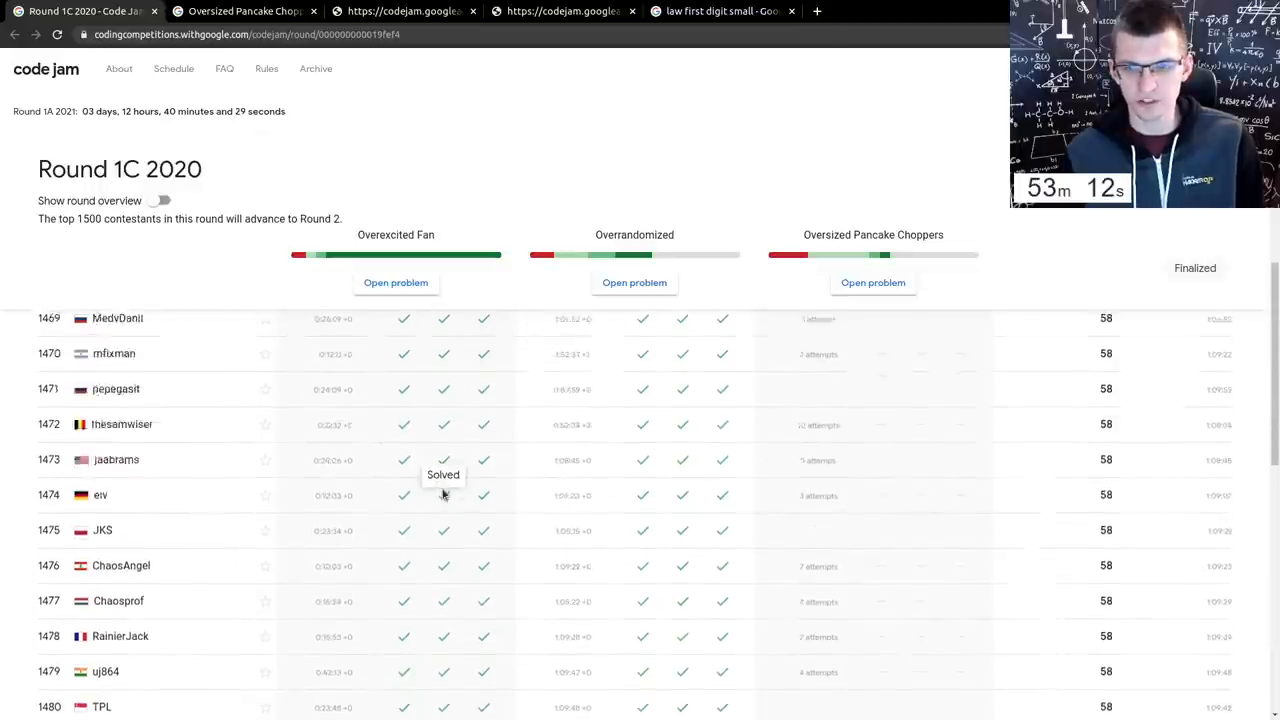
{"action": "scroll", "scroll_direction": "up", "scroll_amount": 3}
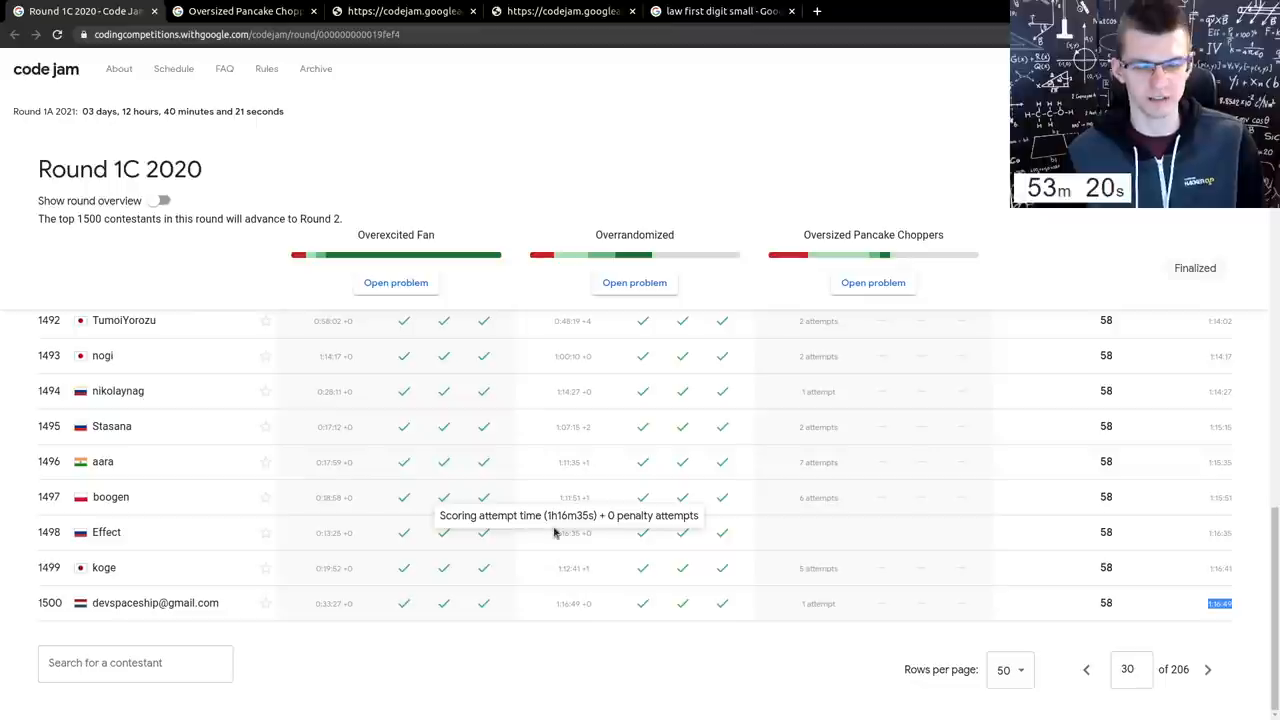
{"action": "mouse_move", "coordinate": [872, 600]}
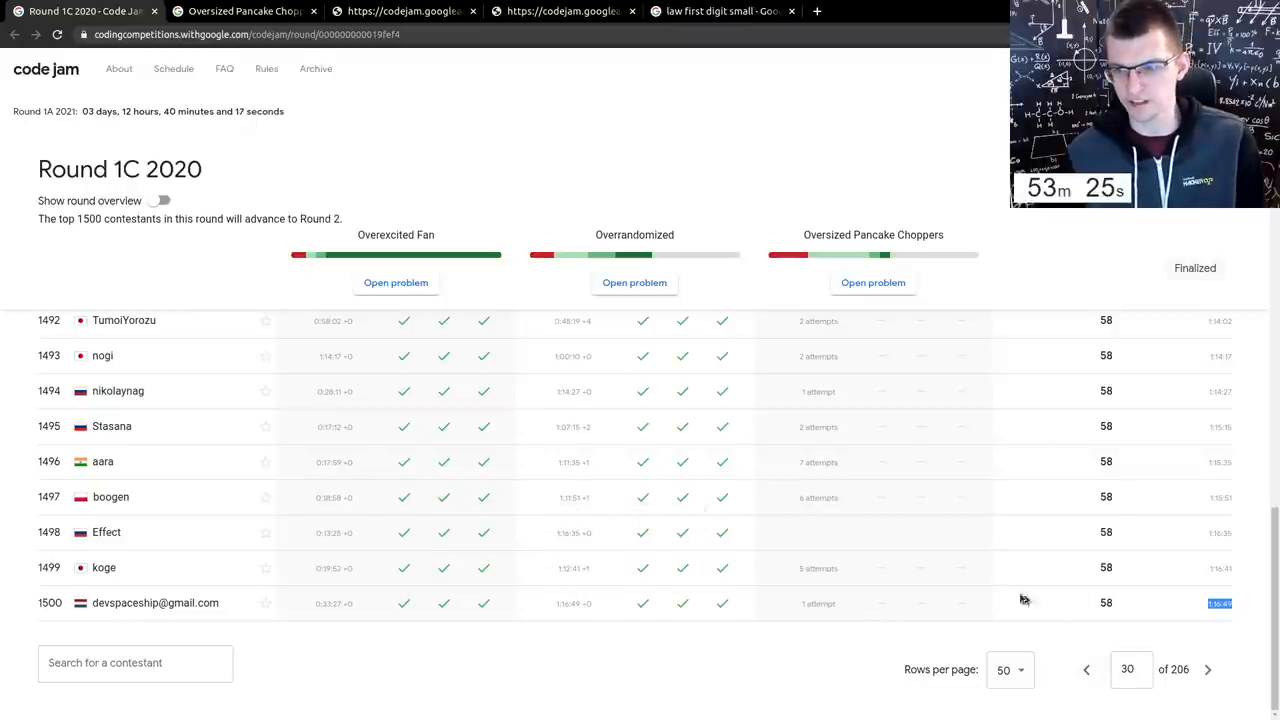
{"action": "scroll", "scroll_direction": "up", "scroll_amount": 3}
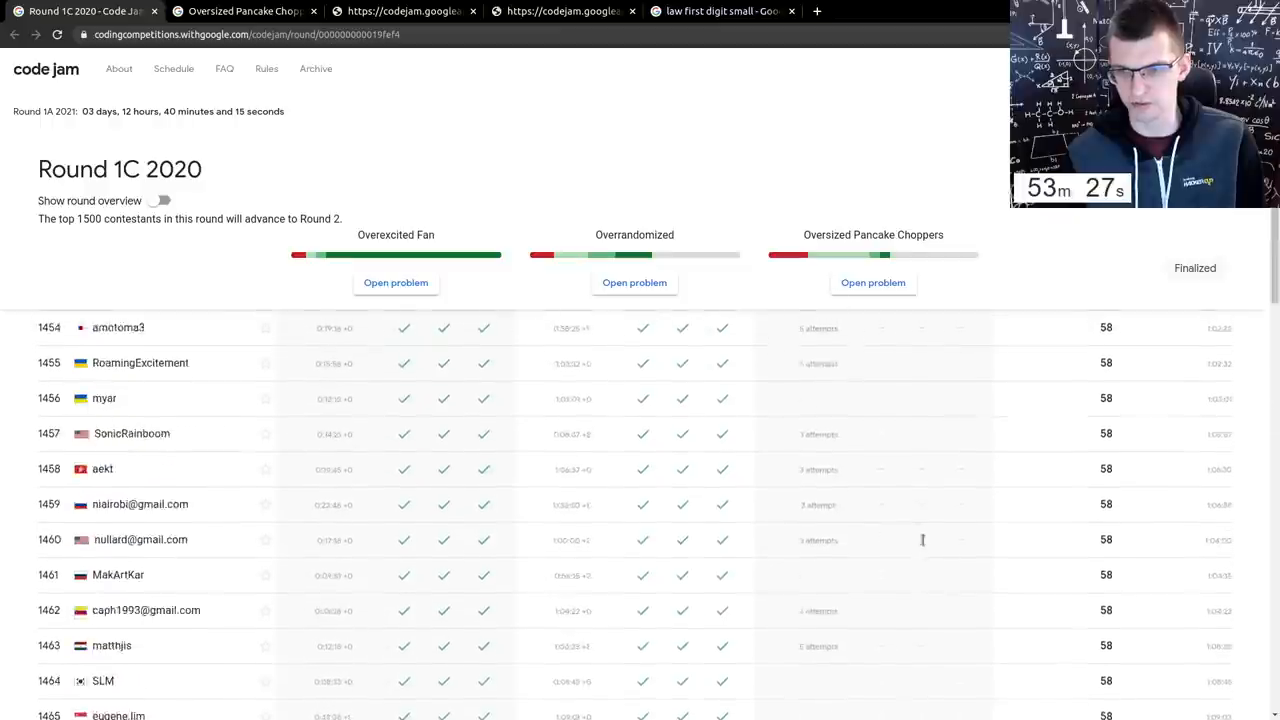
{"action": "scroll", "scroll_direction": "down", "scroll_amount": 3}
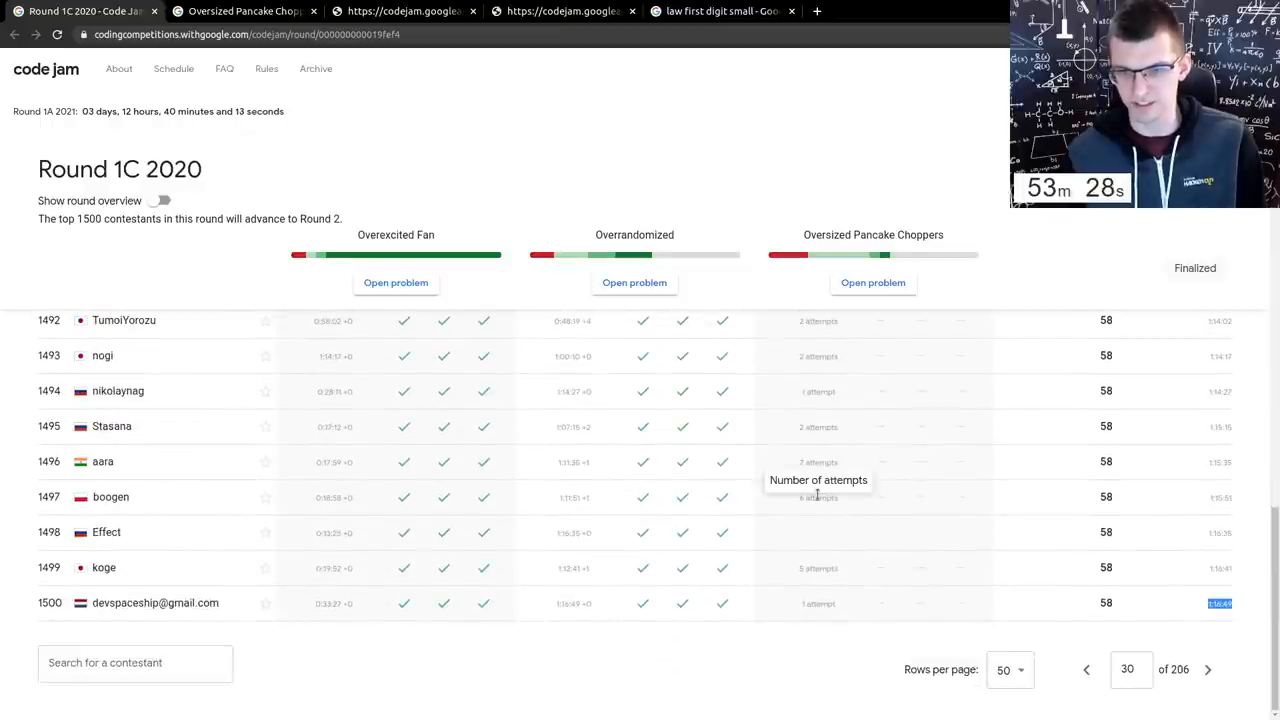
- Step back and forth around page 29 to find where scores drop from 67 to 64
{"action": "left_click", "coordinate": [1086, 670]}
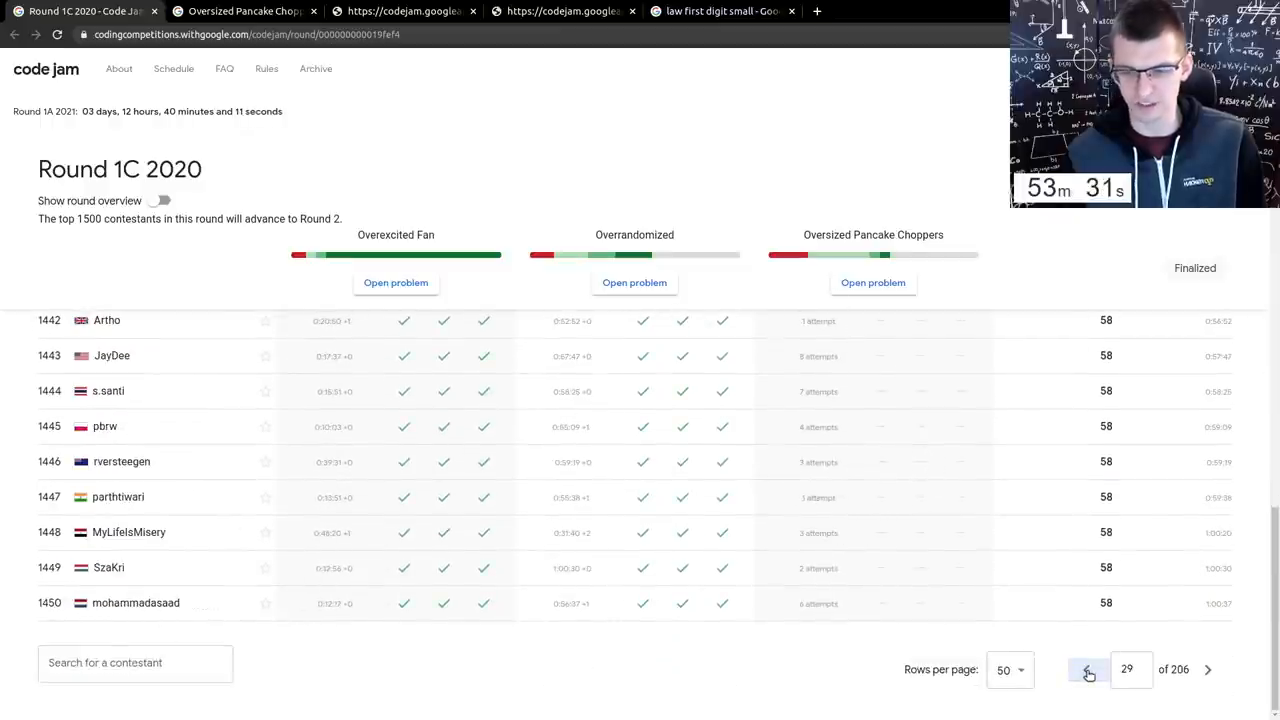
{"action": "left_click", "coordinate": [1088, 668]}
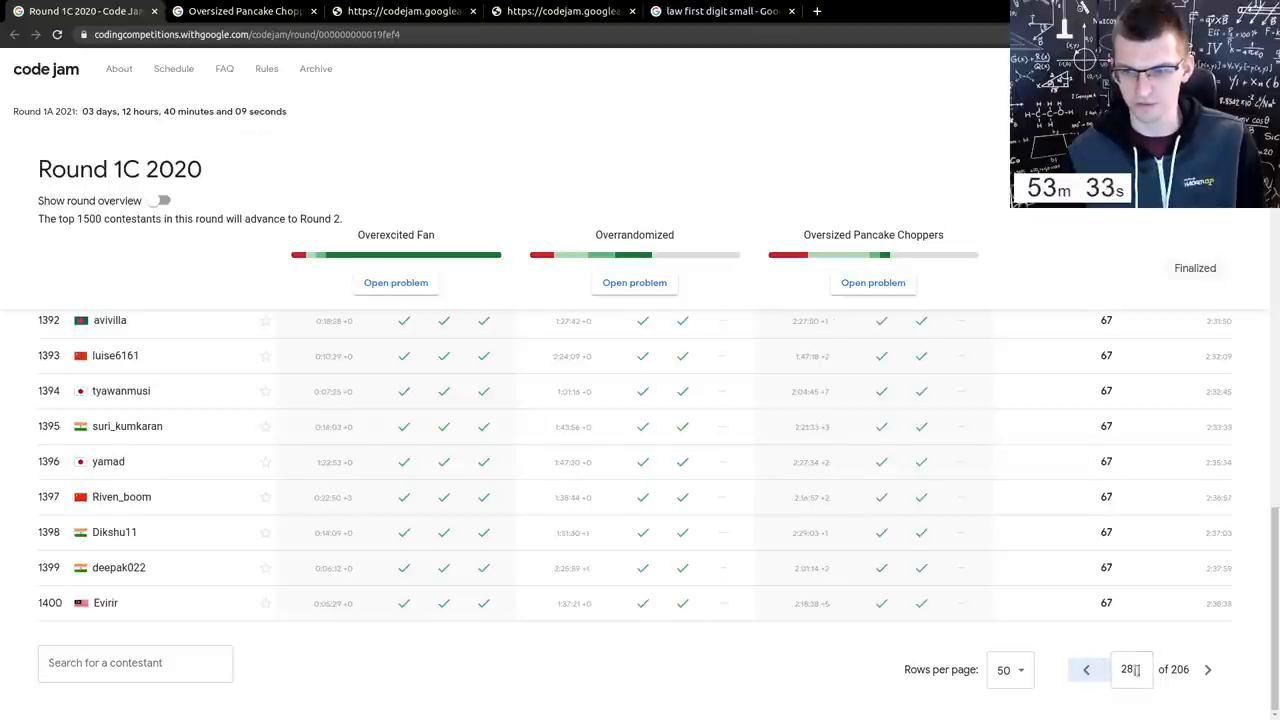
{"action": "left_click", "coordinate": [1208, 668]}
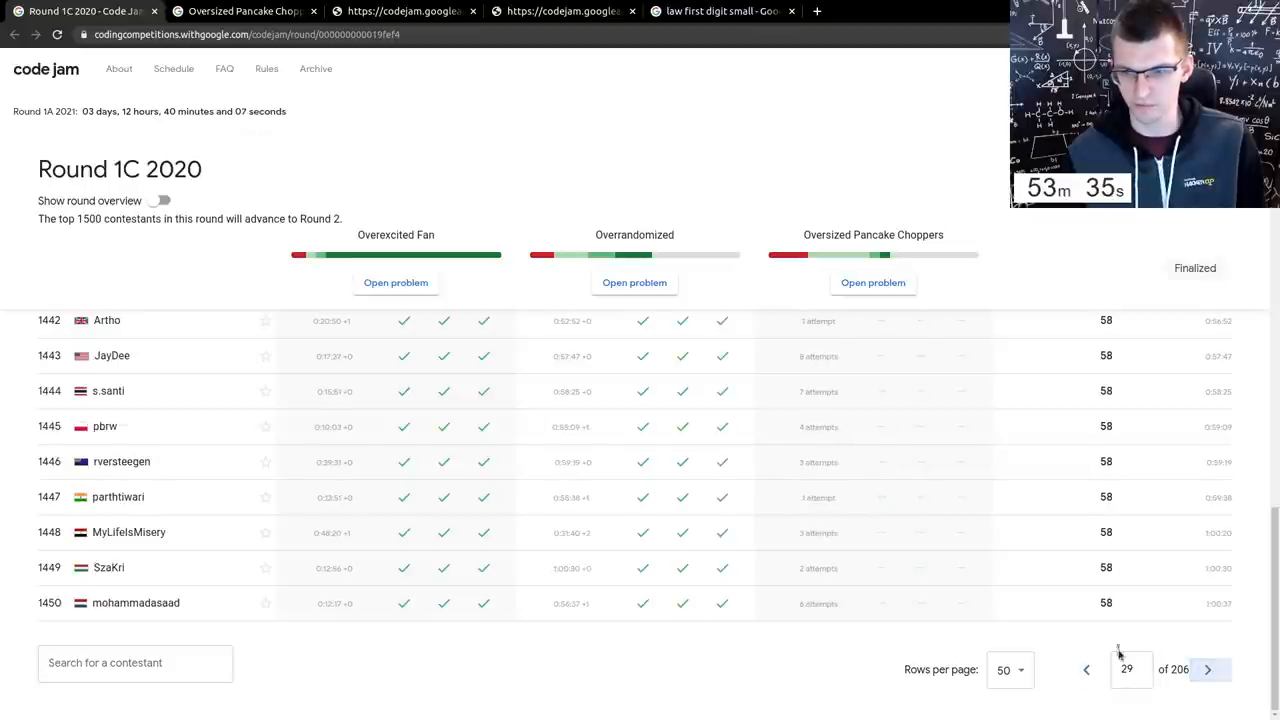
{"action": "left_click", "coordinate": [1086, 668]}
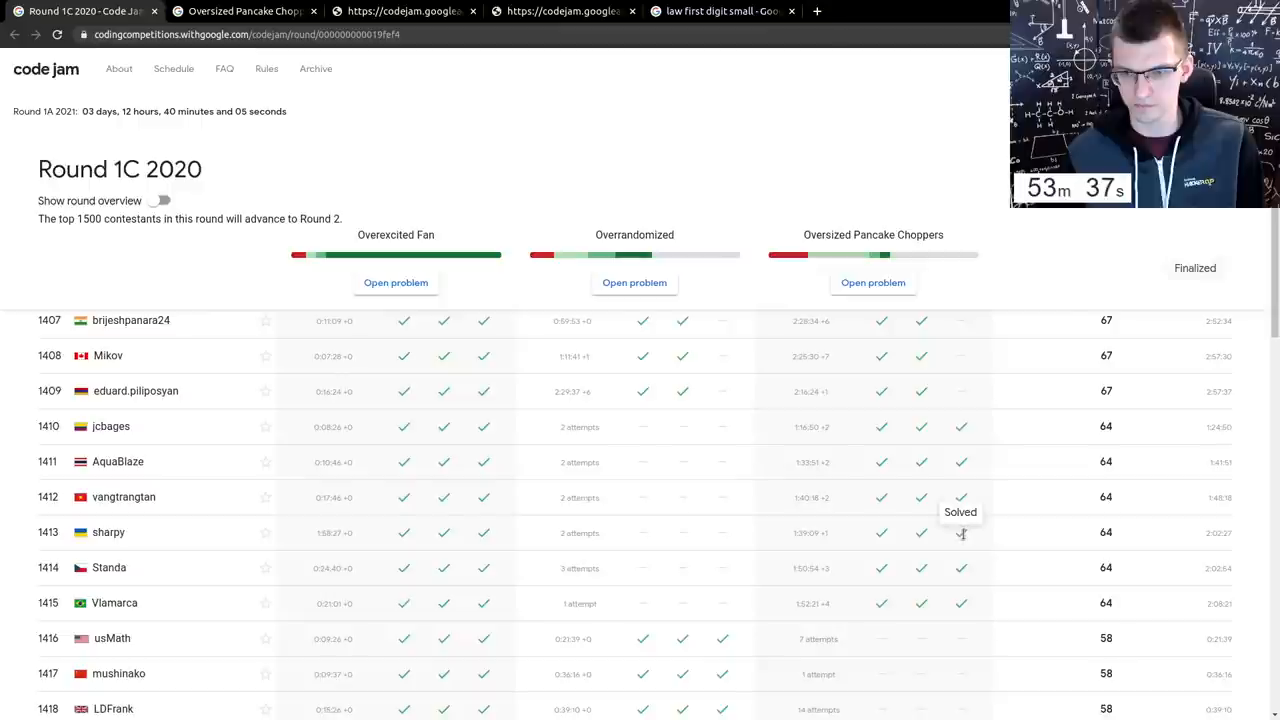
{"action": "scroll", "scroll_direction": "up", "scroll_amount": 3}
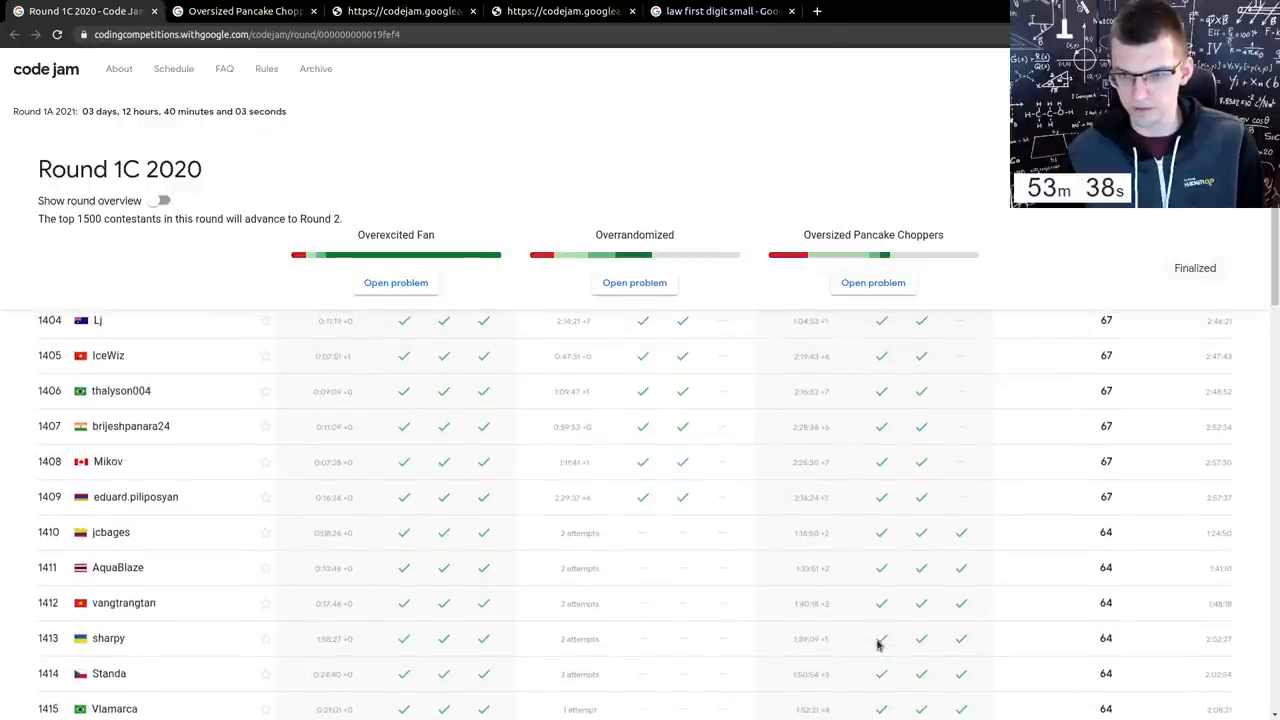
{"action": "scroll", "scroll_direction": "down", "scroll_amount": 3}
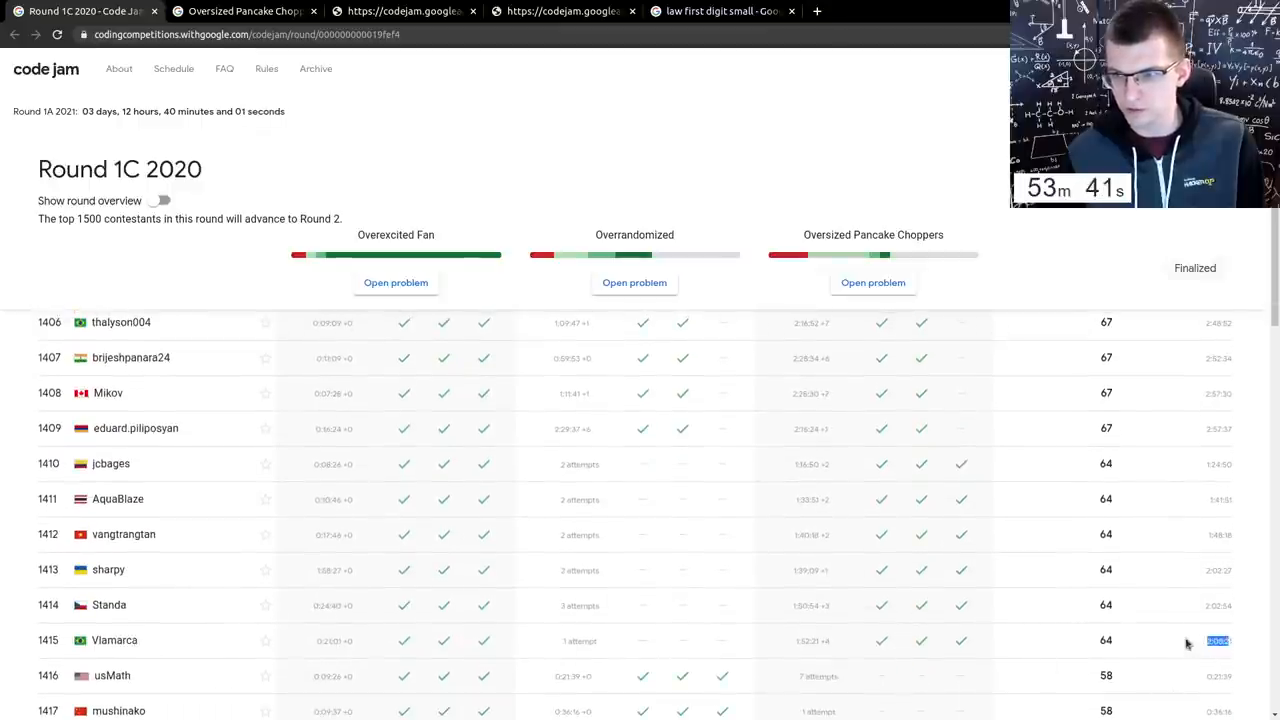
{"action": "scroll", "scroll_direction": "up", "scroll_amount": 3}
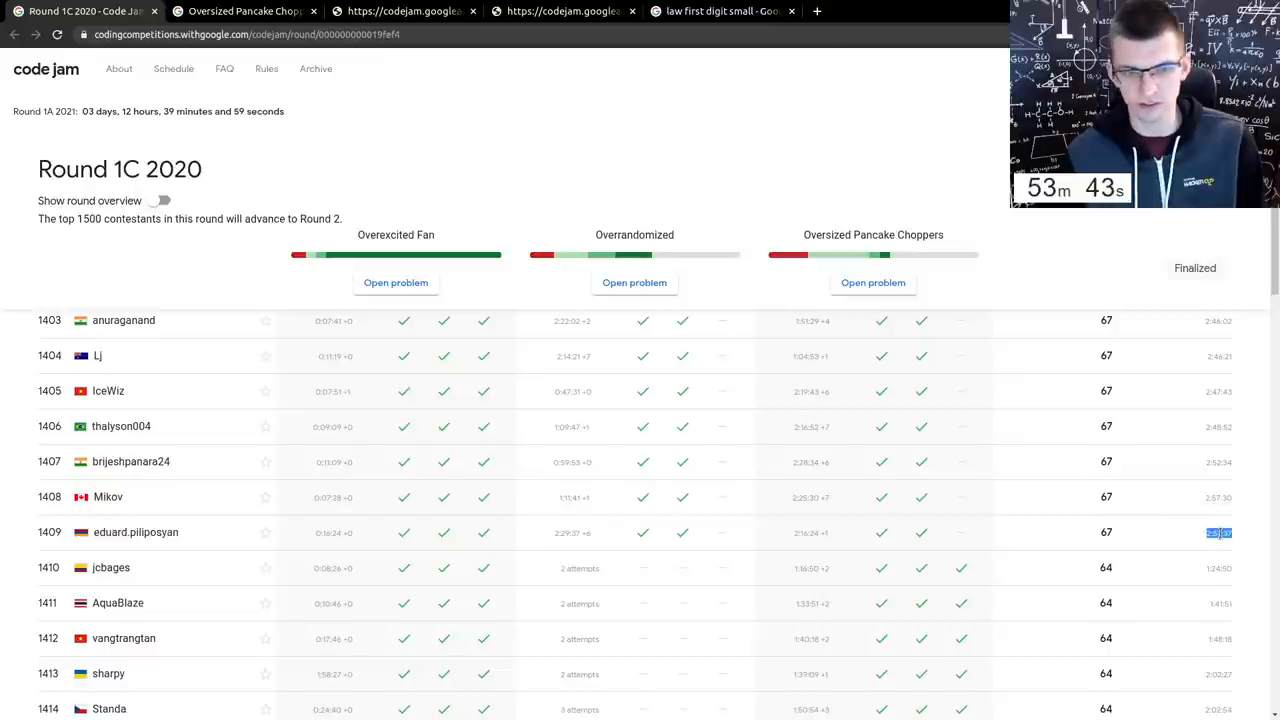
{"action": "mouse_move", "coordinate": [628, 556]}
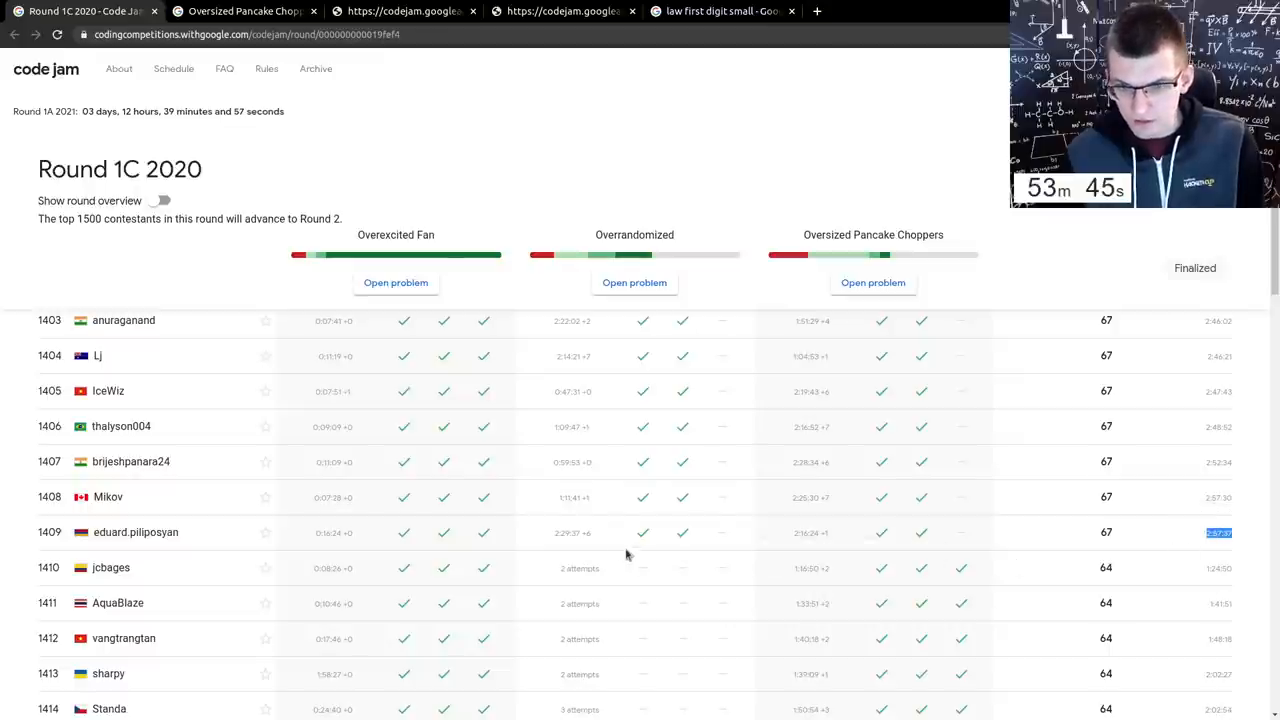
{"action": "scroll", "scroll_direction": "up", "scroll_amount": 3}
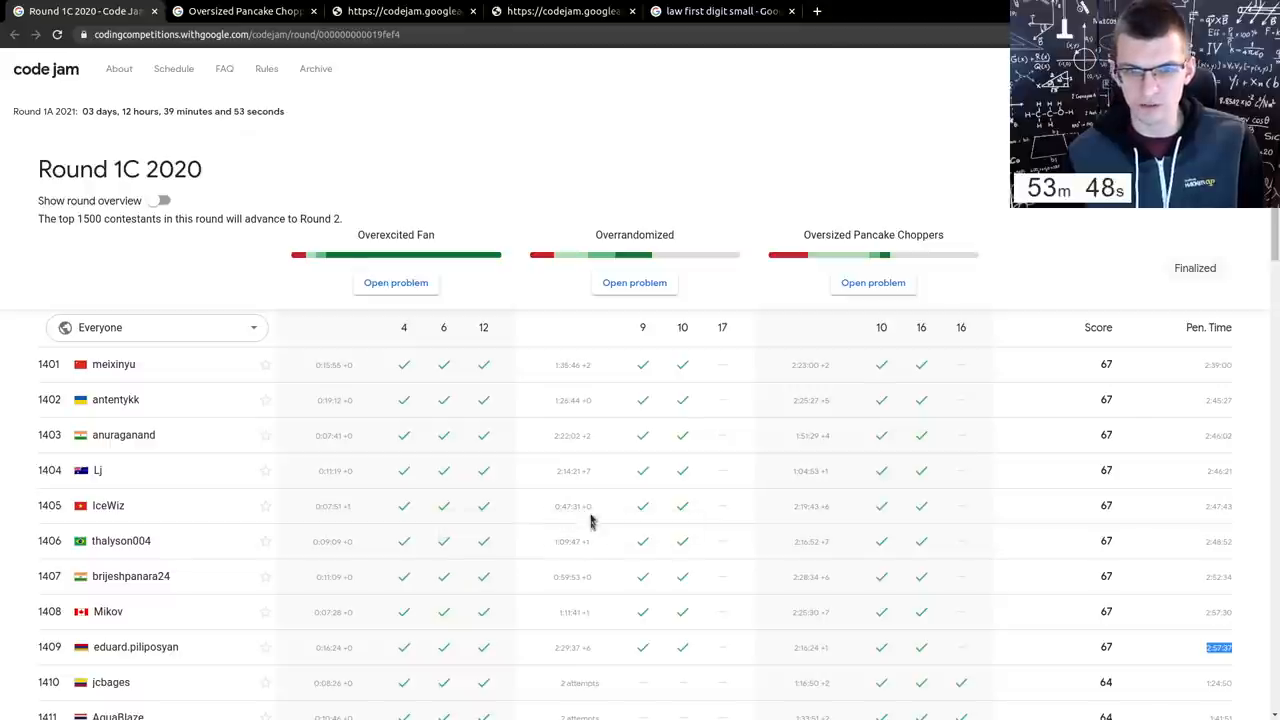
{"action": "mouse_move", "coordinate": [492, 116]}
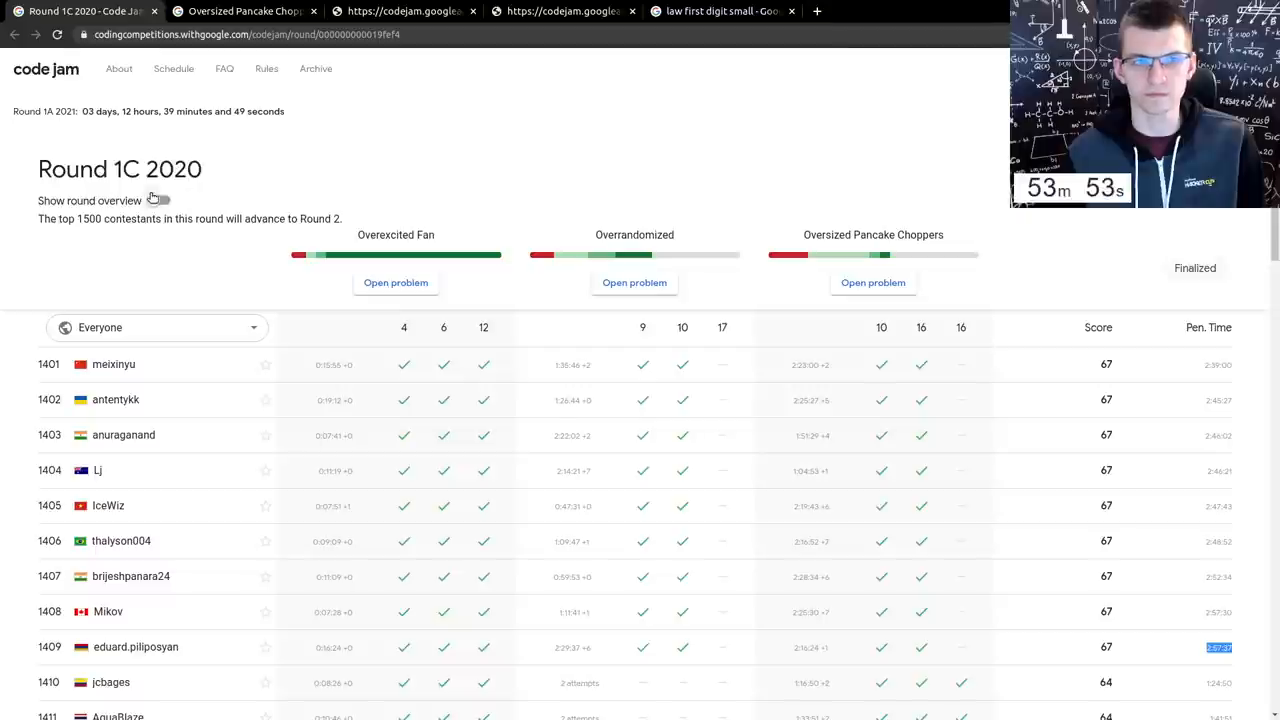
{"action": "left_click", "coordinate": [160, 200]}
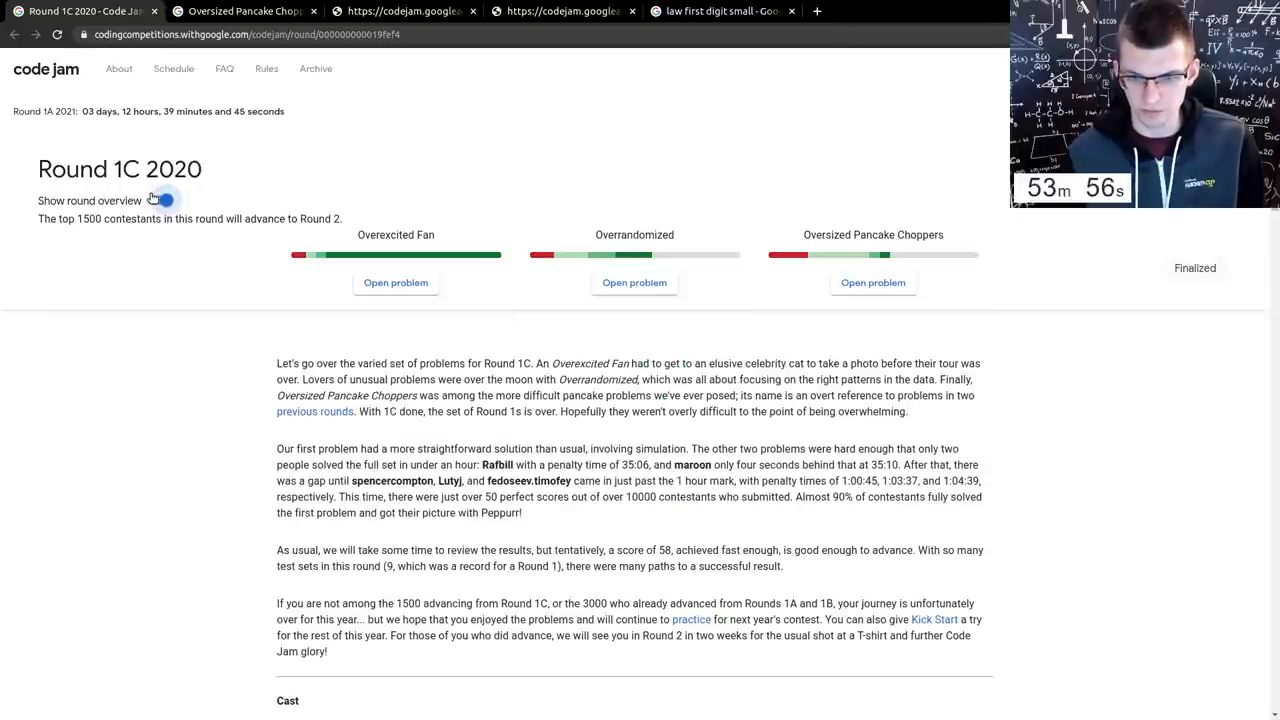
{"action": "left_click", "coordinate": [164, 200]}
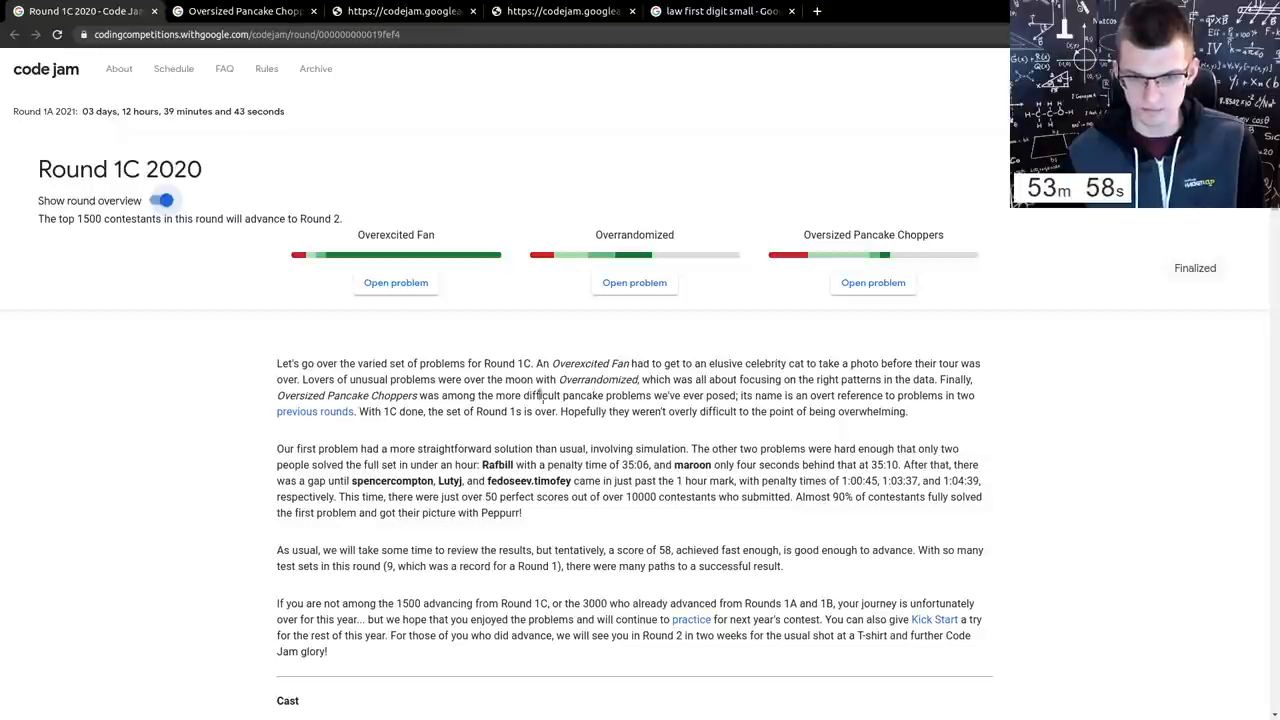
{"action": "mouse_move", "coordinate": [660, 544]}
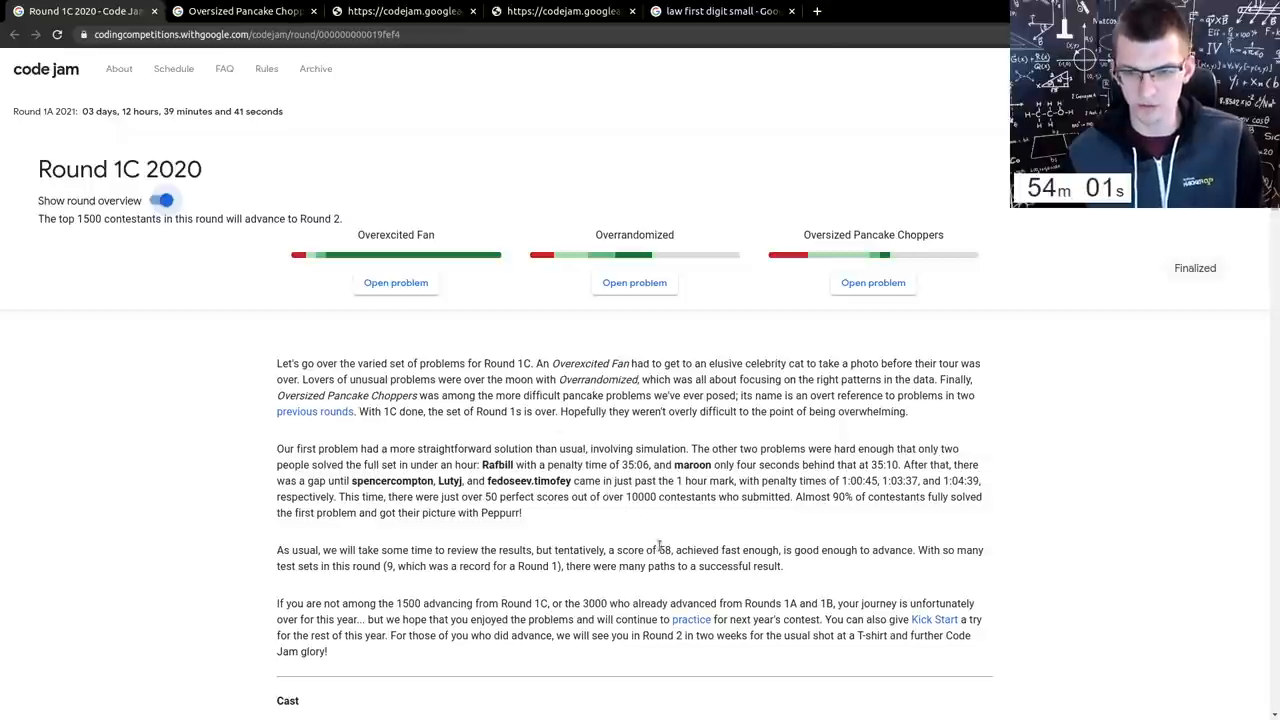
{"action": "mouse_move", "coordinate": [832, 574]}
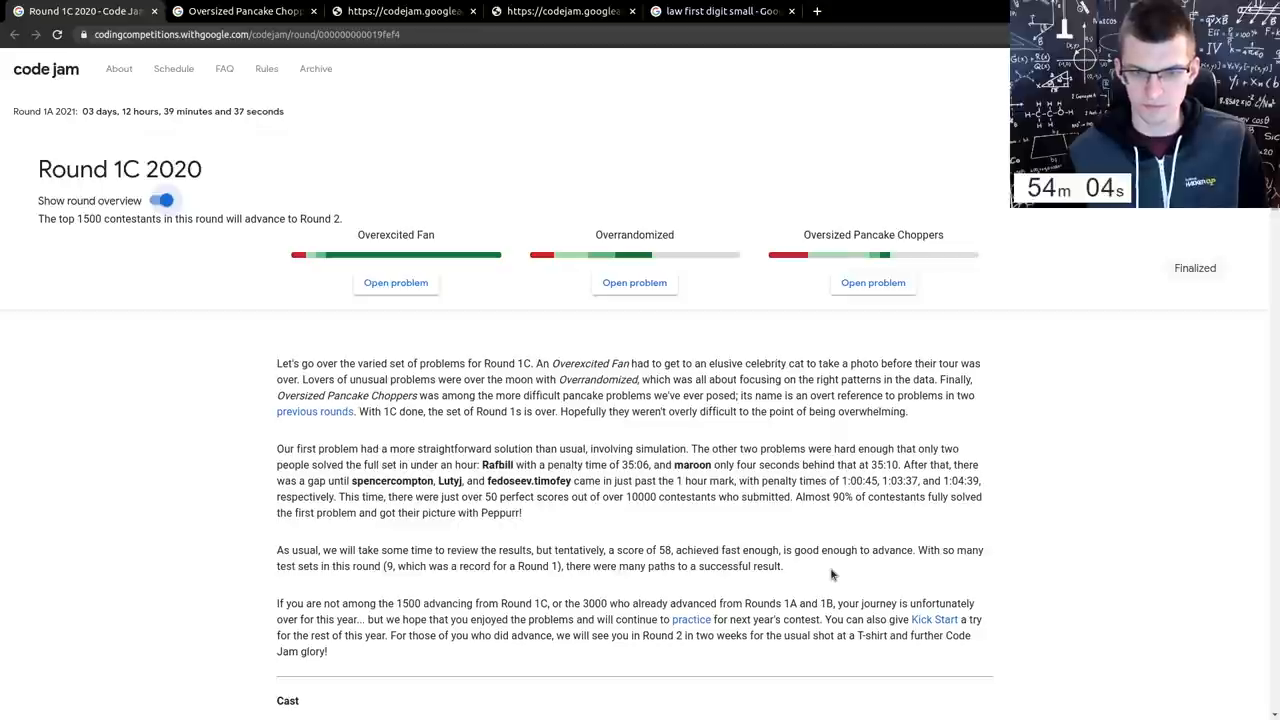
{"action": "mouse_move", "coordinate": [244, 262]}
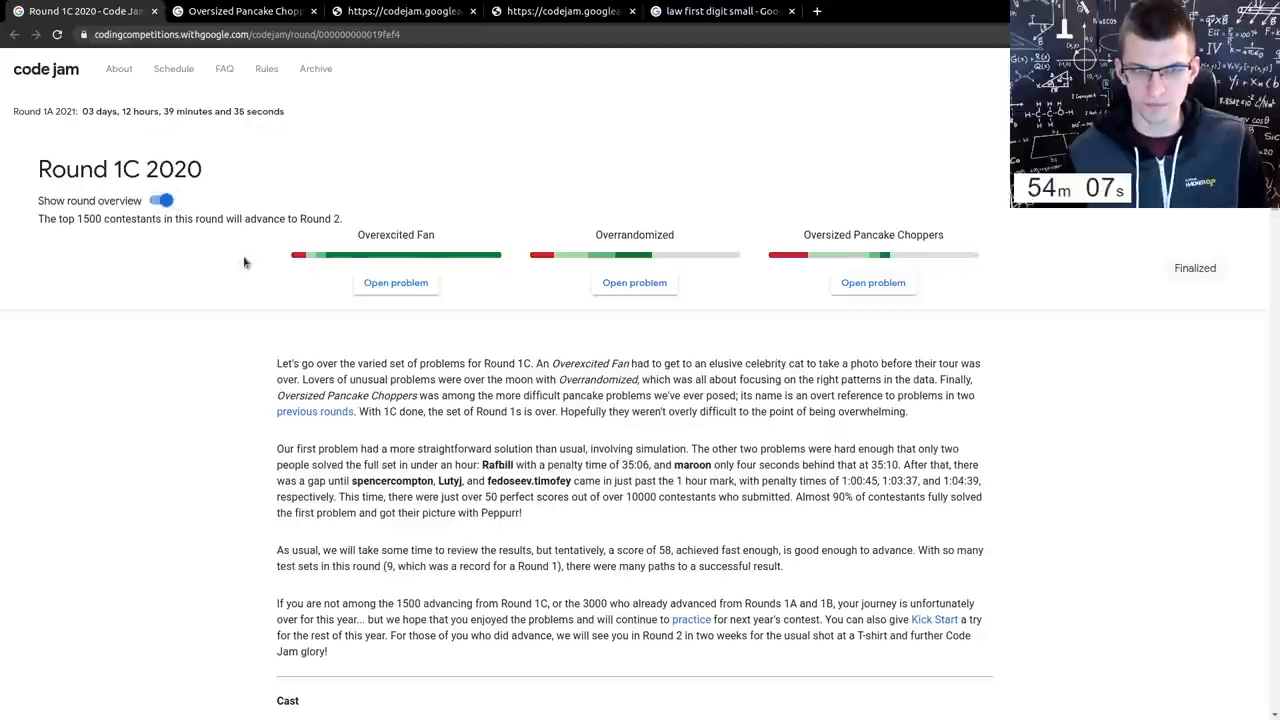
{"action": "left_click", "coordinate": [160, 200]}
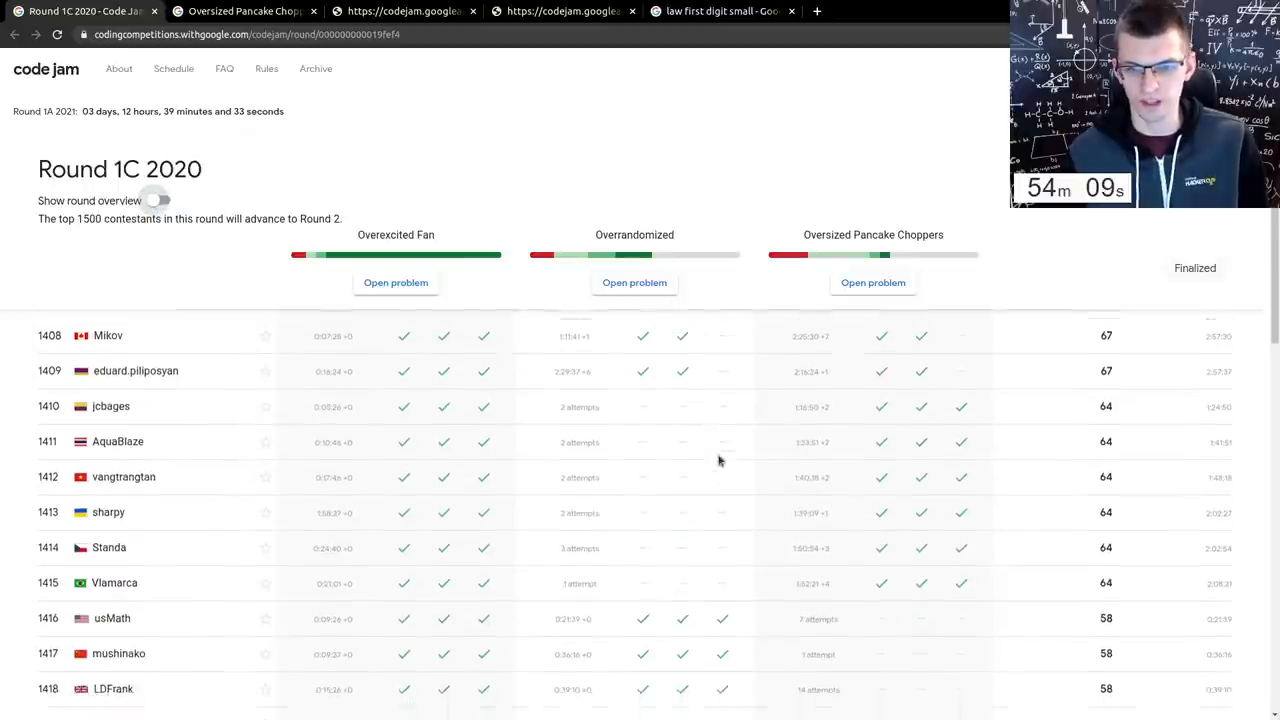
{"action": "scroll", "scroll_direction": "down", "scroll_amount": 3}
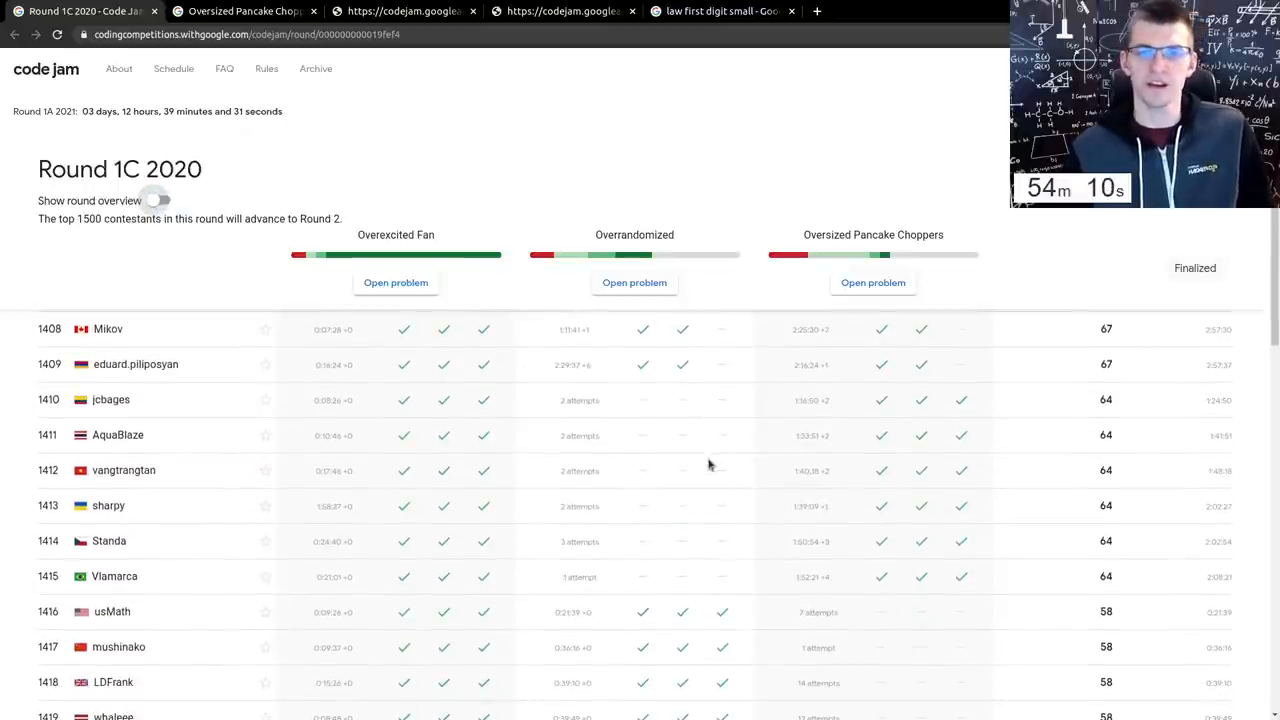
{"action": "mouse_move", "coordinate": [636, 504]}
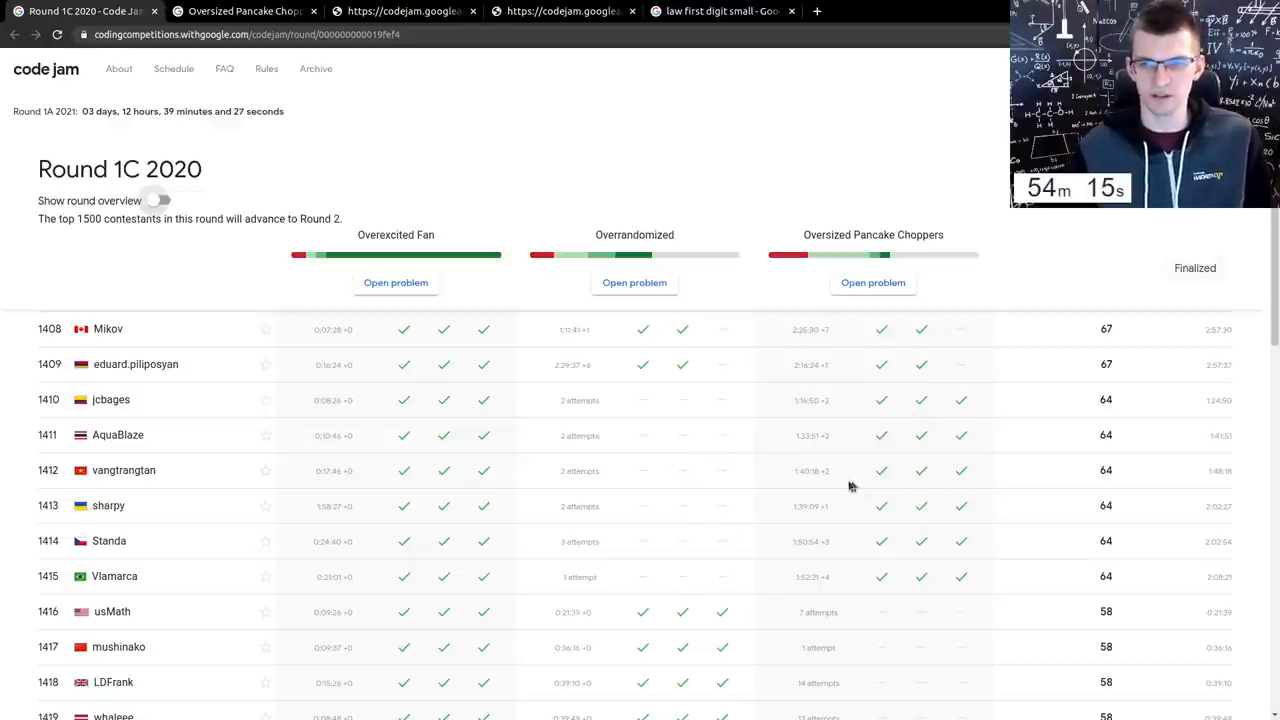
- Review the Oversized Pancake Choppers statement, submitted code and time-limit verdict
{"action": "left_click", "coordinate": [872, 282]}
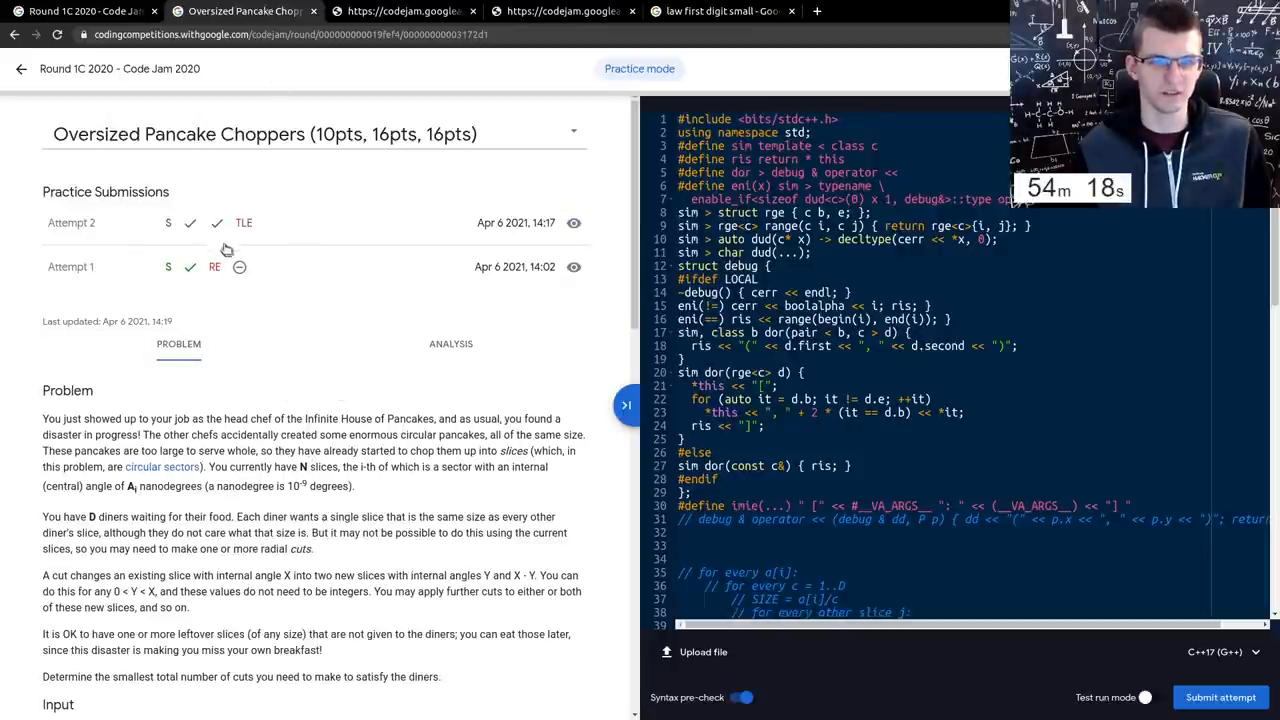
{"action": "mouse_move", "coordinate": [216, 222]}
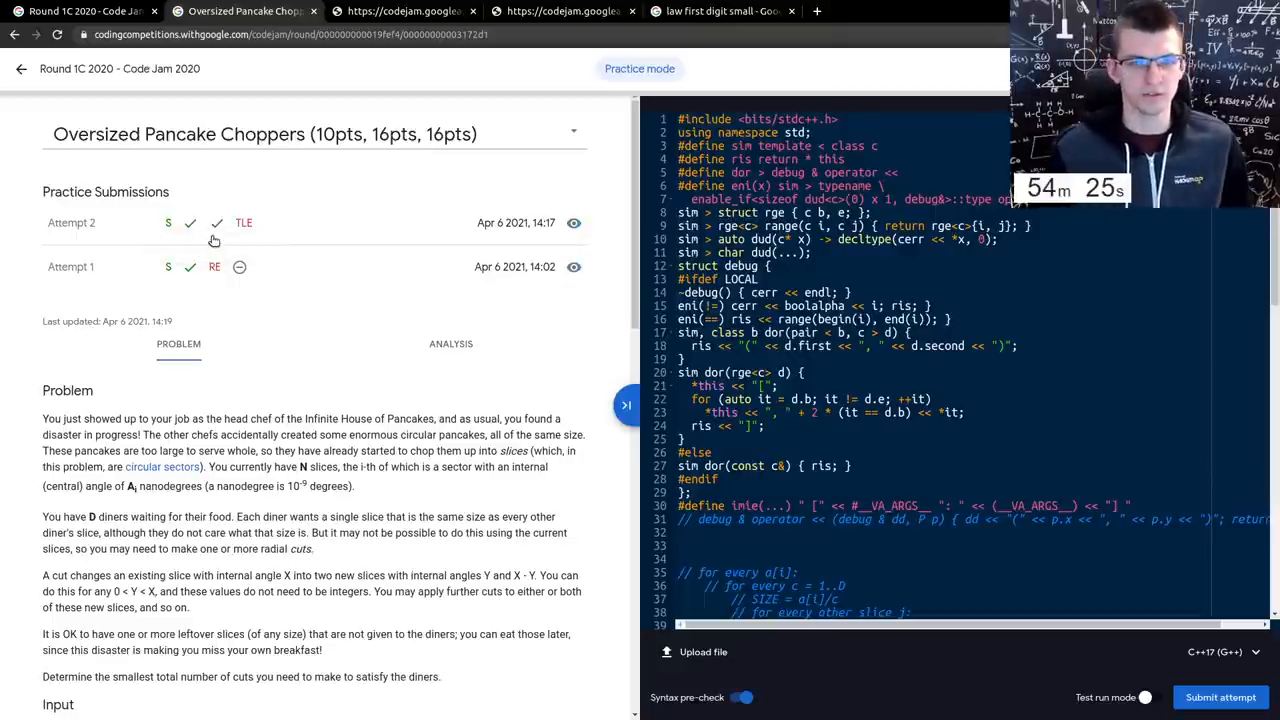
{"action": "mouse_move", "coordinate": [376, 492]}
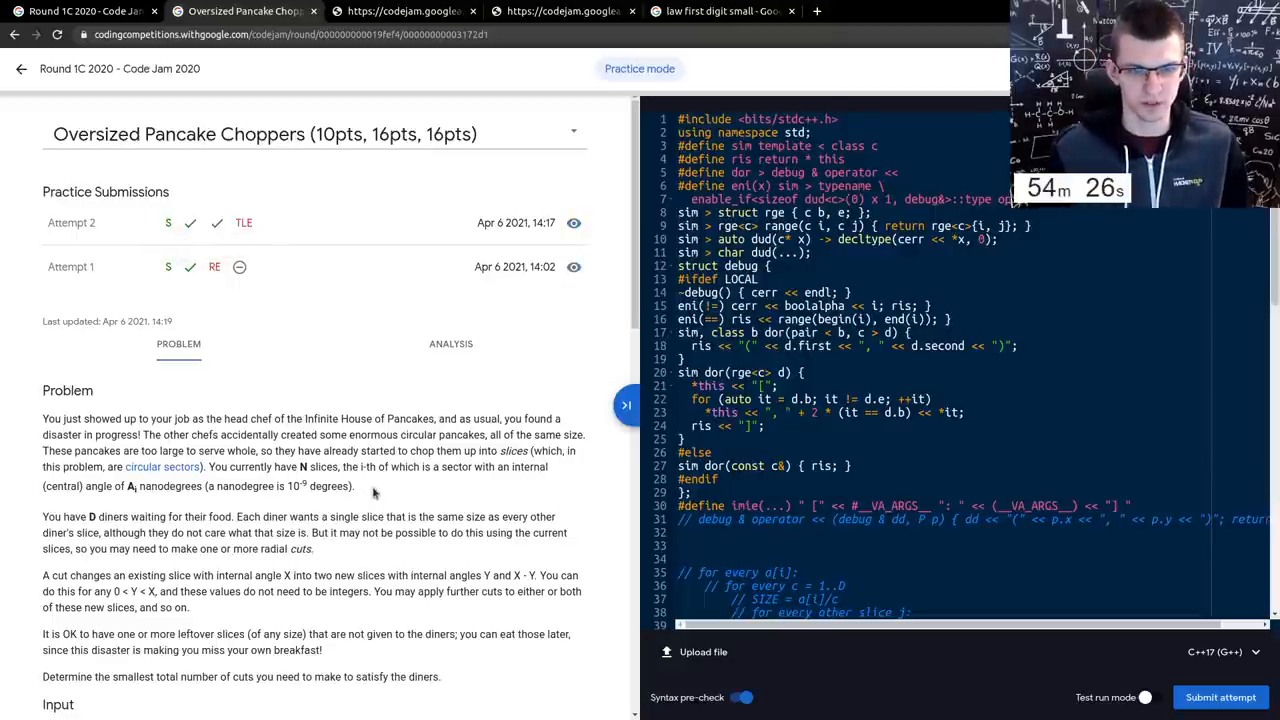
{"action": "scroll", "scroll_direction": "down", "scroll_amount": 3}
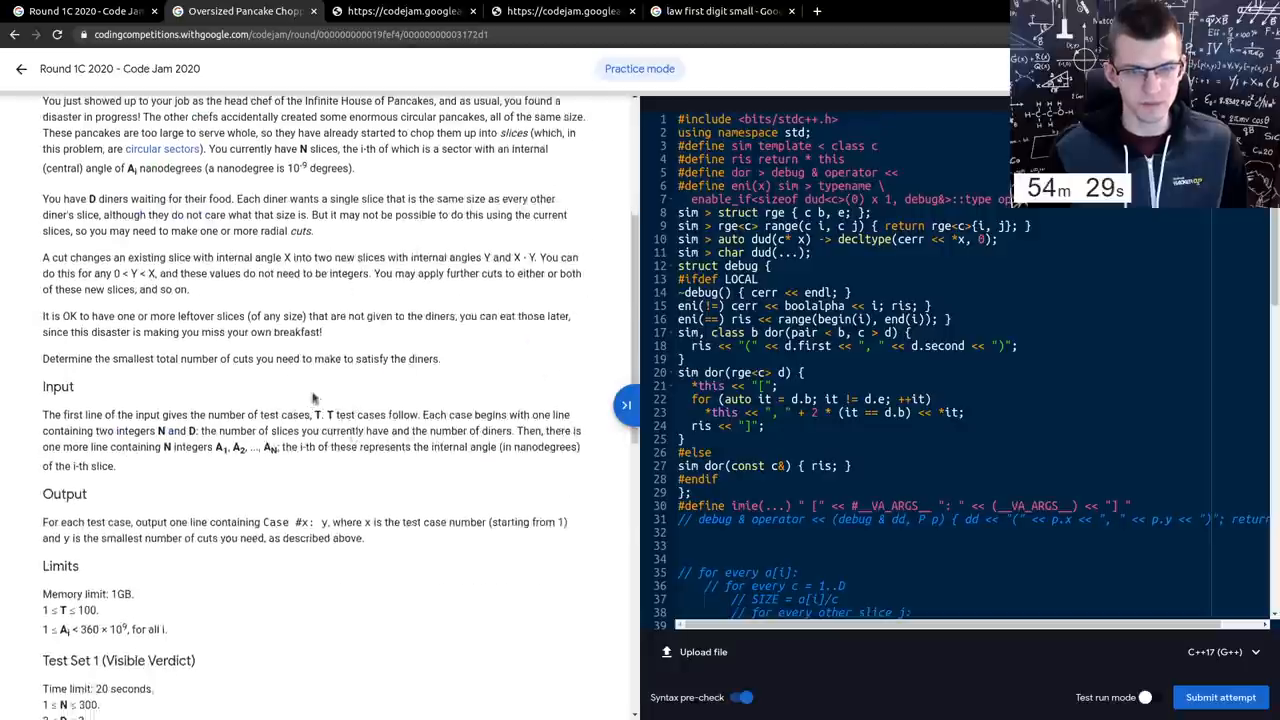
{"action": "scroll", "scroll_direction": "down", "scroll_amount": 3}
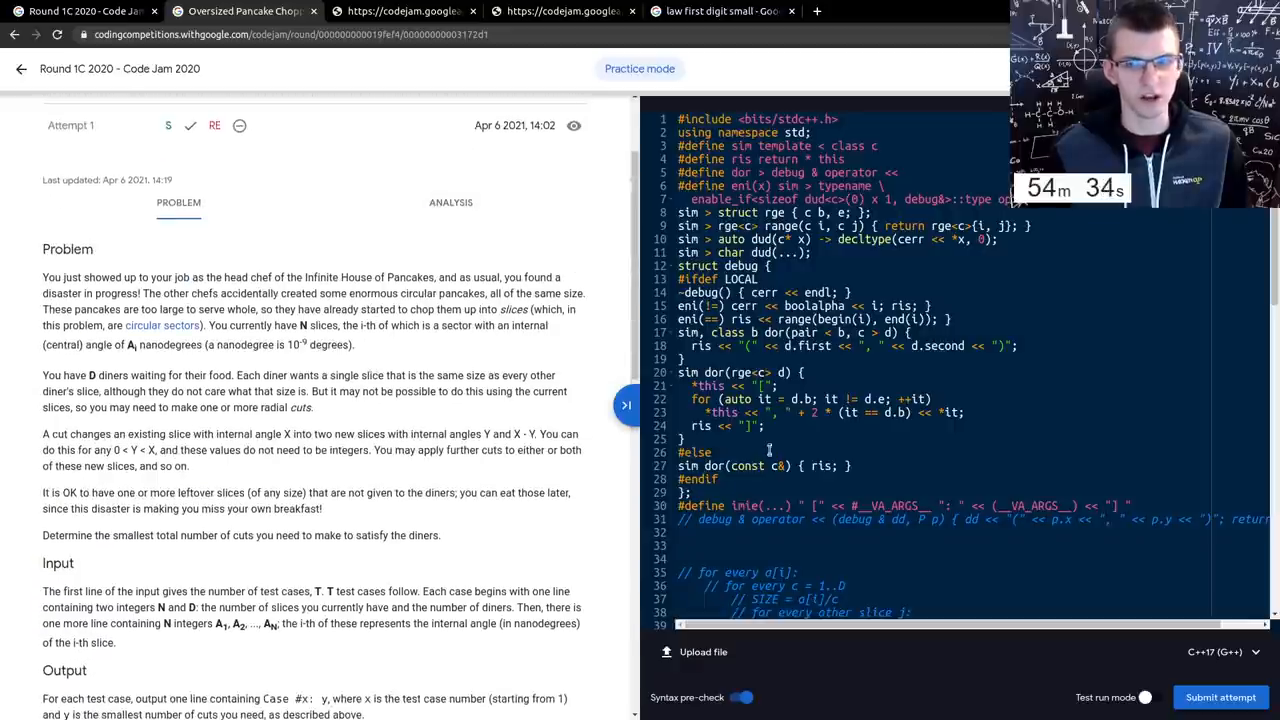
{"action": "scroll", "scroll_direction": "down", "scroll_amount": 3}
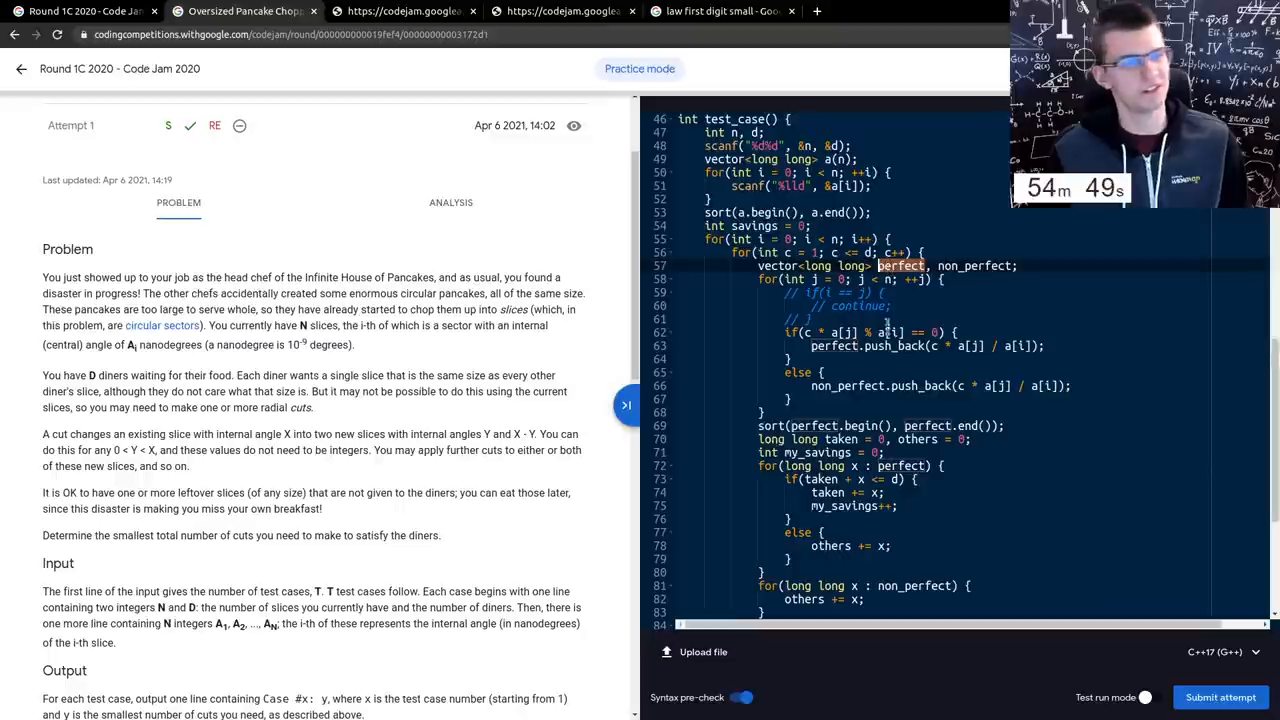
{"action": "scroll", "scroll_direction": "up", "scroll_amount": 3}
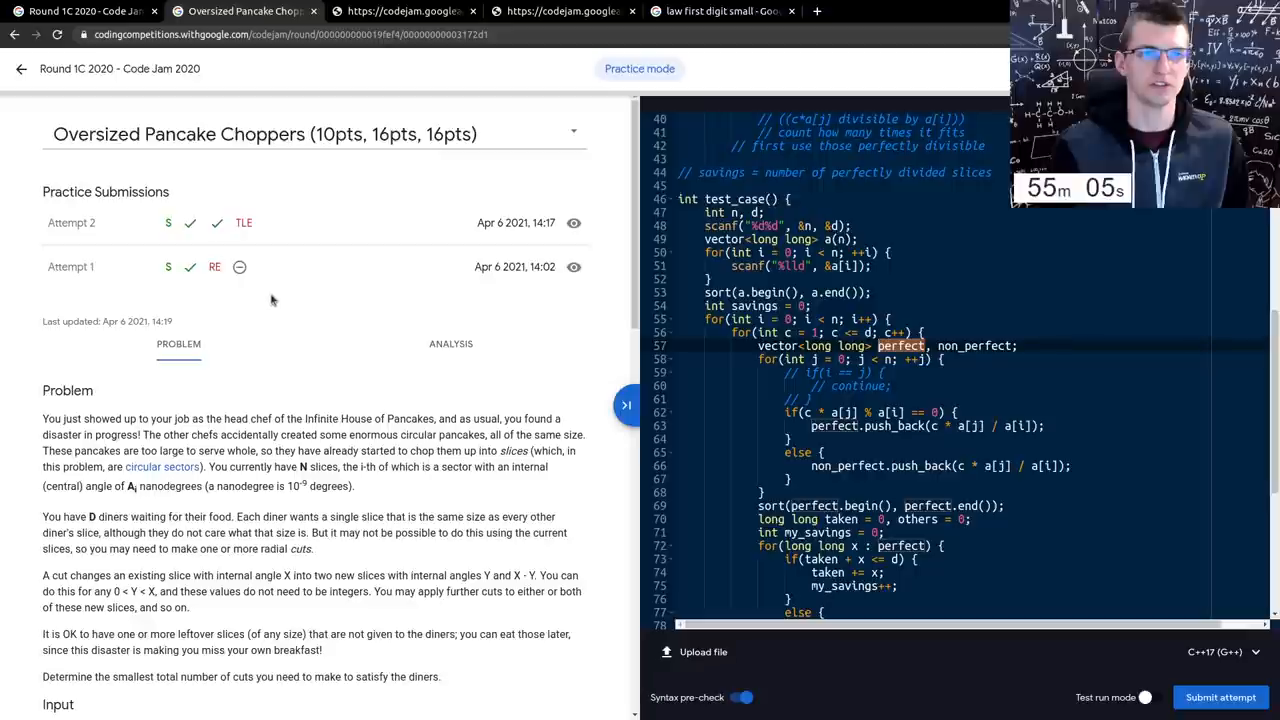
{"action": "mouse_move", "coordinate": [24, 68]}
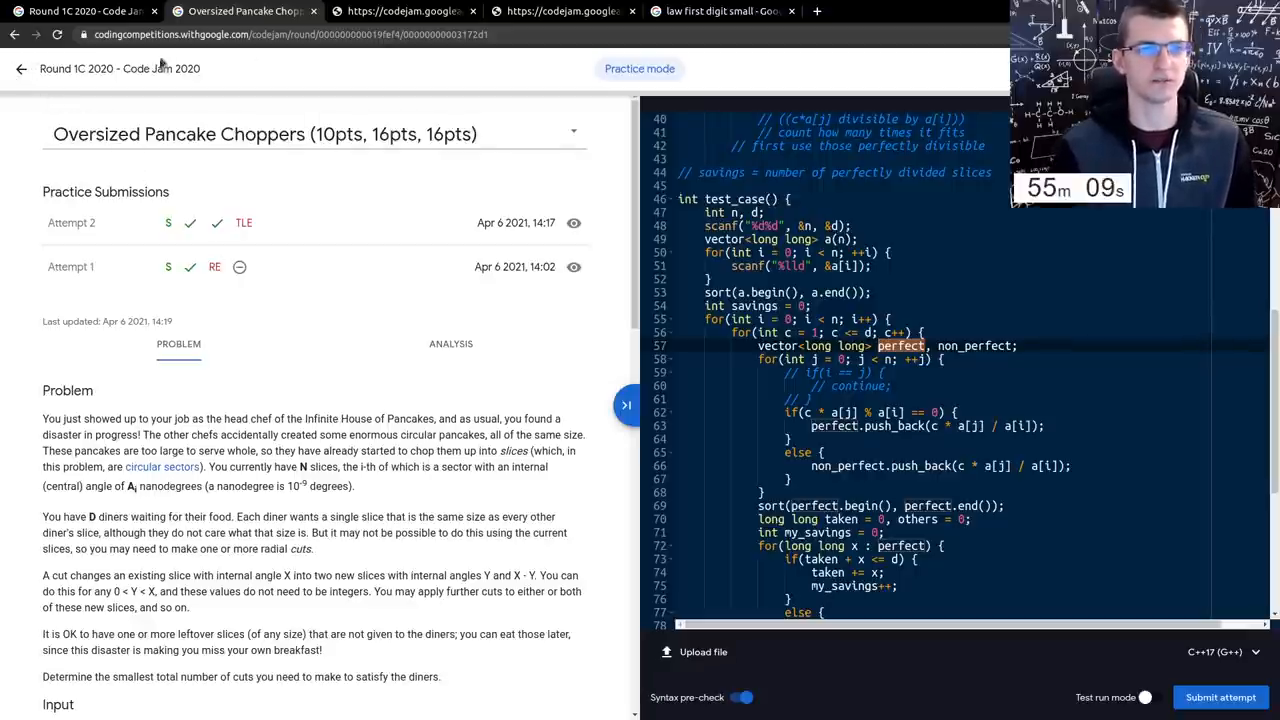
{"action": "double_click", "coordinate": [120, 68]}
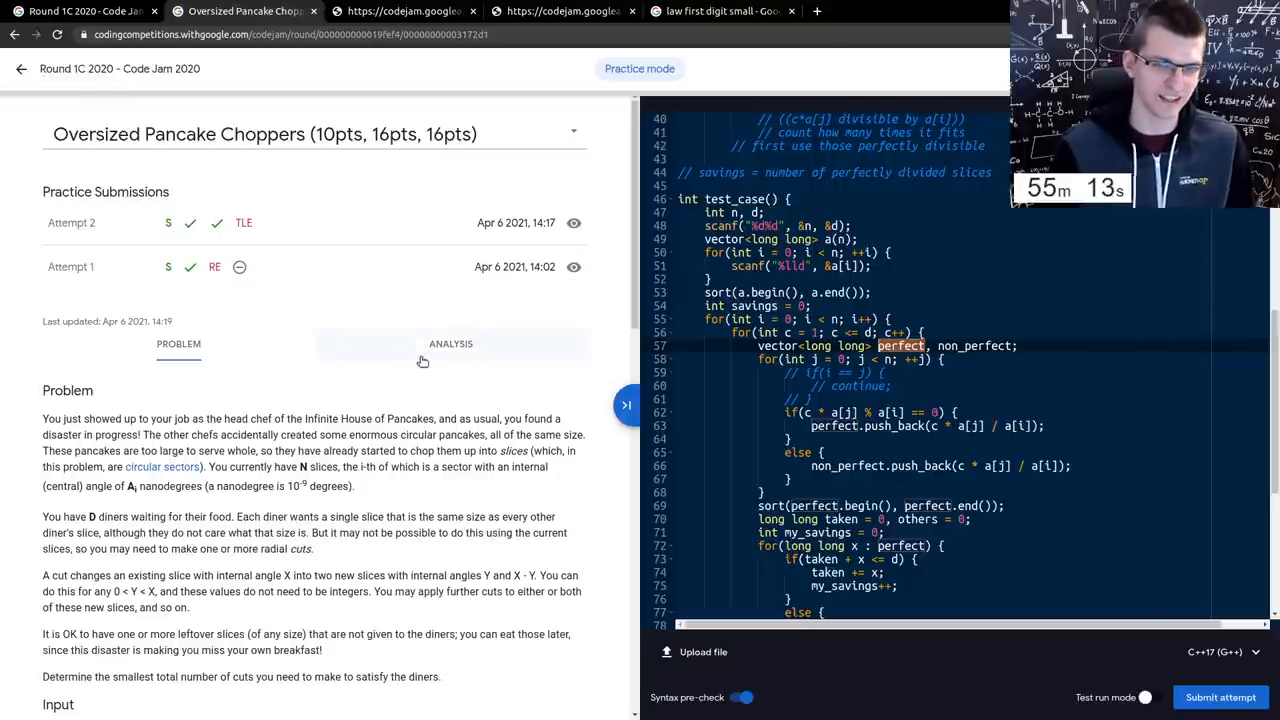
{"action": "mouse_move", "coordinate": [428, 360]}
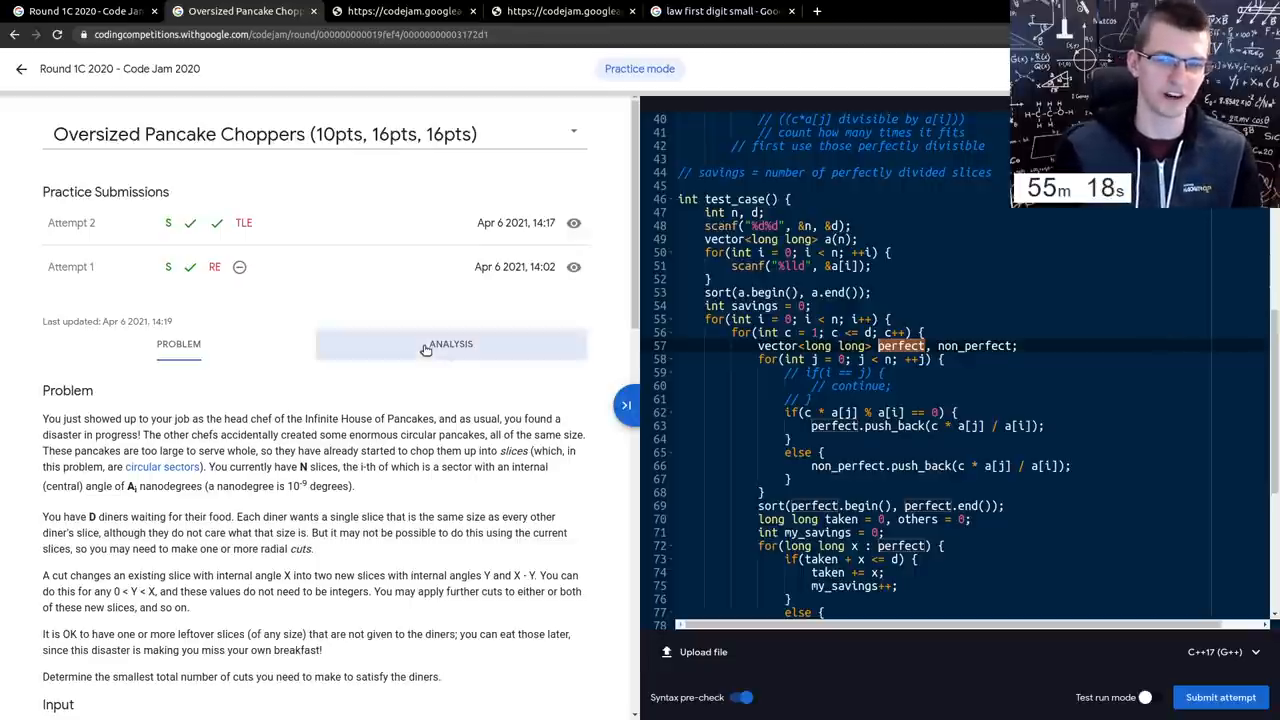
- Show the official analysis of Oversized Pancake Choppers from its top
{"action": "left_click", "coordinate": [450, 344]}
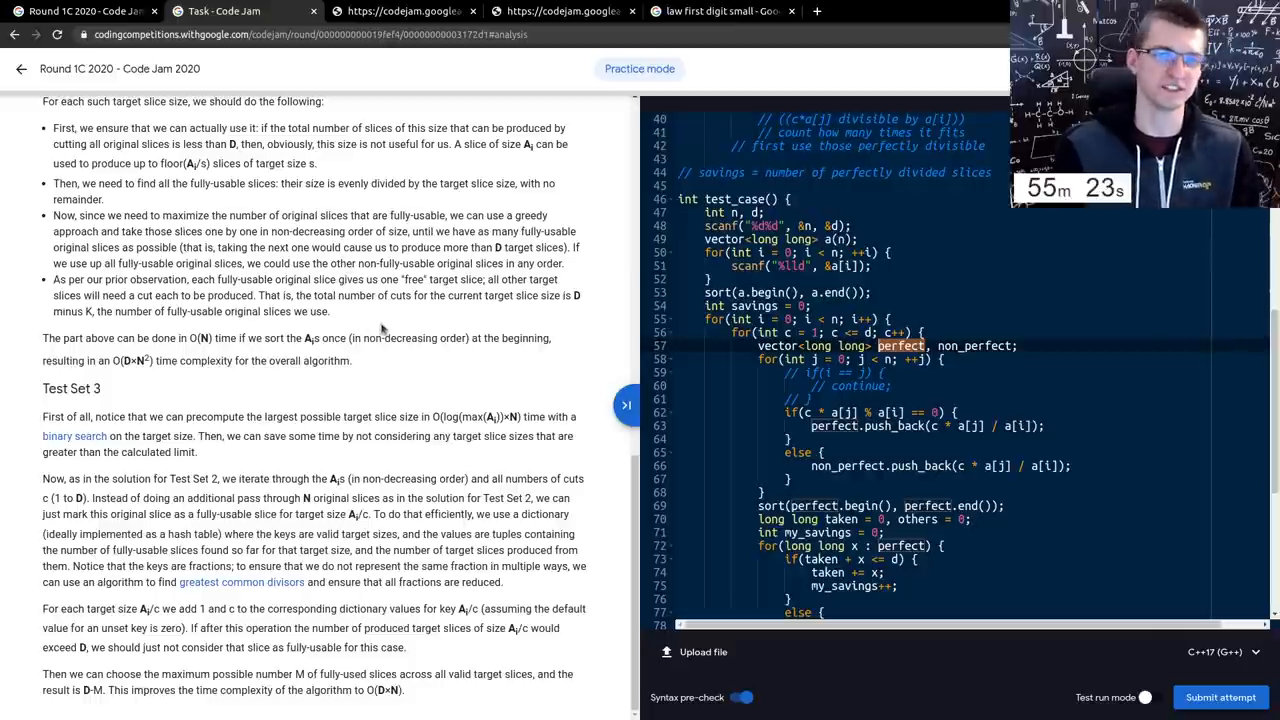
{"action": "scroll", "scroll_direction": "up", "scroll_amount": 3}
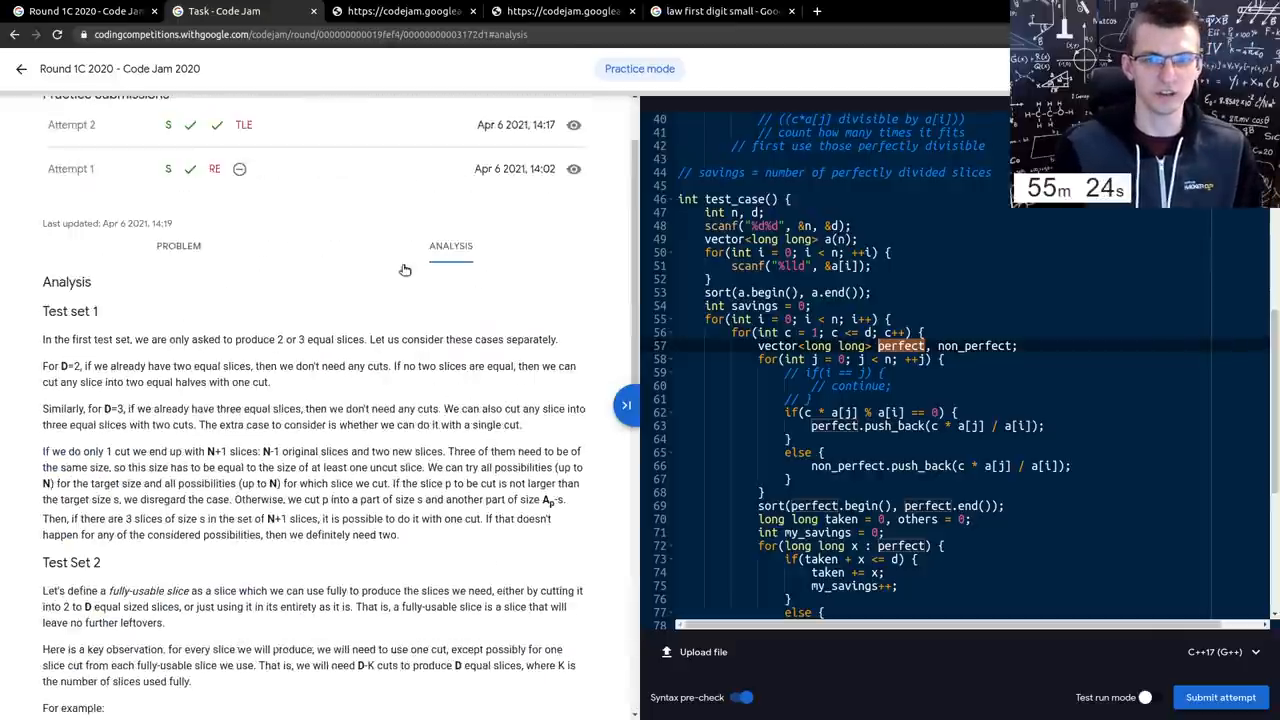
- Leave the analysis for the Oversized Pancake Choppers problem statement
{"action": "left_click", "coordinate": [178, 244]}
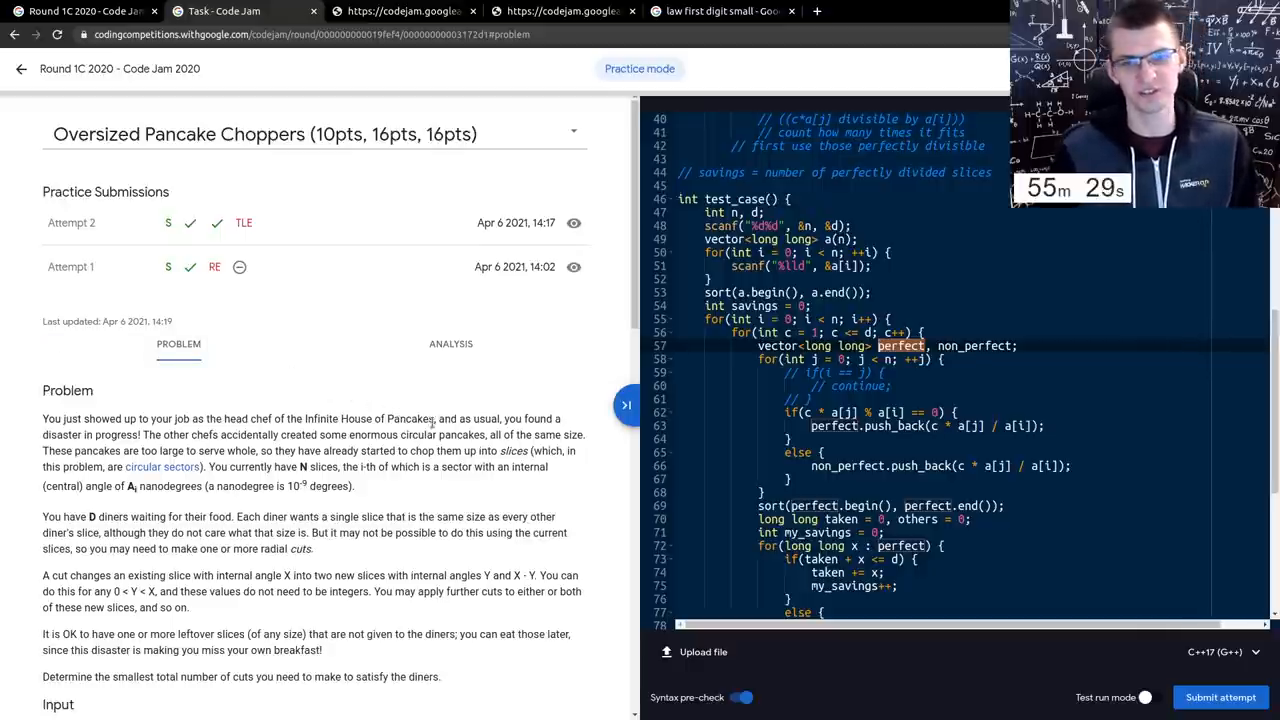
{"action": "mouse_move", "coordinate": [448, 496]}
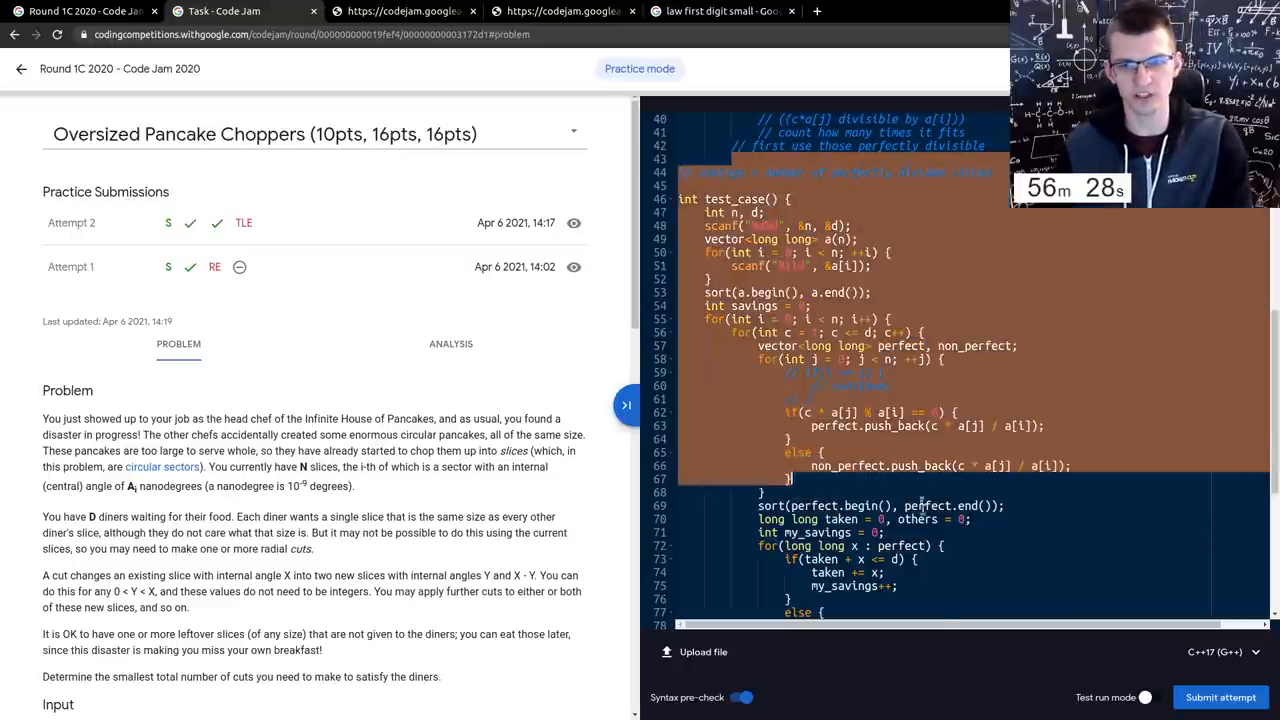
{"action": "scroll", "scroll_direction": "up", "scroll_amount": 3}
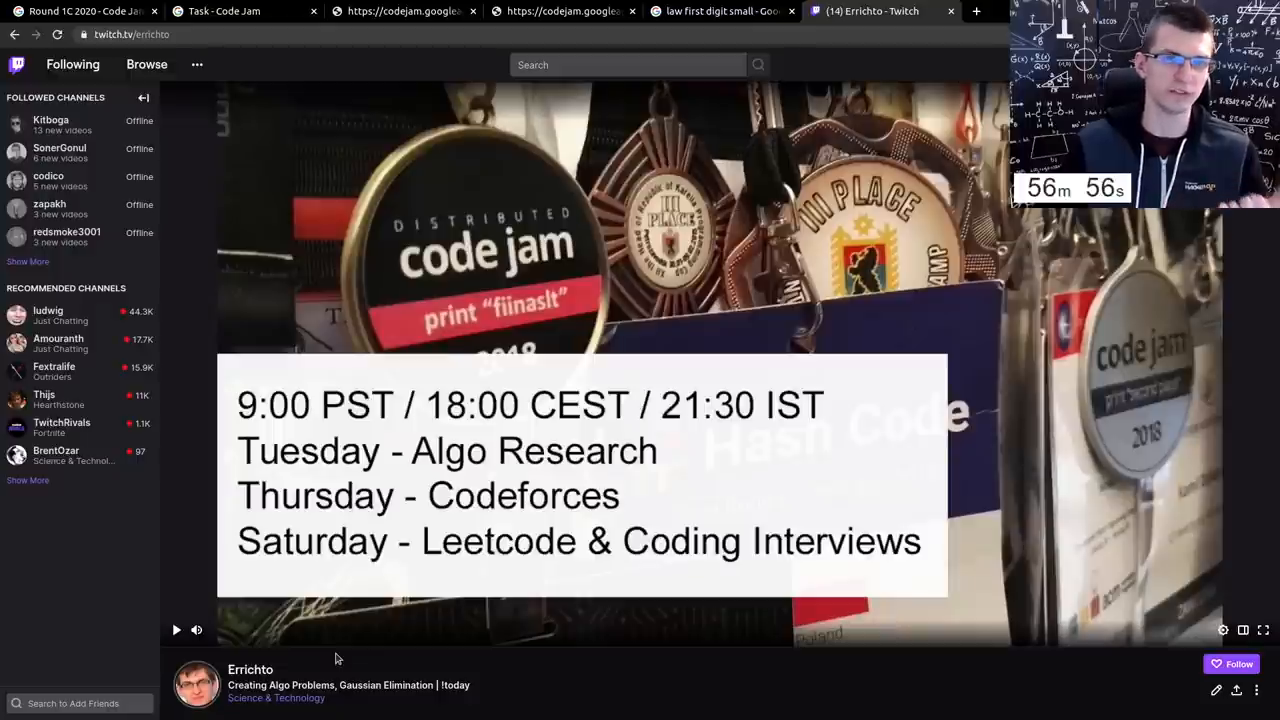
{"action": "mouse_move", "coordinate": [408, 668]}
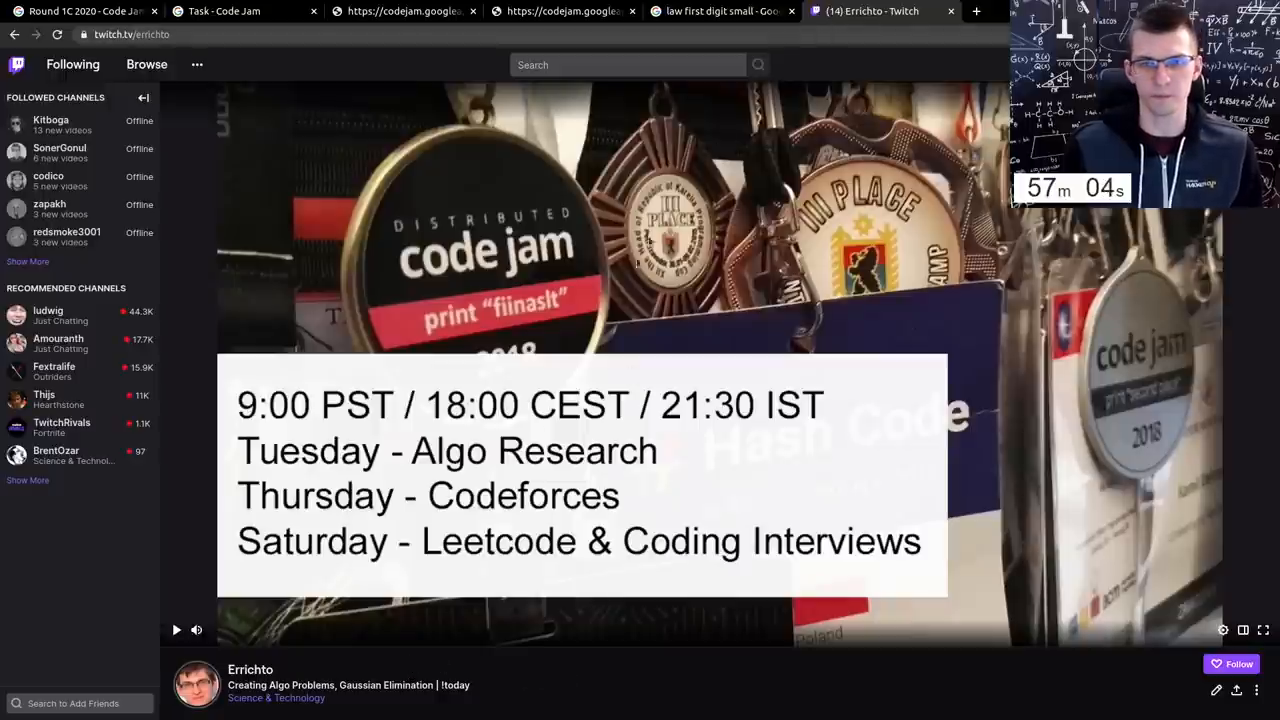
- Scroll Errichto's Twitch channel page down to the About panel and next-stream countdown
{"action": "scroll", "scroll_direction": "down", "scroll_amount": 3}
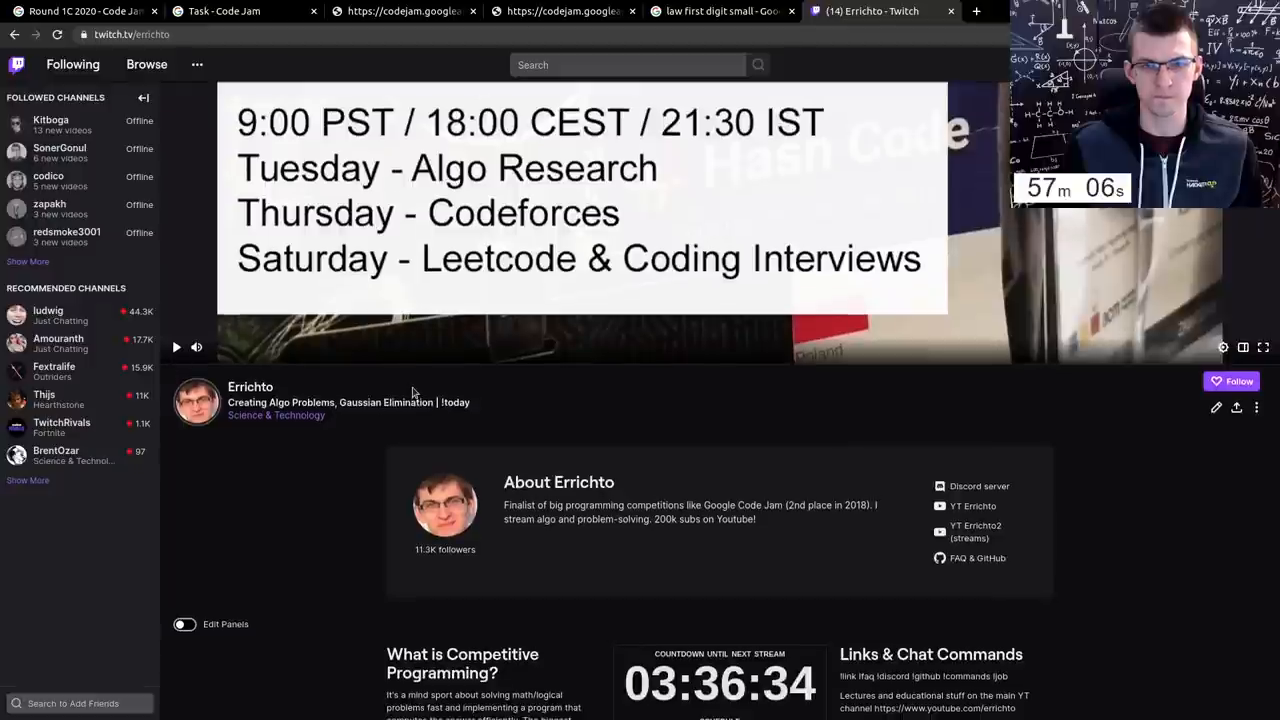